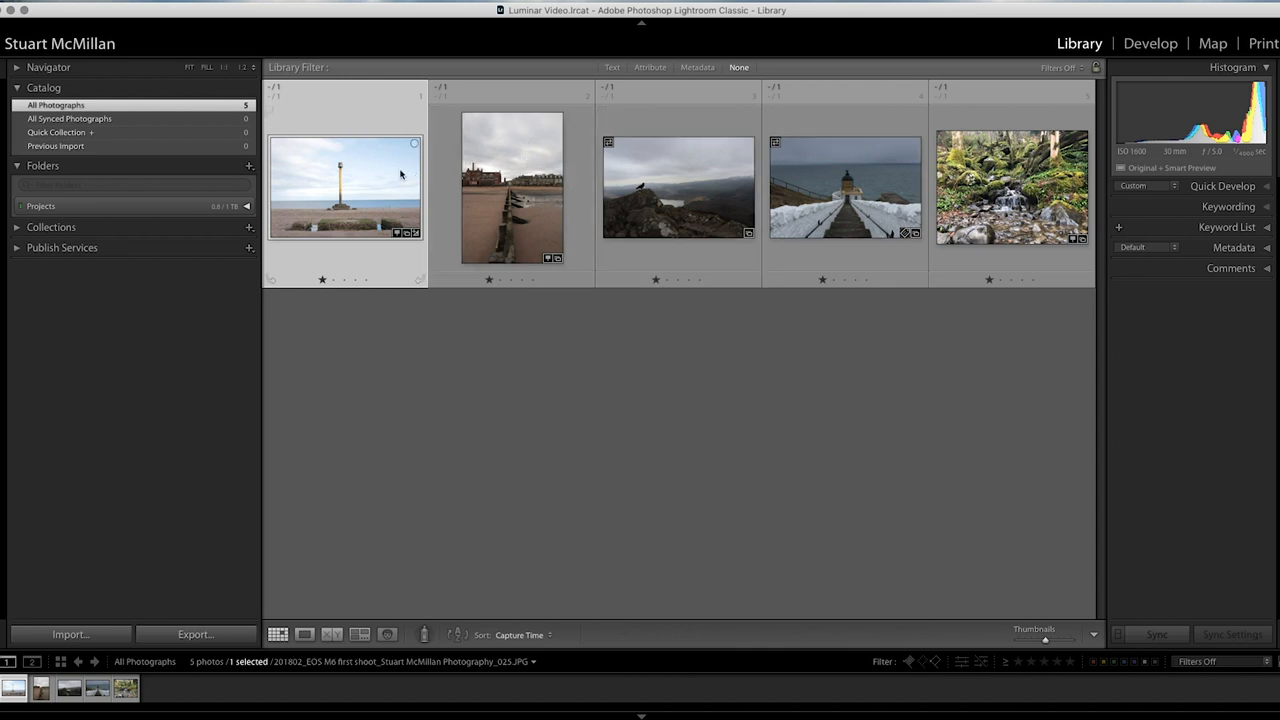
pyautogui.moveTo(672, 175)
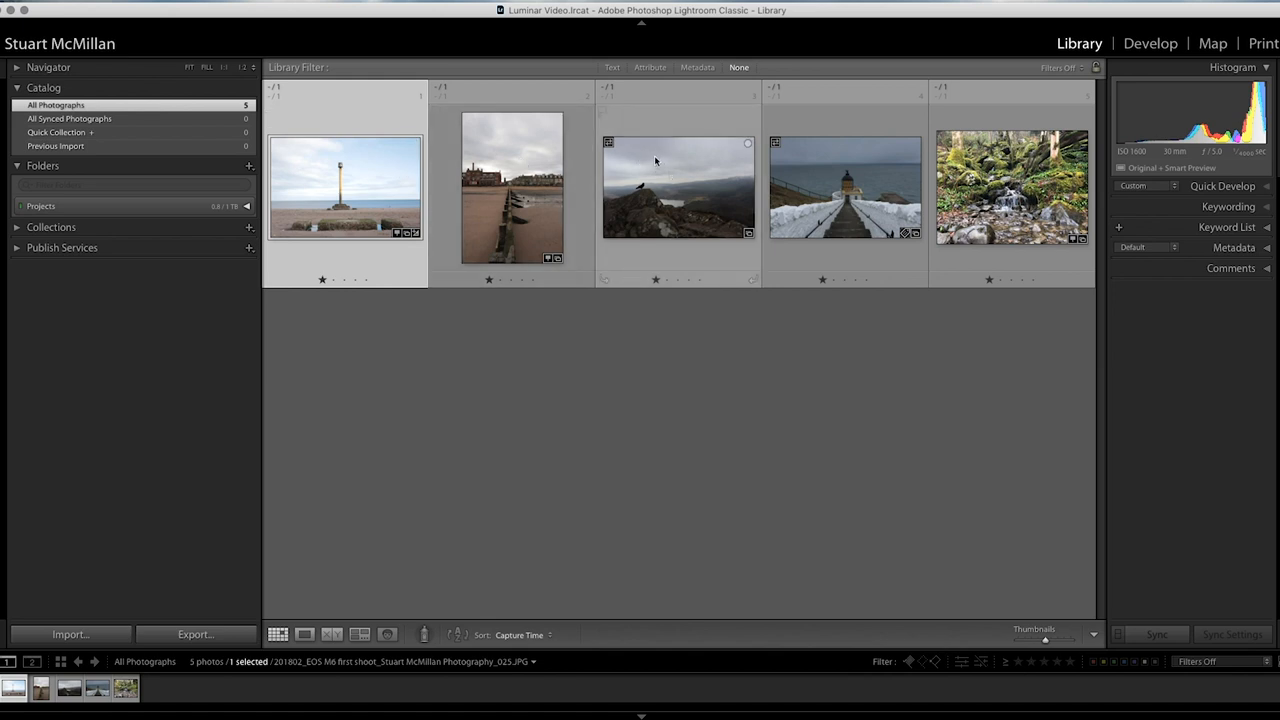
pyautogui.moveTo(656, 160)
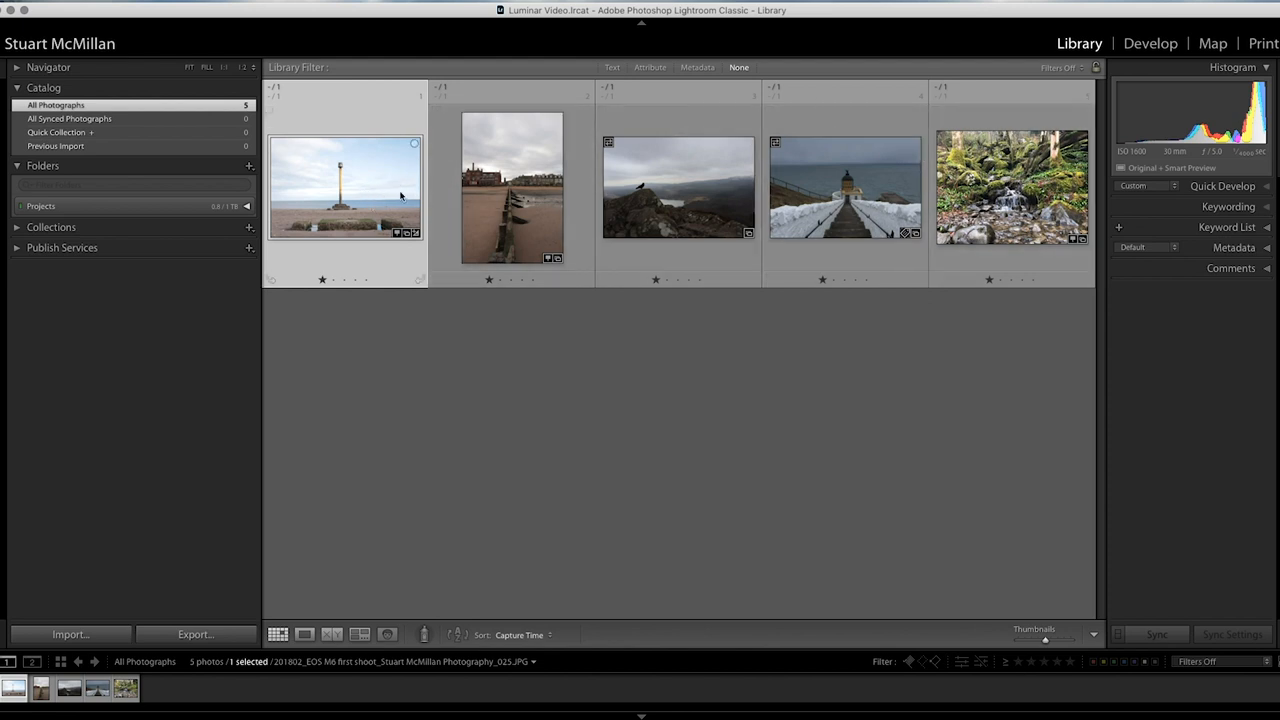
pyautogui.moveTo(320, 236)
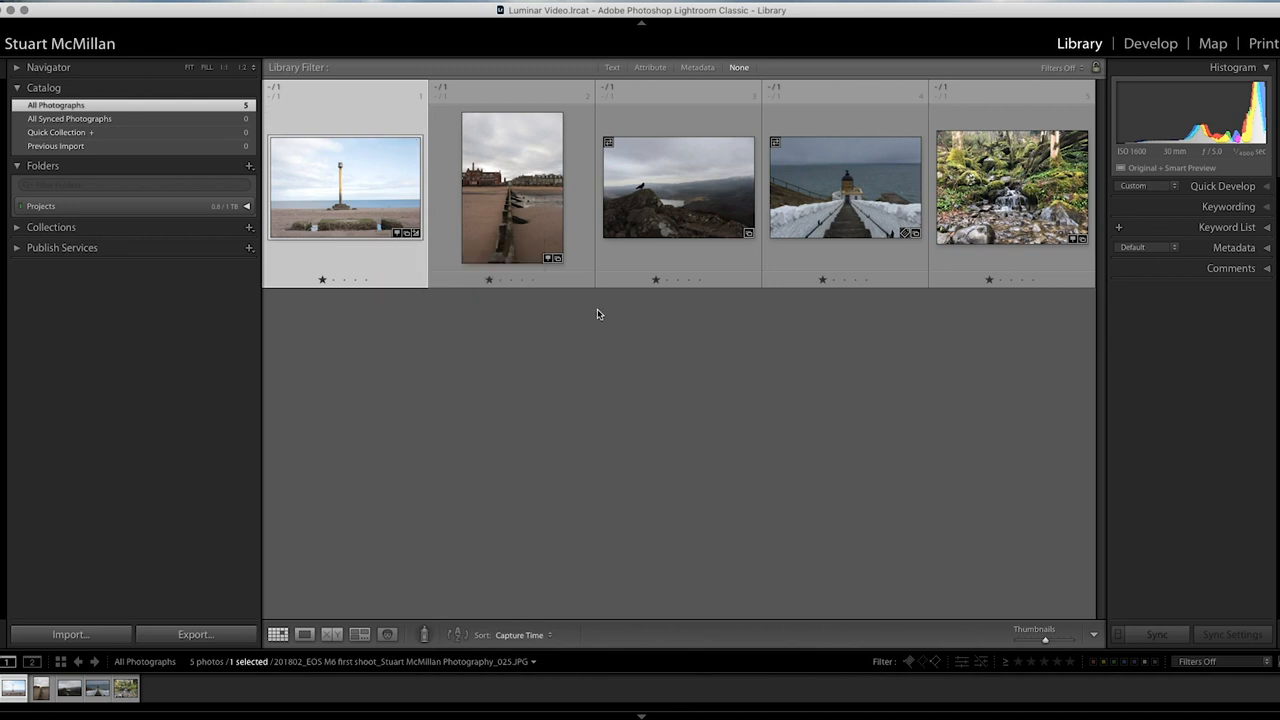
pyautogui.moveTo(385, 198)
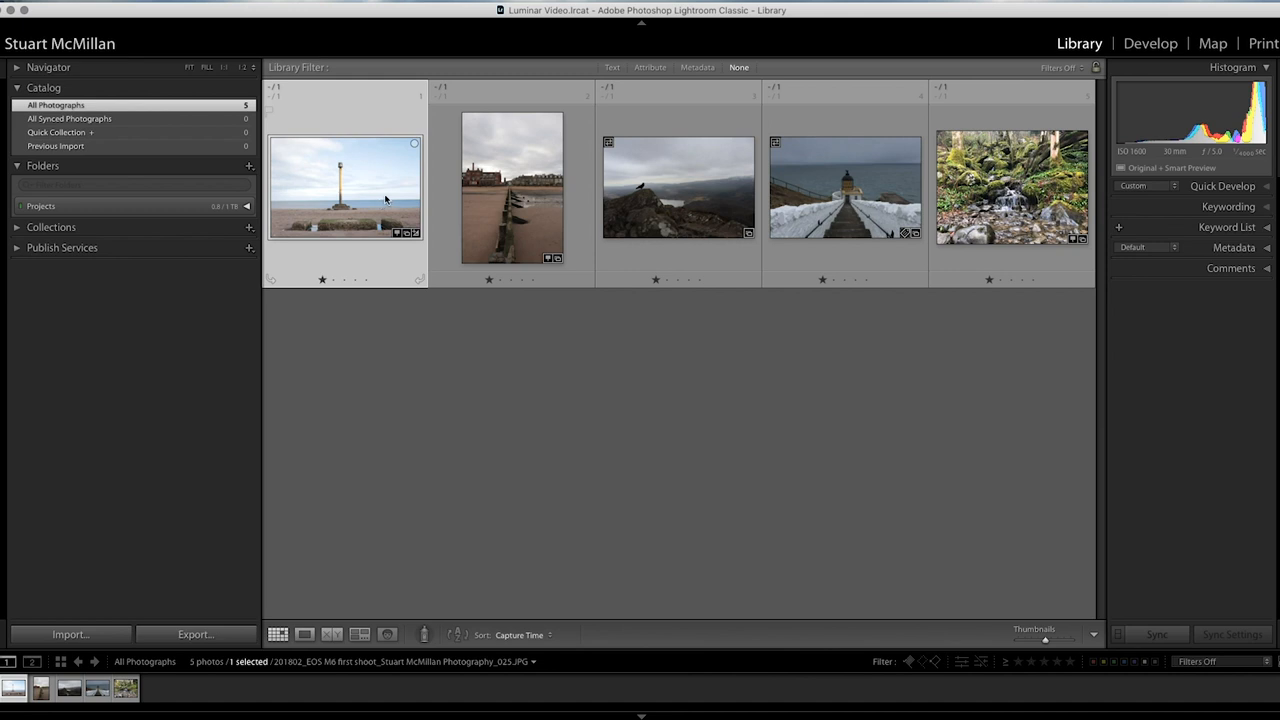
# - Edit a copy of the beach post photo in Luminar 4, keeping Lightroom adjustments
pyautogui.rightClick(344, 187)
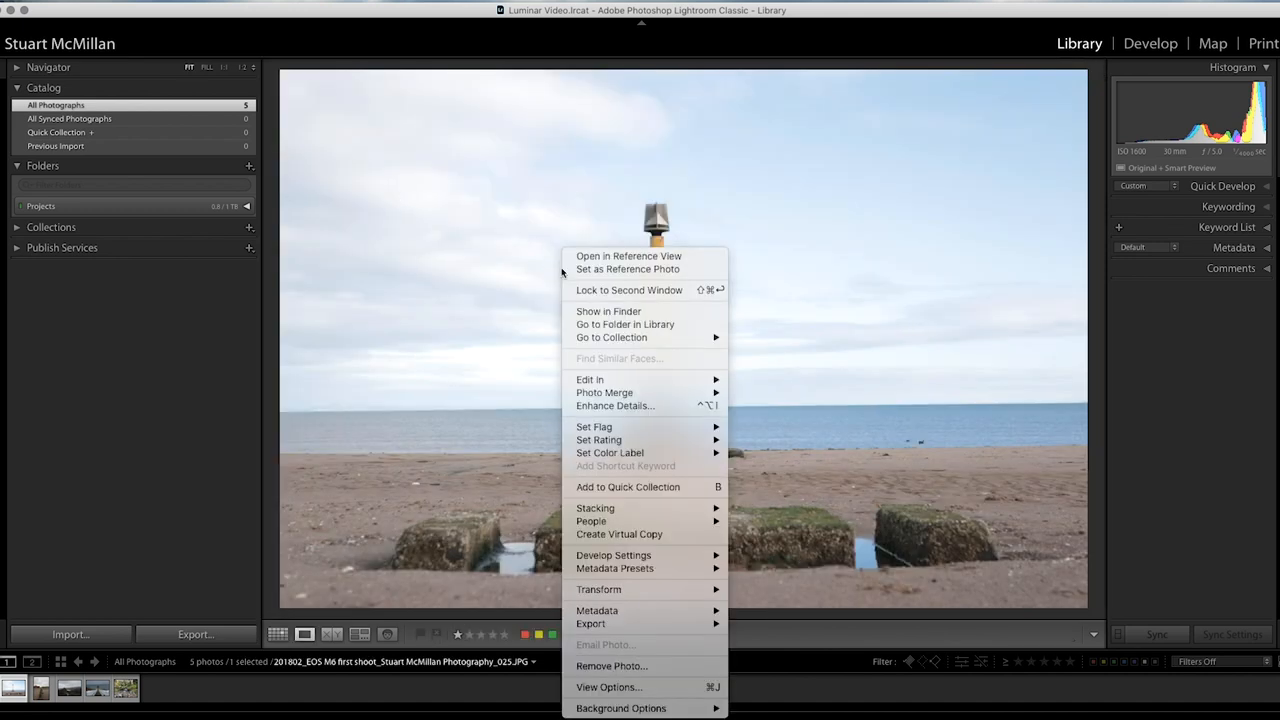
pyautogui.moveTo(590, 379)
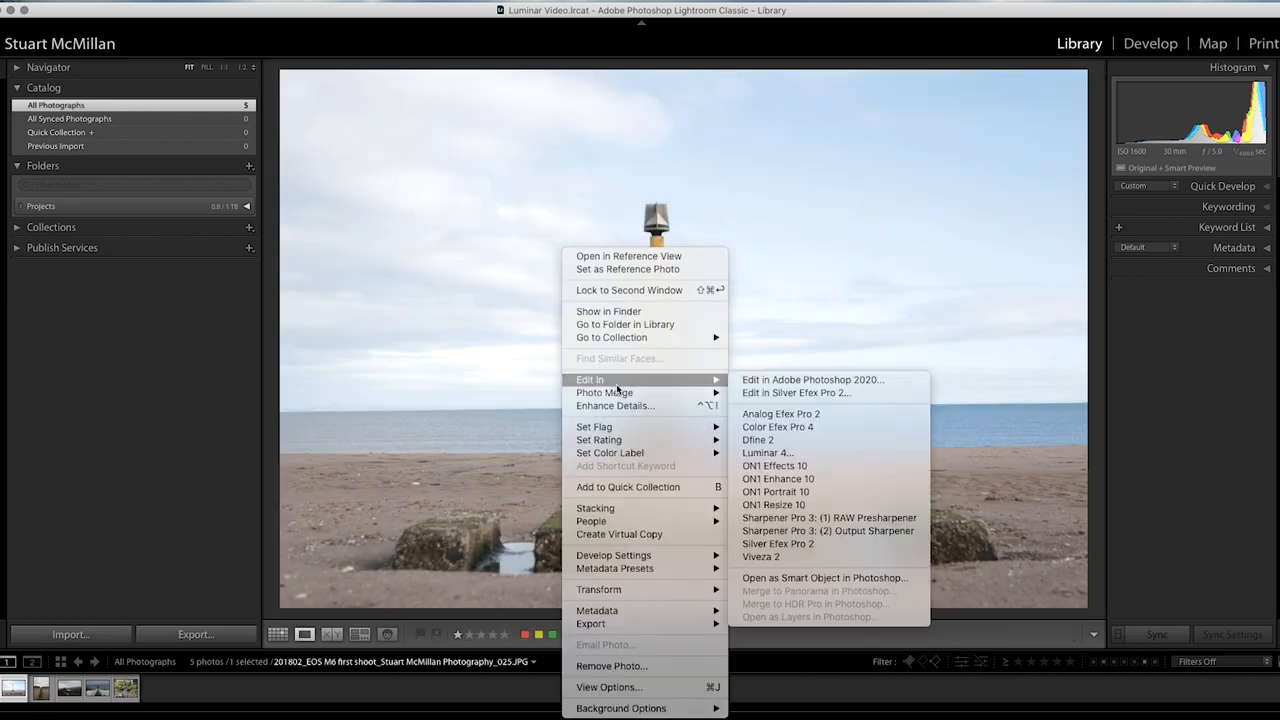
pyautogui.moveTo(825, 449)
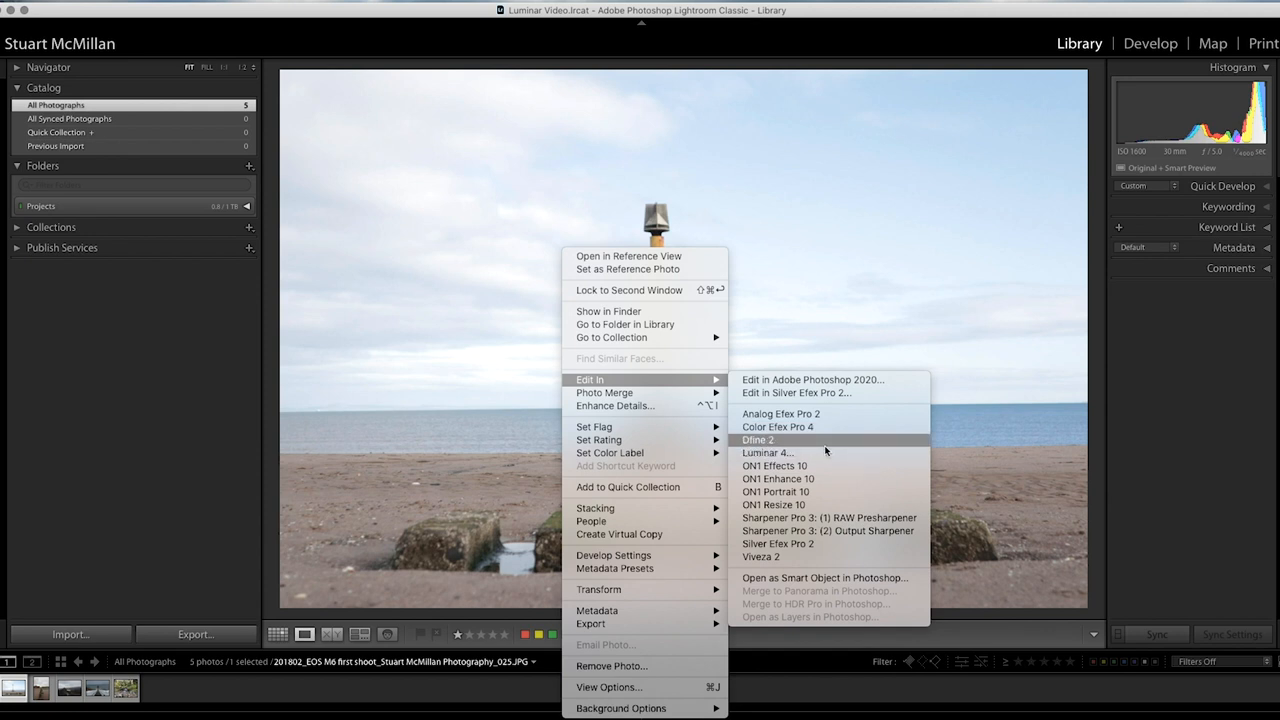
pyautogui.moveTo(761, 452)
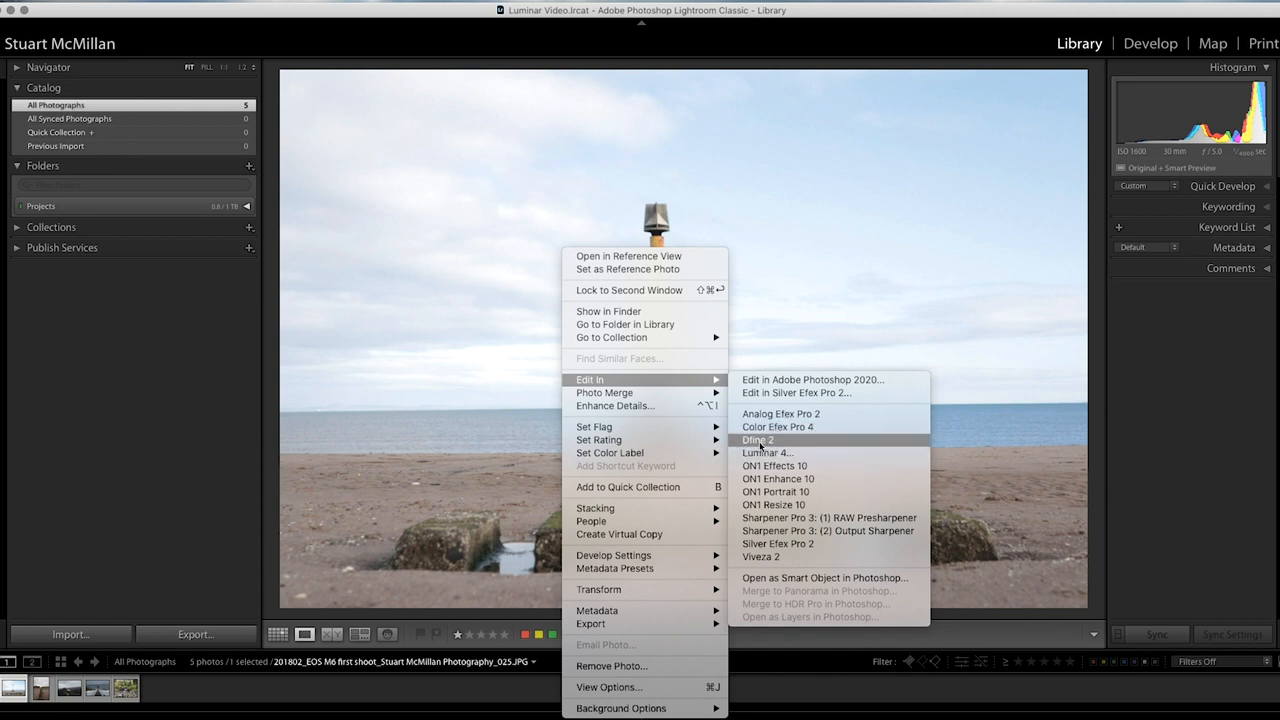
pyautogui.click(768, 453)
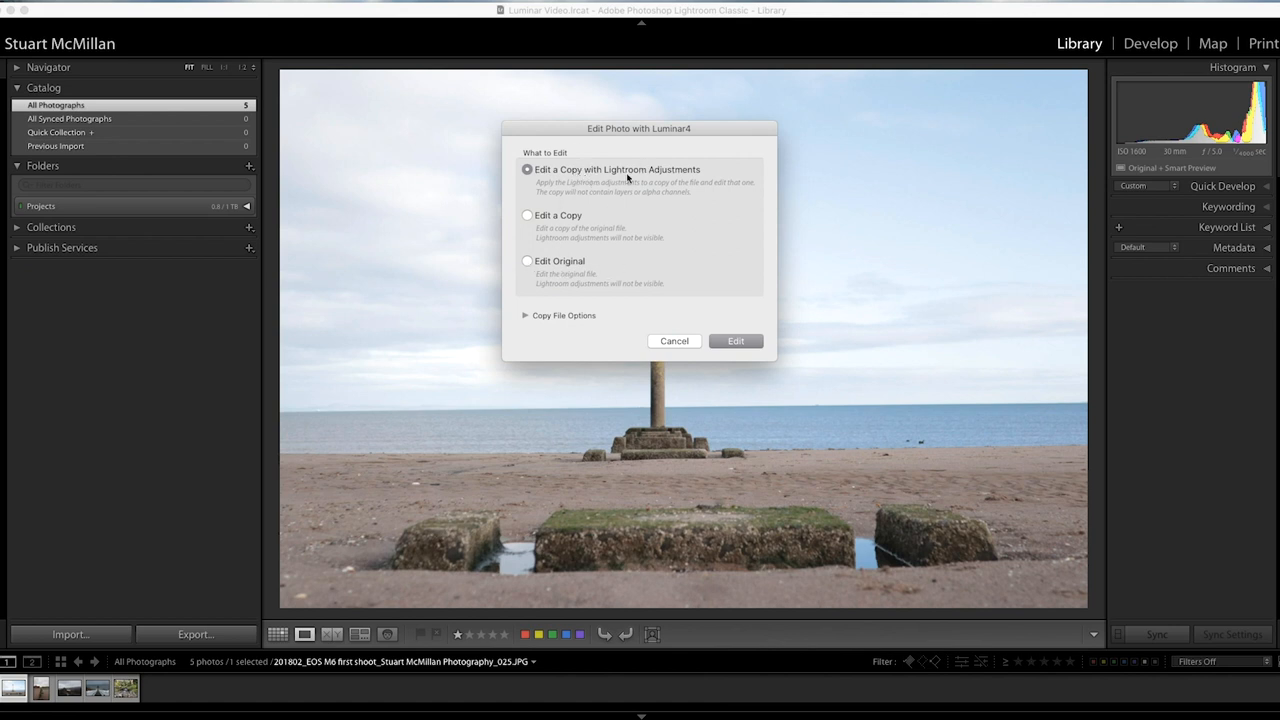
pyautogui.moveTo(557, 545)
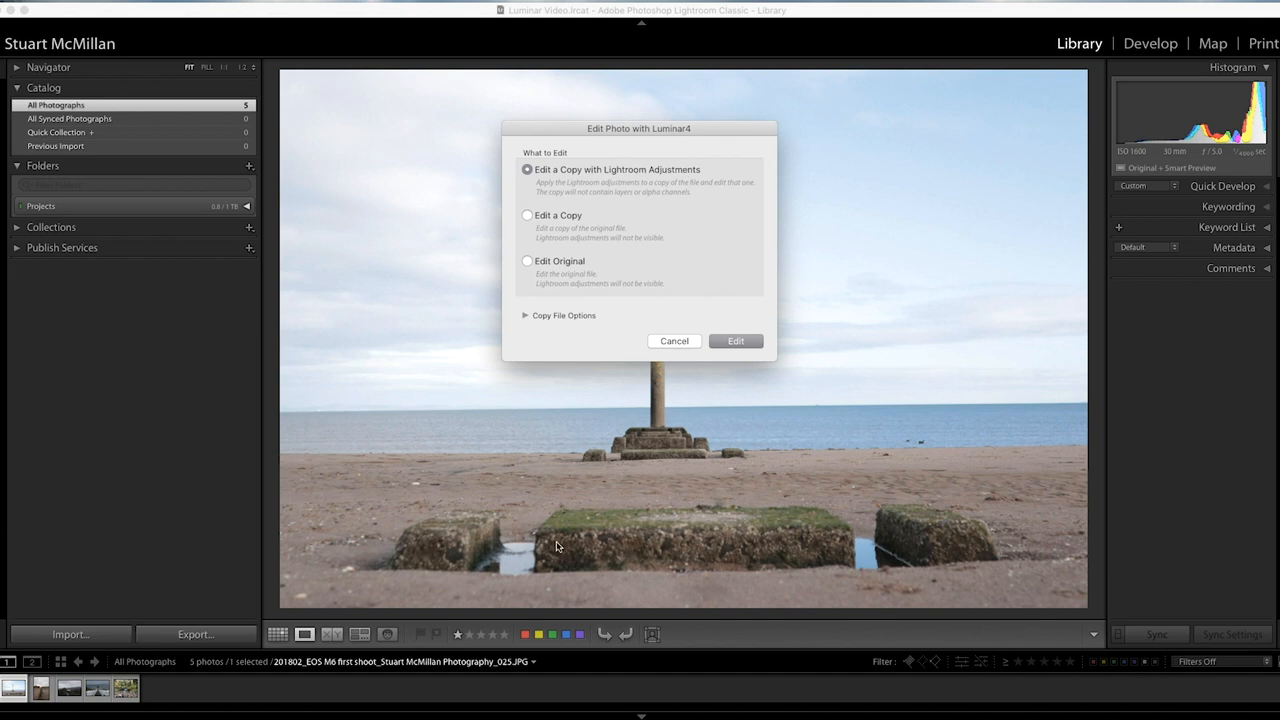
pyautogui.moveTo(797, 478)
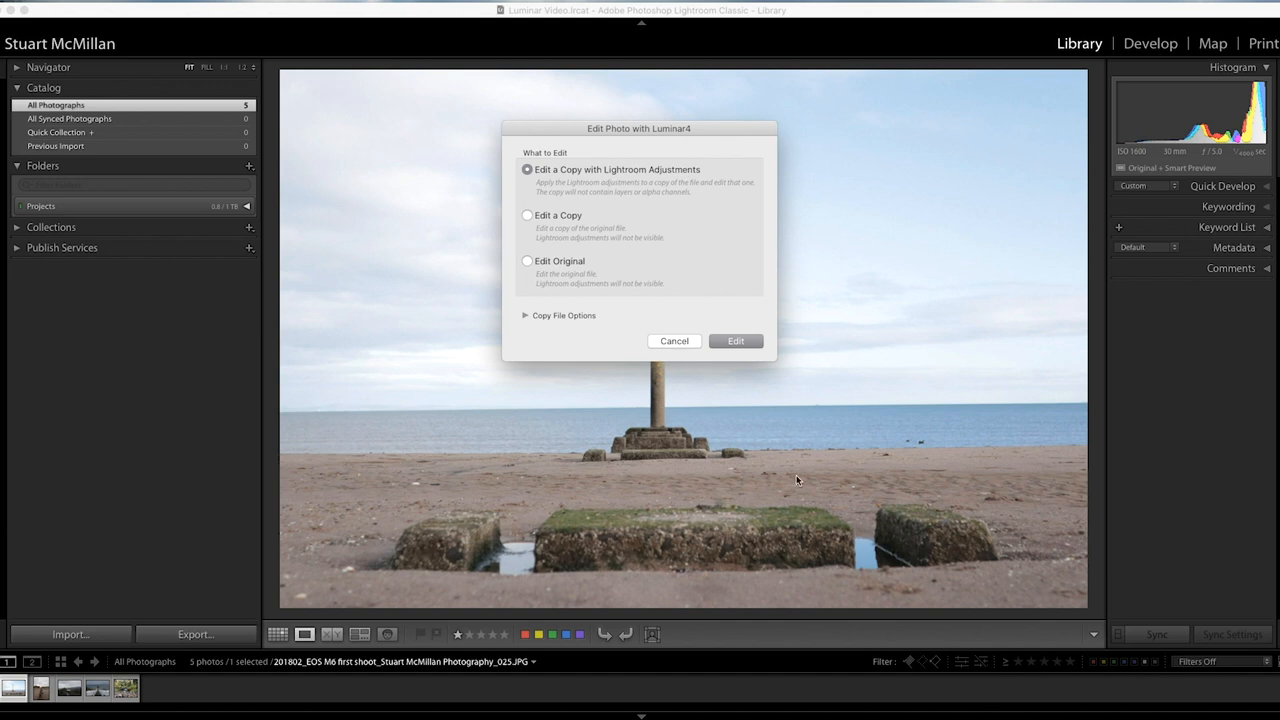
pyautogui.moveTo(746, 330)
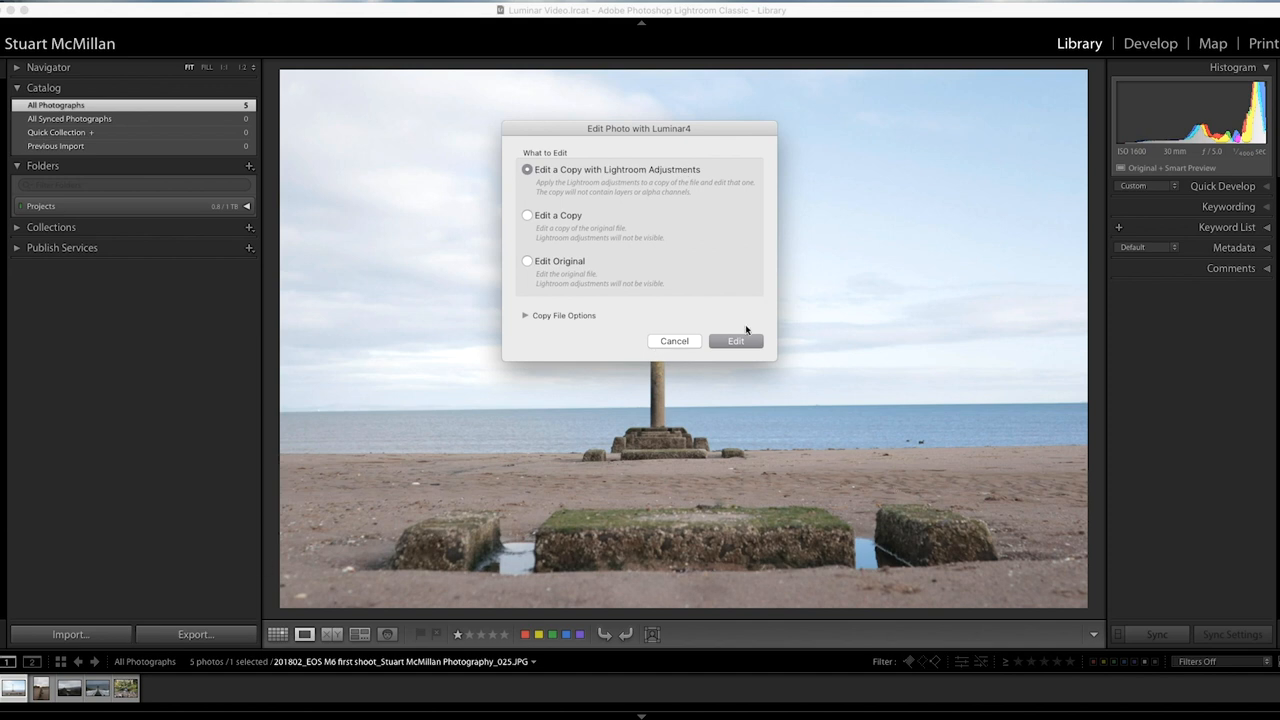
pyautogui.click(735, 340)
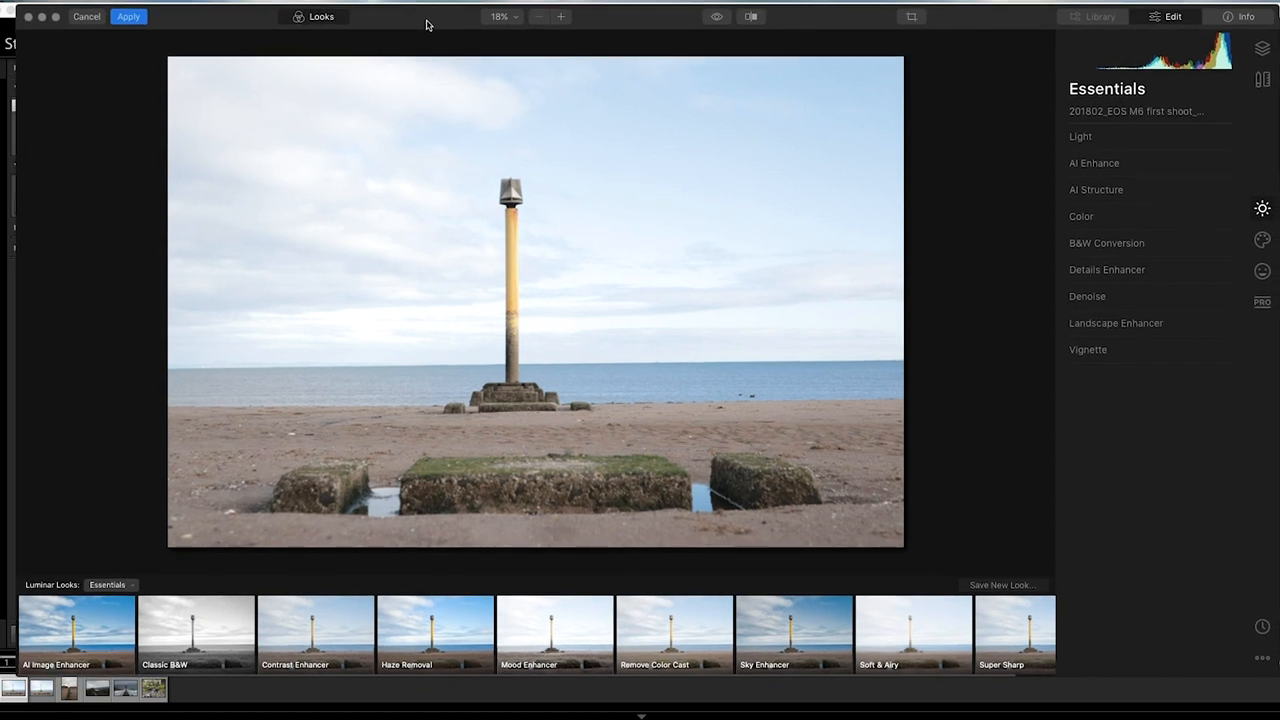
pyautogui.moveTo(976, 187)
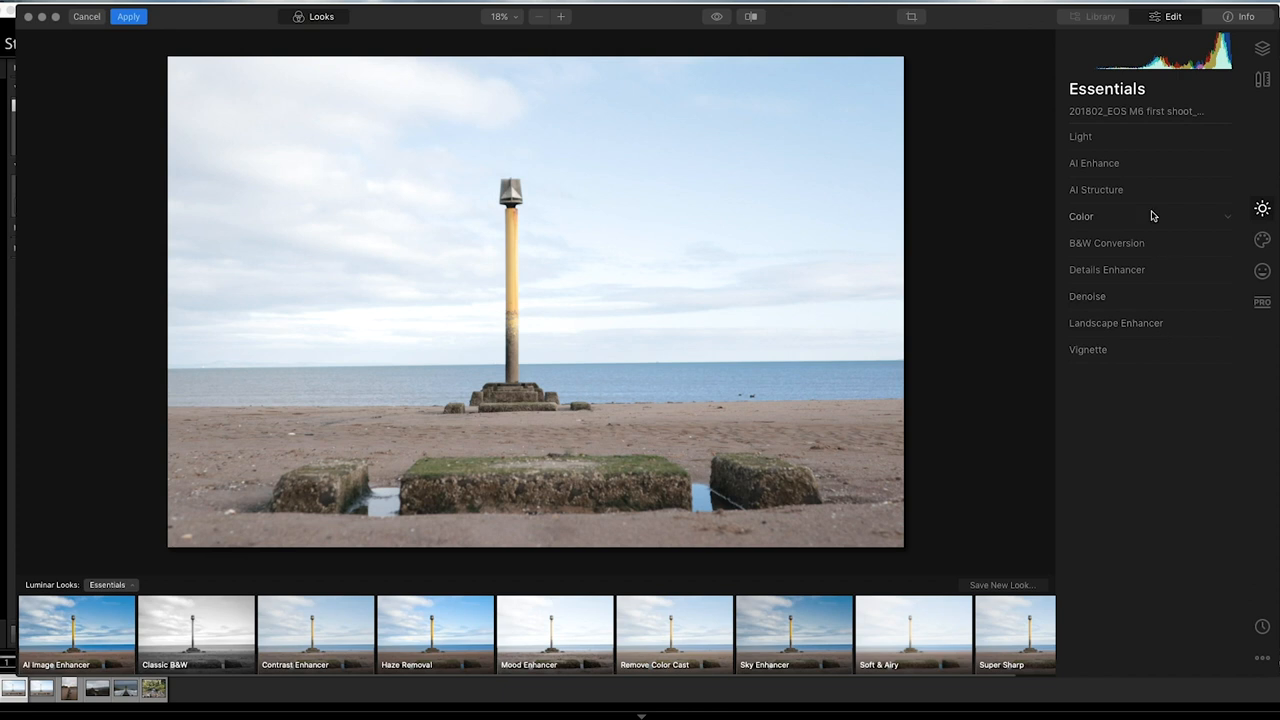
pyautogui.moveTo(501, 650)
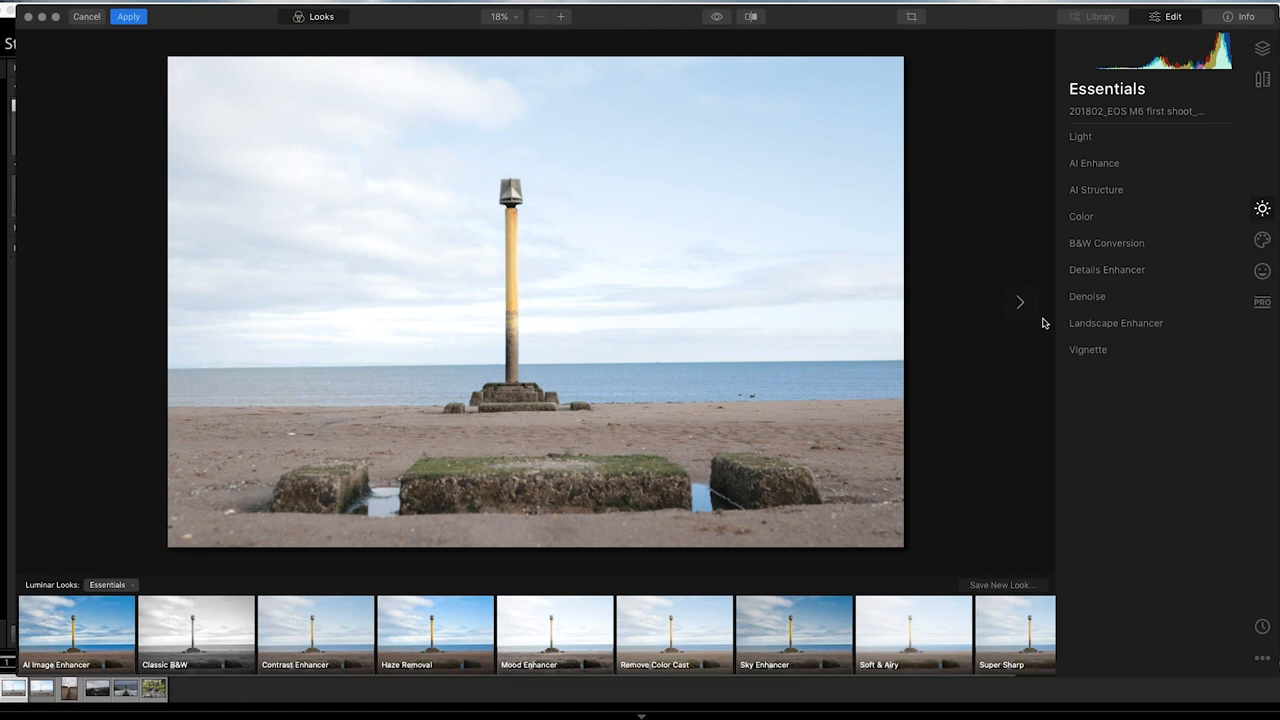
# - Expand and collapse the Essentials Light panel, then switch to the Creative tool set
pyautogui.click(1080, 136)
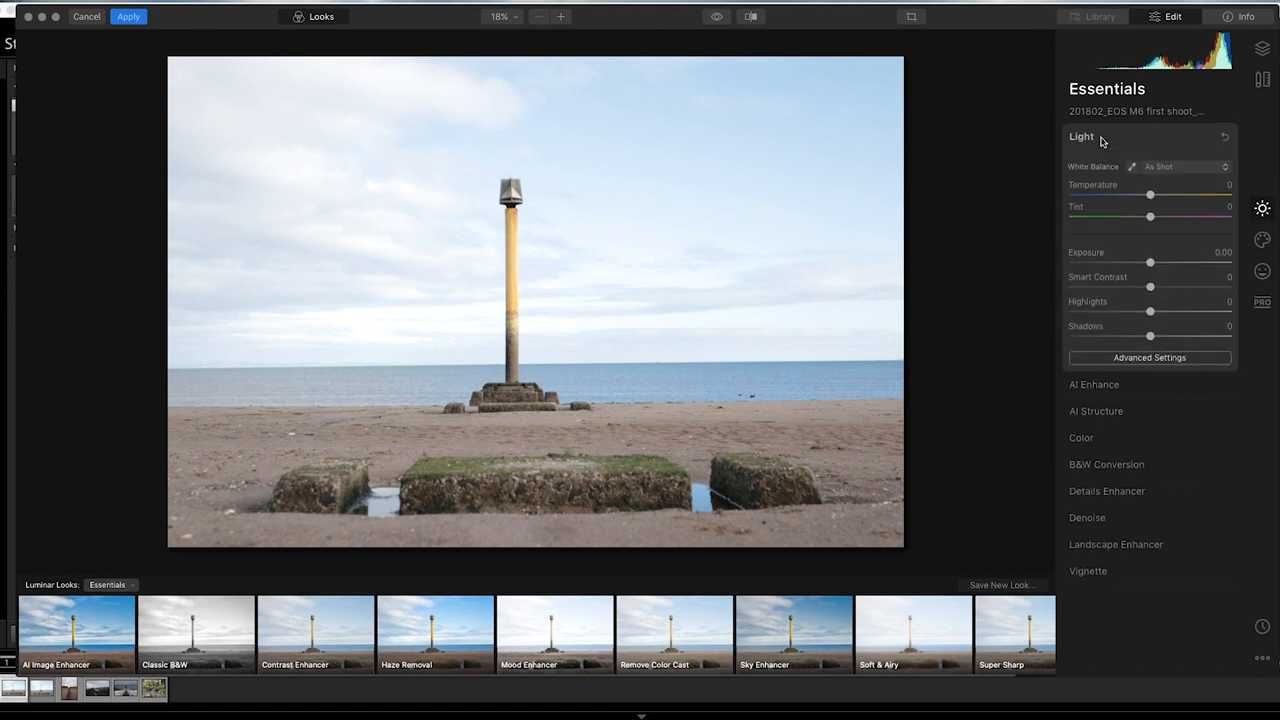
pyautogui.moveTo(1138, 285)
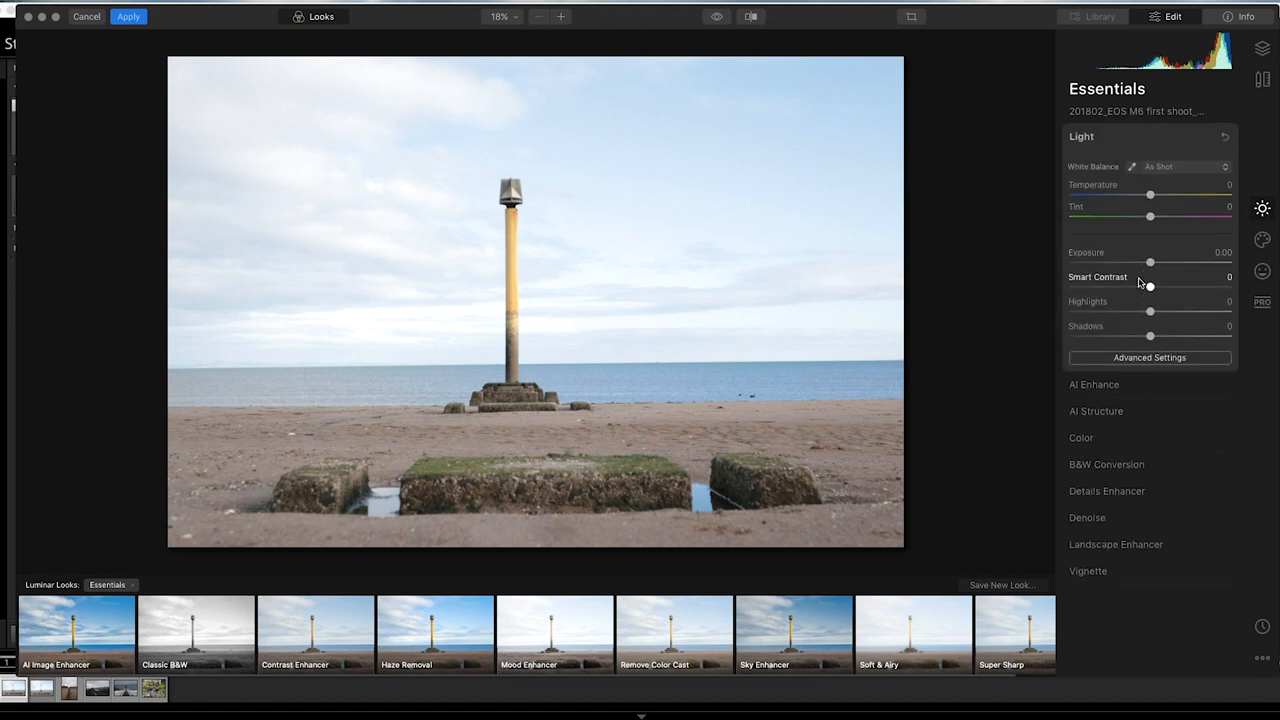
pyautogui.click(1081, 136)
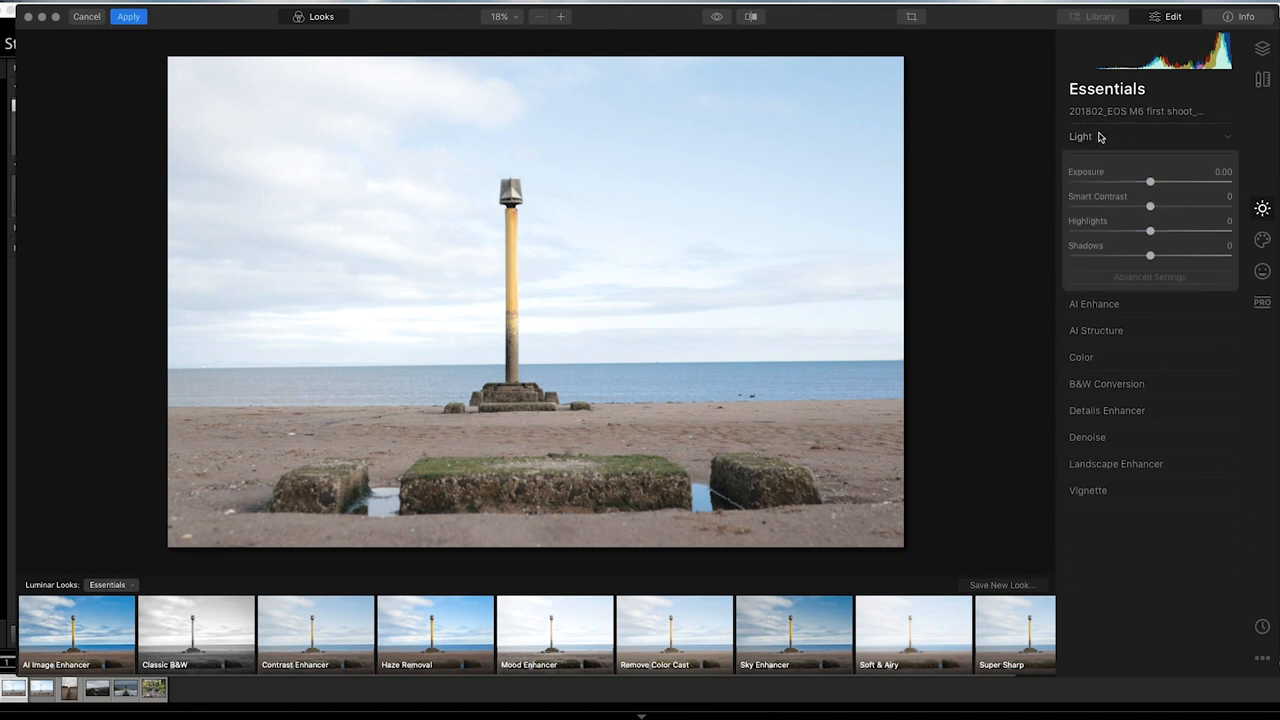
pyautogui.click(1080, 136)
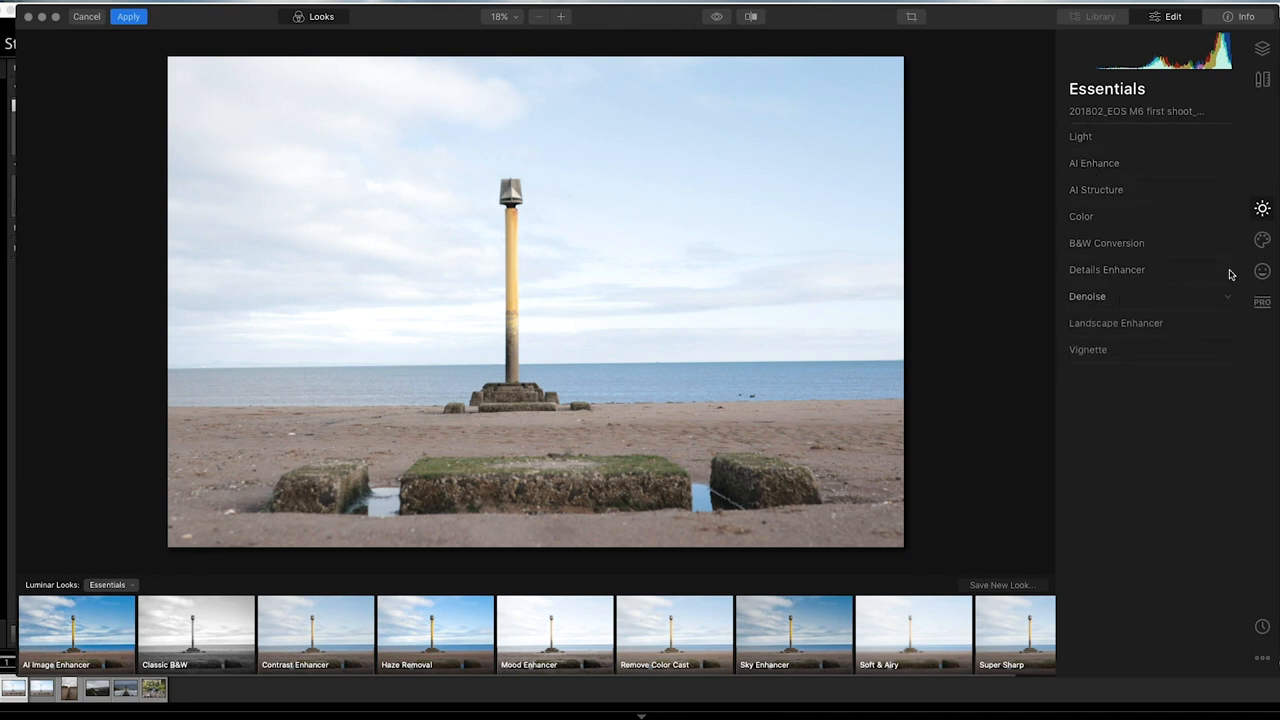
pyautogui.click(1263, 239)
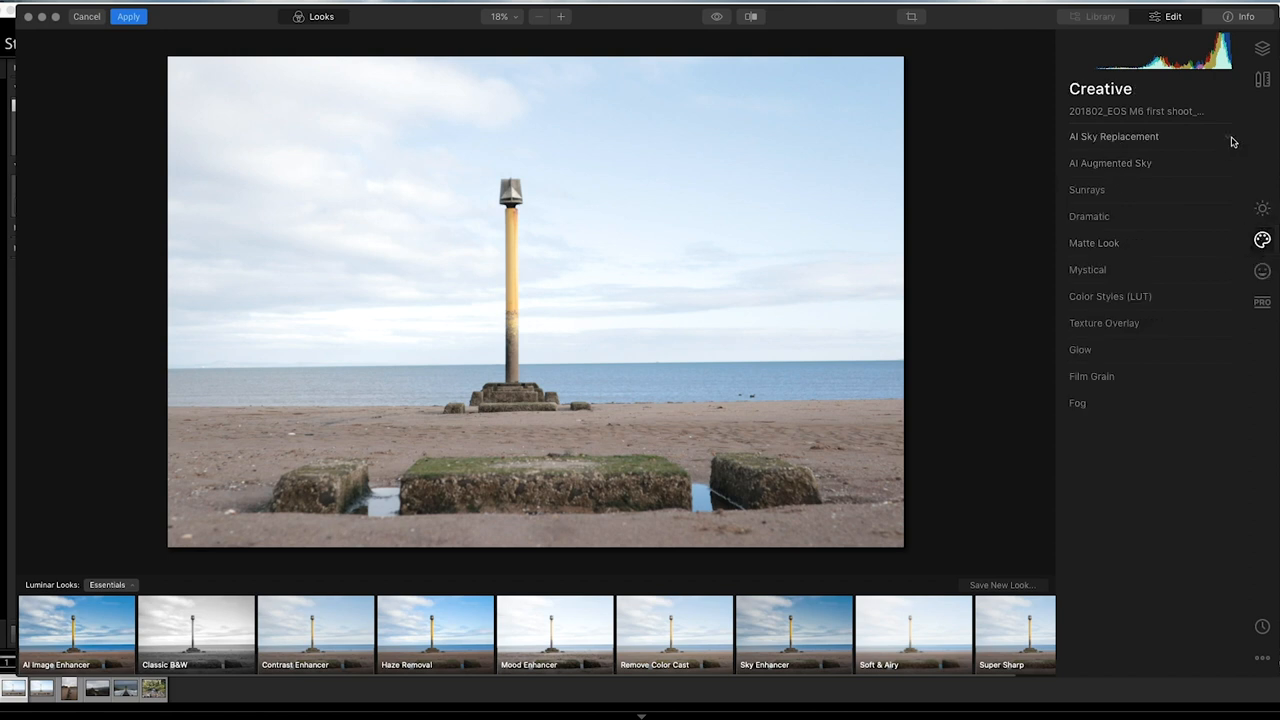
# - Apply the AI Image Enhancer look at Amount 100 and choose Blue Sky 1
pyautogui.click(1113, 137)
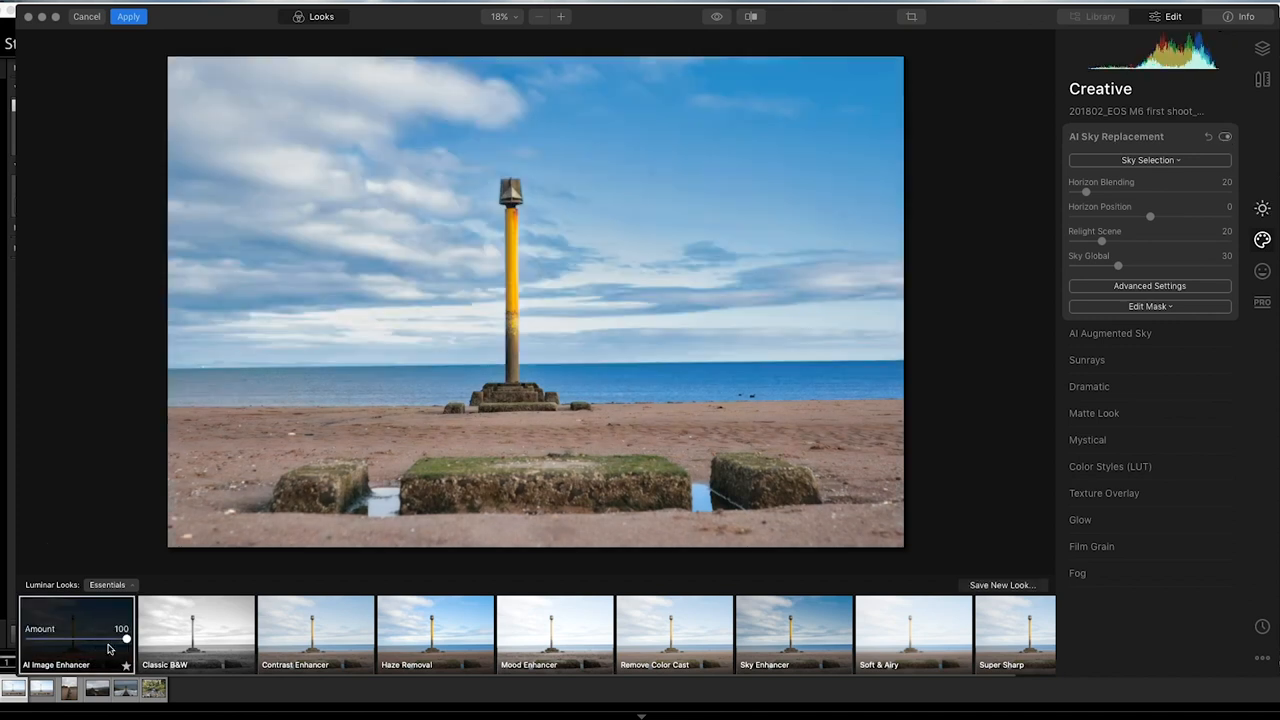
pyautogui.moveTo(125, 638); pyautogui.dragTo(74, 638)
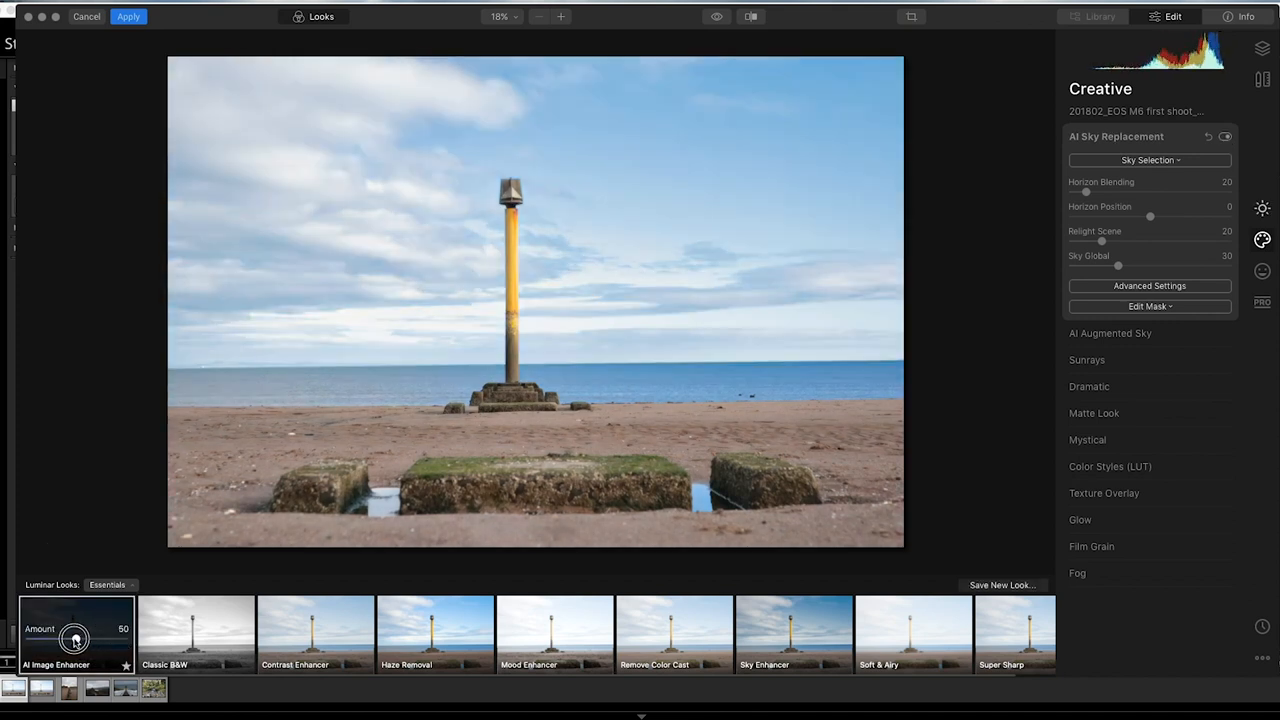
pyautogui.moveTo(73, 638); pyautogui.dragTo(45, 638)
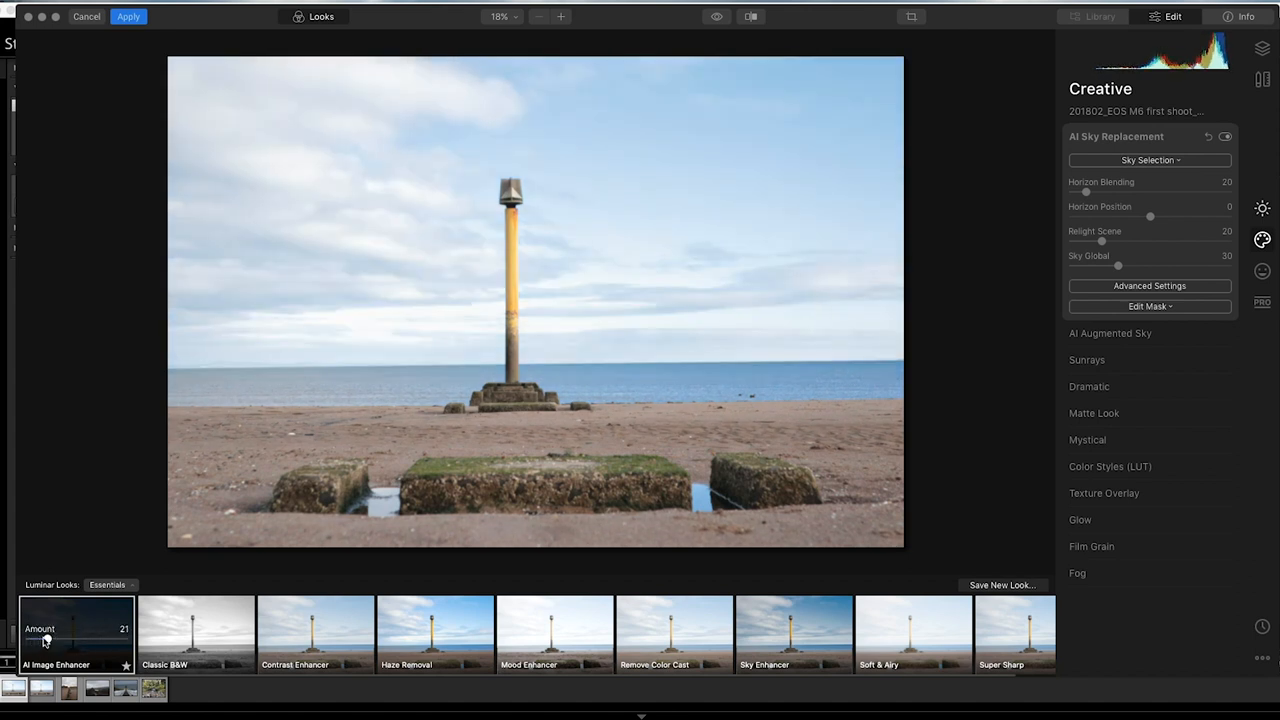
pyautogui.moveTo(43, 640); pyautogui.dragTo(126, 638)
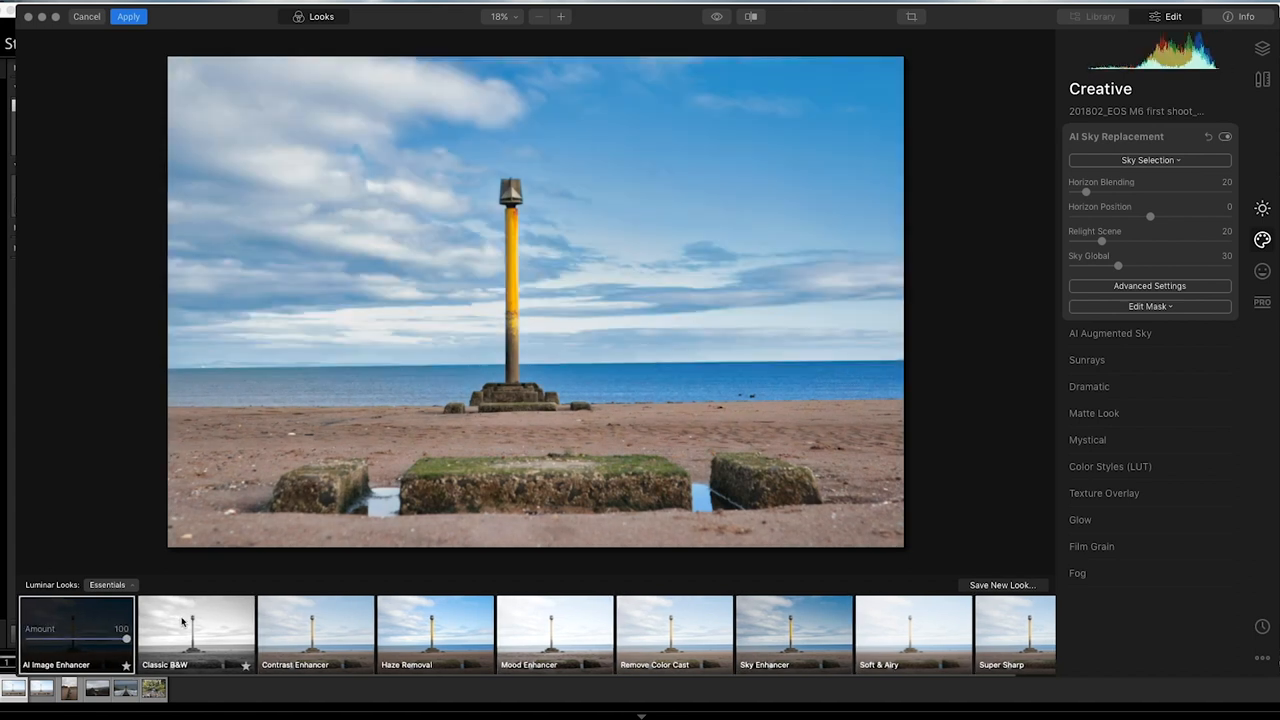
pyautogui.click(1148, 160)
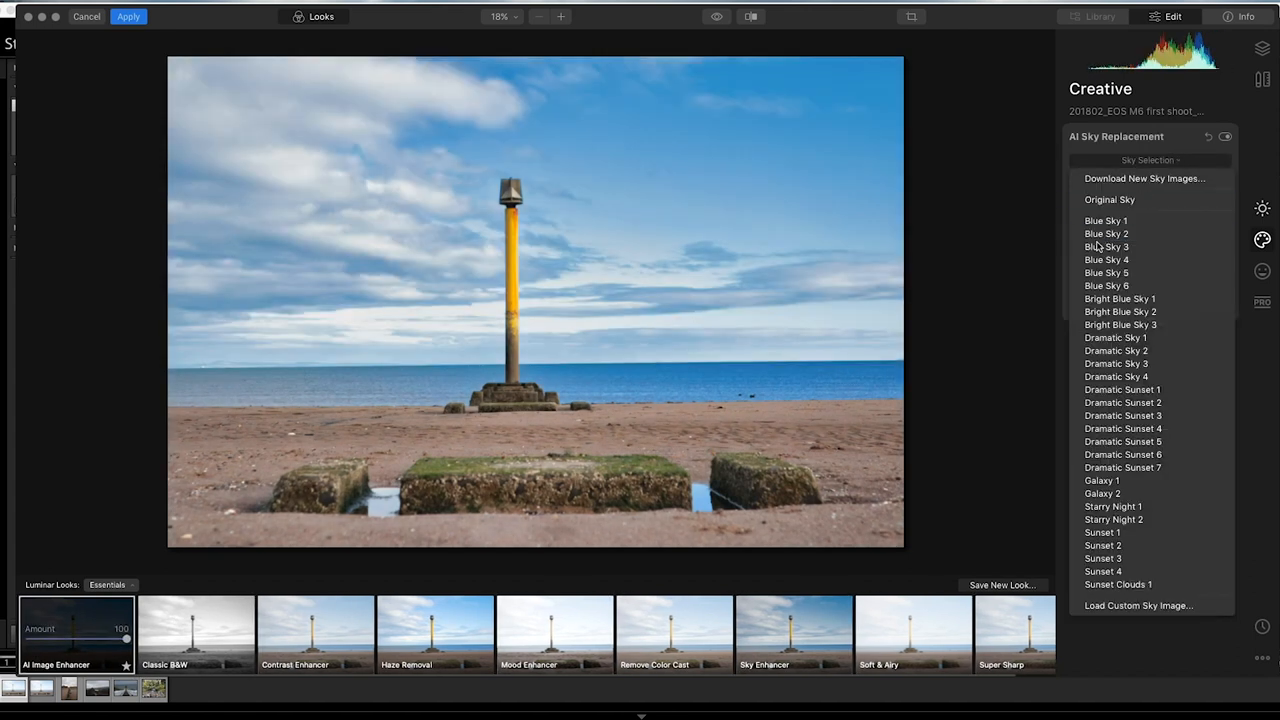
pyautogui.click(1106, 220)
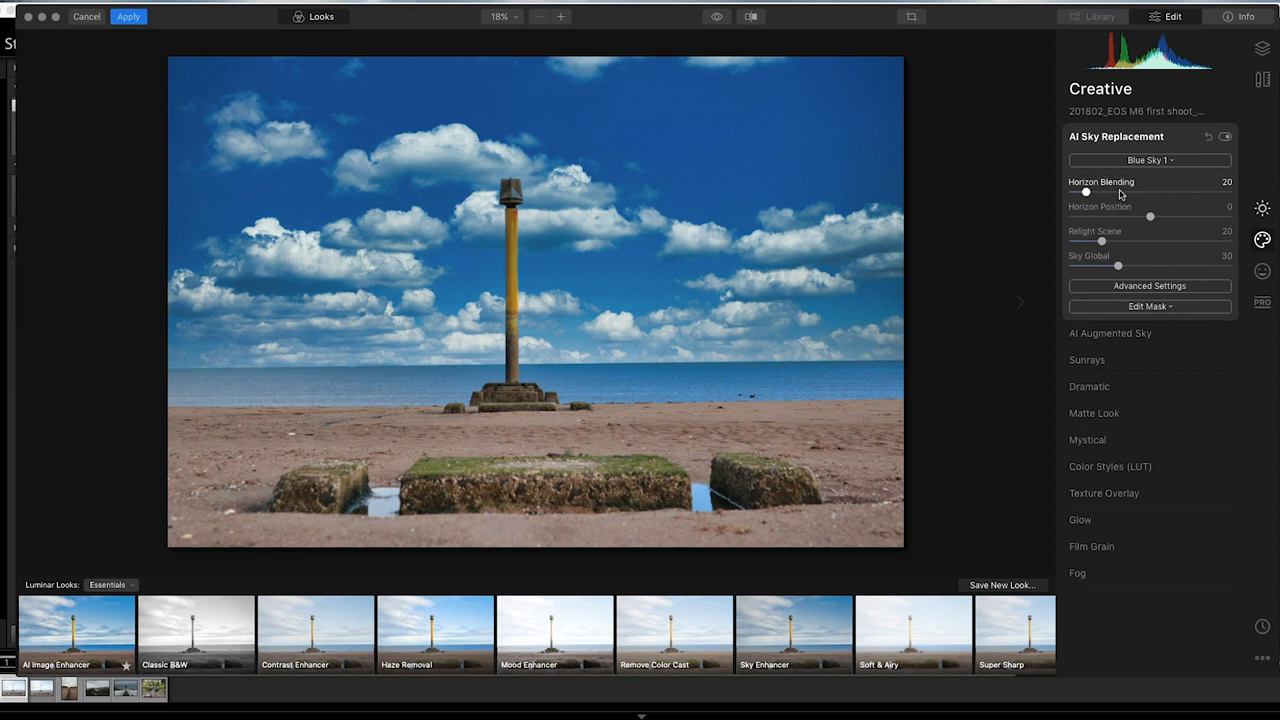
# - Show the advanced sky settings and set Relight Scene to 8
pyautogui.click(1149, 286)
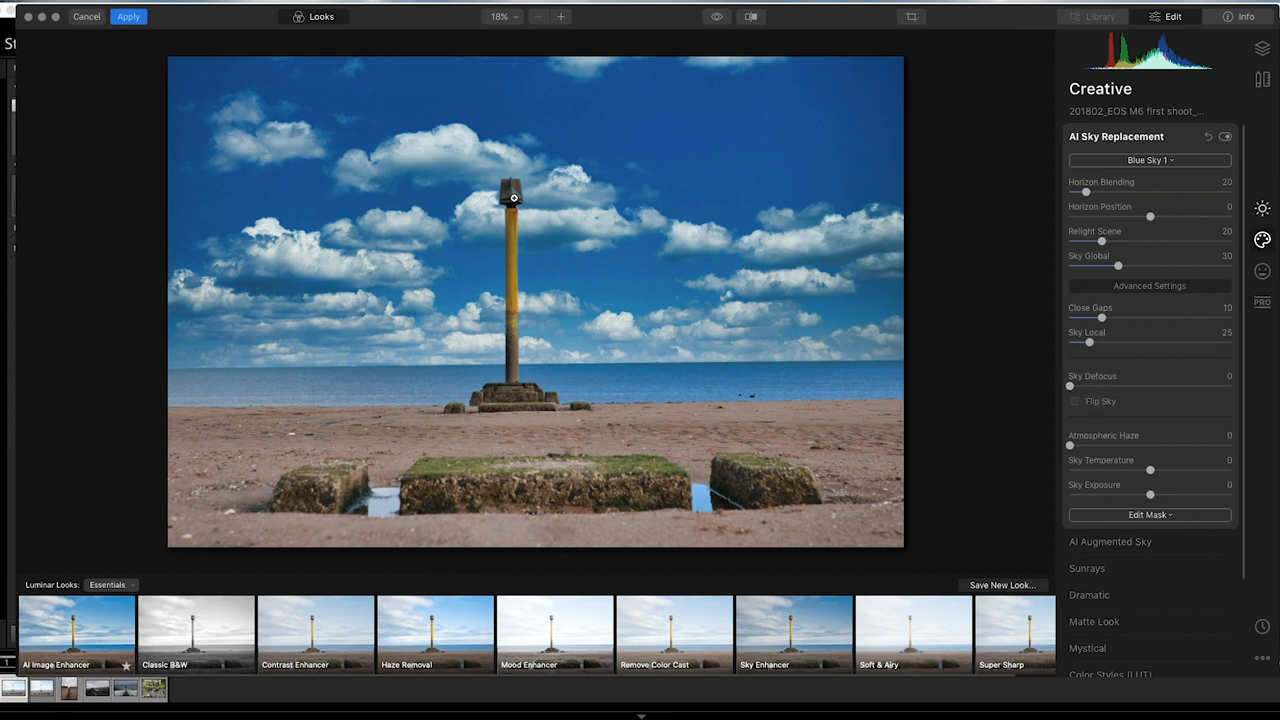
pyautogui.moveTo(630, 343)
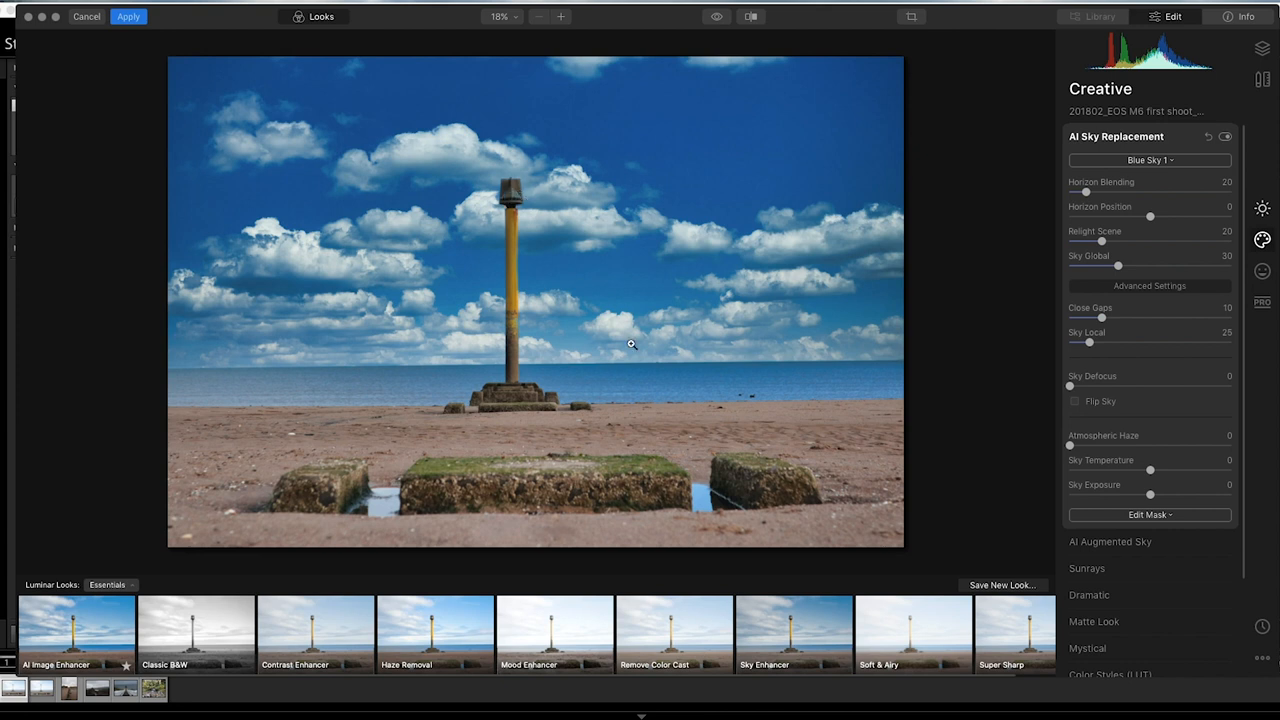
pyautogui.moveTo(1136, 459)
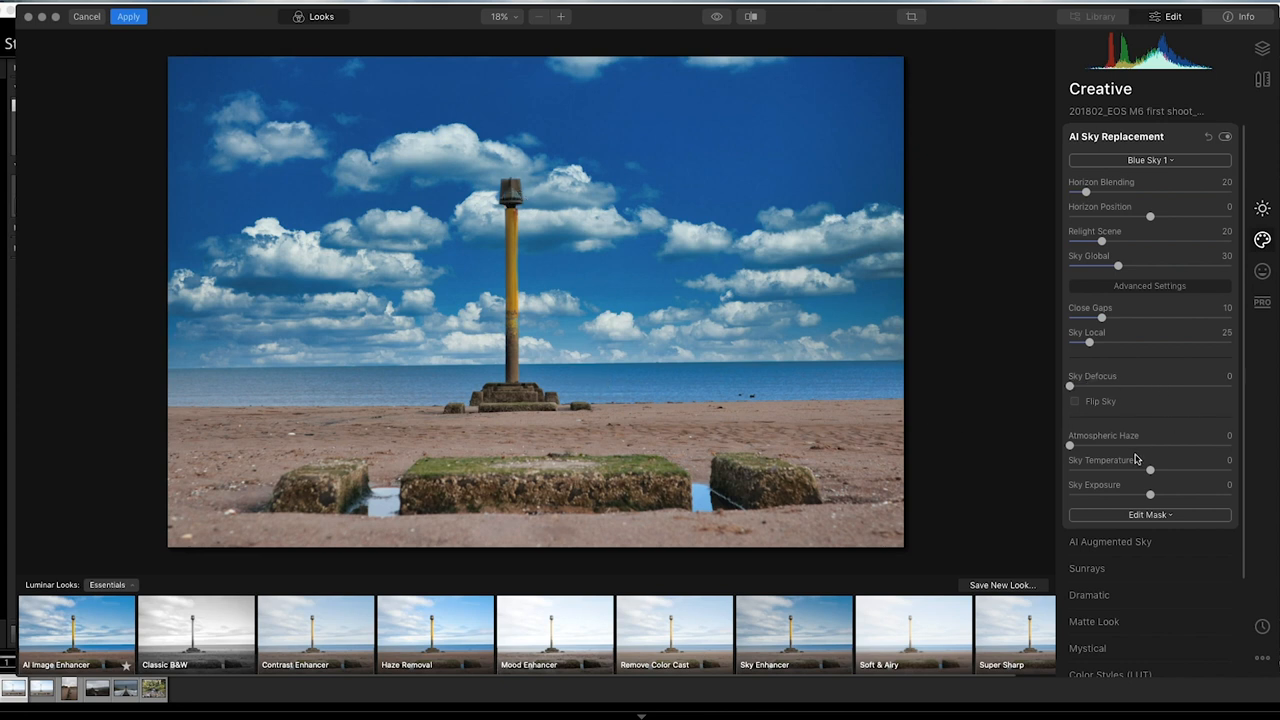
pyautogui.moveTo(1101, 241); pyautogui.dragTo(1163, 241)
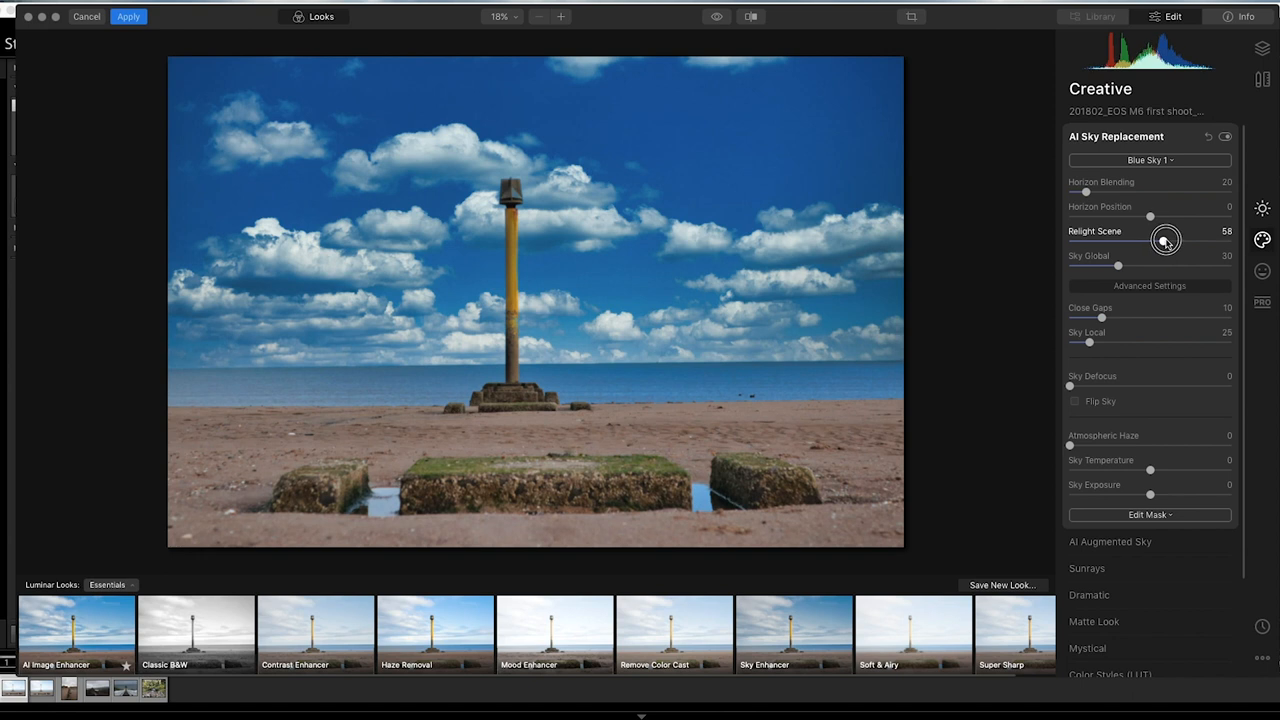
pyautogui.moveTo(1165, 242); pyautogui.dragTo(1140, 242)
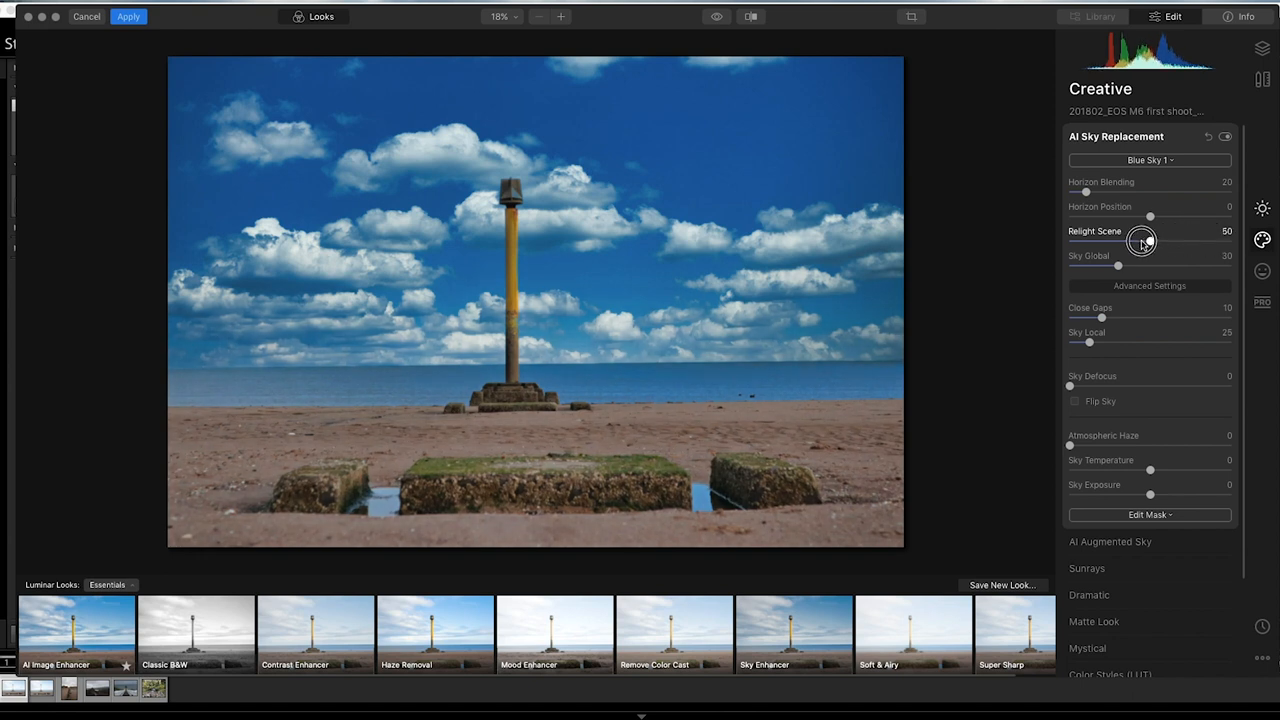
pyautogui.moveTo(1150, 241); pyautogui.dragTo(1082, 241)
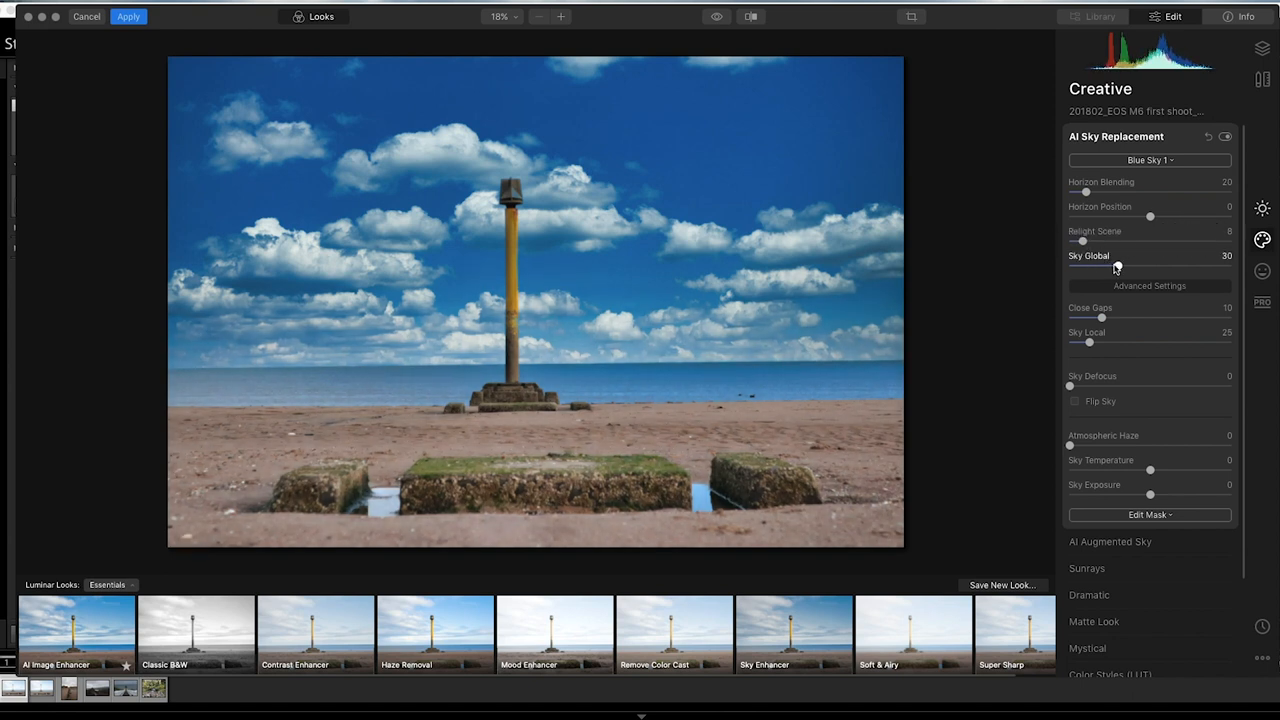
# - Set Sky Global to 10, Sky Temperature to -13 and Sky Exposure to -12
pyautogui.moveTo(1115, 266); pyautogui.dragTo(1190, 266)
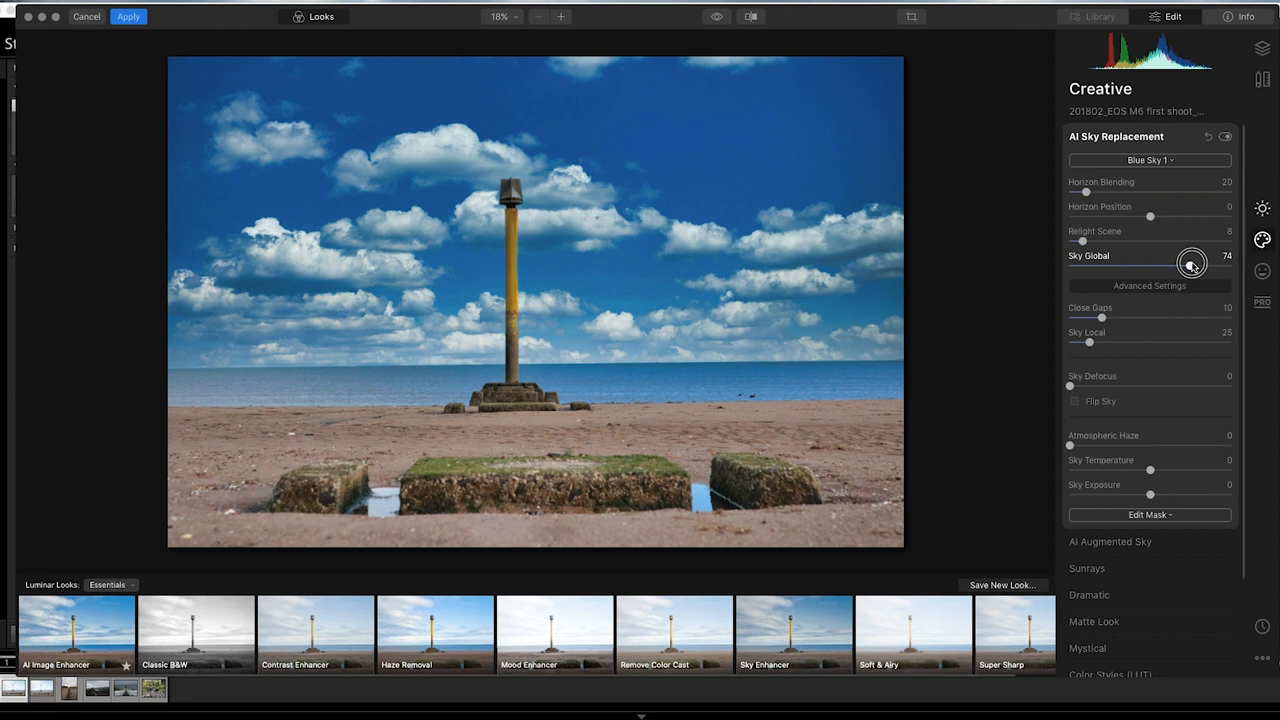
pyautogui.moveTo(1190, 265); pyautogui.dragTo(1085, 265)
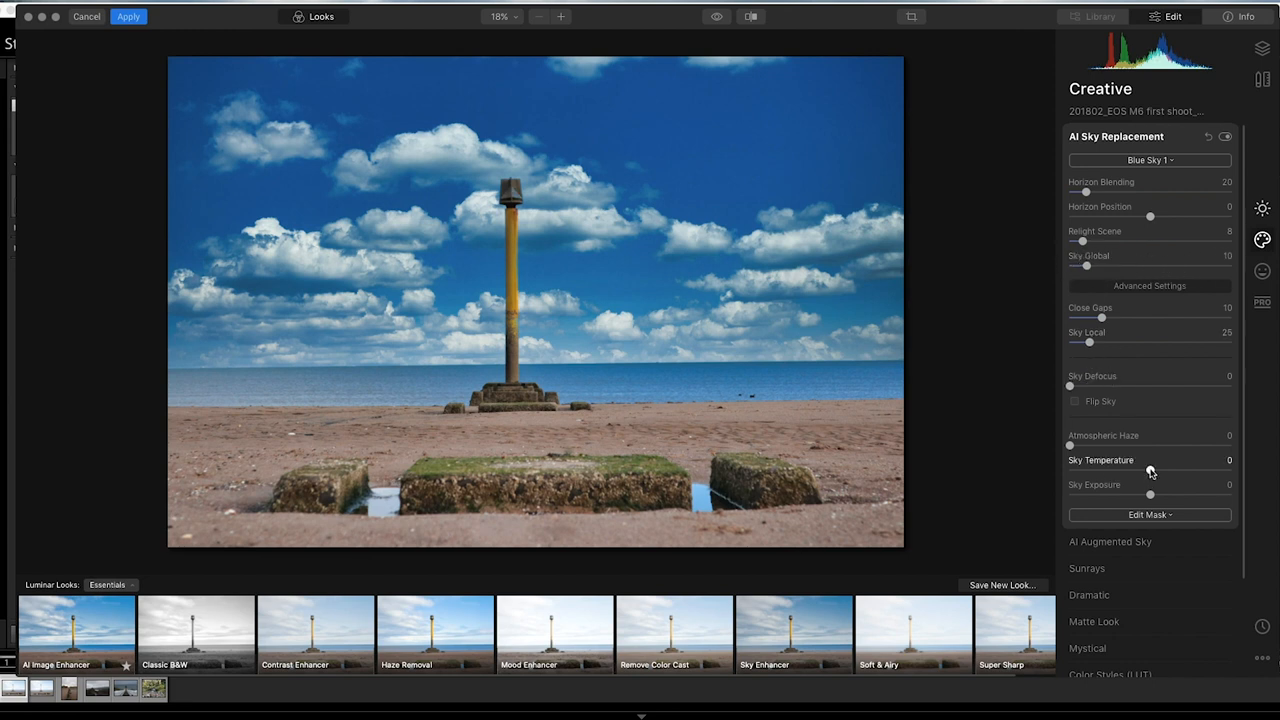
pyautogui.moveTo(1150, 470); pyautogui.dragTo(1163, 470)
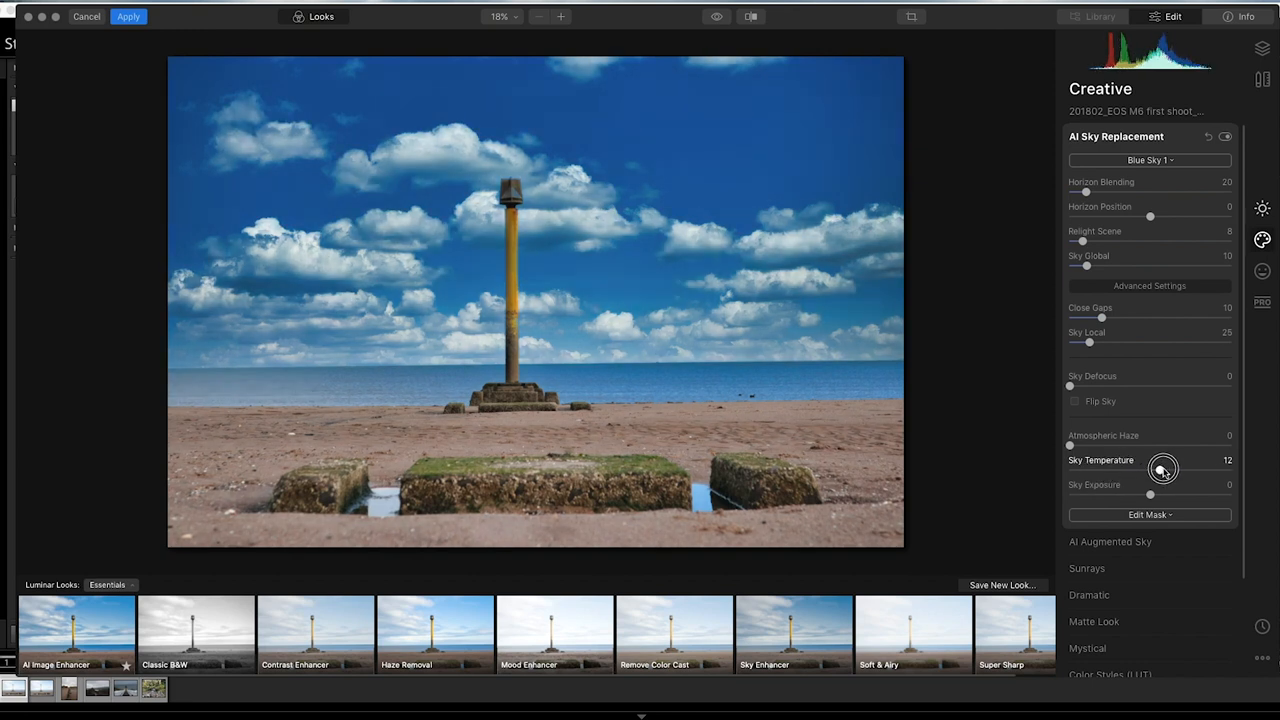
pyautogui.moveTo(1163, 469); pyautogui.dragTo(1180, 467)
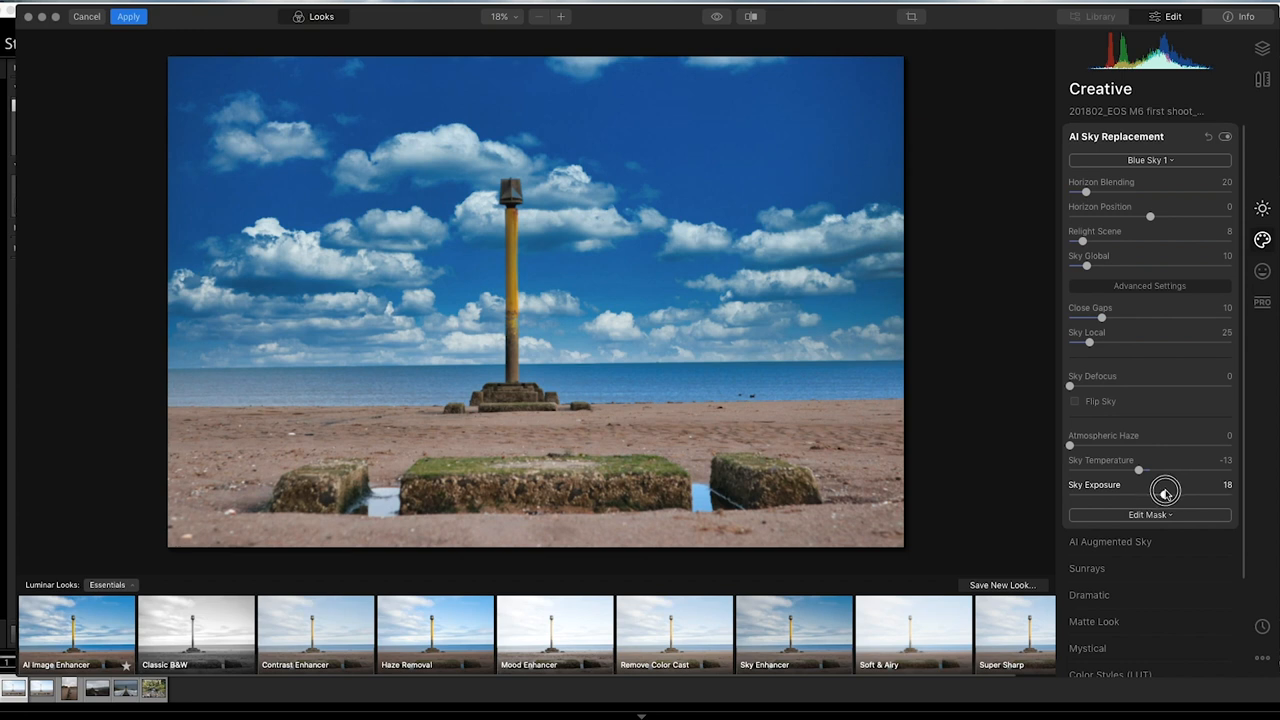
pyautogui.moveTo(1165, 491); pyautogui.dragTo(1185, 491)
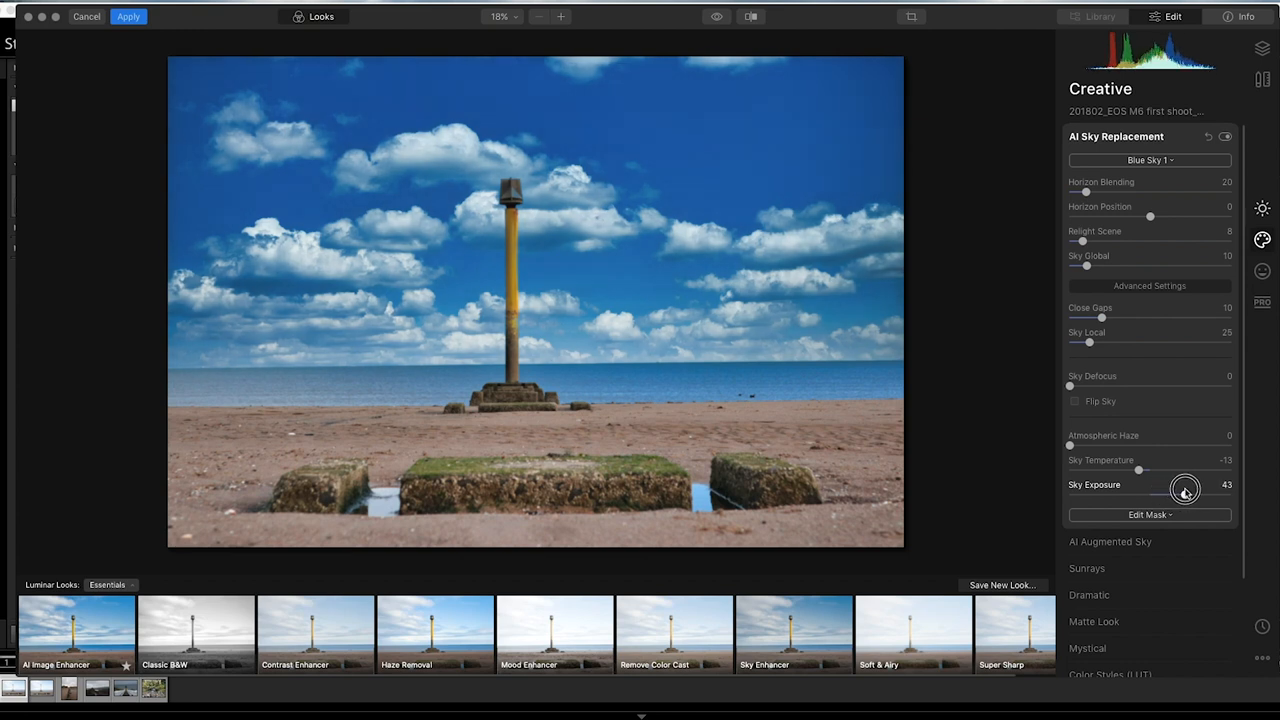
pyautogui.moveTo(1185, 490); pyautogui.dragTo(1088, 496)
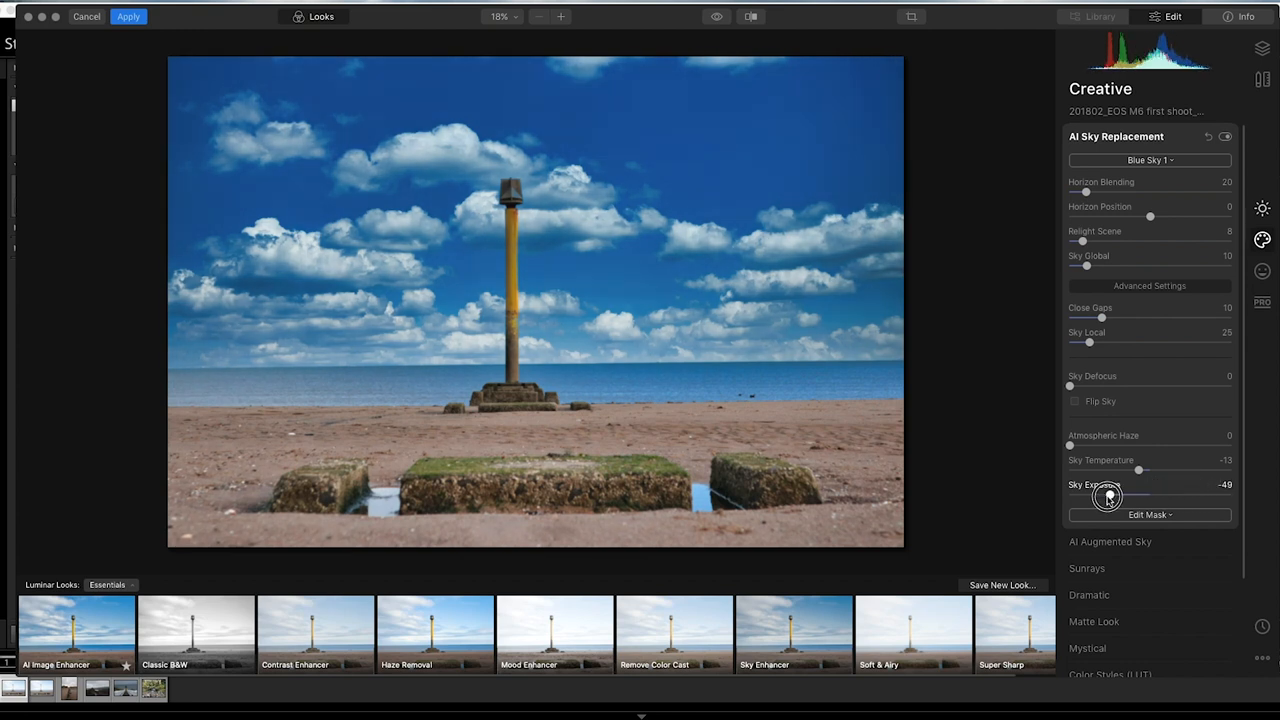
pyautogui.moveTo(1085, 495); pyautogui.dragTo(1140, 495)
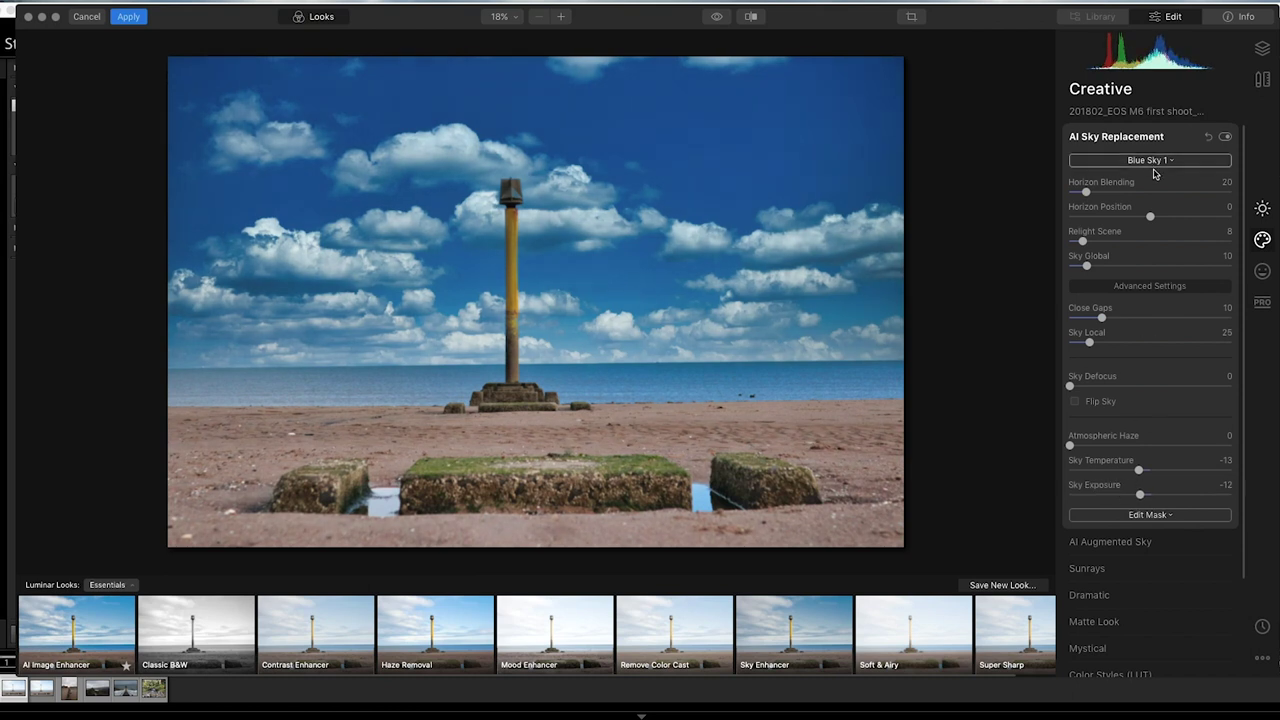
# - Try the Blue Sky 4 and Dramatic Sunset 1 skies, then switch to Blue Sky 3
pyautogui.click(1149, 160)
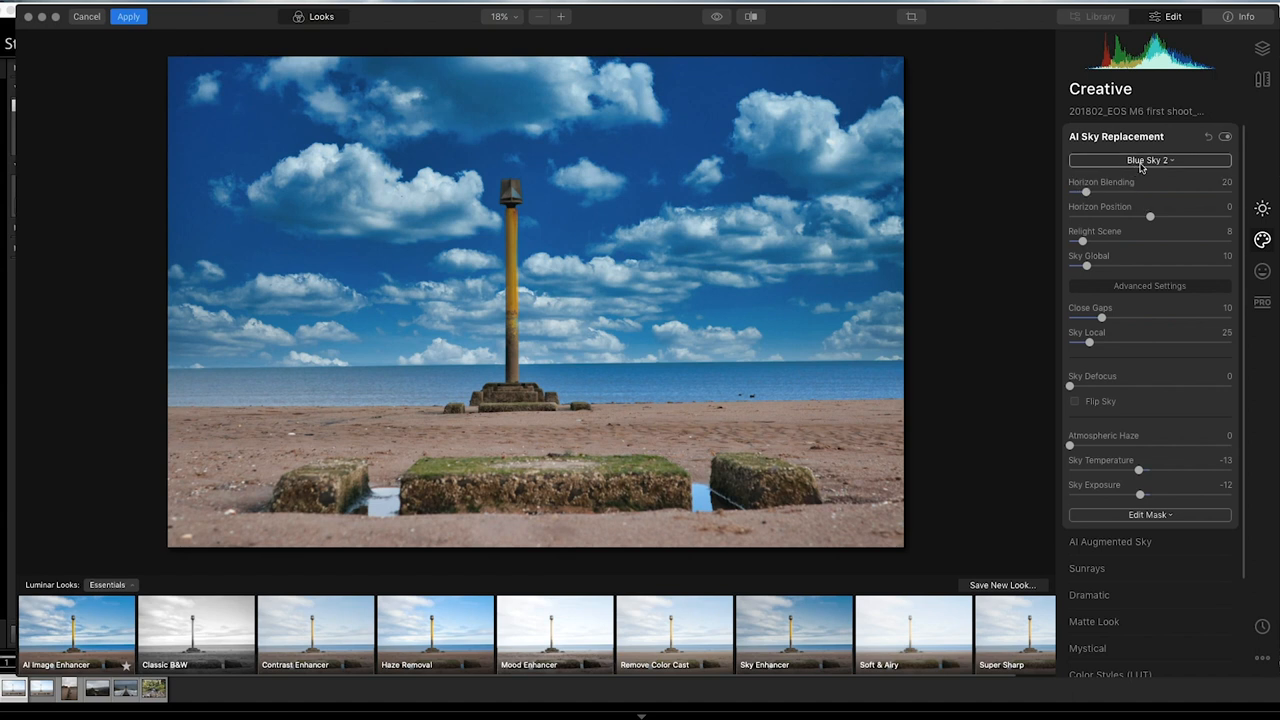
pyautogui.click(1149, 160)
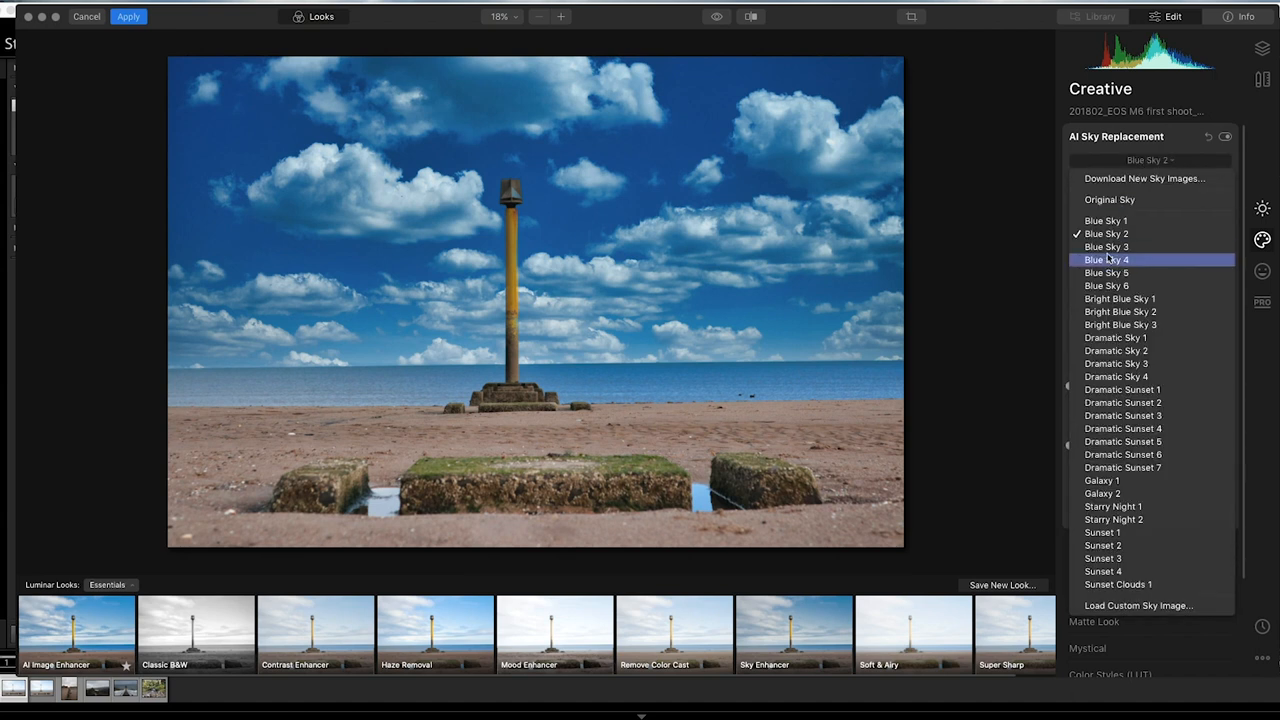
pyautogui.click(1106, 259)
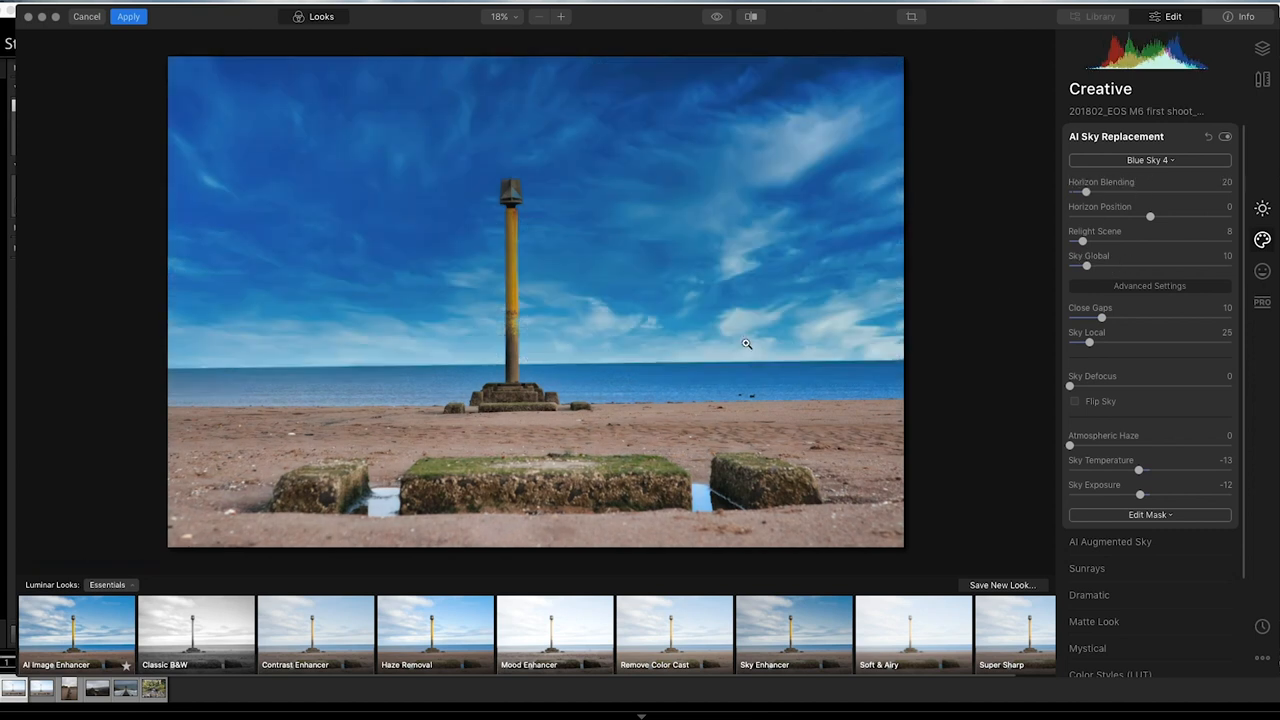
pyautogui.moveTo(802, 333)
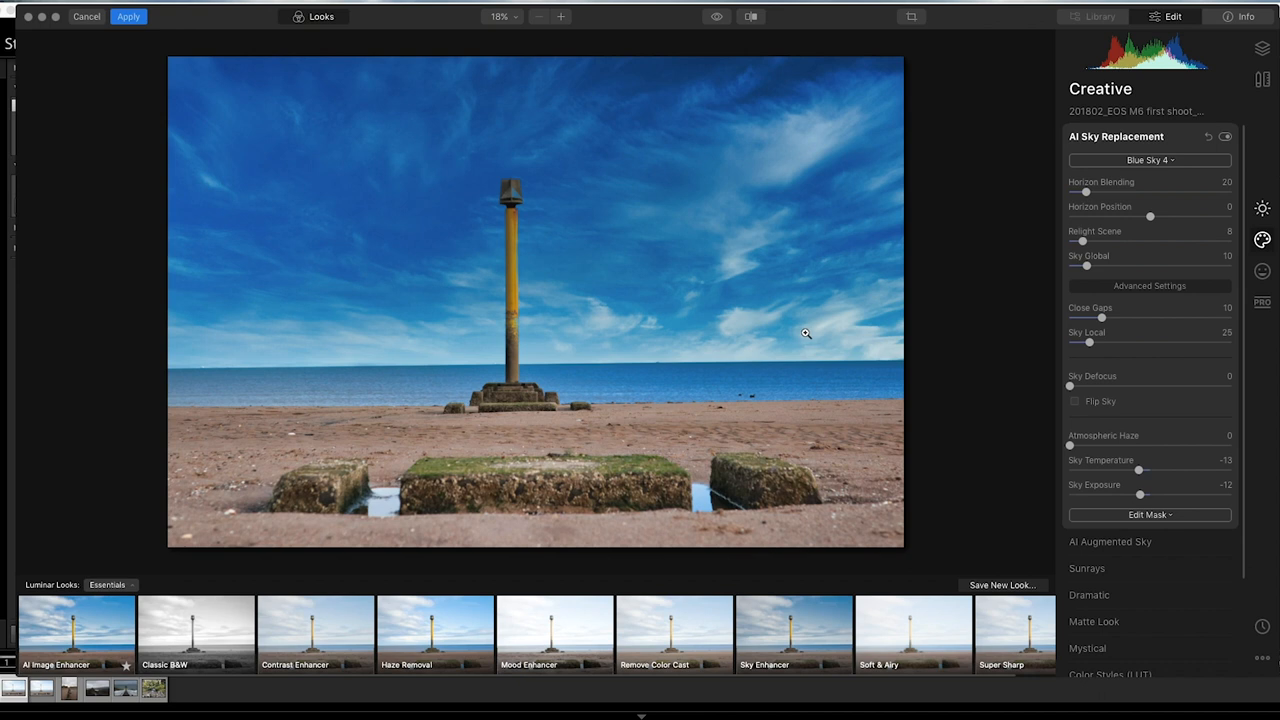
pyautogui.moveTo(1145, 180)
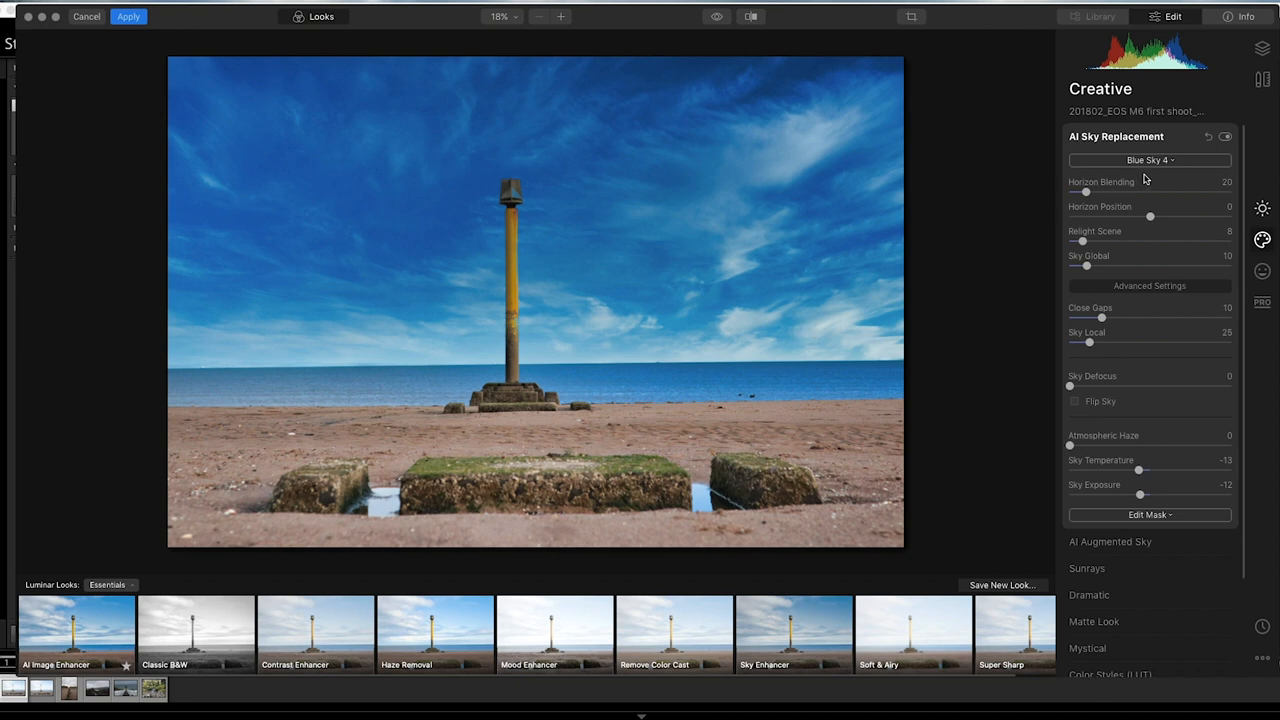
pyautogui.click(1149, 160)
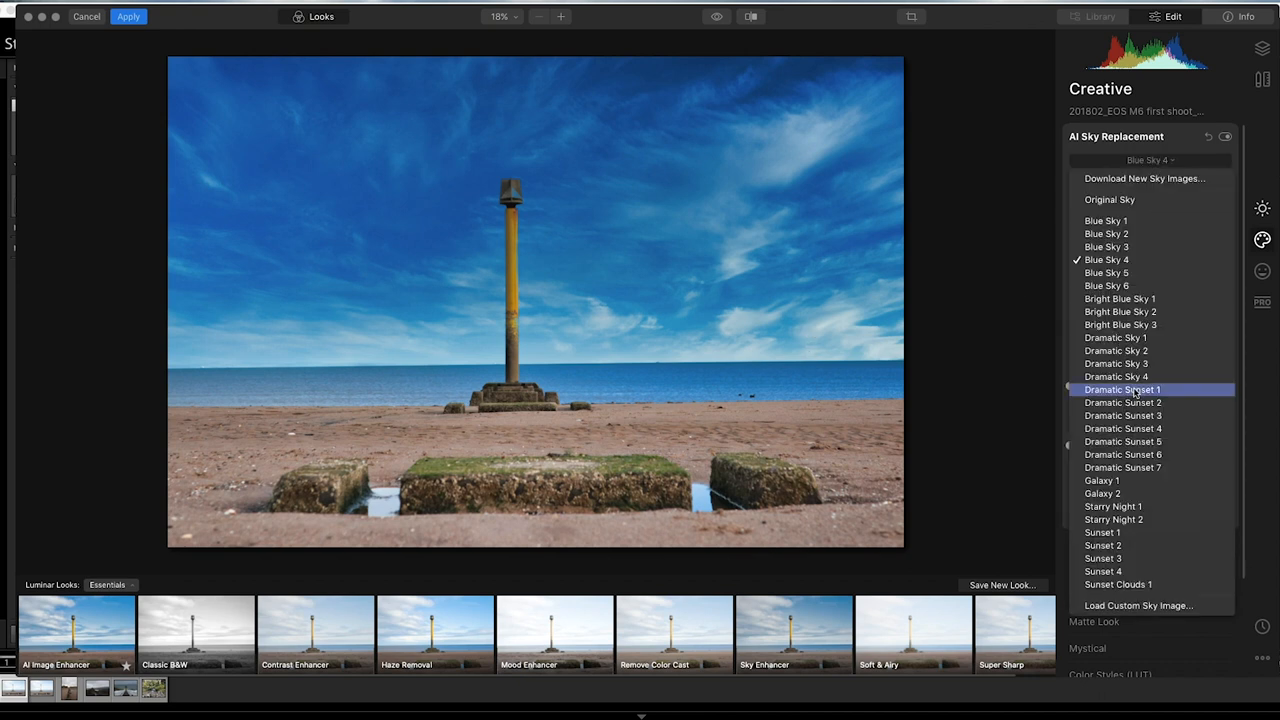
pyautogui.click(1126, 389)
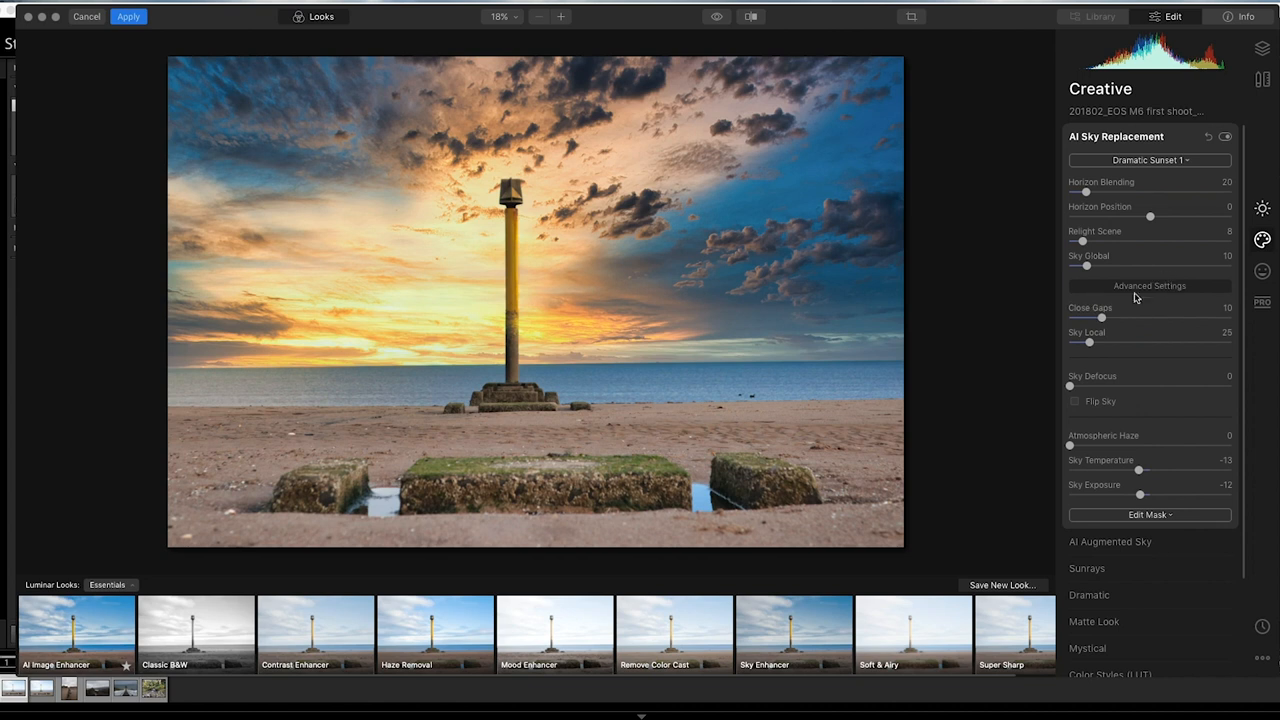
pyautogui.moveTo(1164, 160)
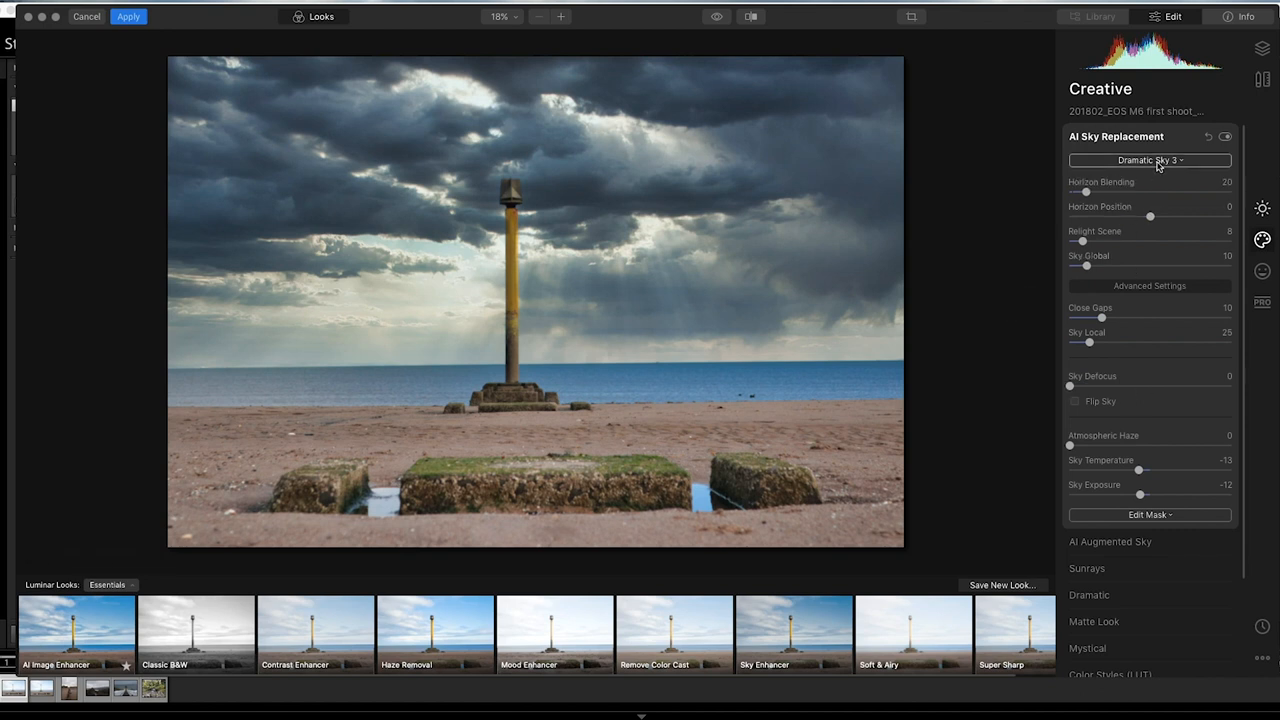
pyautogui.click(1153, 160)
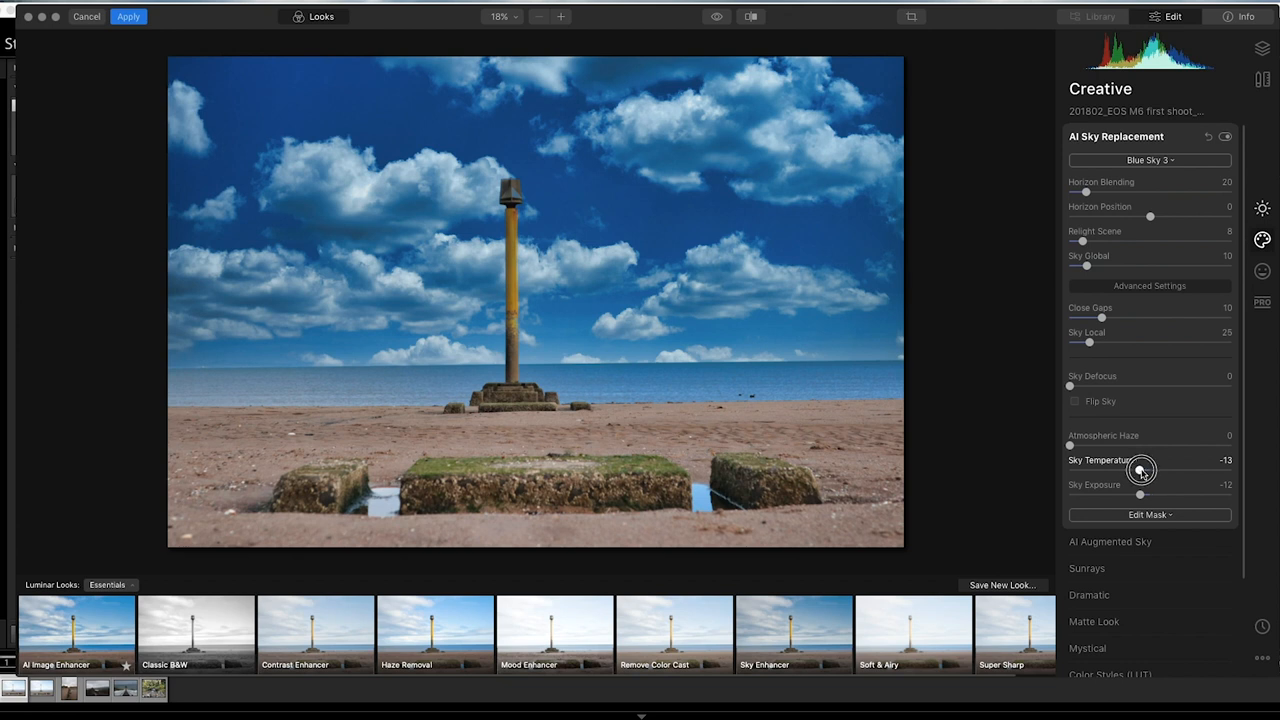
# - Warm and brighten the sky, then cycle through Dramatic Sky 4, 3 and 2
pyautogui.moveTo(1140, 470); pyautogui.dragTo(1170, 470)
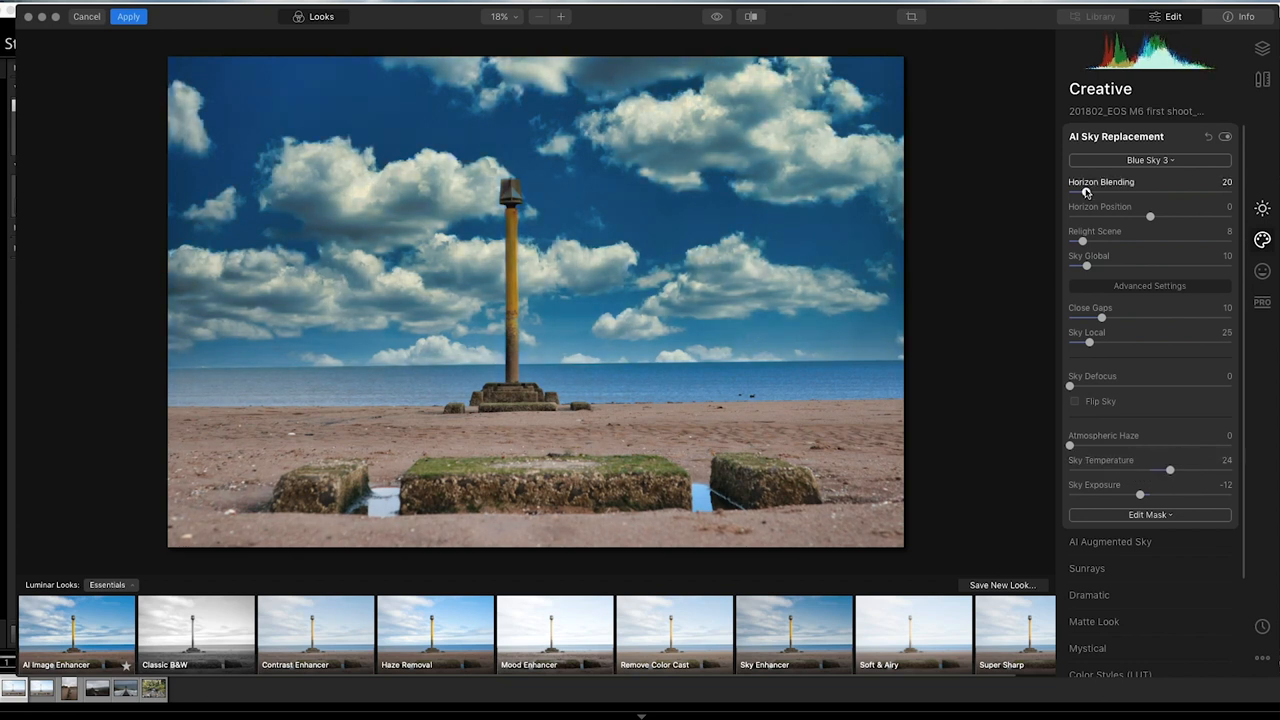
pyautogui.moveTo(1103, 375)
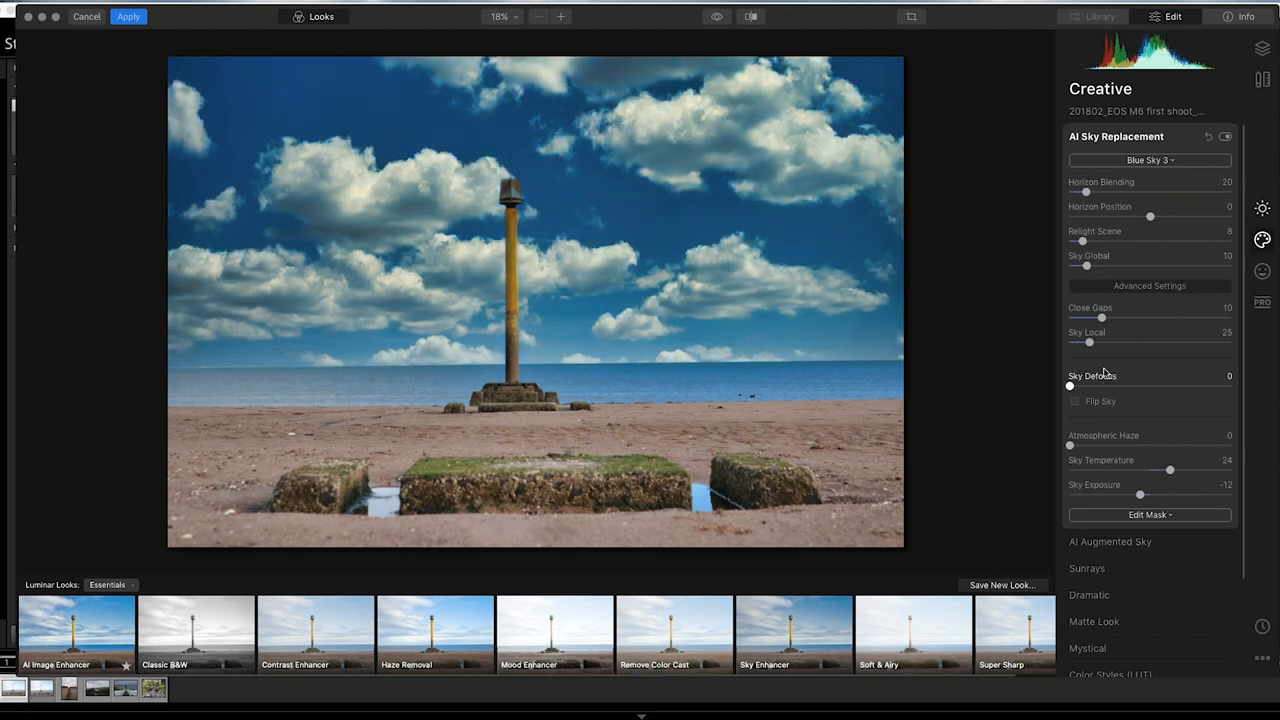
pyautogui.moveTo(1140, 494); pyautogui.dragTo(1215, 490)
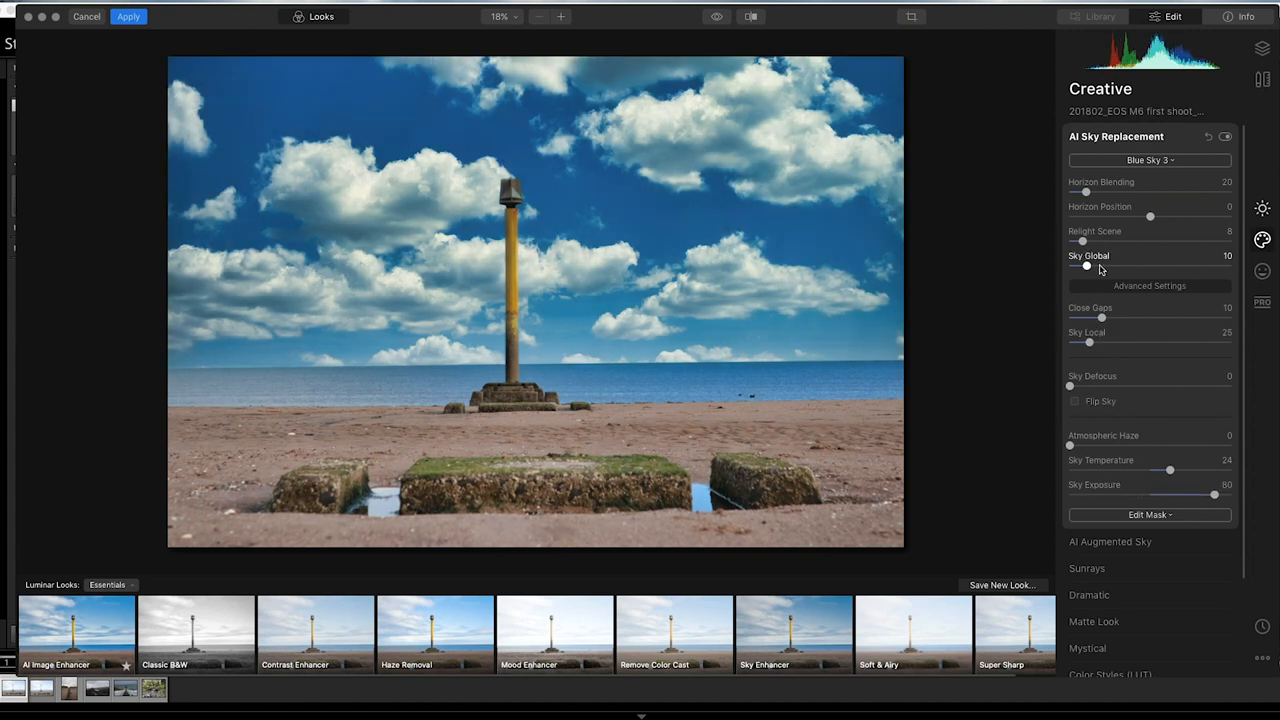
pyautogui.moveTo(1105, 287)
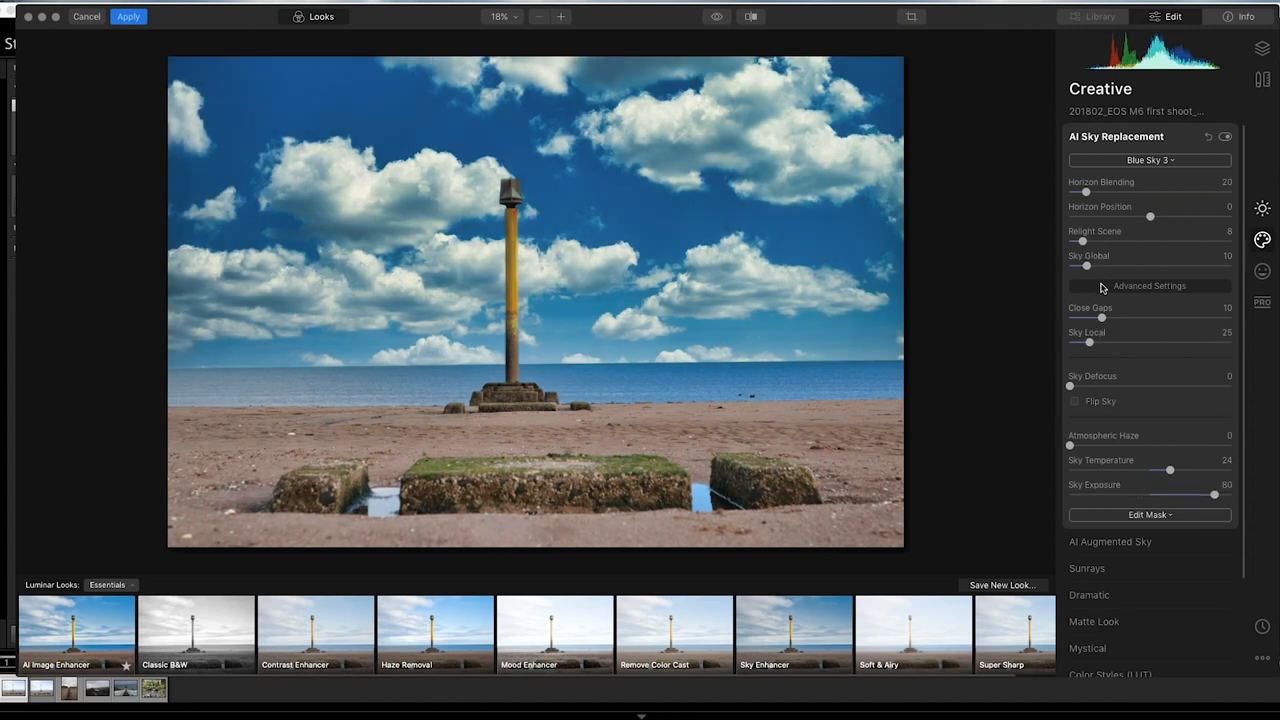
pyautogui.click(1148, 160)
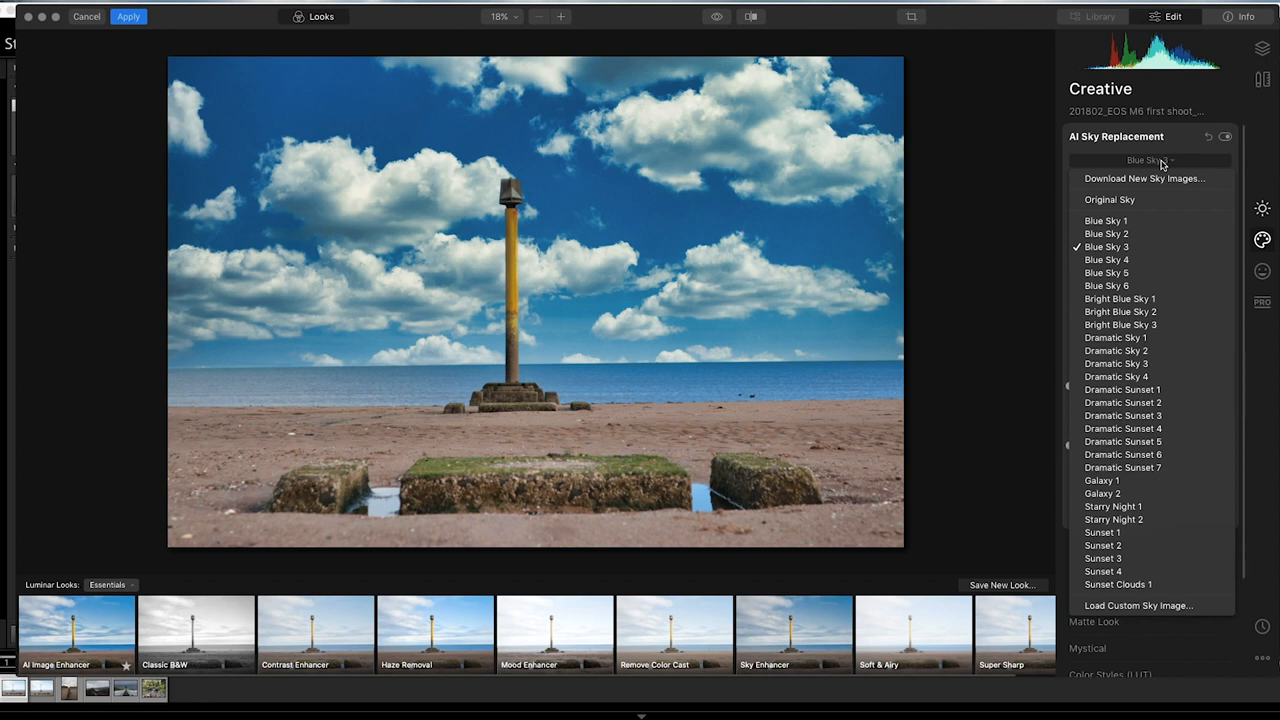
pyautogui.moveTo(1114, 376)
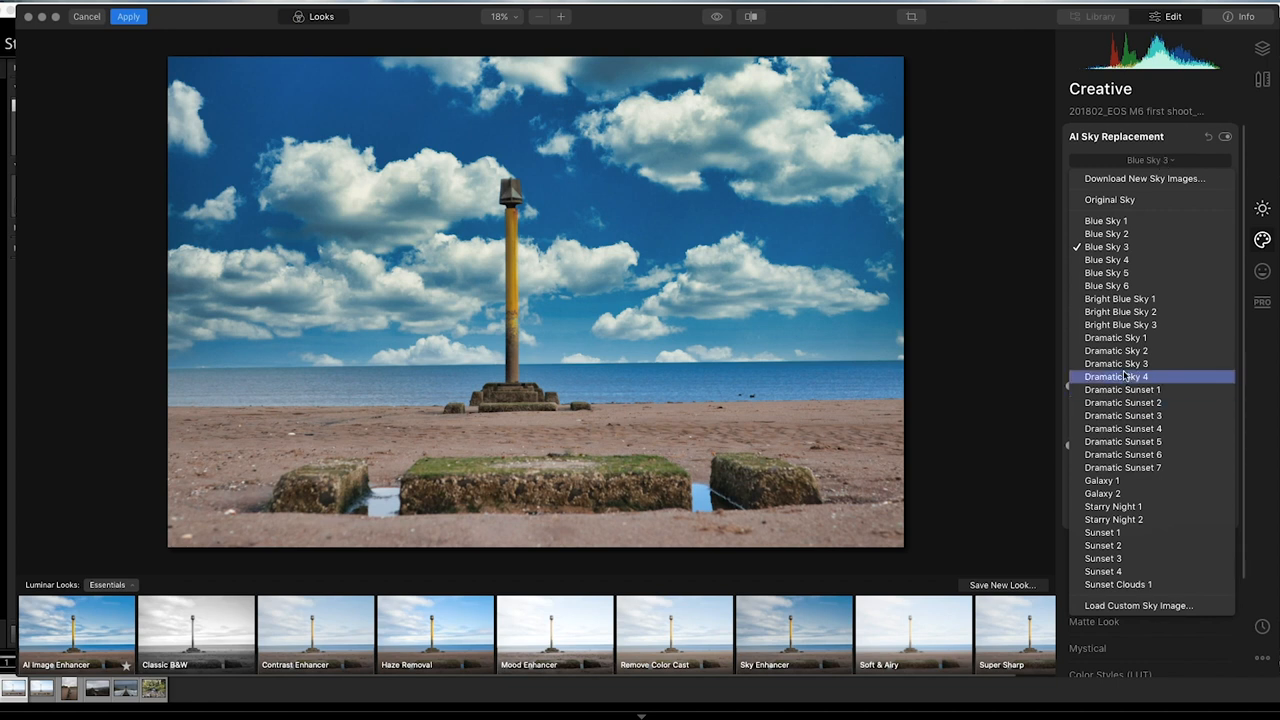
pyautogui.click(1118, 376)
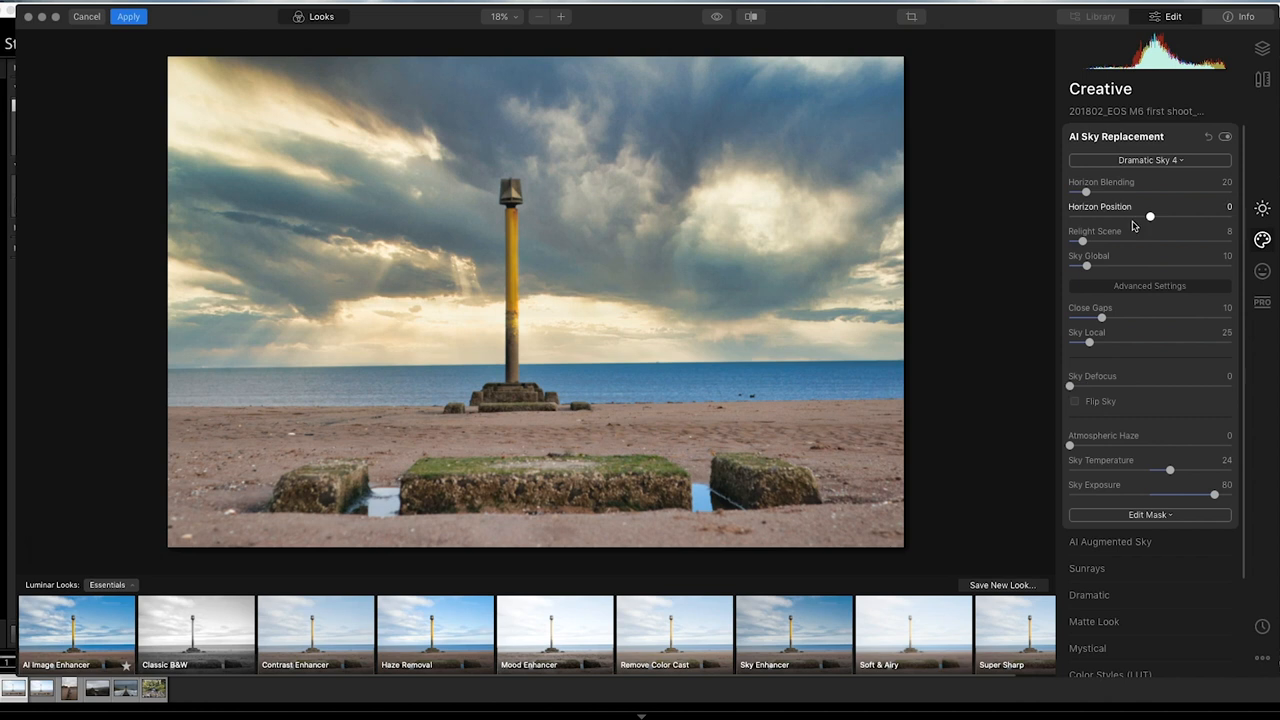
pyautogui.click(1149, 160)
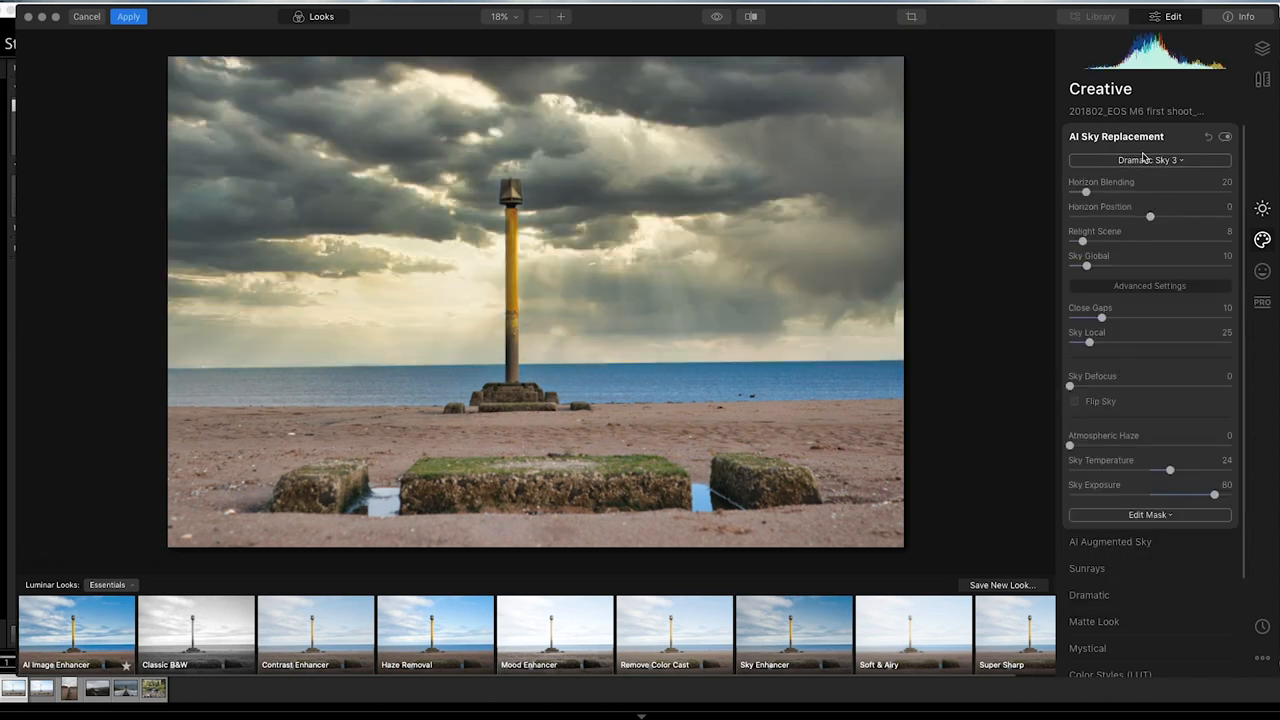
pyautogui.click(1149, 160)
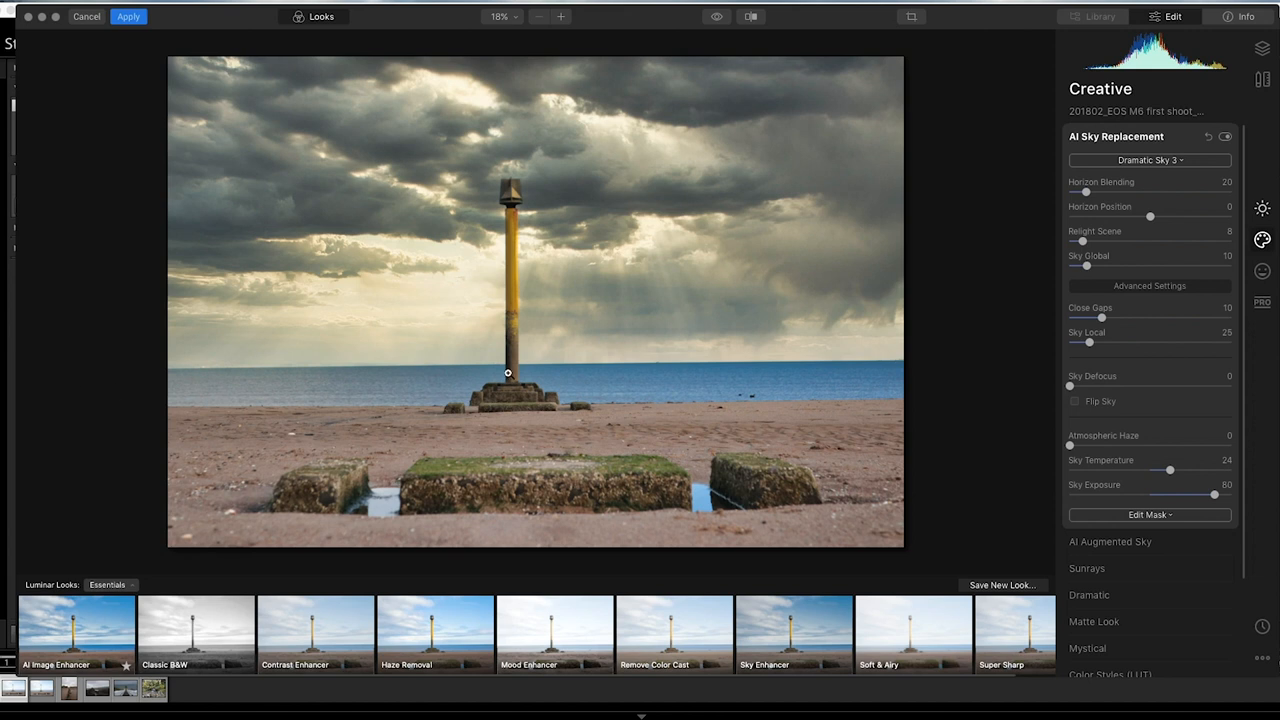
pyautogui.moveTo(1149, 161)
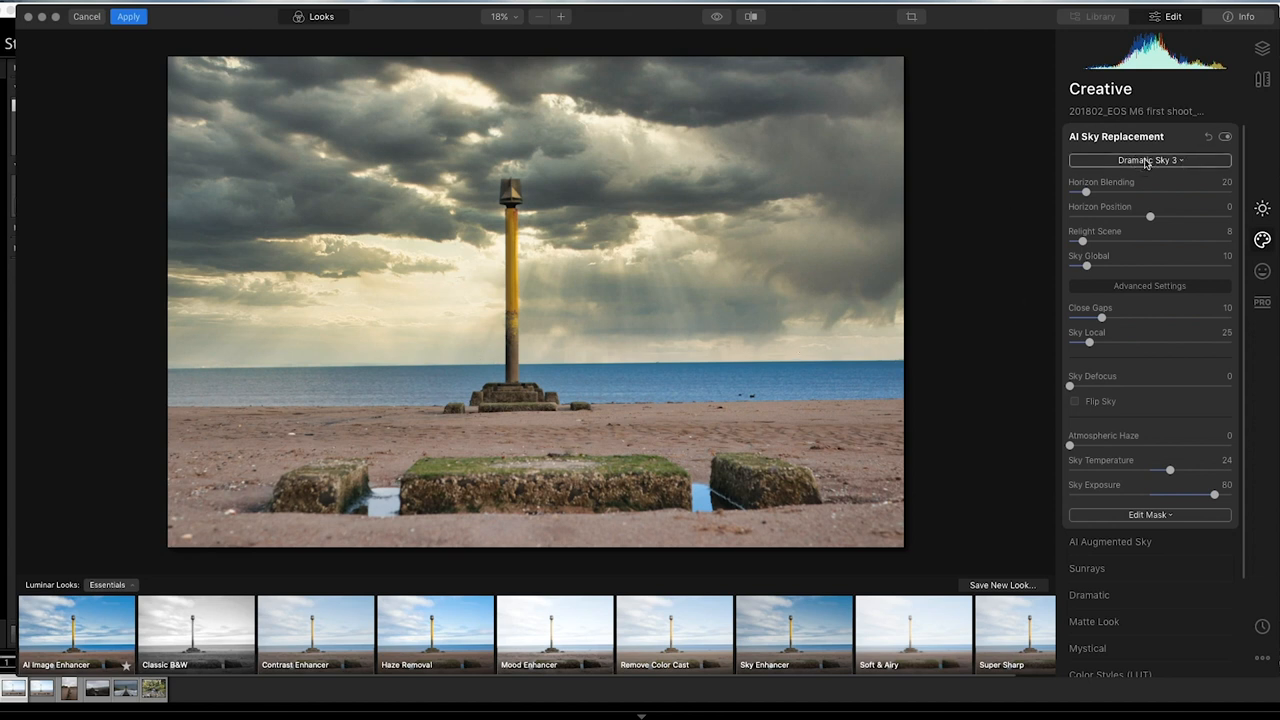
pyautogui.click(1149, 160)
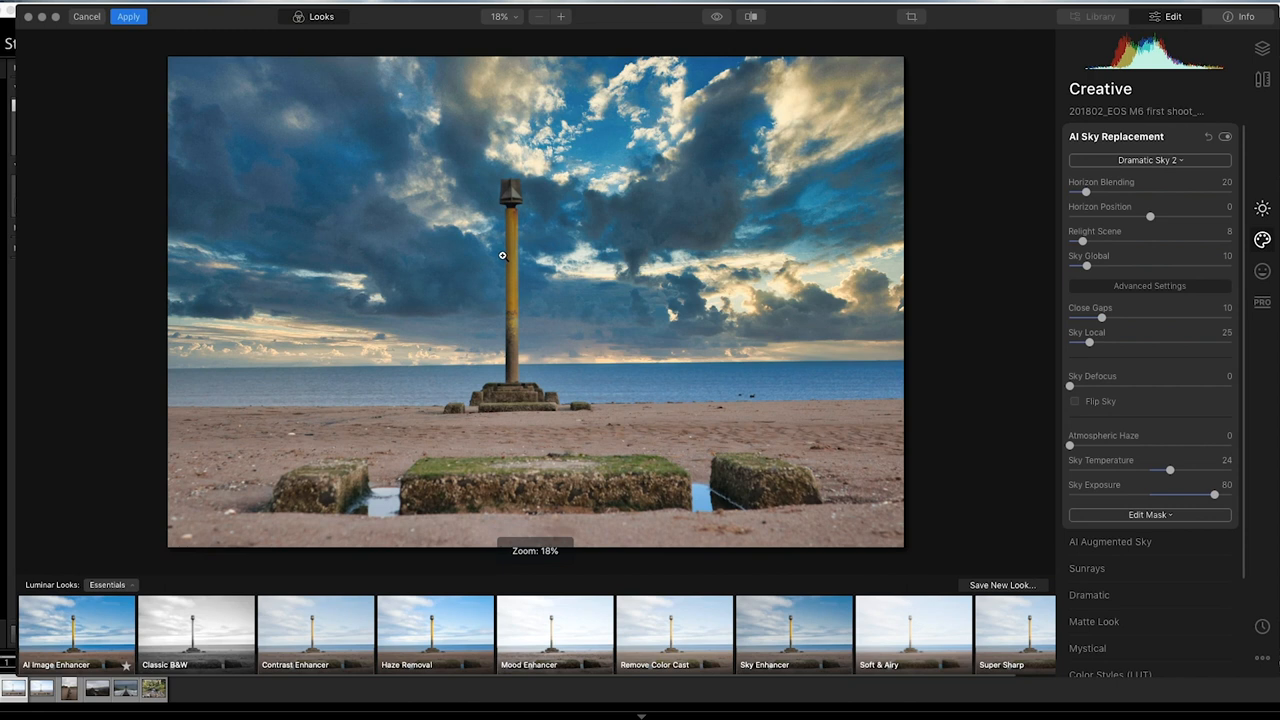
# - Set Sky Exposure to 100, Sky Temperature to 59 and Relight Scene to about 46
pyautogui.moveTo(1215, 495); pyautogui.dragTo(1140, 495)
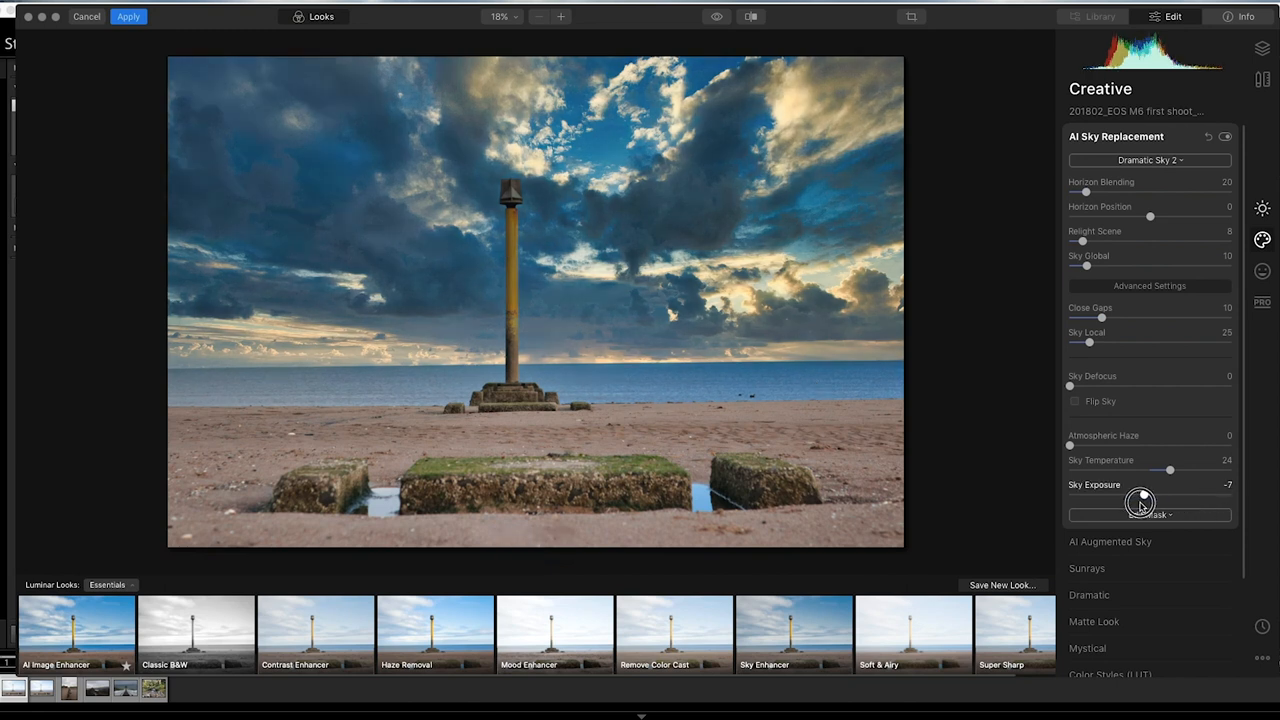
pyautogui.moveTo(1140, 494); pyautogui.dragTo(1230, 494)
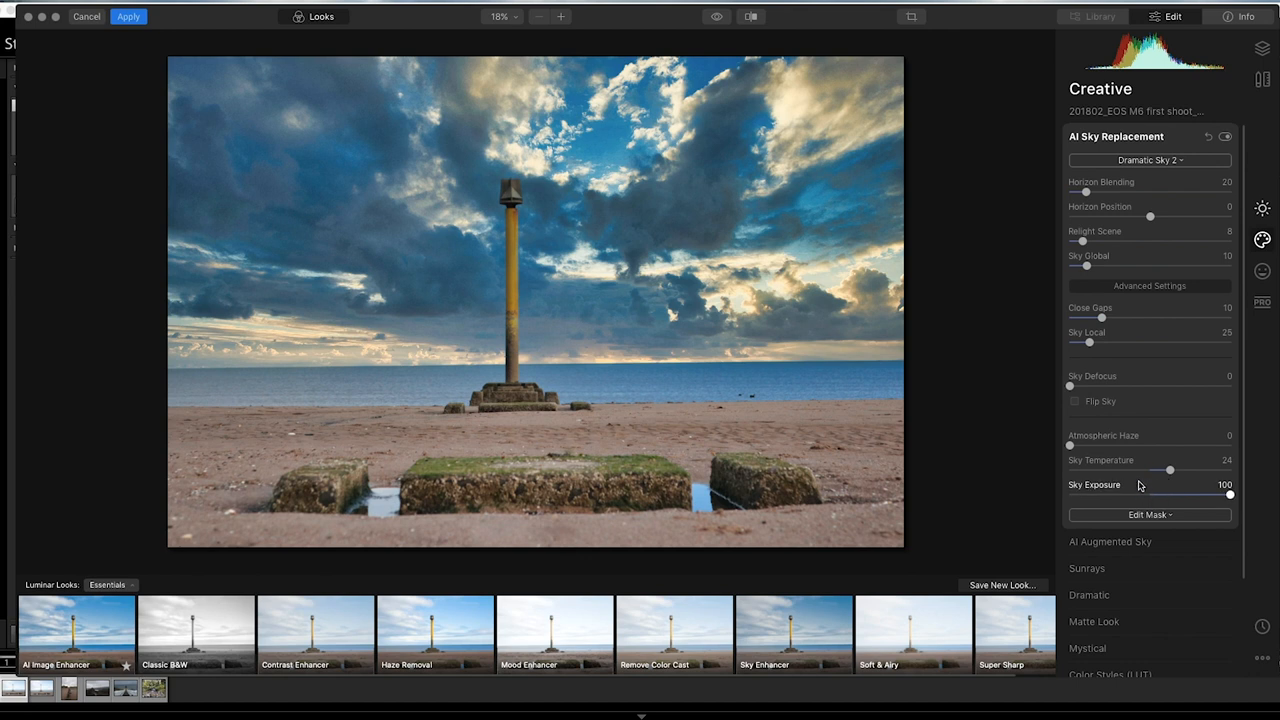
pyautogui.moveTo(1168, 470); pyautogui.dragTo(1130, 470)
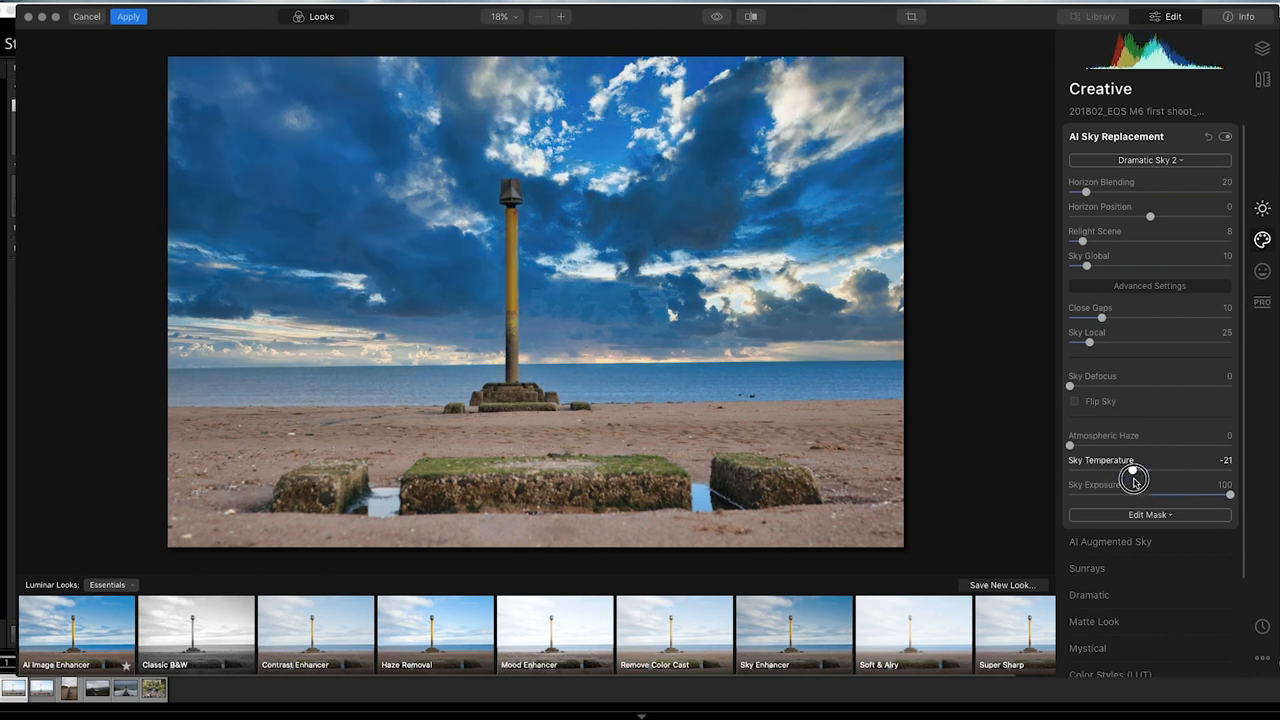
pyautogui.moveTo(1085, 471); pyautogui.dragTo(1197, 471)
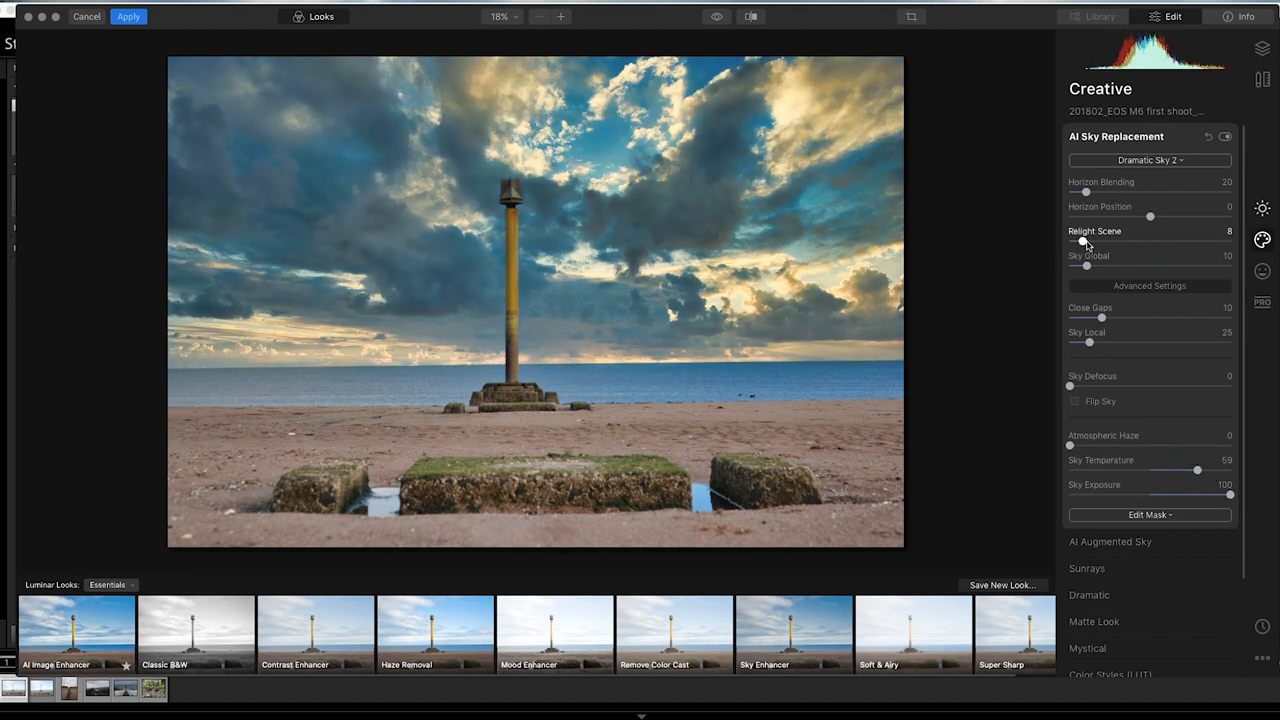
pyautogui.moveTo(1085, 243); pyautogui.dragTo(1146, 243)
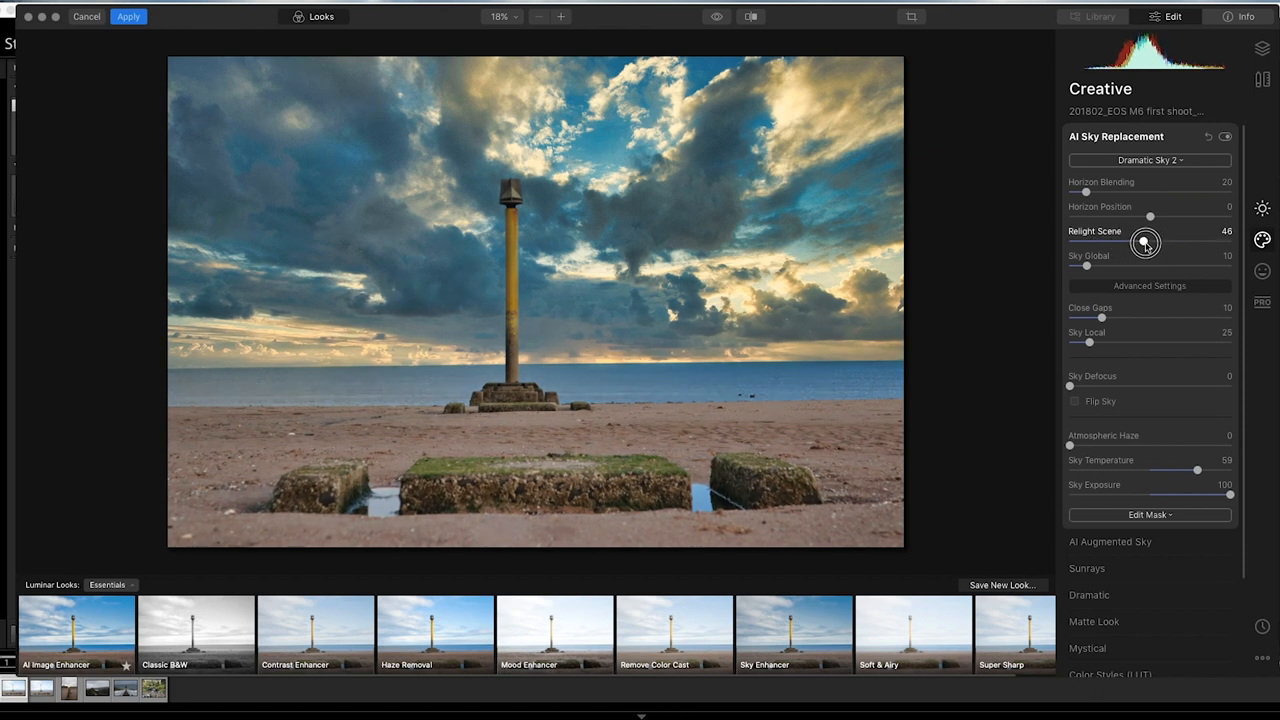
pyautogui.click(1149, 160)
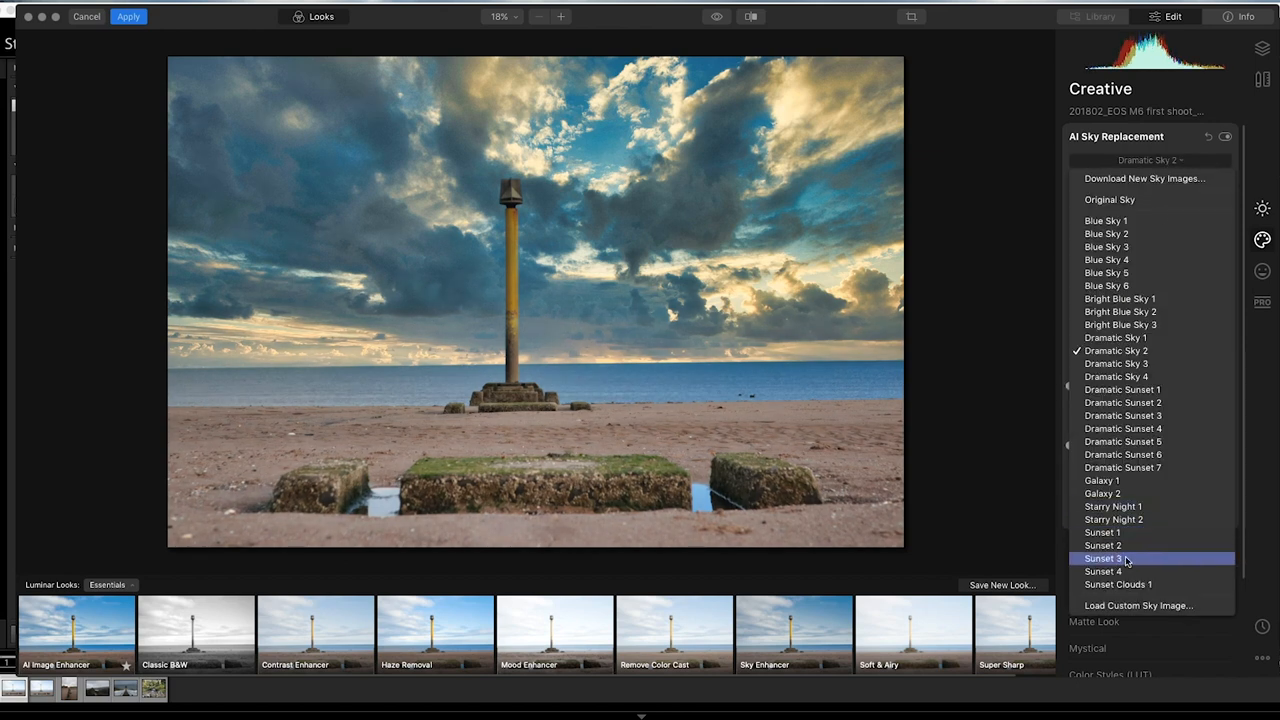
# - Try Sunset 4, Dramatic Sky 4 and Sunset 3, settle on Blue Sky 4, then switch replacement off
pyautogui.click(1104, 571)
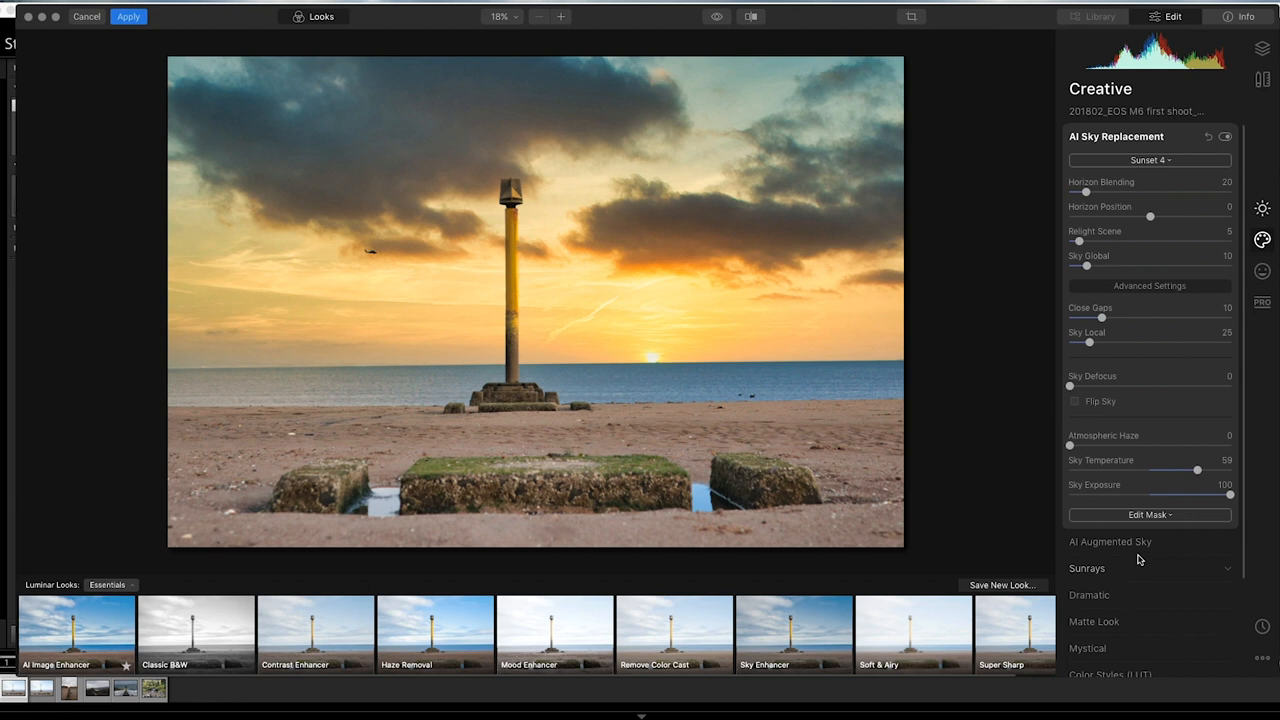
pyautogui.moveTo(1080, 242); pyautogui.dragTo(1160, 242)
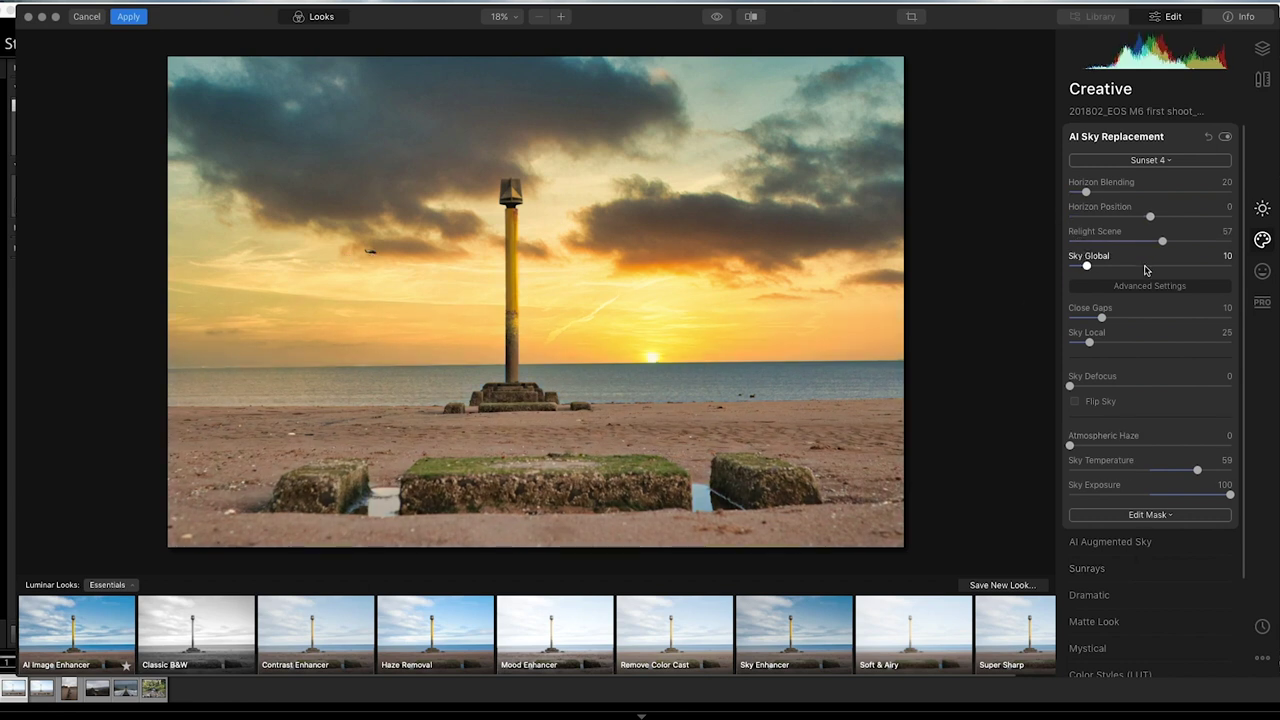
pyautogui.click(1149, 160)
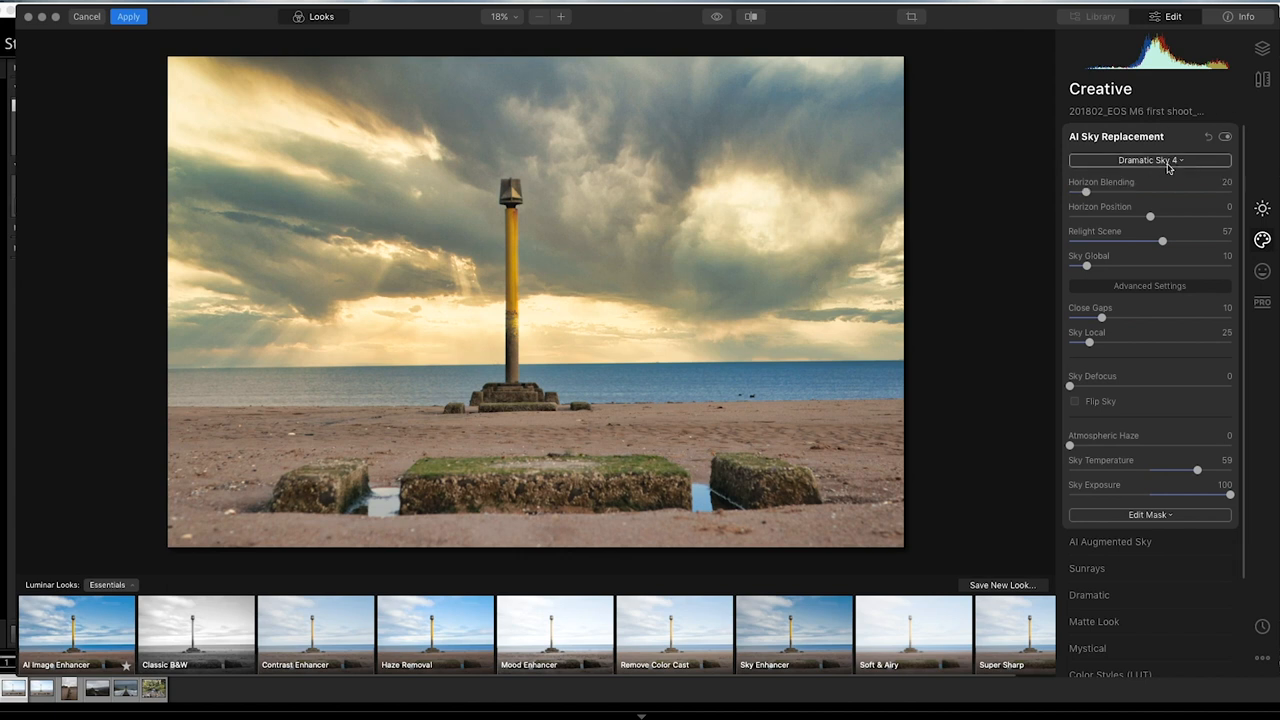
pyautogui.click(1148, 160)
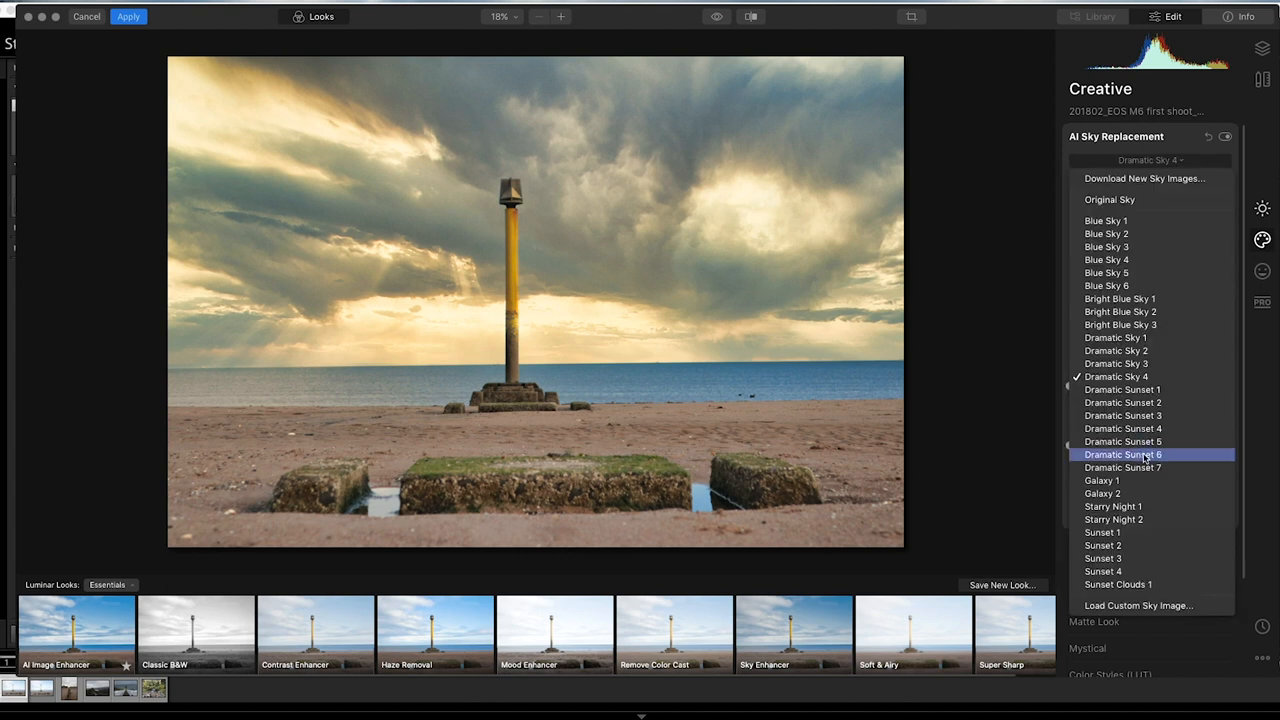
pyautogui.click(1103, 558)
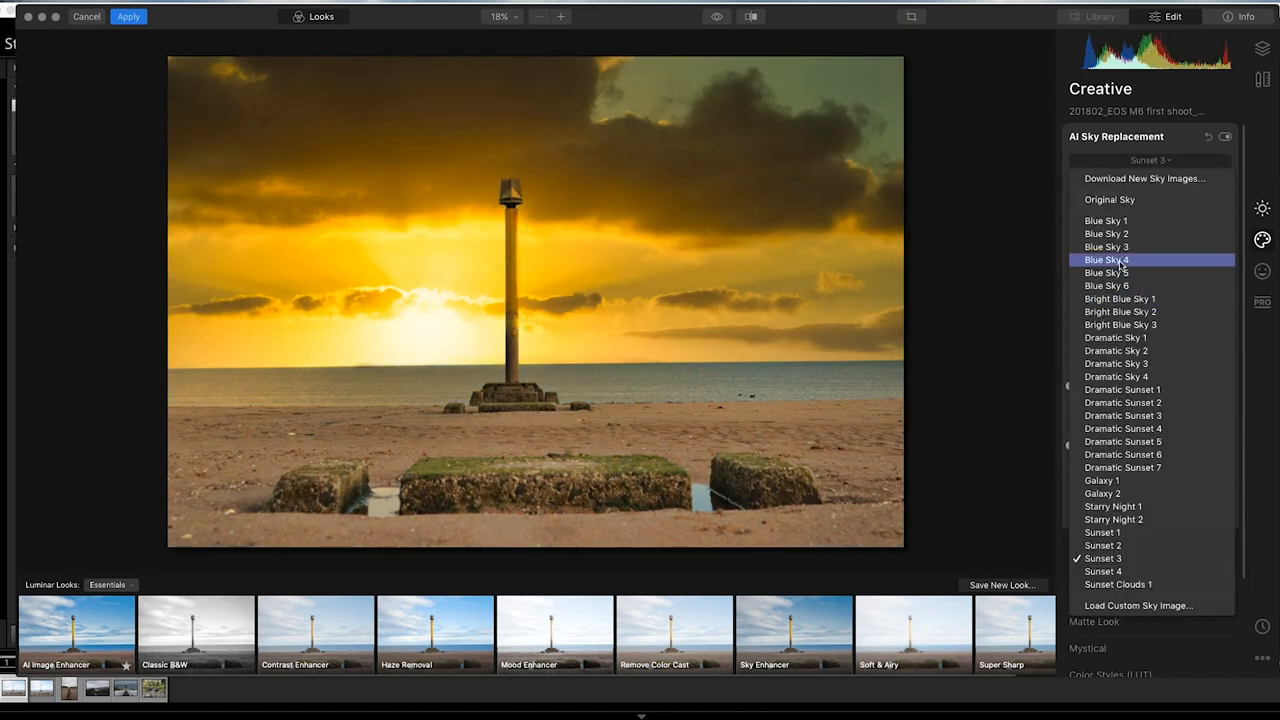
pyautogui.click(1107, 259)
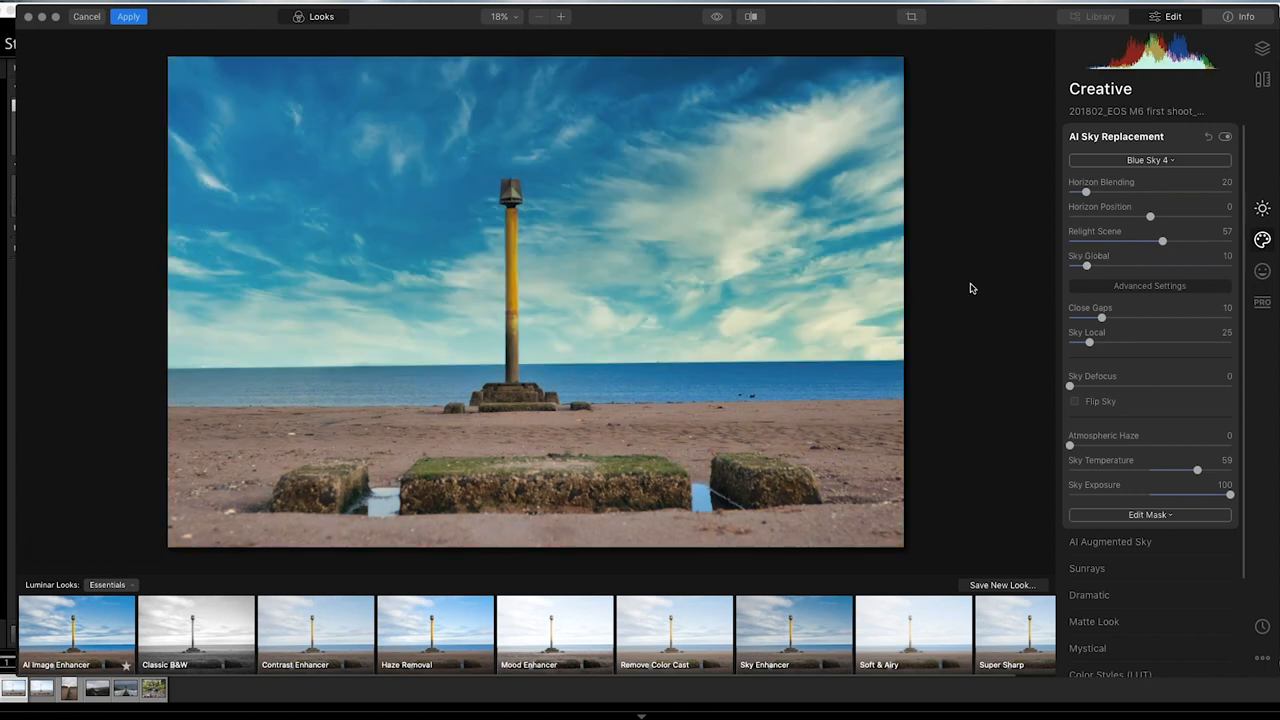
pyautogui.moveTo(1086, 365)
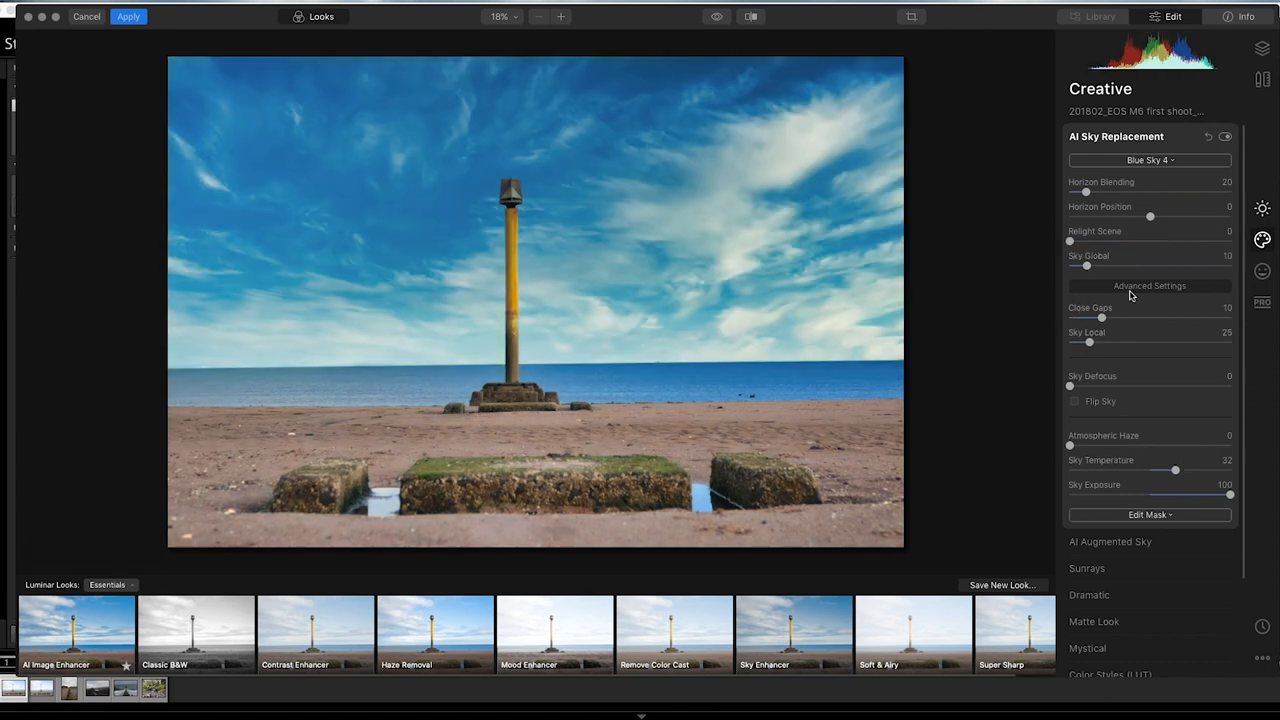
pyautogui.click(1233, 137)
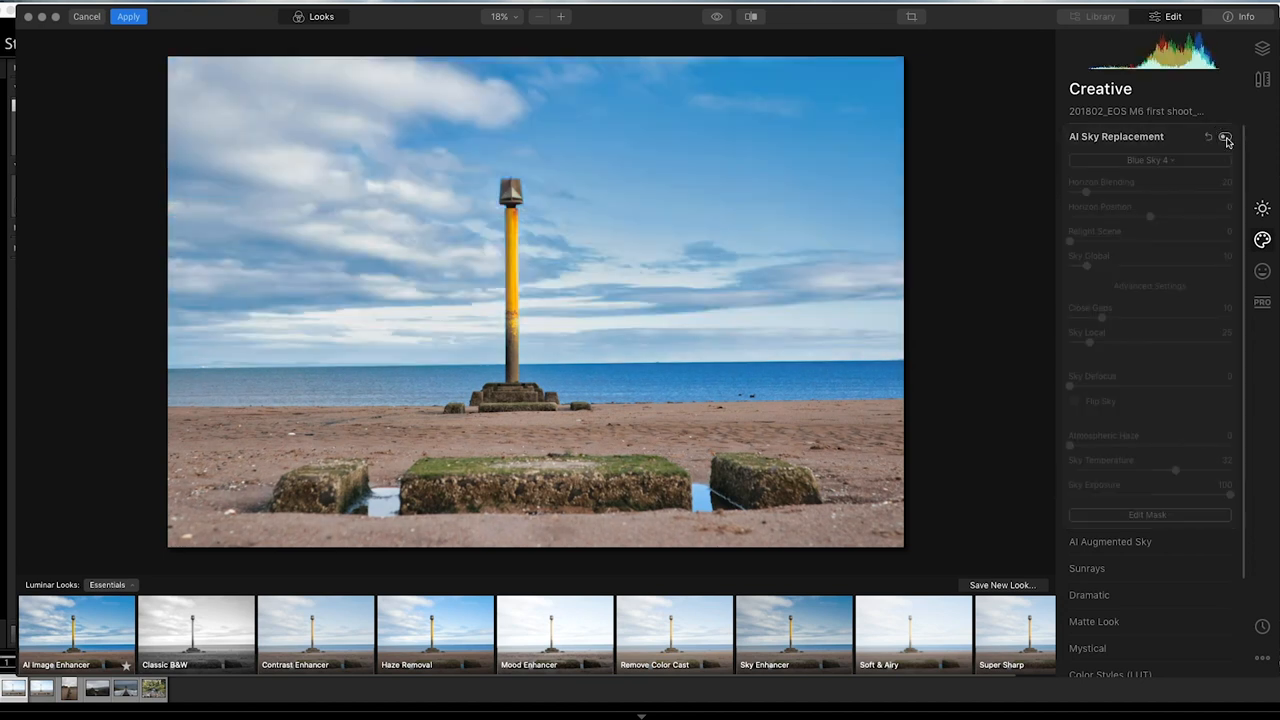
# - Toggle sky replacement to compare with the overcast original, then apply the edit
pyautogui.click(1228, 138)
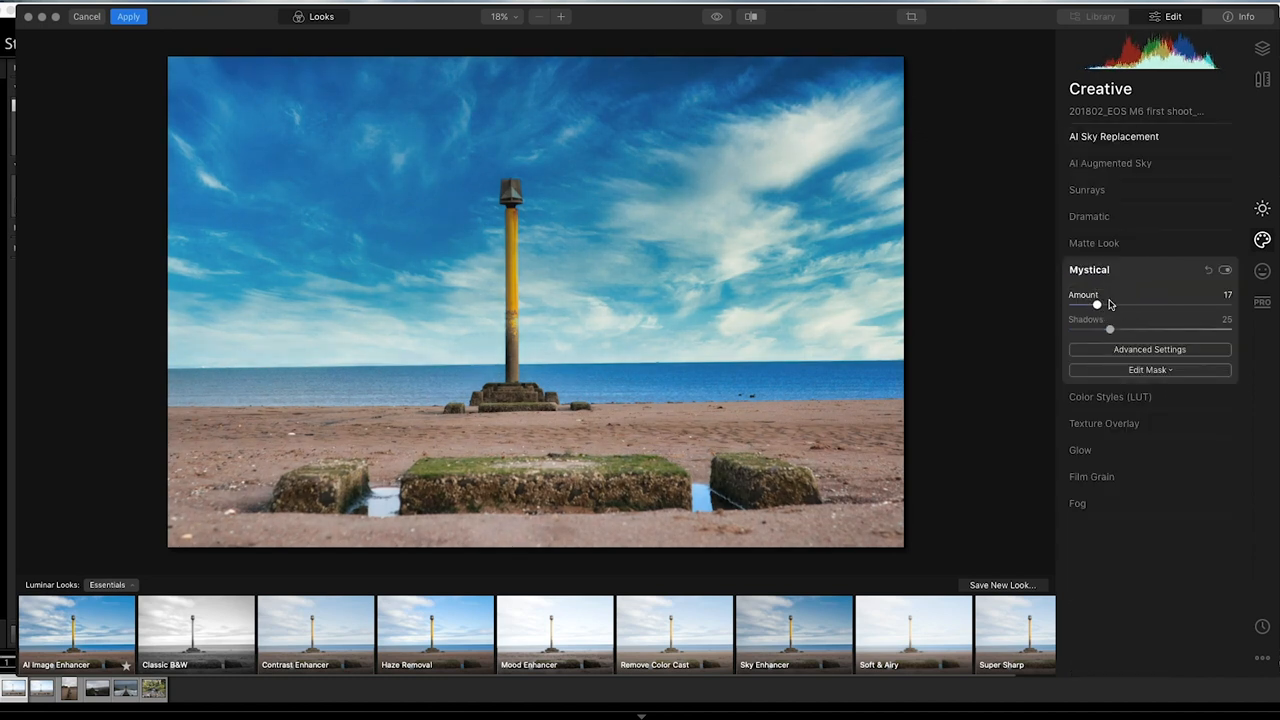
pyautogui.moveTo(960, 245)
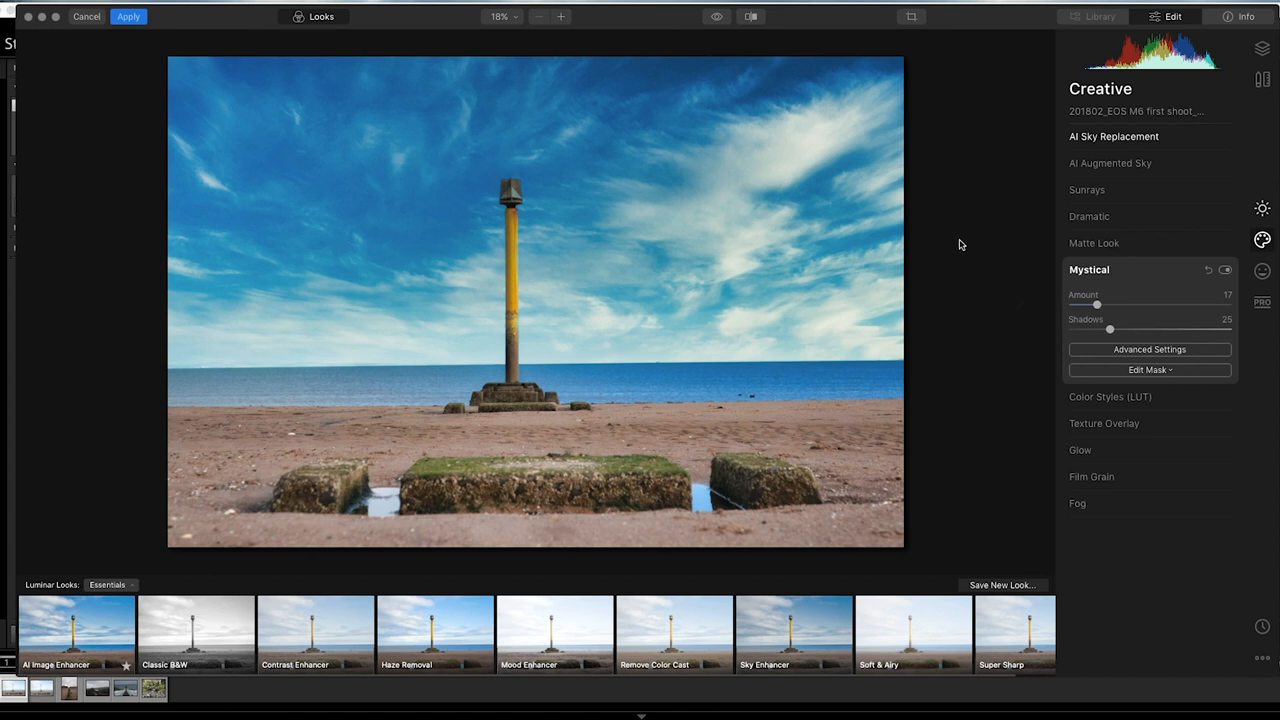
pyautogui.moveTo(1261, 16)
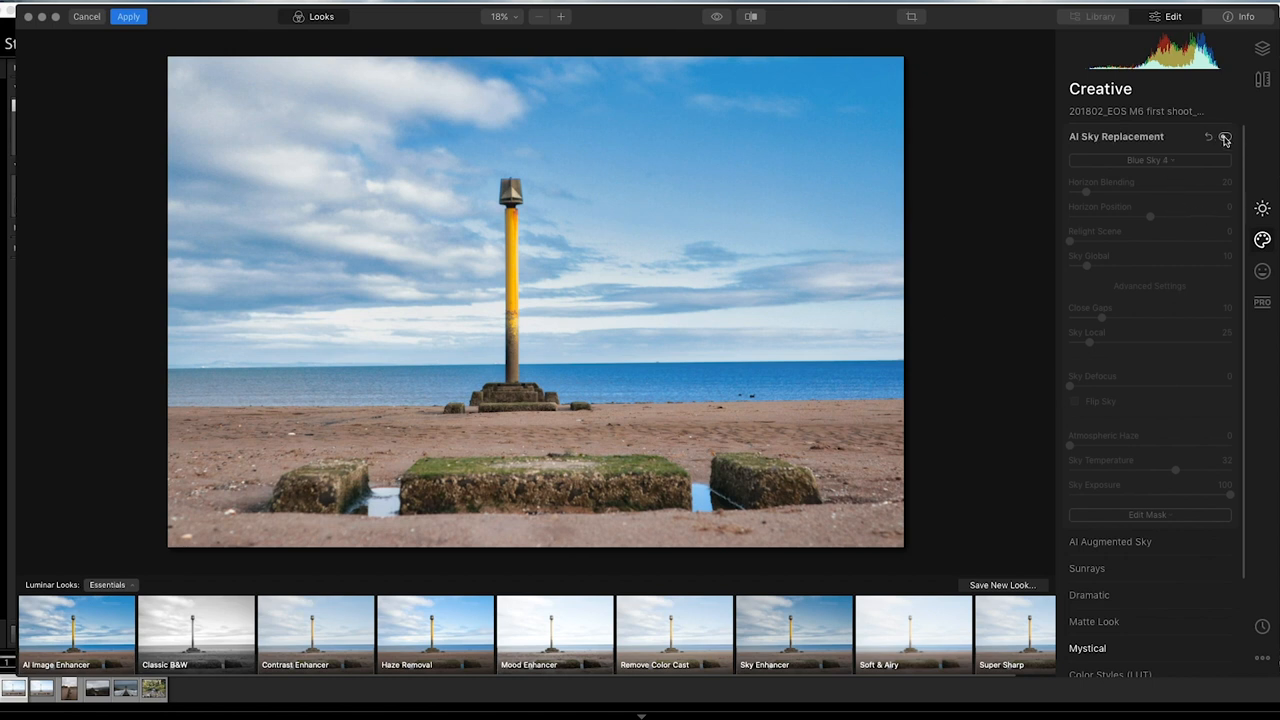
pyautogui.click(1226, 135)
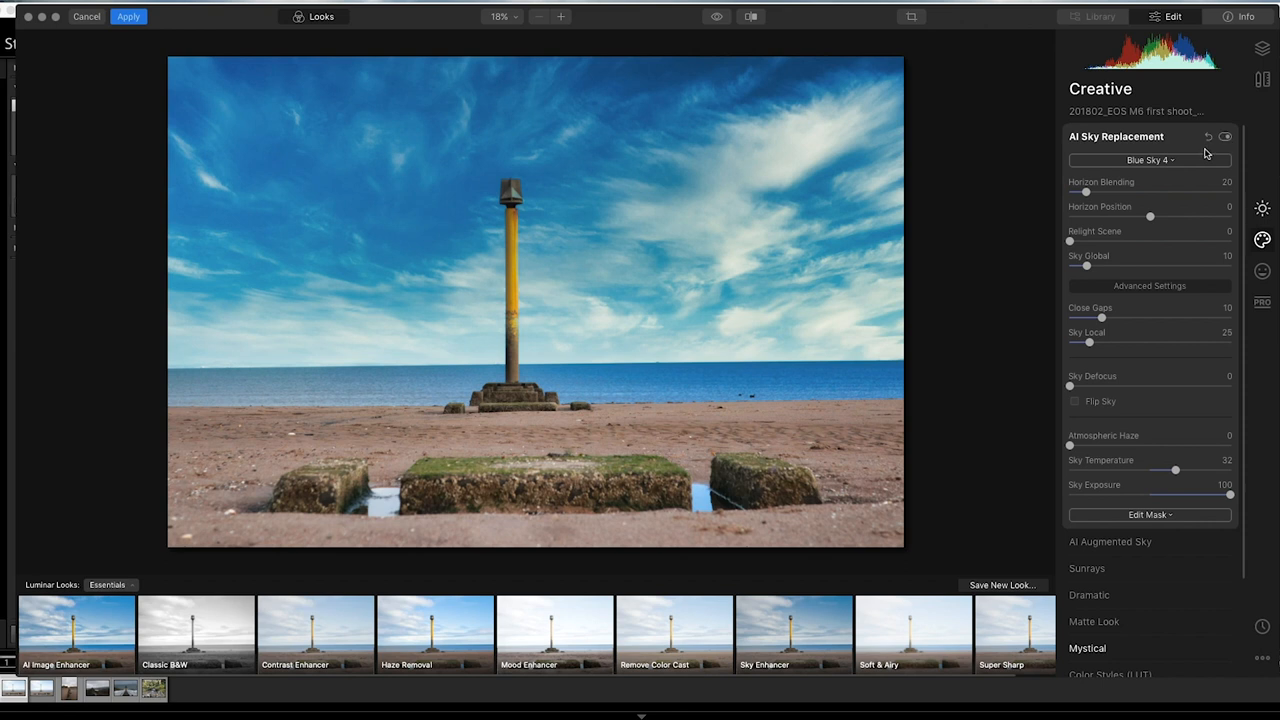
pyautogui.click(125, 16)
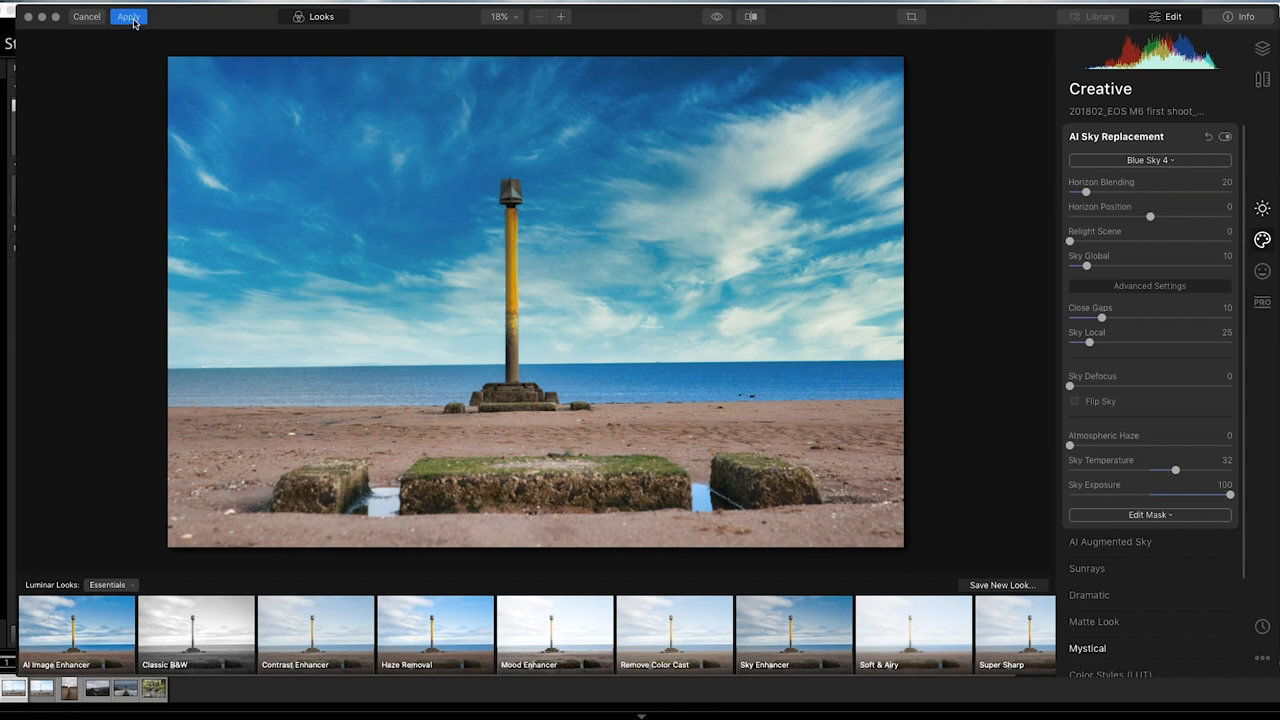
# - Review the returned blue-sky beach edit and show All Photographs in Grid view
pyautogui.click(125, 16)
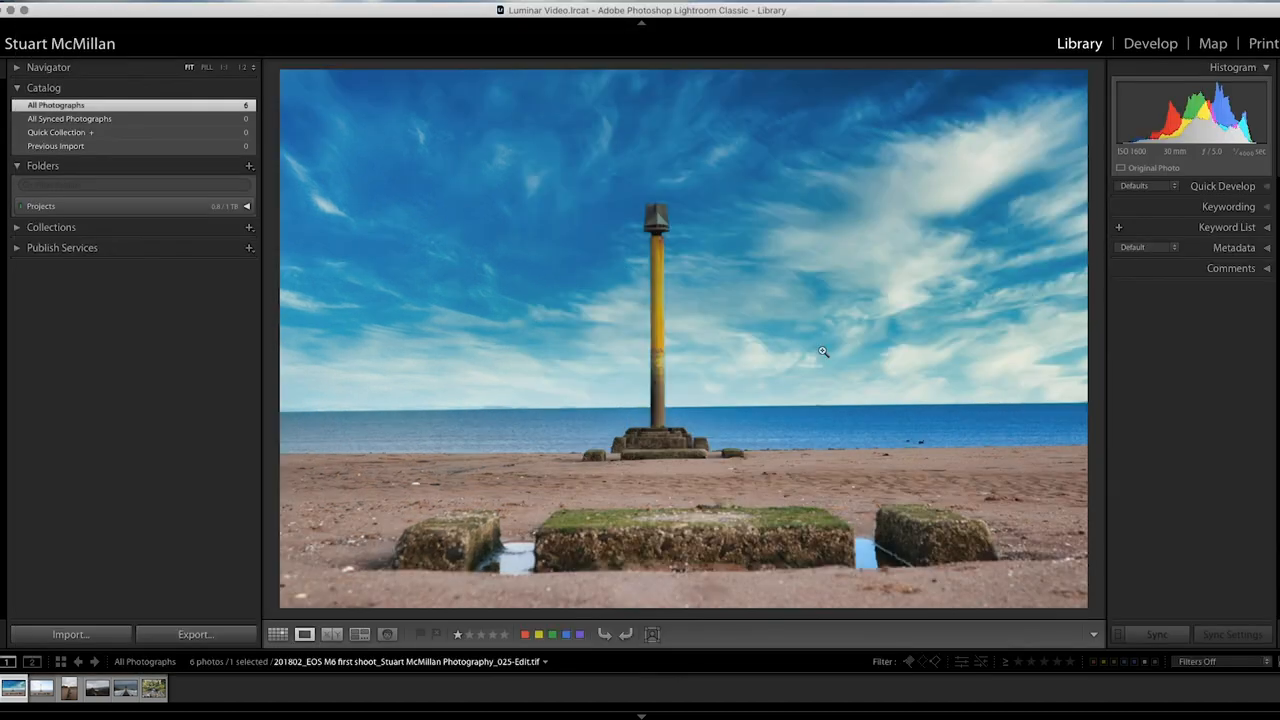
pyautogui.click(279, 634)
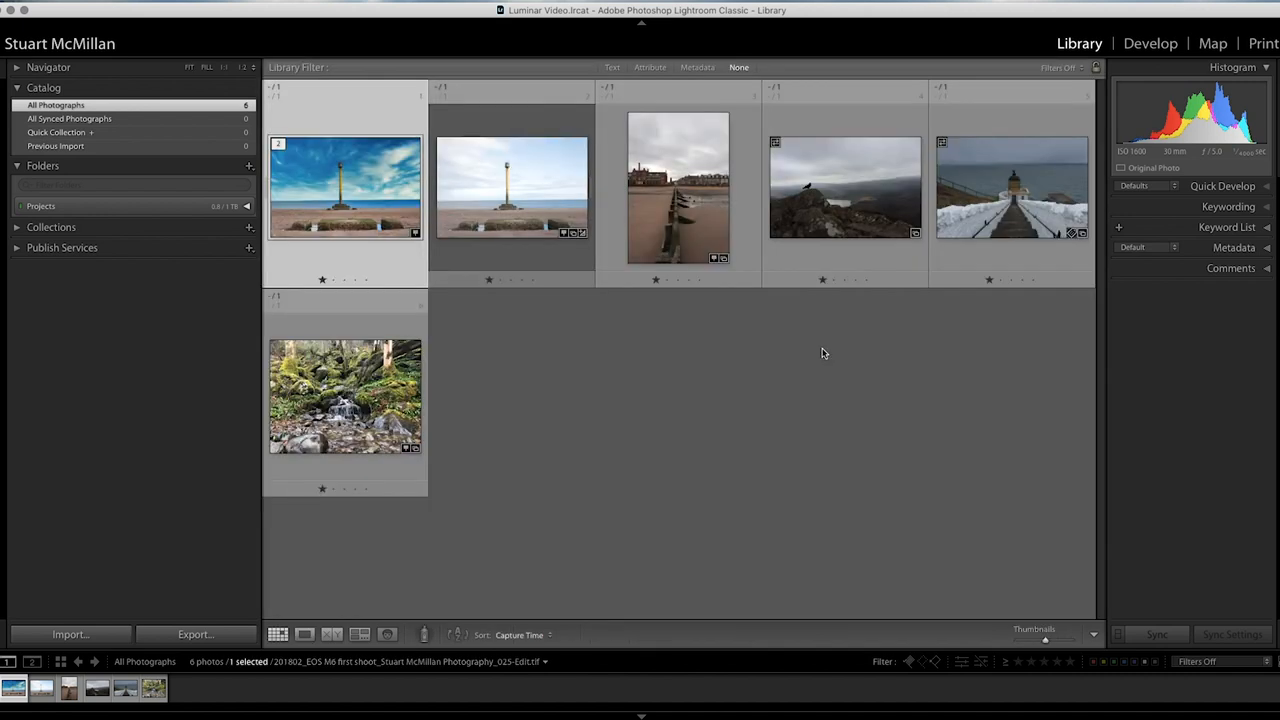
pyautogui.moveTo(675, 358)
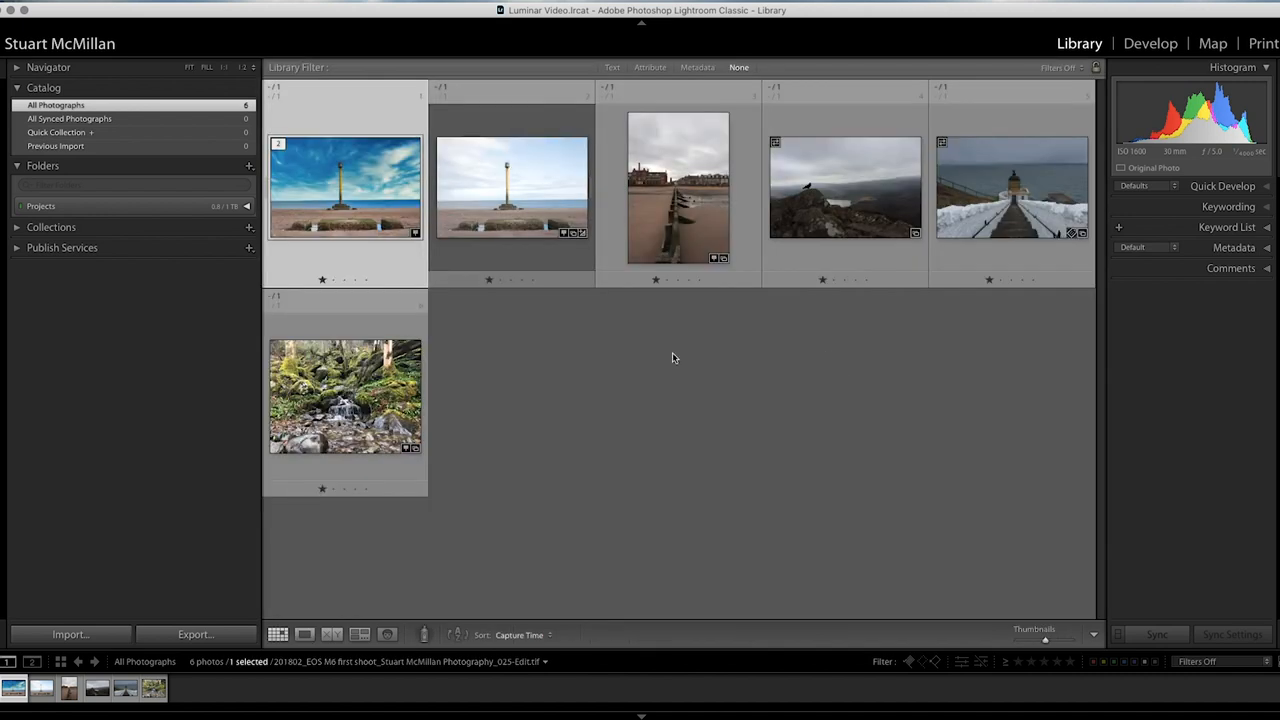
pyautogui.moveTo(765, 428)
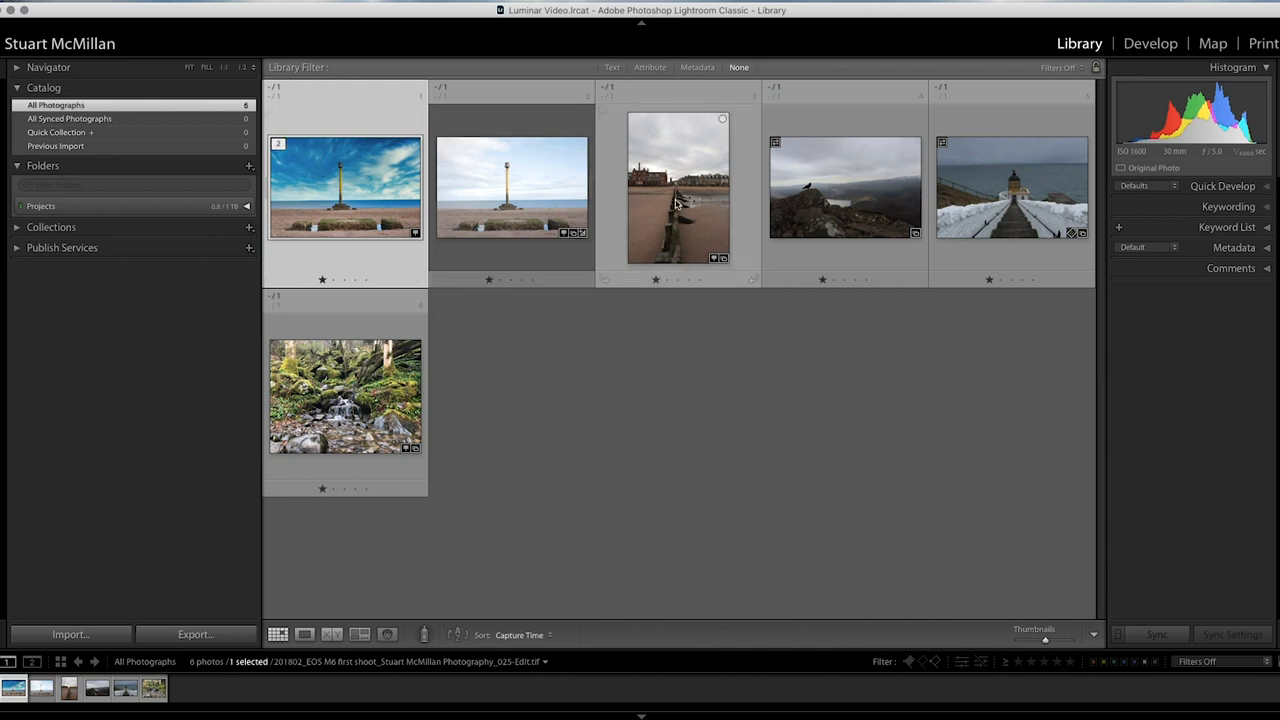
pyautogui.moveTo(683, 200)
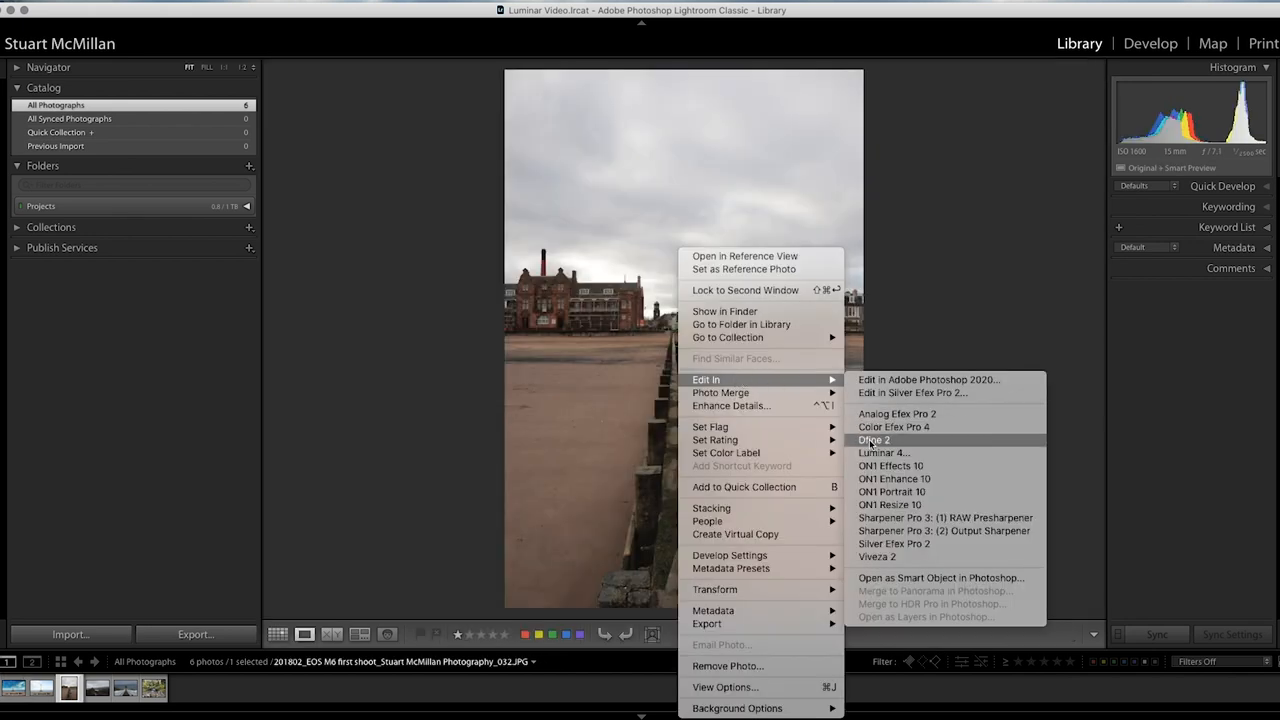
# - Open the original groyne photo in Luminar 4 using Edit In with Edit Original
pyautogui.click(875, 453)
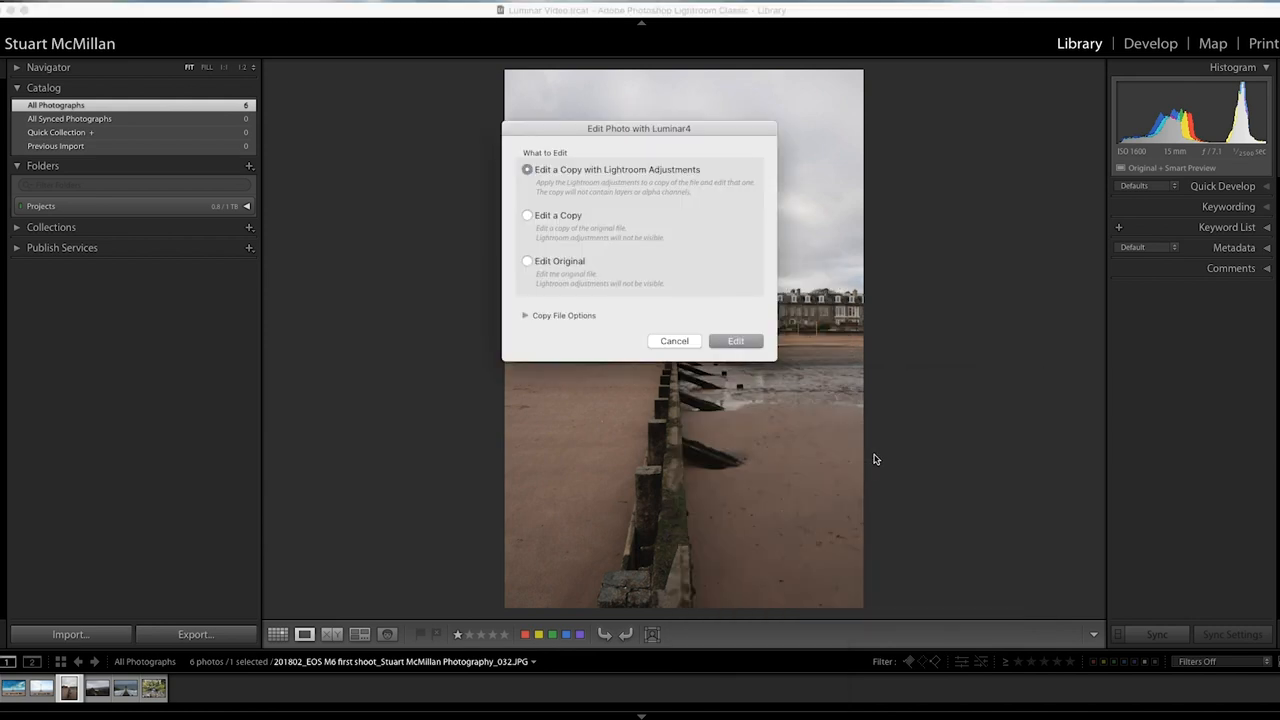
pyautogui.click(524, 261)
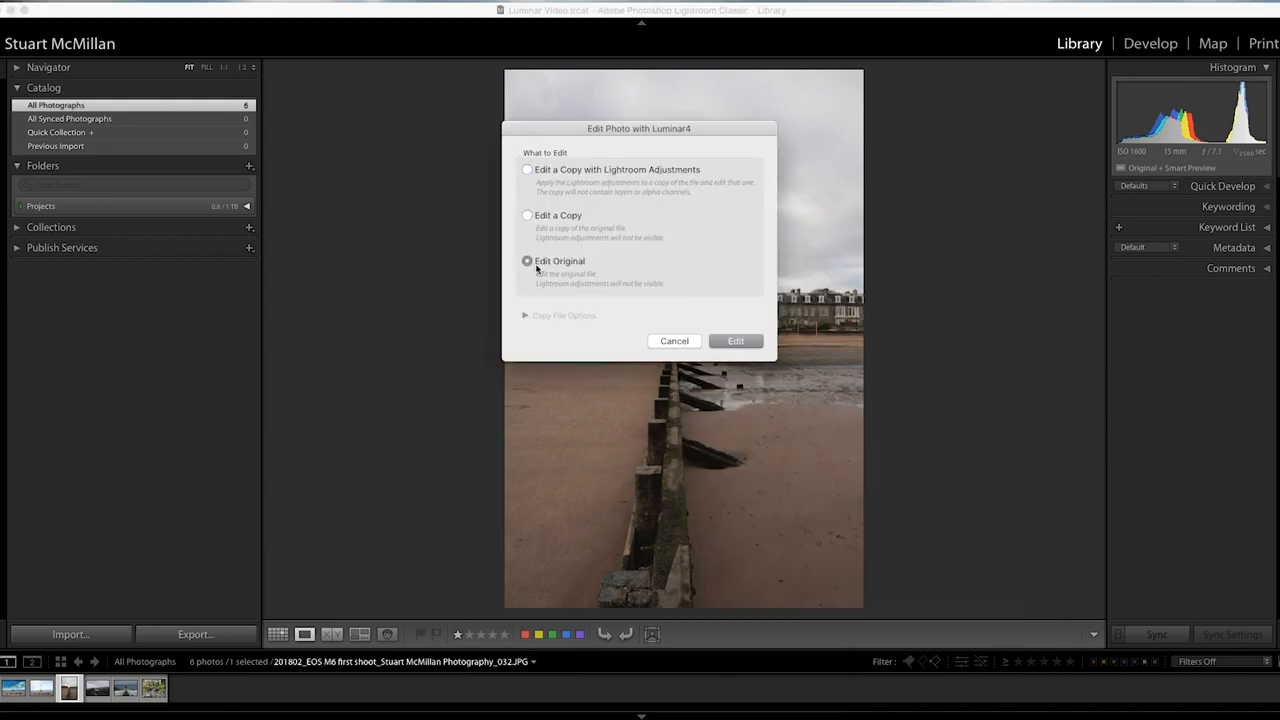
pyautogui.click(735, 341)
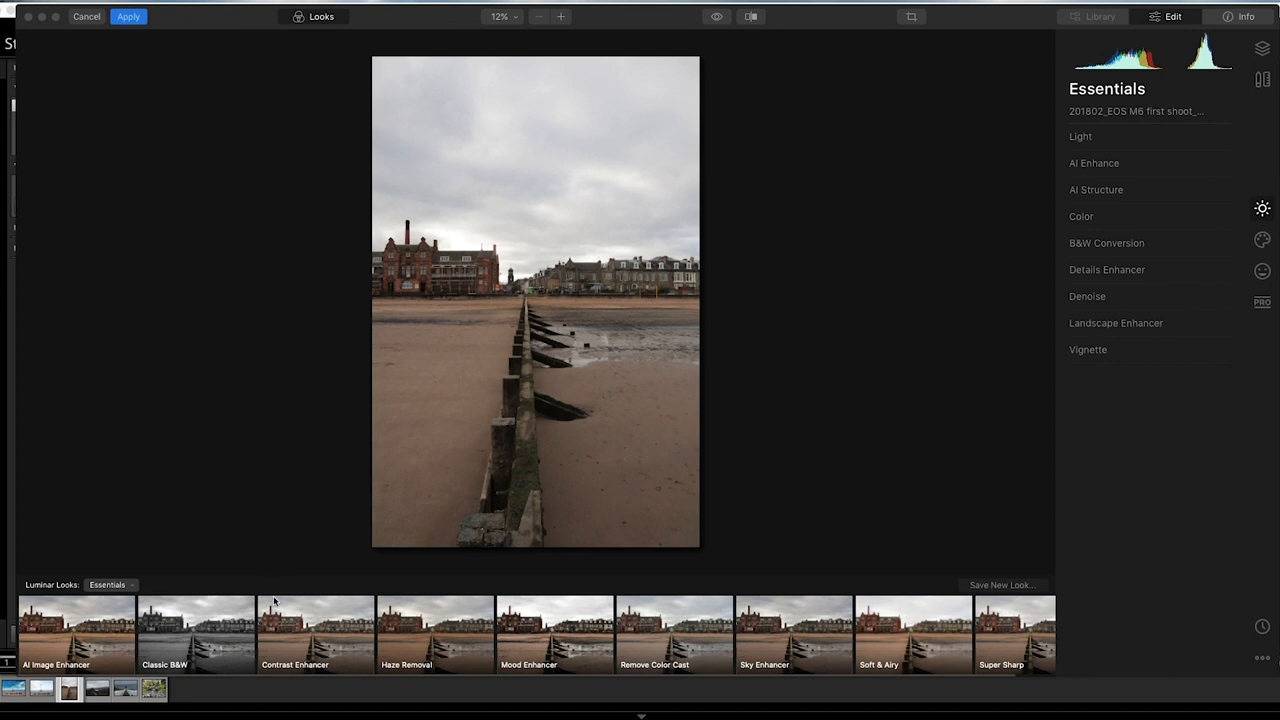
pyautogui.moveTo(912, 224)
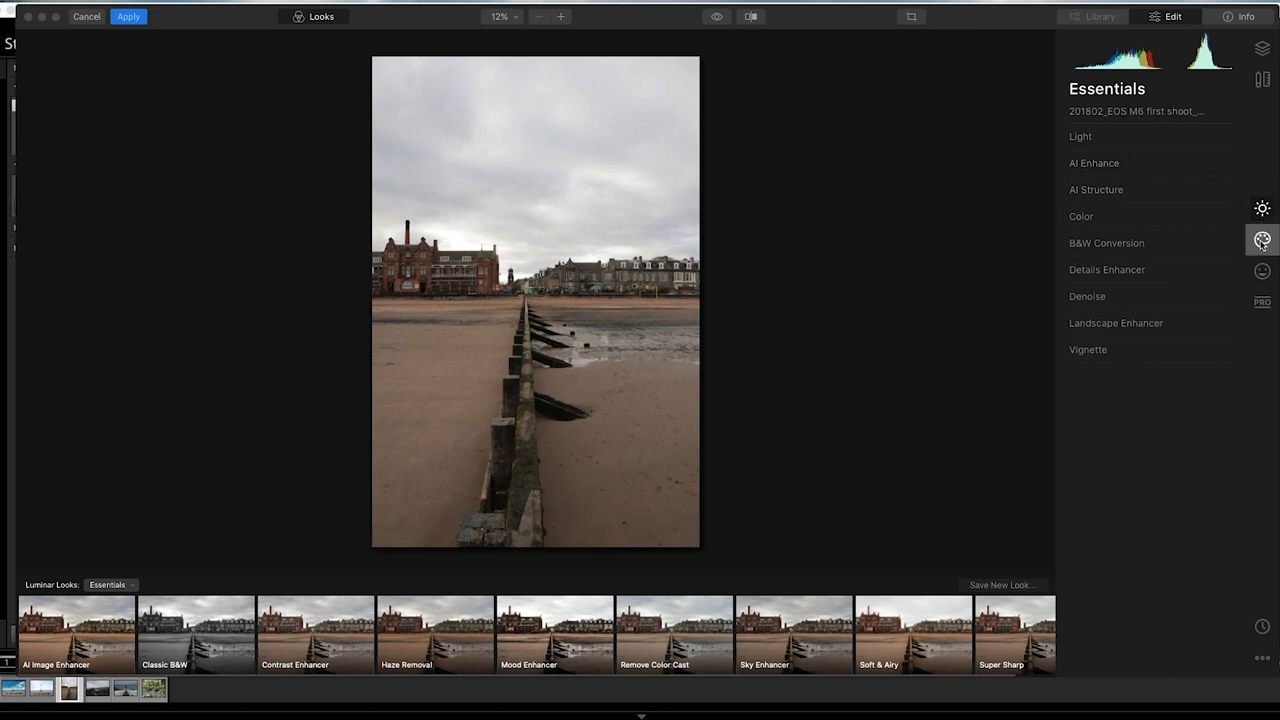
# - Swap the pier photo's overcast sky for Dramatic Sky 3, with Relight Scene lowered to 3
pyautogui.click(1262, 238)
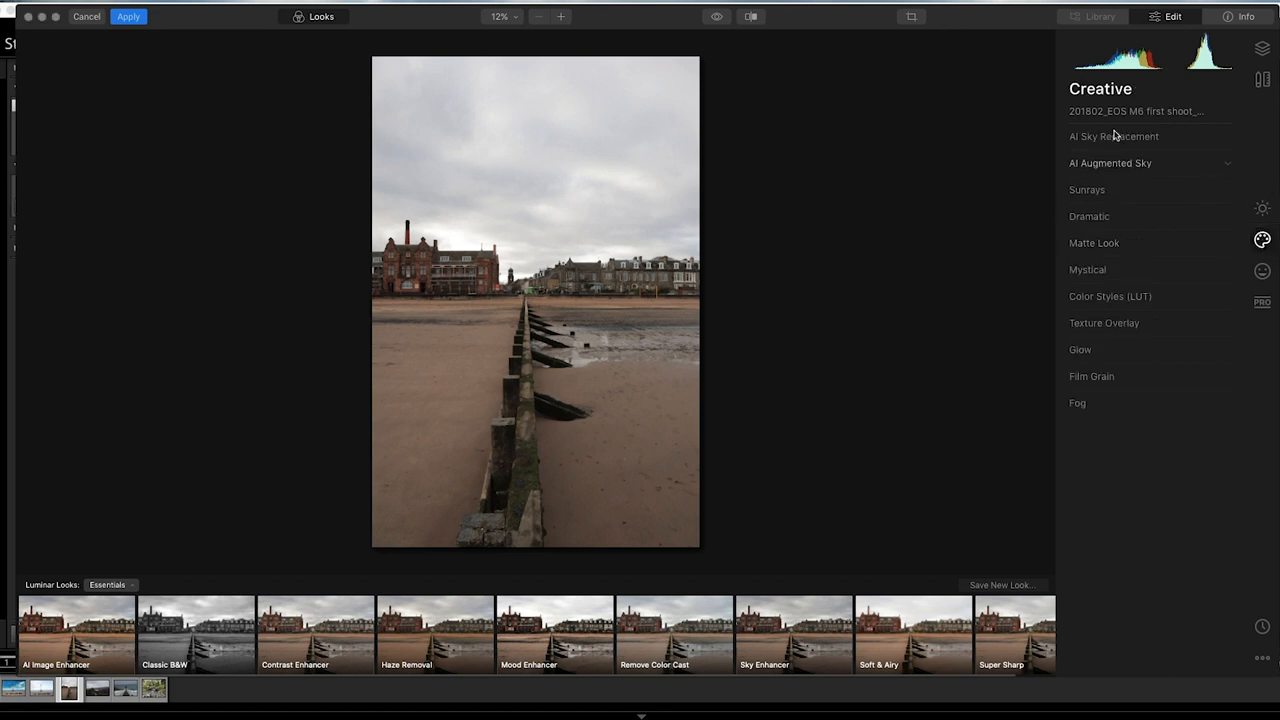
pyautogui.click(1113, 136)
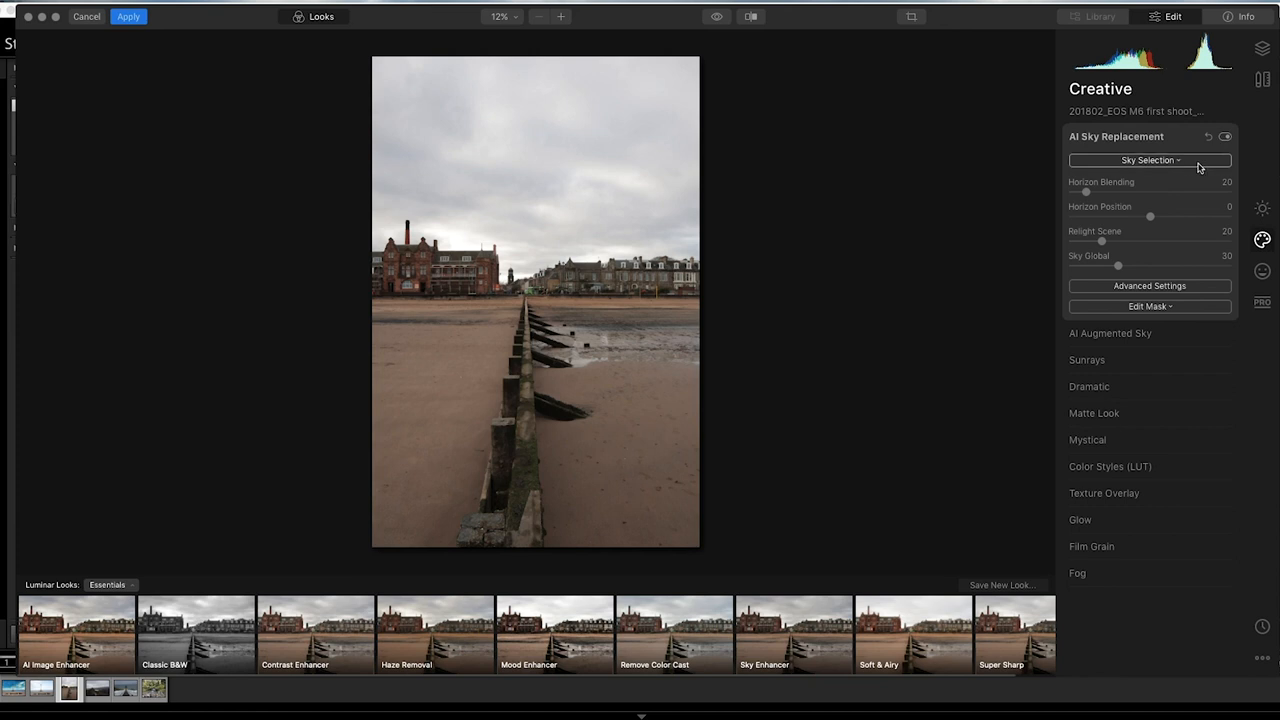
pyautogui.click(1149, 160)
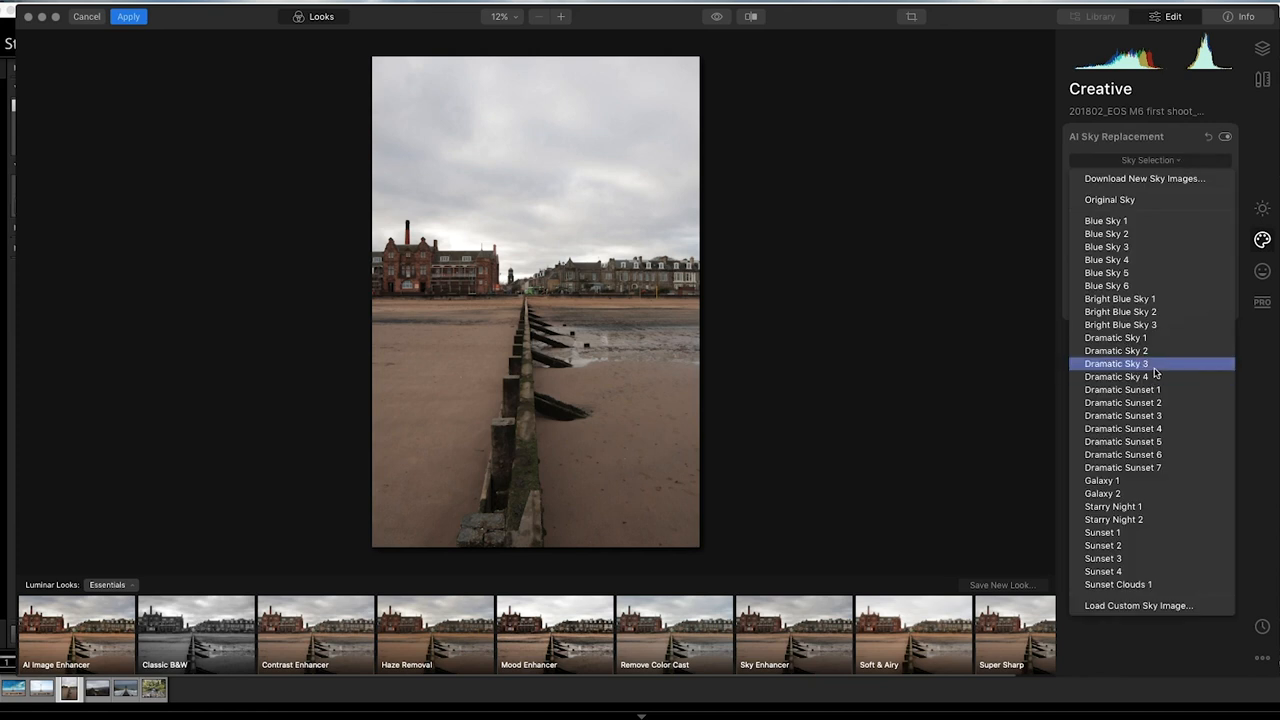
pyautogui.click(1116, 363)
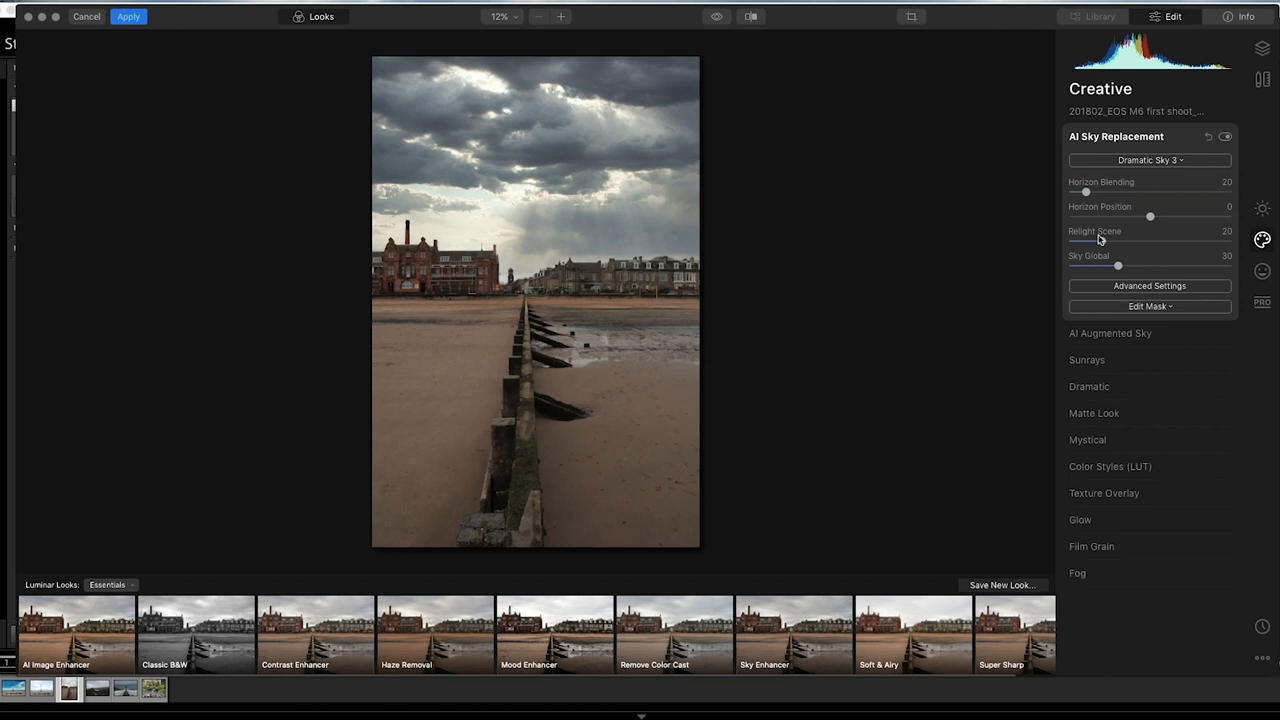
pyautogui.moveTo(1087, 240); pyautogui.dragTo(1172, 240)
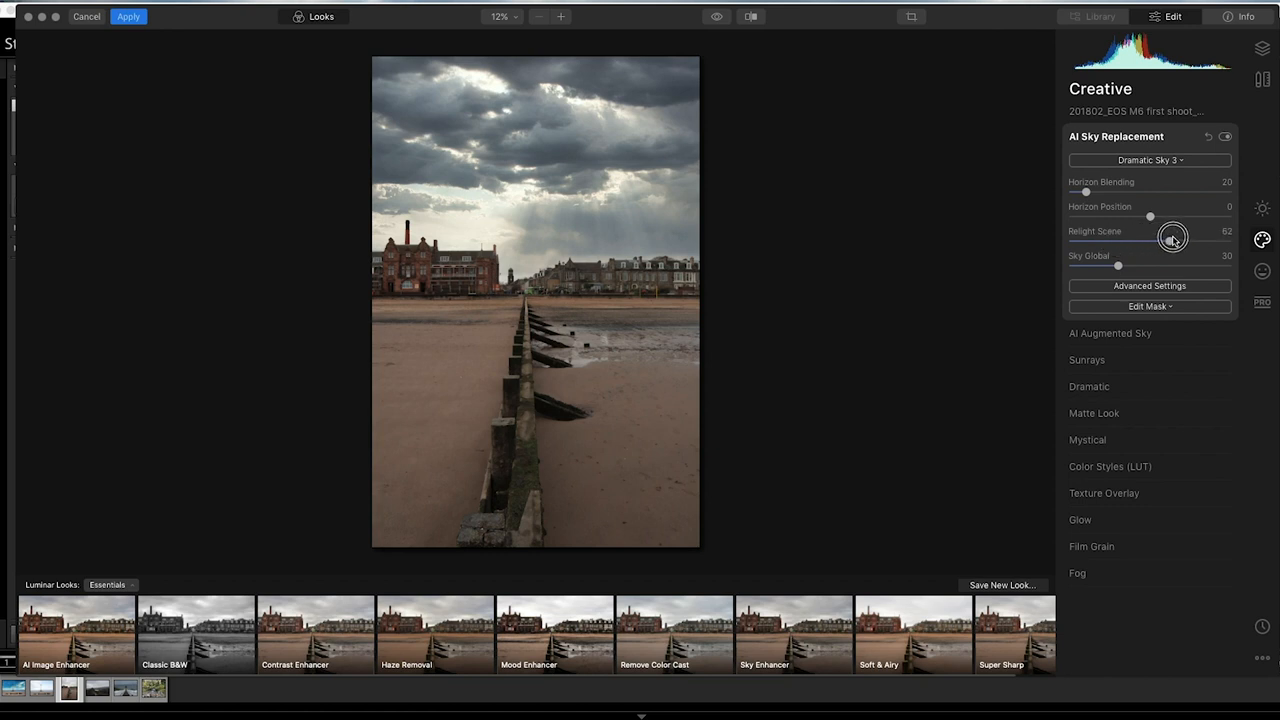
pyautogui.moveTo(1172, 238); pyautogui.dragTo(1078, 245)
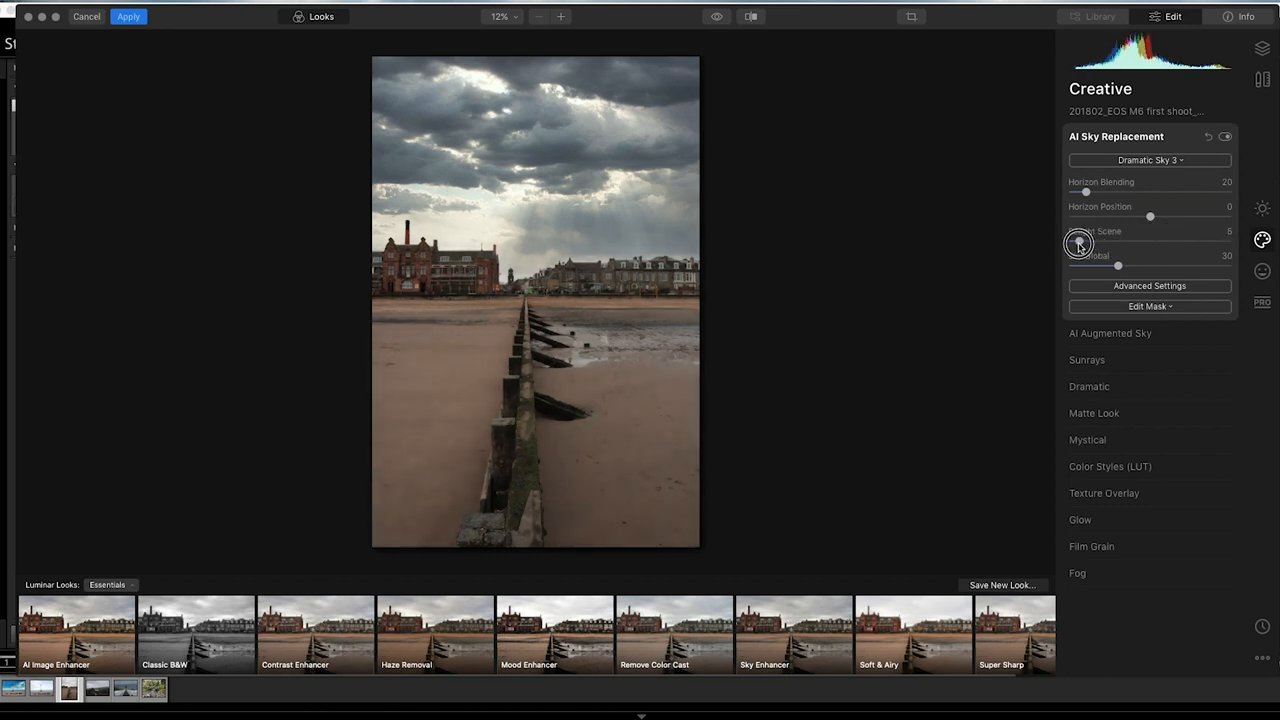
pyautogui.moveTo(1083, 243); pyautogui.dragTo(1076, 243)
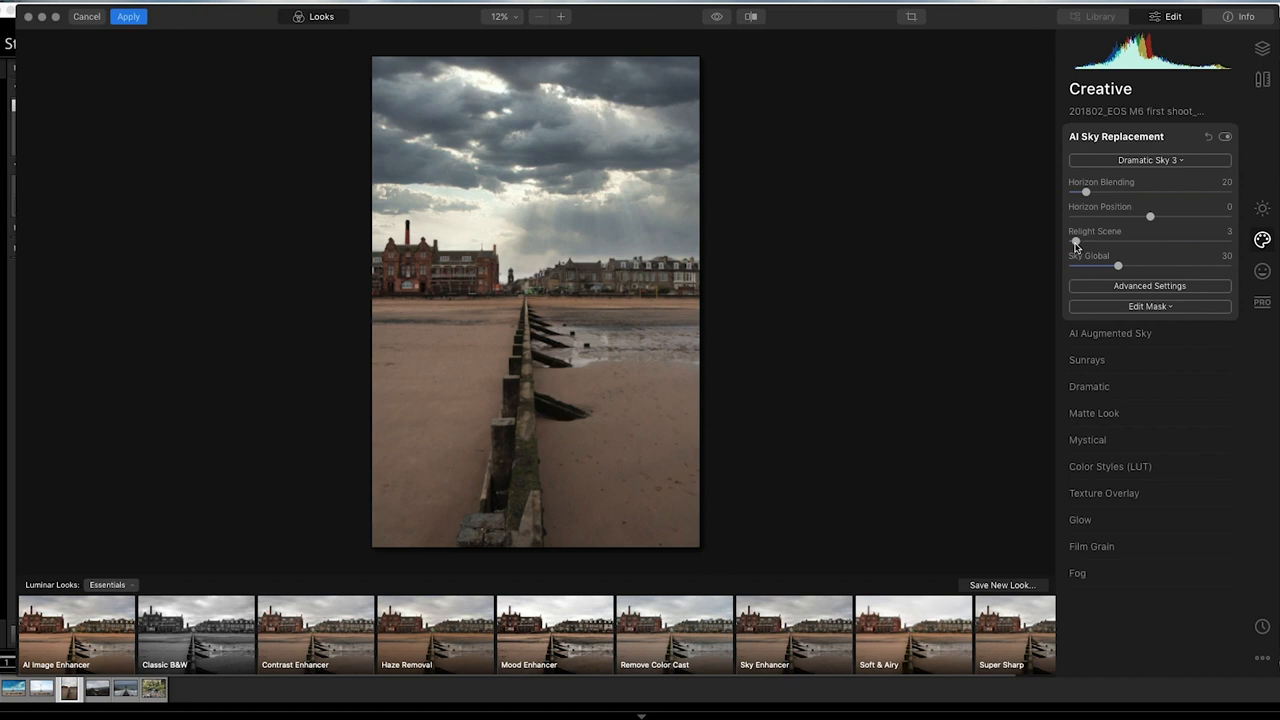
# - Place the Sunrays sun centre at the top of the sky and set Amount to 7
pyautogui.click(1087, 359)
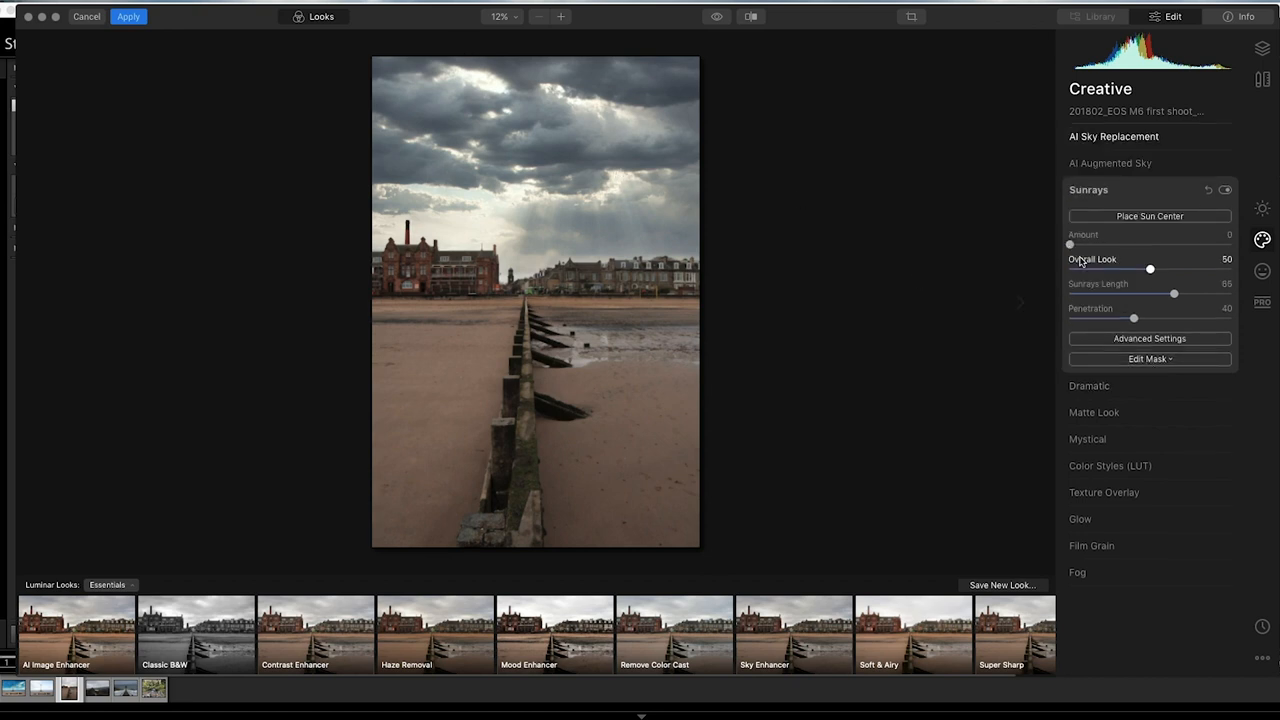
pyautogui.click(1149, 216)
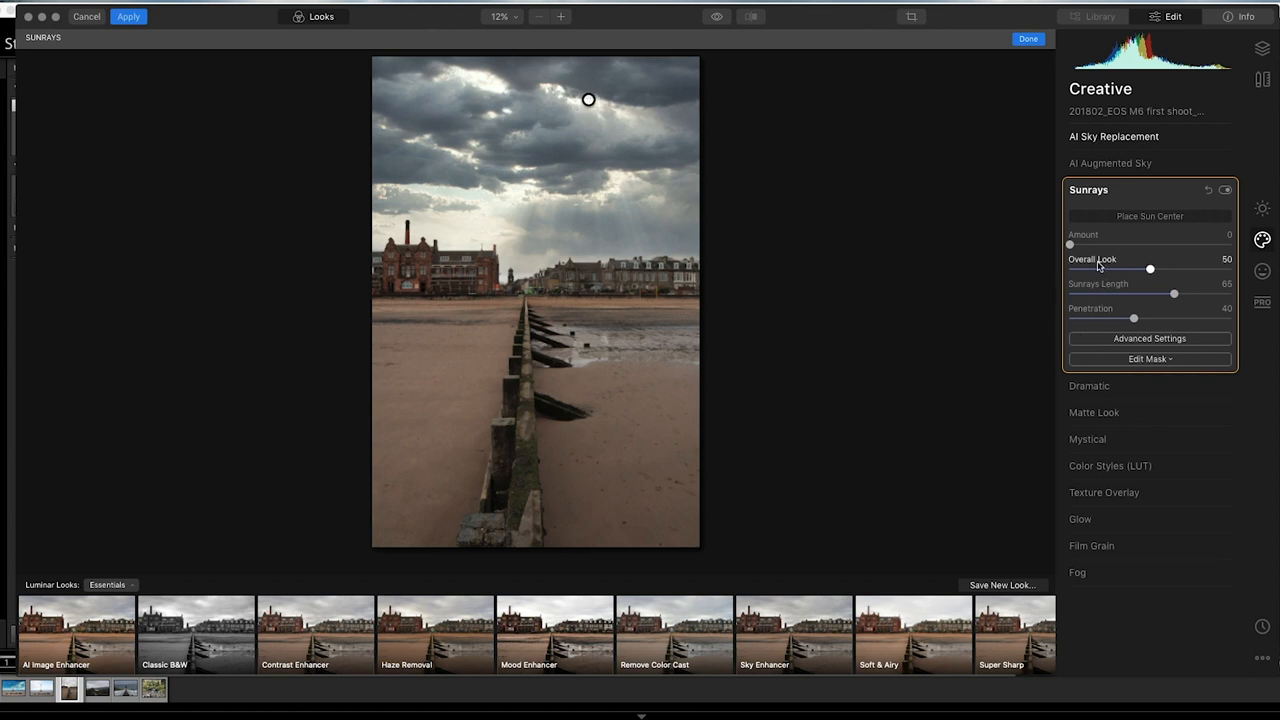
pyautogui.moveTo(1070, 245); pyautogui.dragTo(1080, 245)
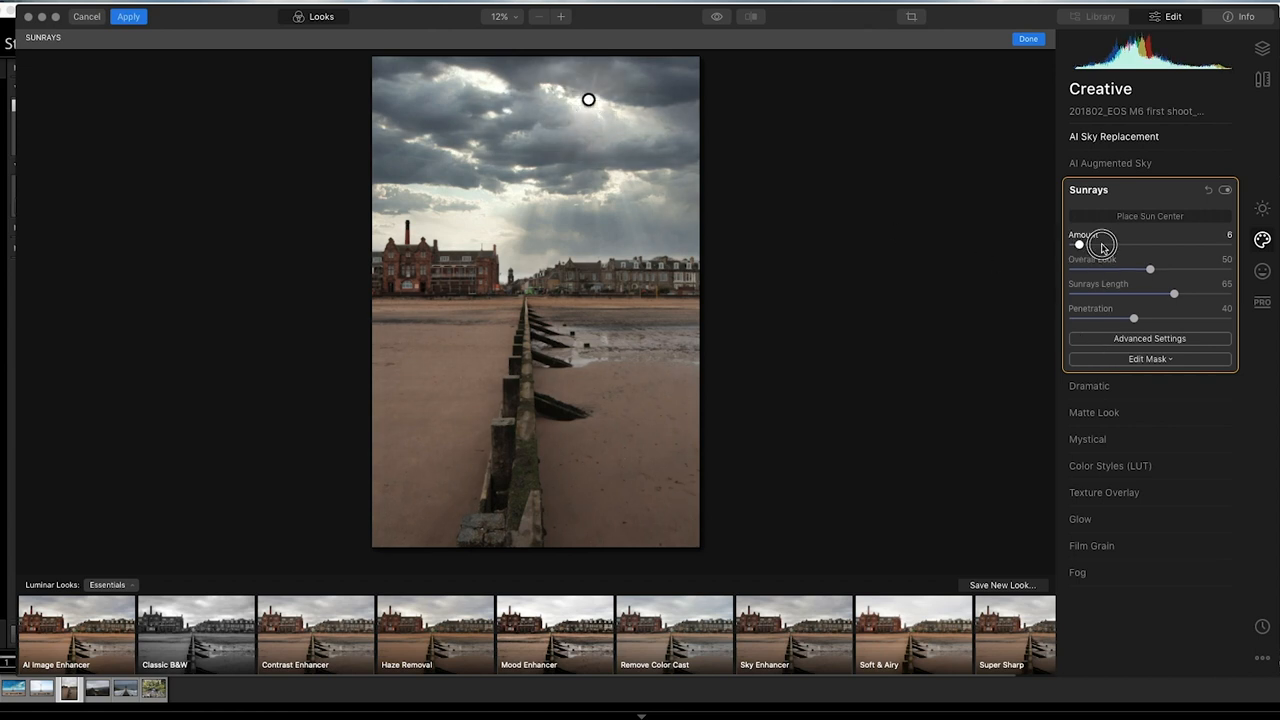
pyautogui.moveTo(1100, 245); pyautogui.dragTo(1085, 247)
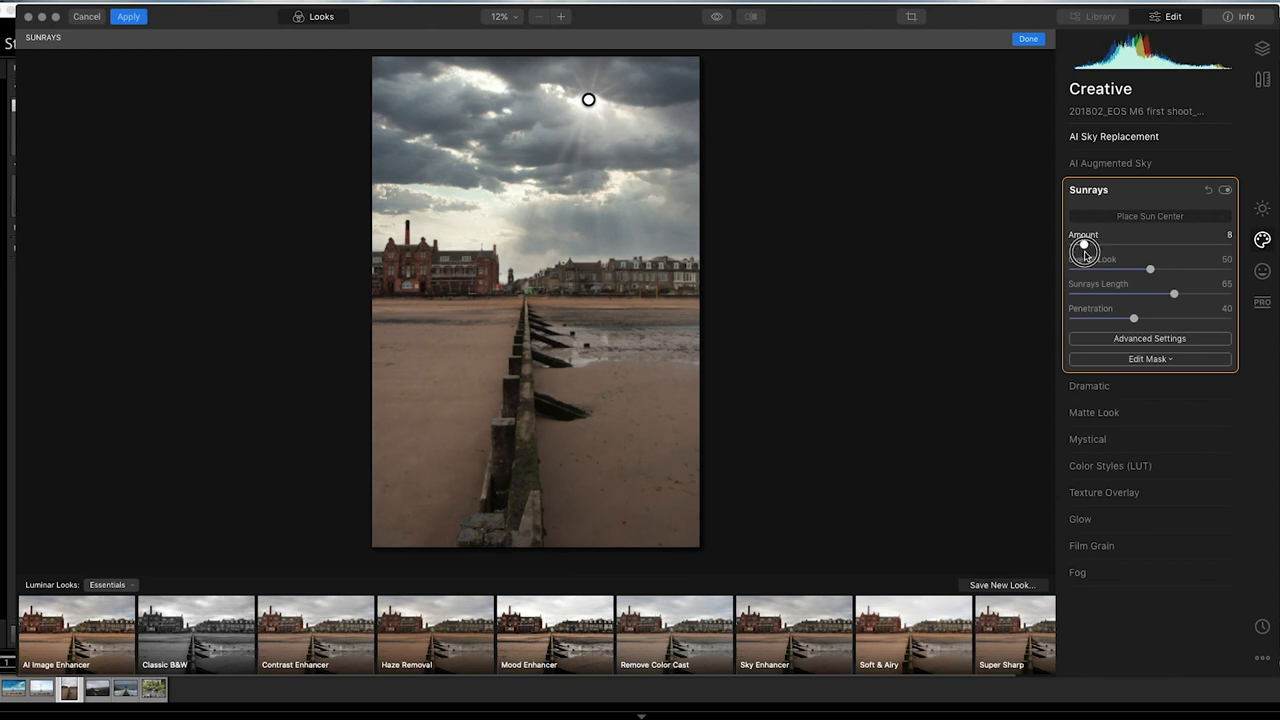
pyautogui.moveTo(1083, 245); pyautogui.dragTo(1081, 245)
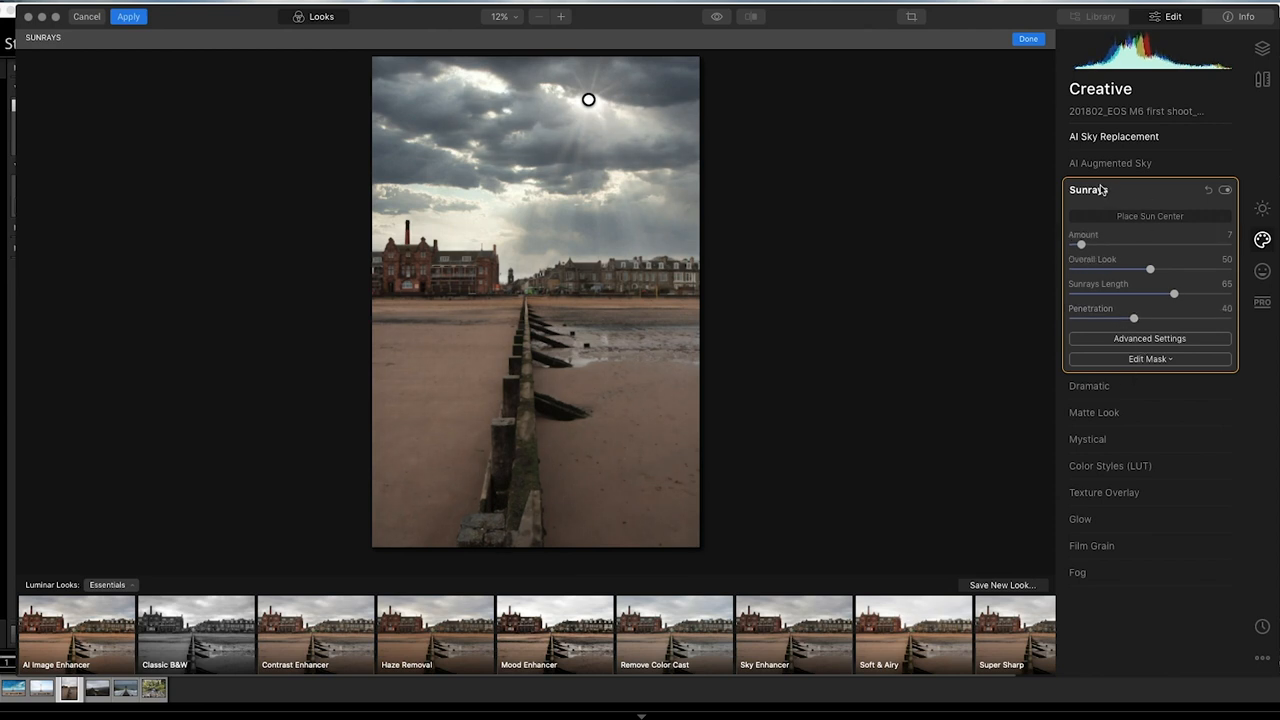
# - Set Number of Sunrays to 73 and Sun Warmth to 57, then finish and compare
pyautogui.click(1148, 338)
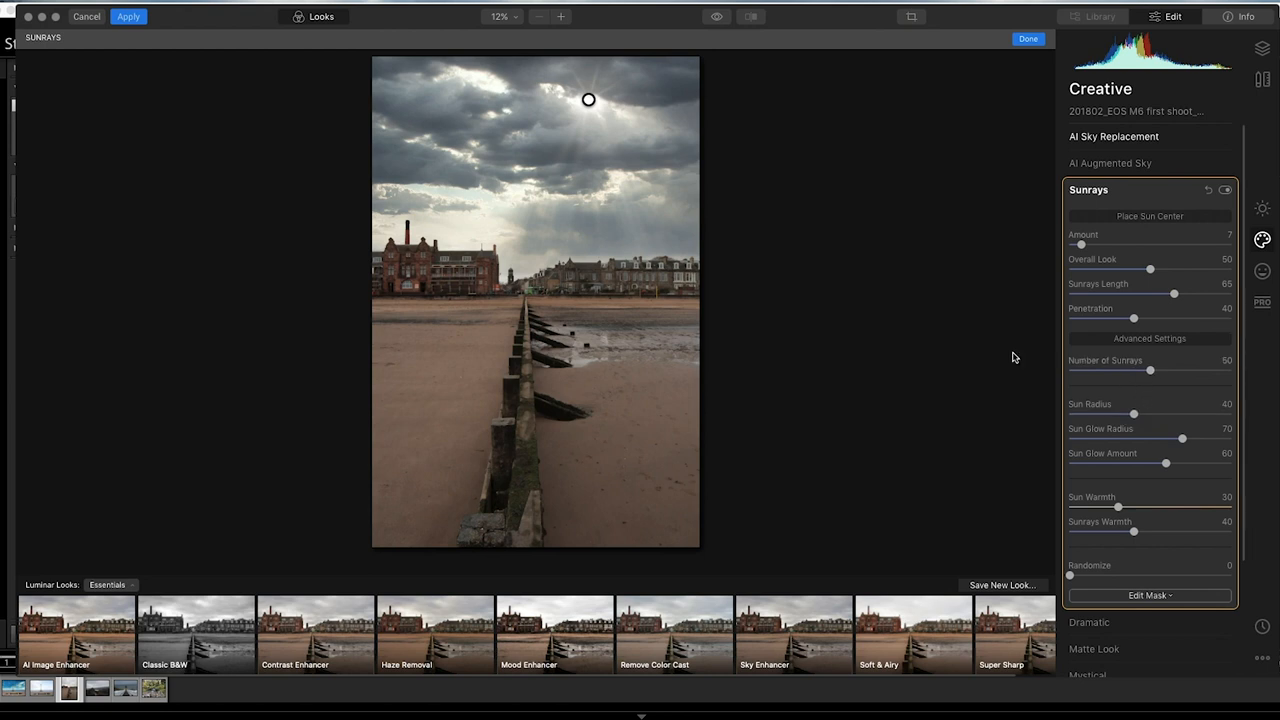
pyautogui.moveTo(1150, 370); pyautogui.dragTo(1186, 370)
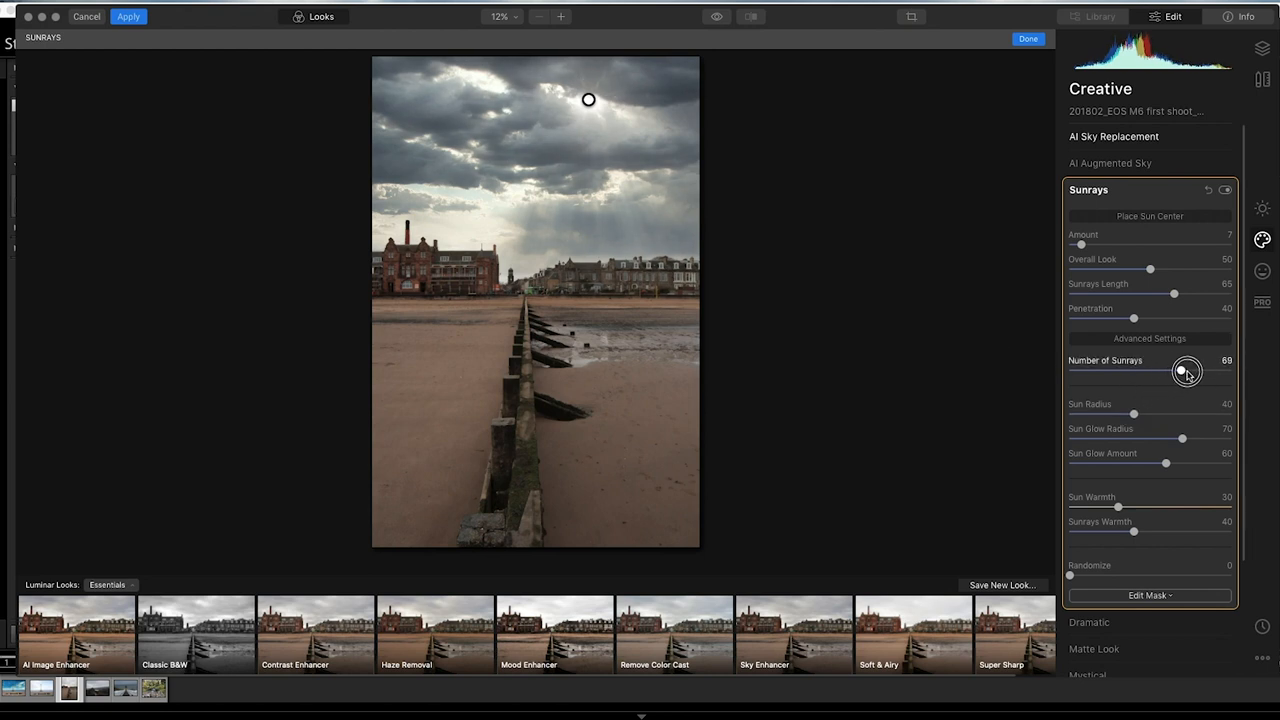
pyautogui.moveTo(1187, 371); pyautogui.dragTo(1190, 371)
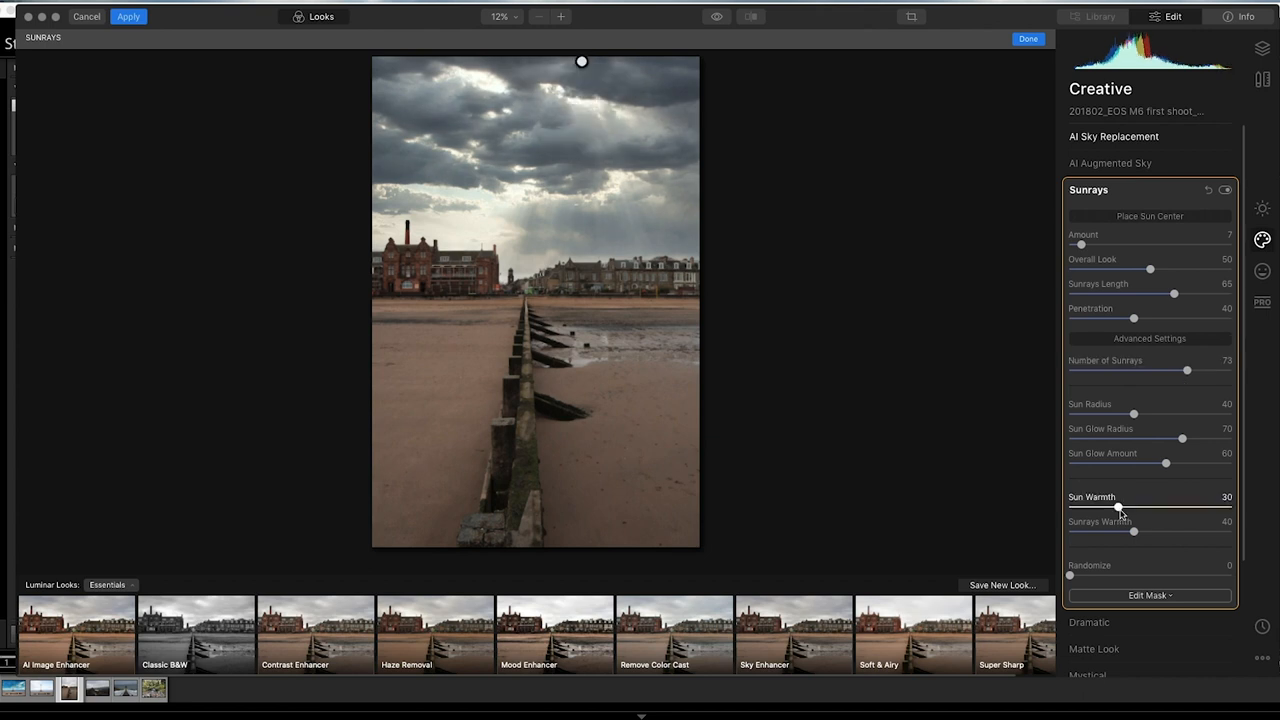
pyautogui.moveTo(1118, 507); pyautogui.dragTo(1178, 507)
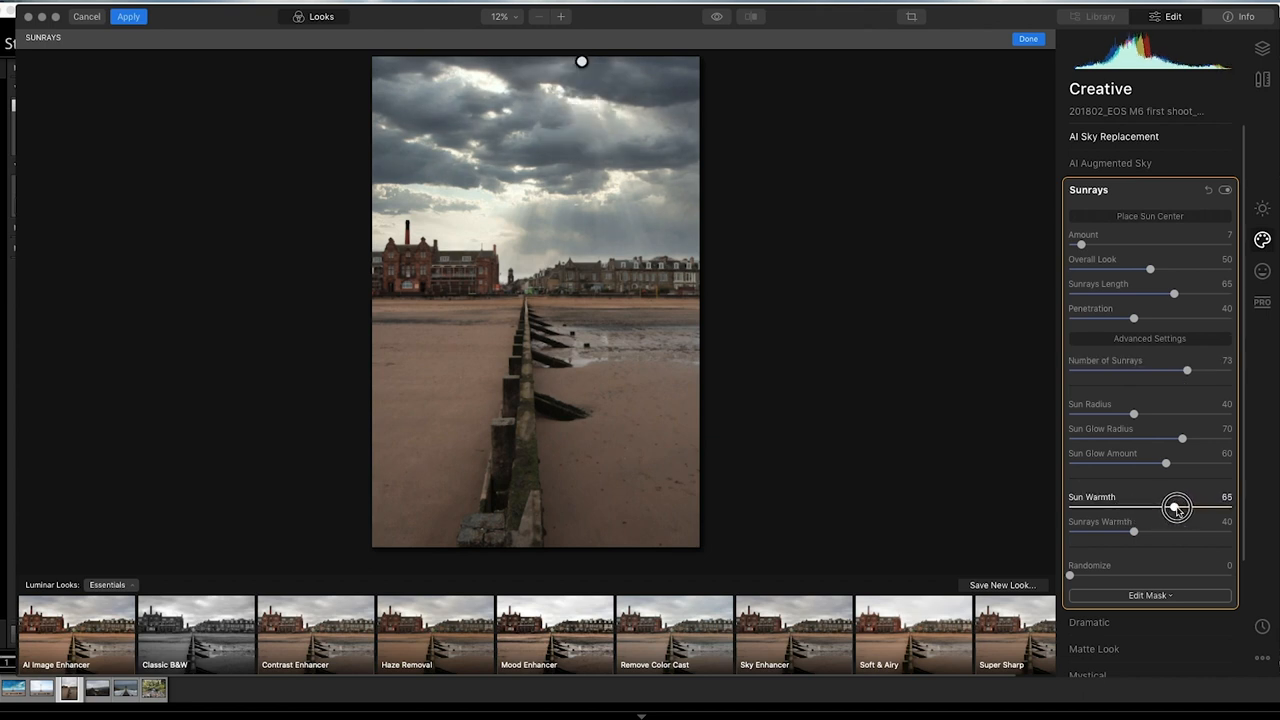
pyautogui.moveTo(1176, 507); pyautogui.dragTo(1160, 507)
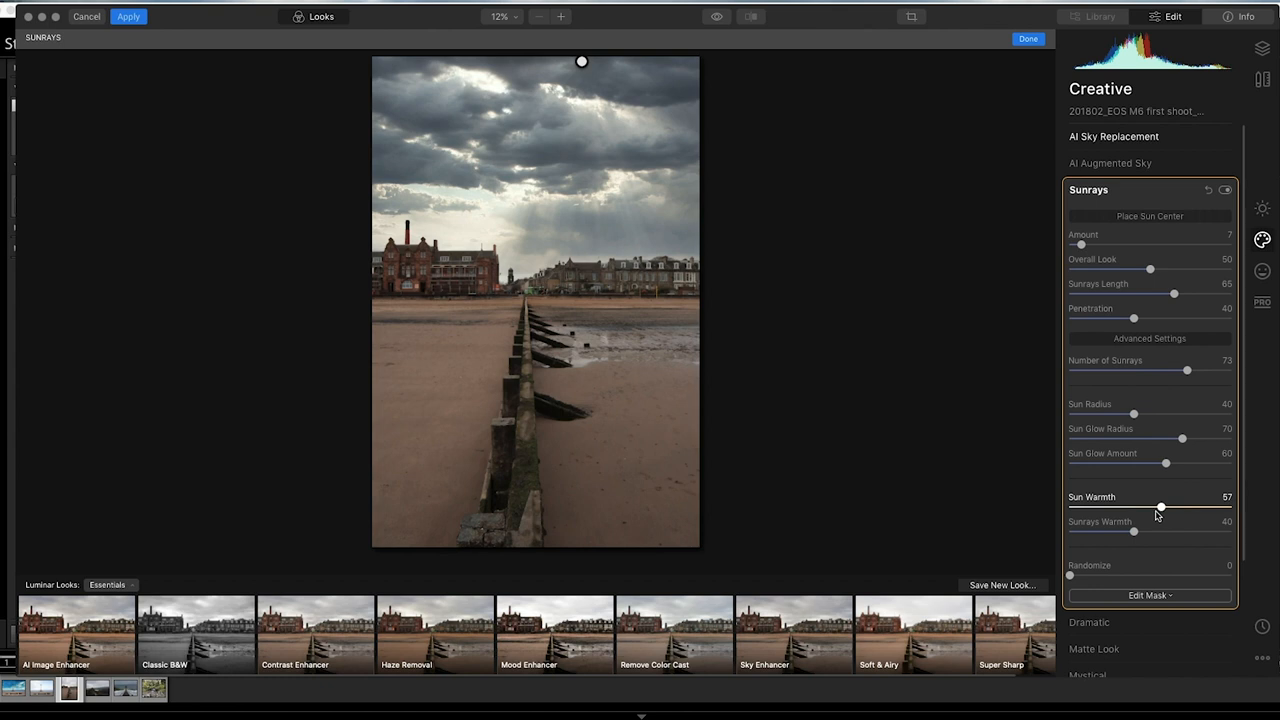
pyautogui.click(1226, 190)
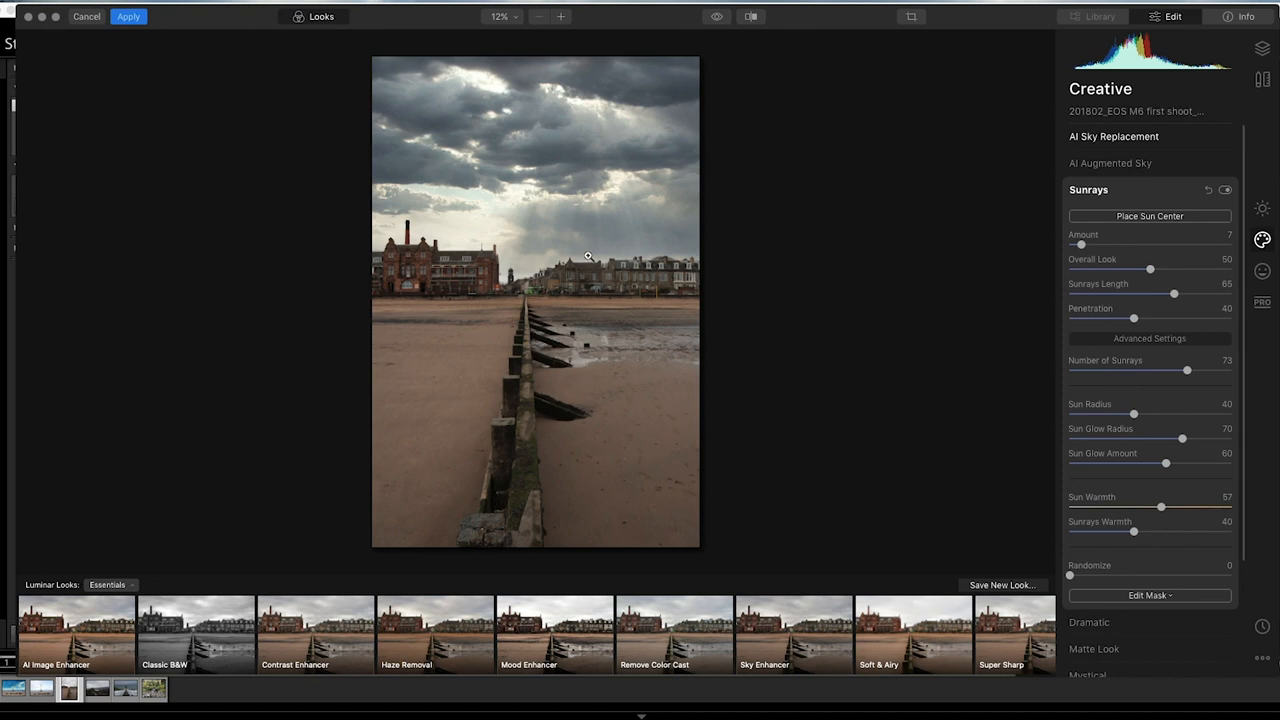
pyautogui.moveTo(498, 324)
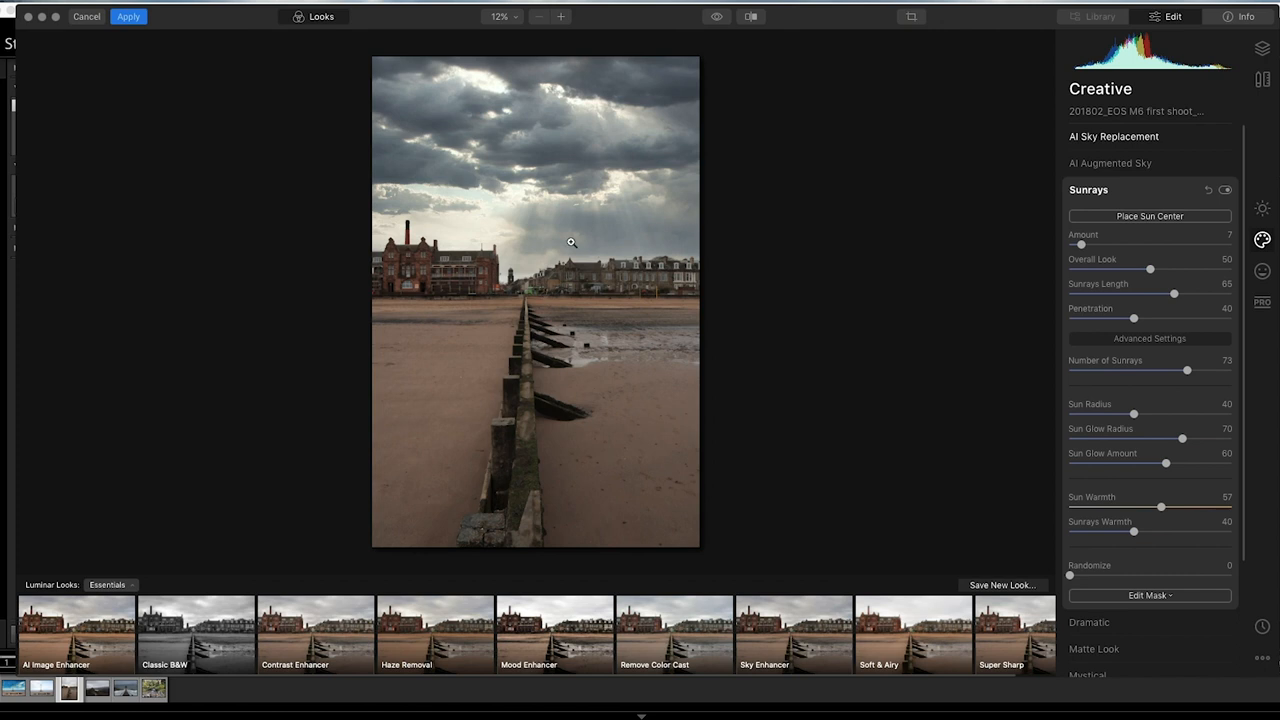
pyautogui.moveTo(588, 249)
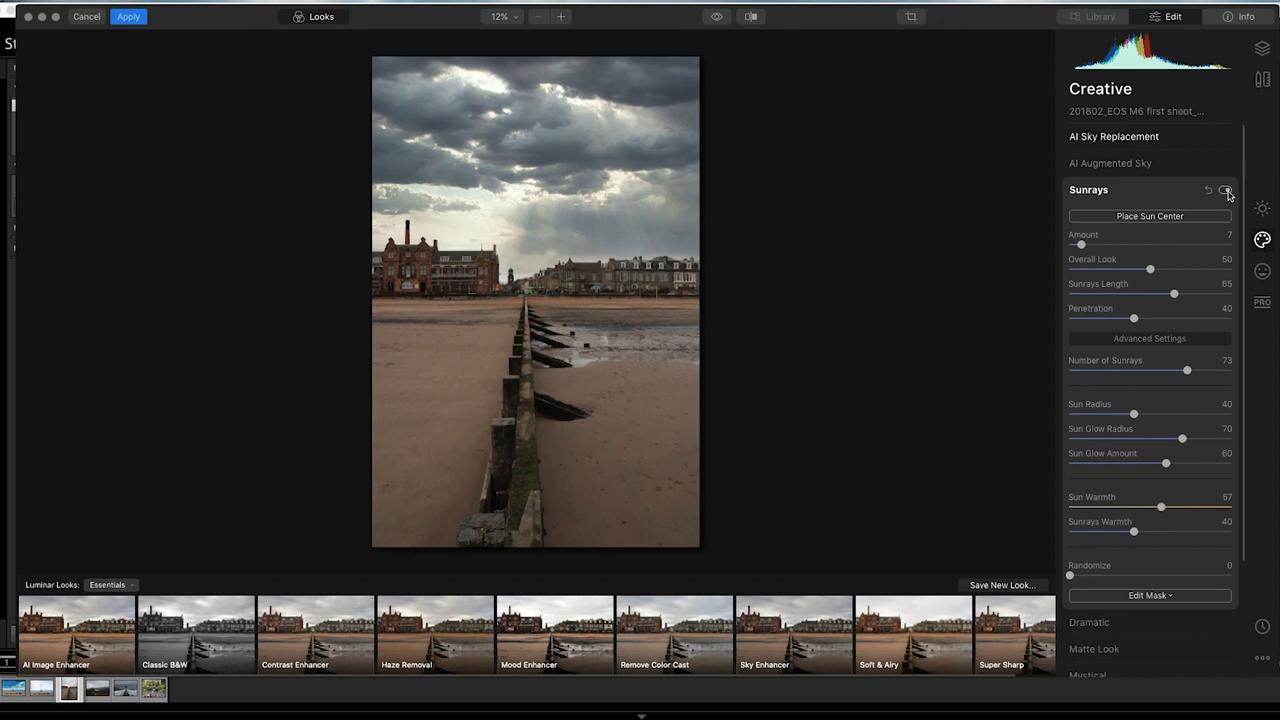
pyautogui.click(1112, 163)
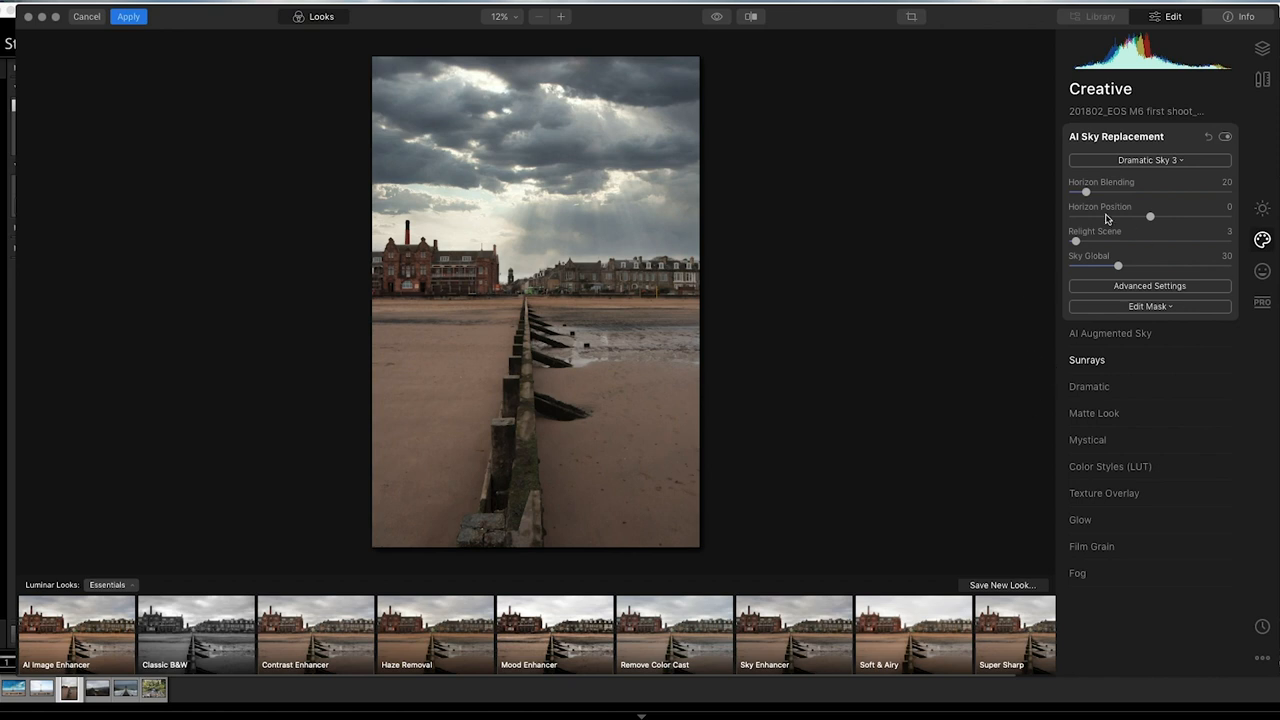
# - Set Atmospheric Haze 41 and Sky Temperature 16, then apply the edit back to Lightroom
pyautogui.click(1148, 286)
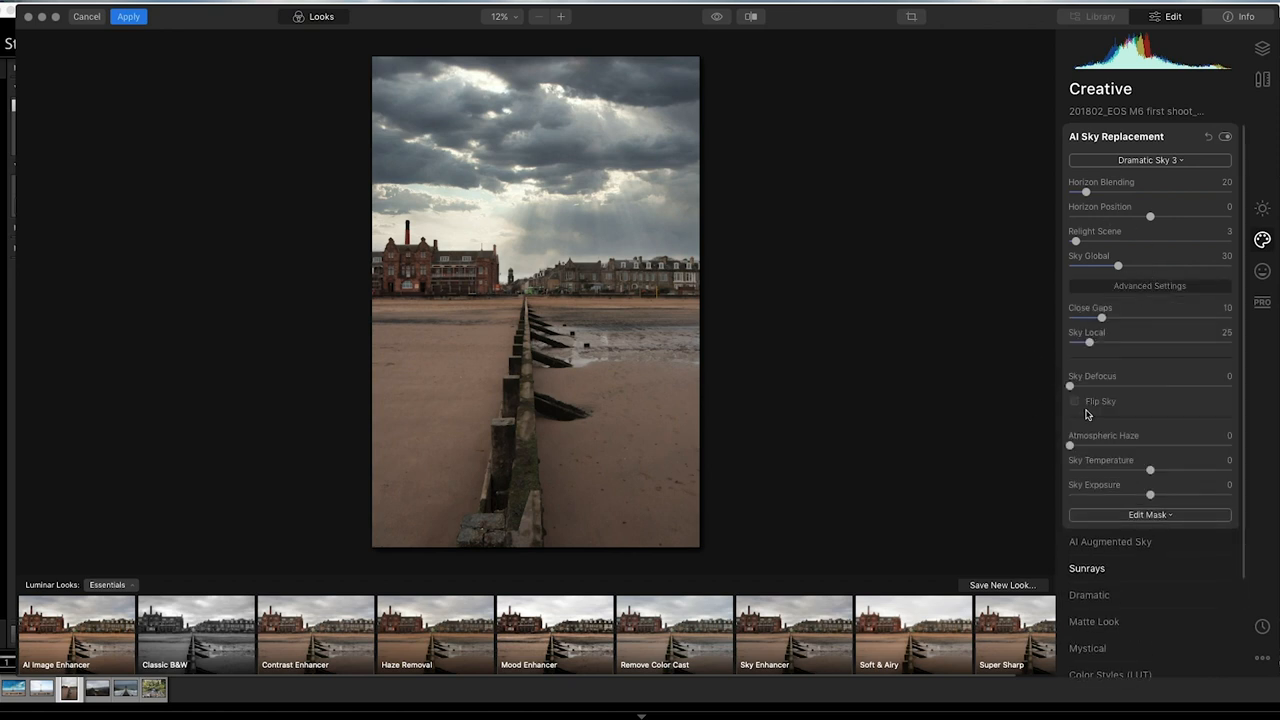
pyautogui.moveTo(1070, 446); pyautogui.dragTo(1123, 446)
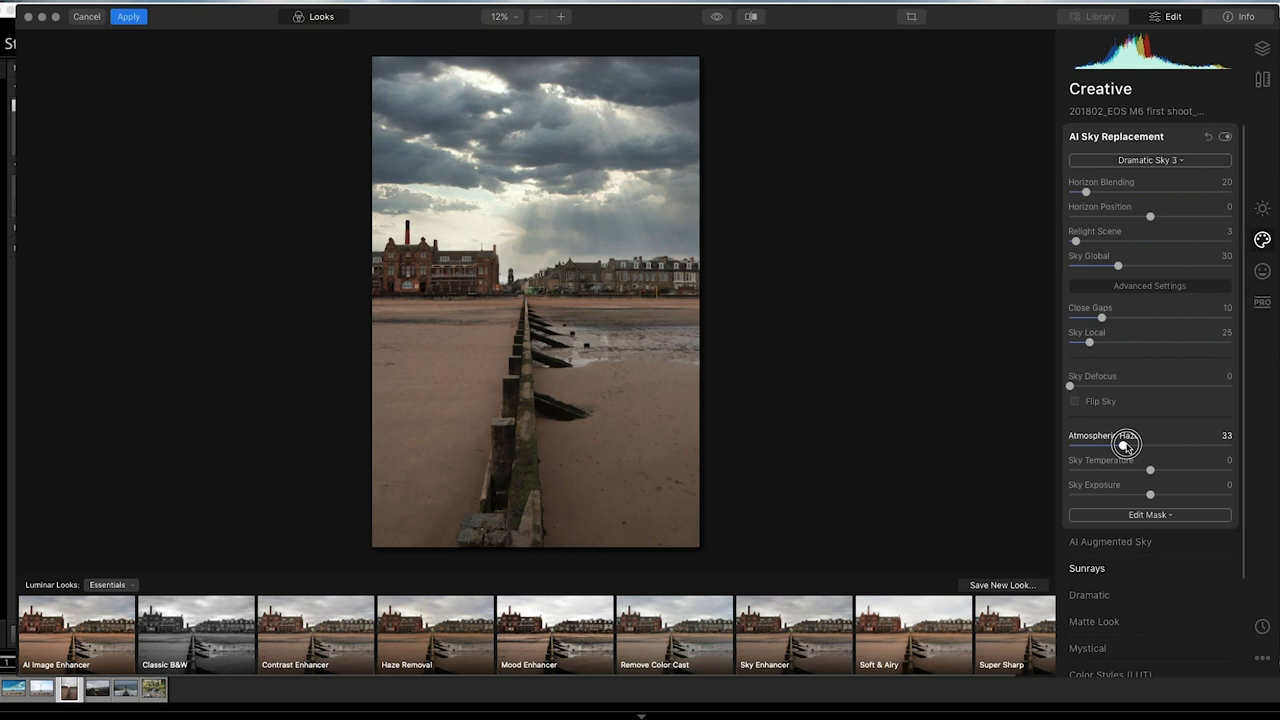
pyautogui.moveTo(1120, 445); pyautogui.dragTo(1137, 445)
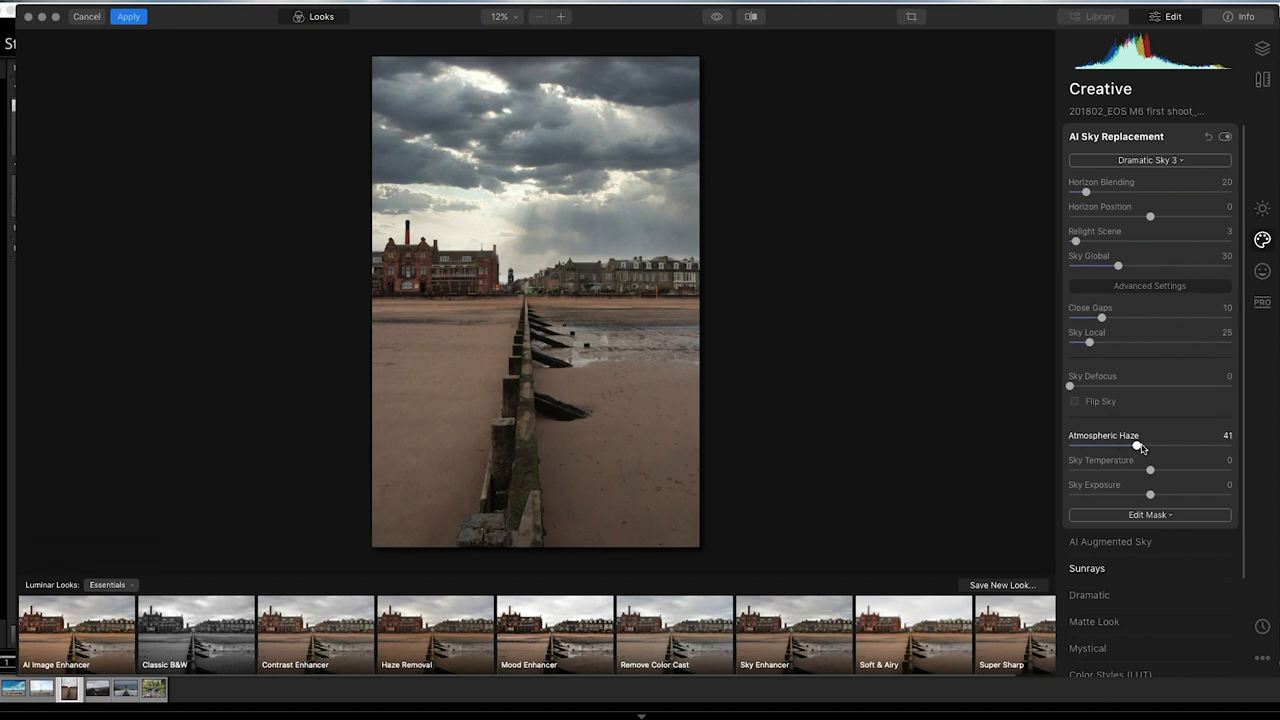
pyautogui.moveTo(1150, 470); pyautogui.dragTo(1165, 470)
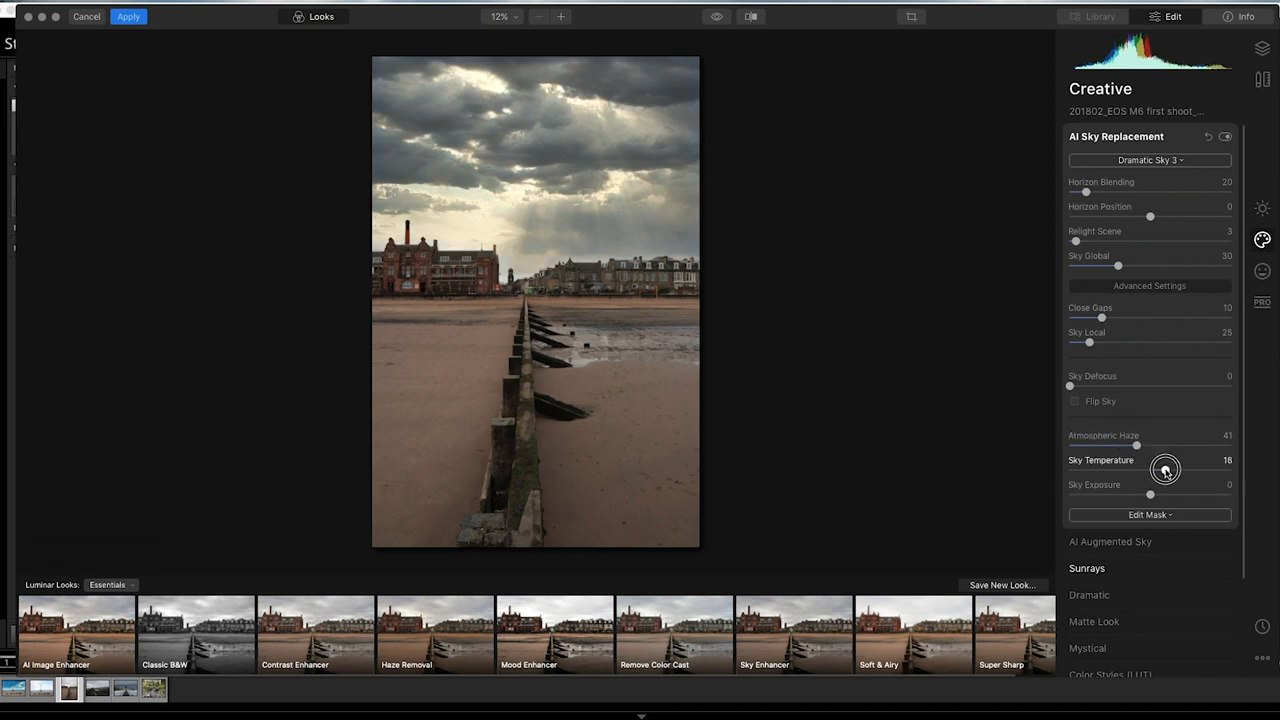
pyautogui.moveTo(1165, 470); pyautogui.dragTo(1155, 474)
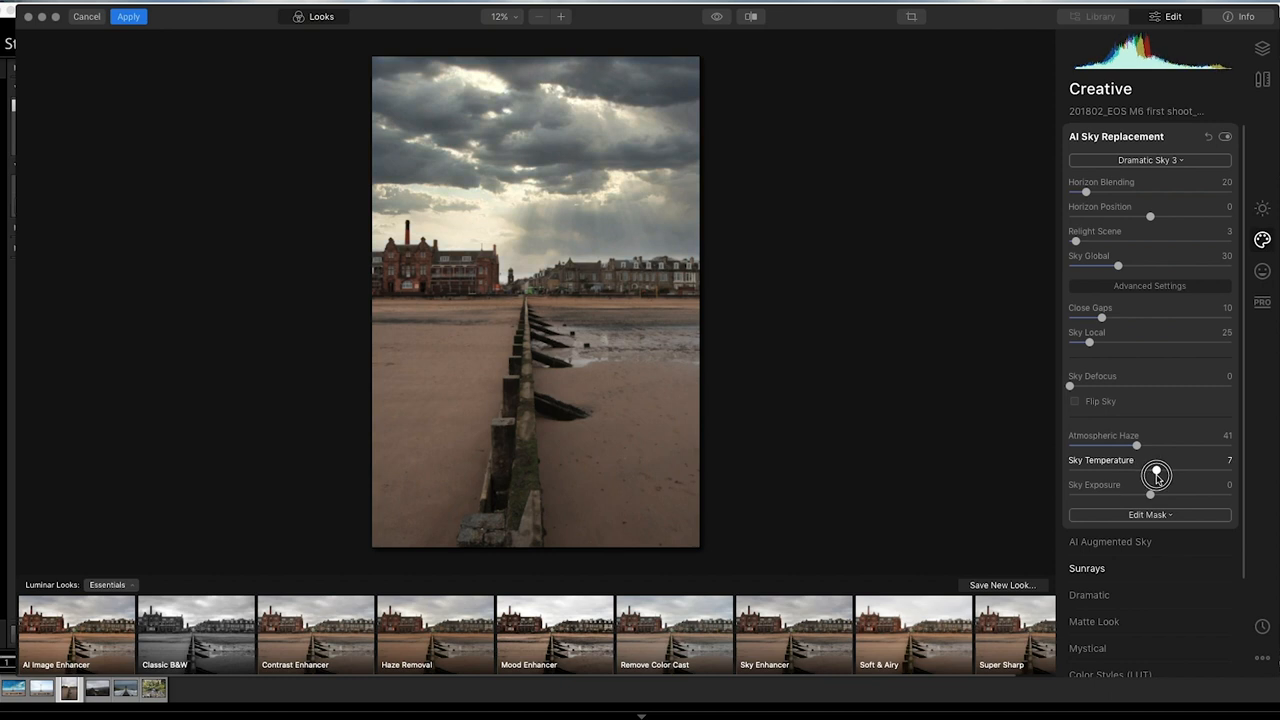
pyautogui.moveTo(1156, 471); pyautogui.dragTo(1163, 471)
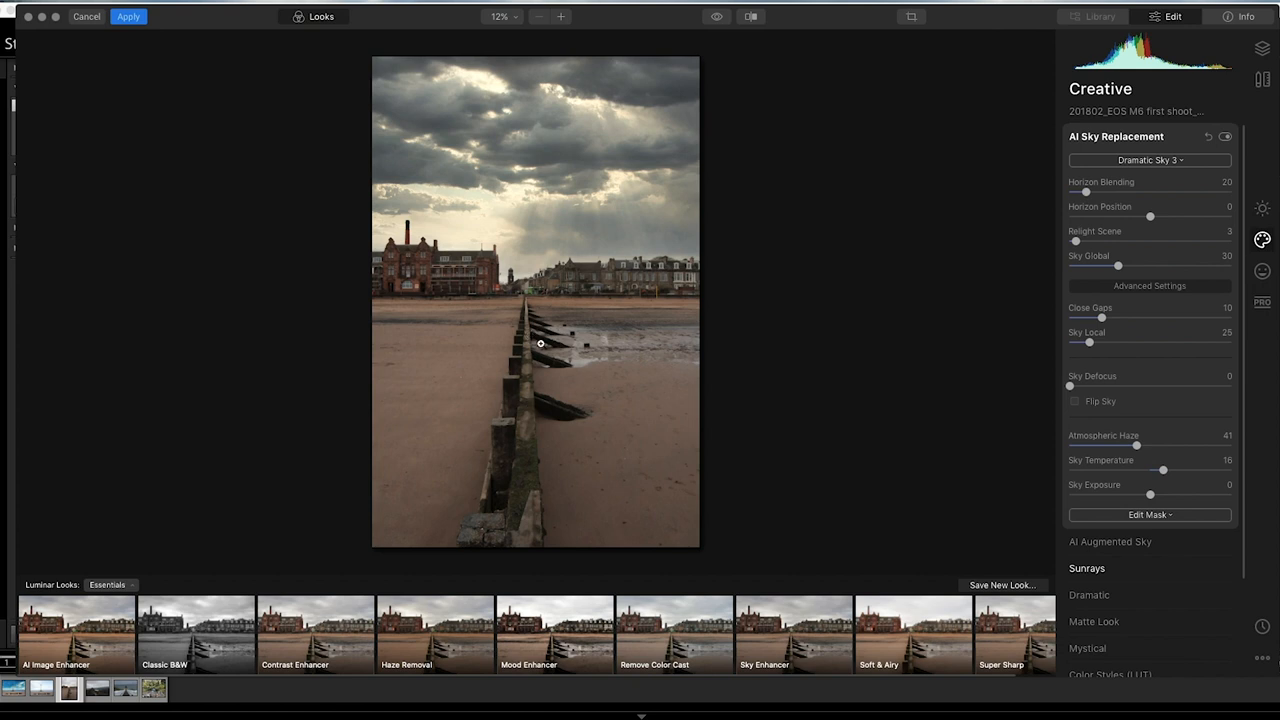
pyautogui.moveTo(650, 380)
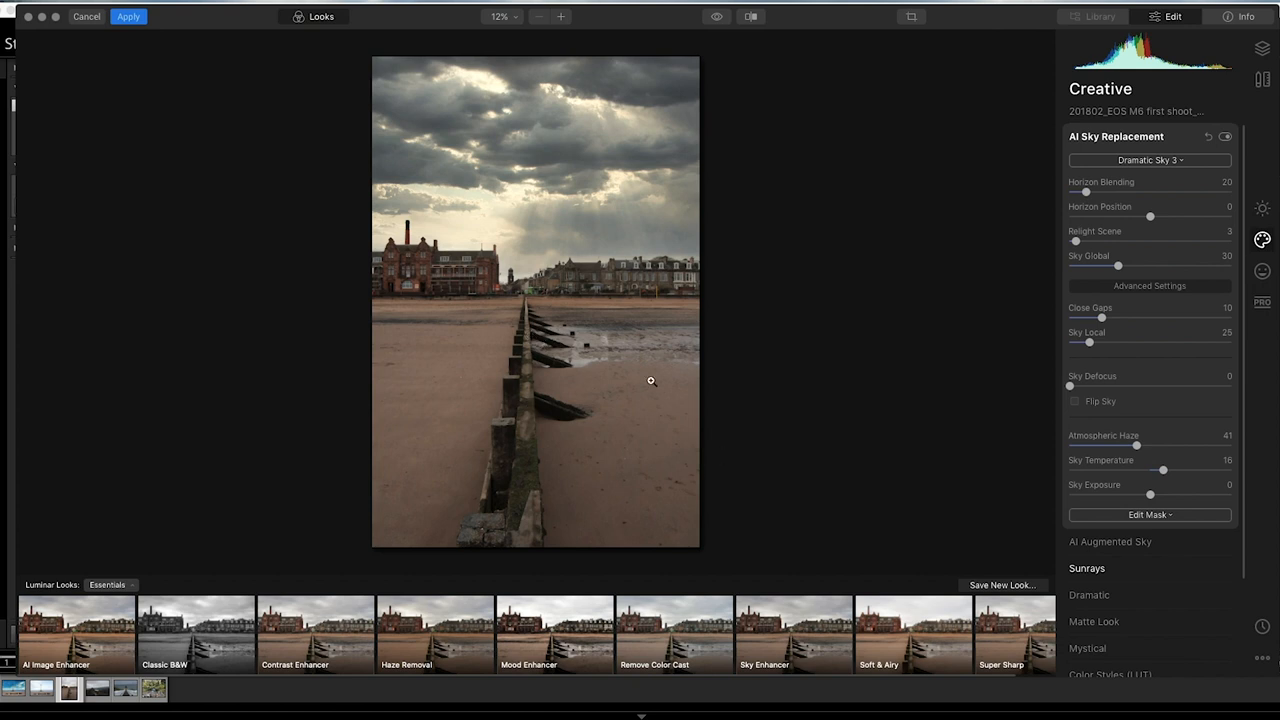
pyautogui.click(127, 17)
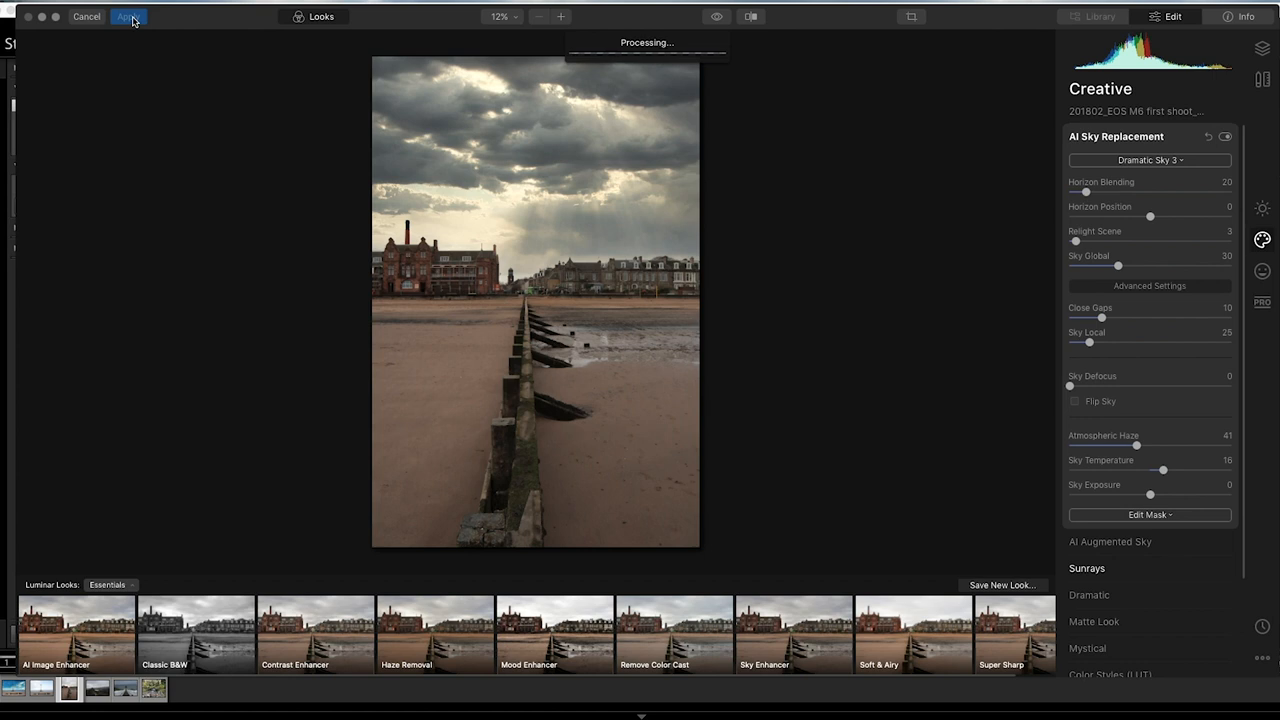
pyautogui.click(127, 16)
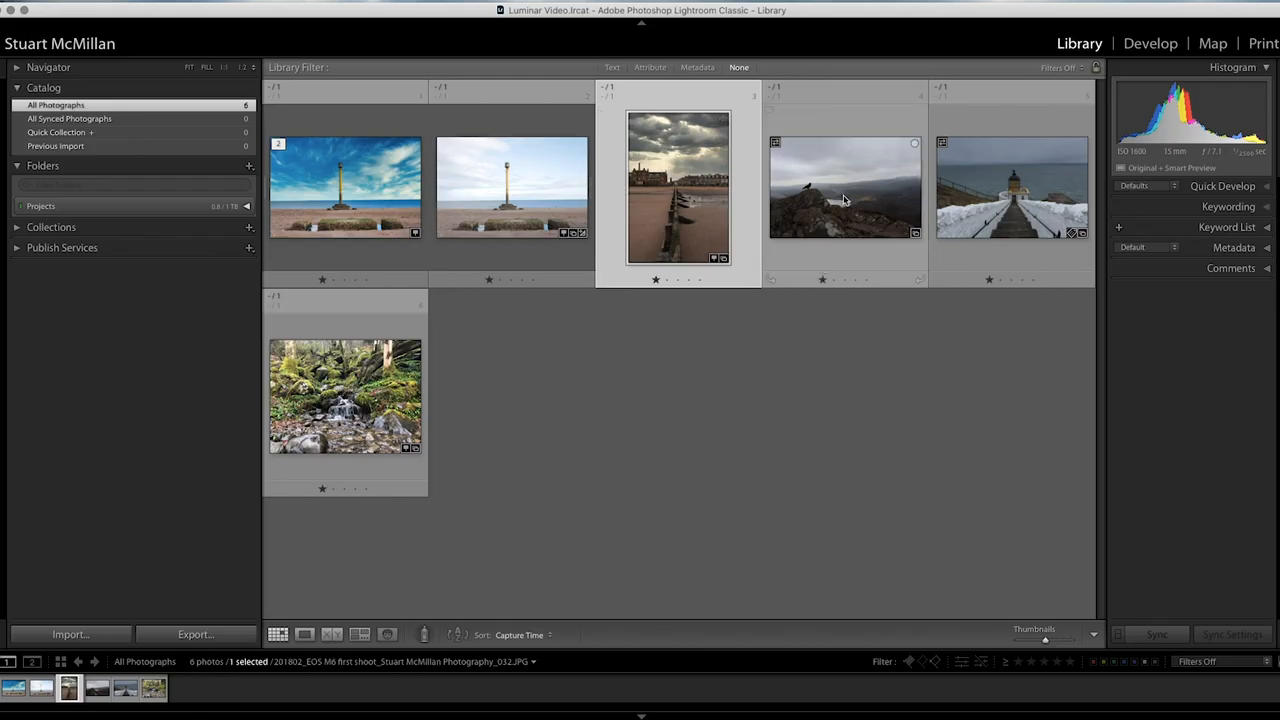
# - Send the raven-on-rock photo to Luminar 4 via 'Edit a Copy with Lightroom Adjustments'
pyautogui.doubleClick(843, 197)
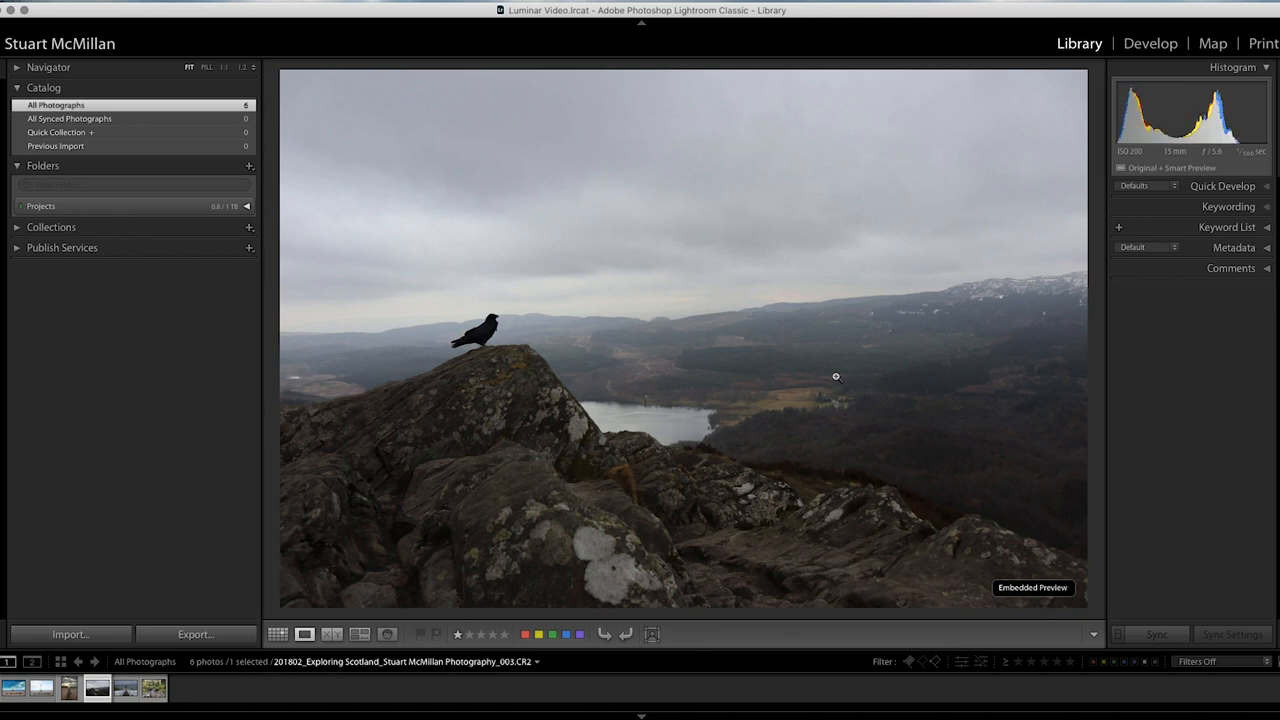
pyautogui.rightClick(836, 376)
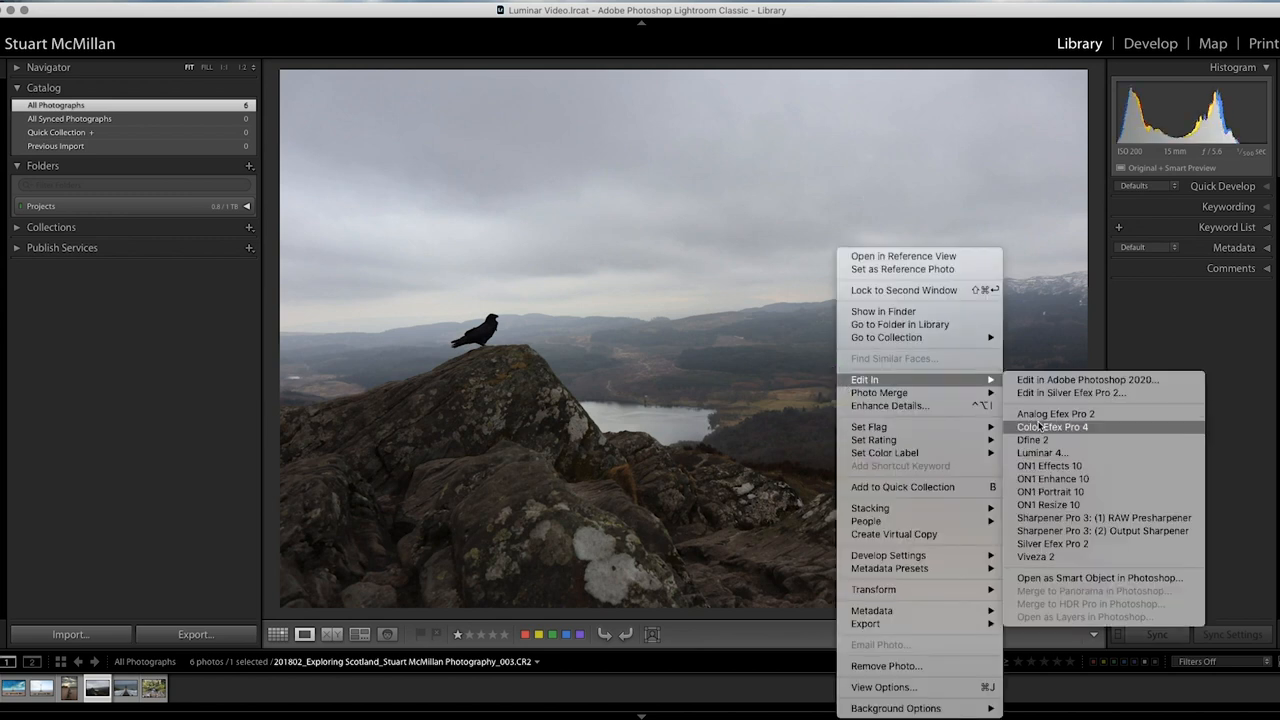
pyautogui.click(1043, 452)
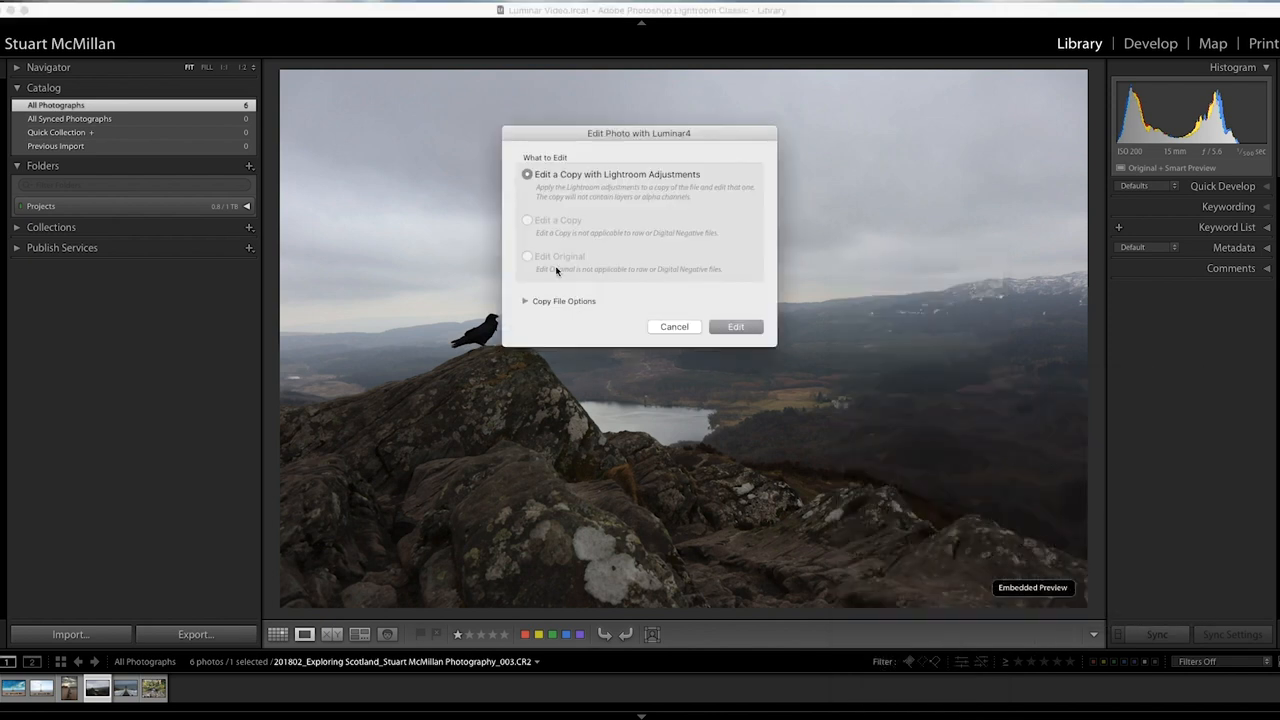
pyautogui.click(735, 326)
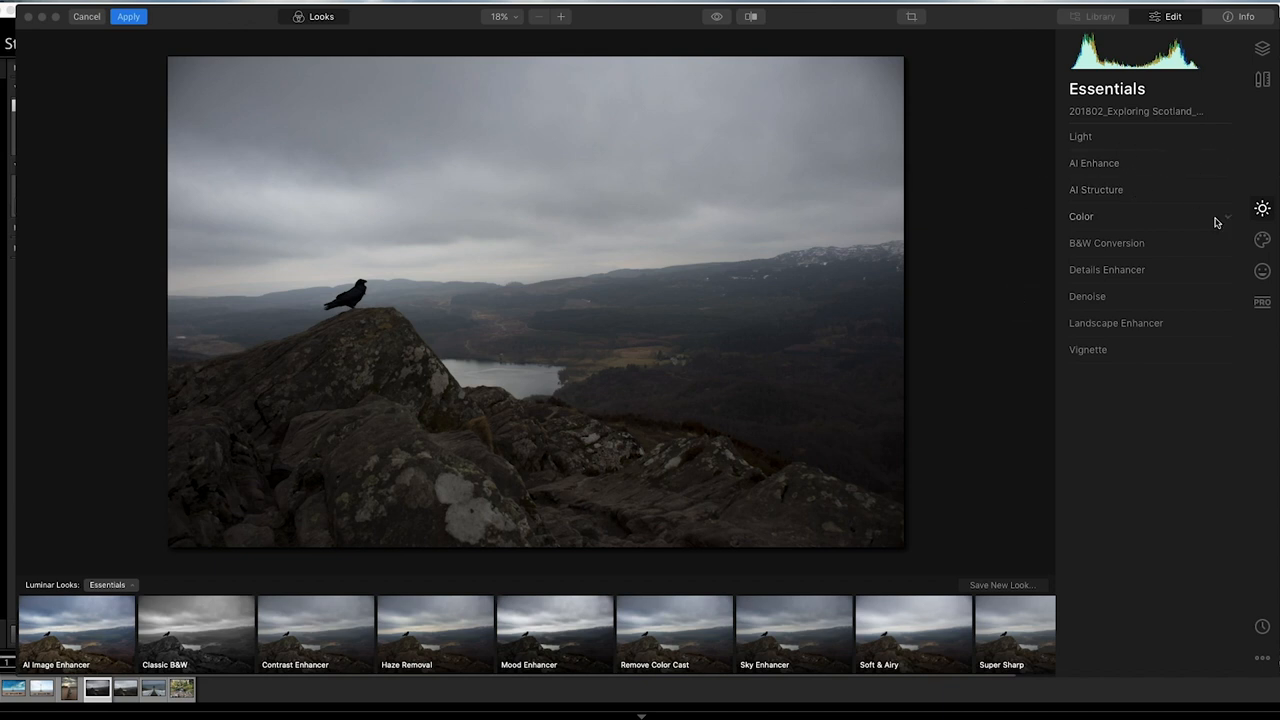
# - Try Dramatic Sky 1 and 2 in AI Sky Replacement, settling on Dramatic Sky 3
pyautogui.click(1262, 239)
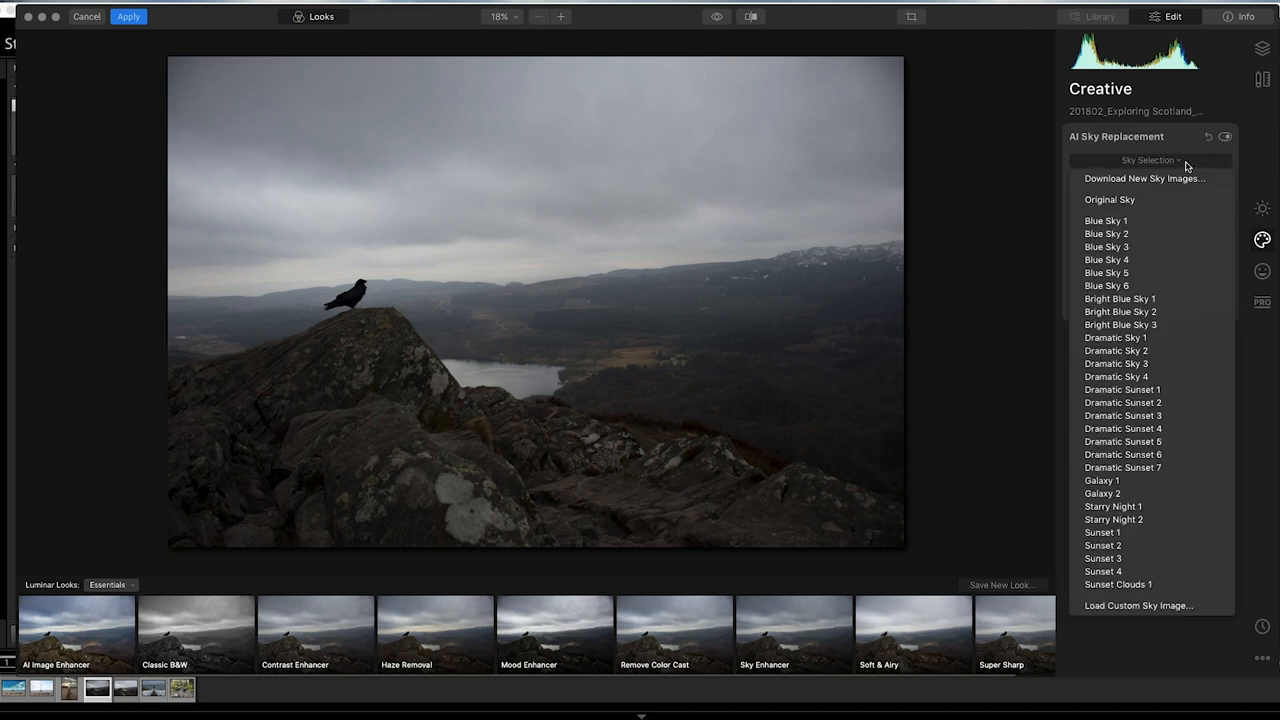
pyautogui.click(1115, 337)
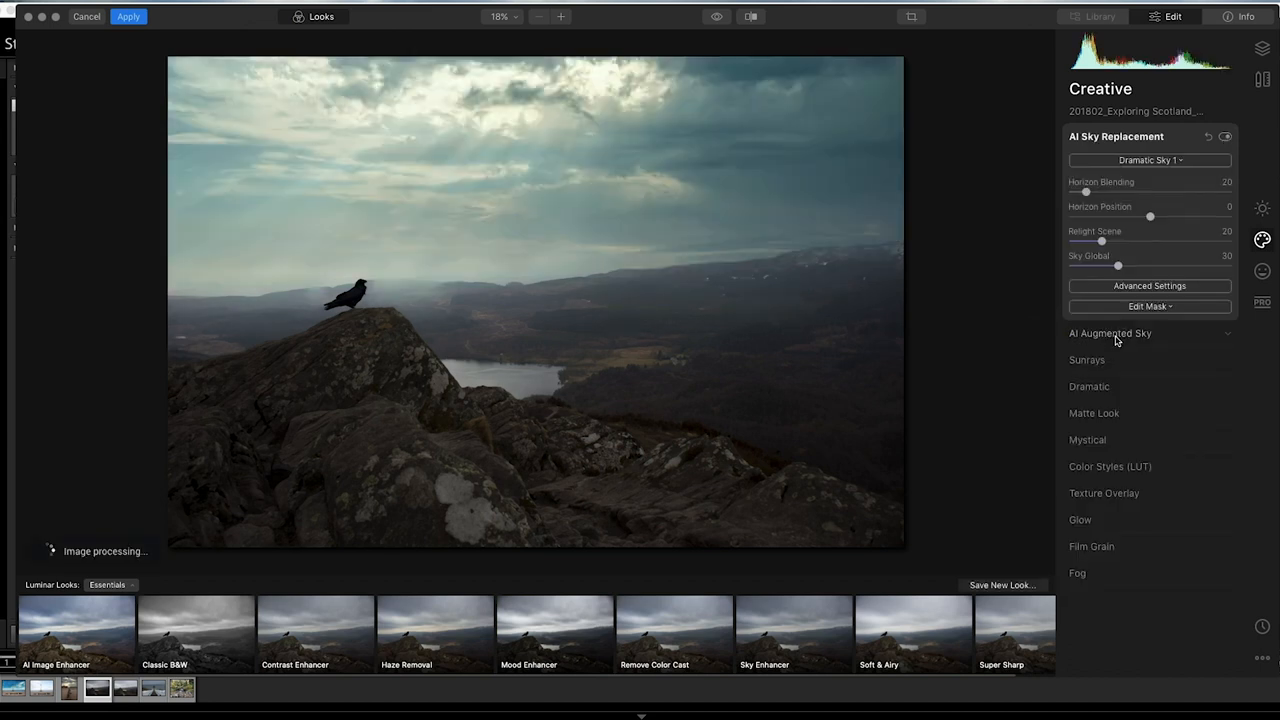
pyautogui.click(1149, 160)
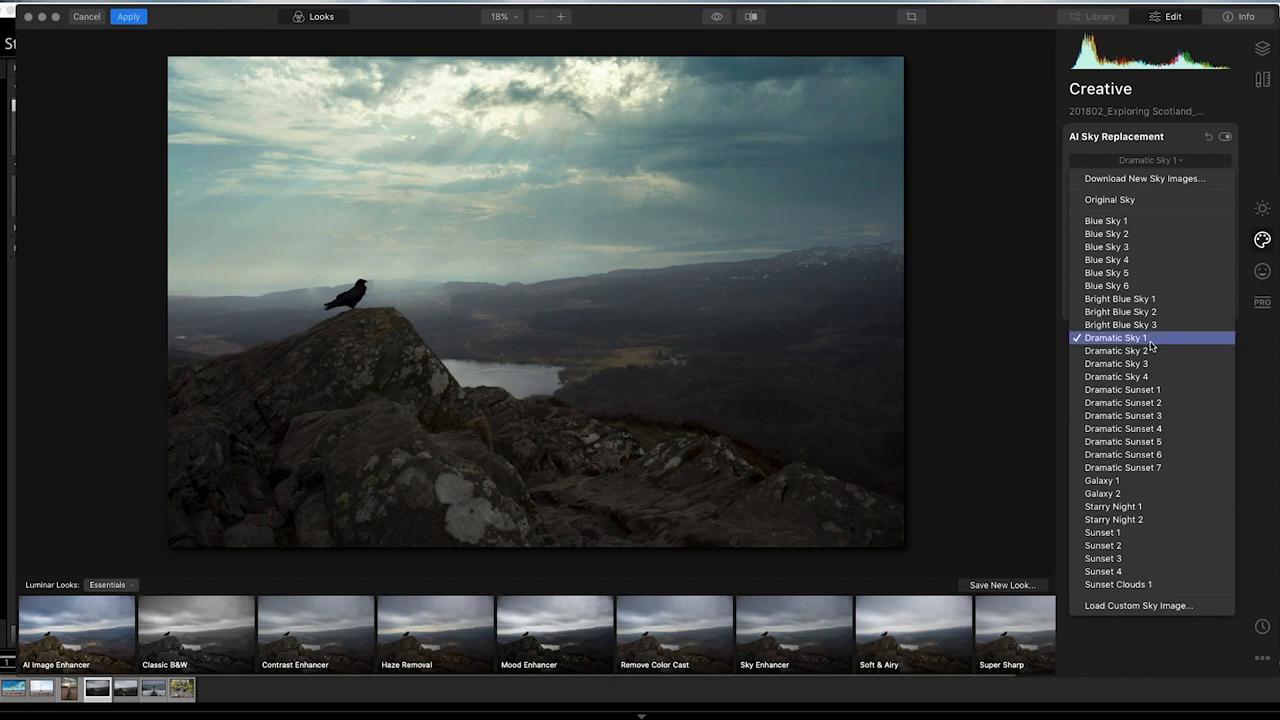
pyautogui.click(1120, 350)
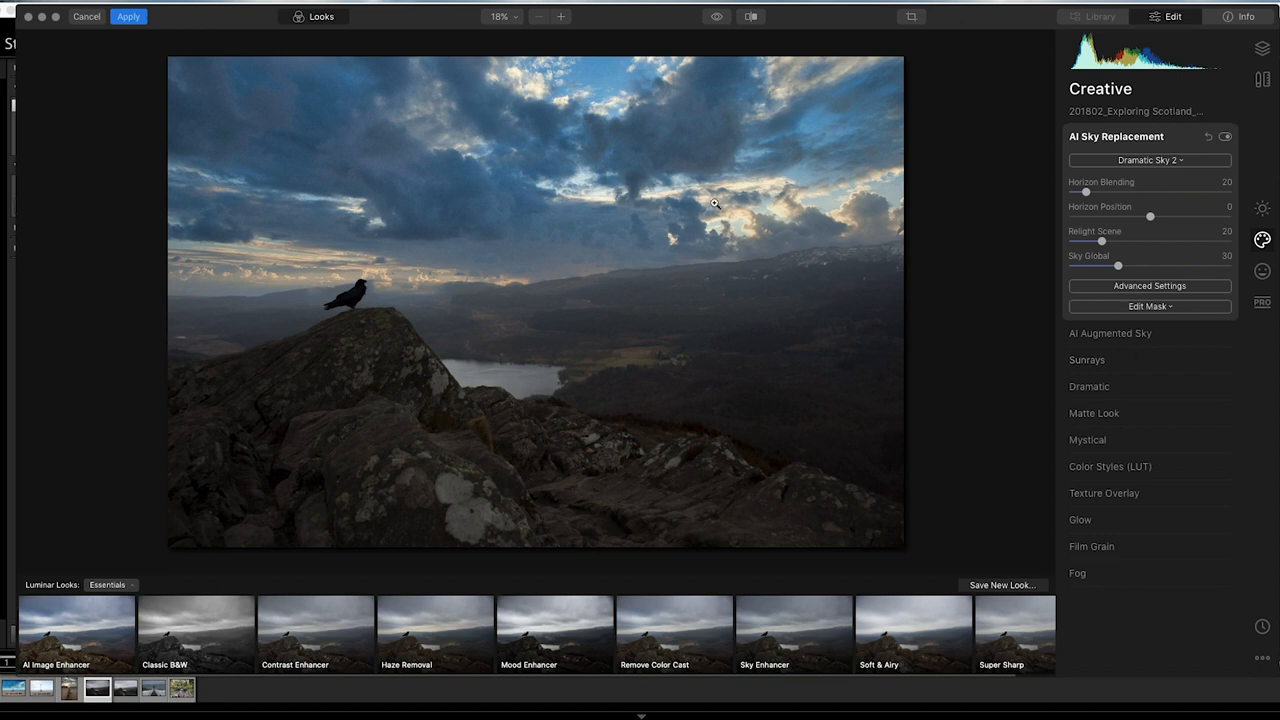
pyautogui.moveTo(249, 254)
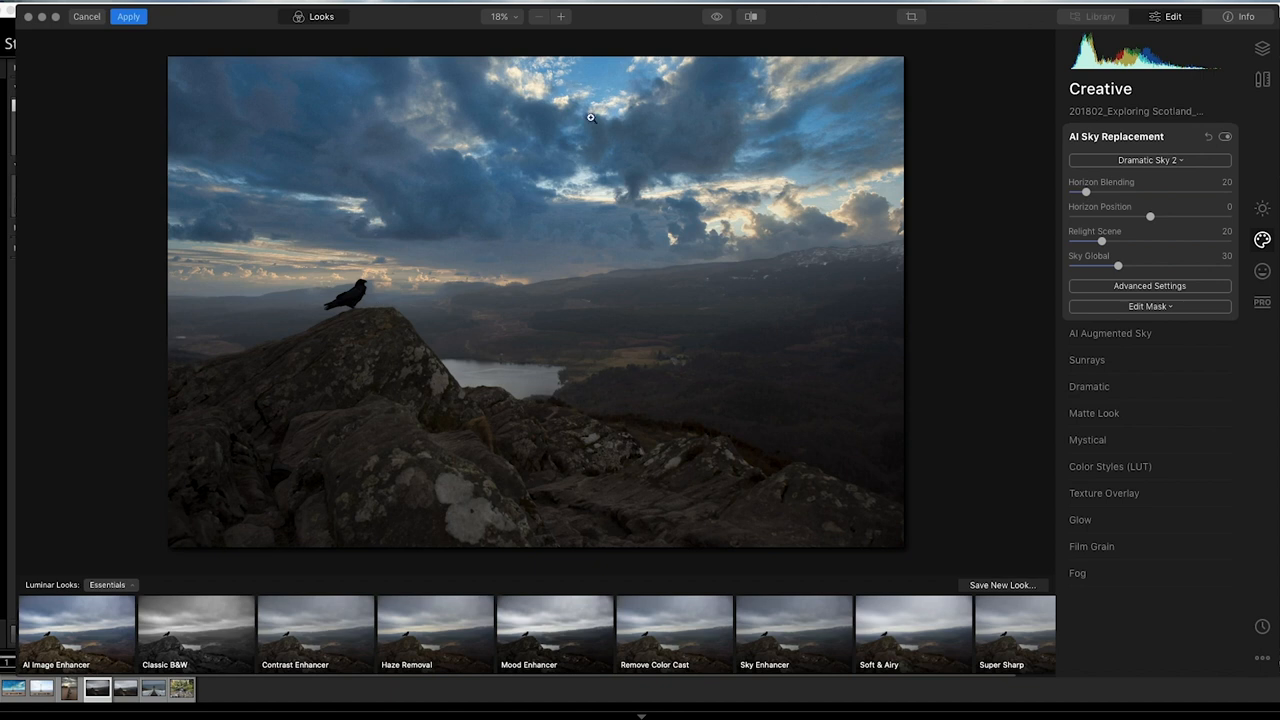
pyautogui.moveTo(689, 312)
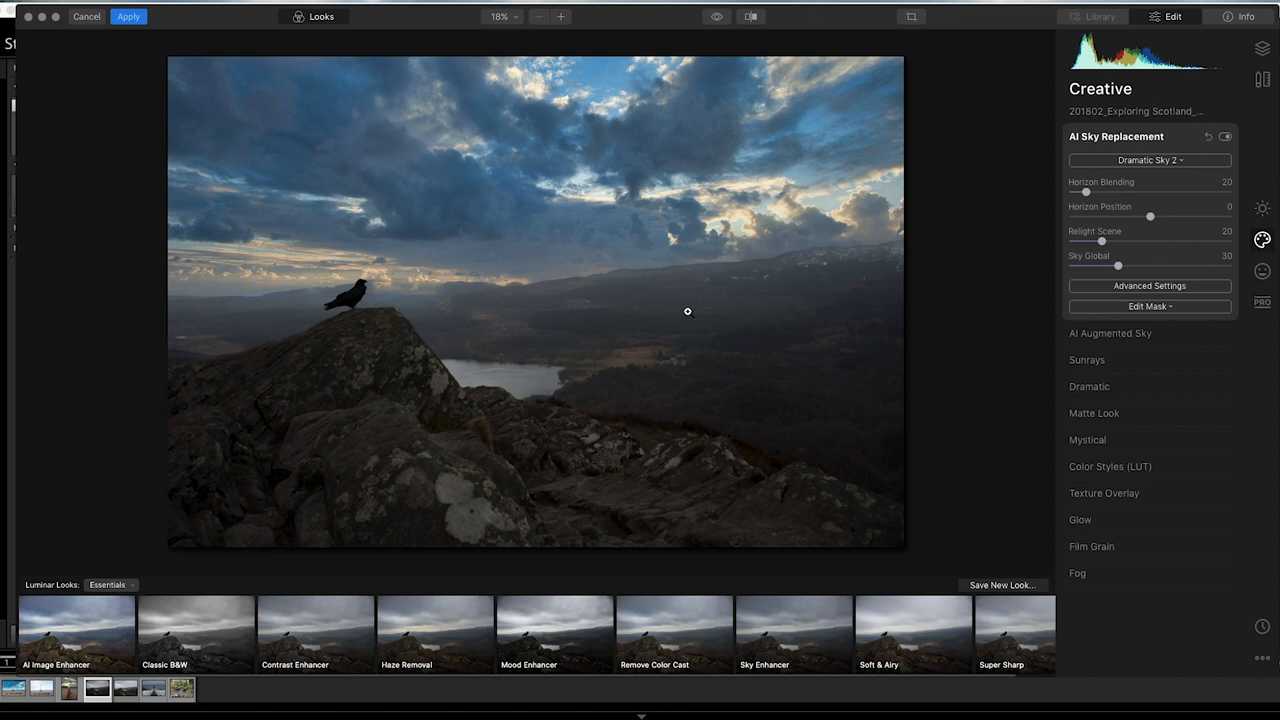
pyautogui.click(1149, 160)
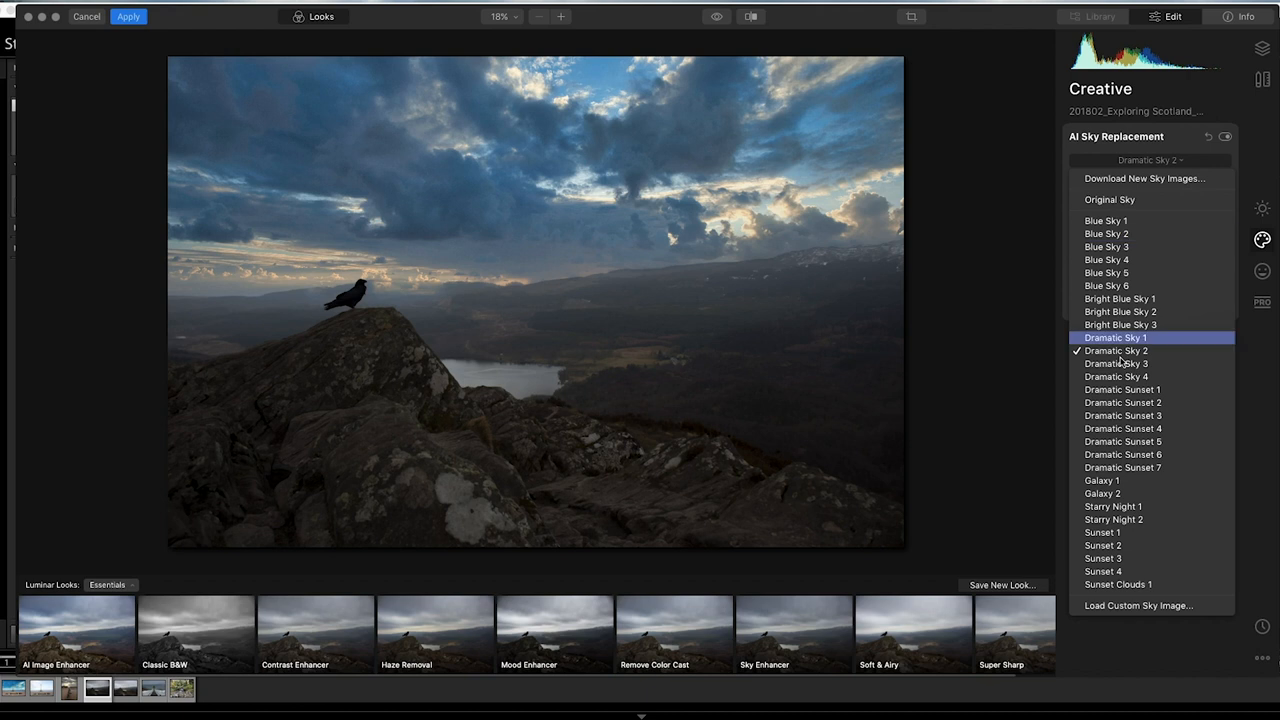
pyautogui.click(1114, 363)
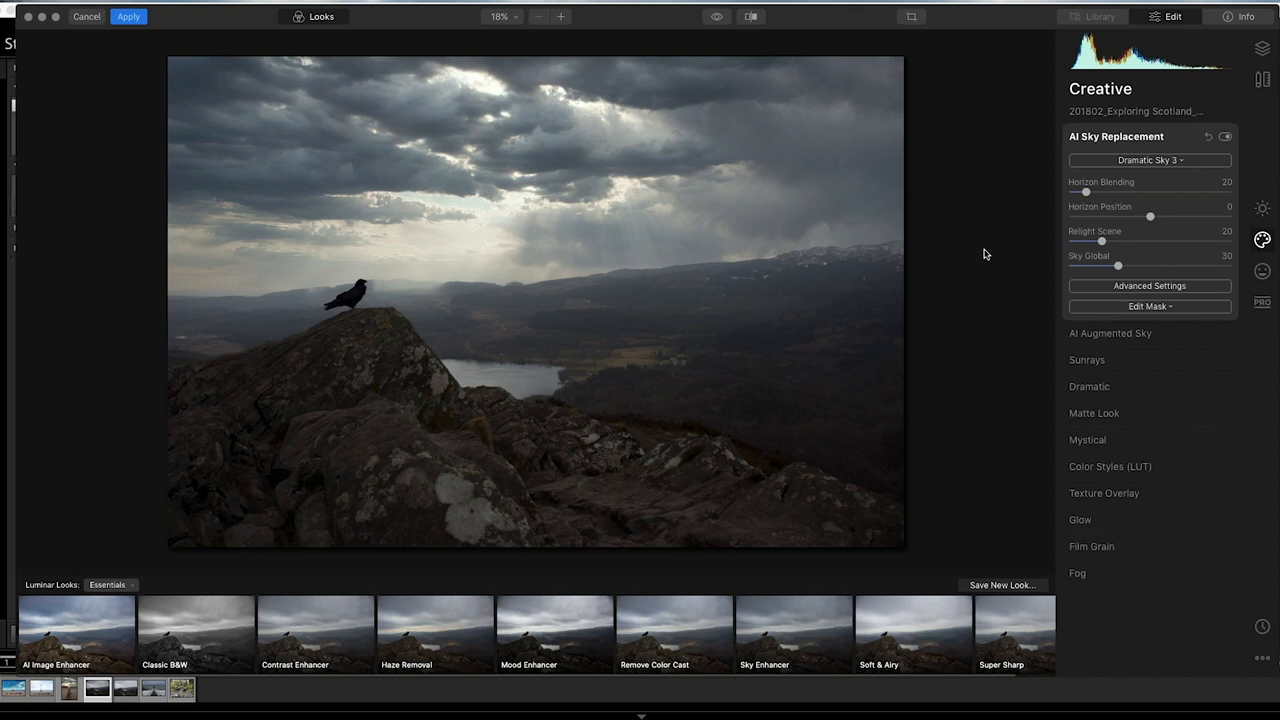
# - Try Relight Scene and reset it to 0, then cool Sky Temperature to -31
pyautogui.moveTo(1103, 241); pyautogui.dragTo(1183, 241)
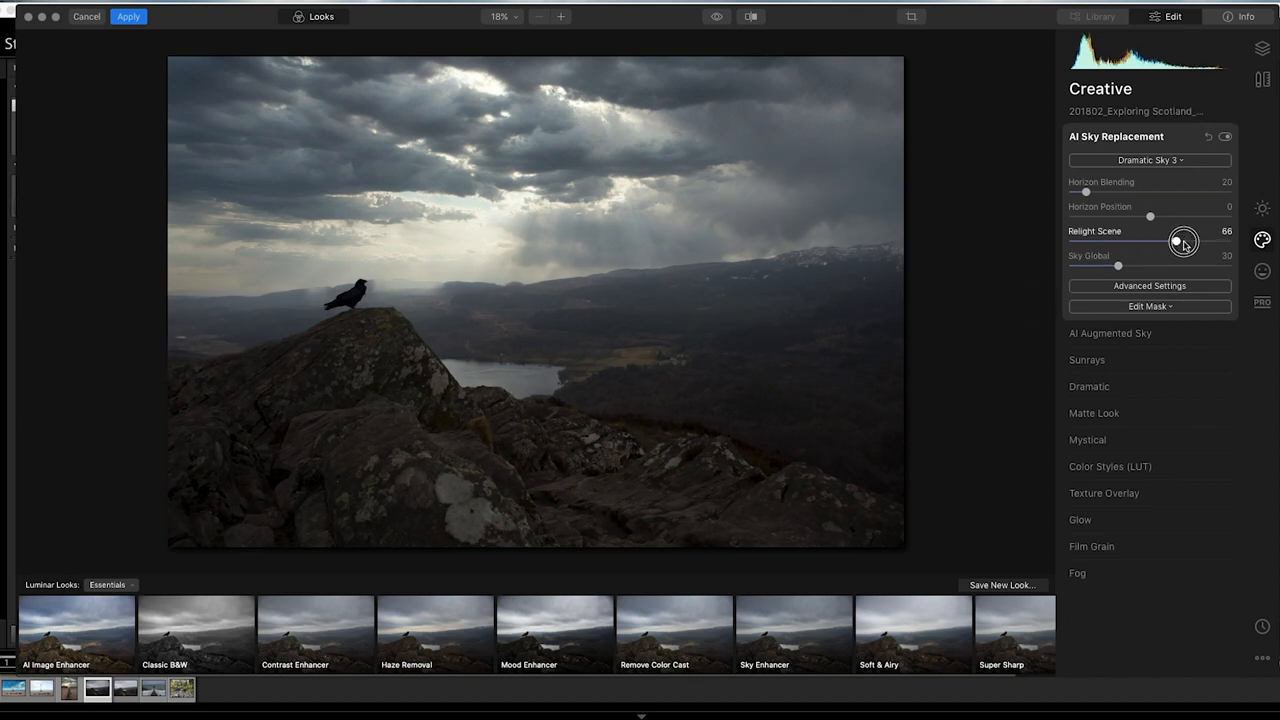
pyautogui.moveTo(1183, 242); pyautogui.dragTo(1069, 242)
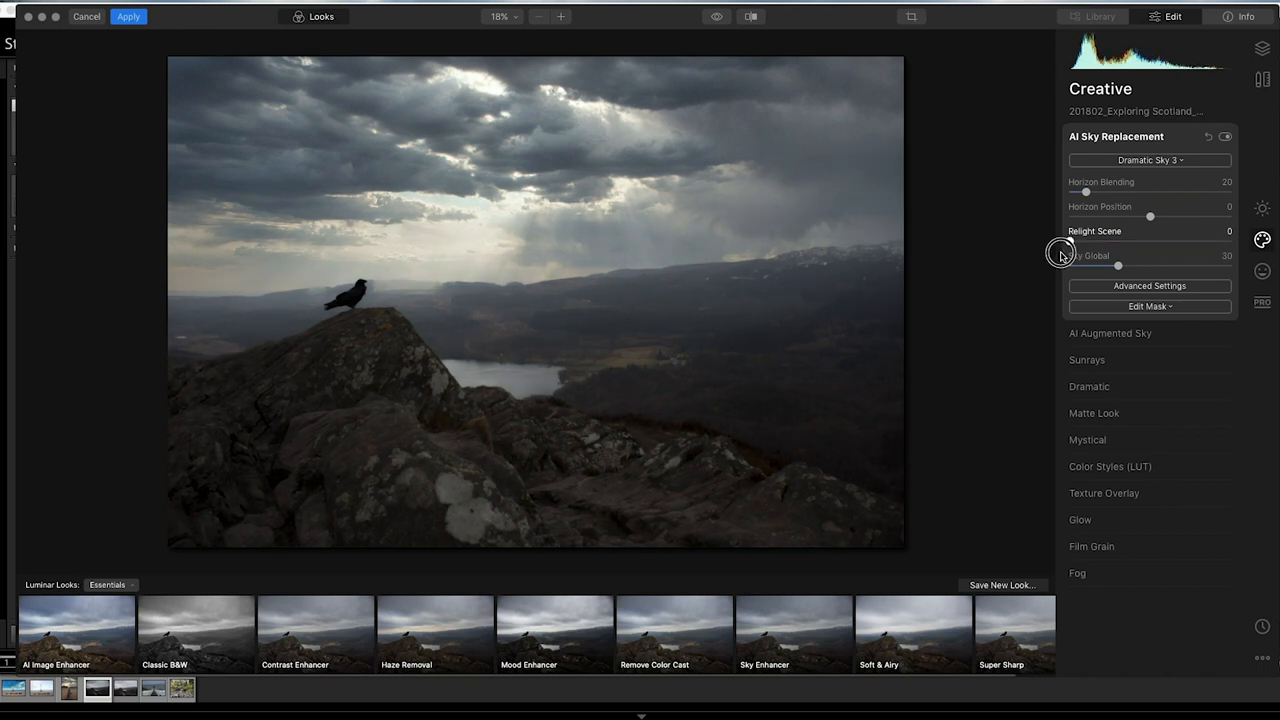
pyautogui.moveTo(1152, 301)
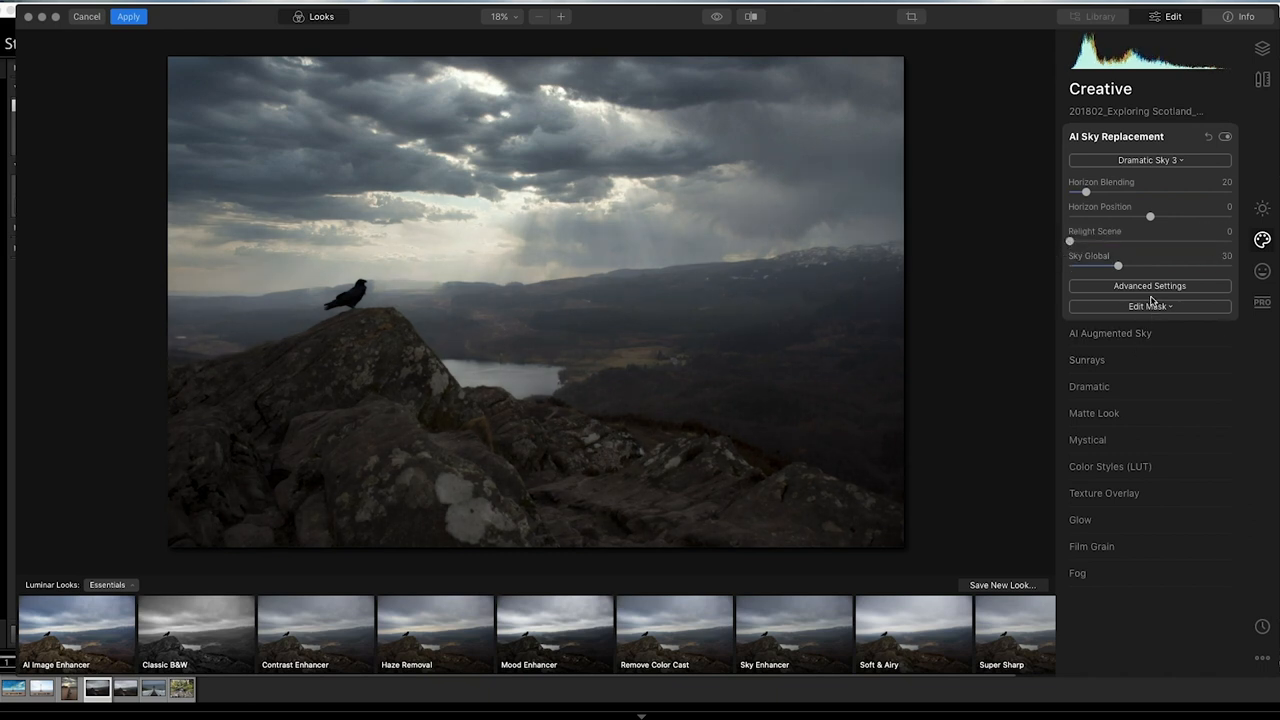
pyautogui.click(1149, 286)
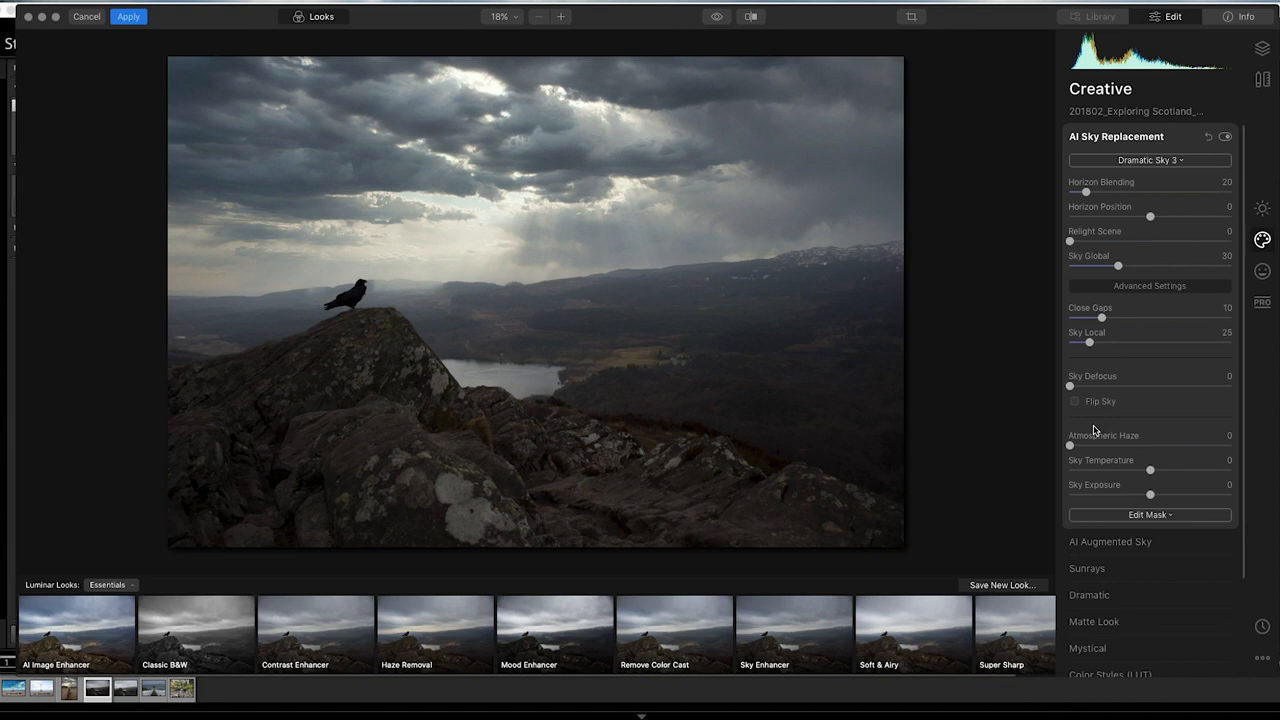
pyautogui.moveTo(1150, 470); pyautogui.dragTo(1145, 470)
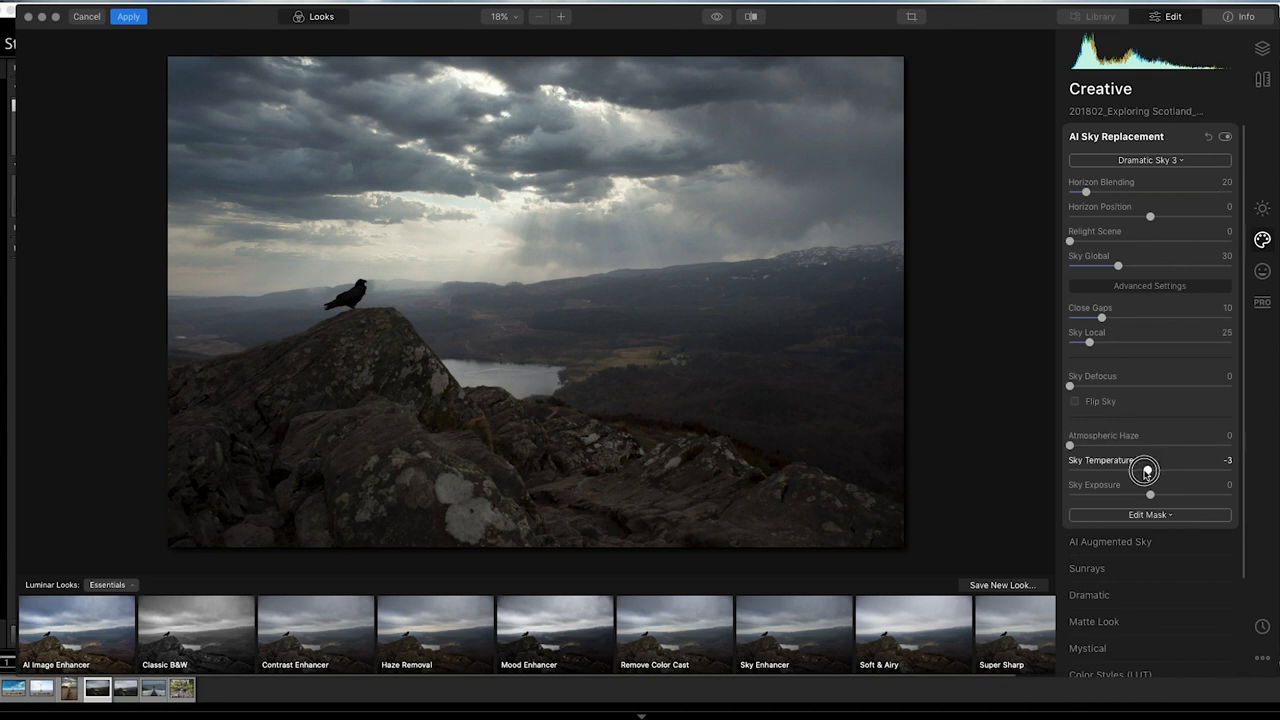
pyautogui.moveTo(1147, 470); pyautogui.dragTo(1122, 472)
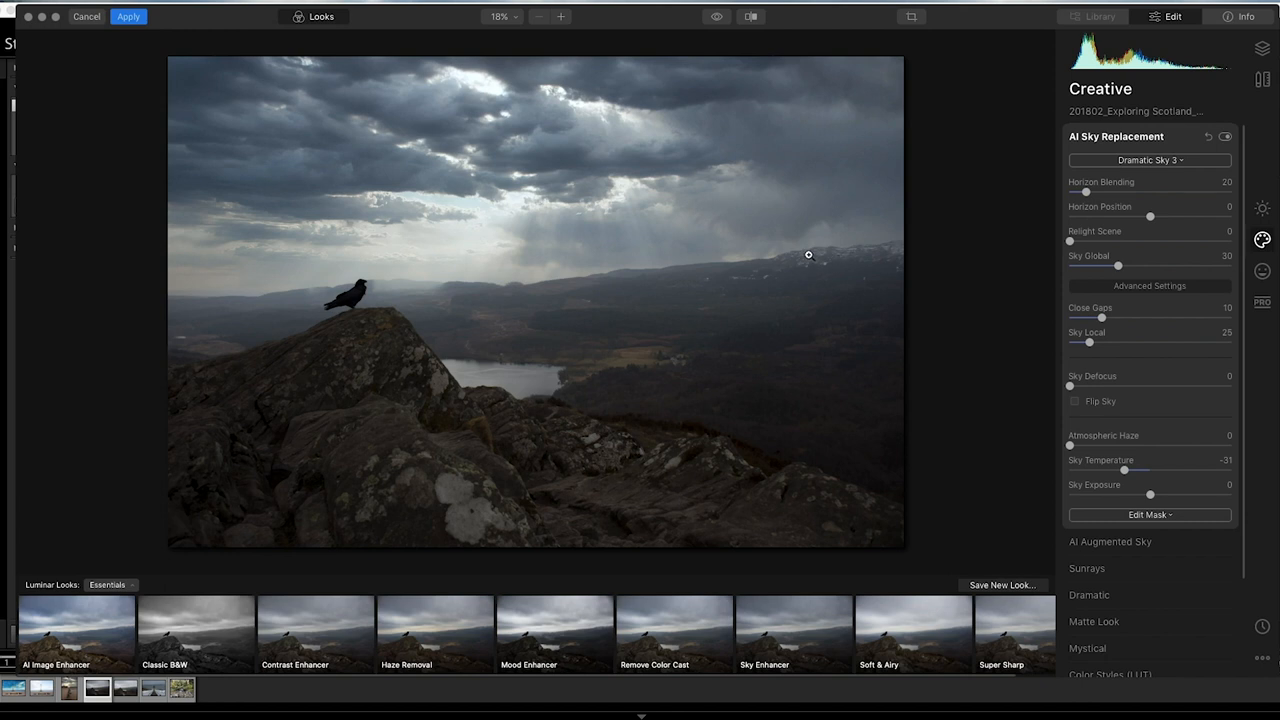
pyautogui.moveTo(1101, 278)
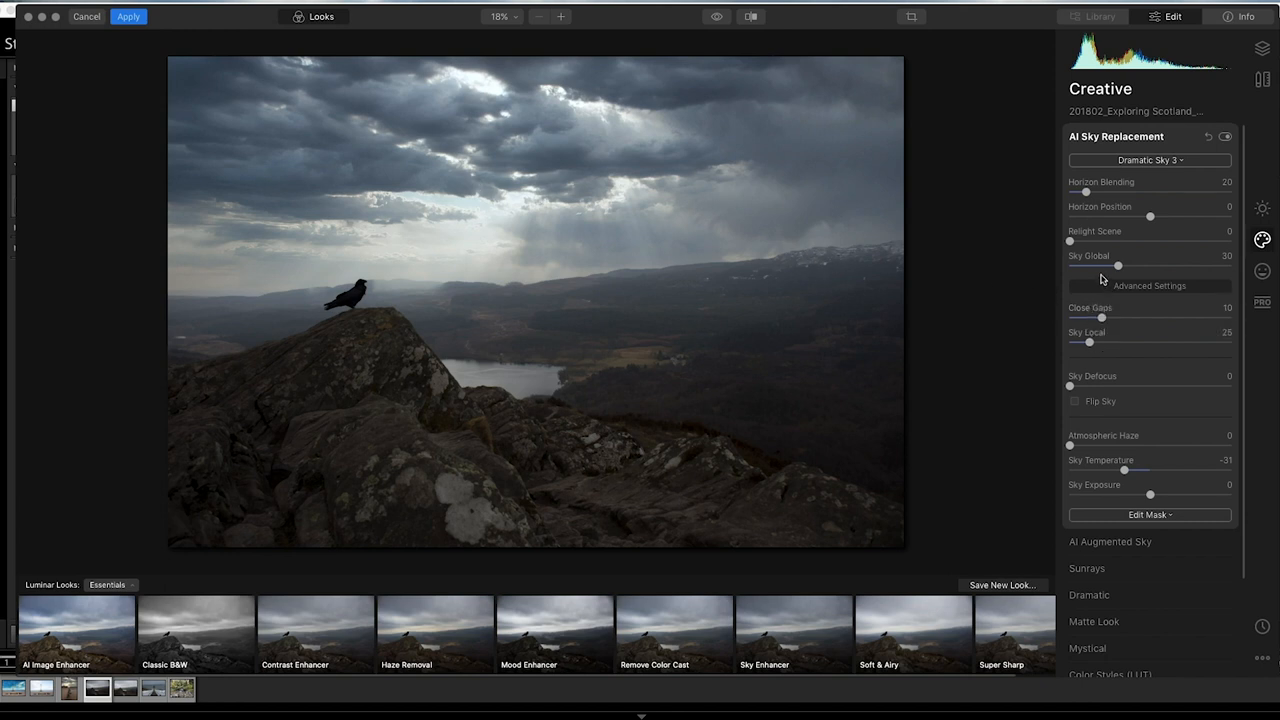
# - Try blurring the sky with Sky Defocus and return it to 0
pyautogui.moveTo(1070, 387); pyautogui.dragTo(1115, 387)
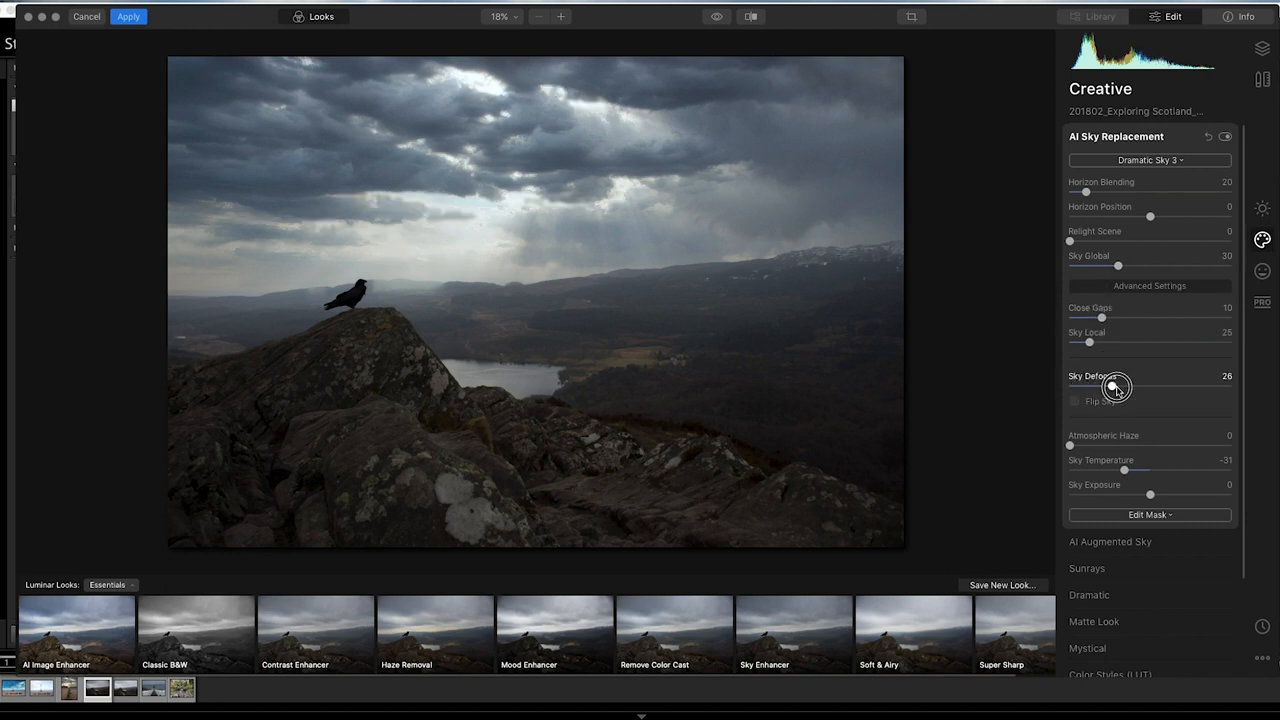
pyautogui.moveTo(1120, 387); pyautogui.dragTo(1088, 387)
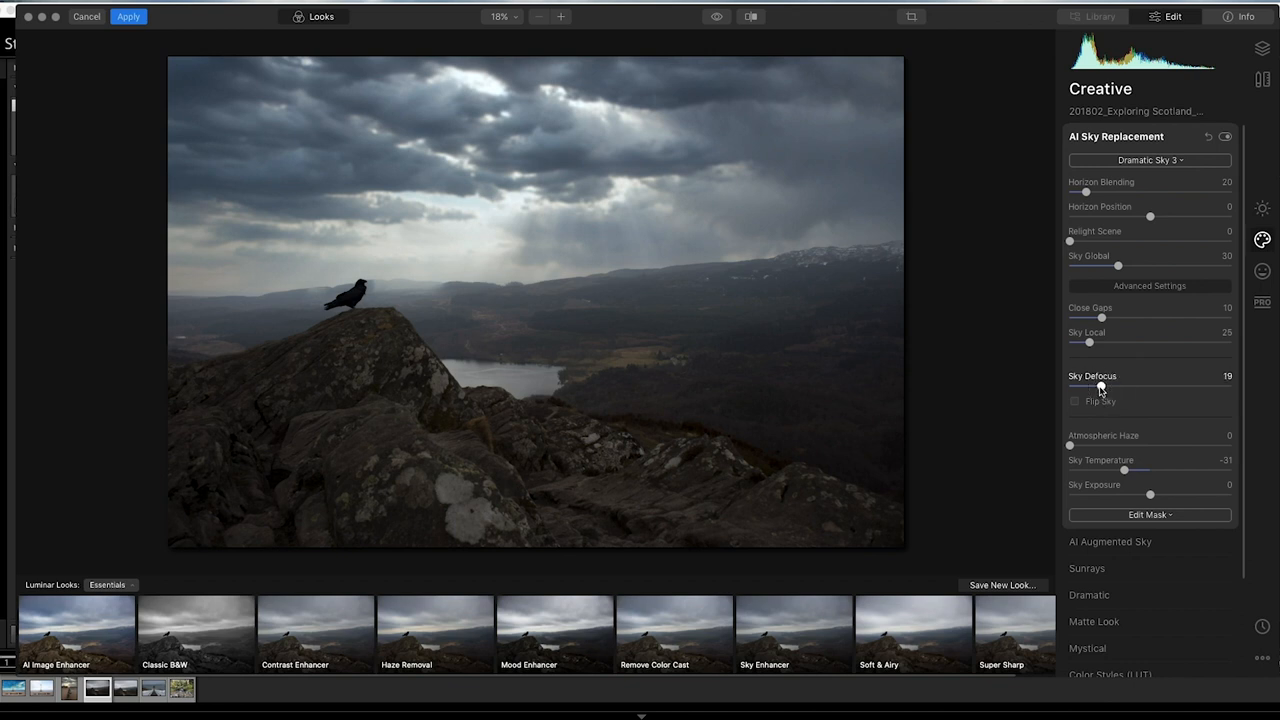
pyautogui.moveTo(1100, 386); pyautogui.dragTo(1073, 386)
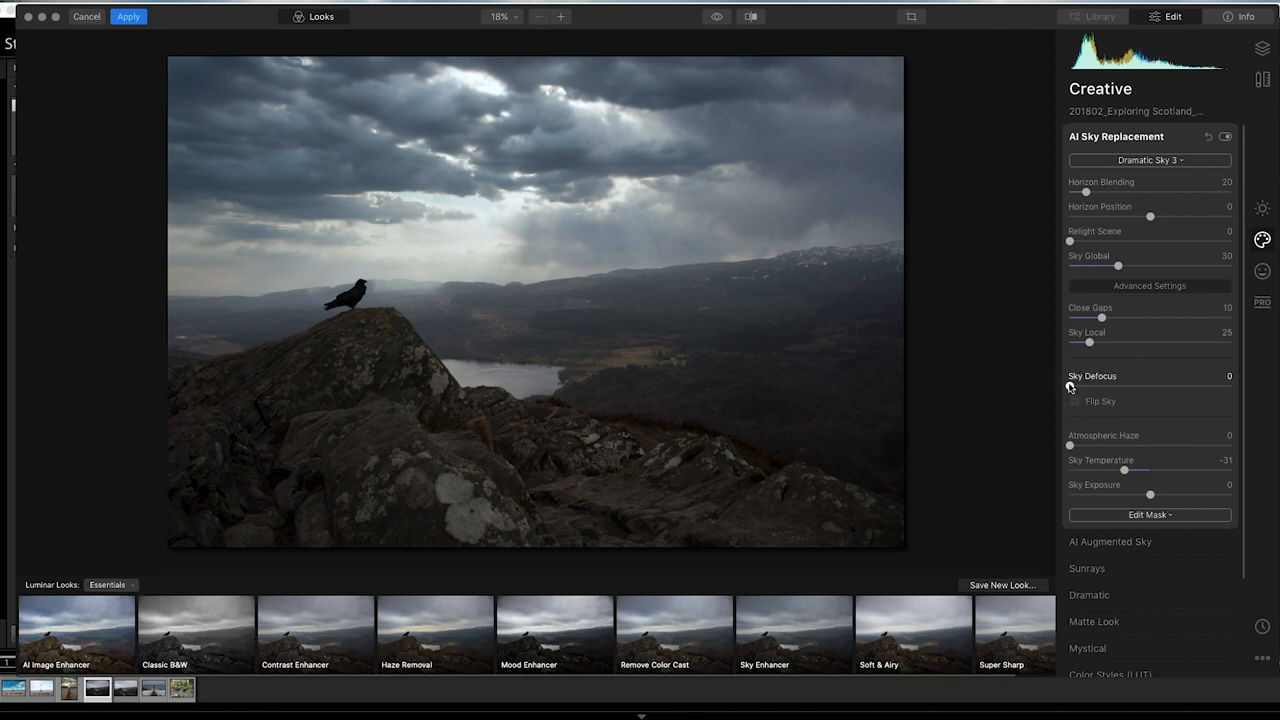
# - Tweak shadows and highlights in the Essentials Light adjustments
pyautogui.click(1264, 208)
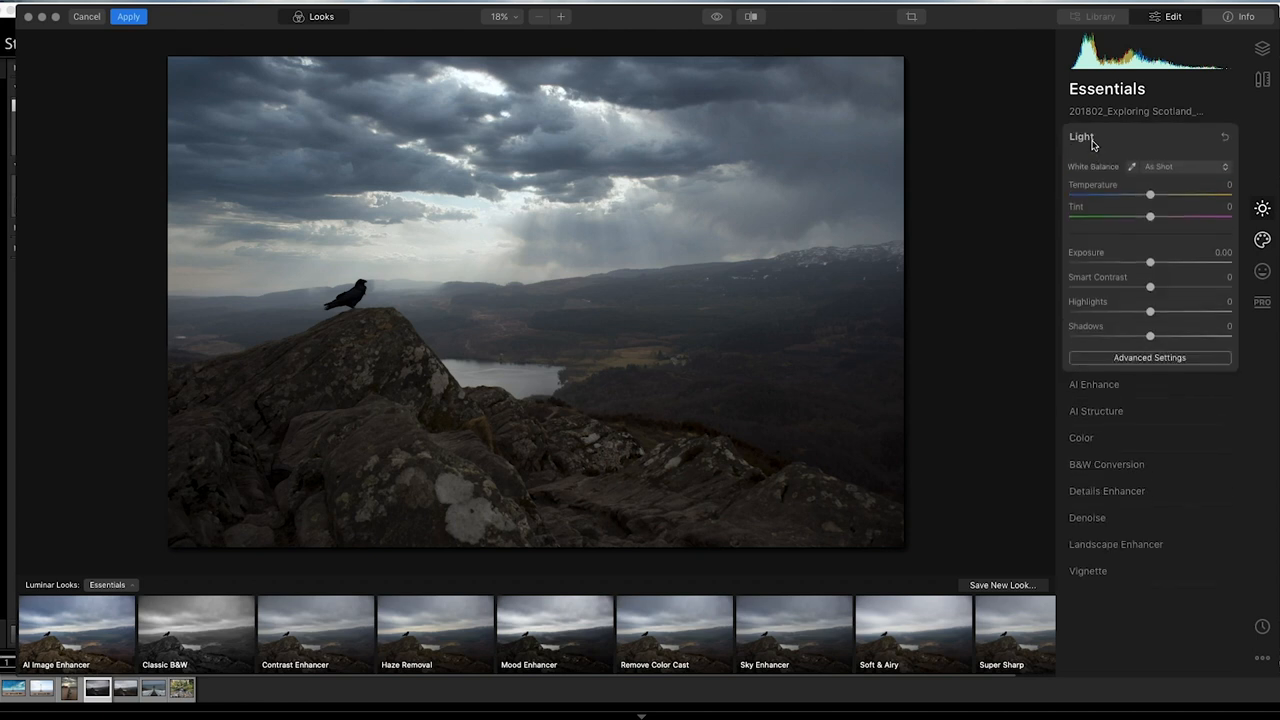
pyautogui.click(1149, 357)
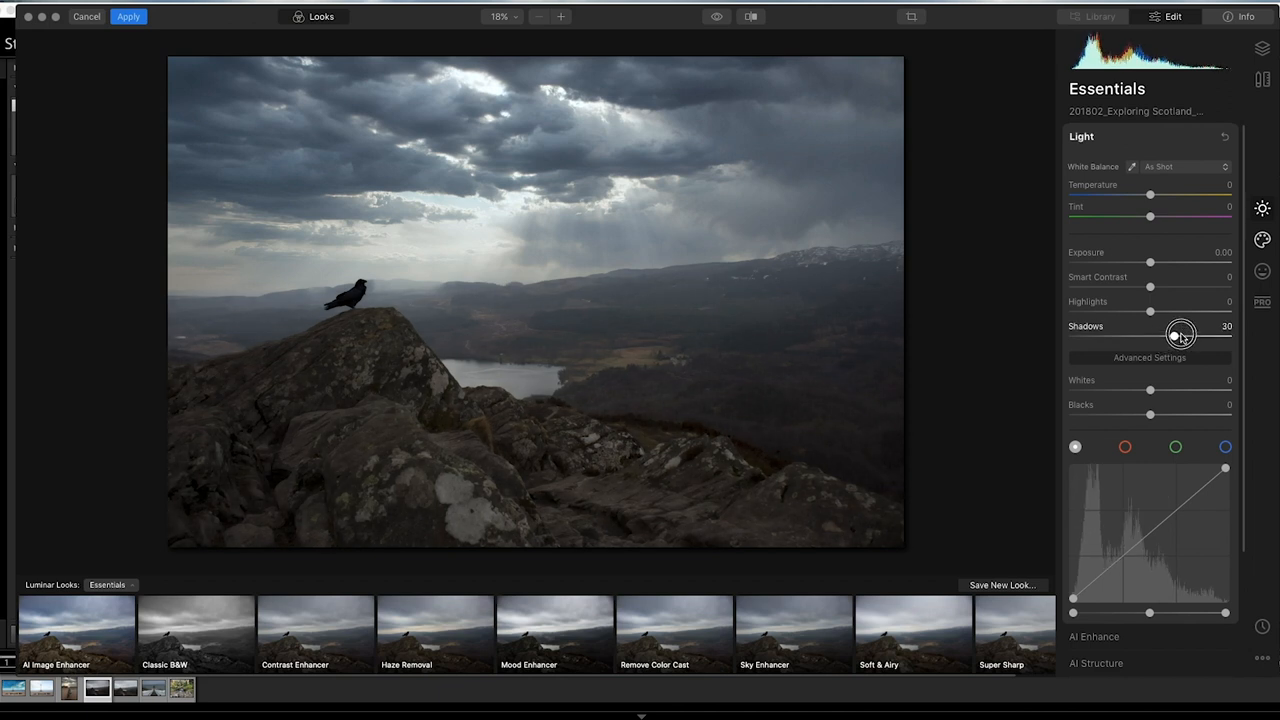
pyautogui.moveTo(1180, 335); pyautogui.dragTo(1172, 336)
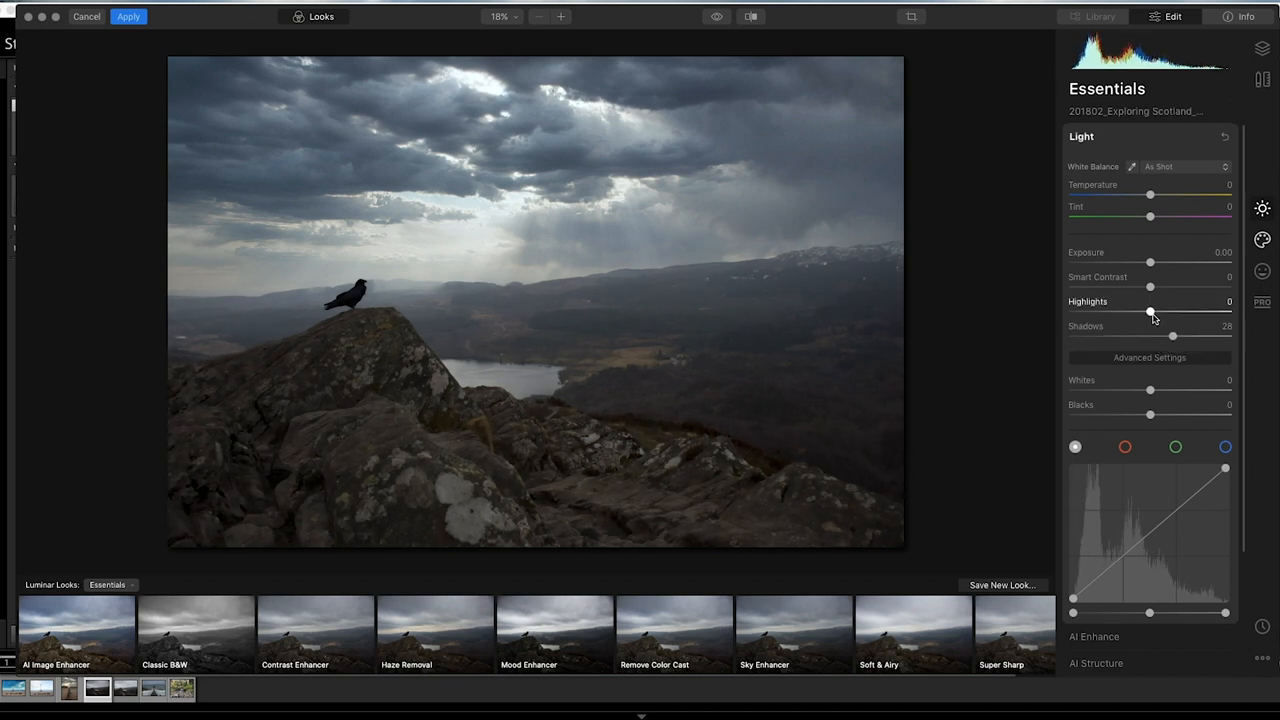
pyautogui.moveTo(1150, 312); pyautogui.dragTo(1135, 312)
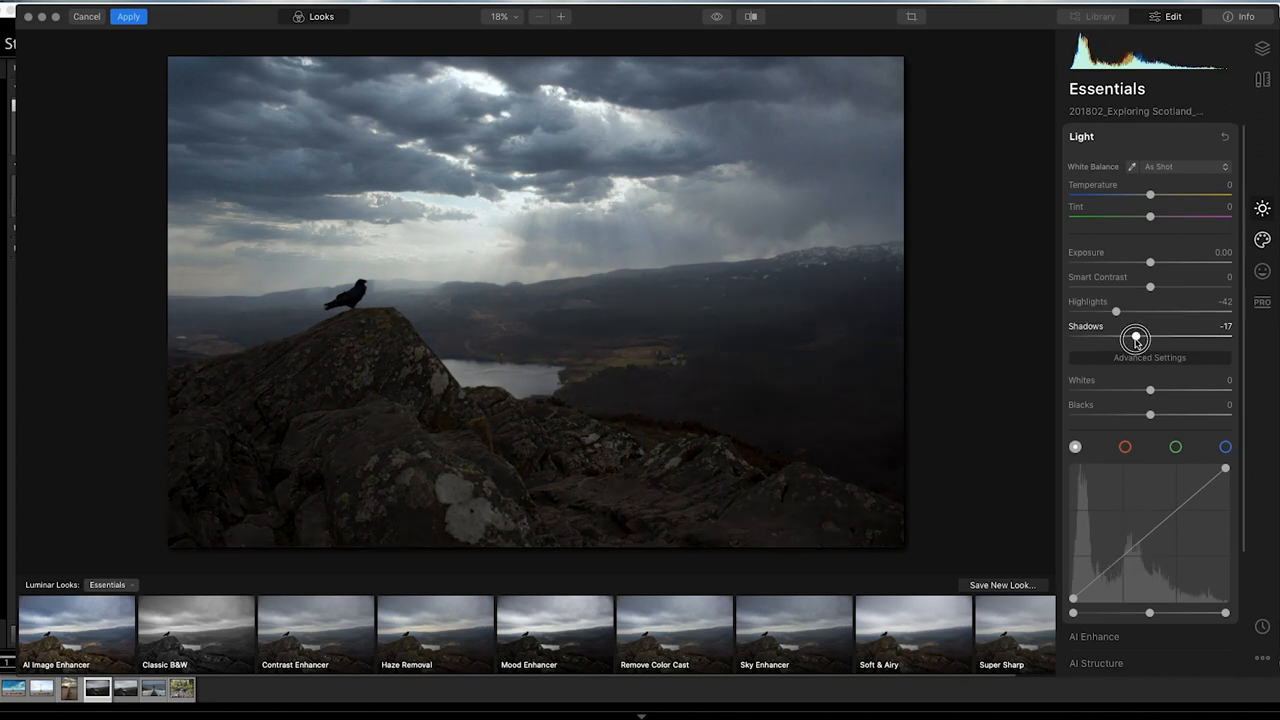
pyautogui.moveTo(1135, 337); pyautogui.dragTo(1171, 335)
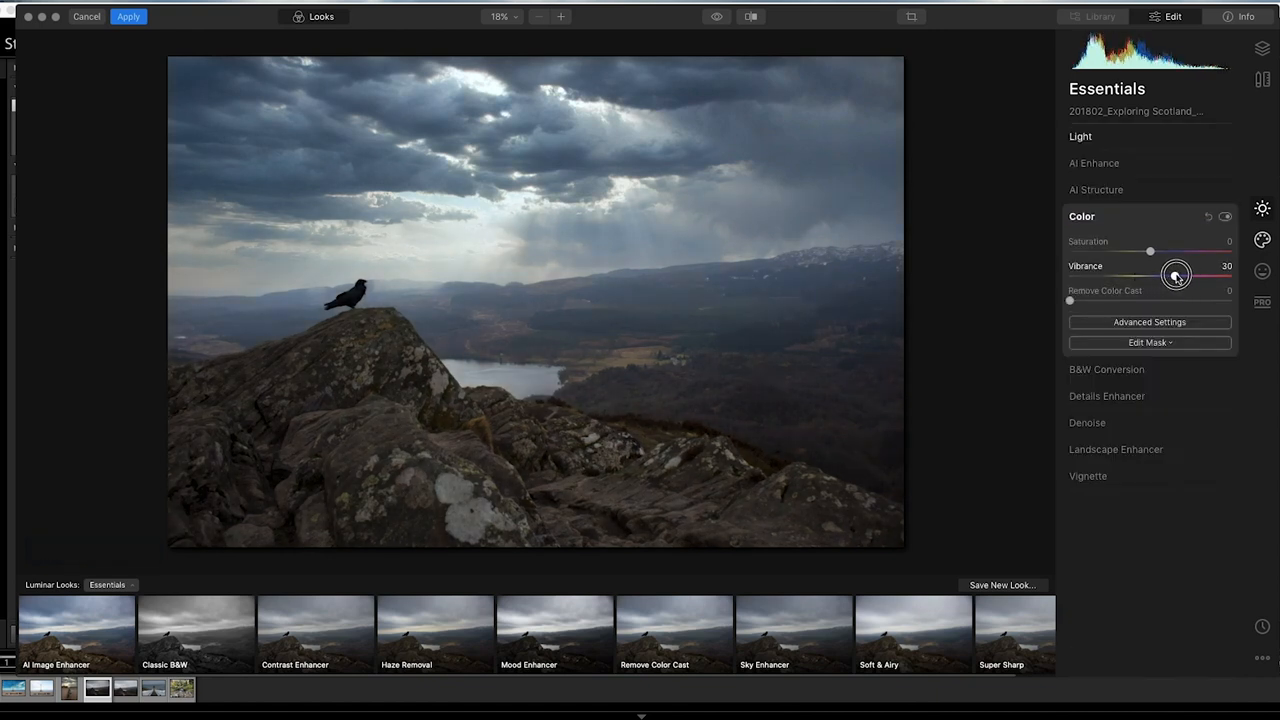
# - Settle Color vibrance at 22 with saturation held at -16
pyautogui.moveTo(1176, 275); pyautogui.dragTo(1187, 275)
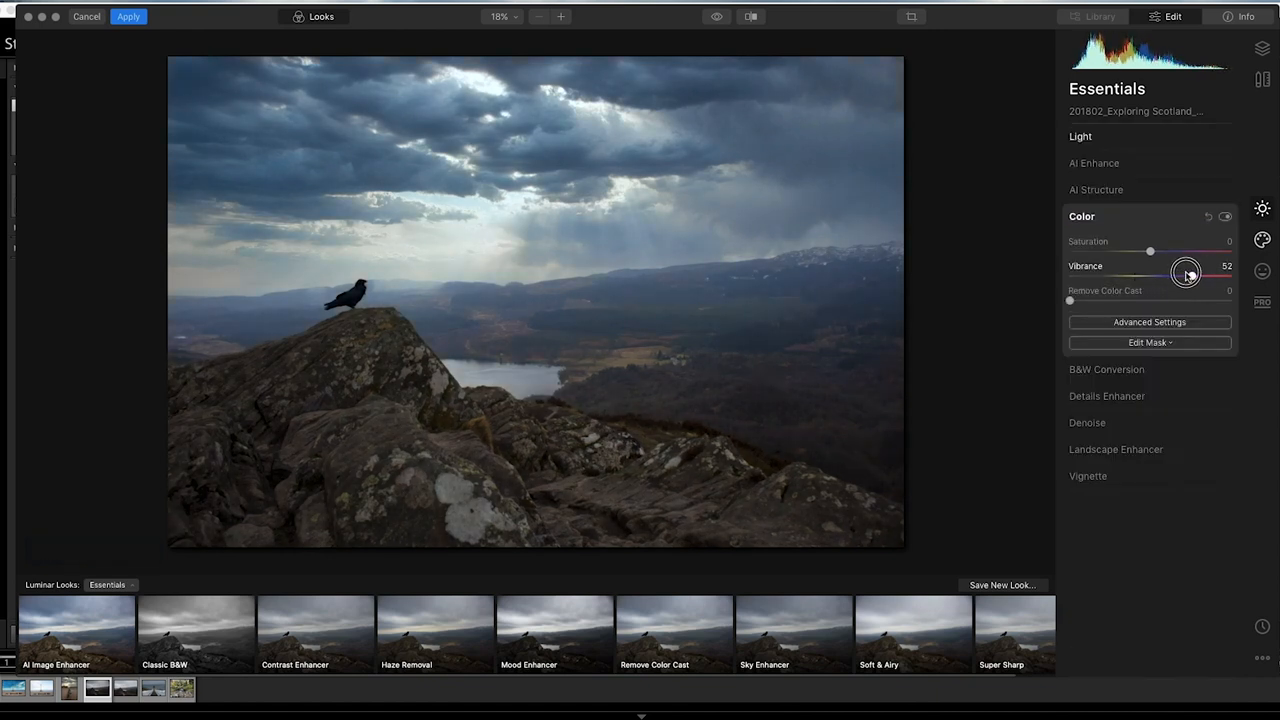
pyautogui.moveTo(1187, 274); pyautogui.dragTo(1135, 278)
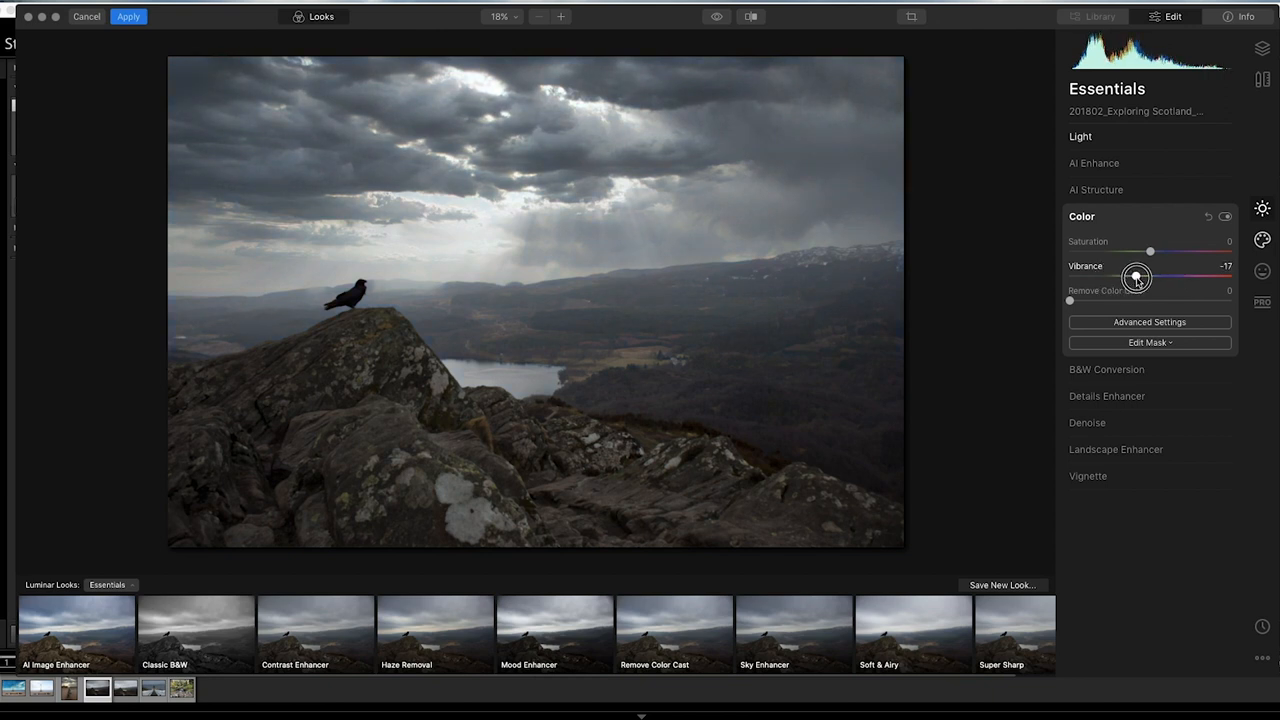
pyautogui.moveTo(1150, 251); pyautogui.dragTo(1190, 251)
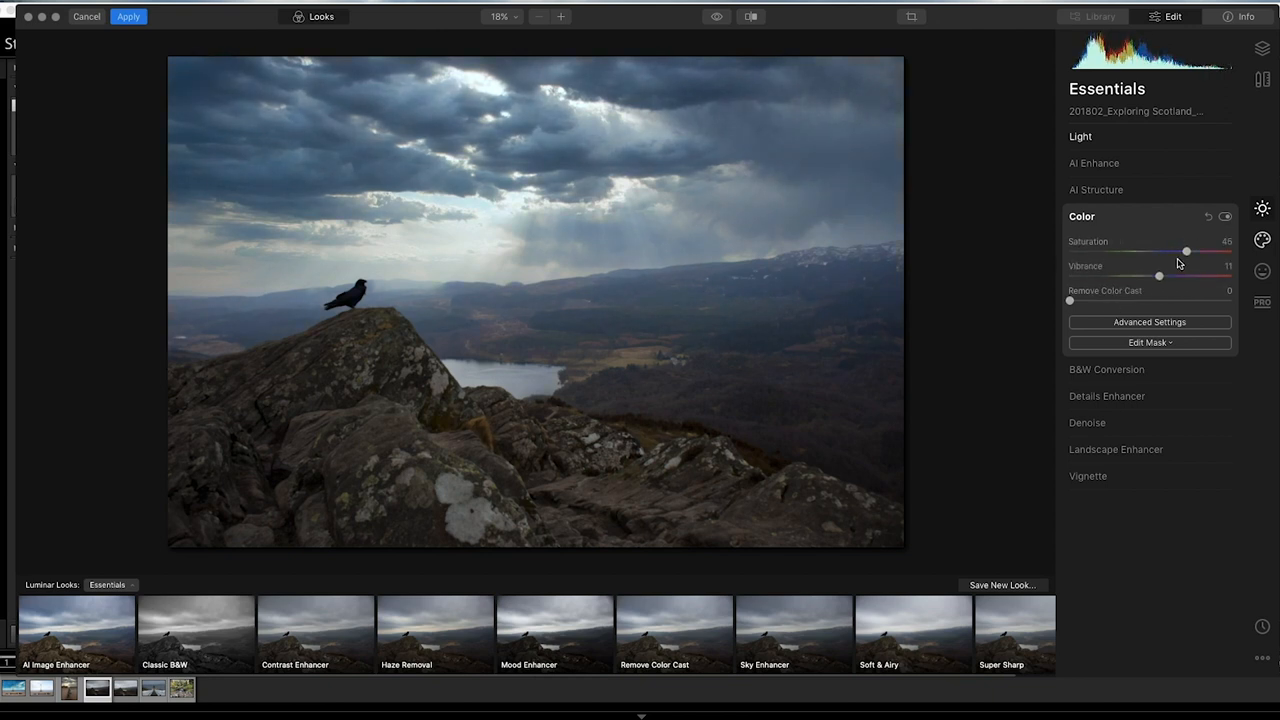
pyautogui.moveTo(1186, 251); pyautogui.dragTo(1141, 251)
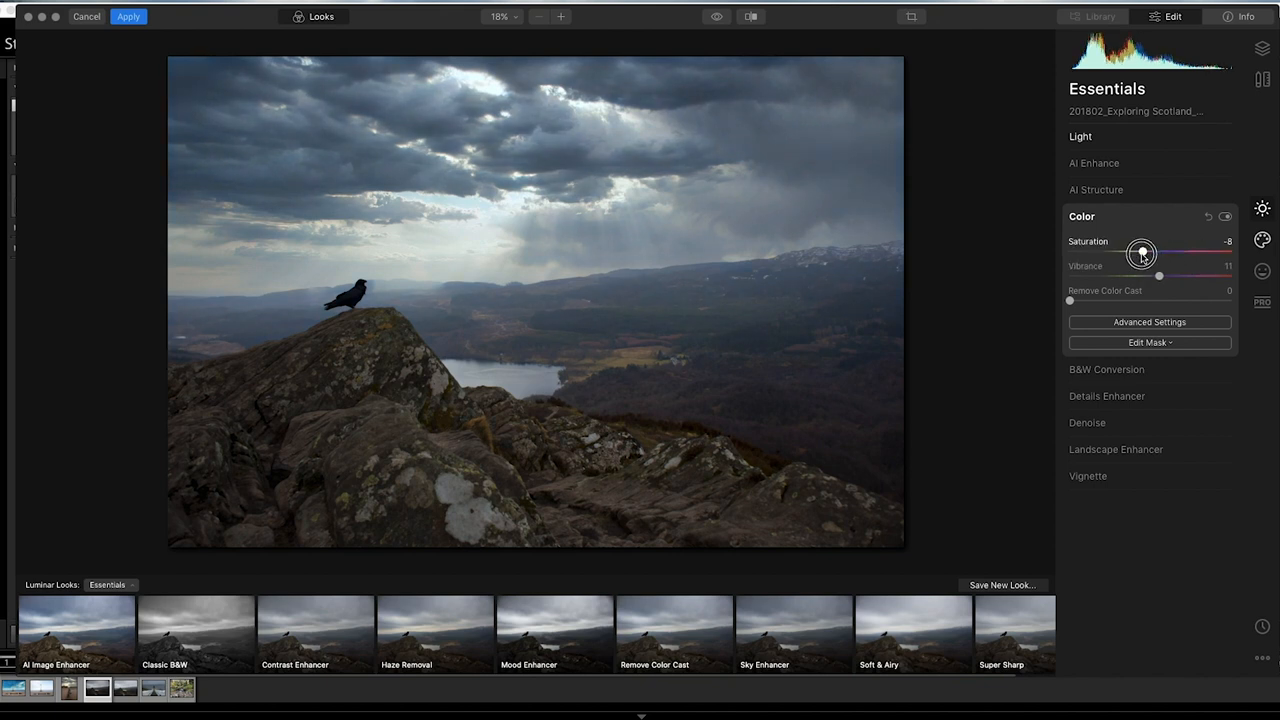
pyautogui.moveTo(1141, 252); pyautogui.dragTo(1136, 252)
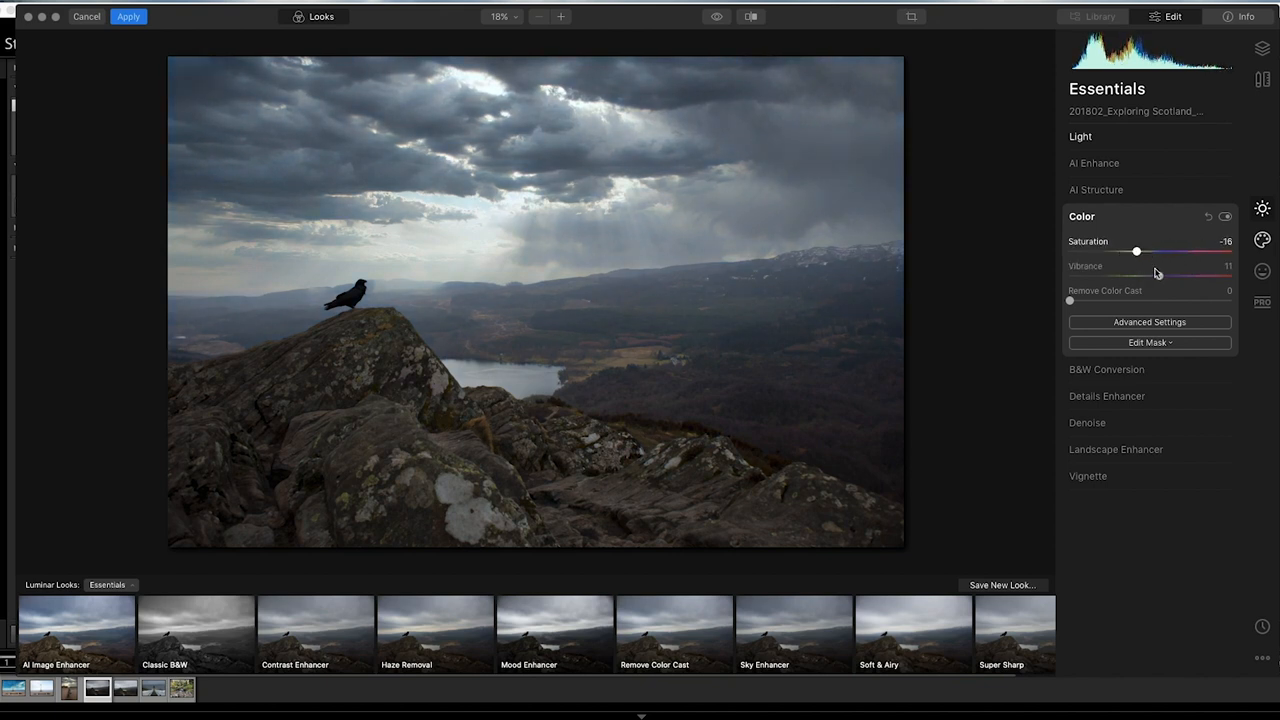
pyautogui.moveTo(1157, 277); pyautogui.dragTo(1203, 277)
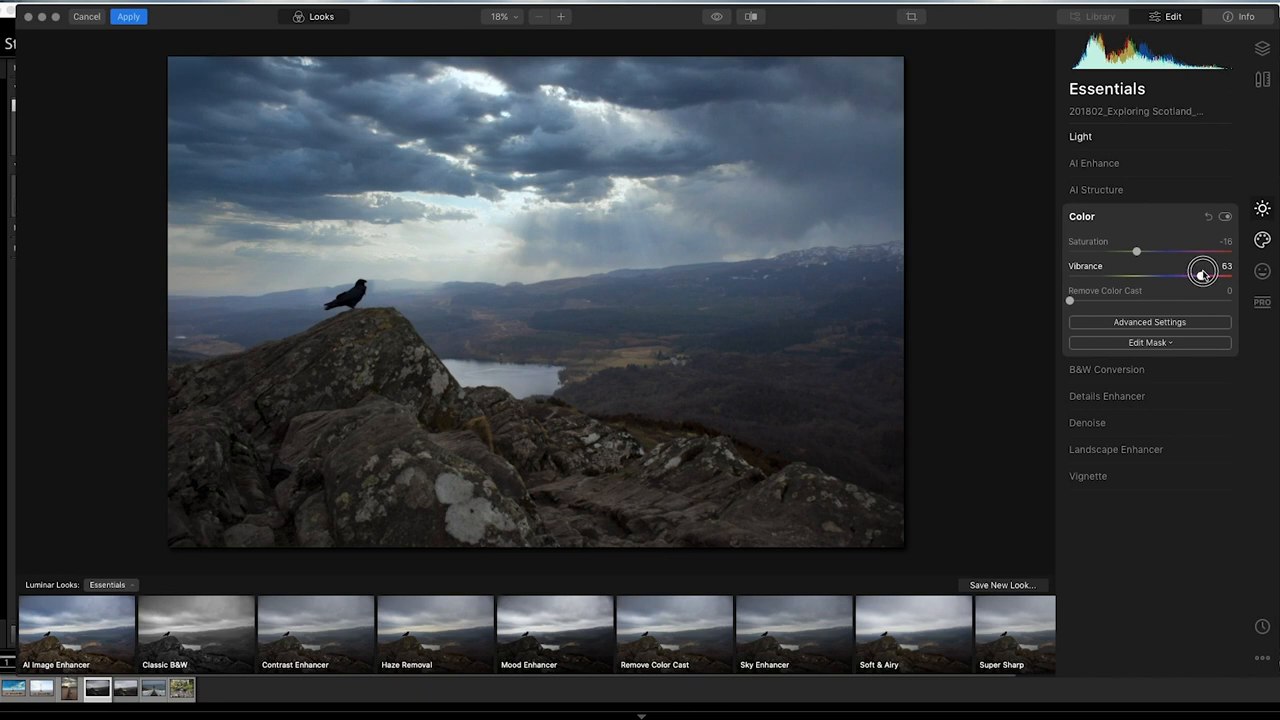
pyautogui.moveTo(1204, 272); pyautogui.dragTo(1191, 278)
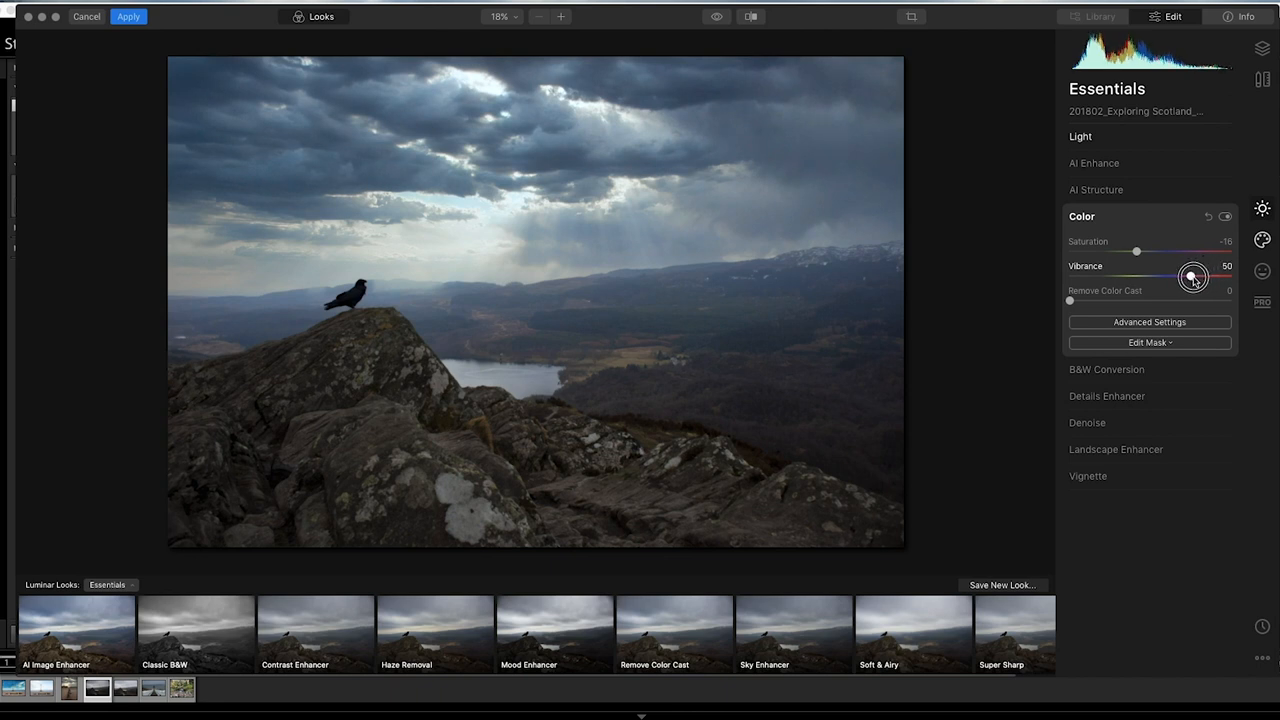
pyautogui.moveTo(1191, 277); pyautogui.dragTo(1210, 277)
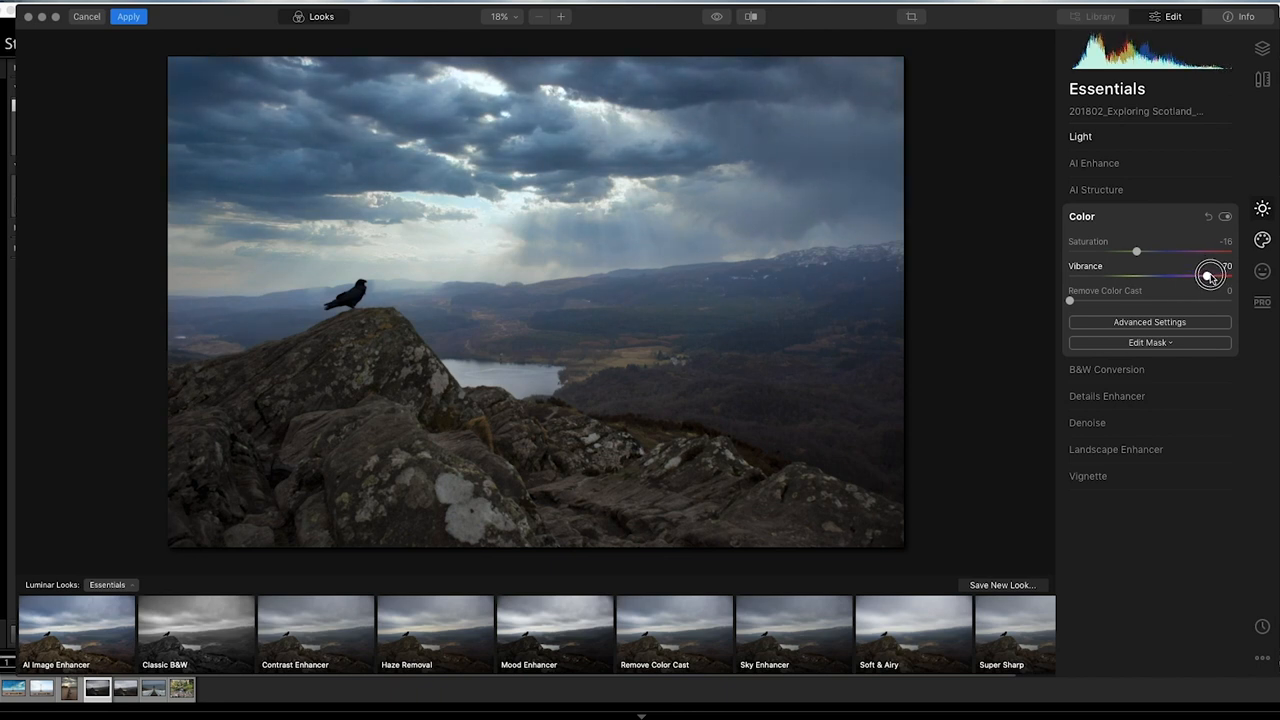
pyautogui.moveTo(1210, 277); pyautogui.dragTo(1176, 283)
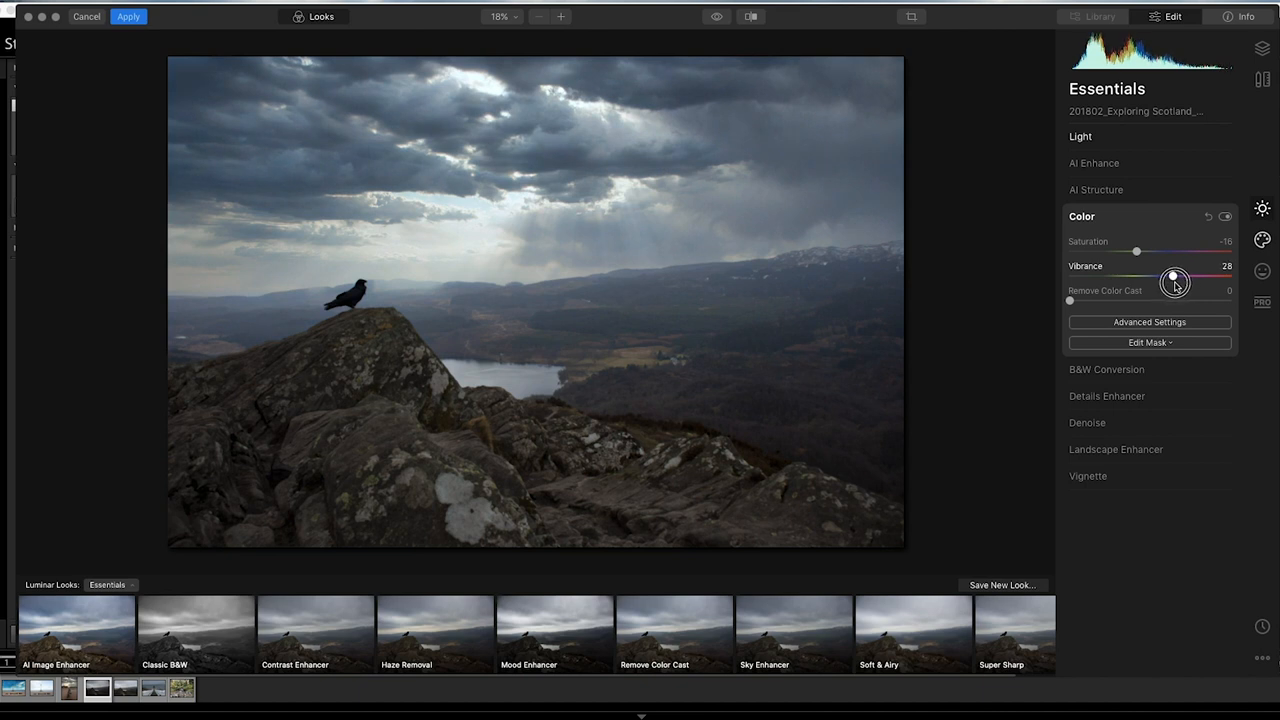
pyautogui.moveTo(1185, 277); pyautogui.dragTo(1167, 277)
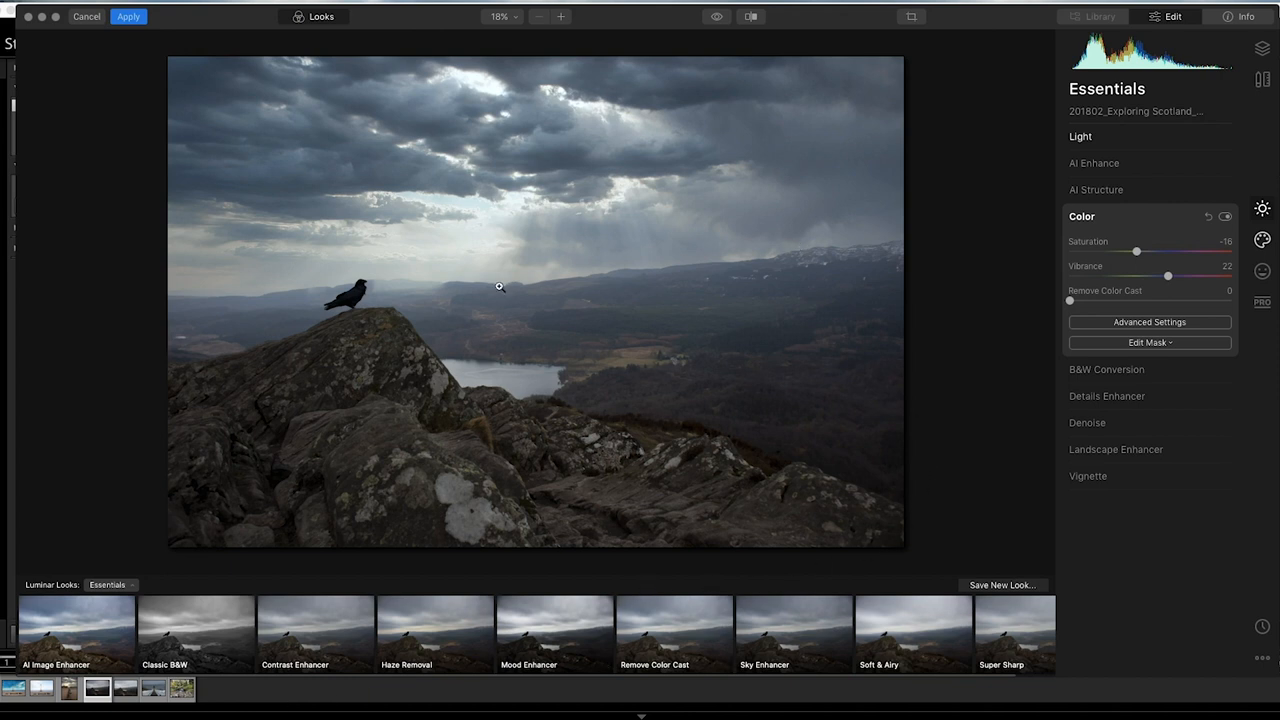
pyautogui.moveTo(755, 148)
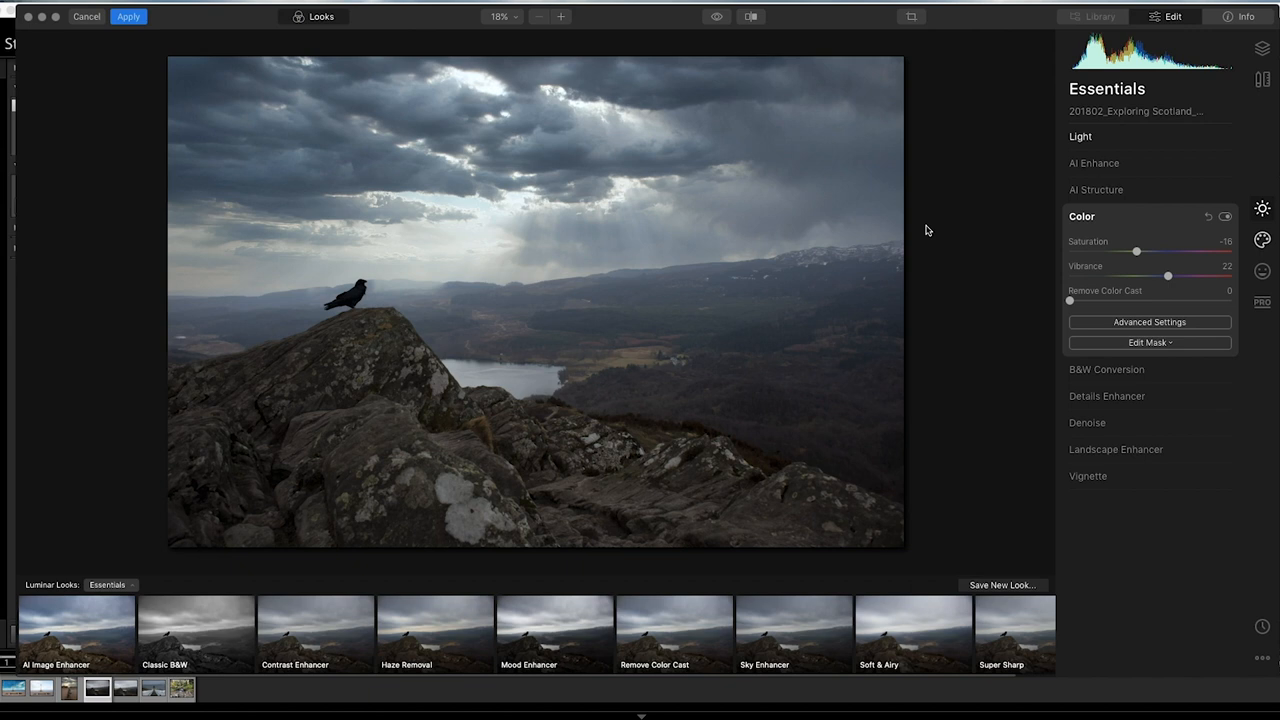
pyautogui.moveTo(915, 328)
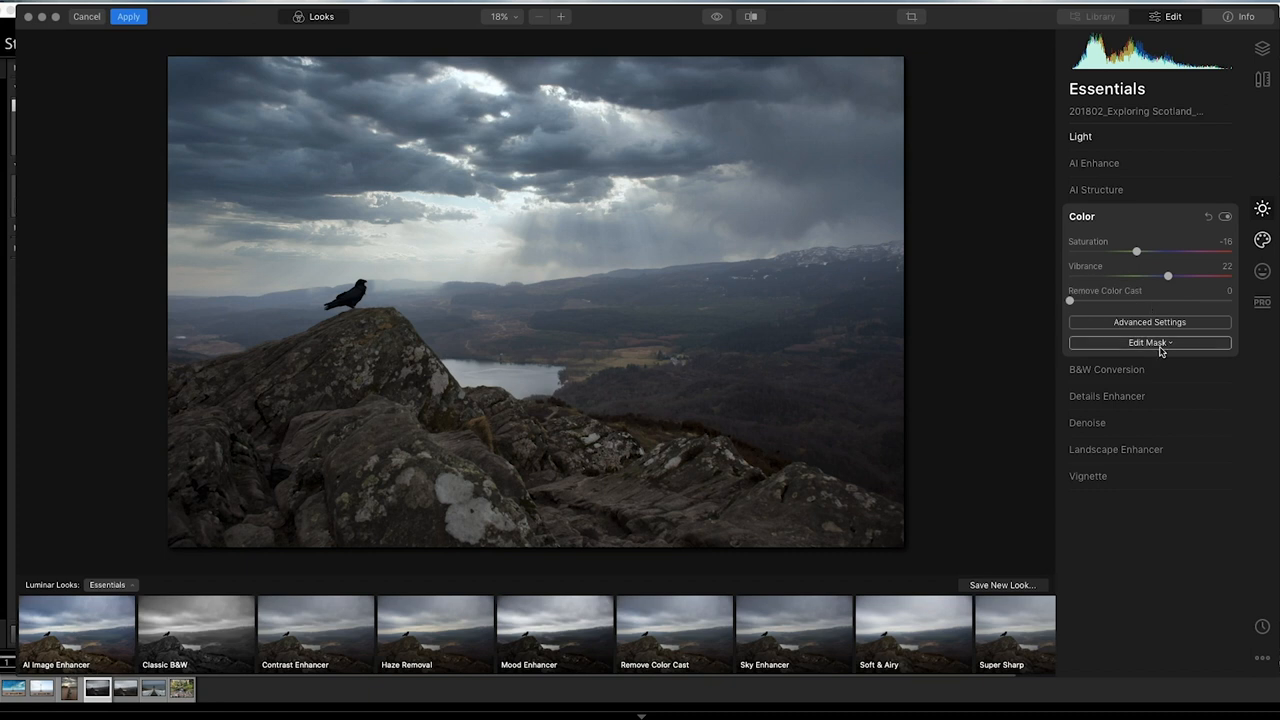
pyautogui.moveTo(1116, 266)
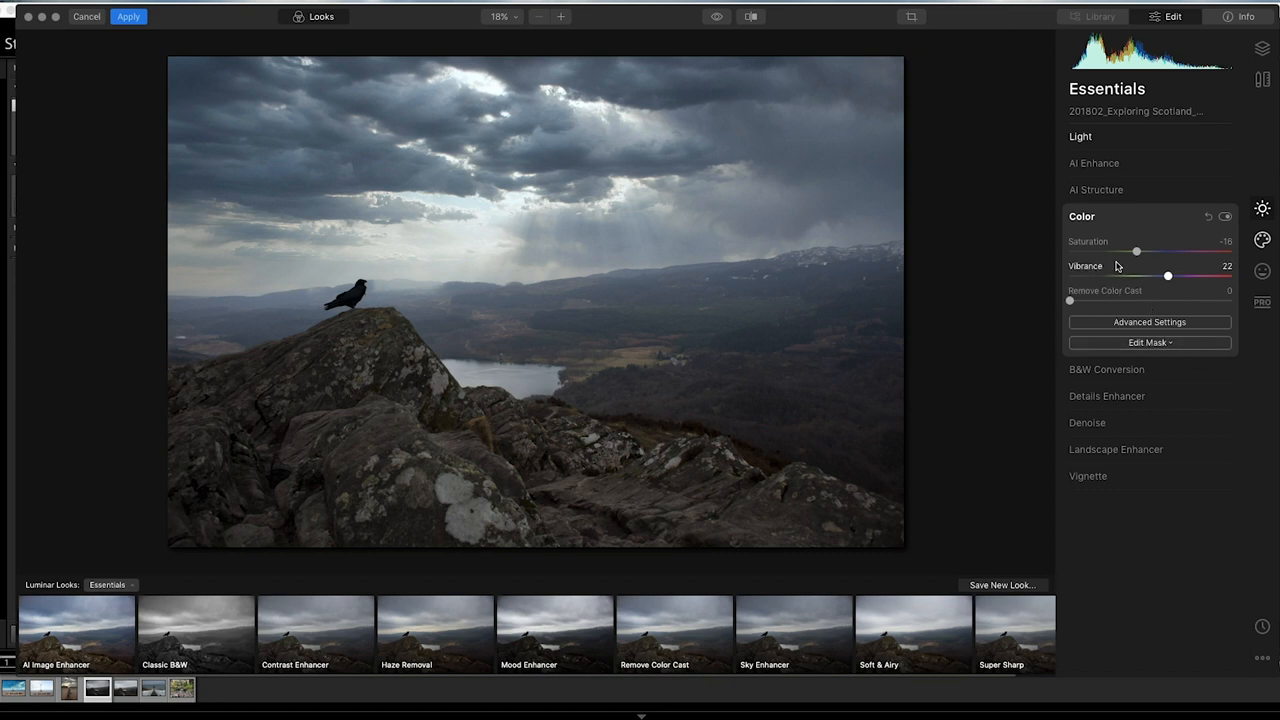
# - Collapse Color and set Landscape Enhancer Dehaze to 32
pyautogui.click(1081, 216)
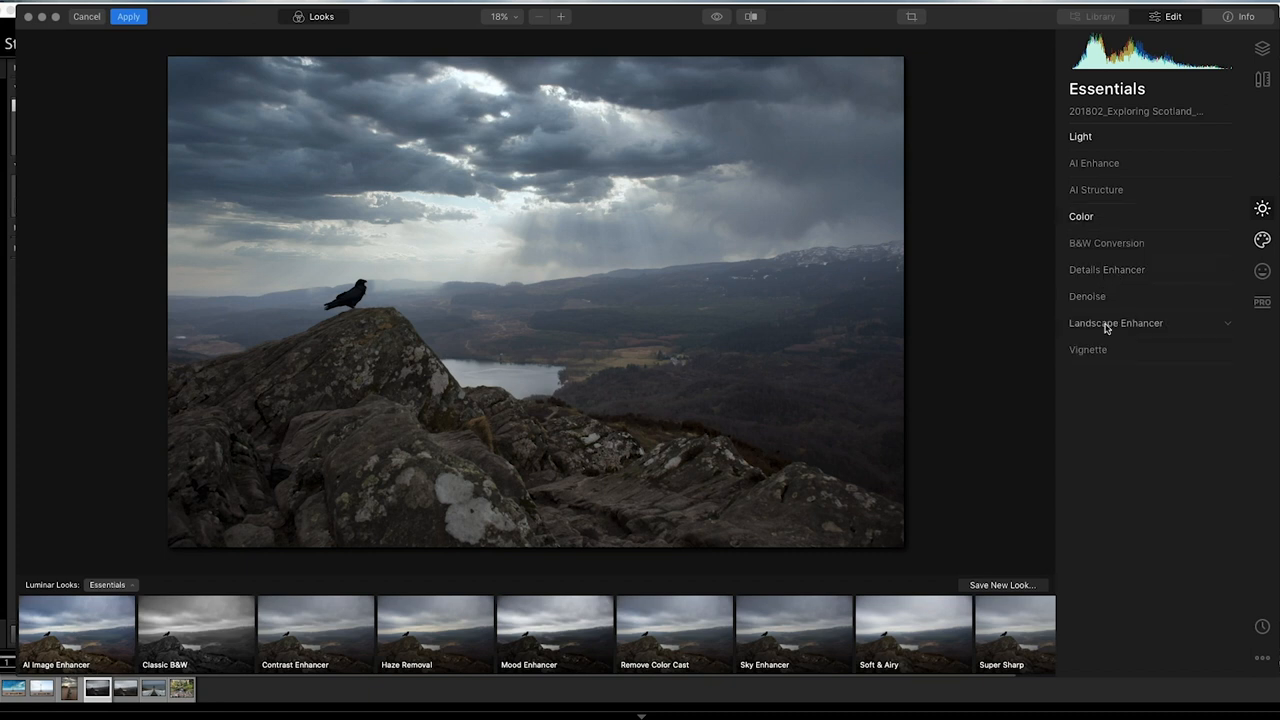
pyautogui.click(1116, 322)
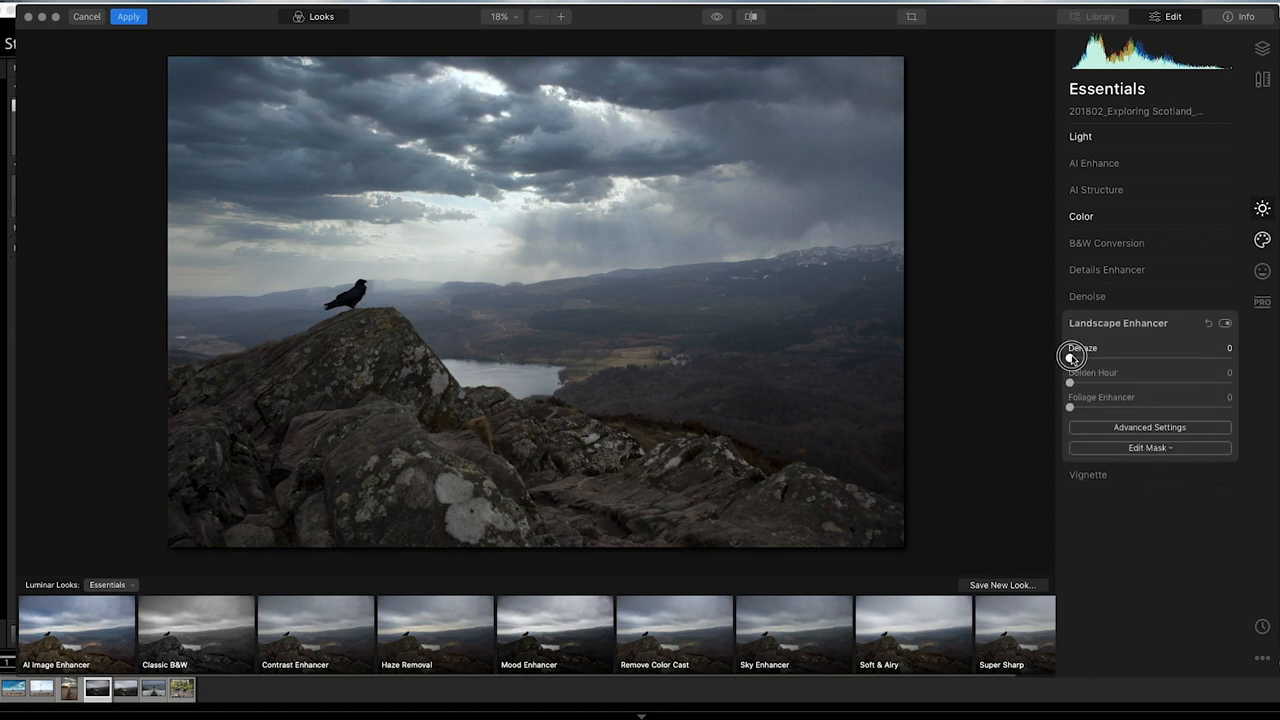
pyautogui.moveTo(1070, 358); pyautogui.dragTo(1145, 358)
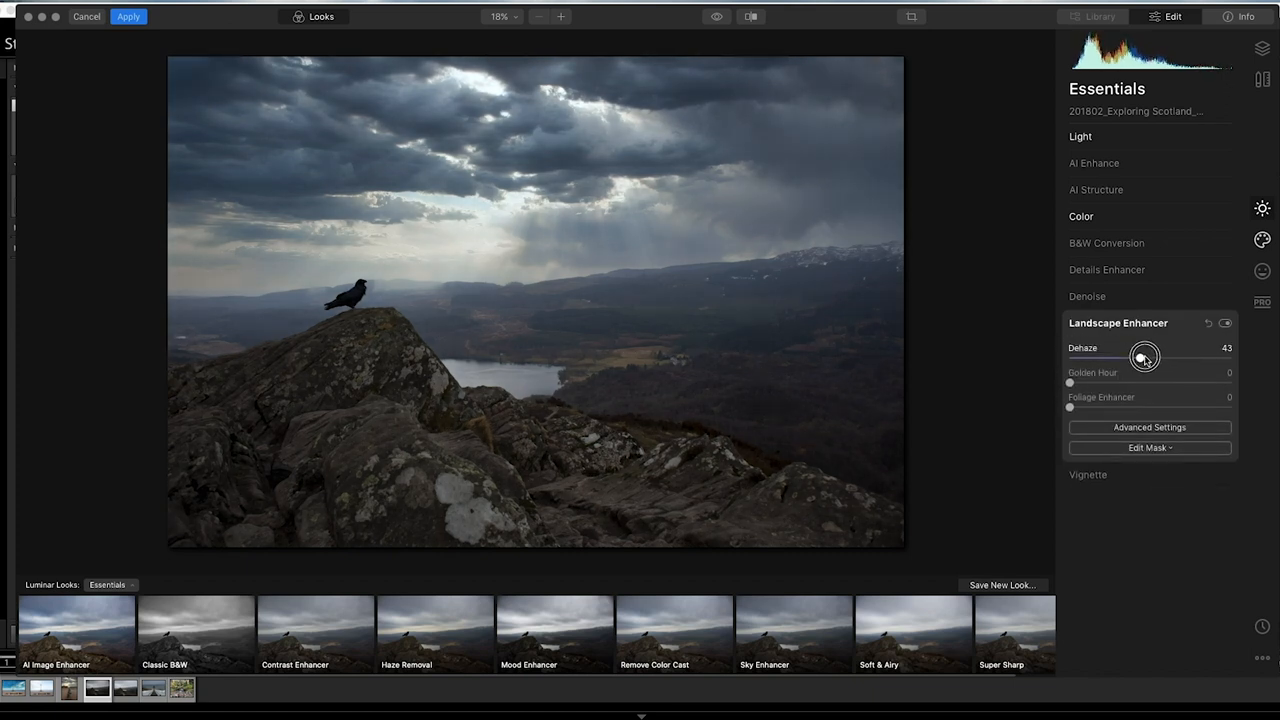
pyautogui.moveTo(1145, 357); pyautogui.dragTo(1121, 357)
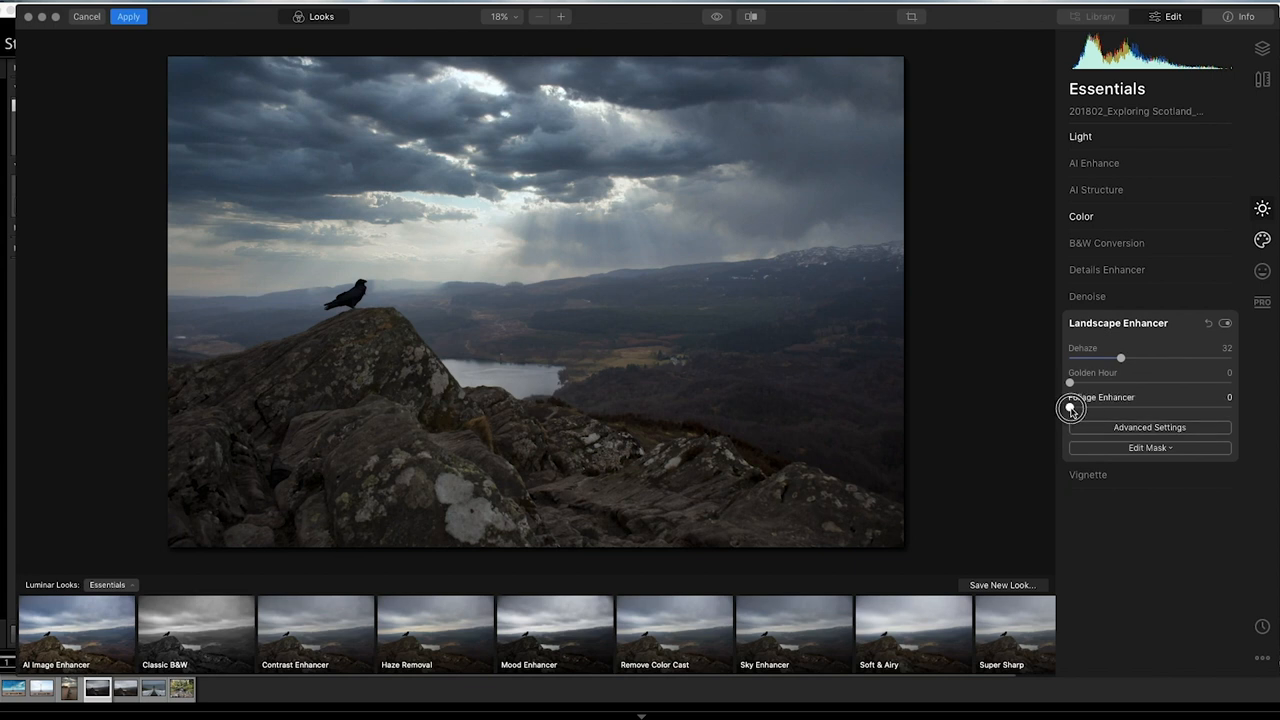
# - Try Foliage Enhancer and return it to 0
pyautogui.moveTo(1070, 397); pyautogui.dragTo(1135, 397)
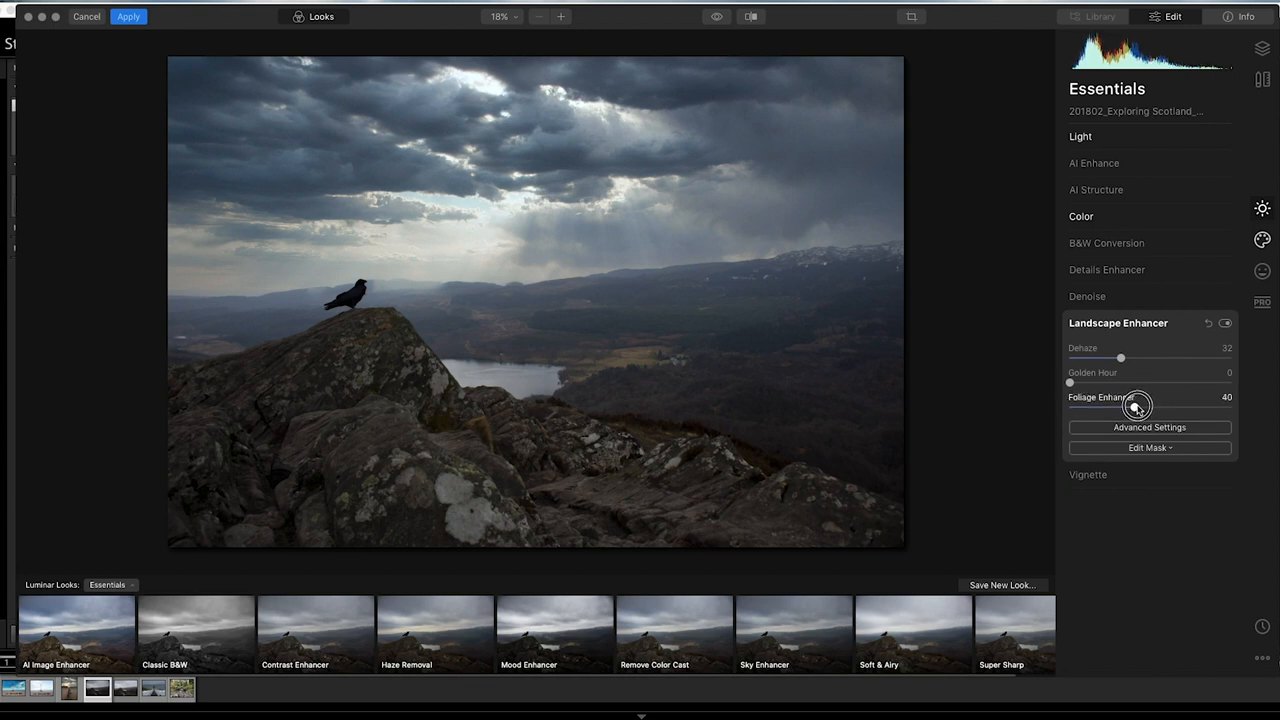
pyautogui.moveTo(1135, 407); pyautogui.dragTo(1091, 407)
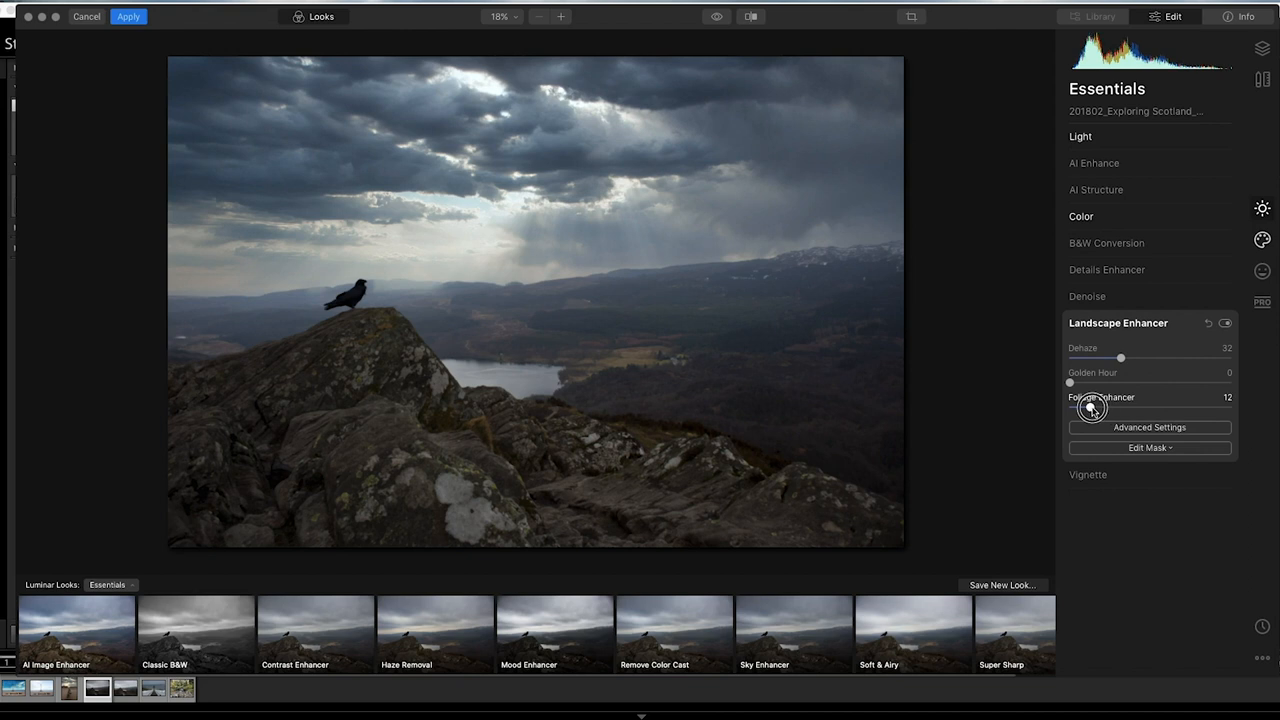
pyautogui.moveTo(1092, 408); pyautogui.dragTo(1073, 408)
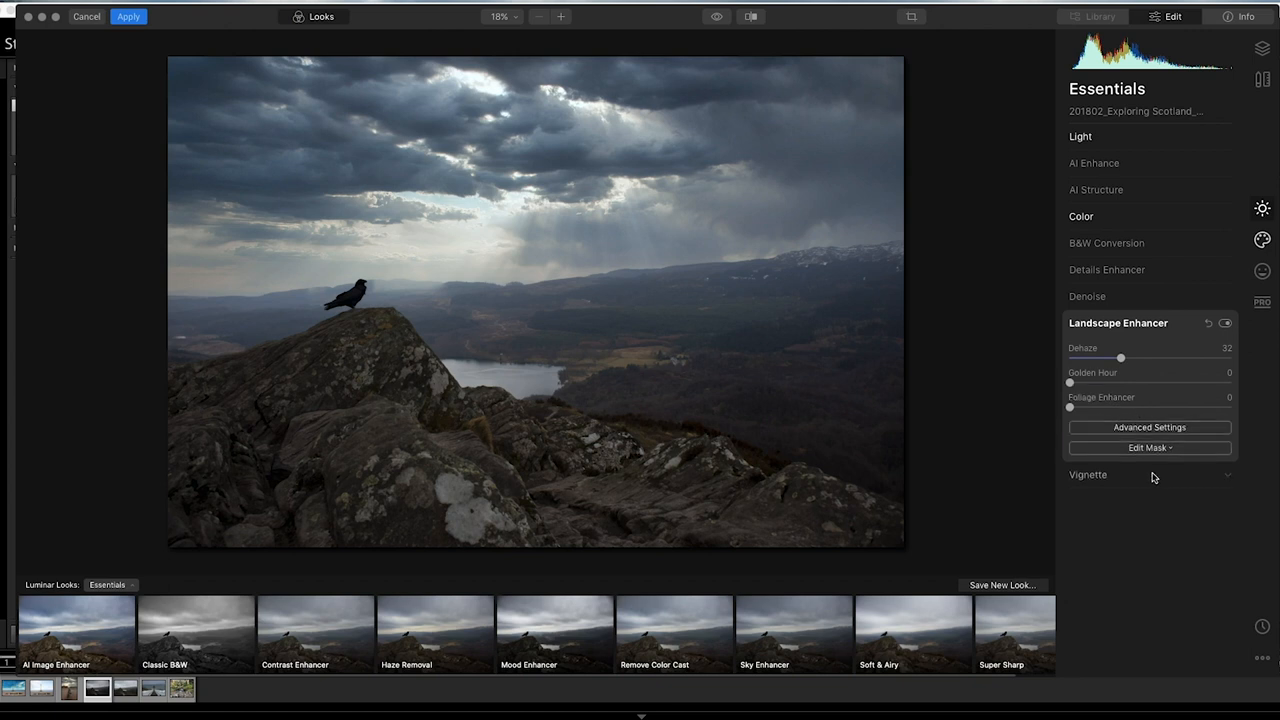
# - Add a vignette with Amount -56 and Size 40, refining its mask with brush and eraser
pyautogui.click(1088, 475)
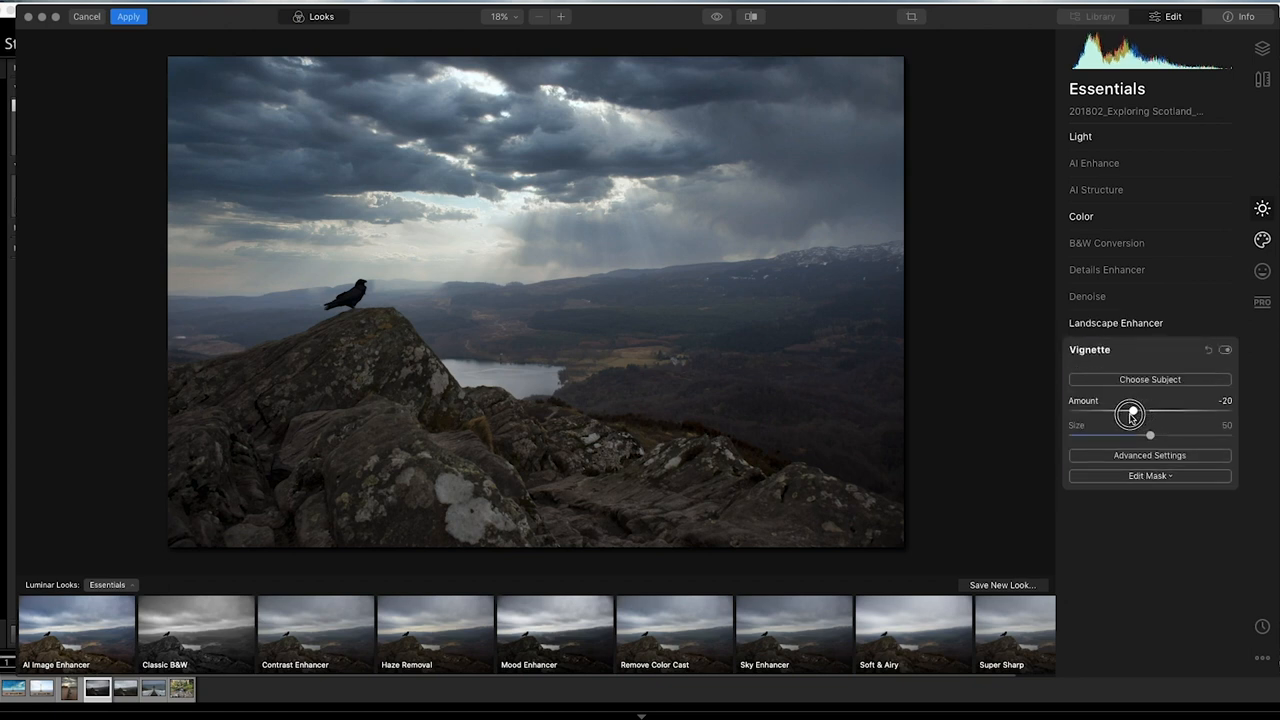
pyautogui.moveTo(1130, 414); pyautogui.dragTo(1100, 414)
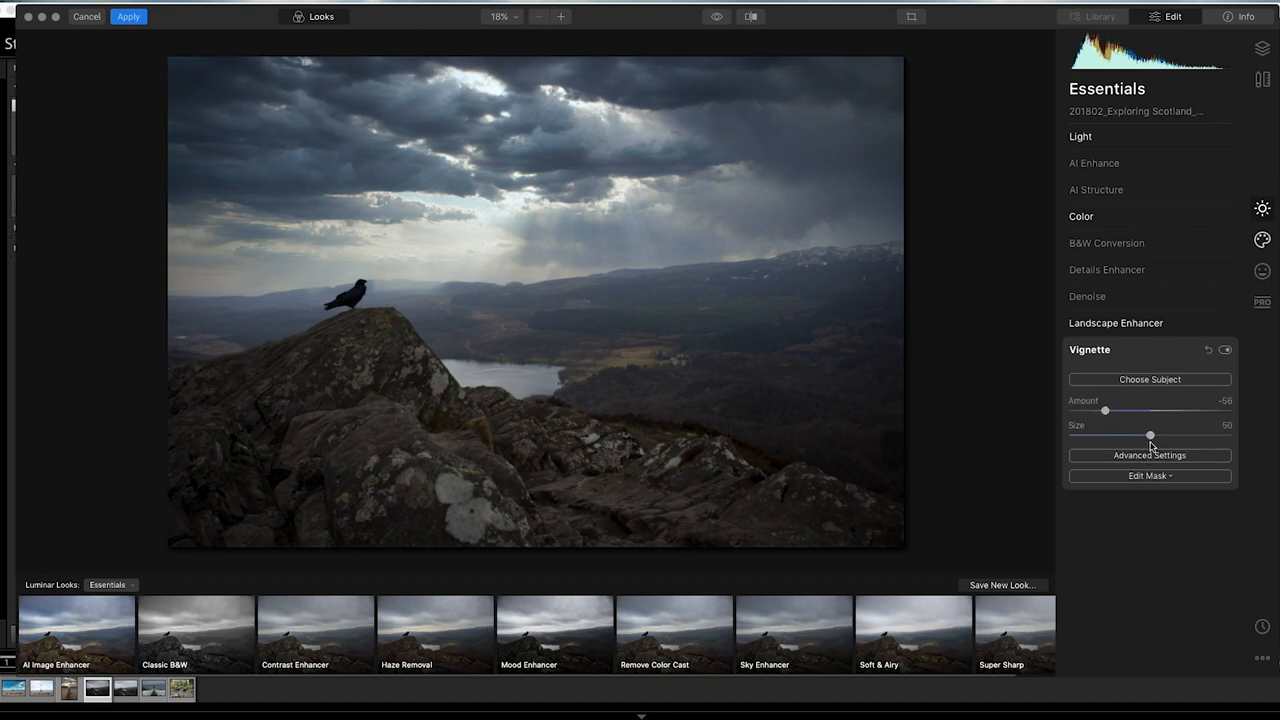
pyautogui.click(1149, 476)
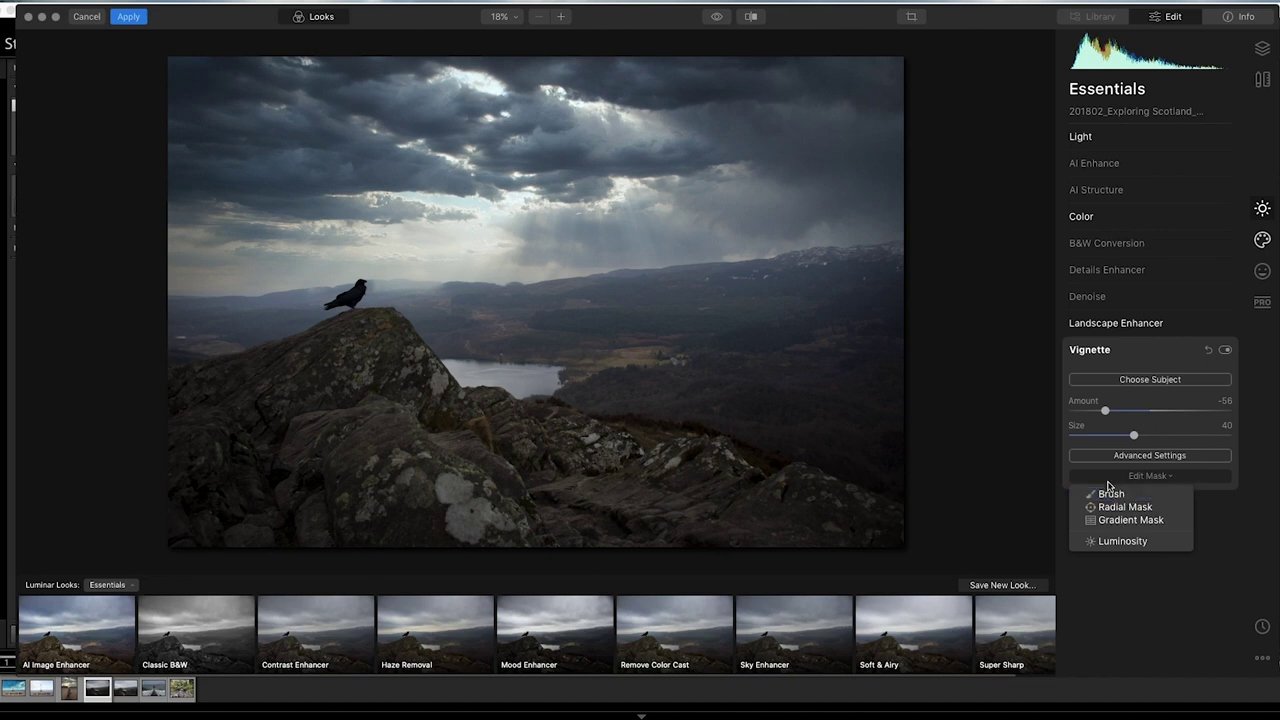
pyautogui.moveTo(1042, 420)
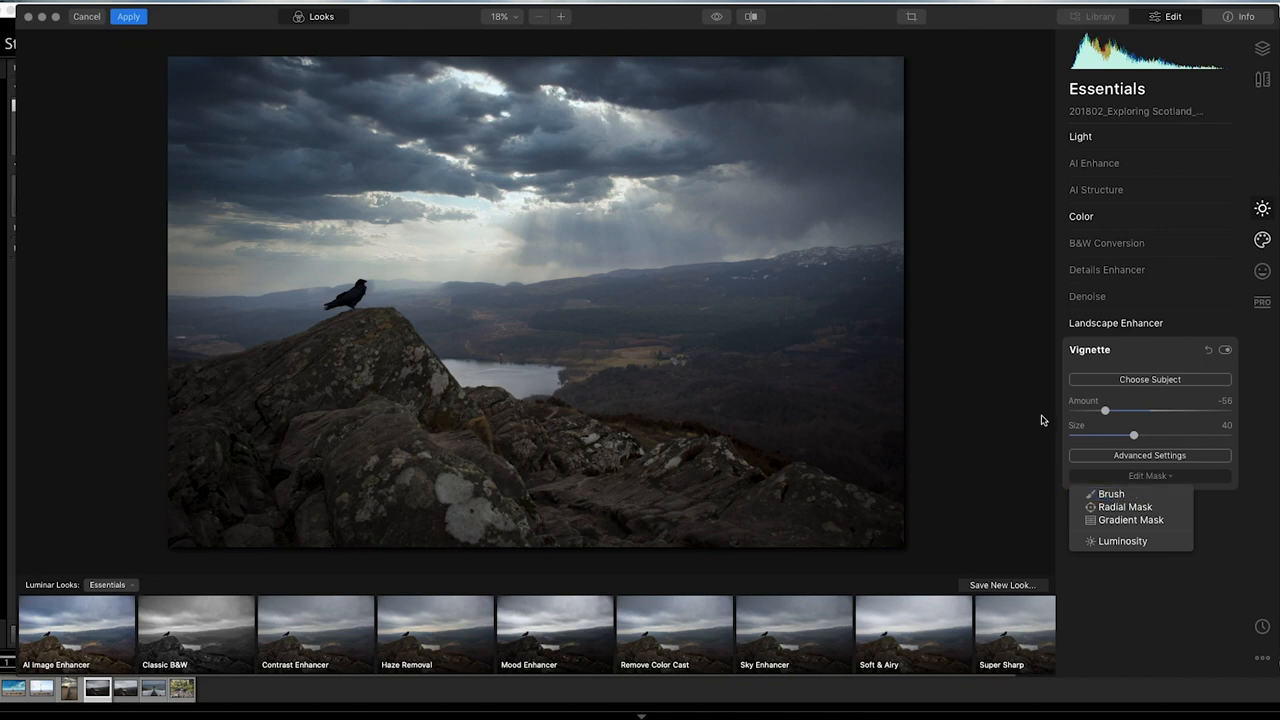
pyautogui.click(1108, 493)
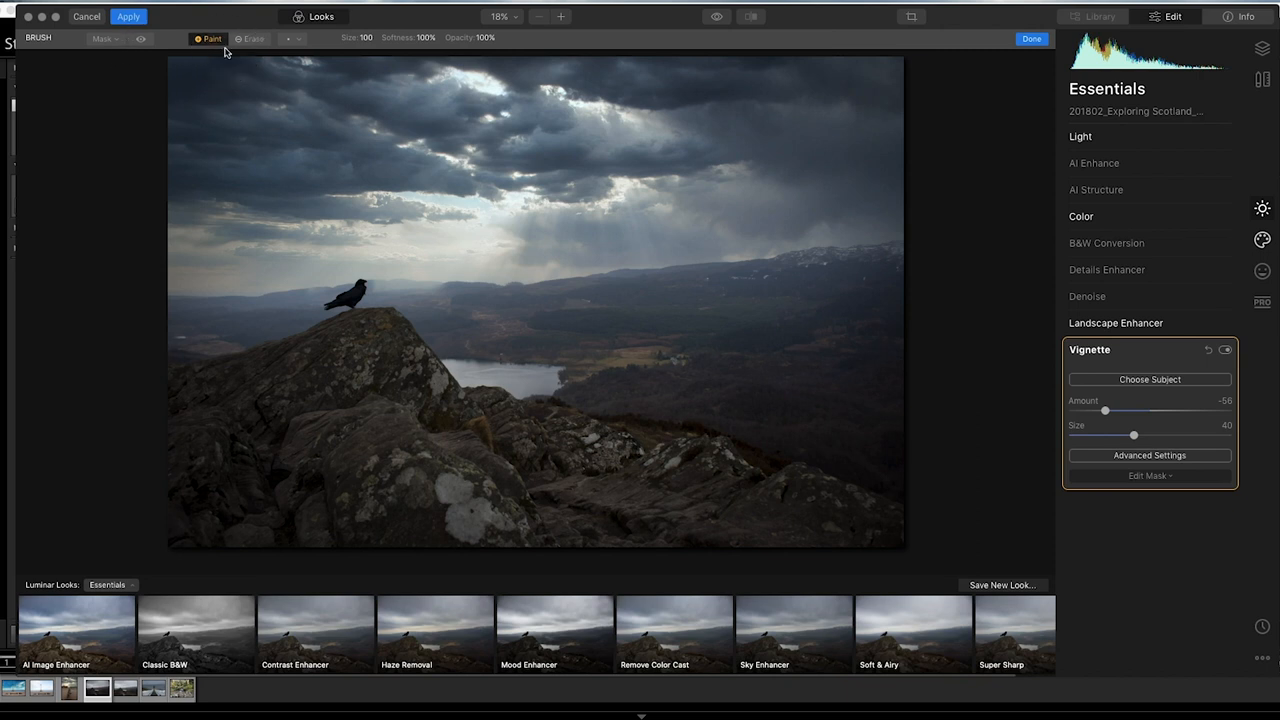
pyautogui.click(252, 38)
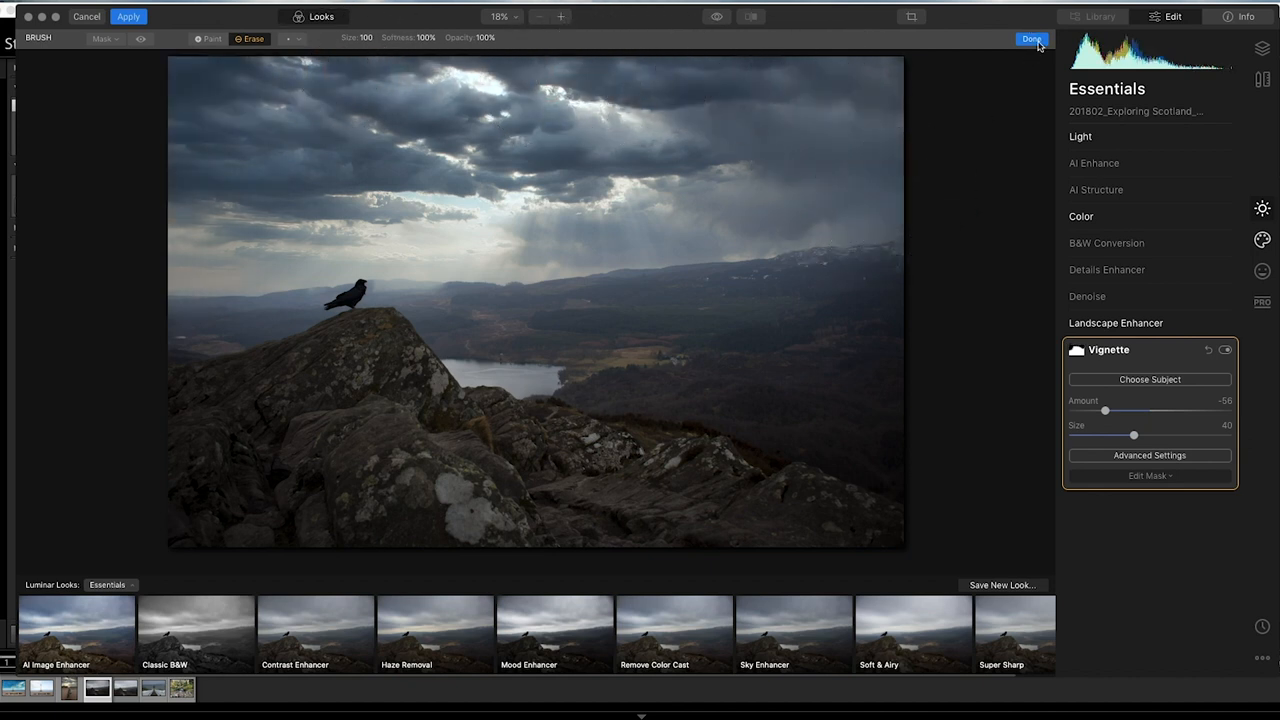
pyautogui.click(749, 16)
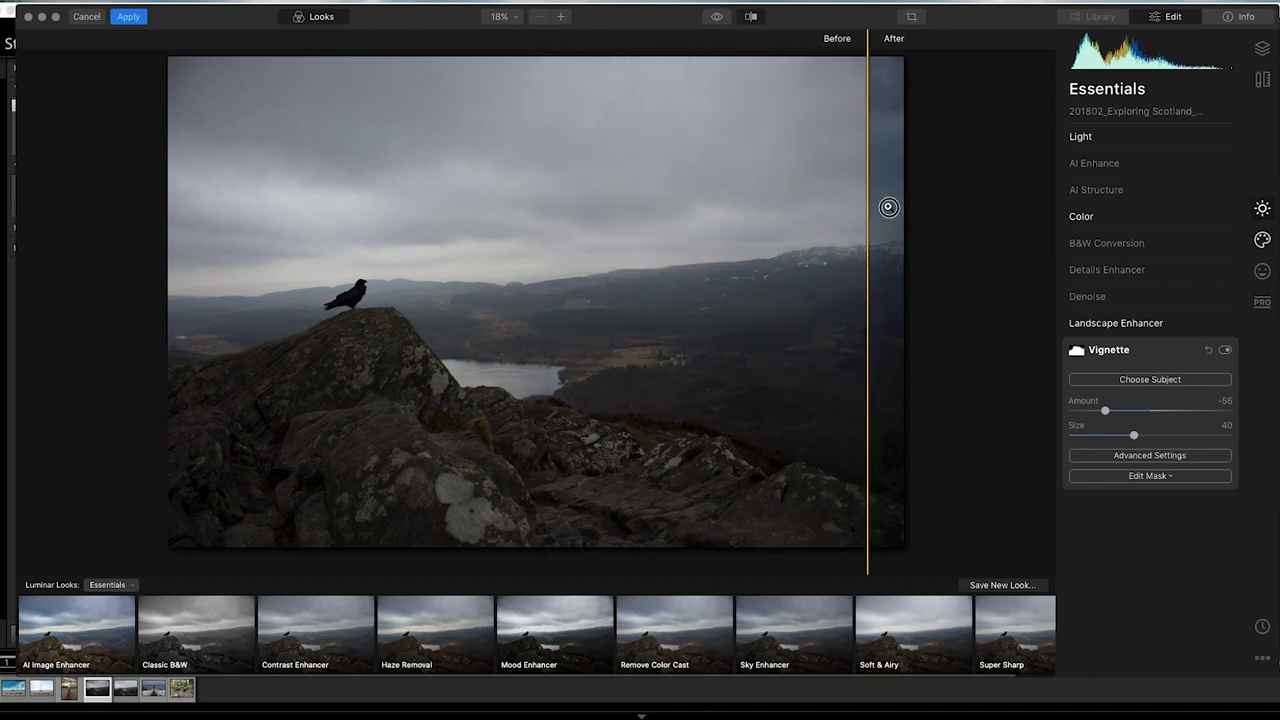
# - Compare before and after with the split view, then apply the raven photo edits
pyautogui.moveTo(888, 207); pyautogui.dragTo(143, 232)
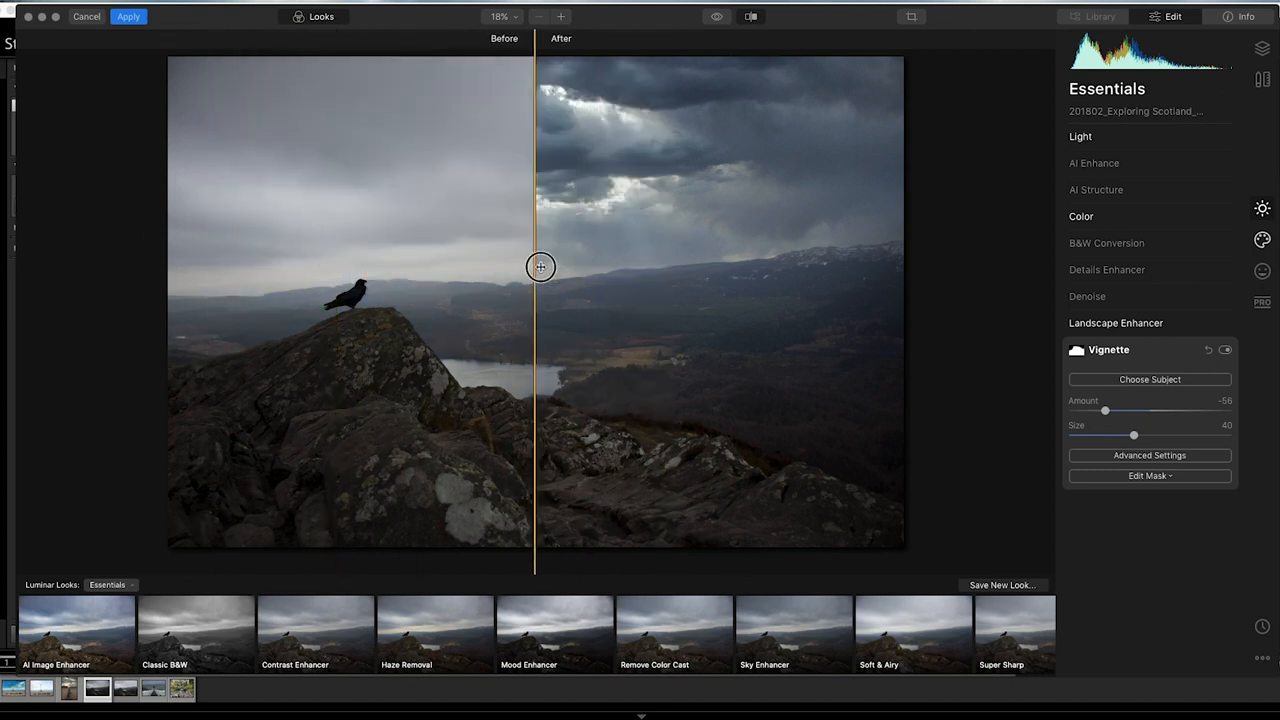
pyautogui.moveTo(540, 267); pyautogui.dragTo(204, 275)
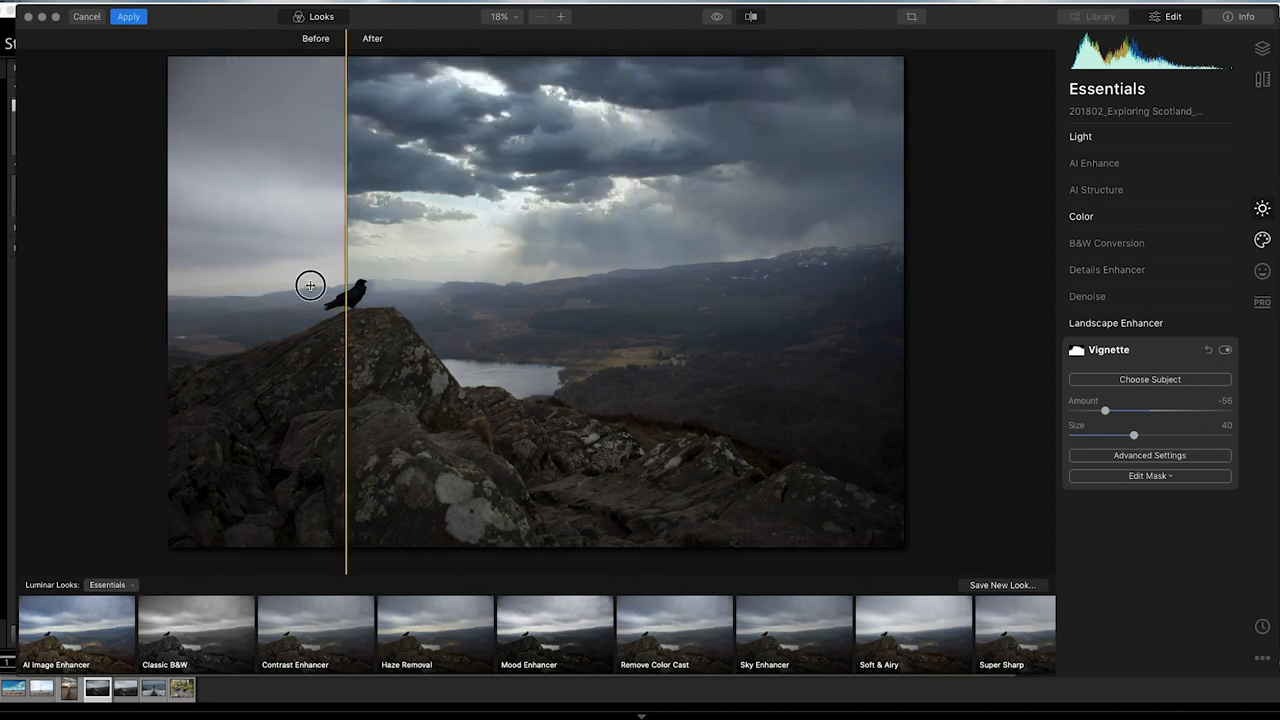
pyautogui.moveTo(310, 285); pyautogui.dragTo(793, 279)
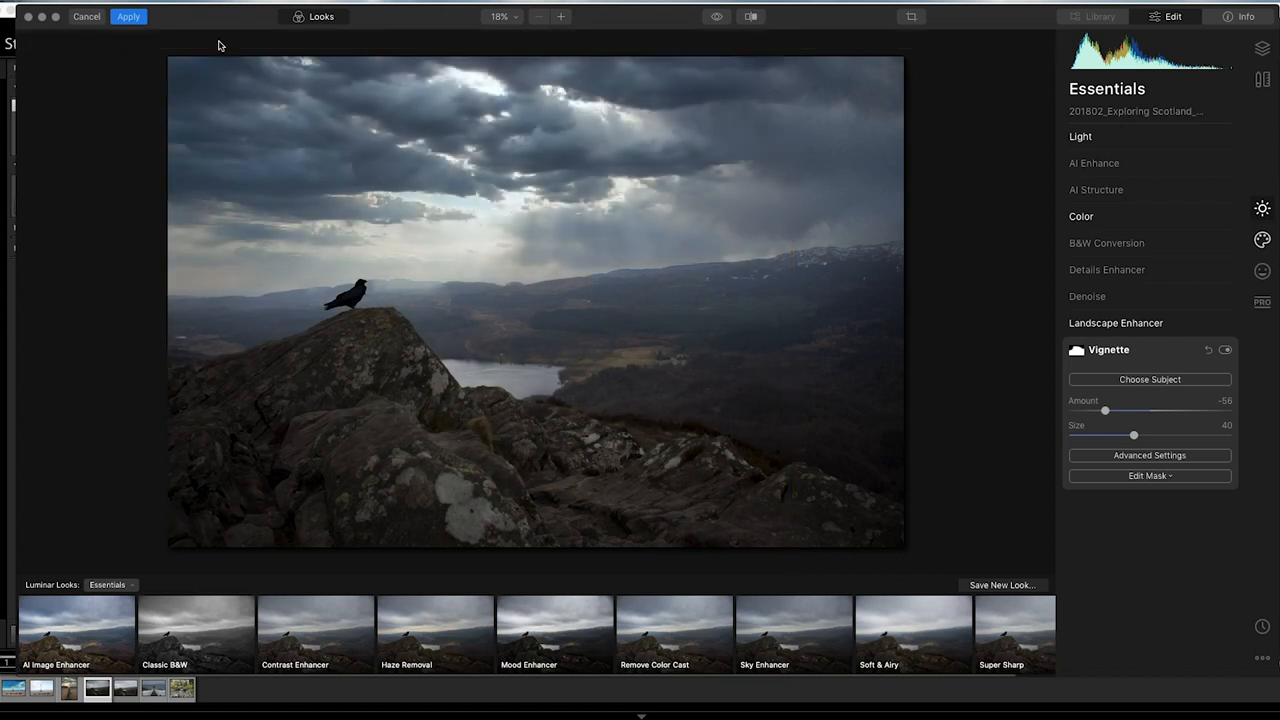
pyautogui.click(128, 17)
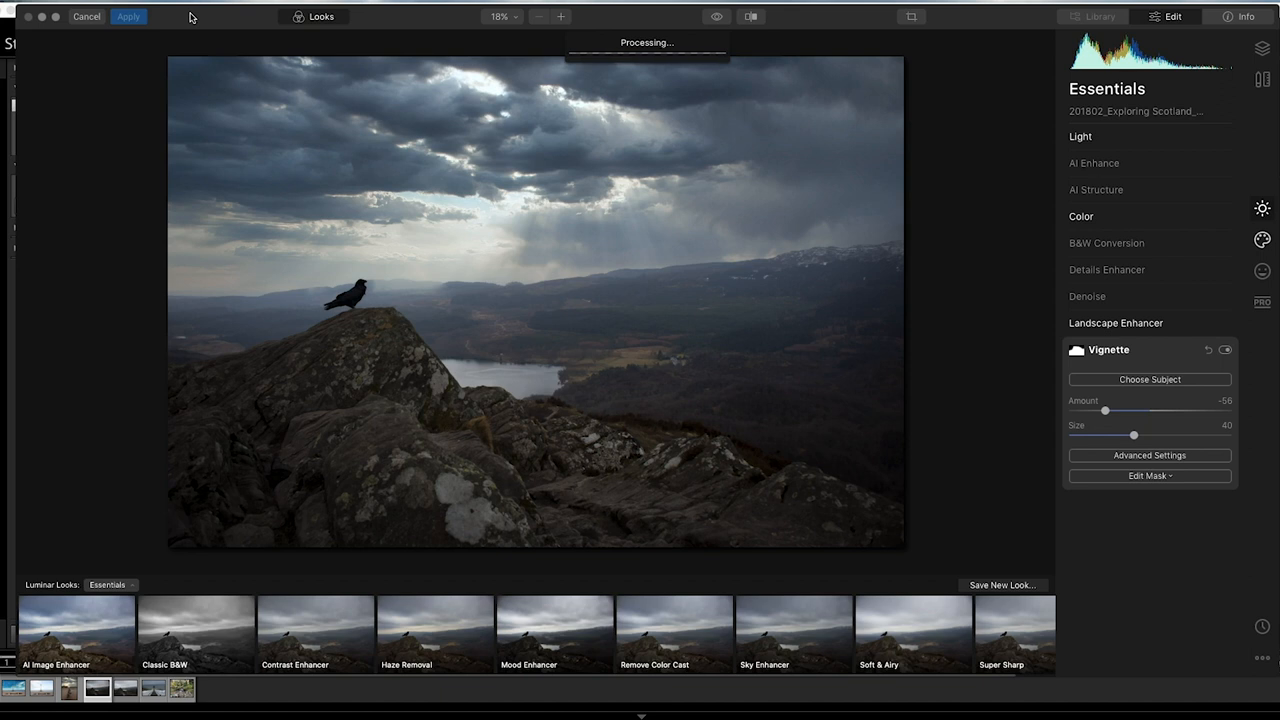
# - Collapse the stacked beach photo copies and open the lighthouse stairs photo
pyautogui.click(127, 17)
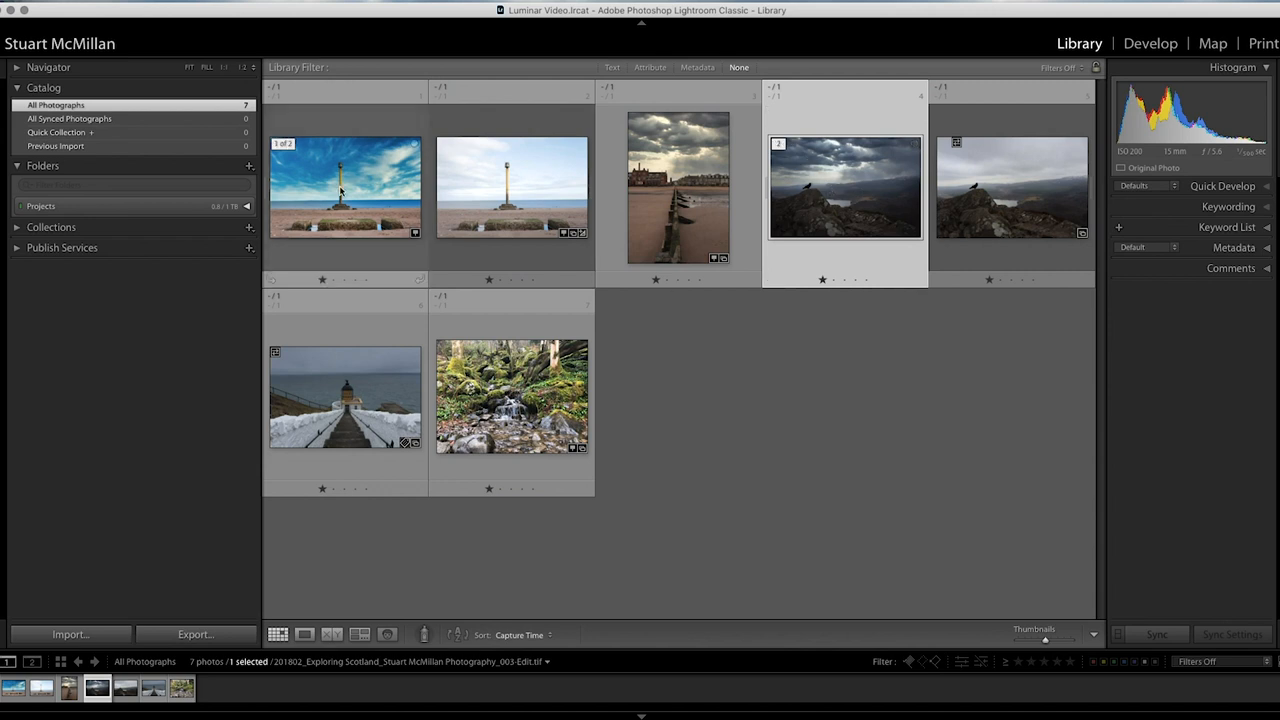
pyautogui.click(853, 196)
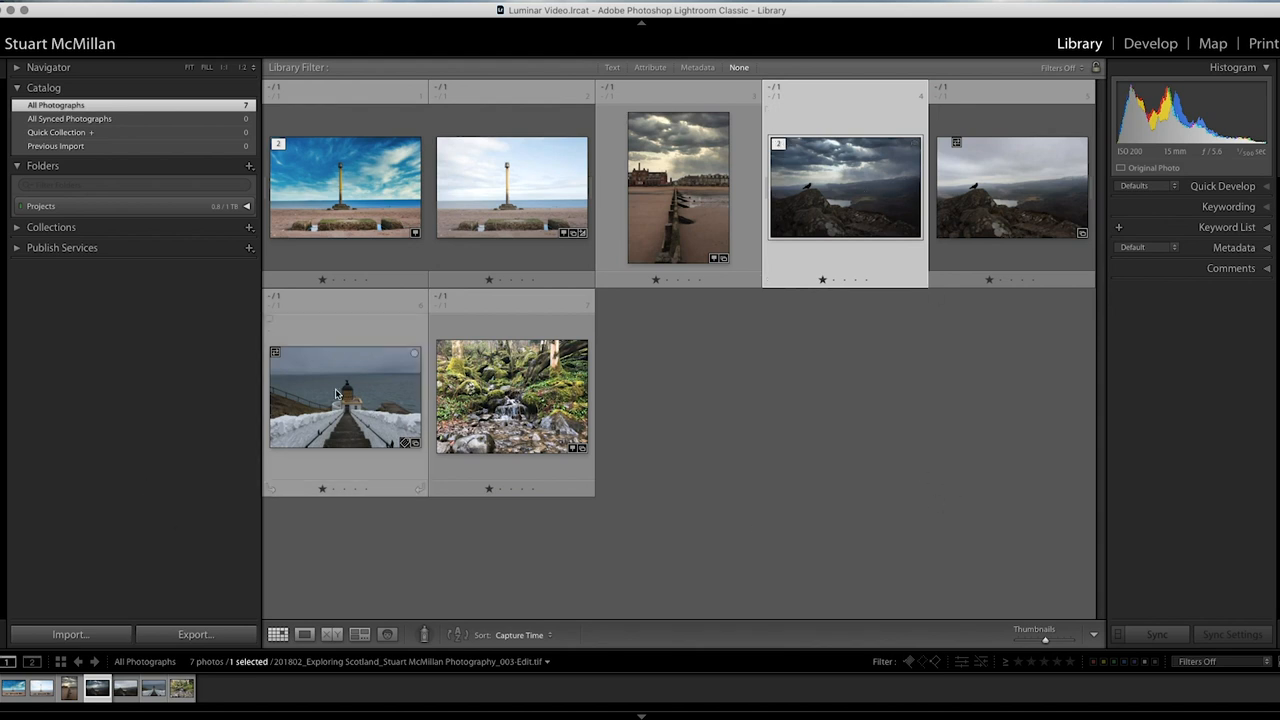
pyautogui.doubleClick(345, 395)
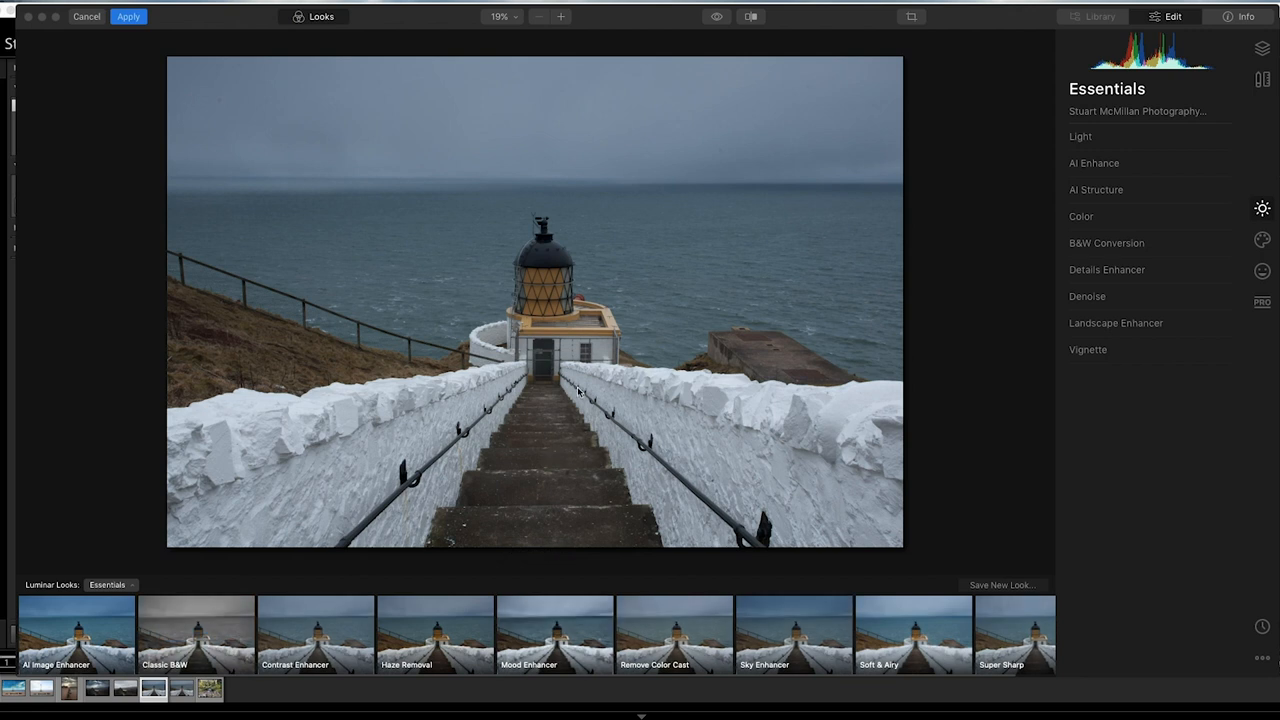
pyautogui.moveTo(527, 385)
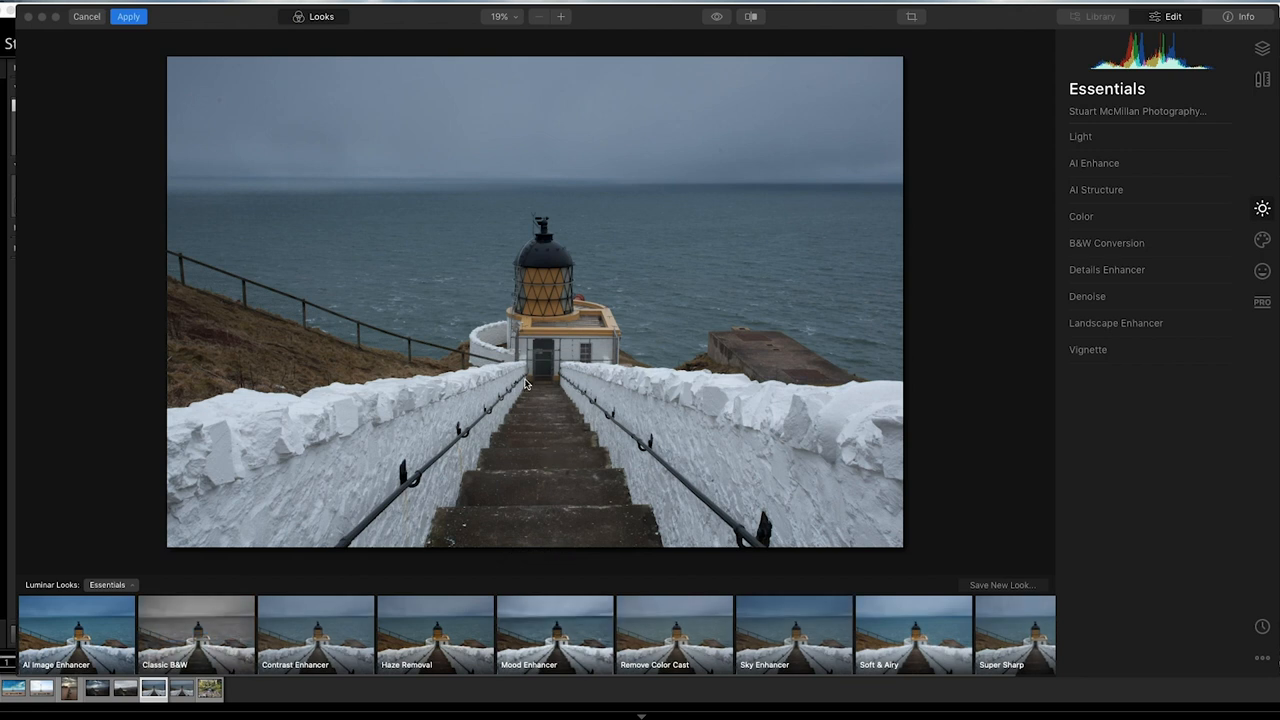
pyautogui.moveTo(617, 415)
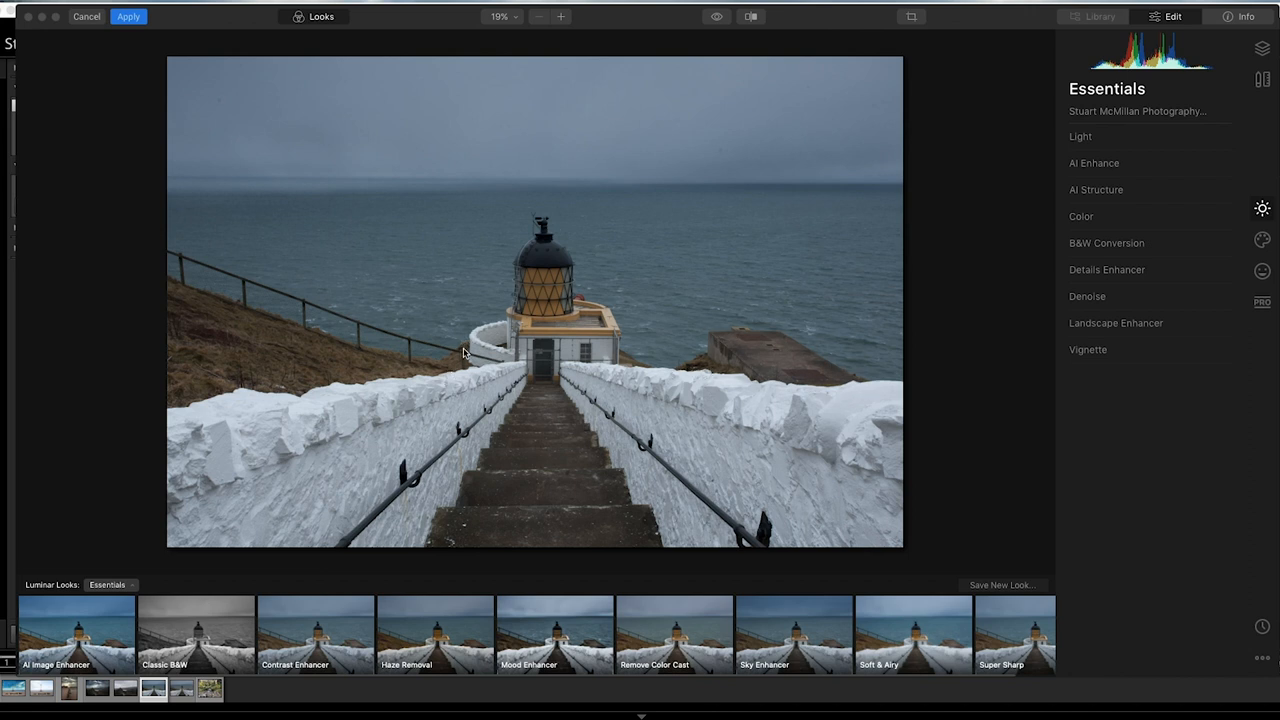
pyautogui.moveTo(522, 308)
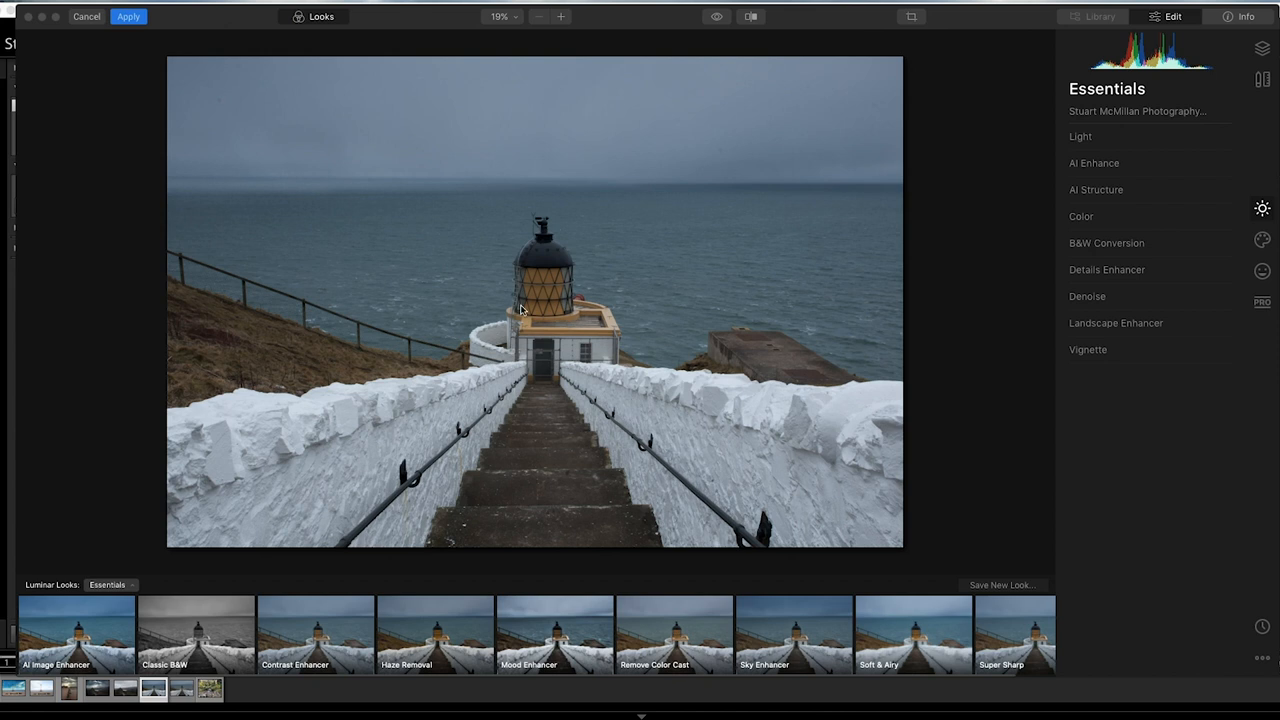
pyautogui.moveTo(535, 282)
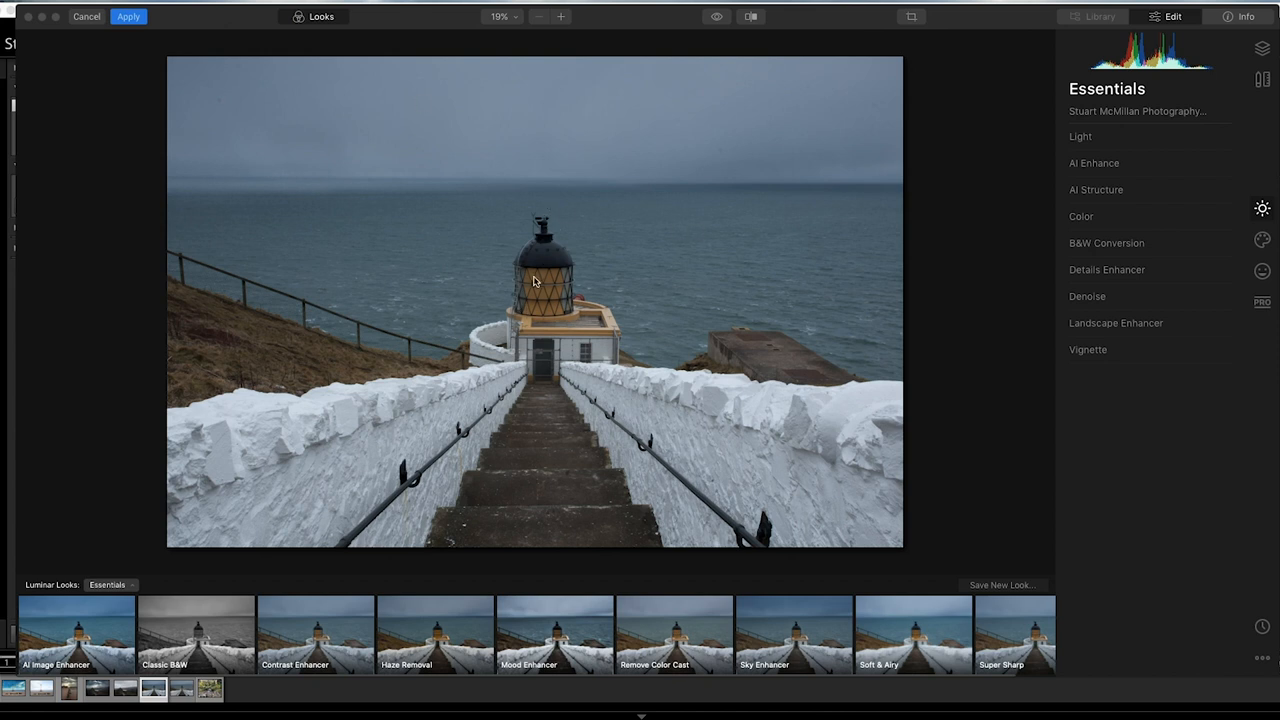
pyautogui.moveTo(595, 211)
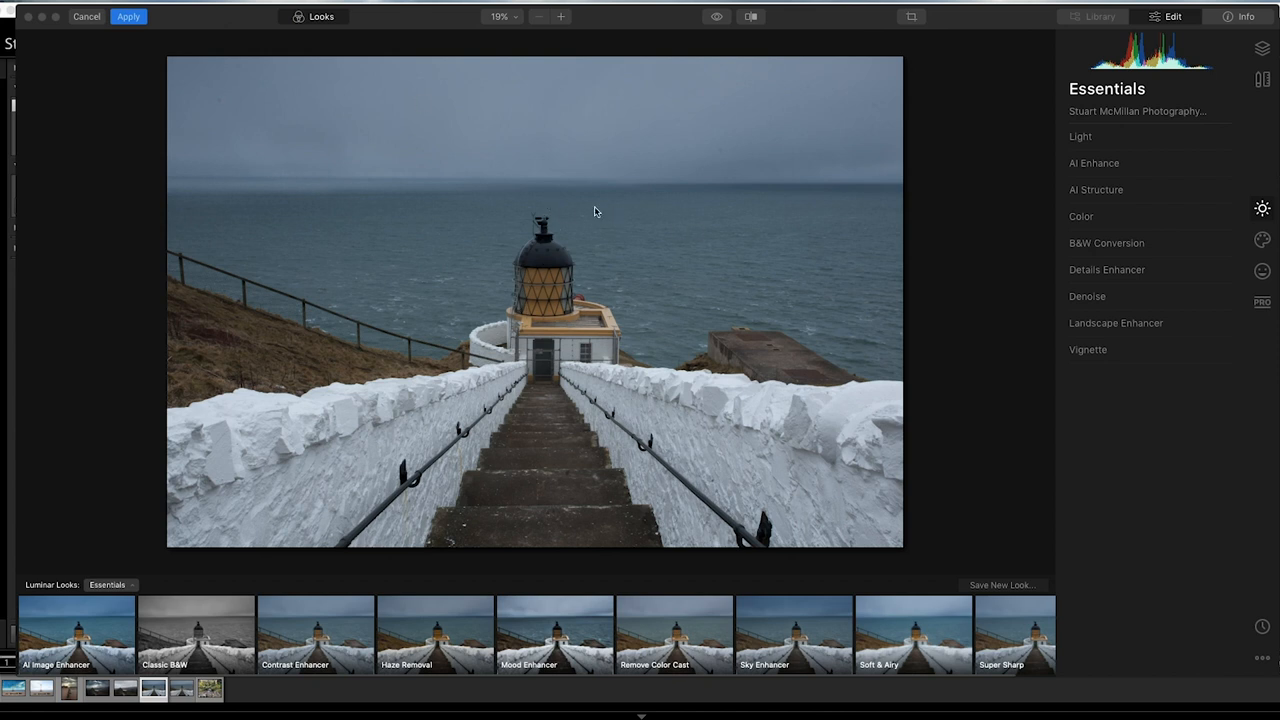
pyautogui.moveTo(510, 86)
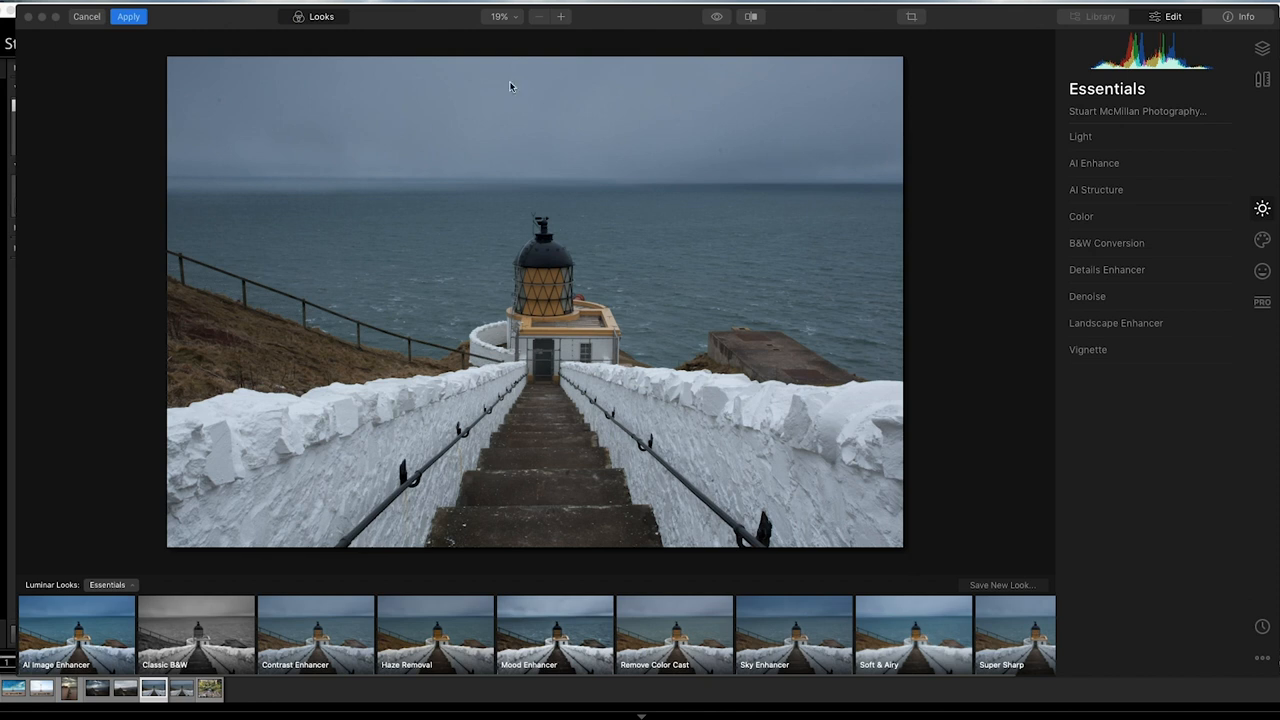
pyautogui.moveTo(534, 245)
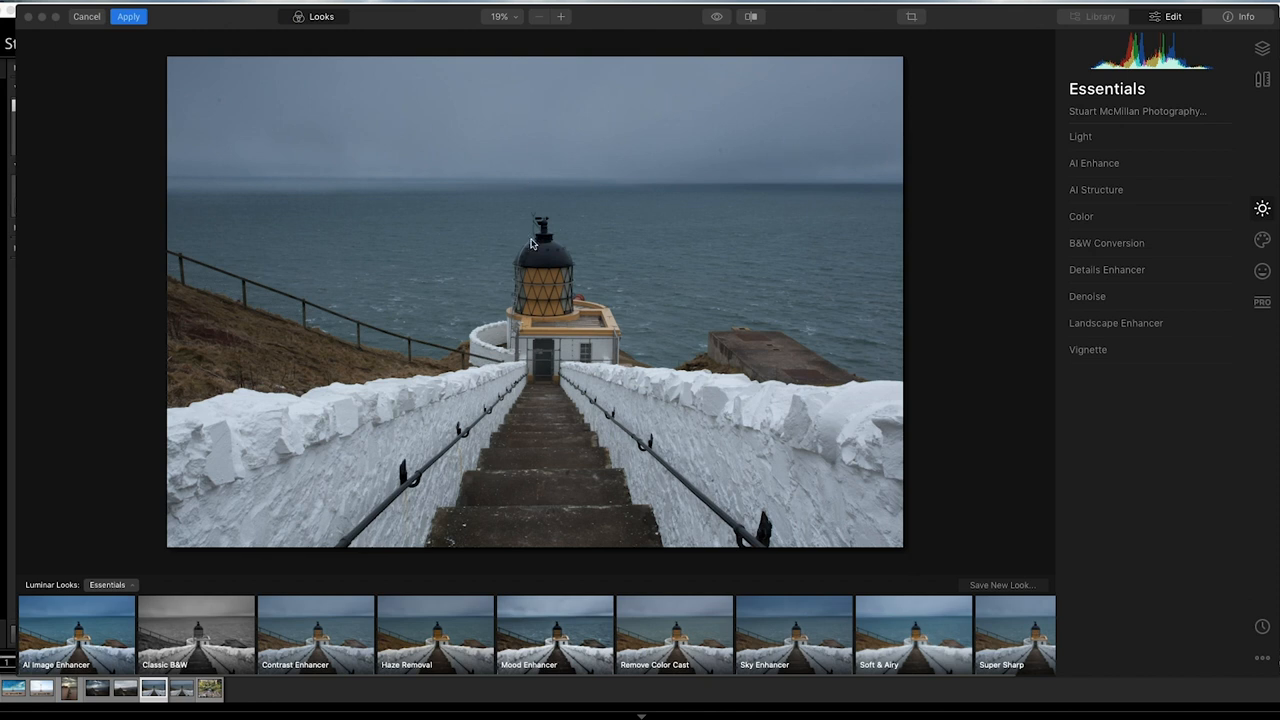
pyautogui.moveTo(548, 349)
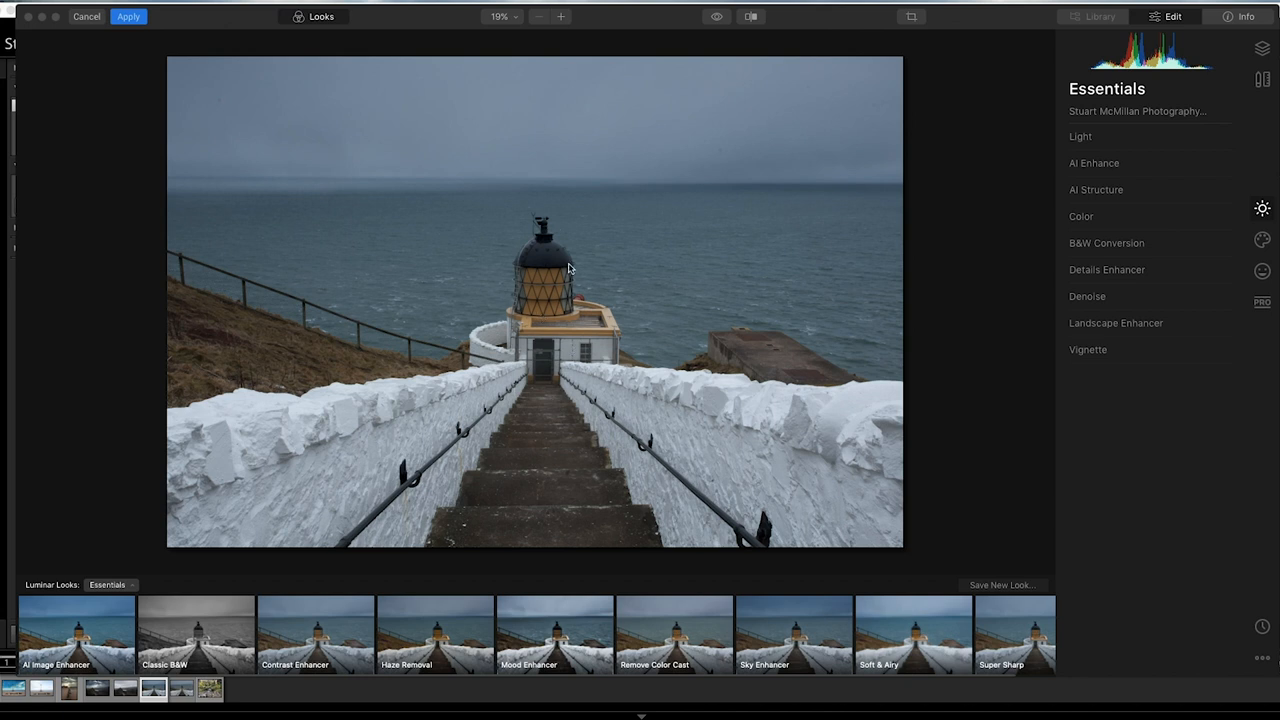
pyautogui.moveTo(737, 428)
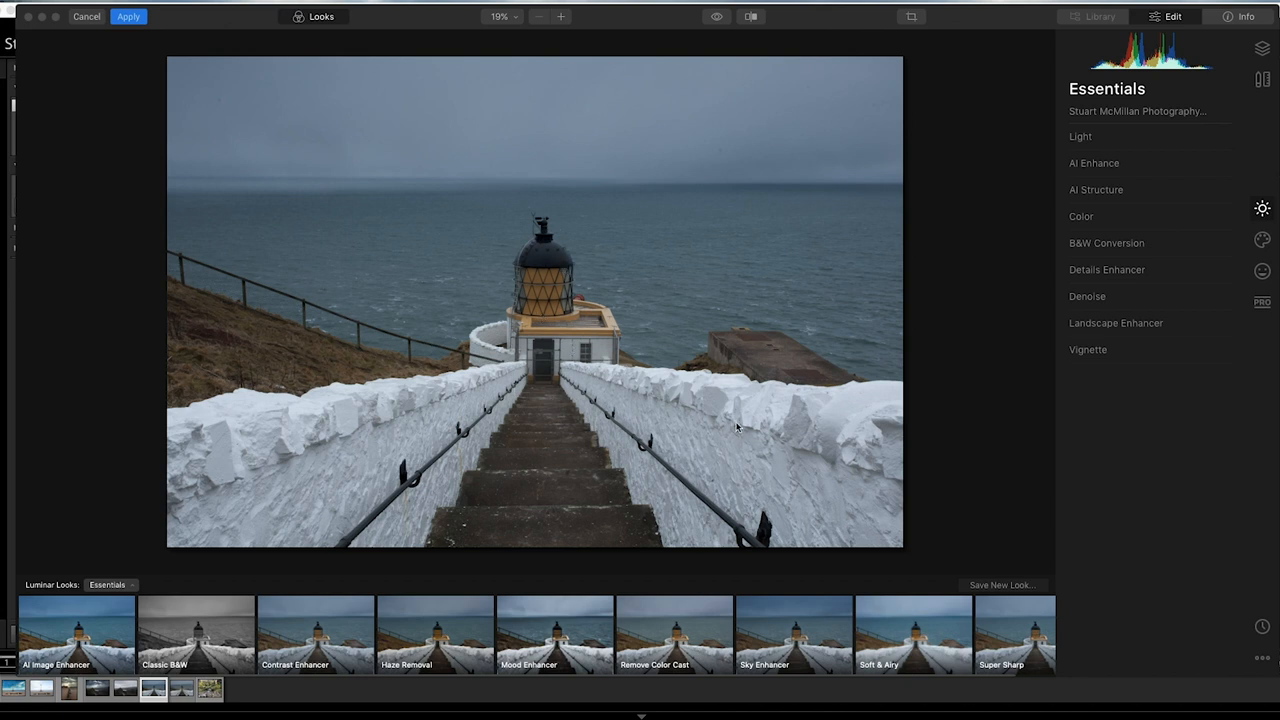
pyautogui.moveTo(382, 286)
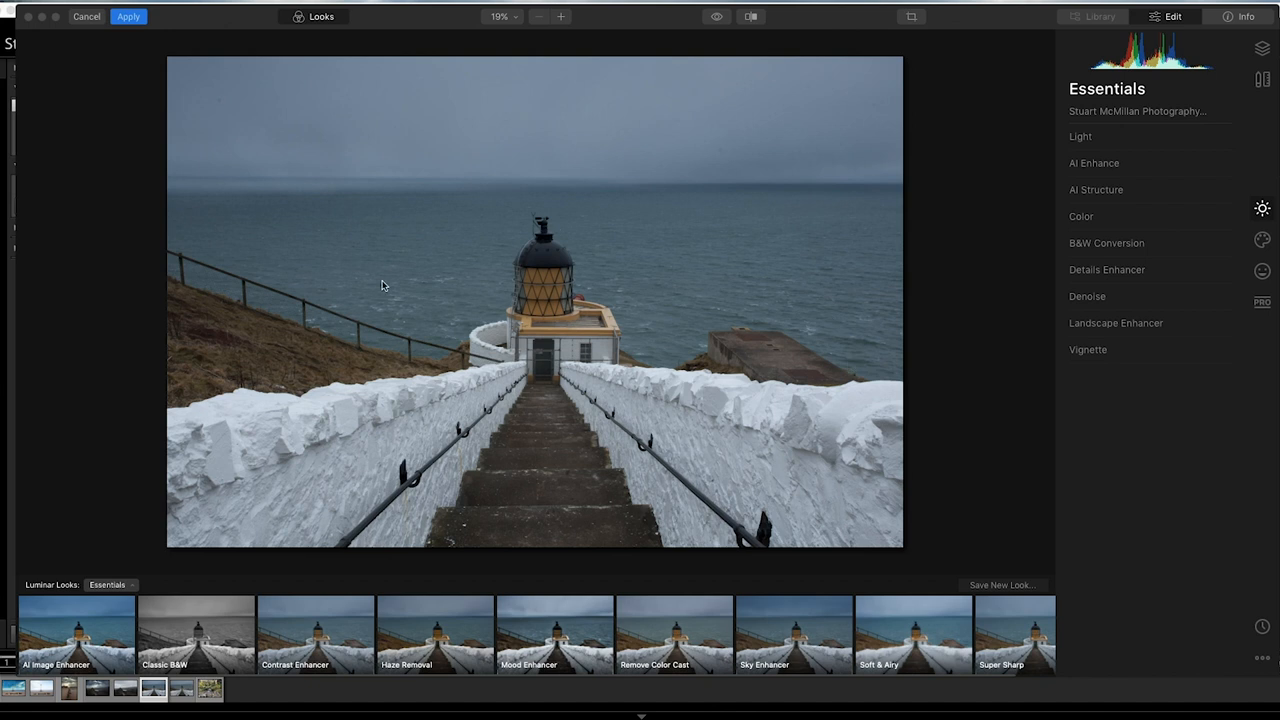
pyautogui.moveTo(690, 222)
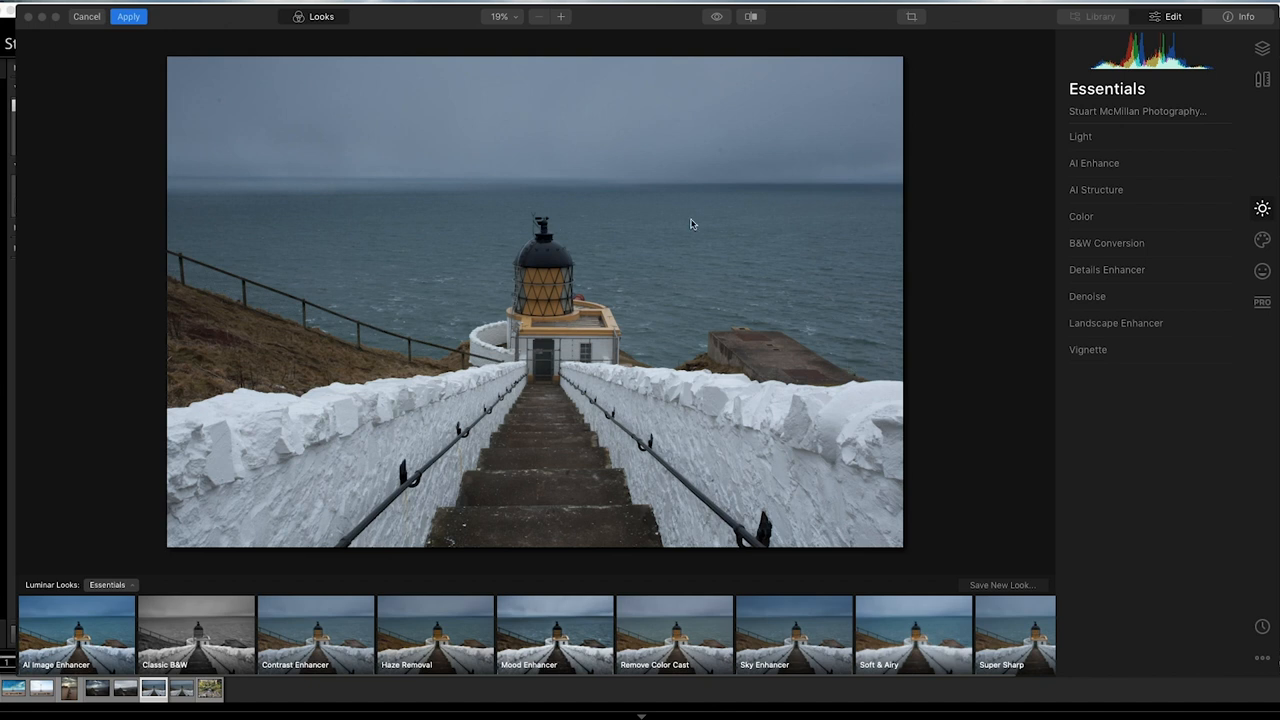
pyautogui.moveTo(333, 160)
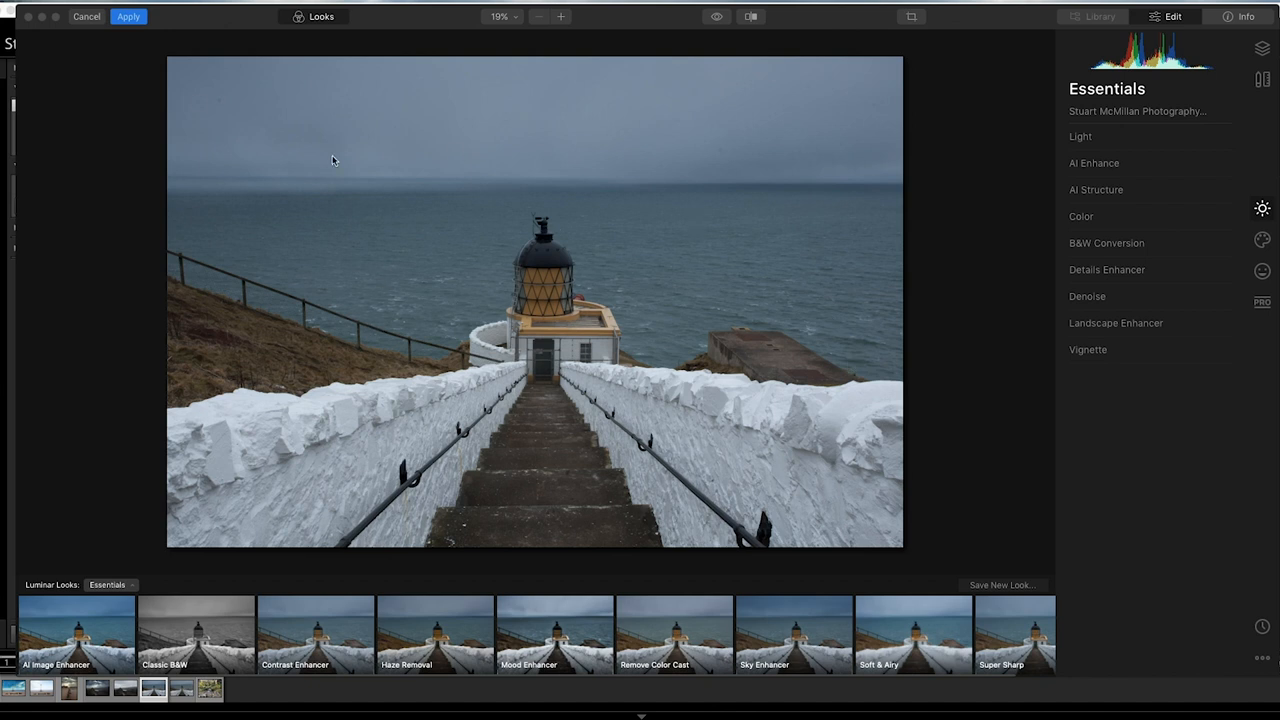
pyautogui.moveTo(734, 161)
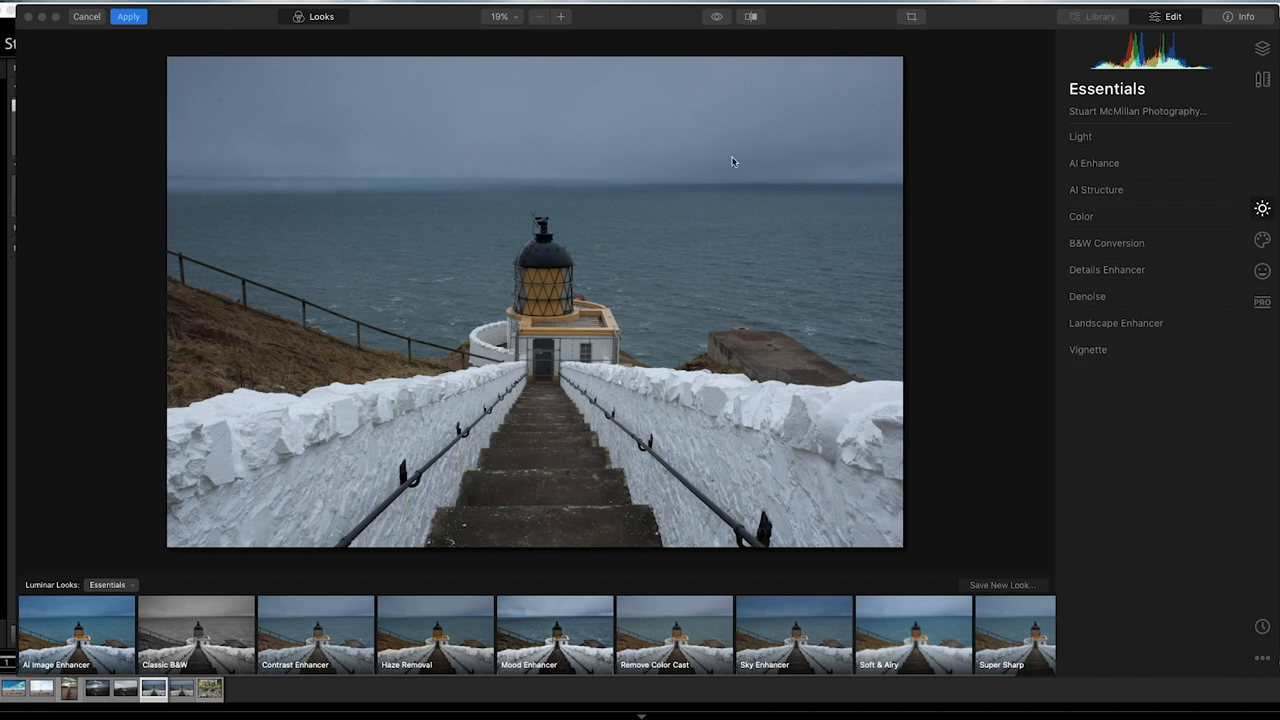
pyautogui.moveTo(277, 632)
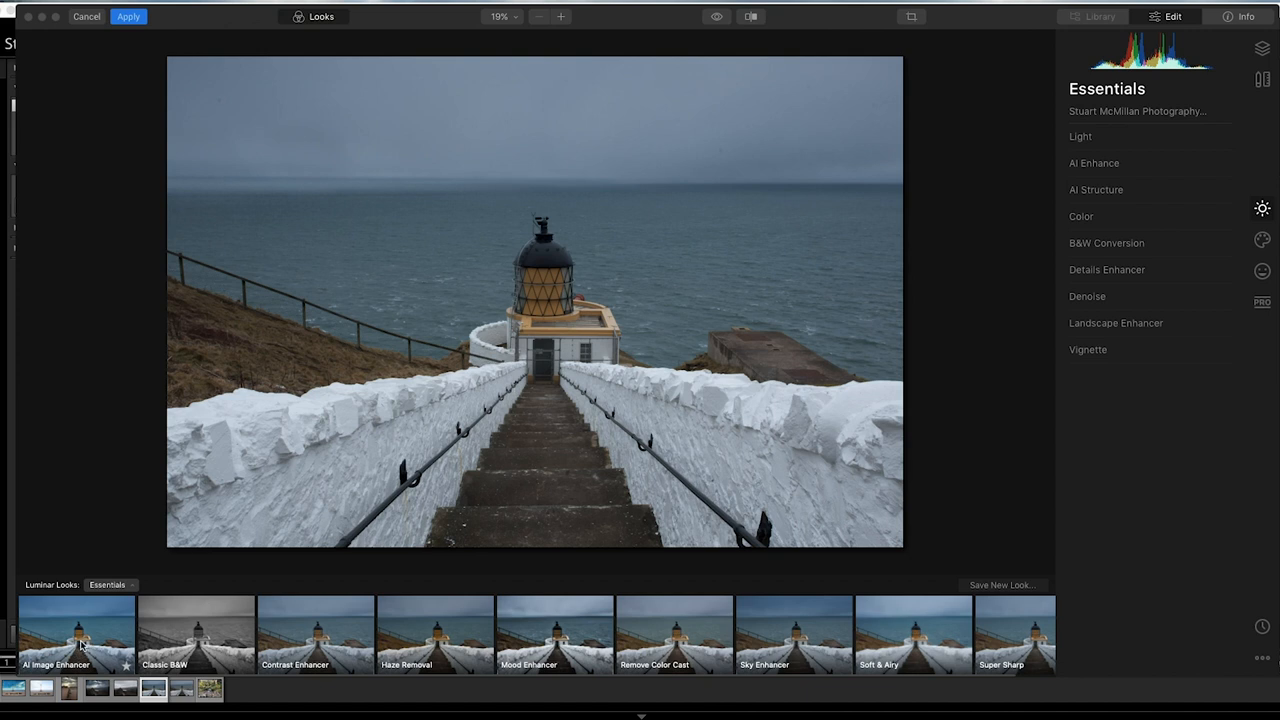
pyautogui.moveTo(537, 288)
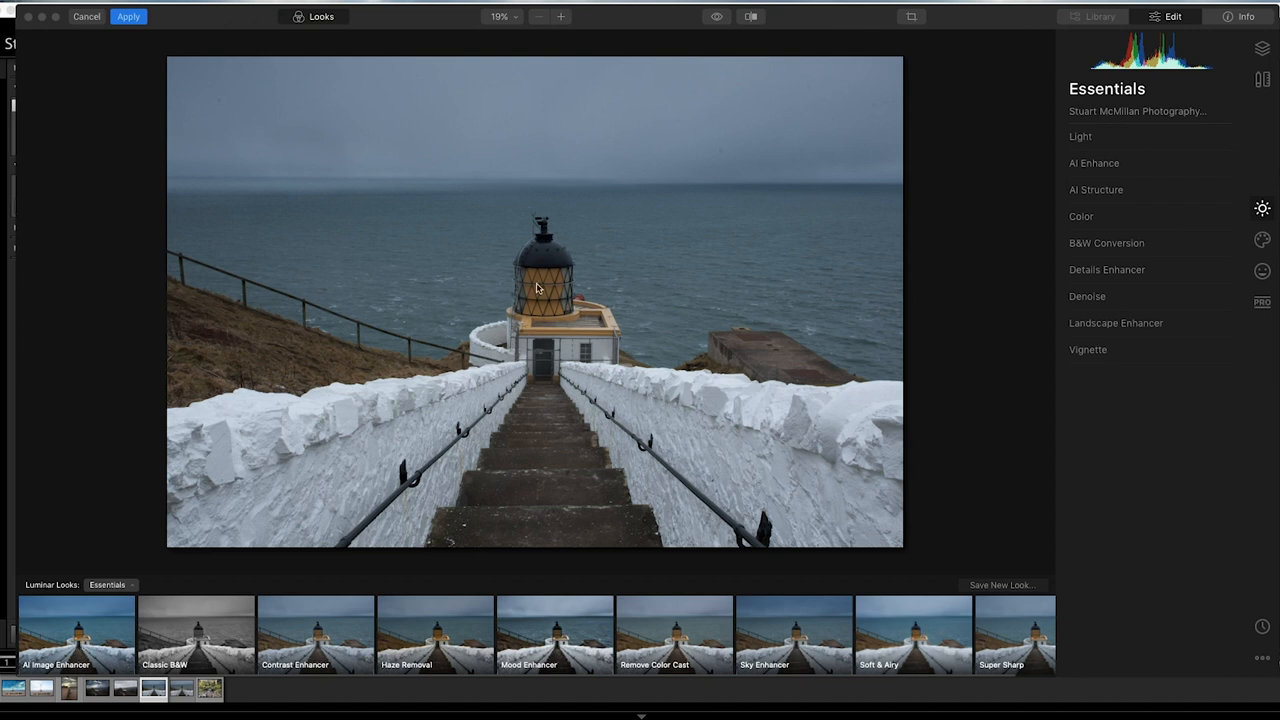
pyautogui.click(75, 635)
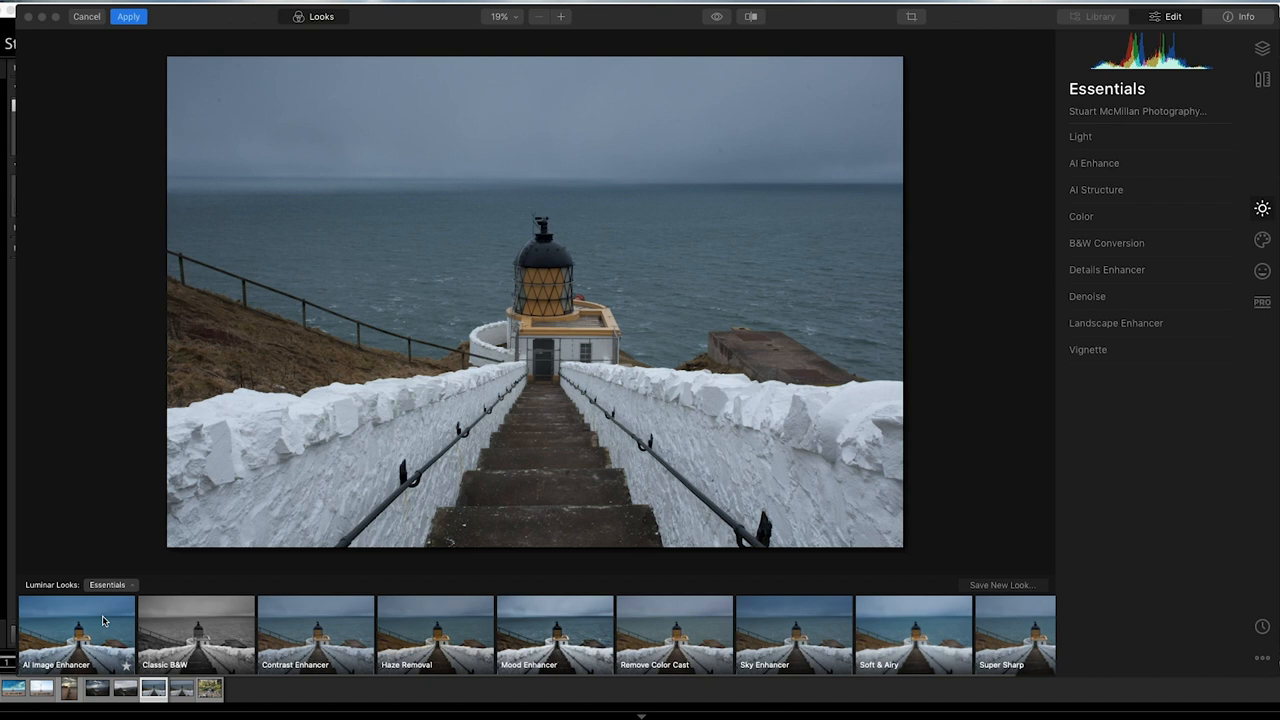
pyautogui.moveTo(830, 231)
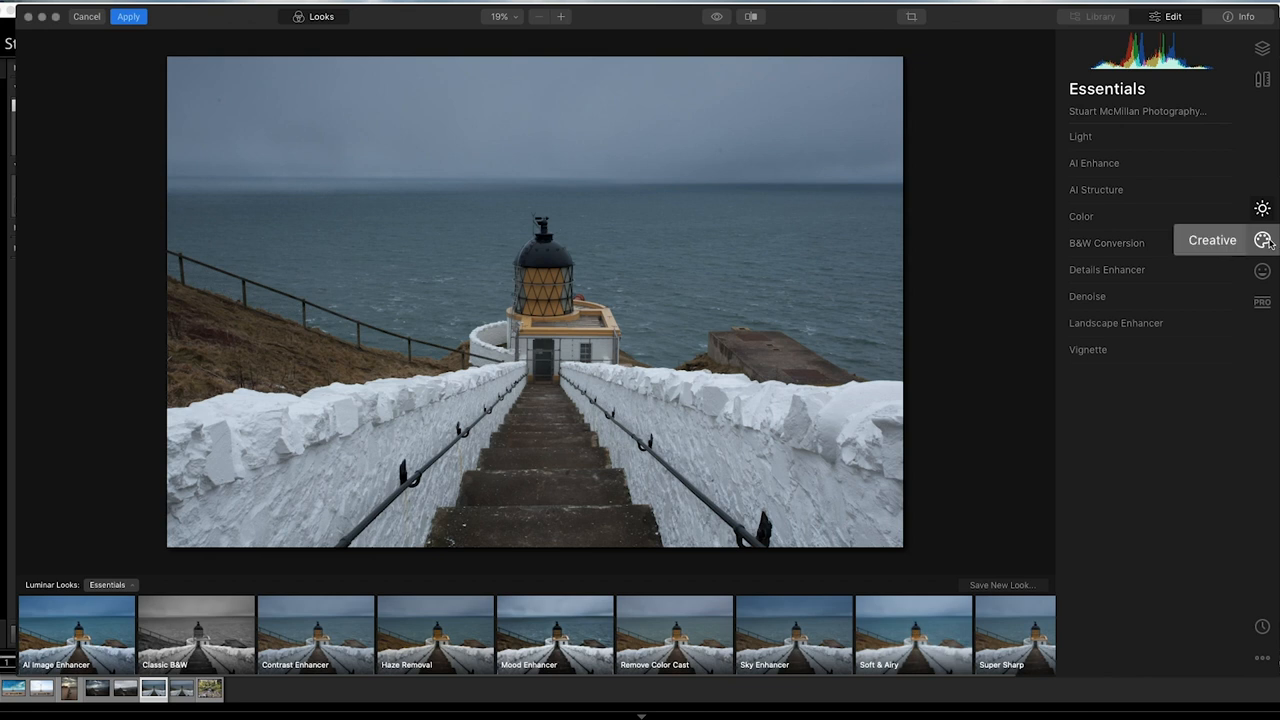
# - Replace the grey sky with Blue Sky 4 and raise Relight Scene to 68
pyautogui.click(1263, 239)
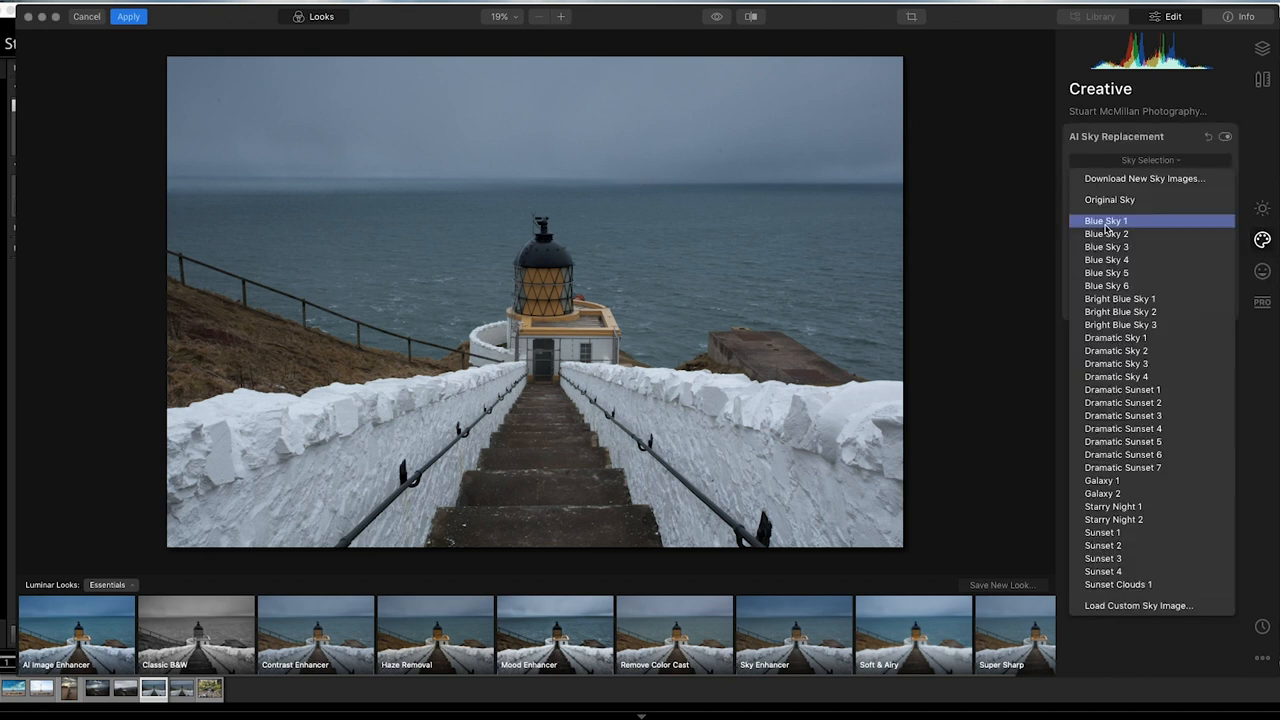
pyautogui.click(1106, 221)
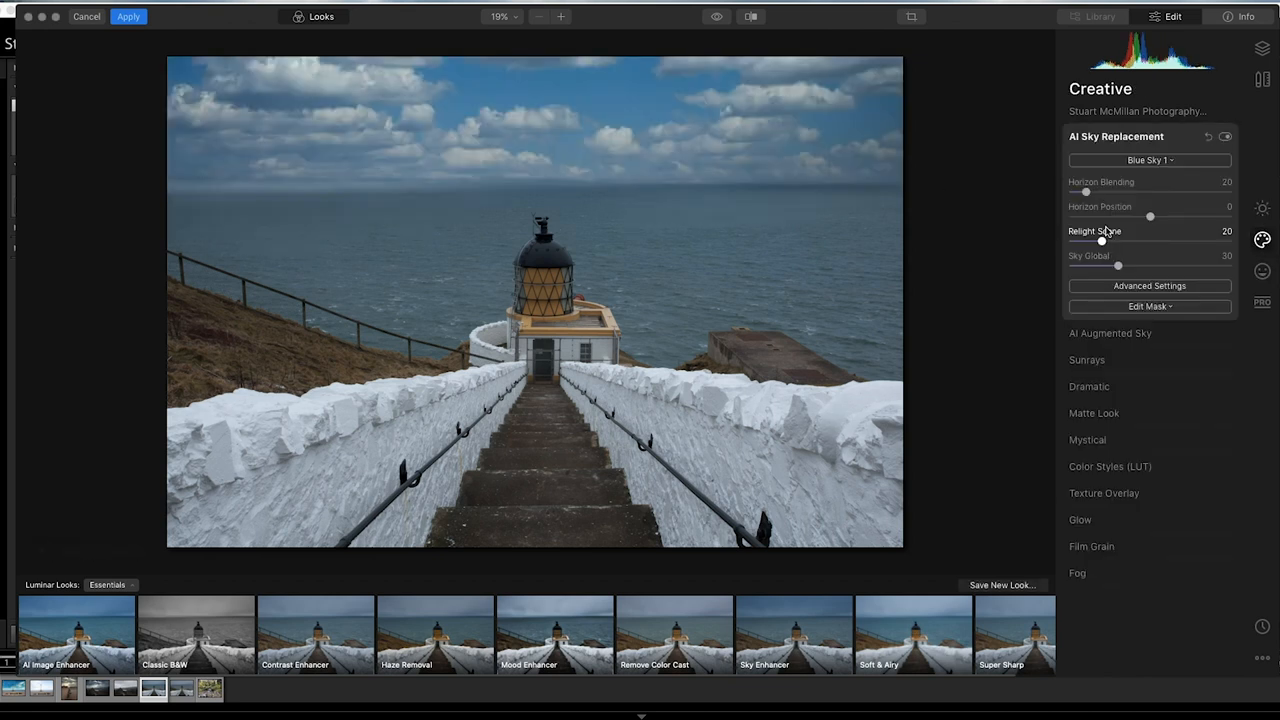
pyautogui.click(1147, 160)
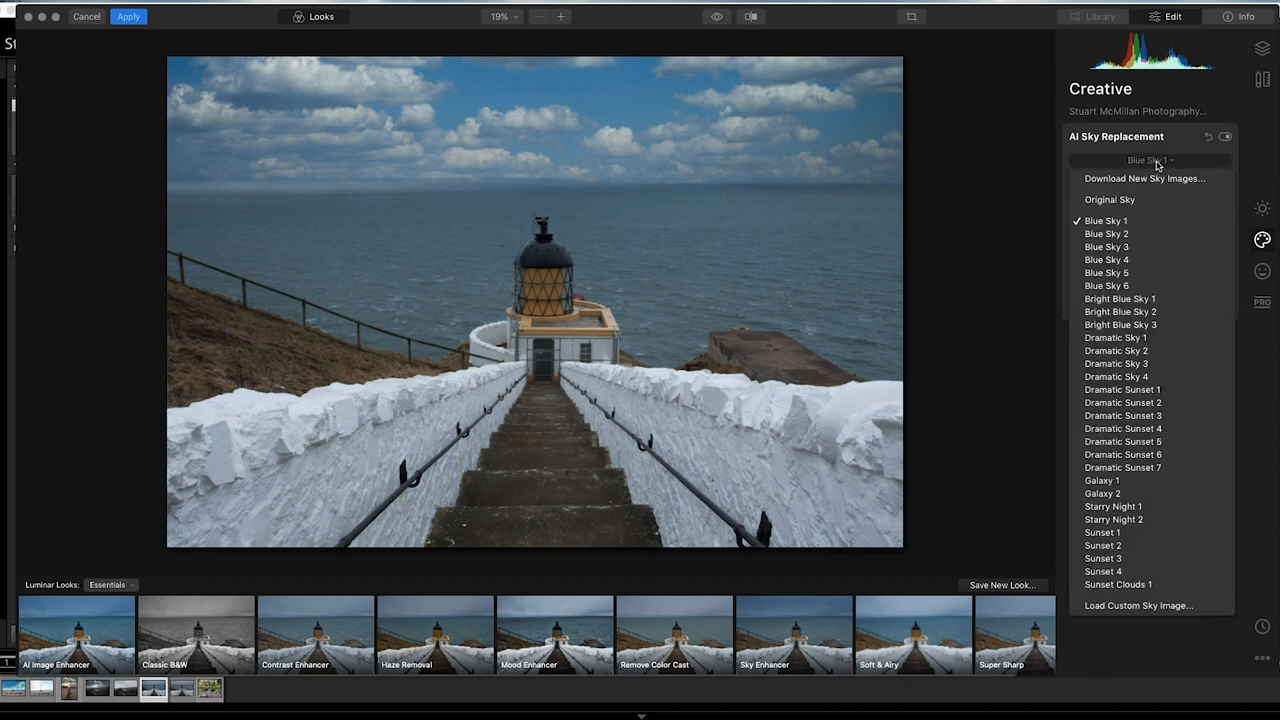
pyautogui.click(1106, 233)
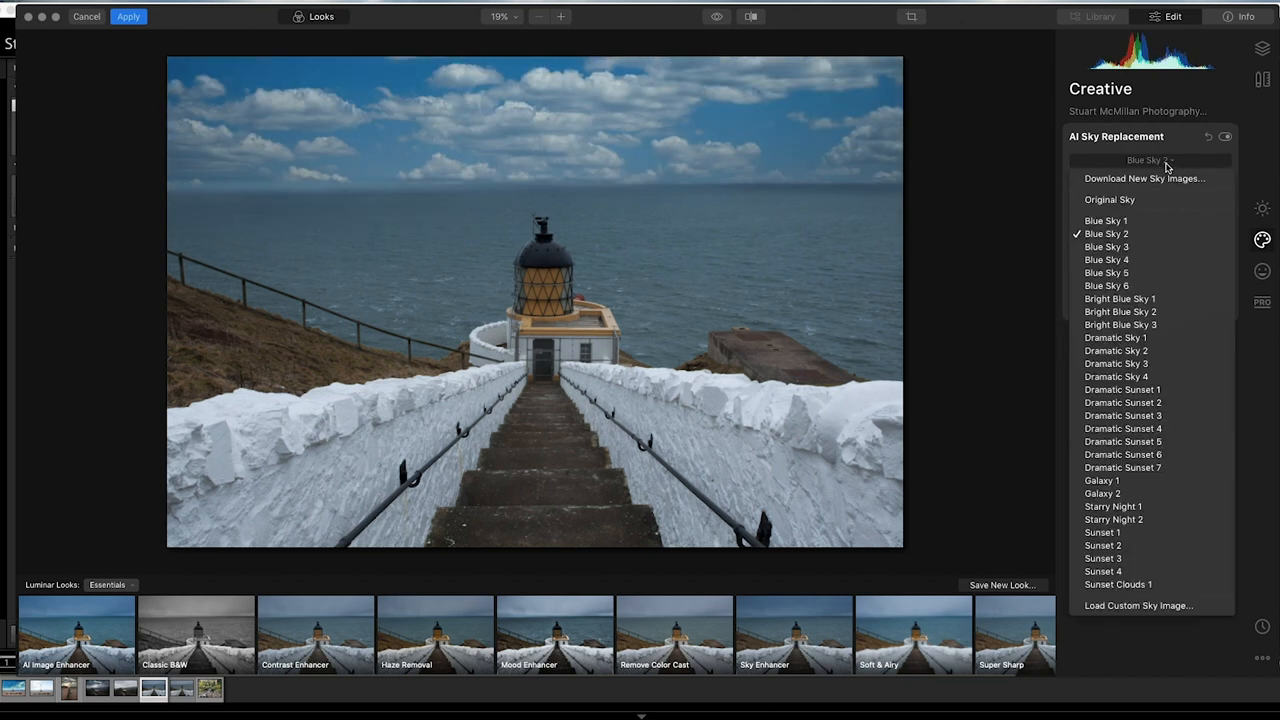
pyautogui.click(1106, 246)
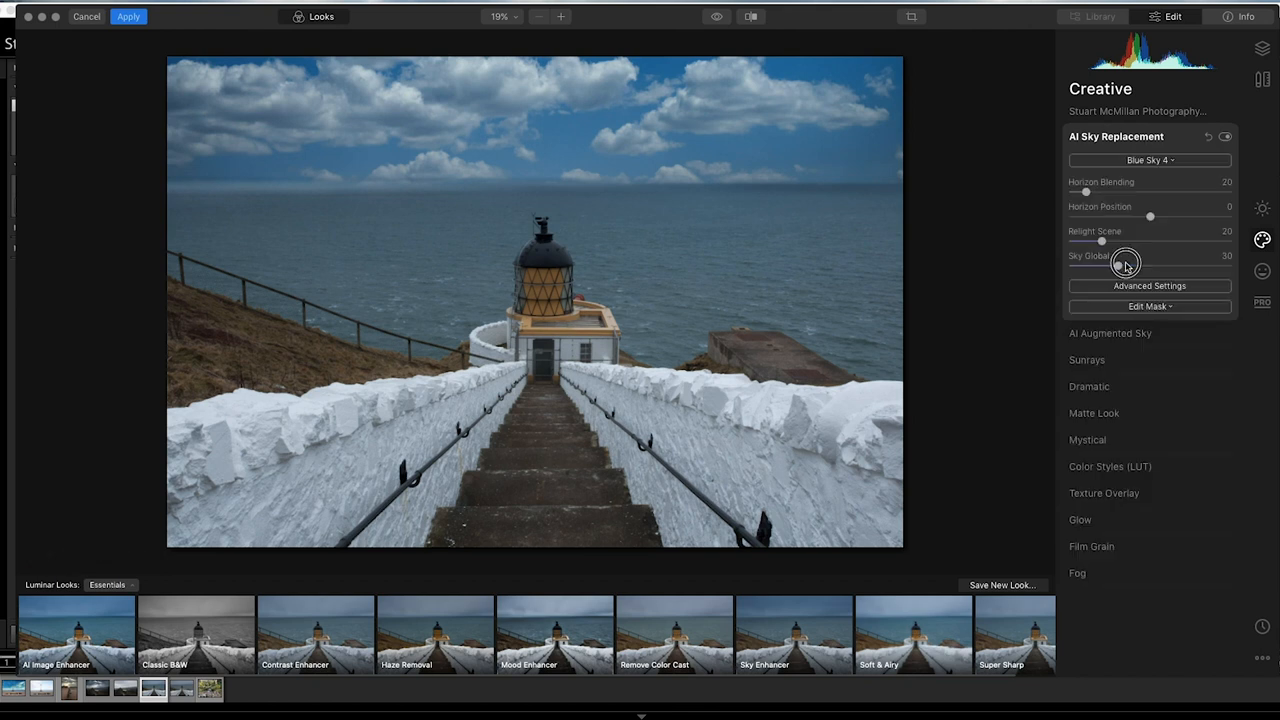
pyautogui.moveTo(1126, 265); pyautogui.dragTo(1118, 265)
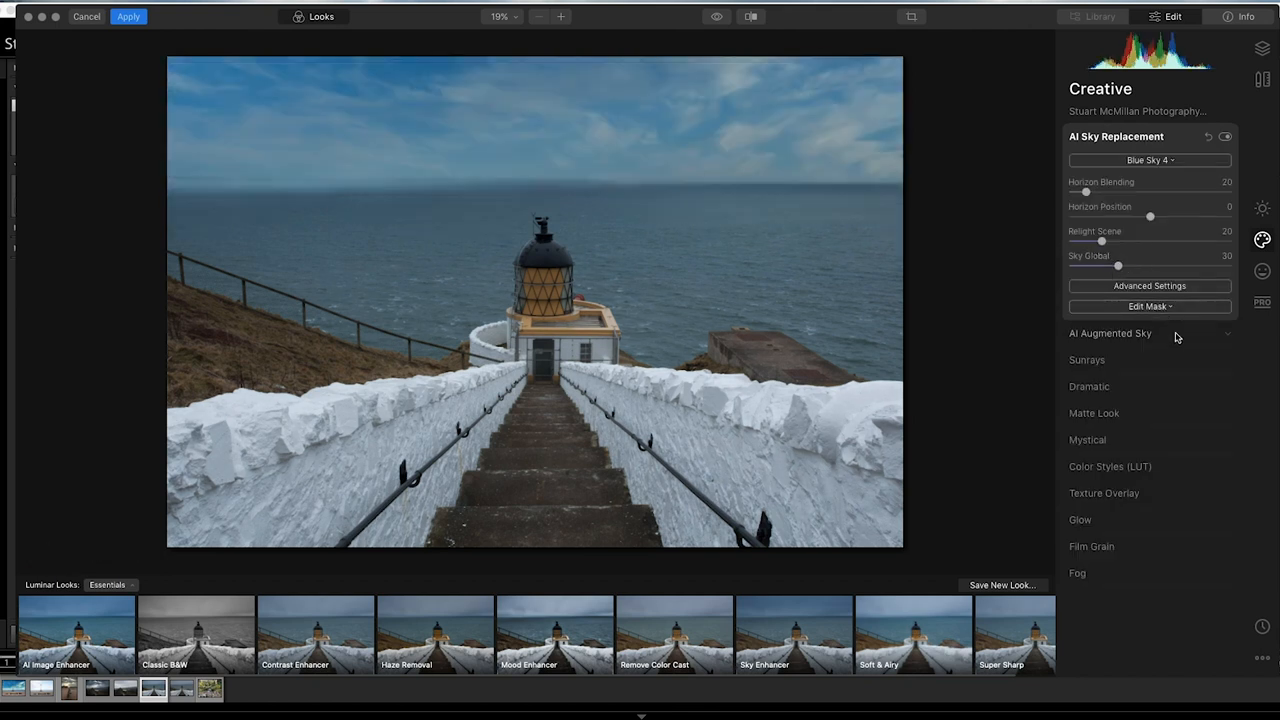
pyautogui.moveTo(1101, 241); pyautogui.dragTo(1168, 241)
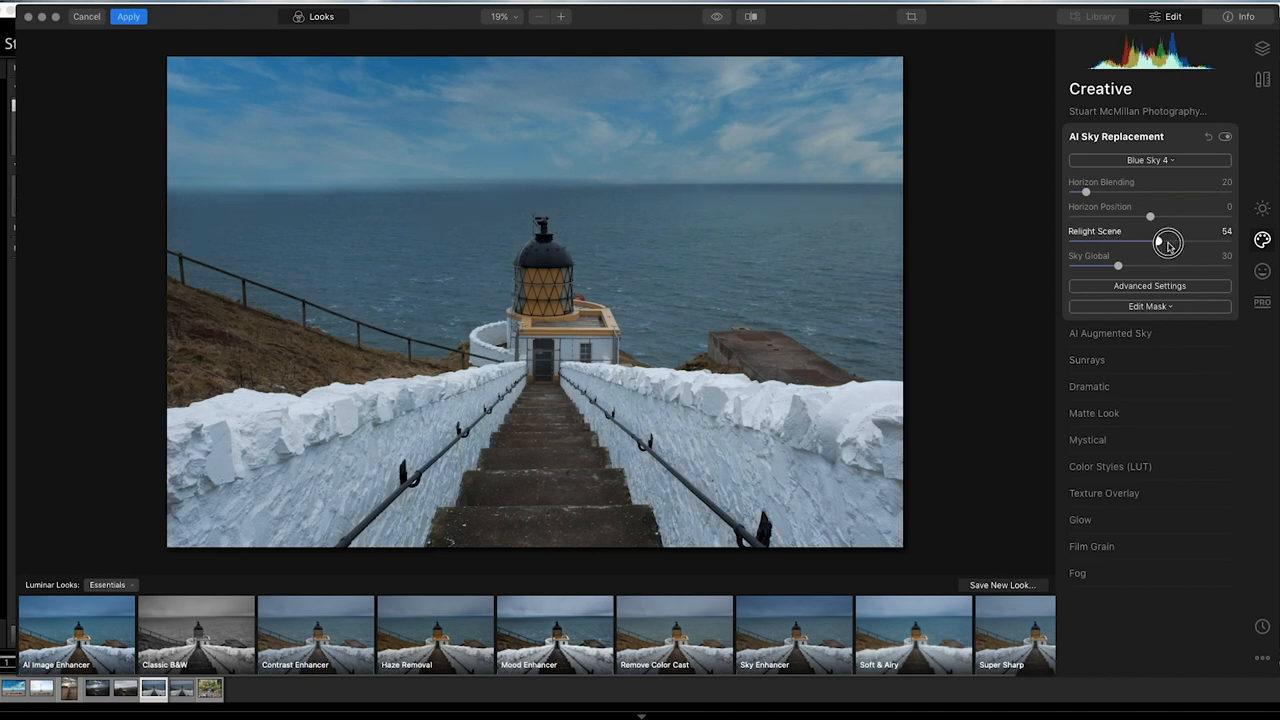
pyautogui.moveTo(1168, 243); pyautogui.dragTo(1179, 243)
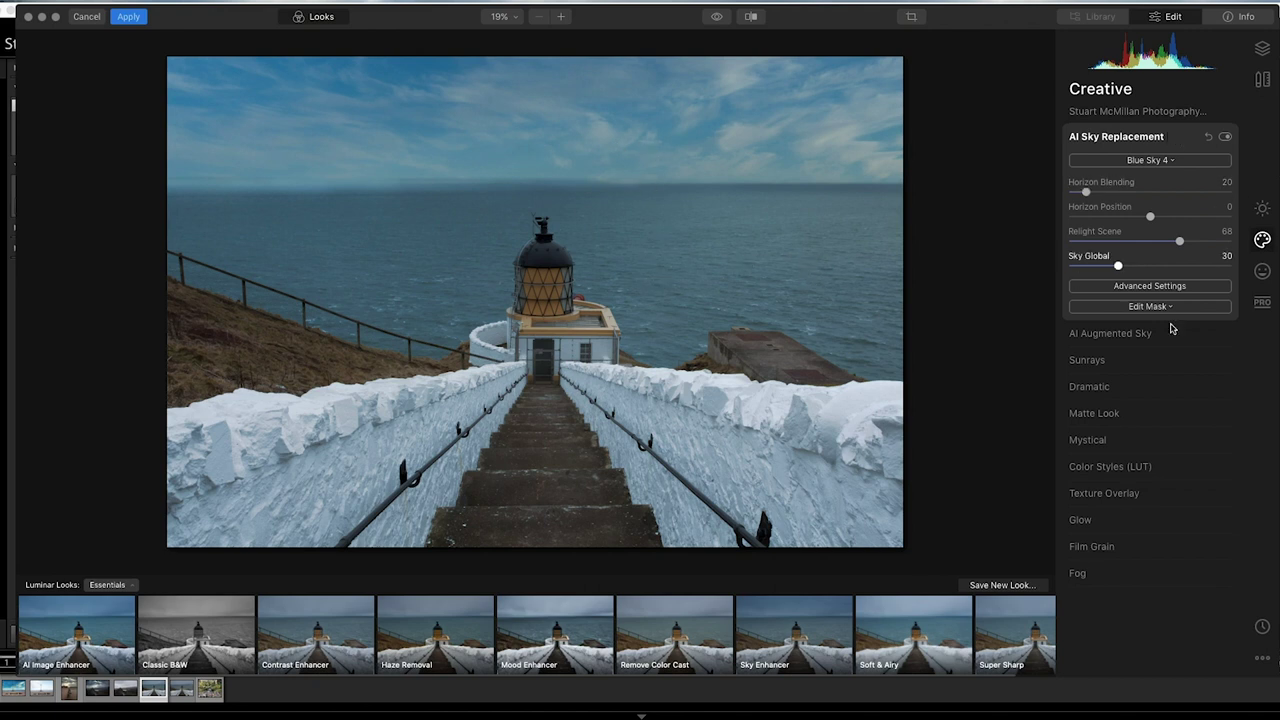
# - Cool the replacement sky's temperature to -33 in the advanced sky settings
pyautogui.click(1148, 285)
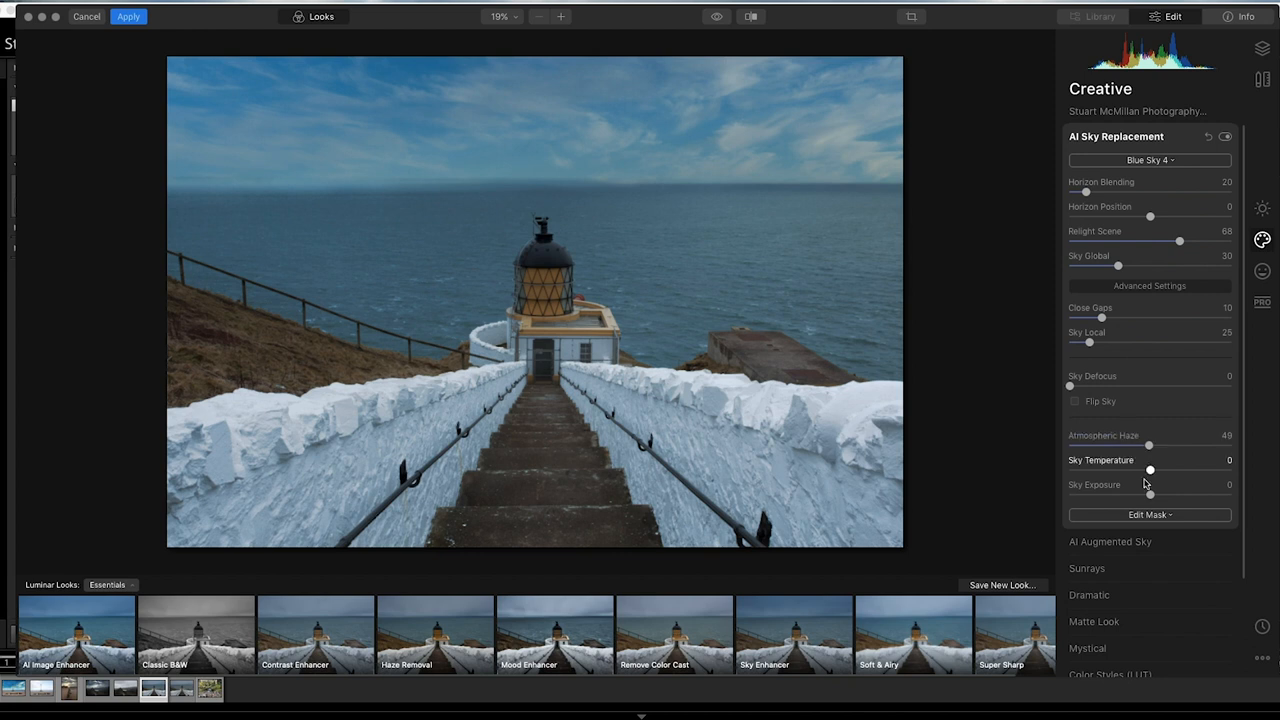
pyautogui.moveTo(1149, 469); pyautogui.dragTo(1118, 469)
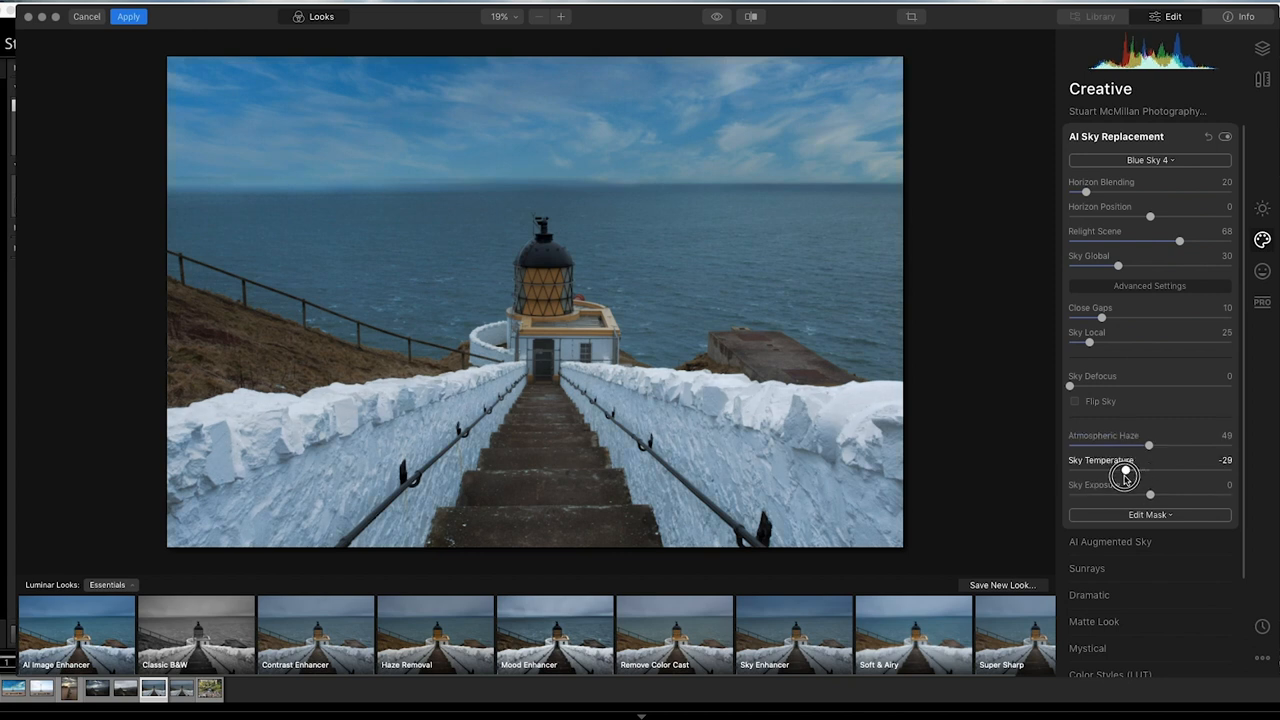
pyautogui.moveTo(1125, 475); pyautogui.dragTo(1112, 478)
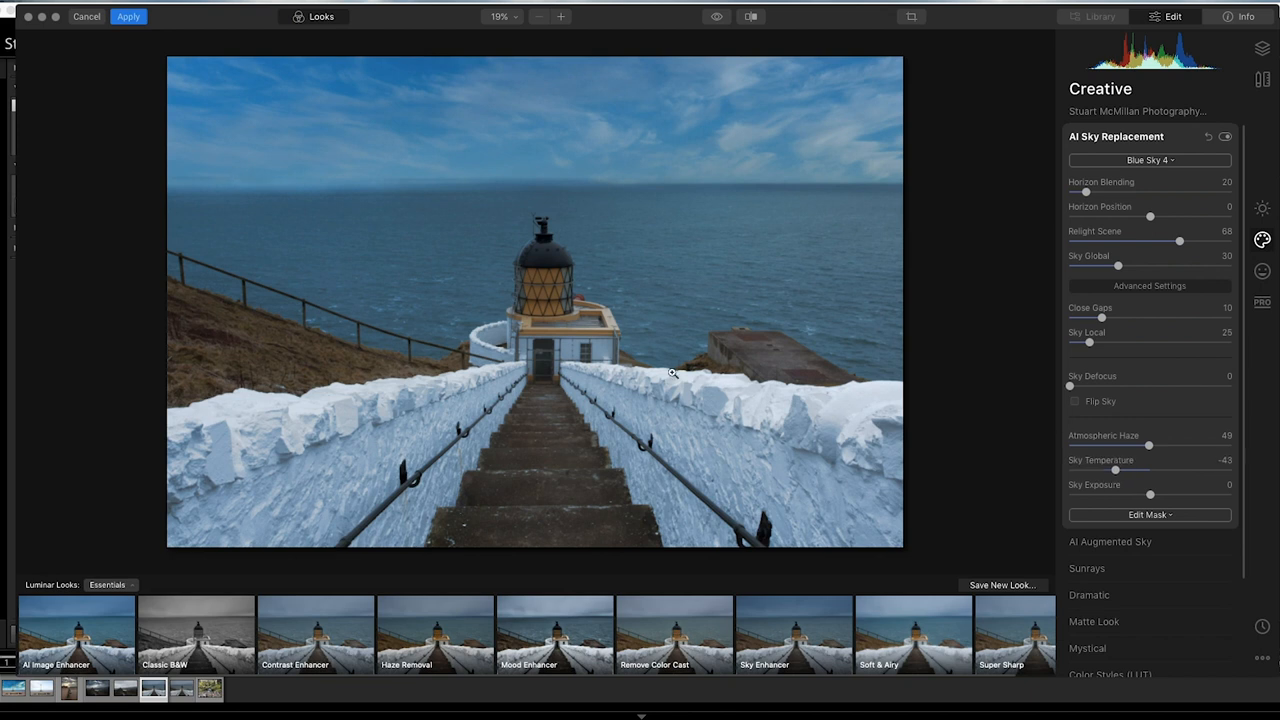
pyautogui.moveTo(920, 408)
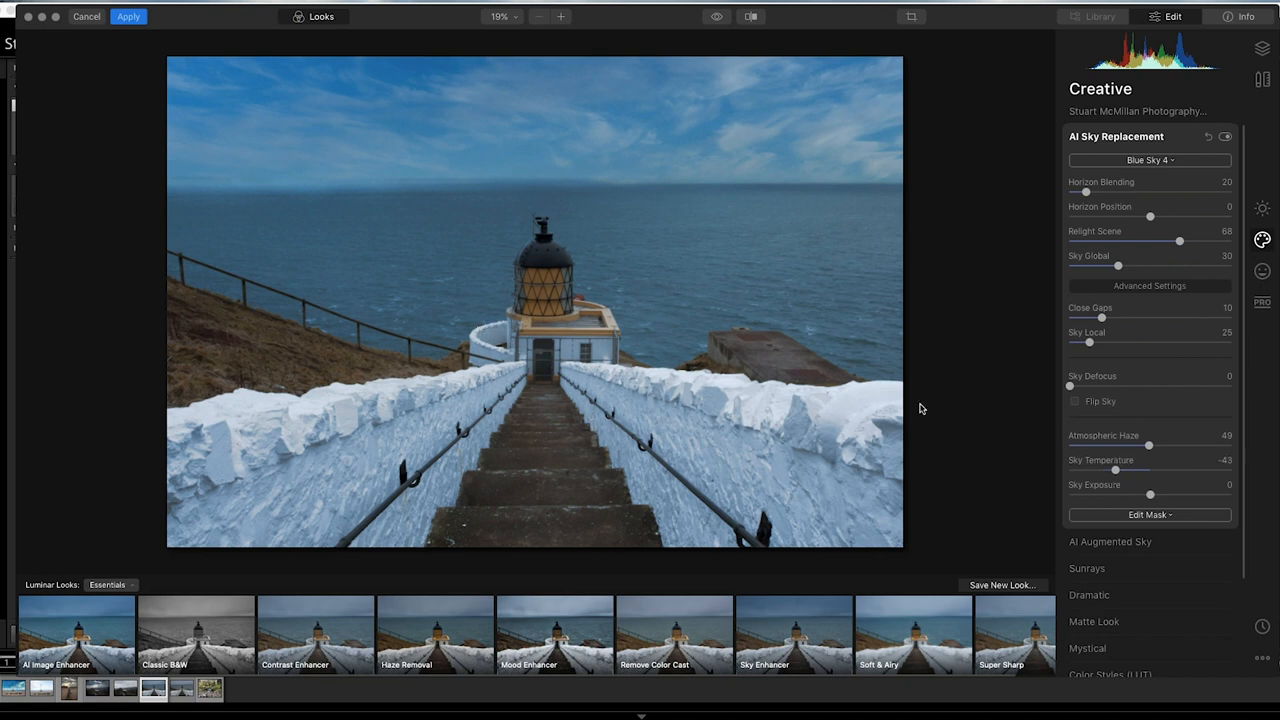
pyautogui.moveTo(1100, 471); pyautogui.dragTo(1167, 471)
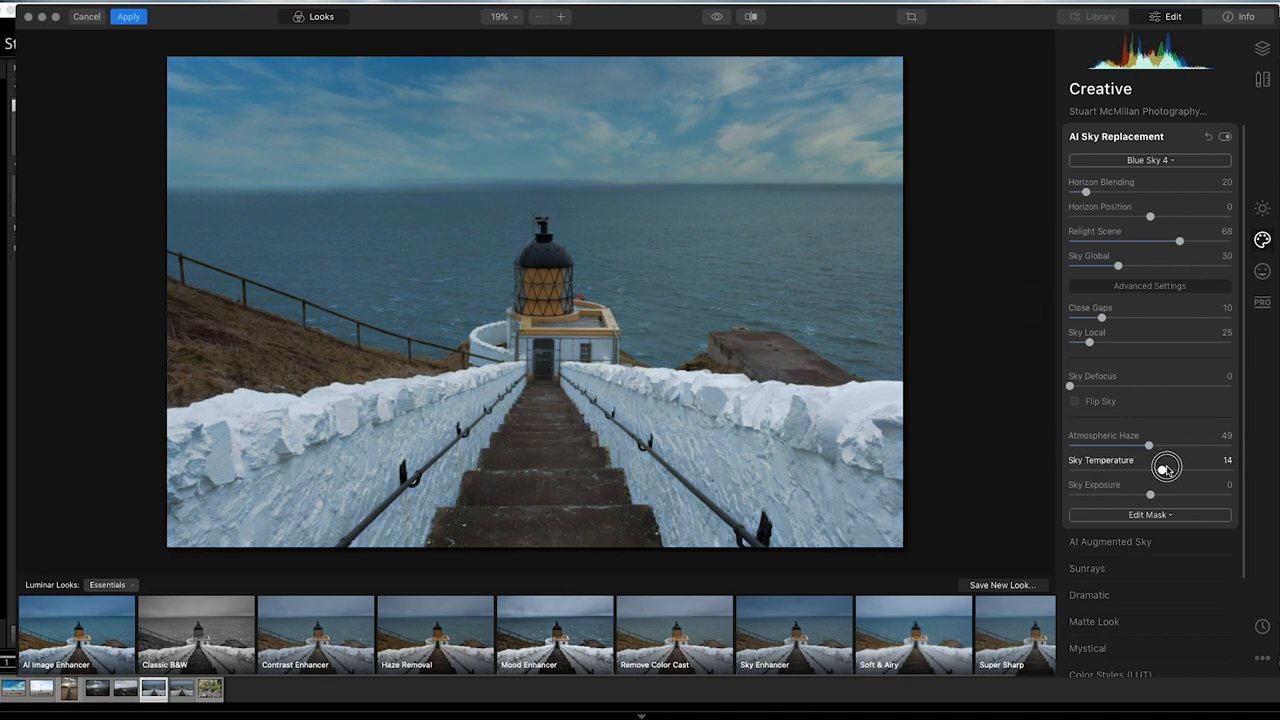
pyautogui.moveTo(1165, 468); pyautogui.dragTo(1188, 468)
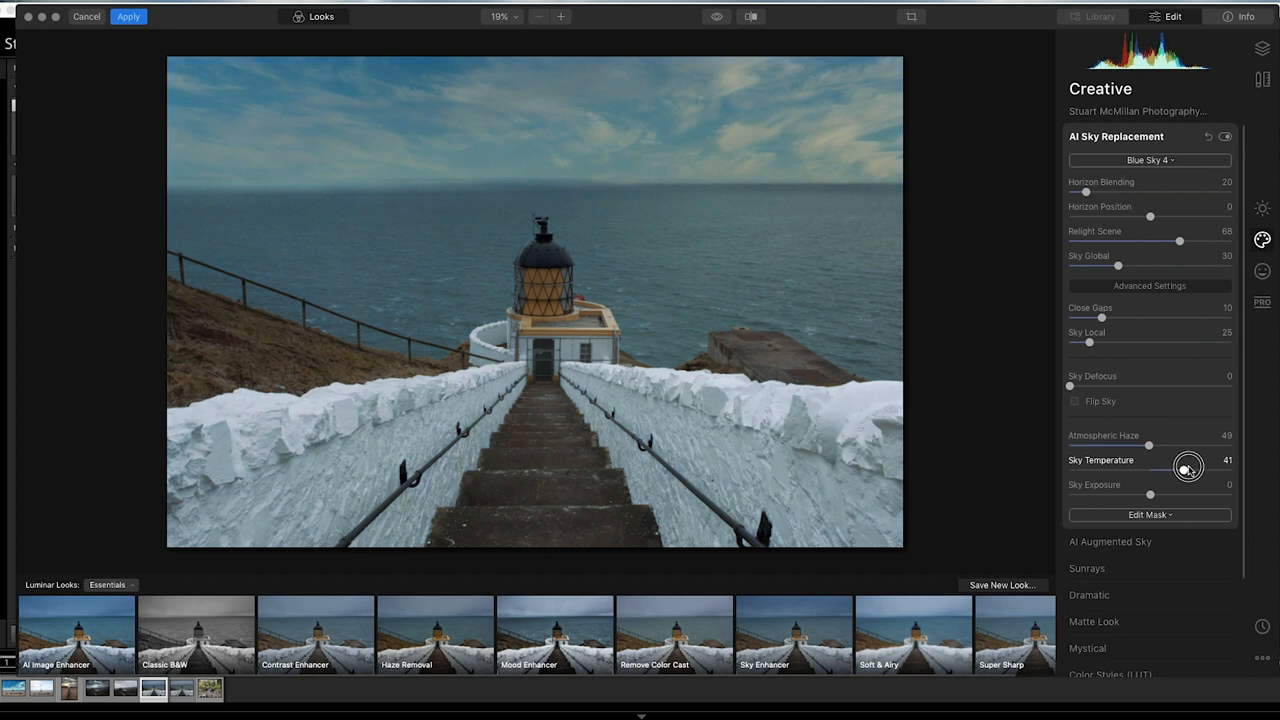
pyautogui.moveTo(1189, 469); pyautogui.dragTo(1184, 470)
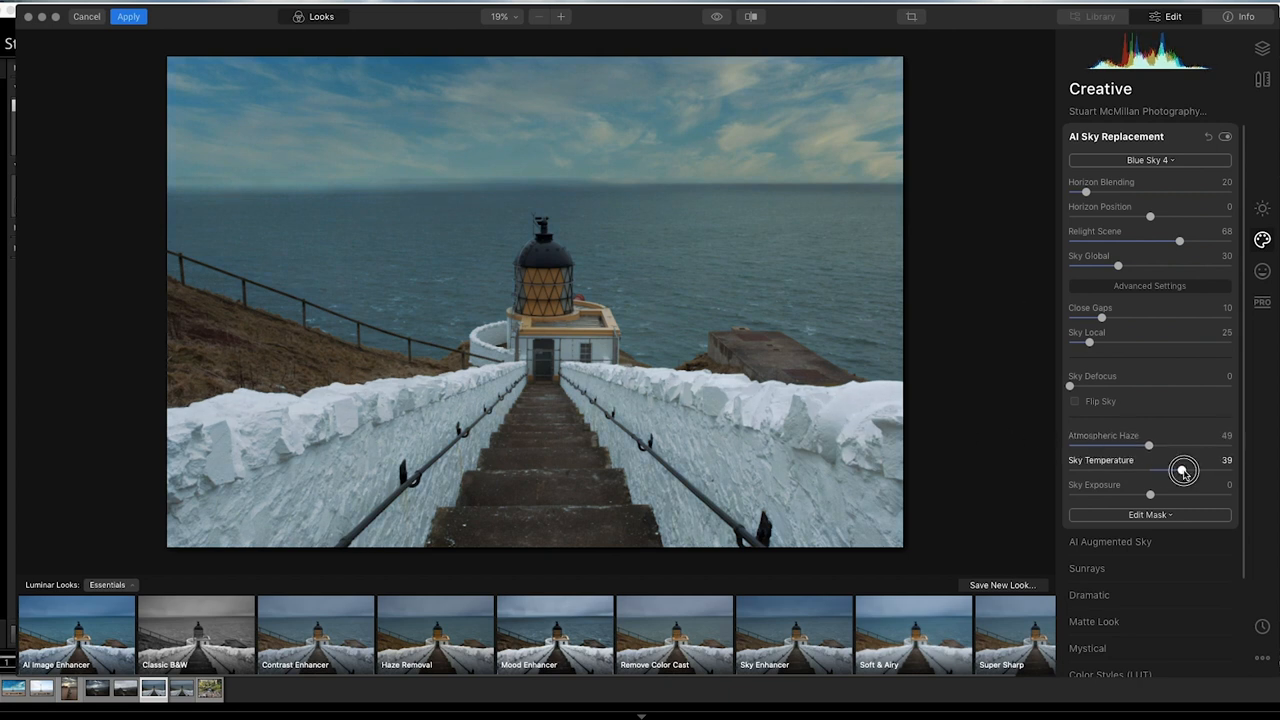
pyautogui.moveTo(1183, 470); pyautogui.dragTo(1110, 470)
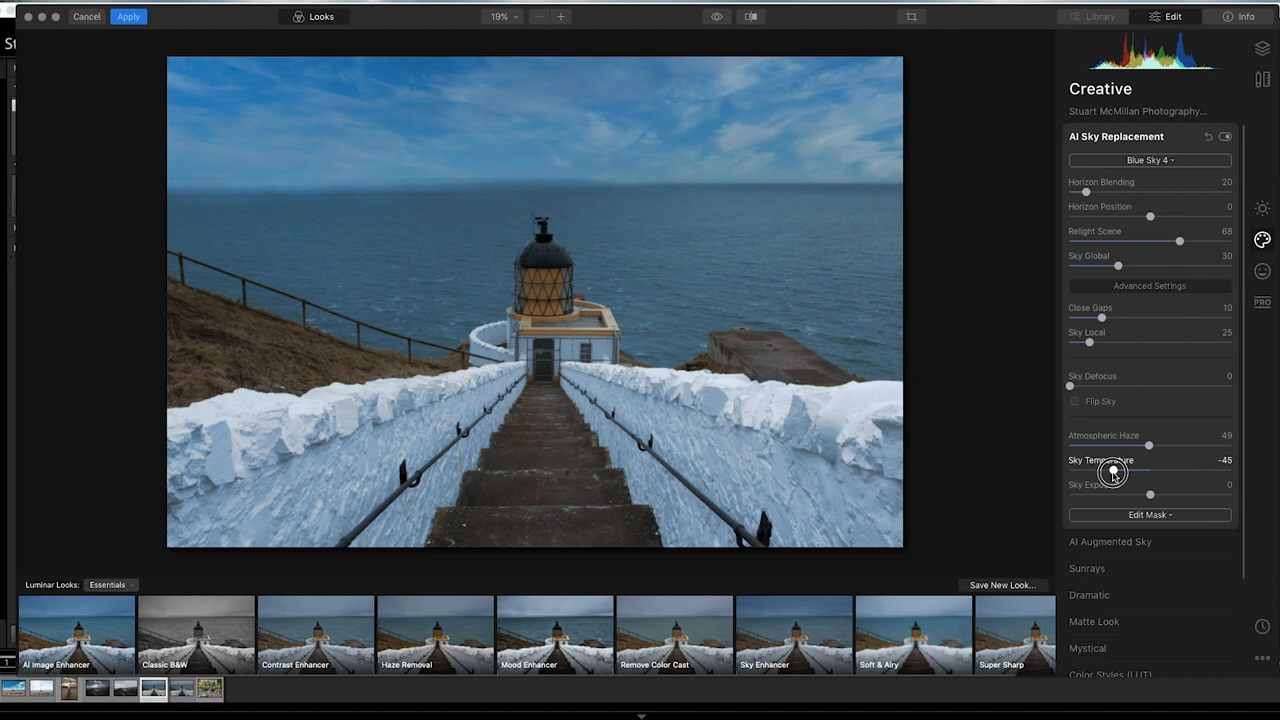
pyautogui.moveTo(1112, 472); pyautogui.dragTo(1122, 472)
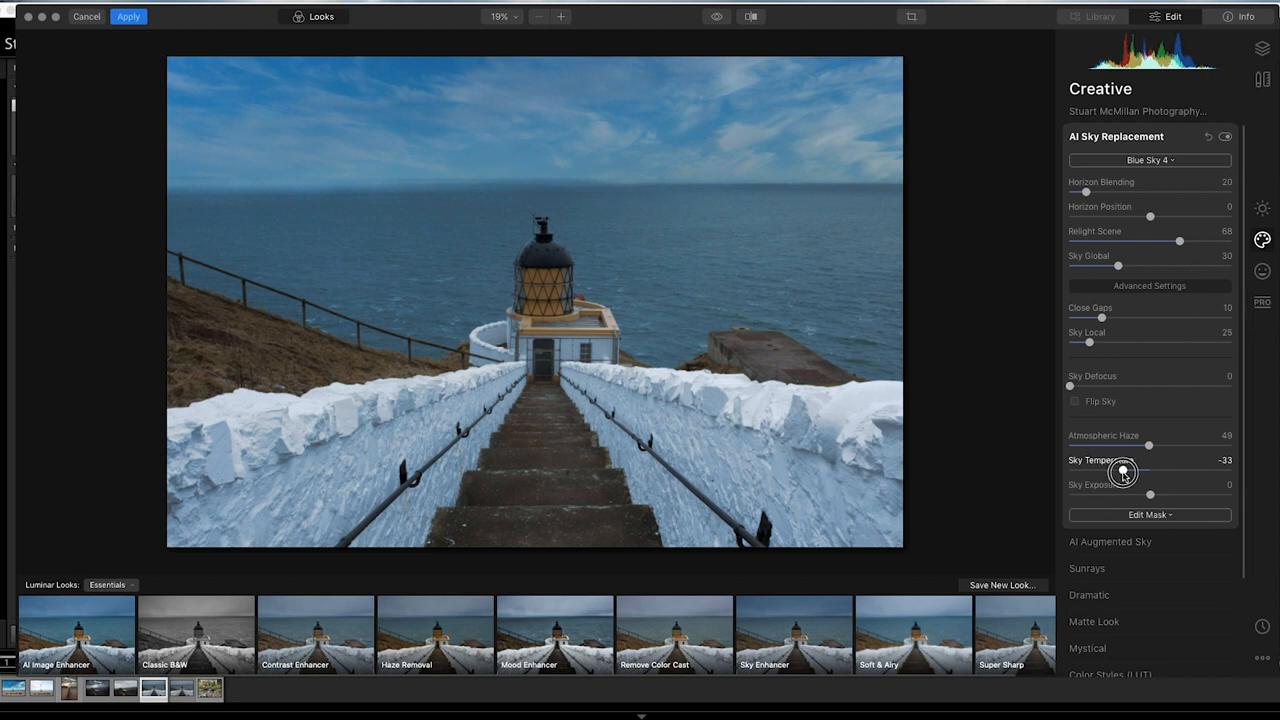
# - Darken the sky exposure to -34
pyautogui.moveTo(1152, 494); pyautogui.dragTo(1222, 494)
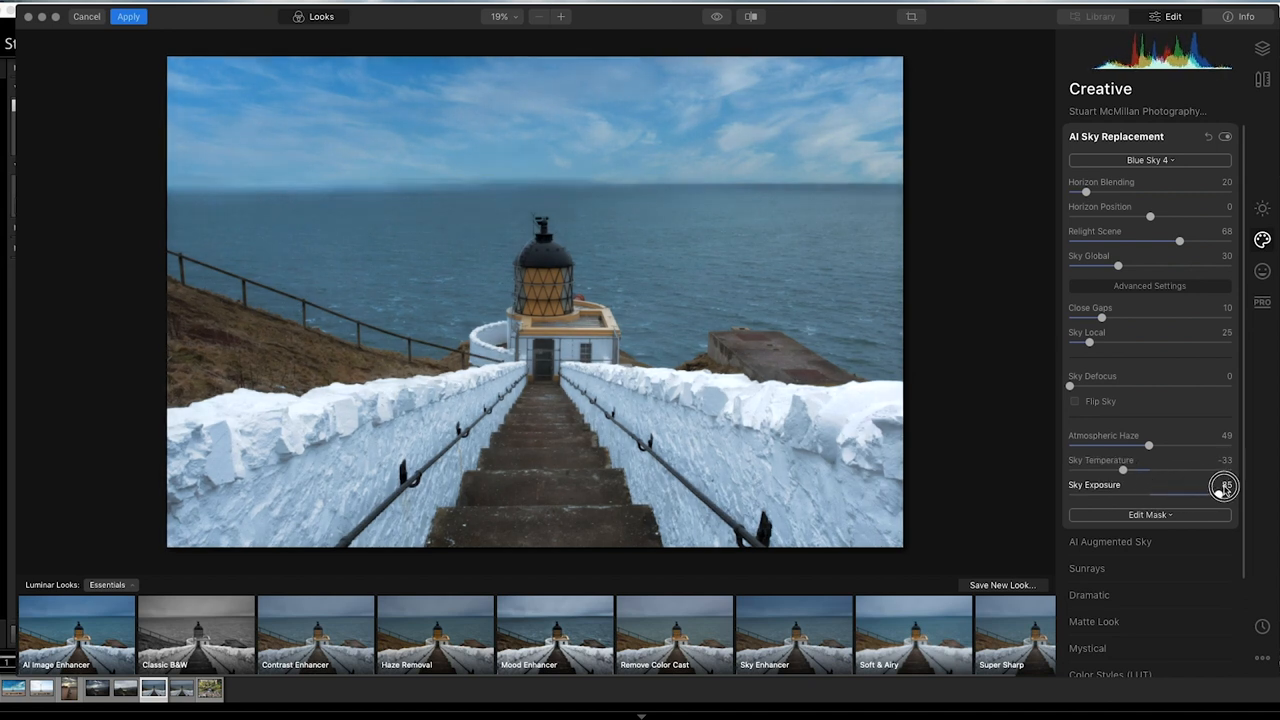
pyautogui.moveTo(1223, 486); pyautogui.dragTo(1123, 500)
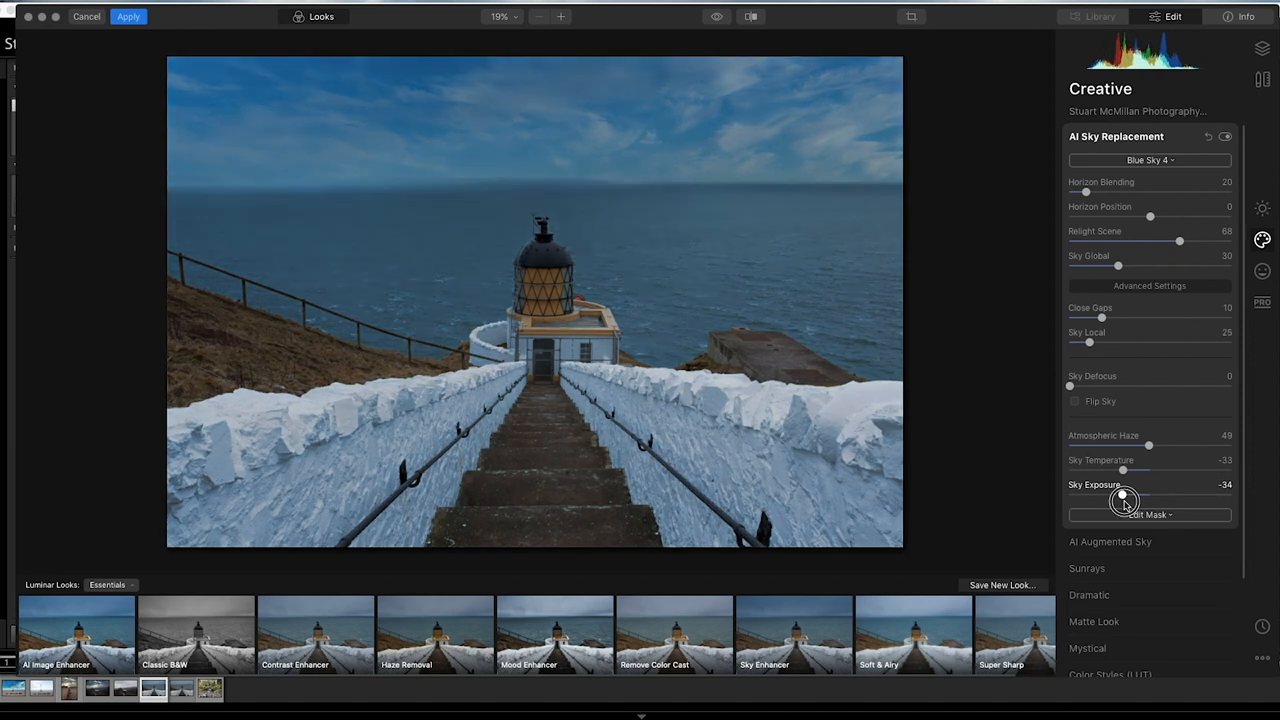
pyautogui.moveTo(1123, 494); pyautogui.dragTo(1192, 494)
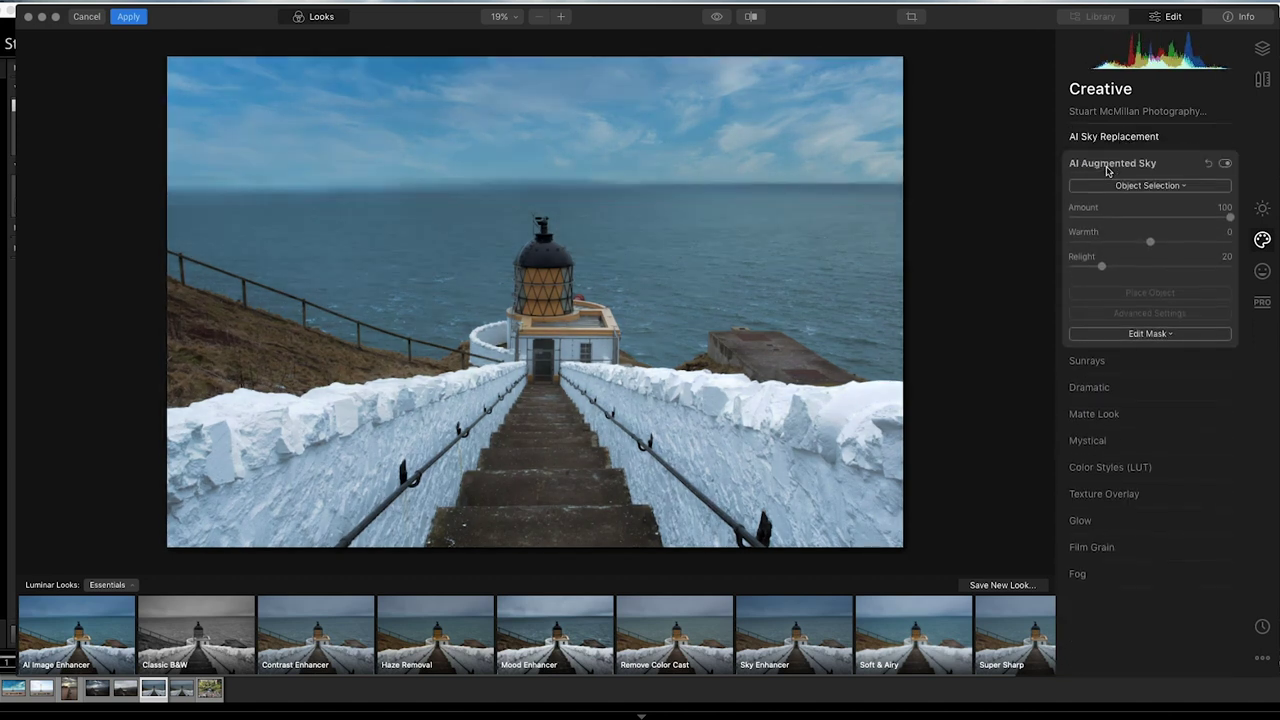
# - Try a cloud sky object, adjusting its amount and relight, and move it upper left
pyautogui.click(1149, 185)
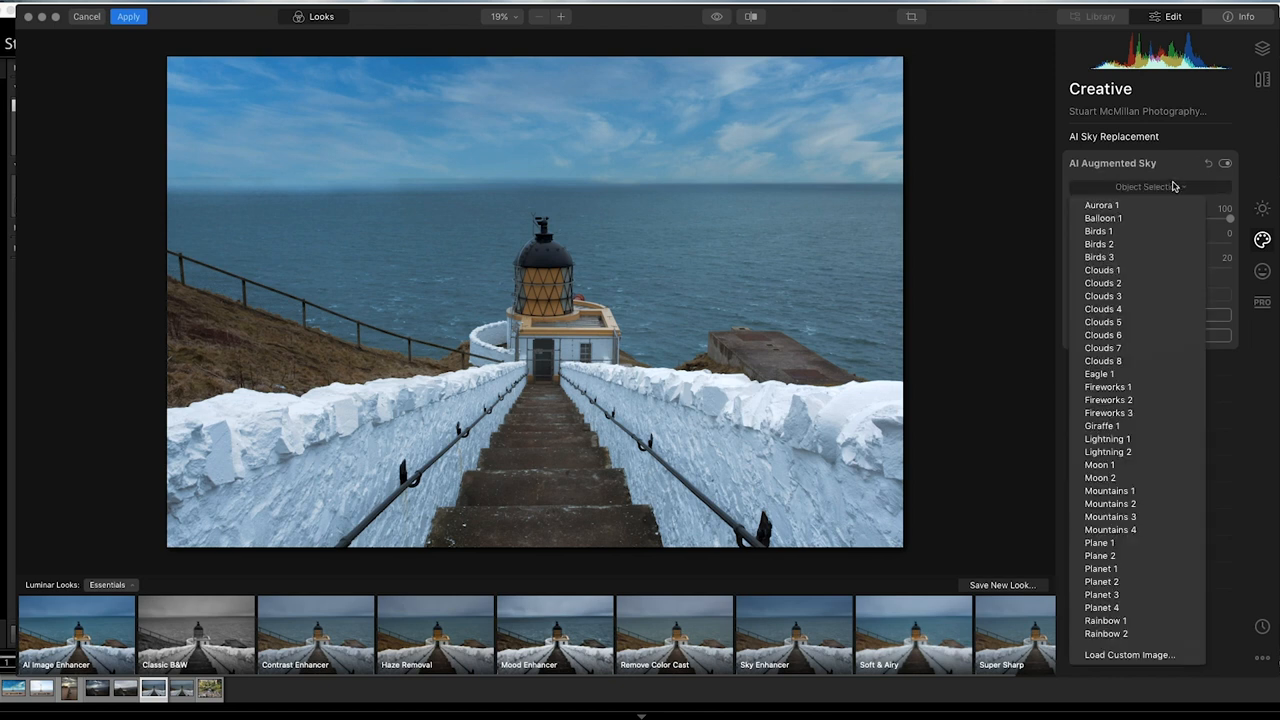
pyautogui.moveTo(1140, 240)
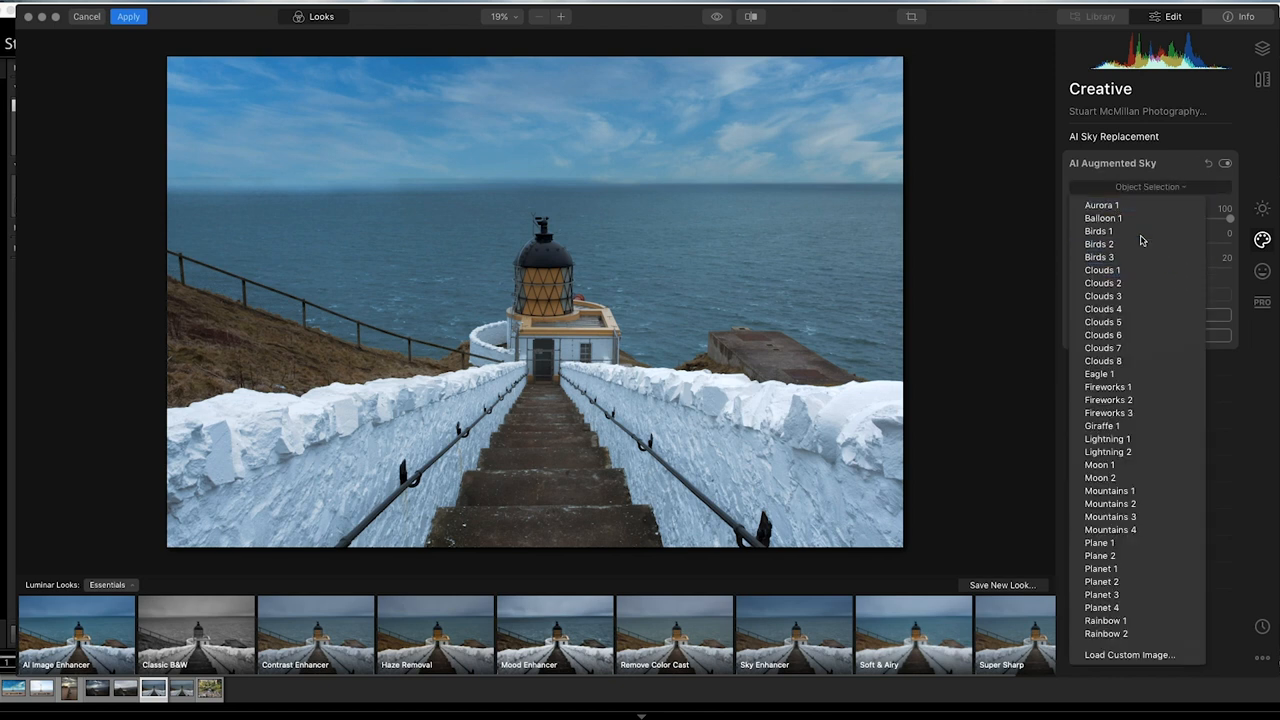
pyautogui.click(1103, 295)
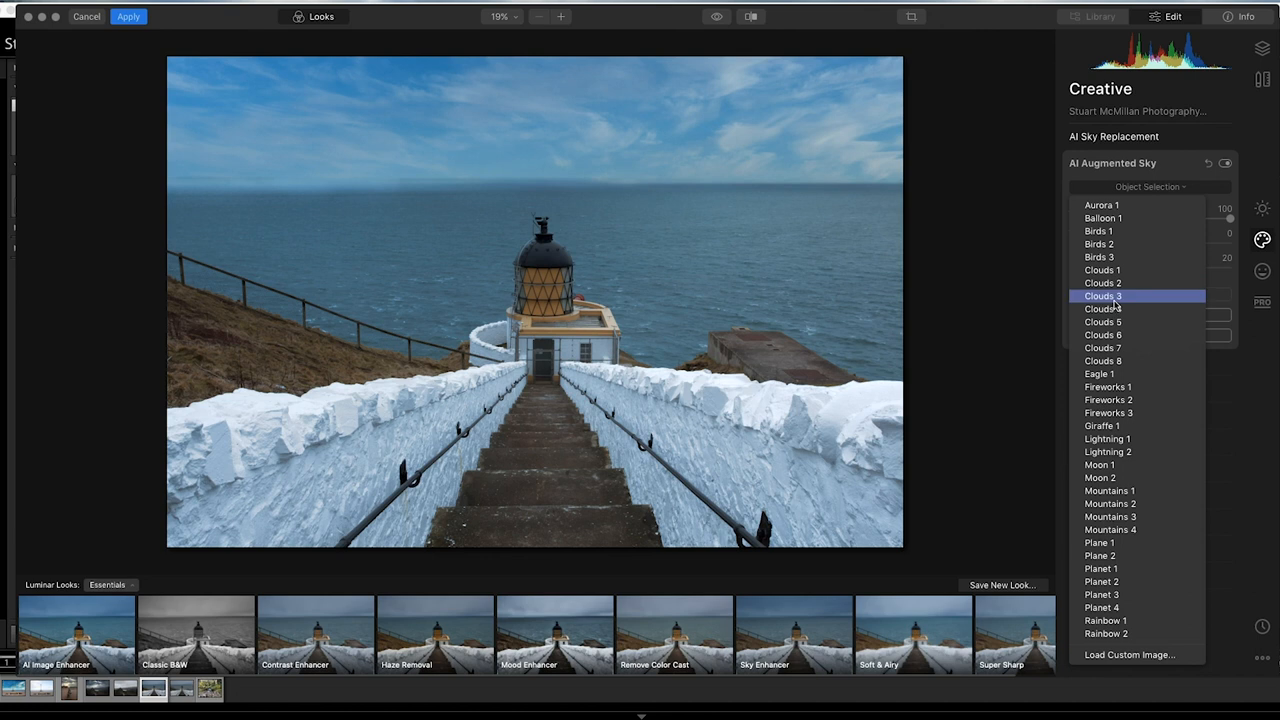
pyautogui.click(1101, 270)
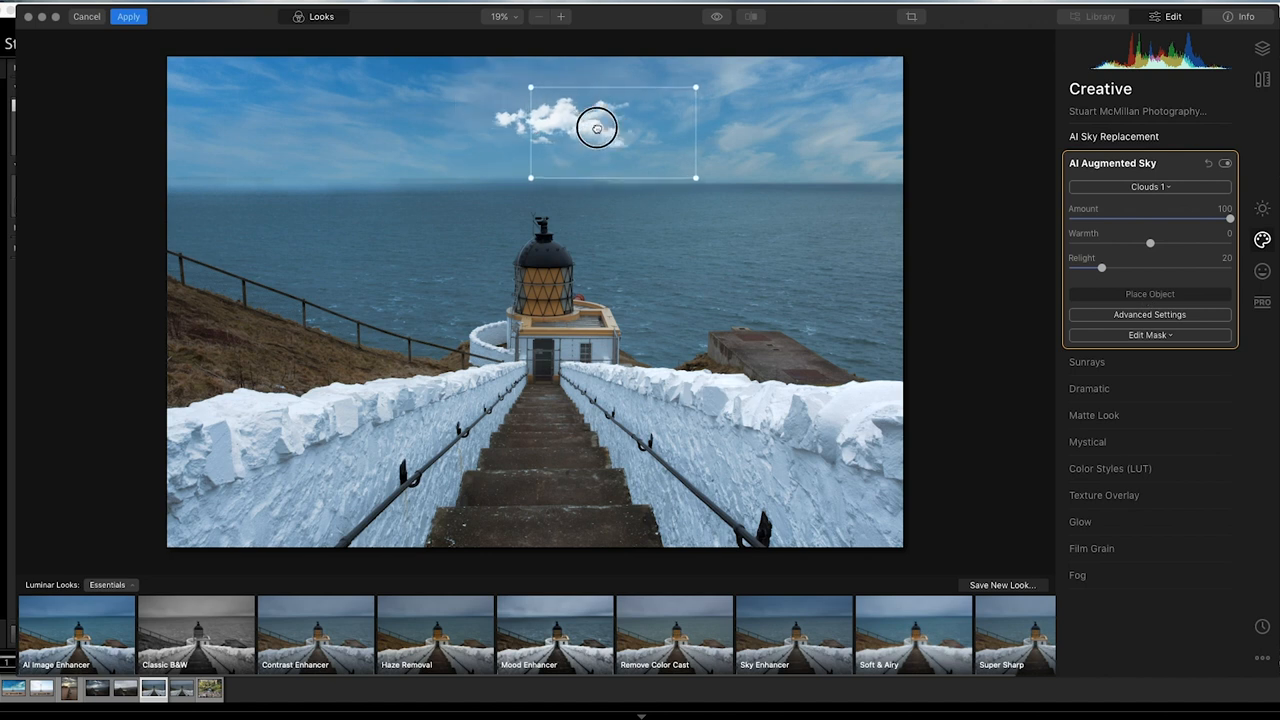
pyautogui.moveTo(1230, 218); pyautogui.dragTo(1122, 218)
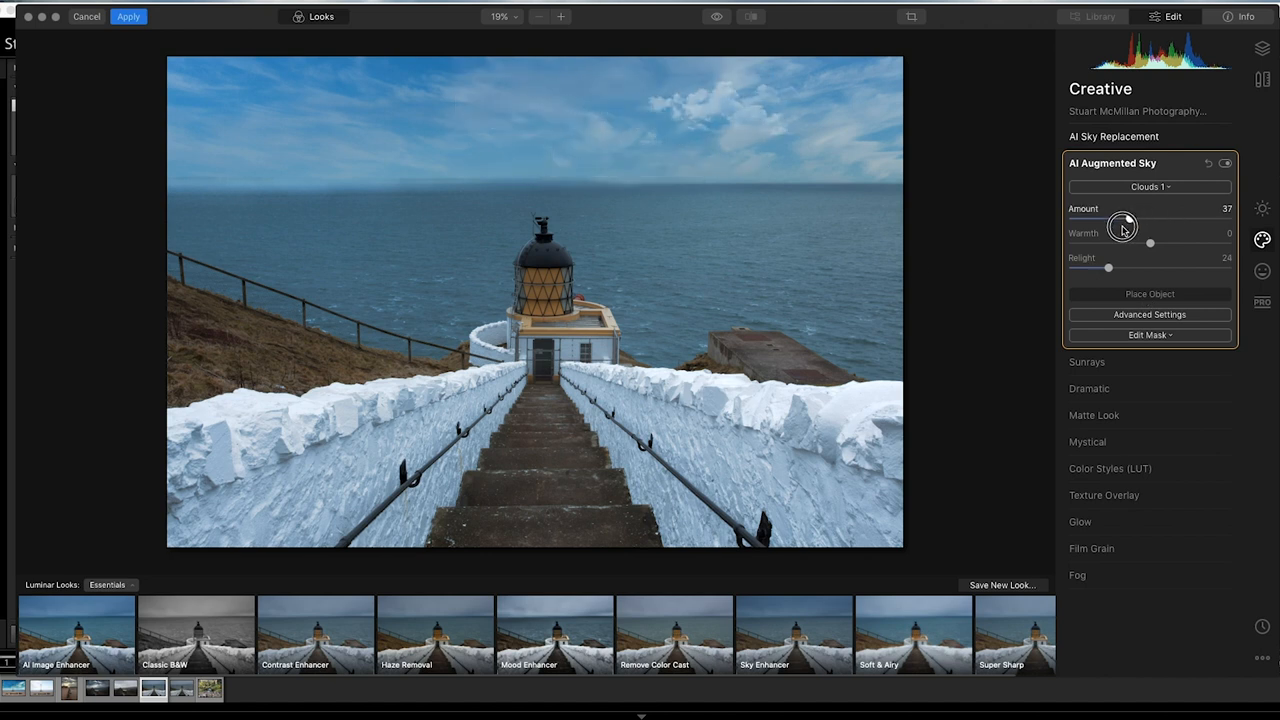
pyautogui.moveTo(1123, 218); pyautogui.dragTo(1137, 218)
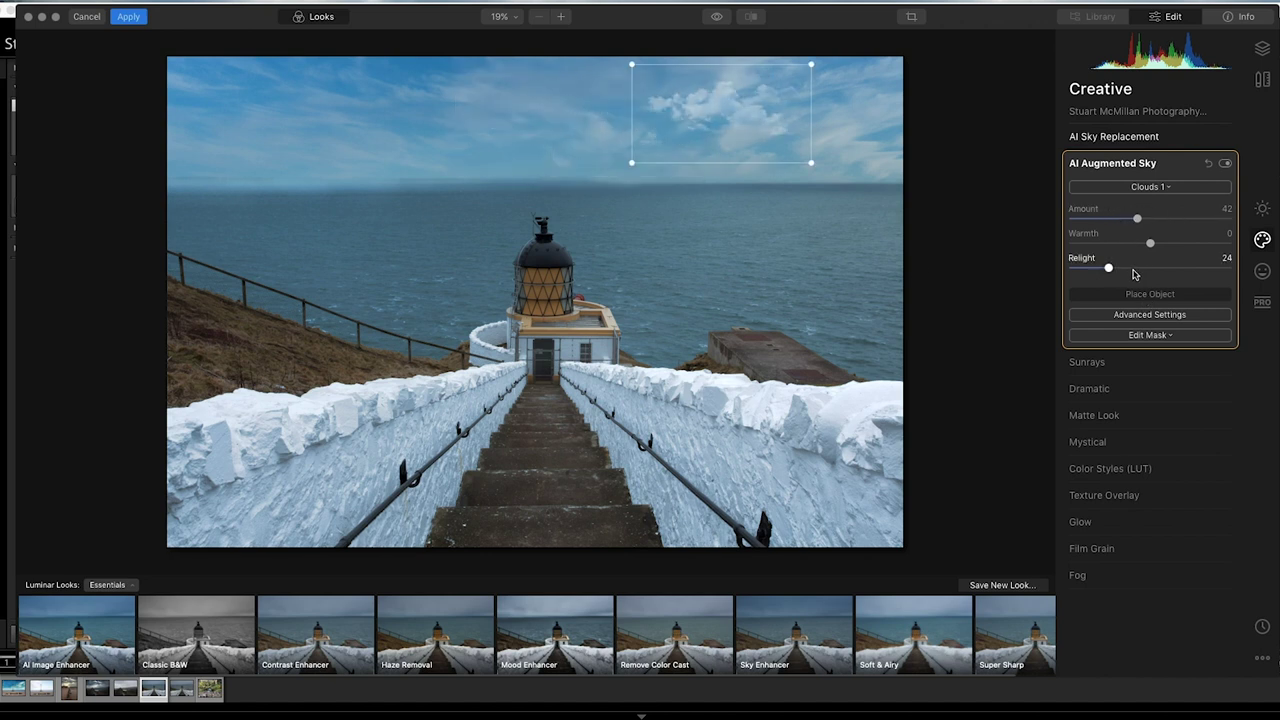
pyautogui.moveTo(1108, 267); pyautogui.dragTo(1173, 267)
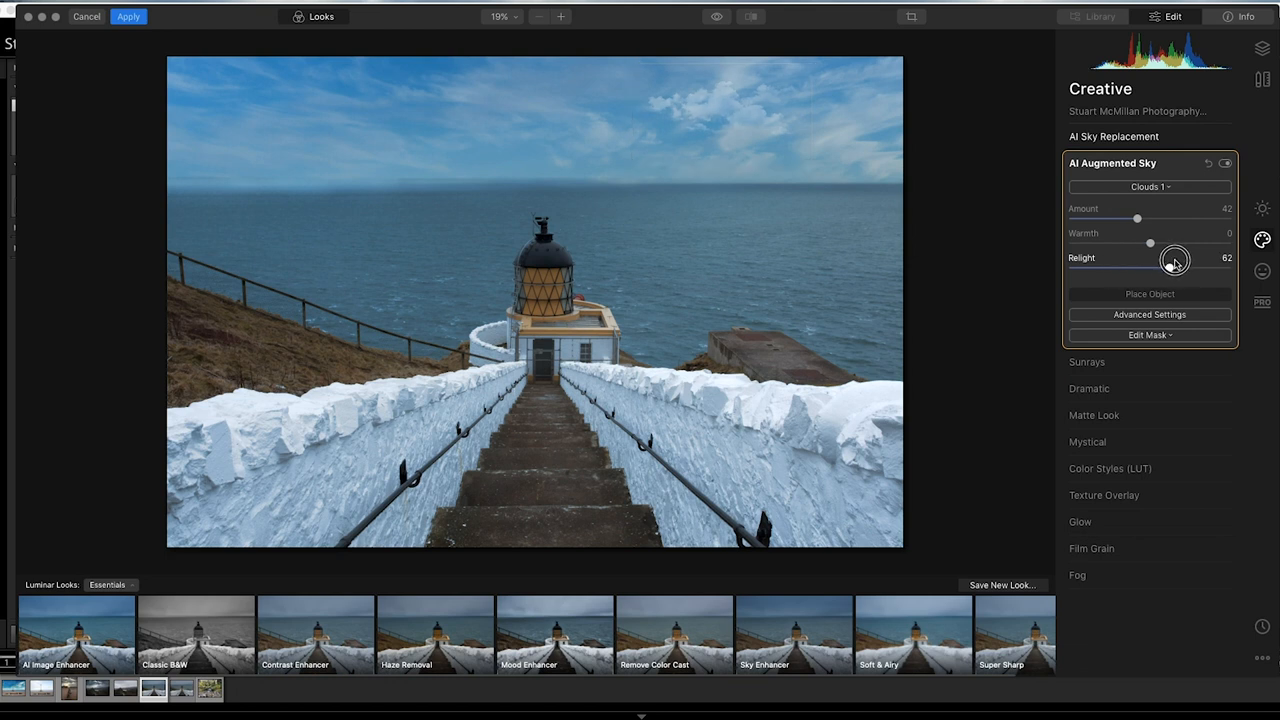
pyautogui.moveTo(1137, 218); pyautogui.dragTo(1180, 218)
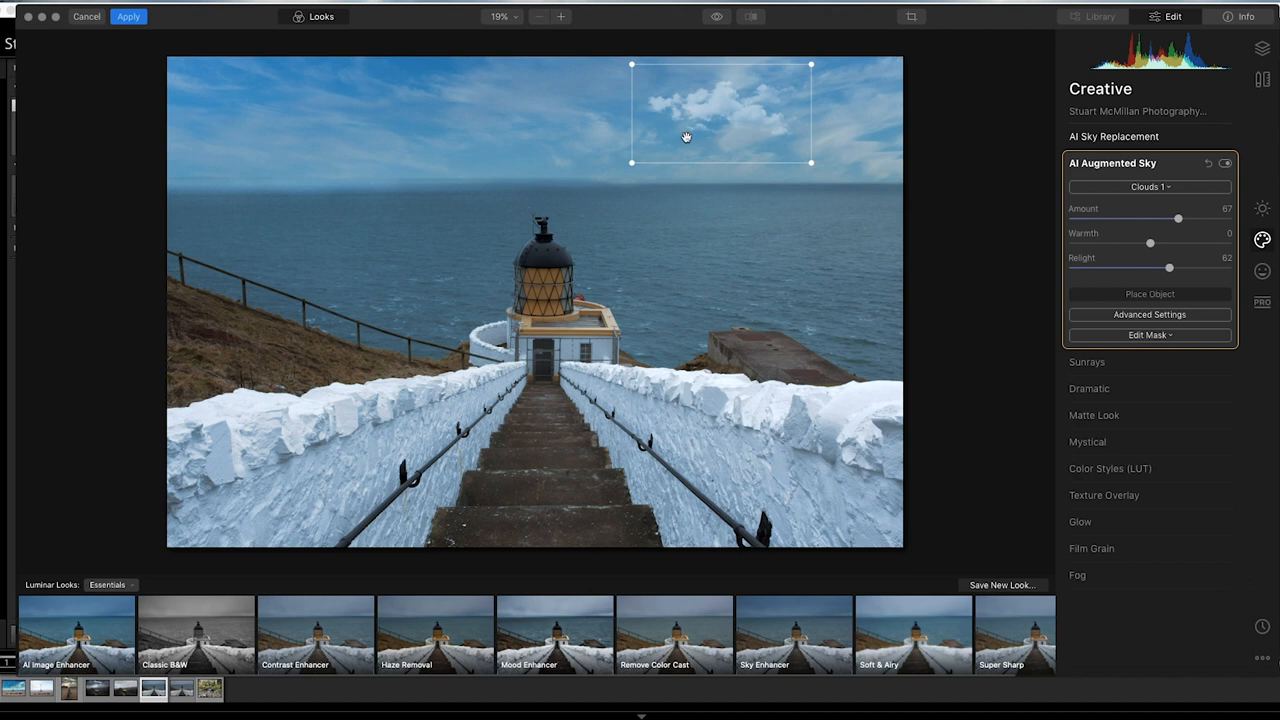
pyautogui.click(1147, 187)
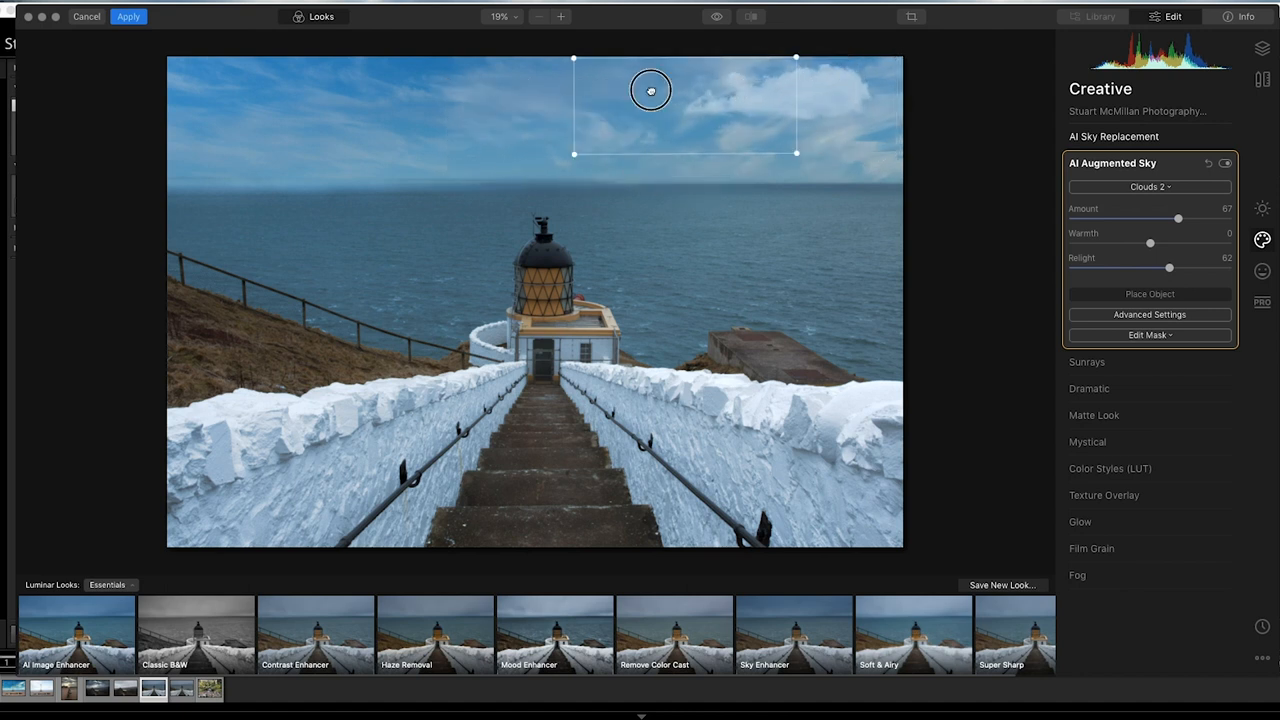
pyautogui.moveTo(649, 90); pyautogui.dragTo(430, 115)
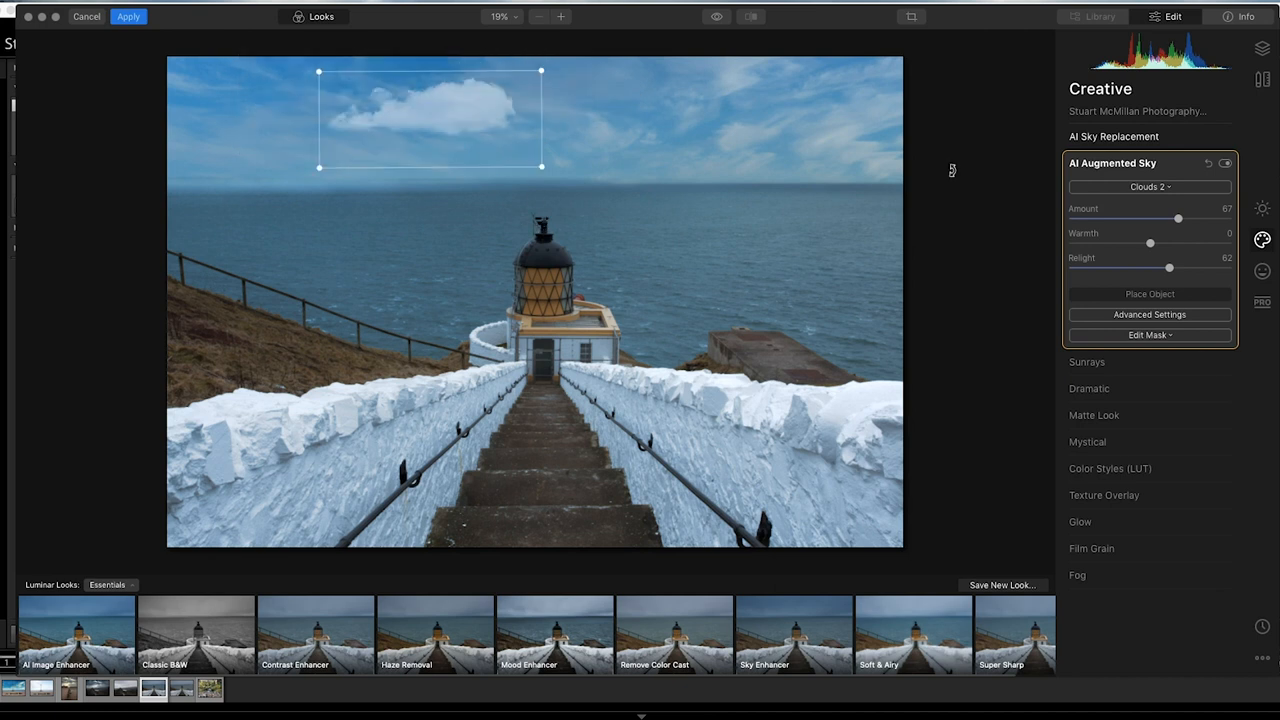
# - Swap the cloud for Birds 3 (amount 93, relight 46) in the upper-left sky
pyautogui.click(1149, 187)
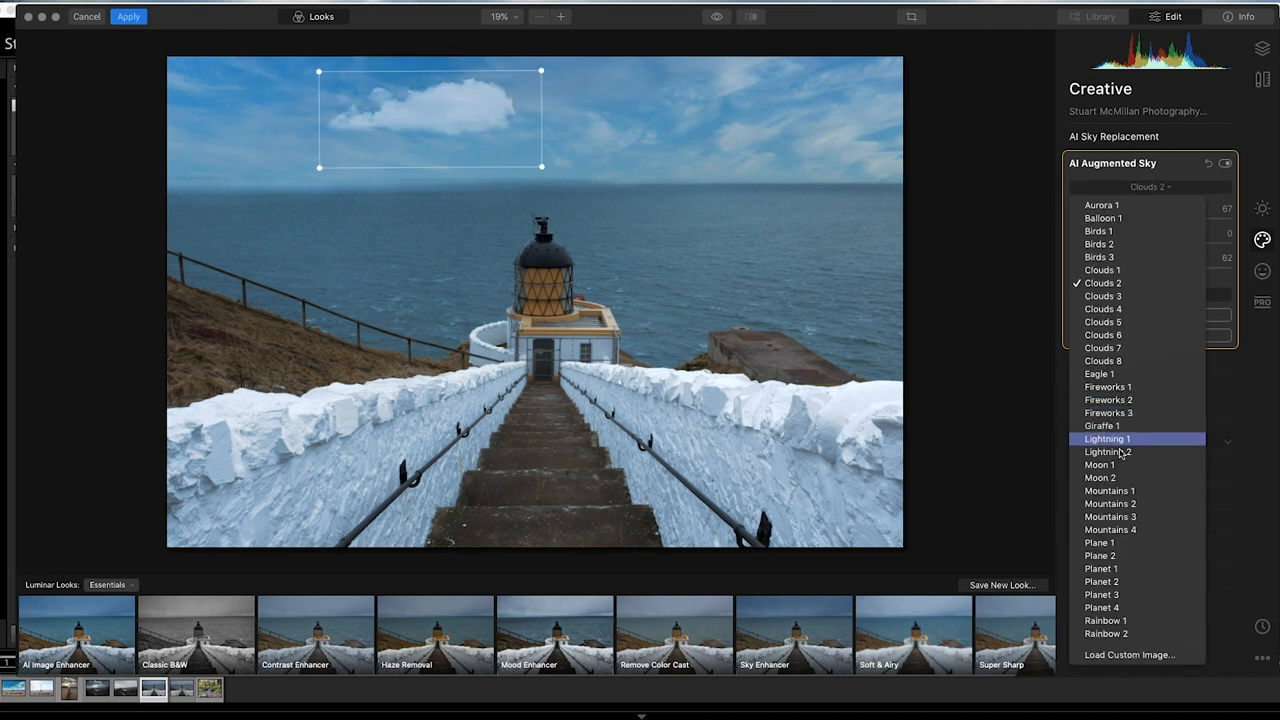
pyautogui.click(1097, 231)
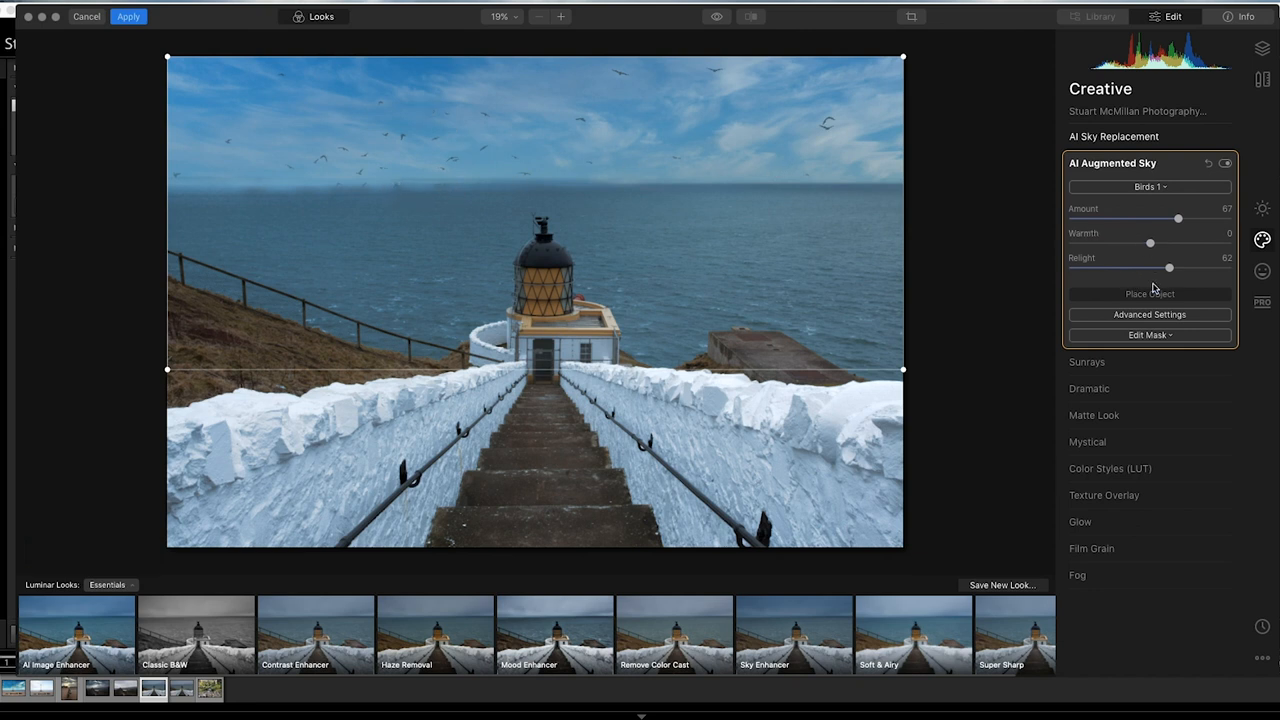
pyautogui.click(1149, 314)
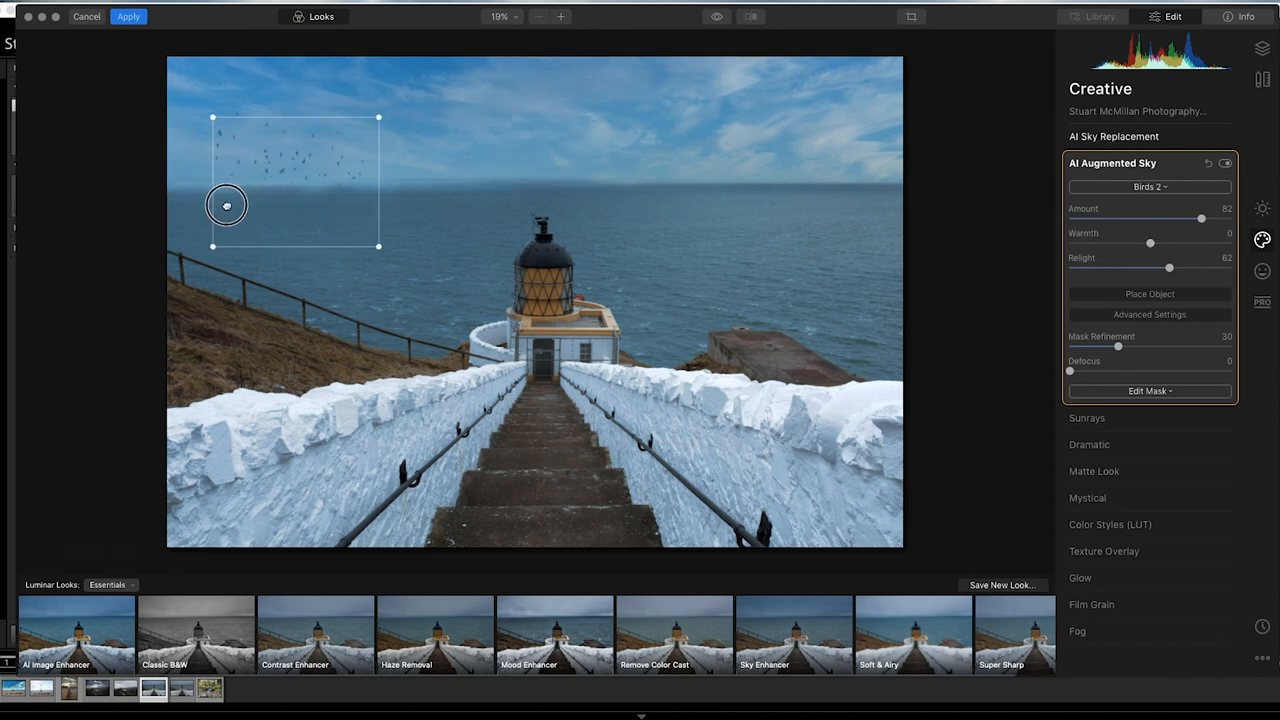
pyautogui.moveTo(226, 205); pyautogui.dragTo(189, 144)
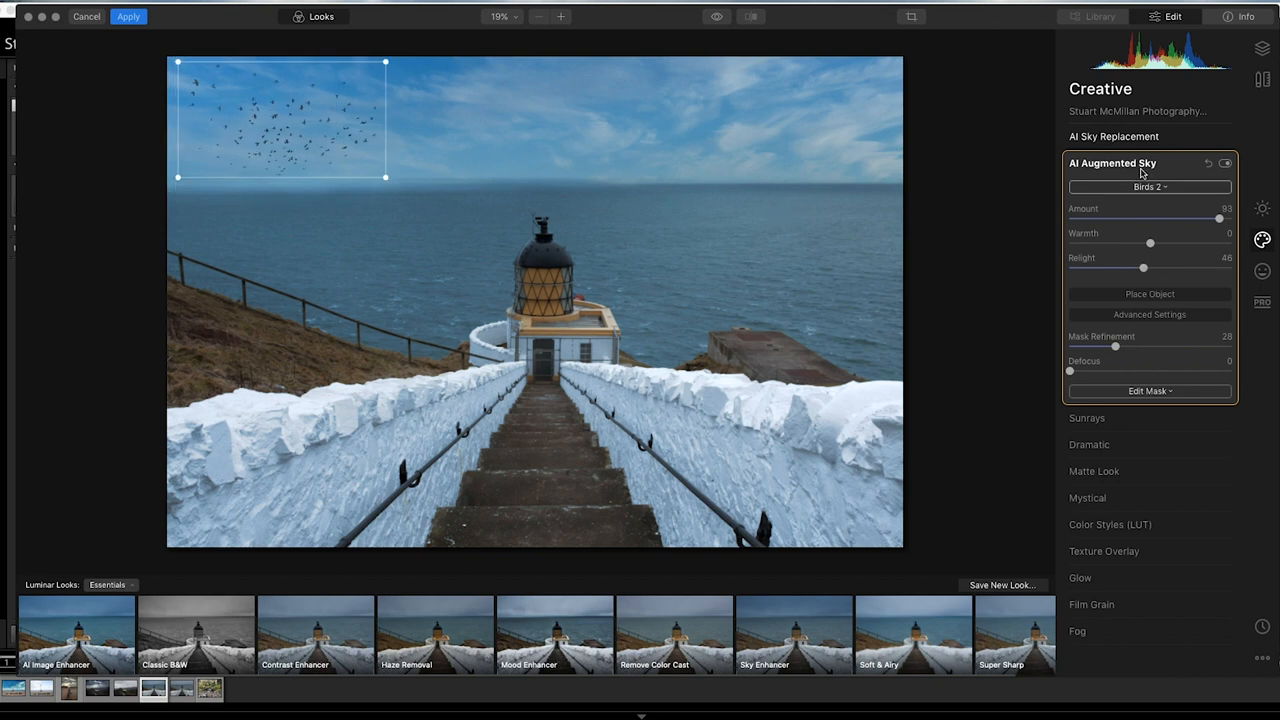
pyautogui.click(1149, 187)
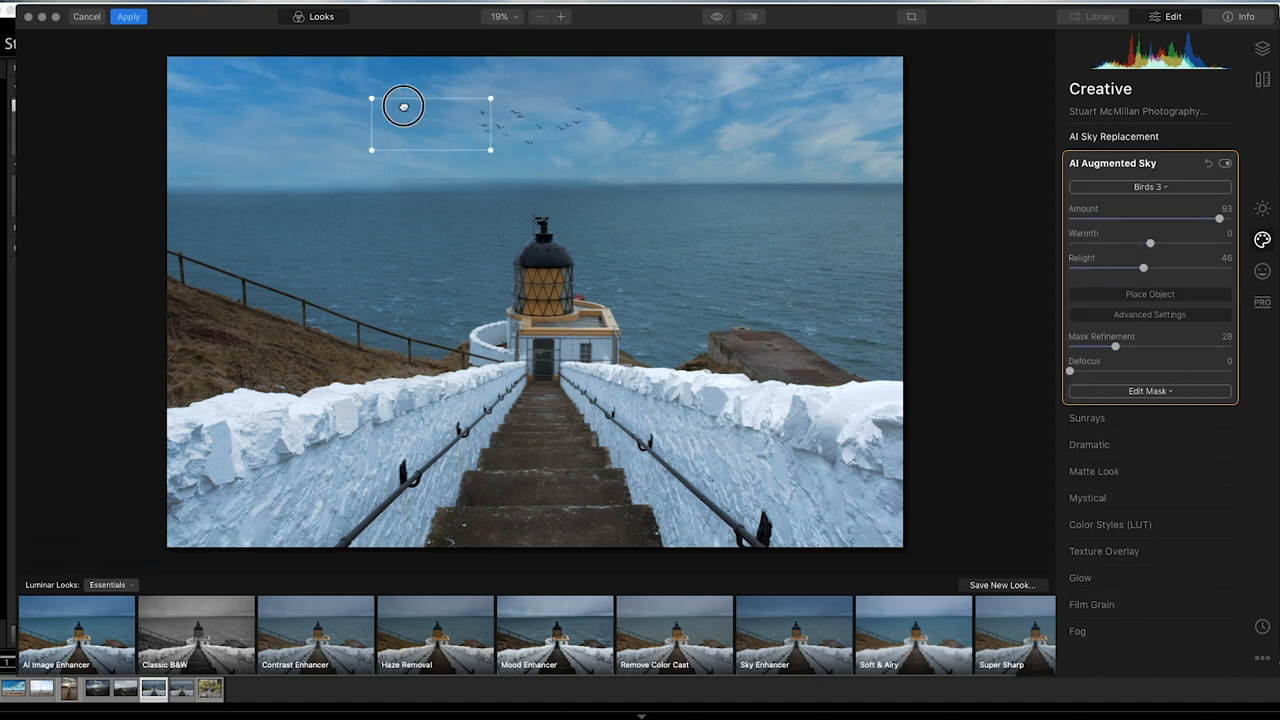
pyautogui.moveTo(403, 106); pyautogui.dragTo(318, 135)
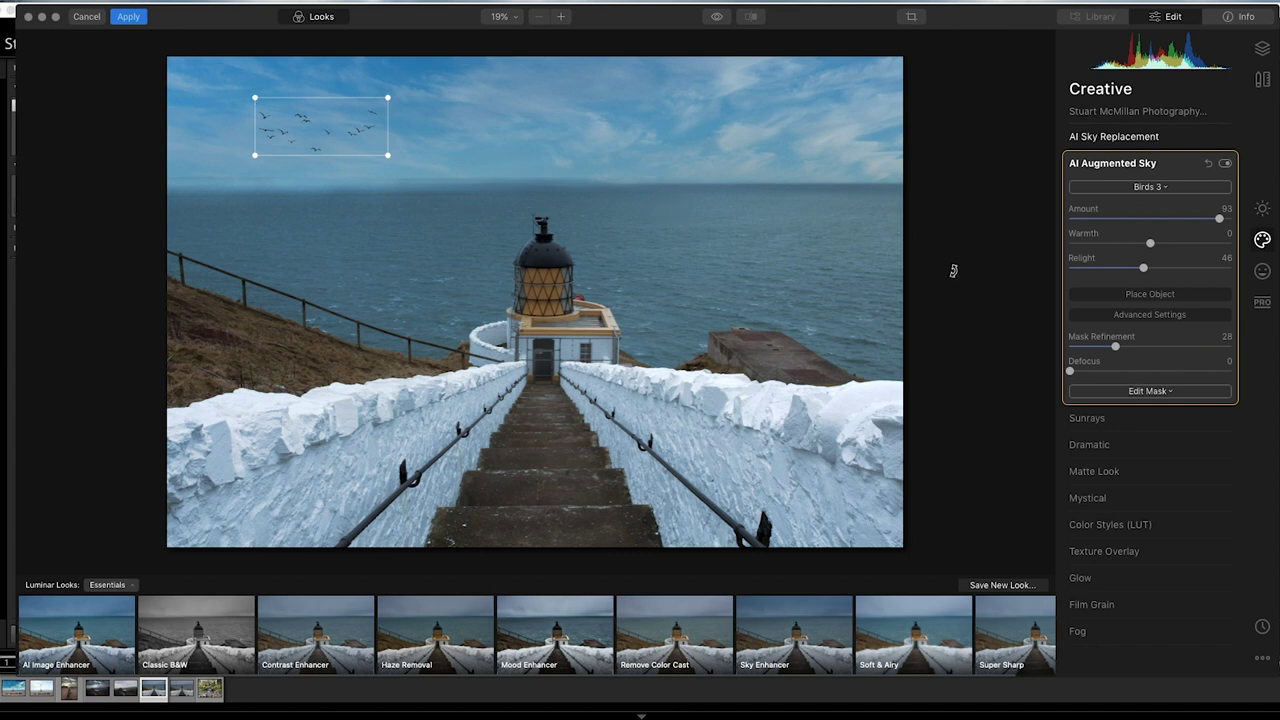
pyautogui.moveTo(958, 290)
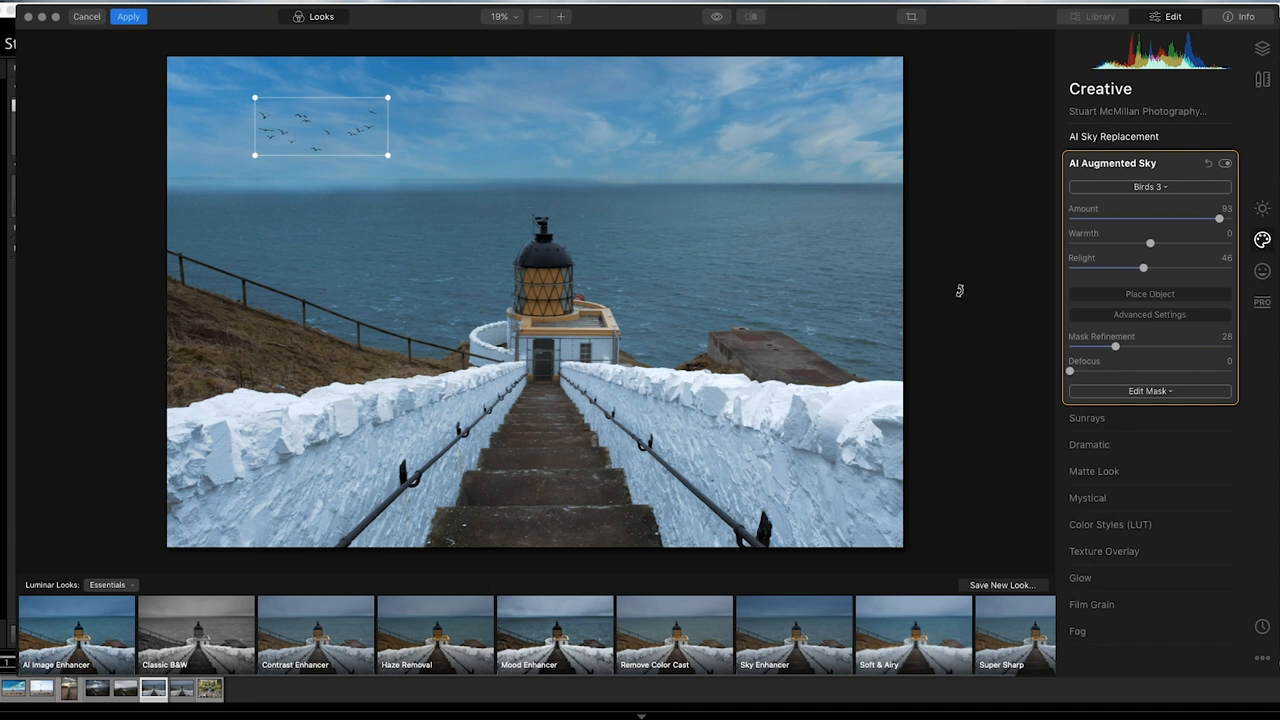
pyautogui.click(1110, 163)
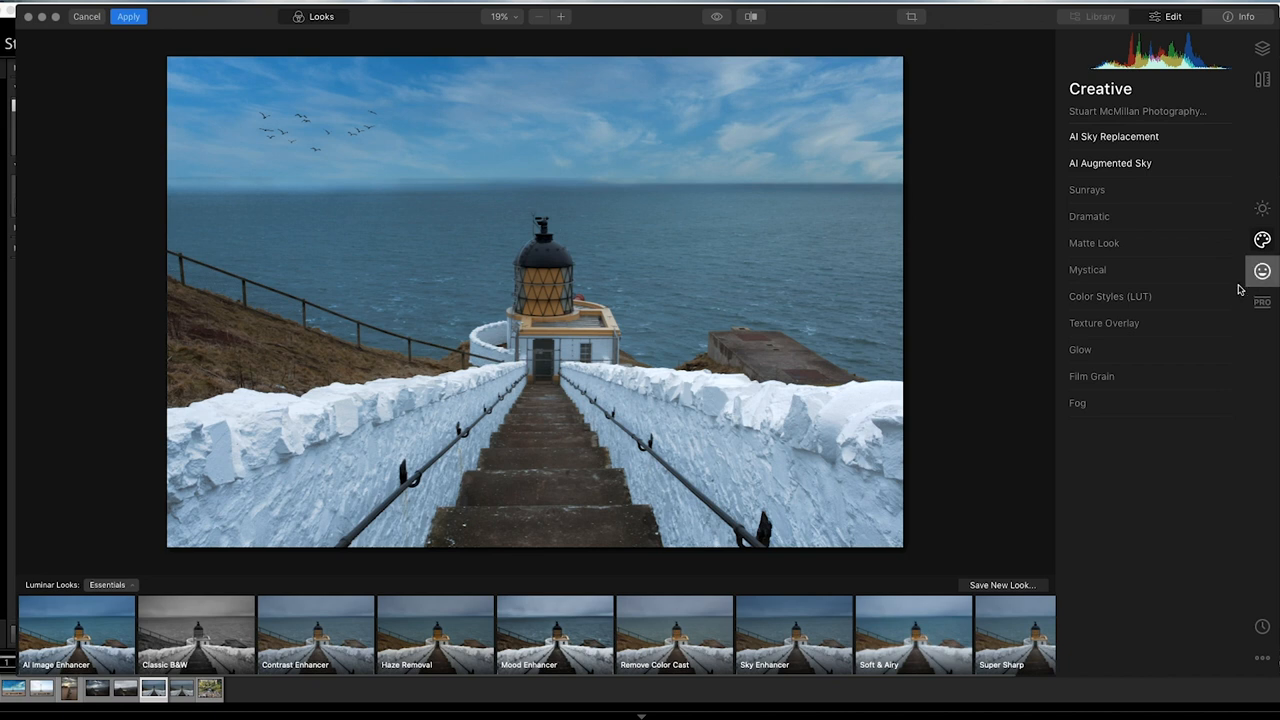
# - Briefly test the Dramatic effect, then set it back to zero
pyautogui.click(1089, 216)
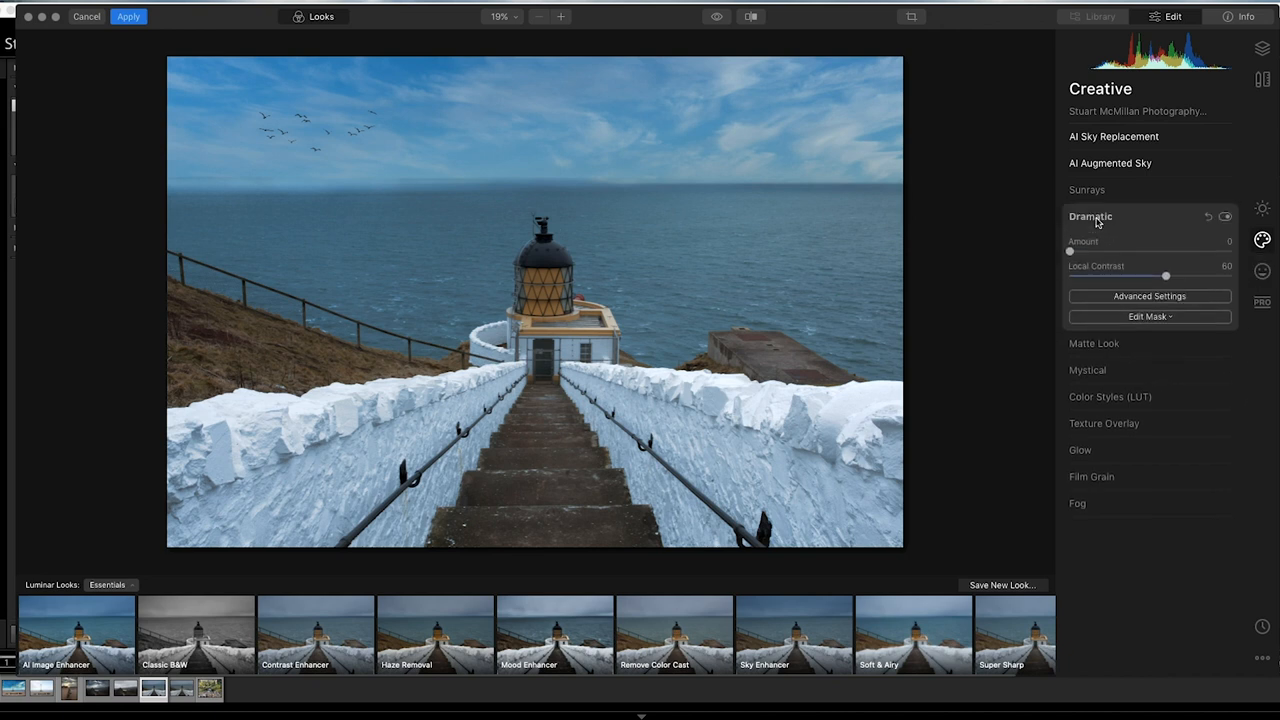
pyautogui.moveTo(1070, 251); pyautogui.dragTo(1133, 251)
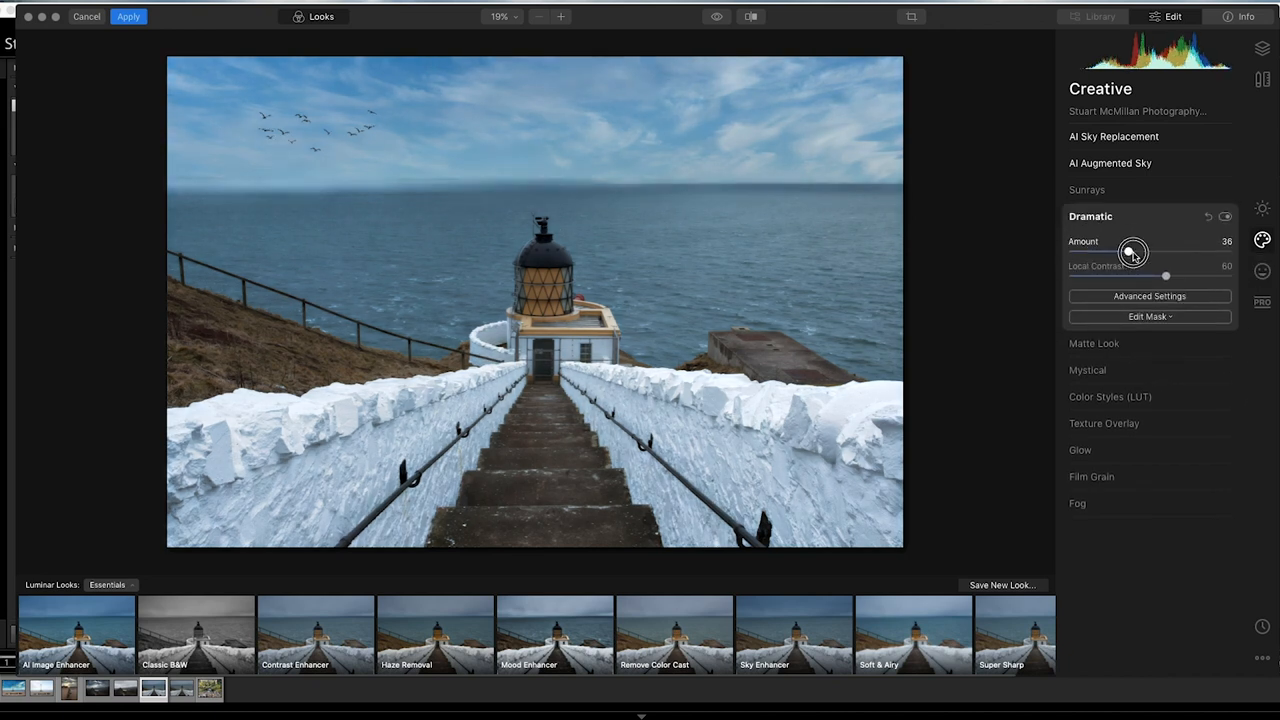
pyautogui.moveTo(1133, 251); pyautogui.dragTo(1069, 251)
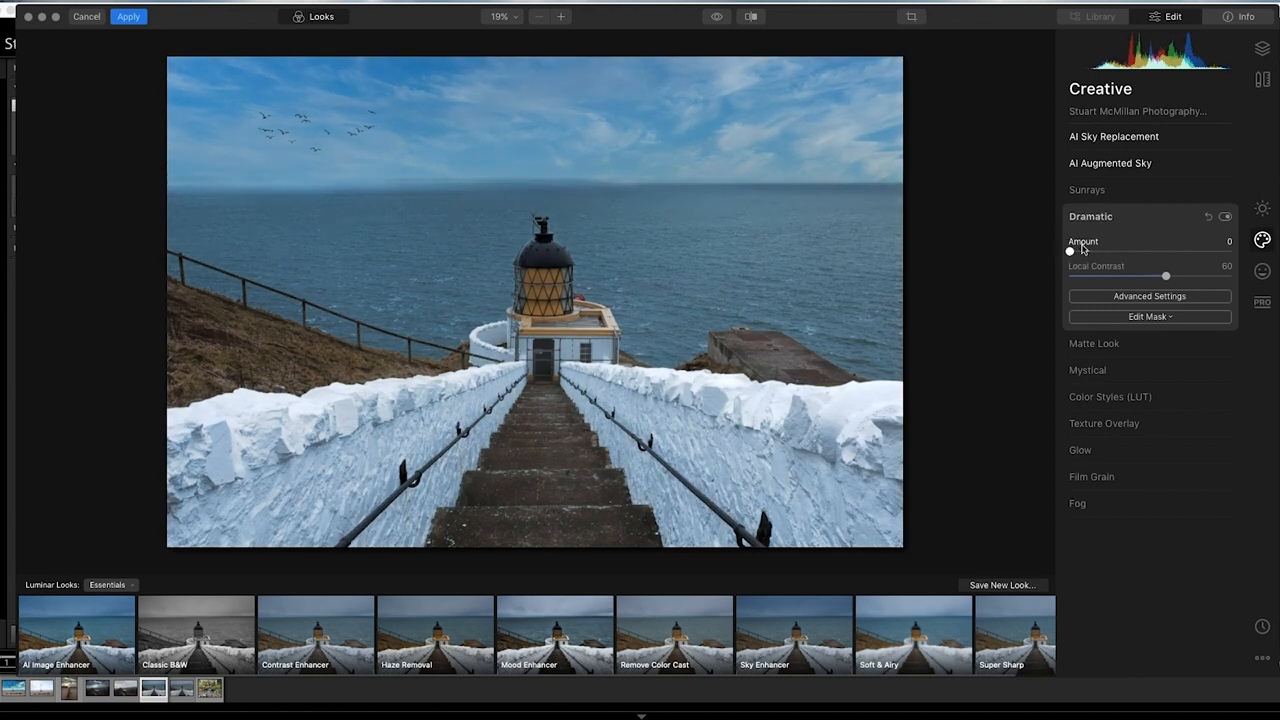
pyautogui.click(1089, 216)
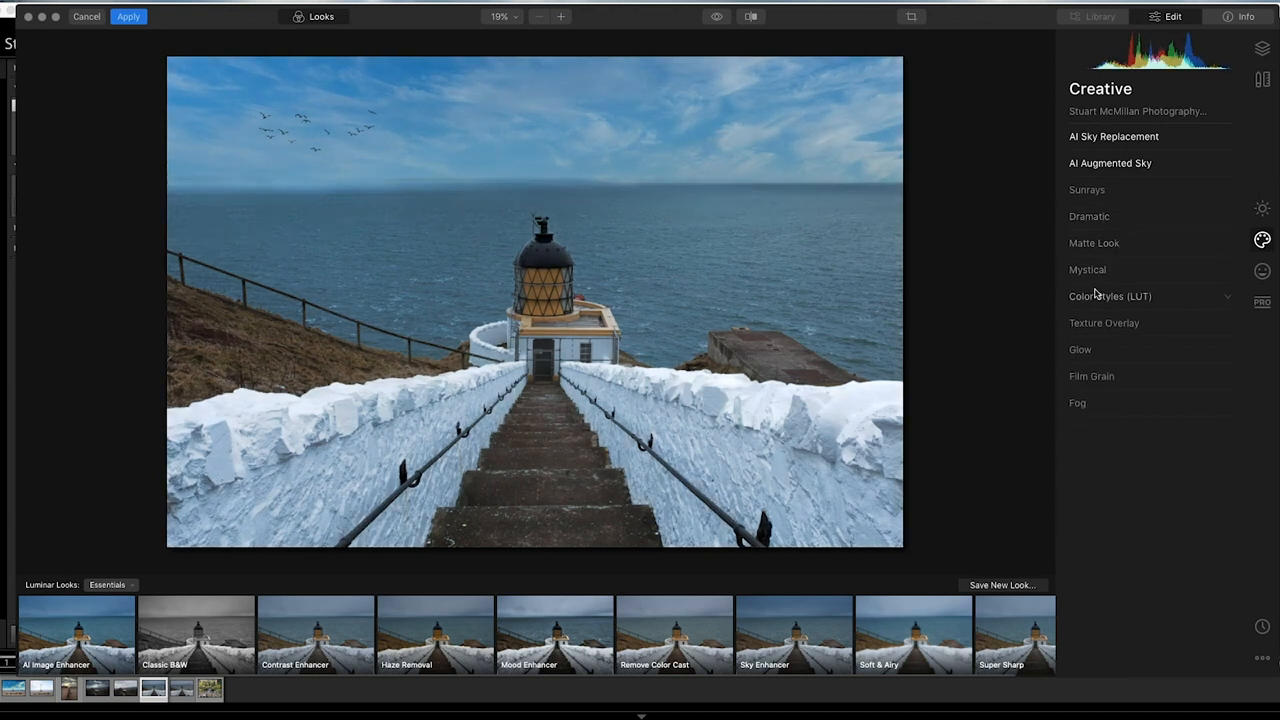
# - Apply the Riverside Color Styles LUT at amount 30
pyautogui.click(1110, 296)
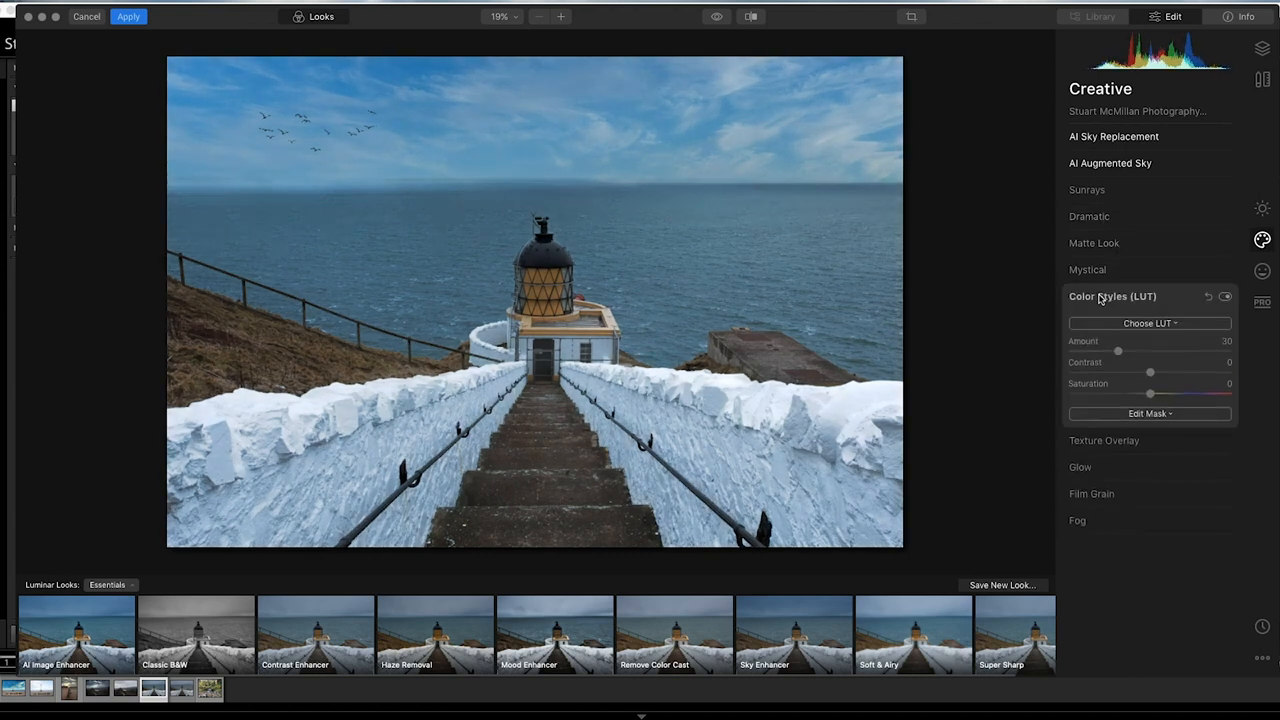
pyautogui.click(1148, 322)
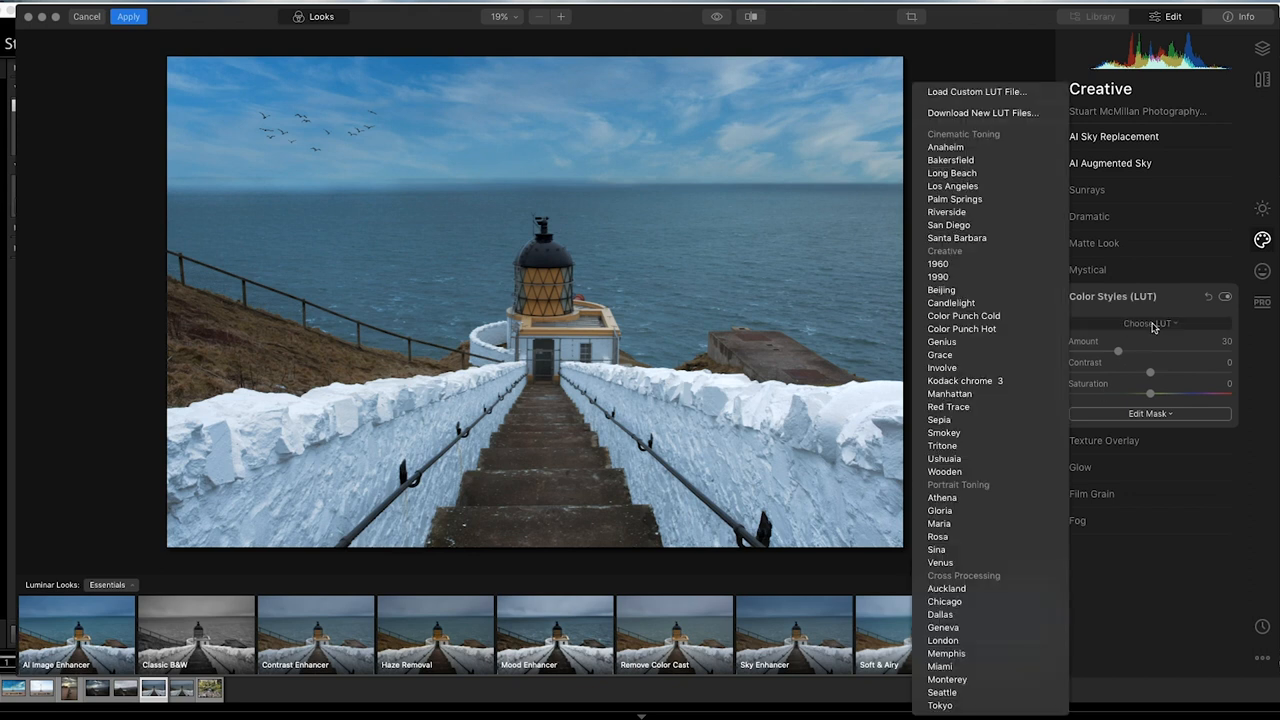
pyautogui.click(947, 211)
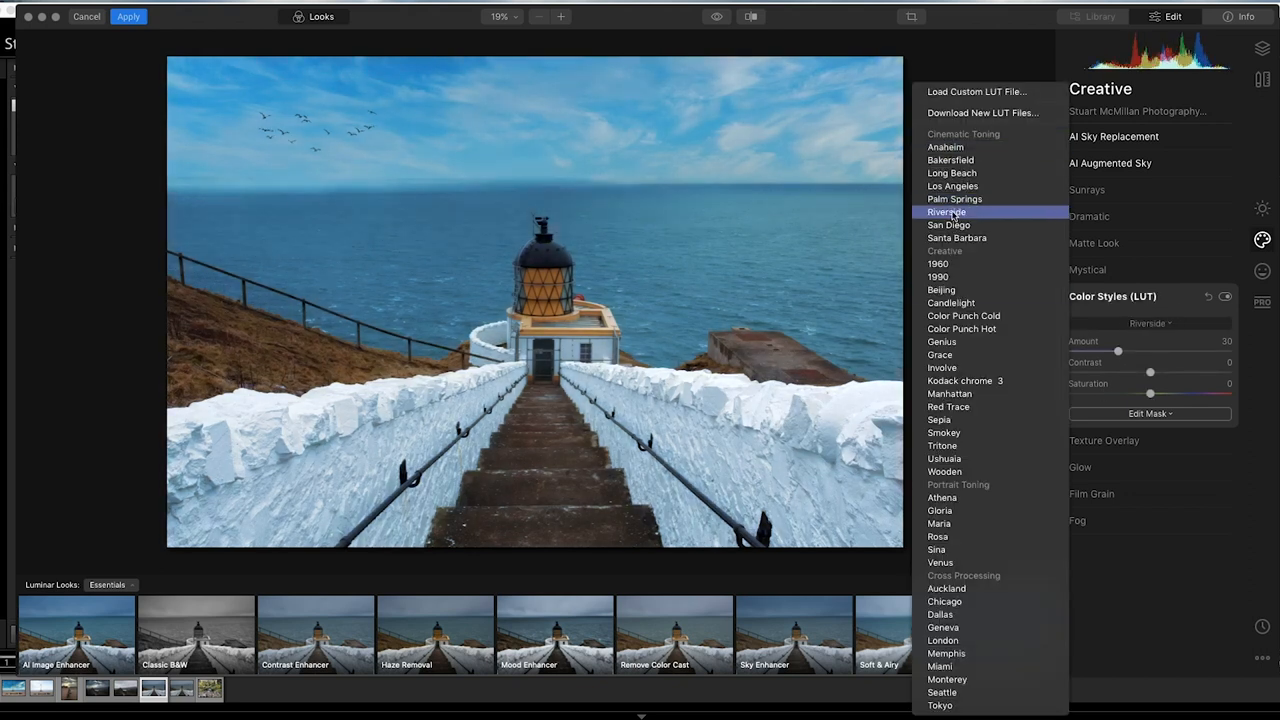
pyautogui.click(946, 211)
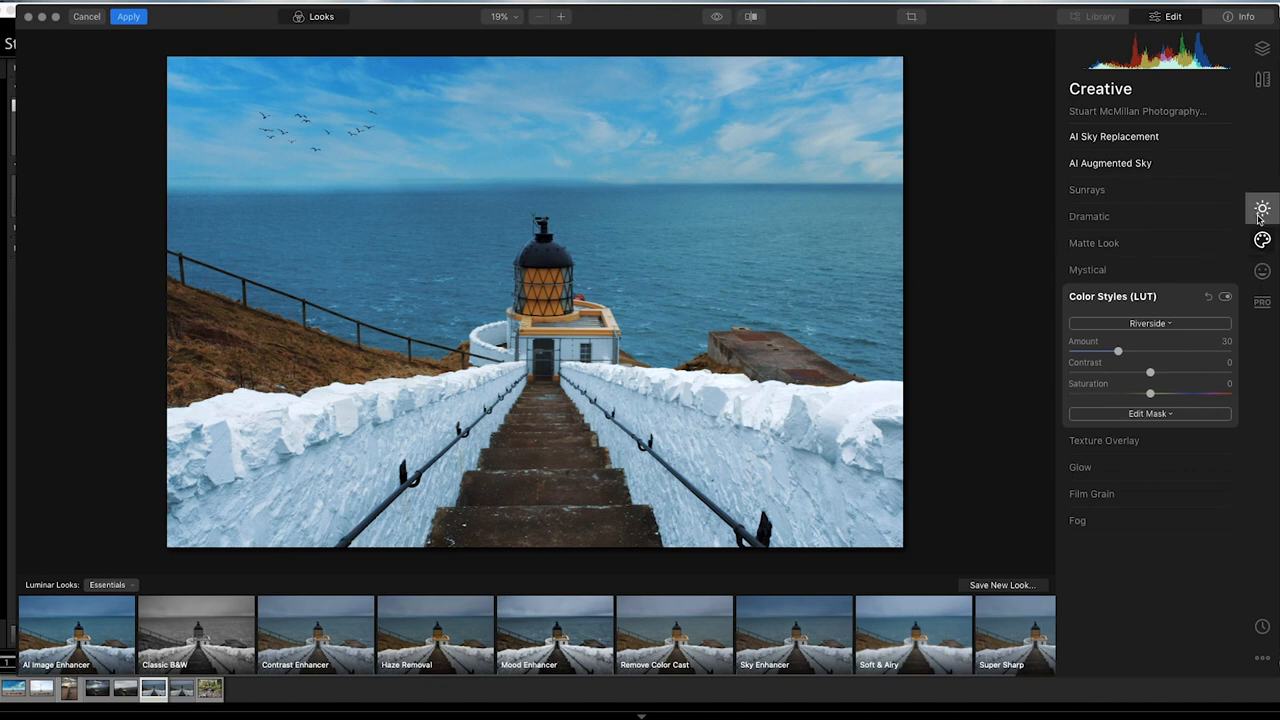
# - Set AI Accent 24, Saturation -26, Vibrance 24 and Remove Color Cast 29
pyautogui.click(1262, 208)
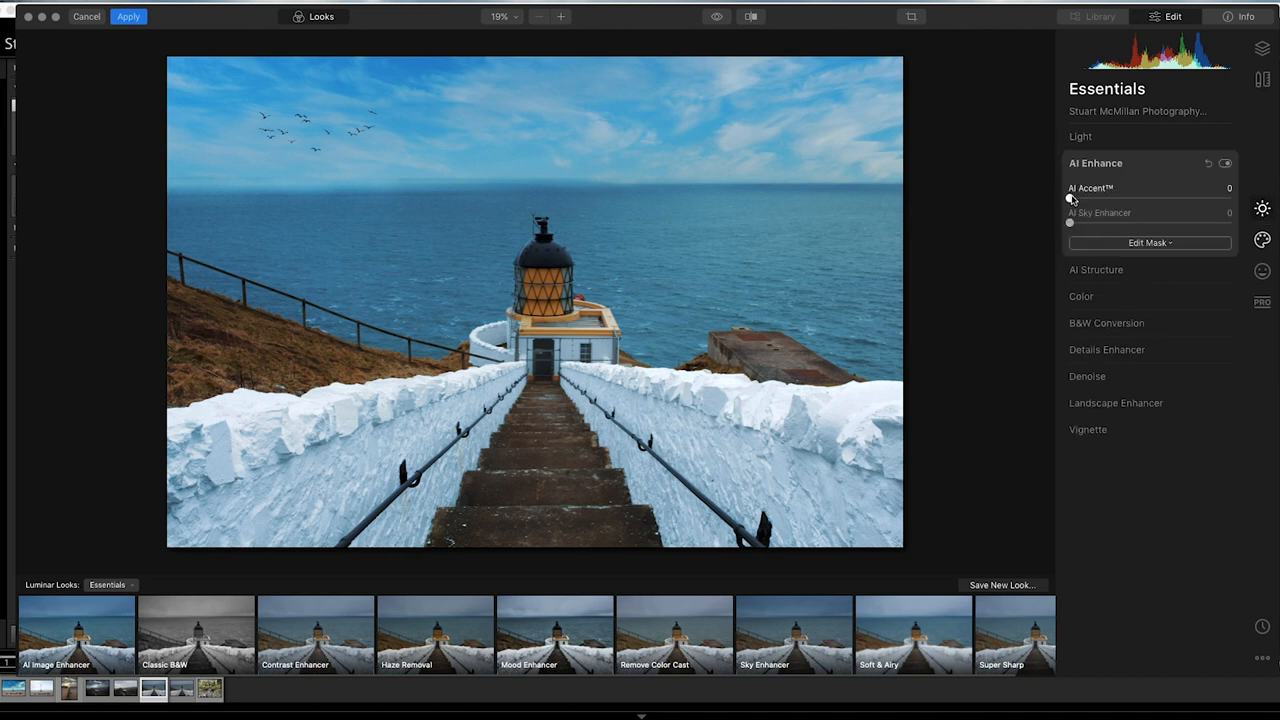
pyautogui.moveTo(1069, 198); pyautogui.dragTo(1108, 198)
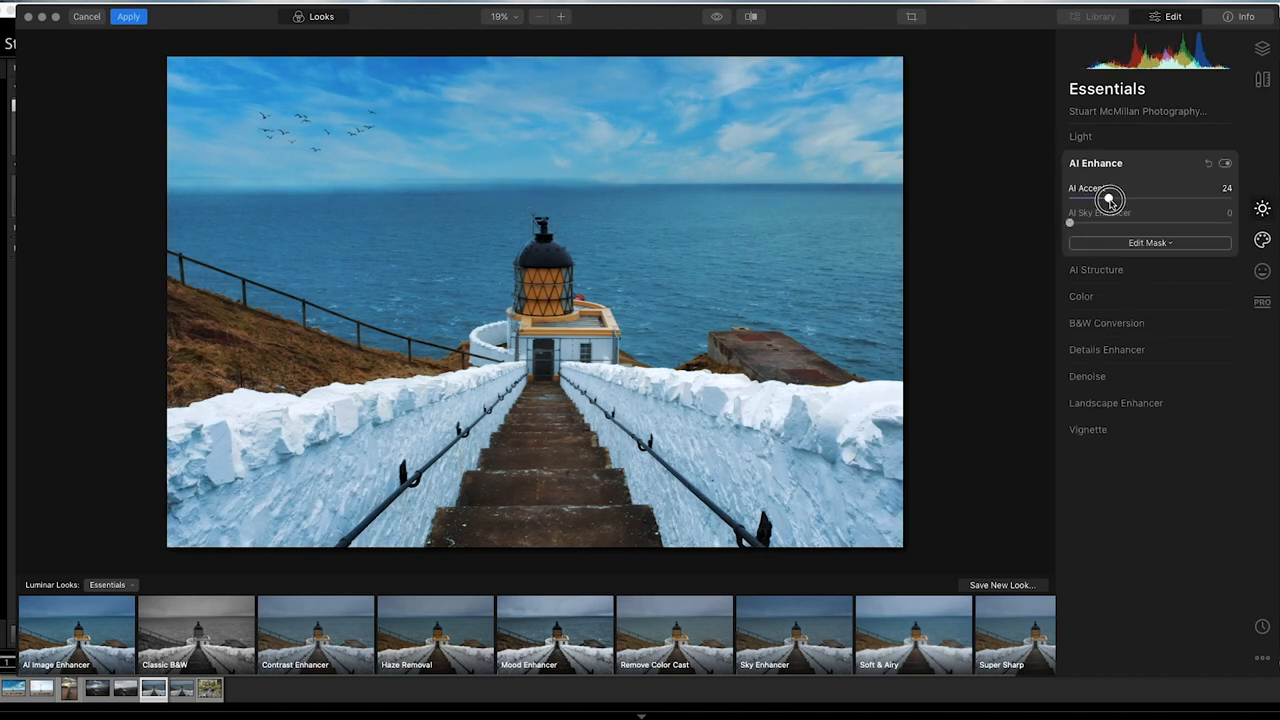
pyautogui.moveTo(1069, 223); pyautogui.dragTo(1104, 223)
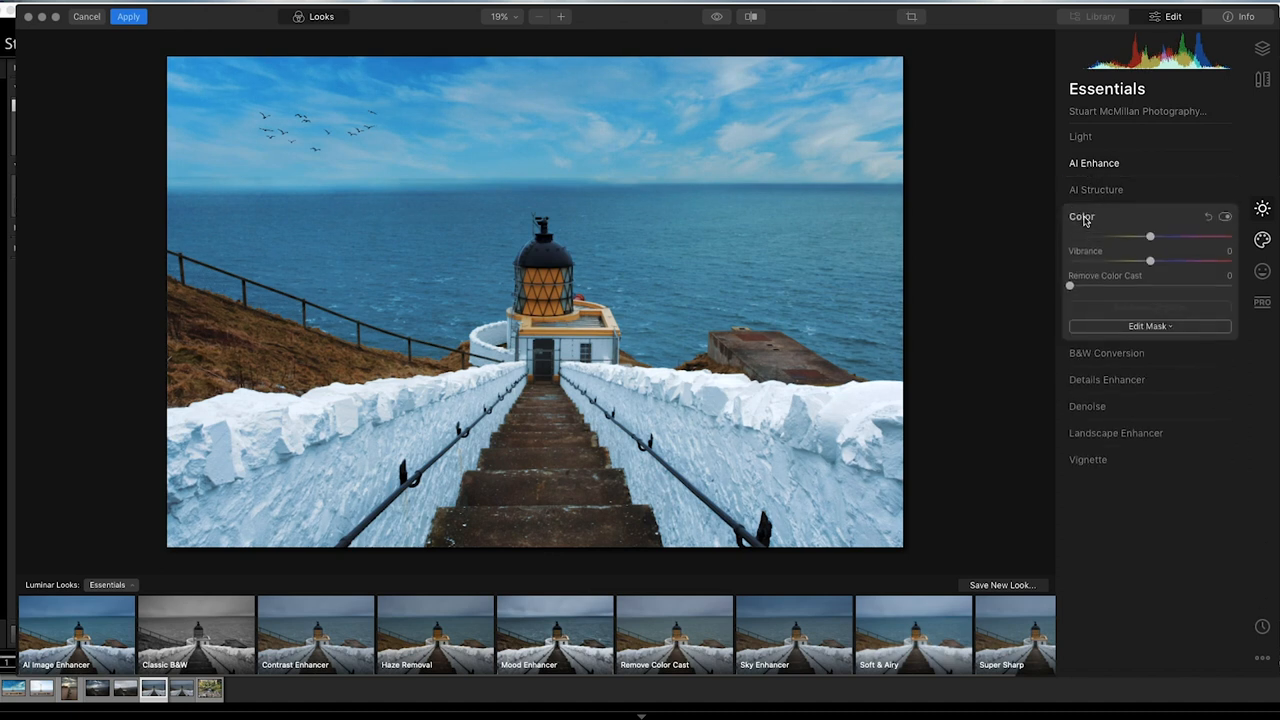
pyautogui.moveTo(1150, 259); pyautogui.dragTo(1170, 259)
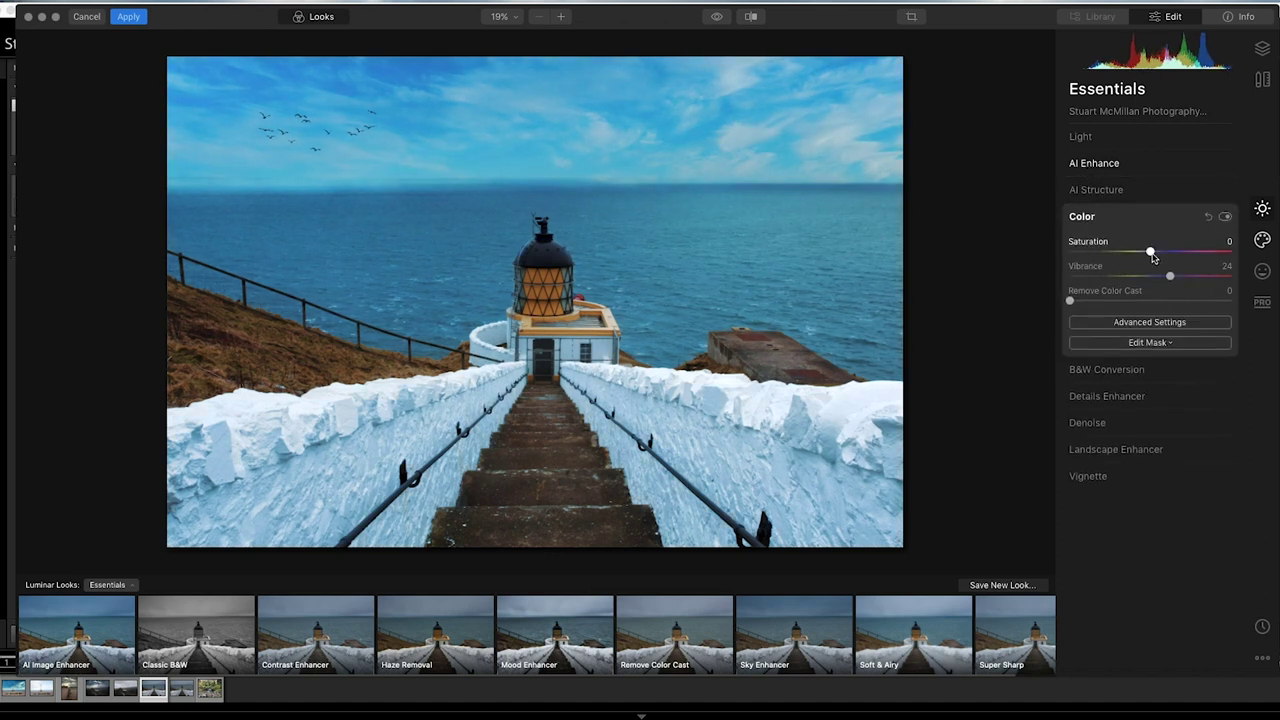
pyautogui.moveTo(1150, 252); pyautogui.dragTo(1128, 252)
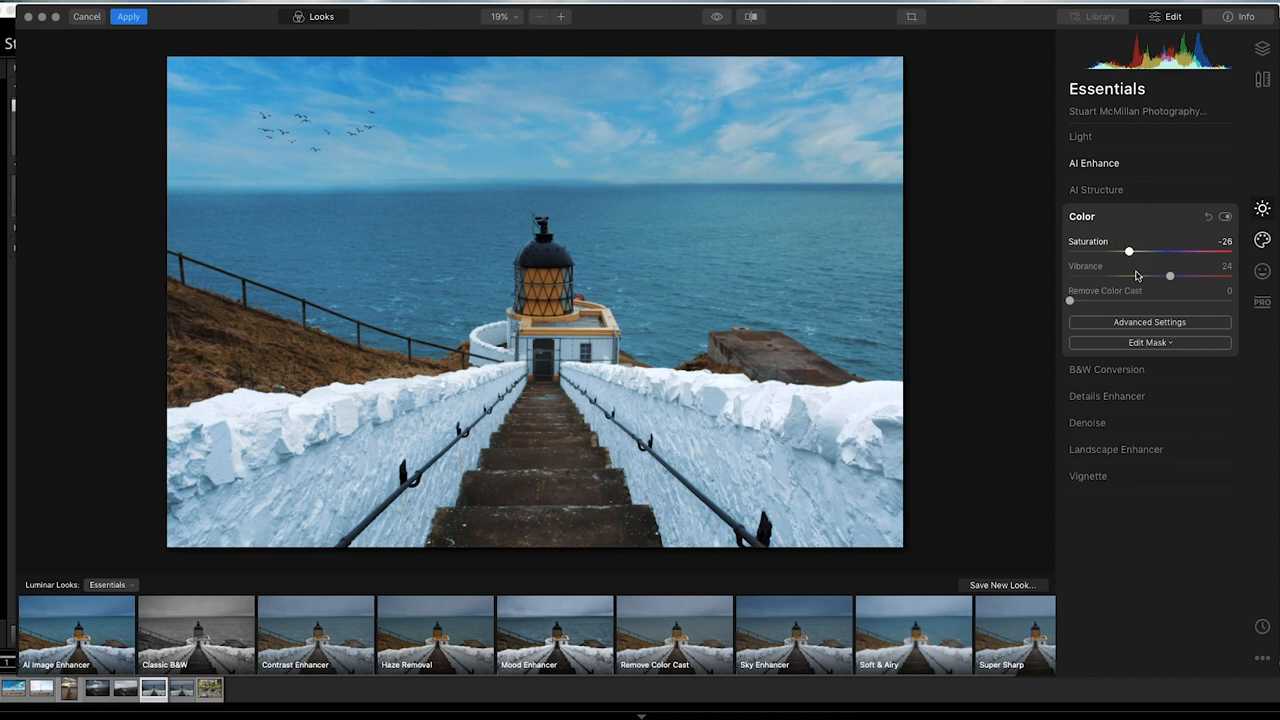
pyautogui.moveTo(1070, 302); pyautogui.dragTo(1088, 302)
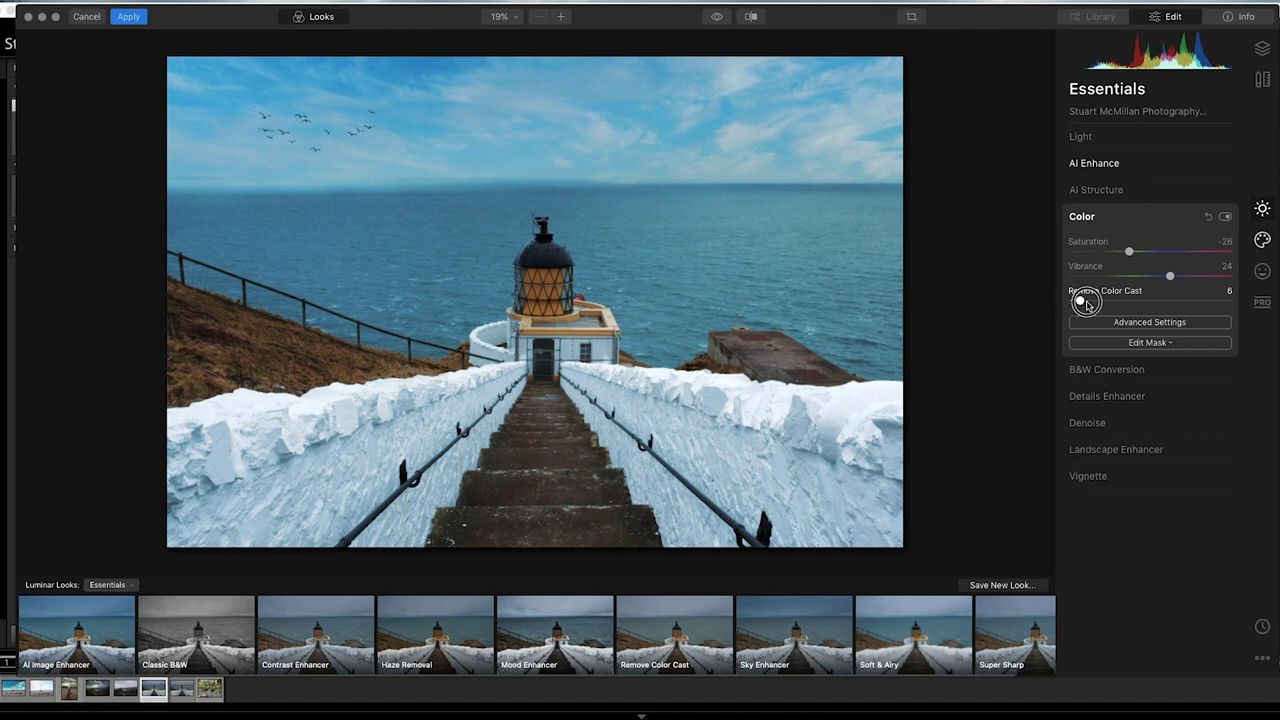
pyautogui.moveTo(1085, 303); pyautogui.dragTo(1120, 303)
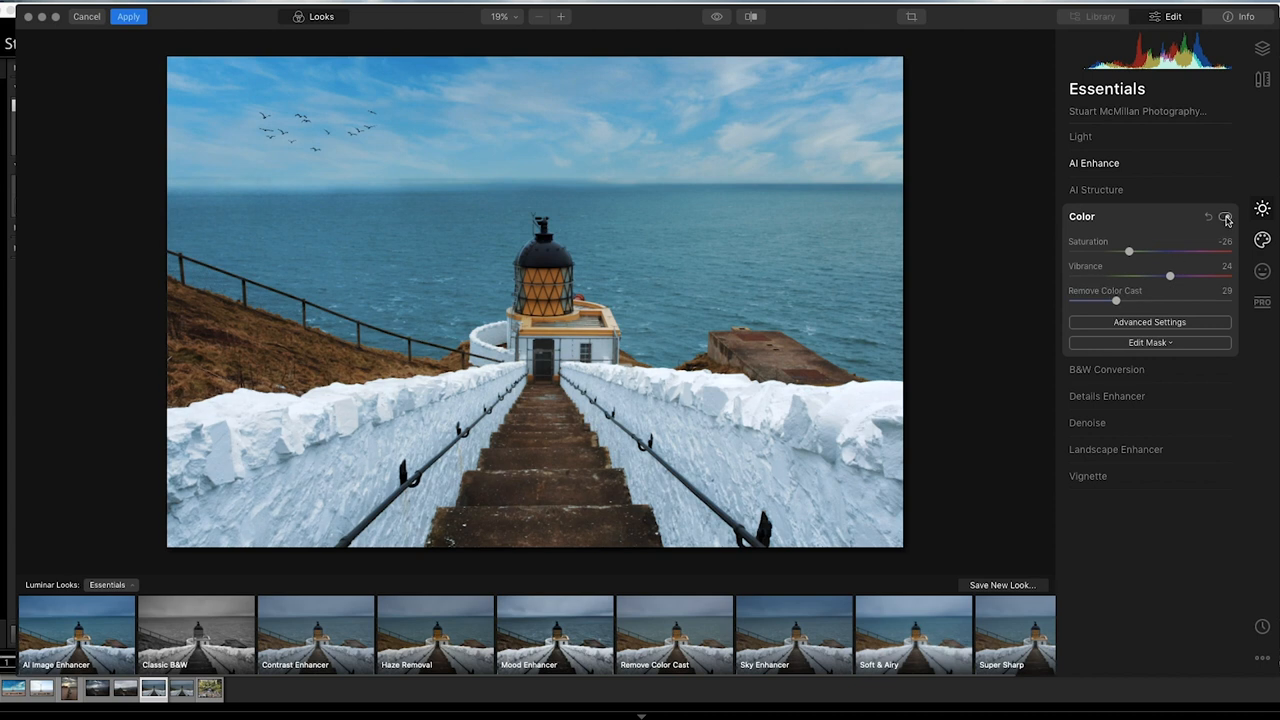
# - Boost orange Saturation to 56 and orange Luminance to 47 in Advanced Settings
pyautogui.click(1149, 321)
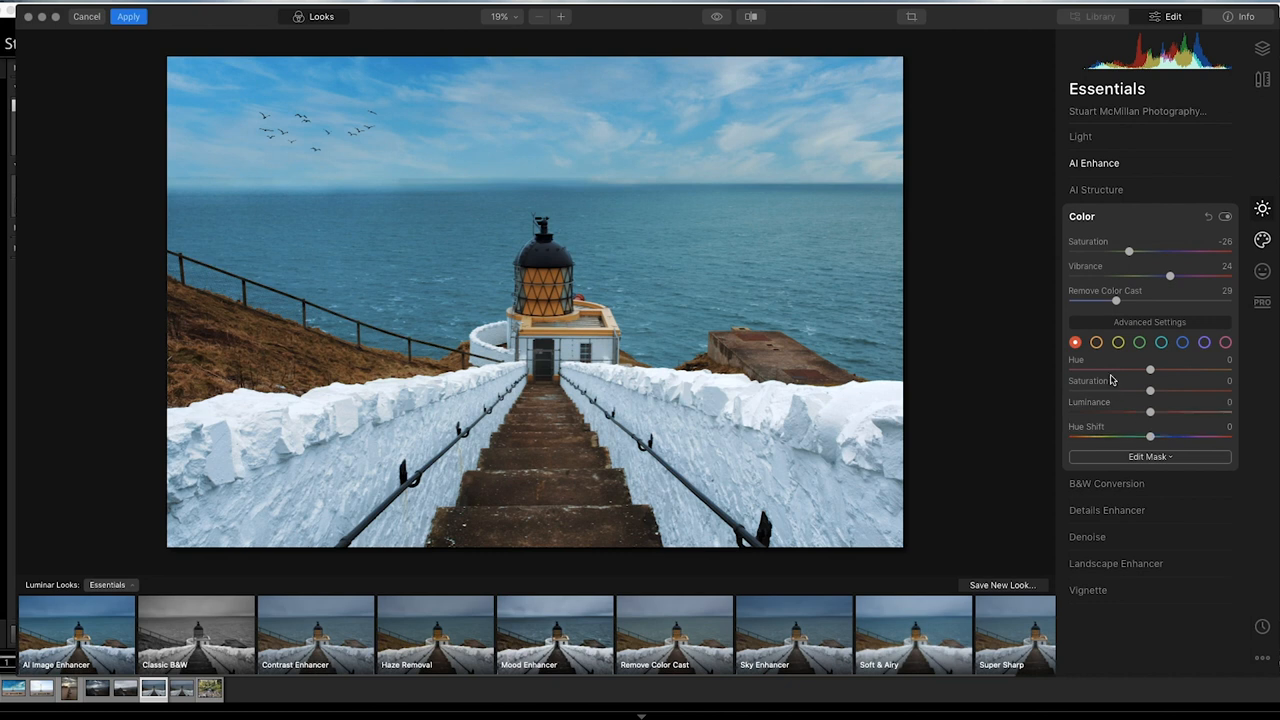
pyautogui.click(1099, 342)
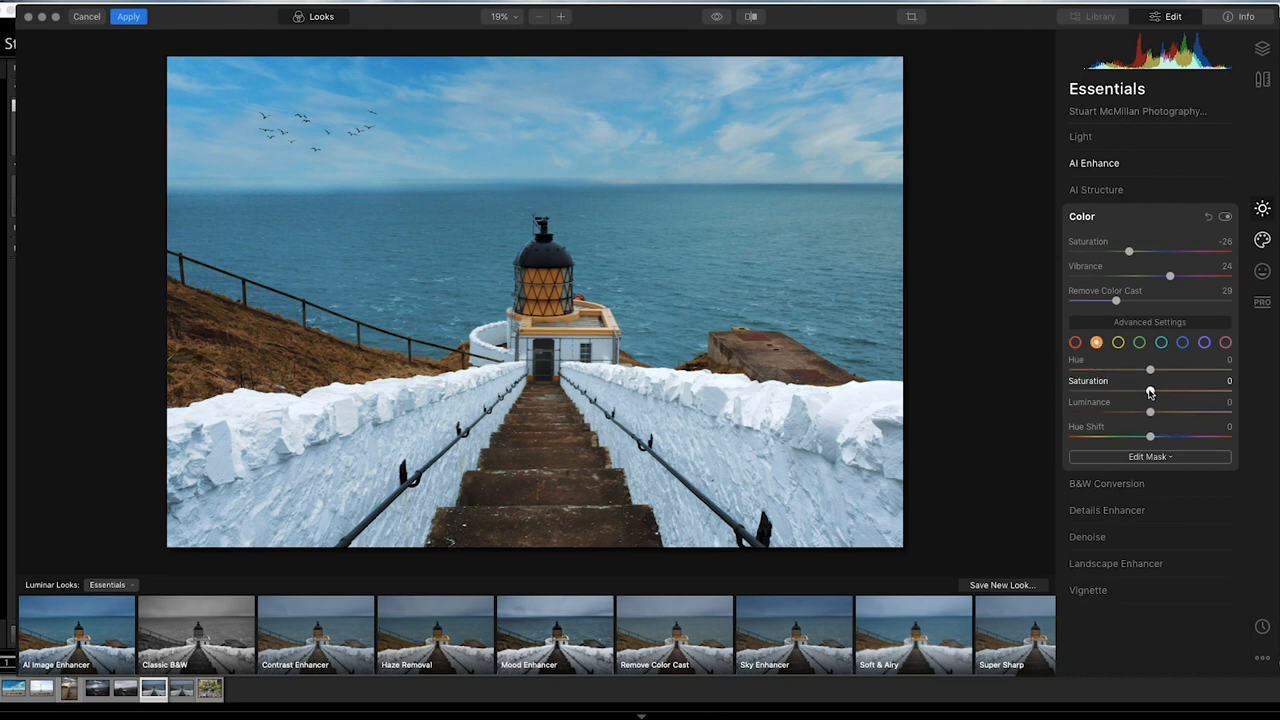
pyautogui.moveTo(1150, 390); pyautogui.dragTo(1196, 390)
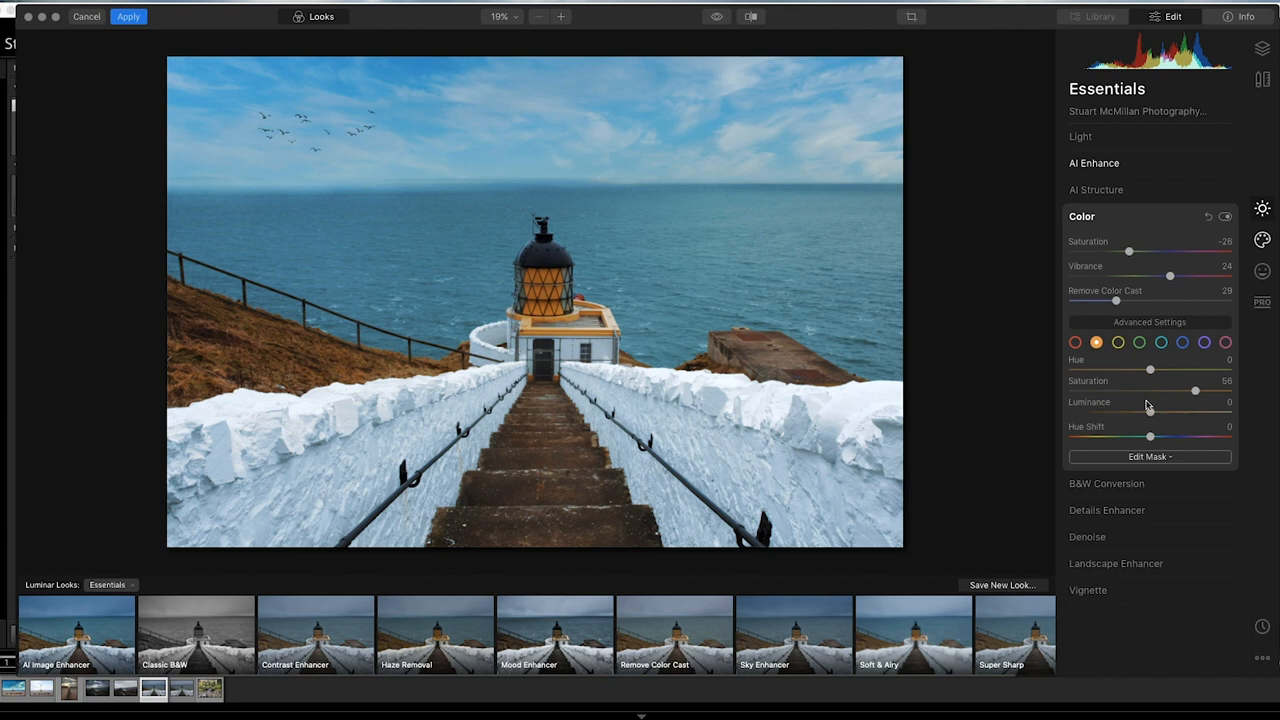
pyautogui.moveTo(1150, 410); pyautogui.dragTo(1190, 410)
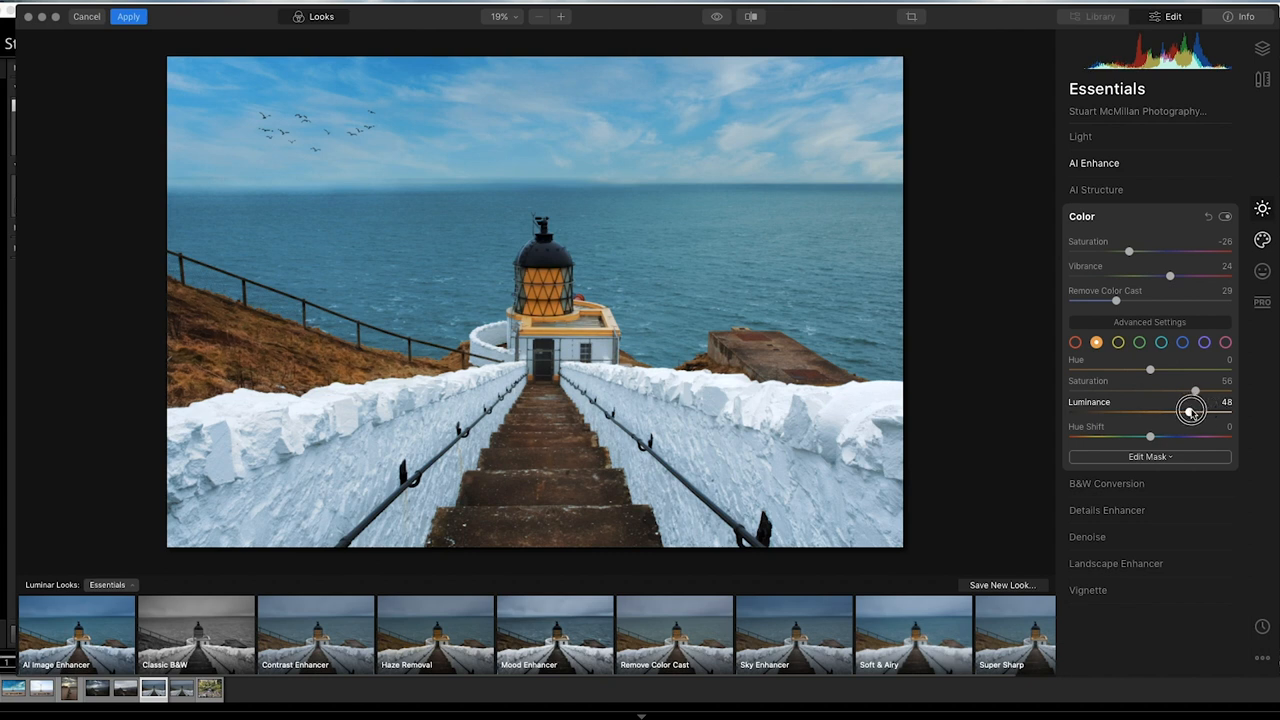
pyautogui.moveTo(1195, 411); pyautogui.dragTo(1187, 411)
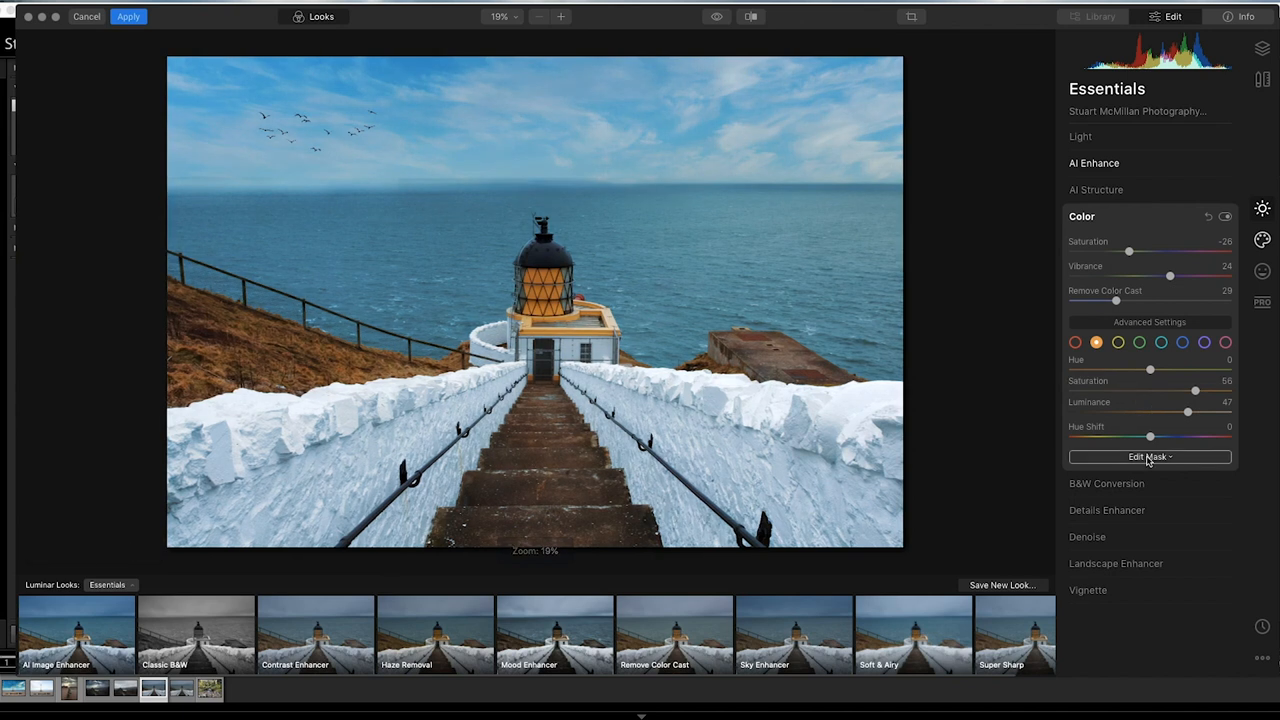
# - Brush a mask over the lighthouse for the Color tool and finish masking
pyautogui.click(1149, 456)
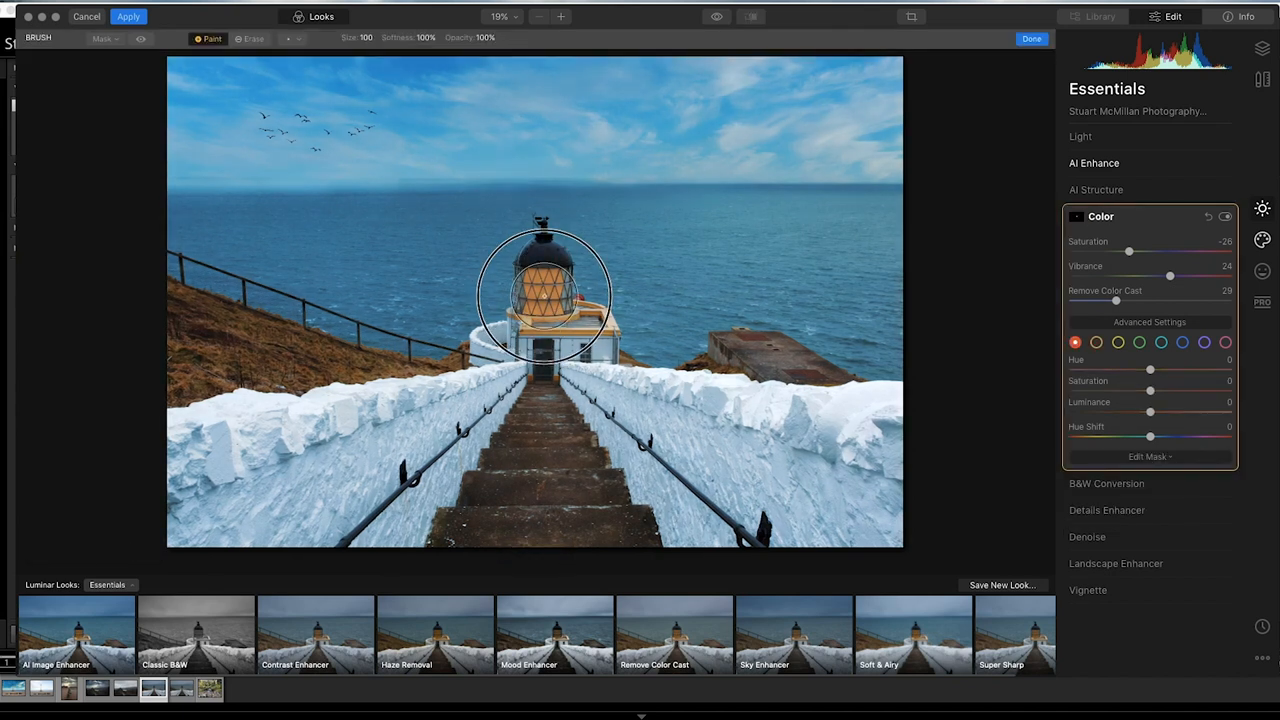
pyautogui.moveTo(741, 358)
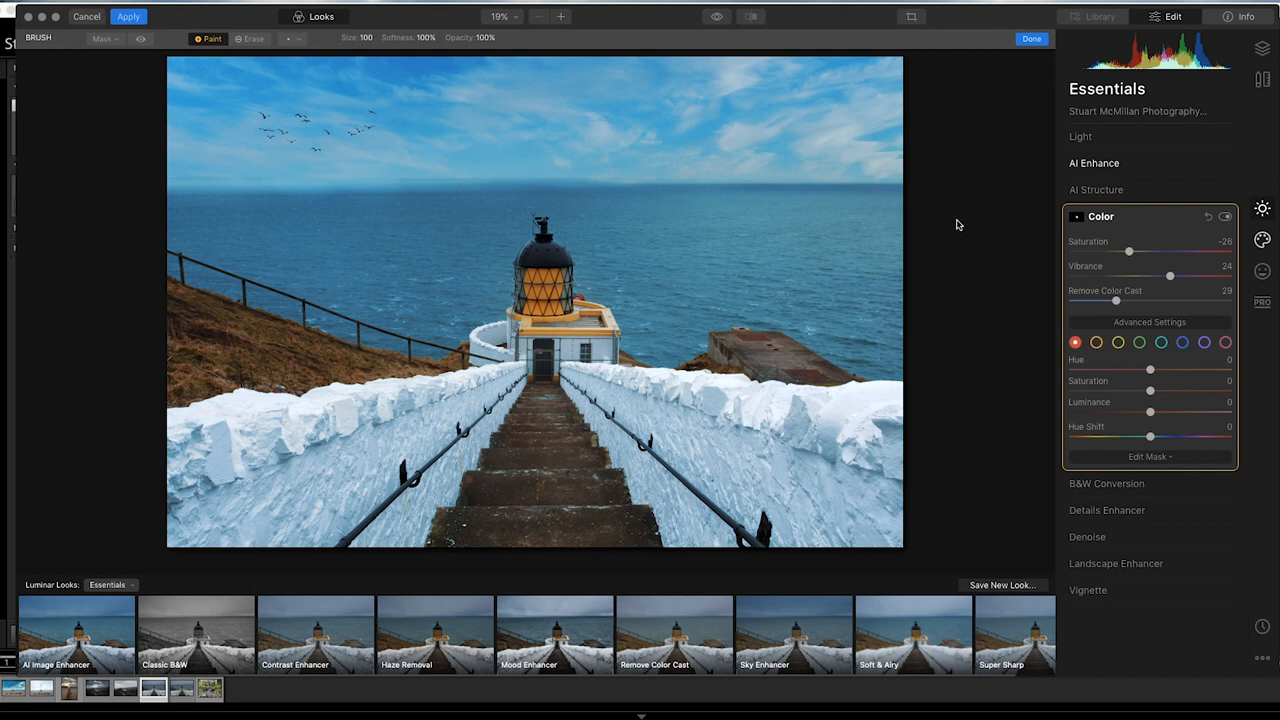
pyautogui.moveTo(1188, 235)
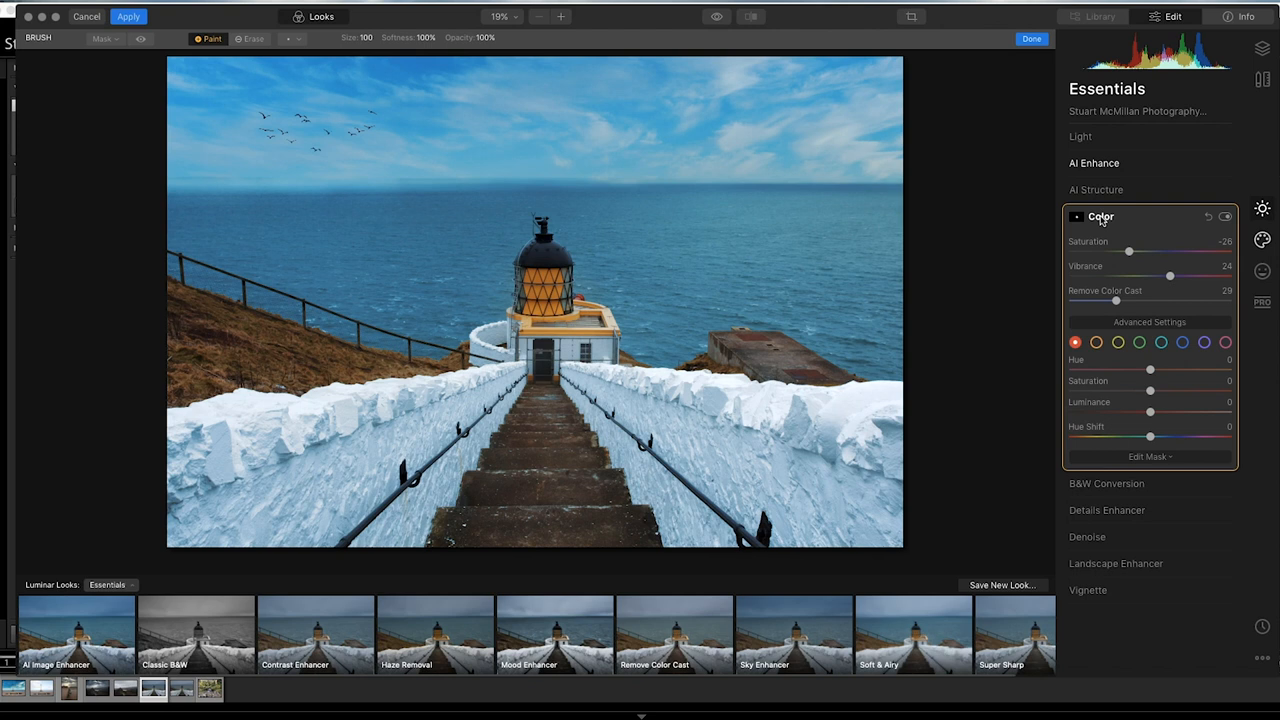
pyautogui.click(1100, 217)
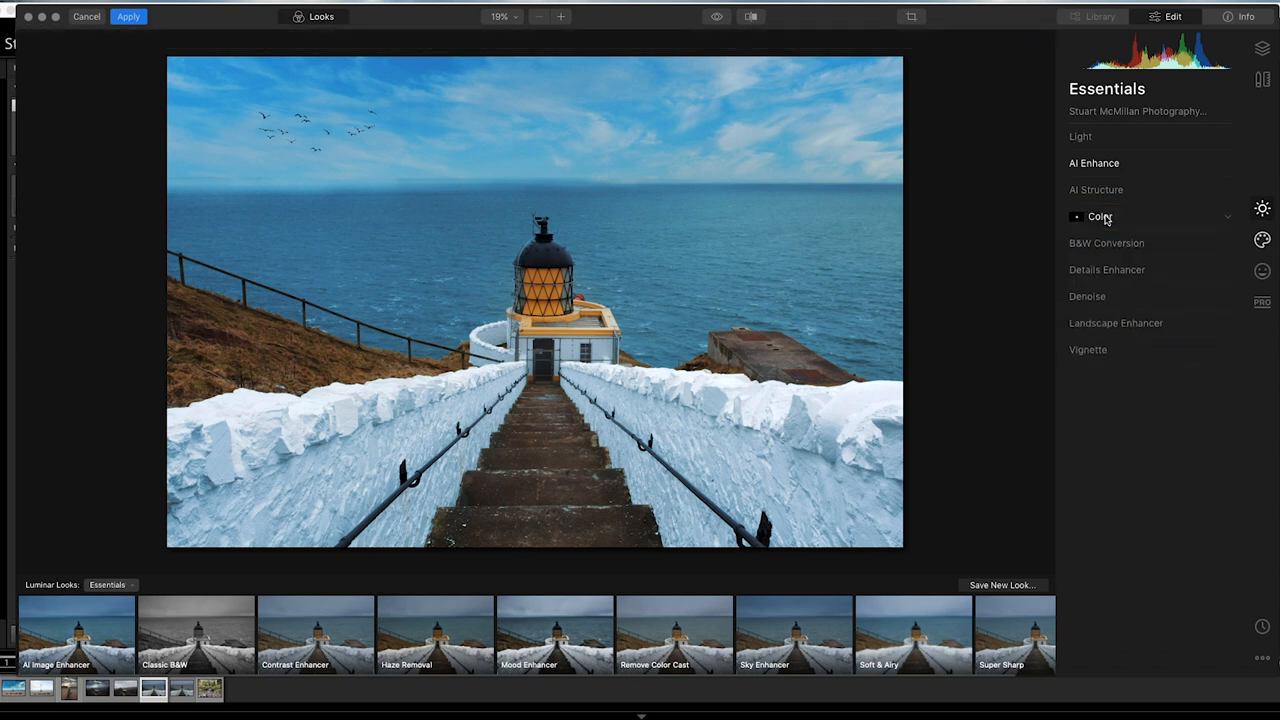
pyautogui.moveTo(1157, 258)
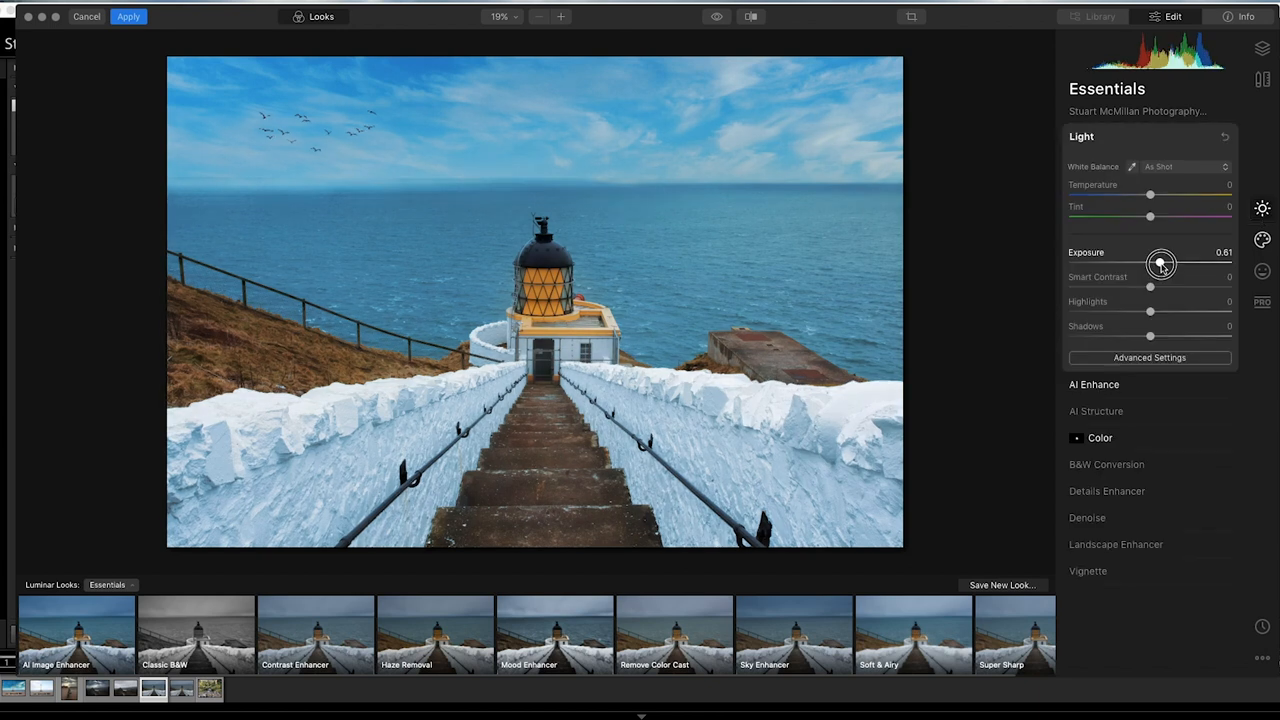
# - Set Exposure 0.39 and Highlights -32, then compare in the before/after split view
pyautogui.moveTo(1165, 264); pyautogui.dragTo(1160, 264)
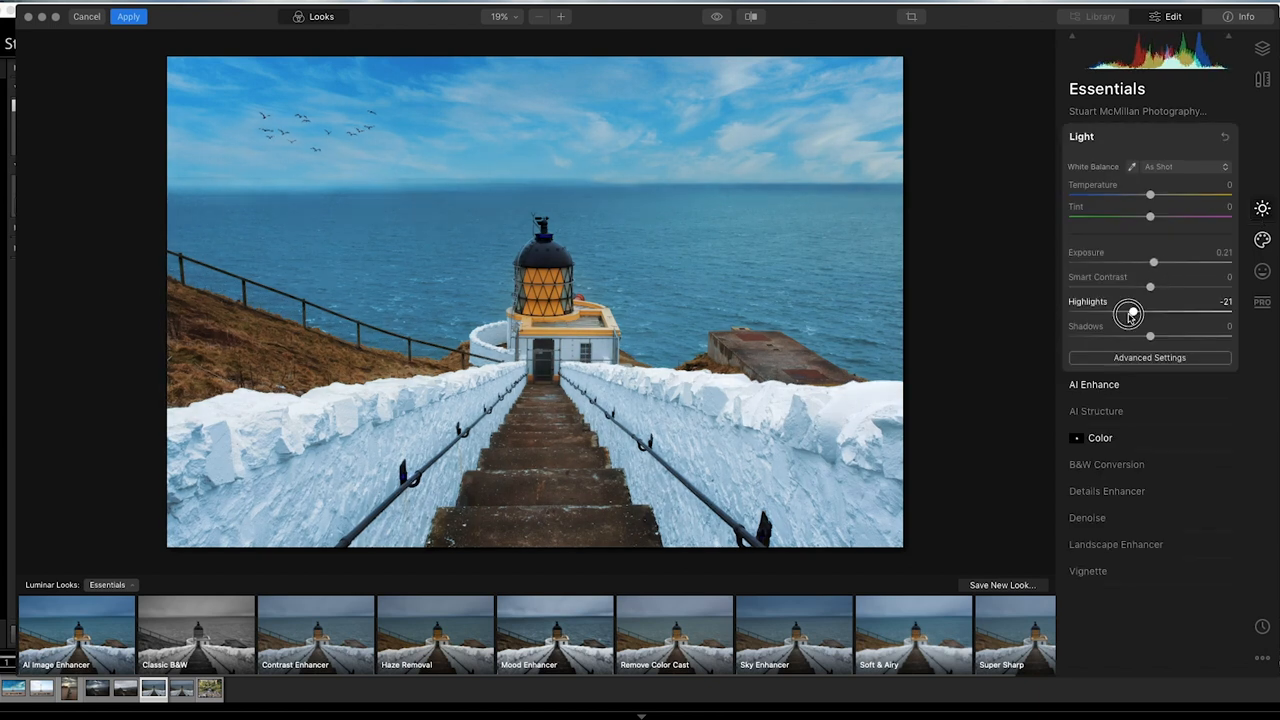
pyautogui.moveTo(1128, 313); pyautogui.dragTo(1123, 313)
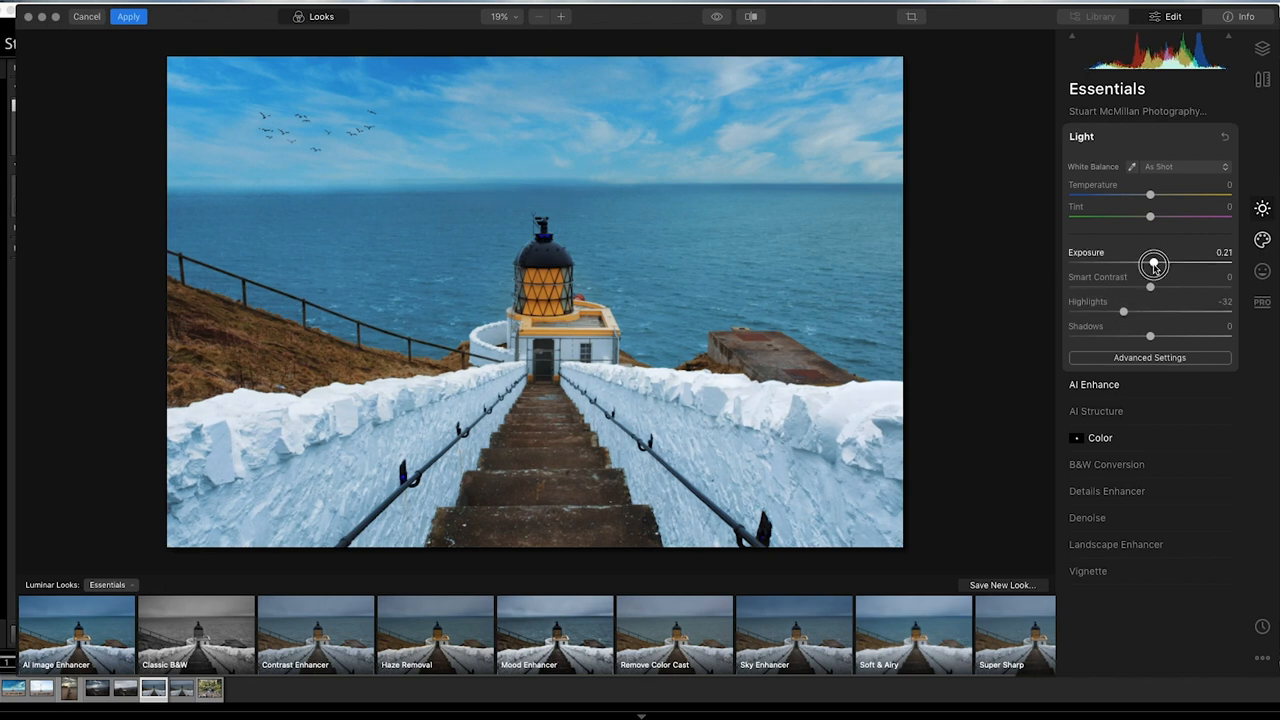
pyautogui.click(751, 16)
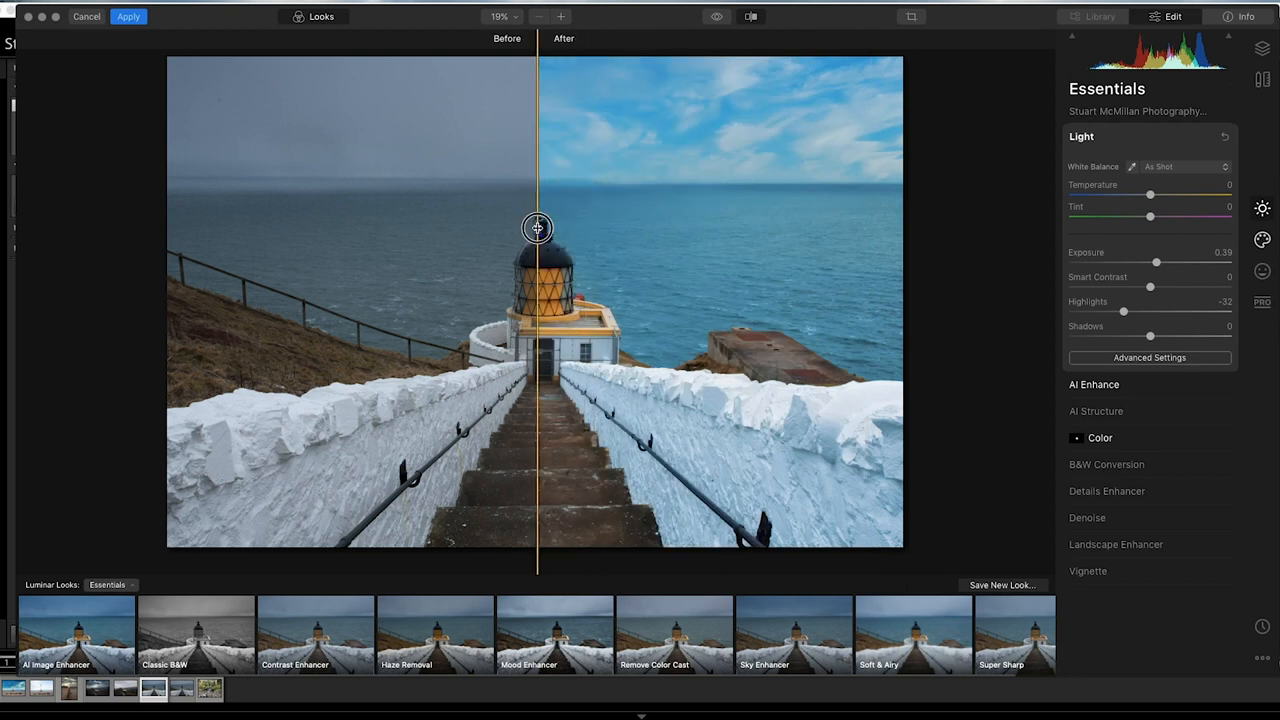
pyautogui.moveTo(537, 226); pyautogui.dragTo(867, 231)
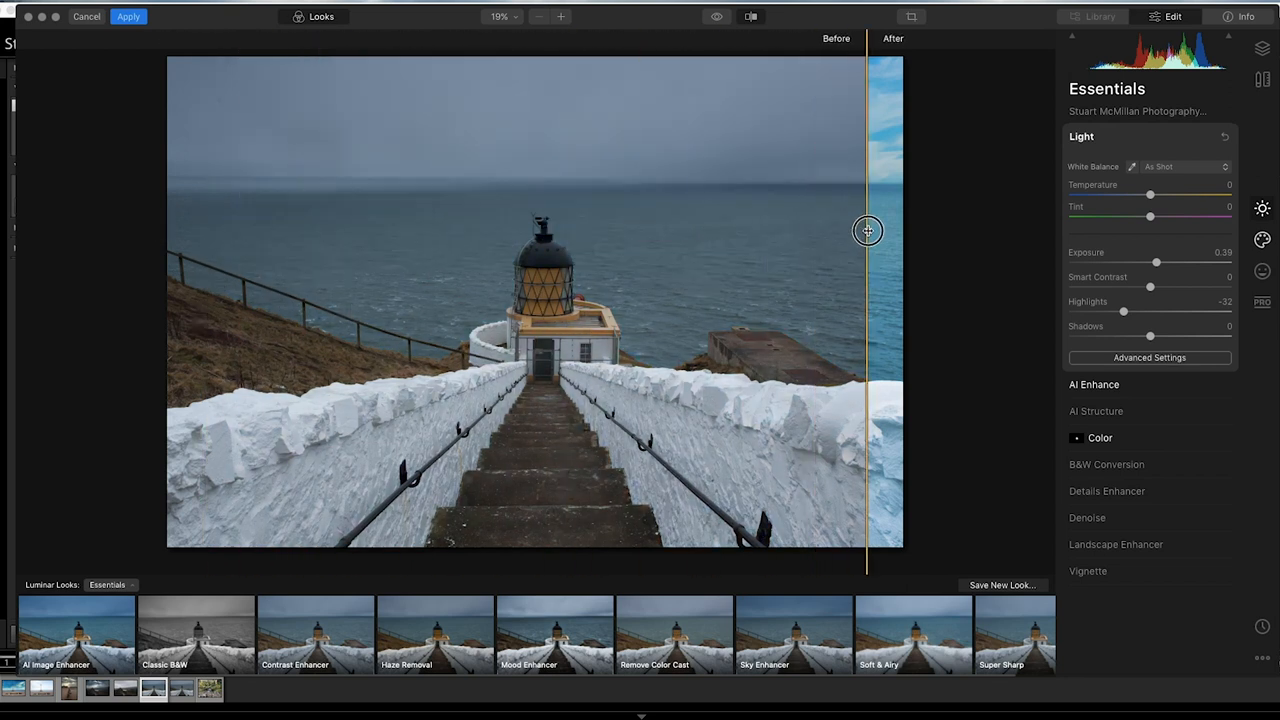
pyautogui.moveTo(867, 231); pyautogui.dragTo(180, 271)
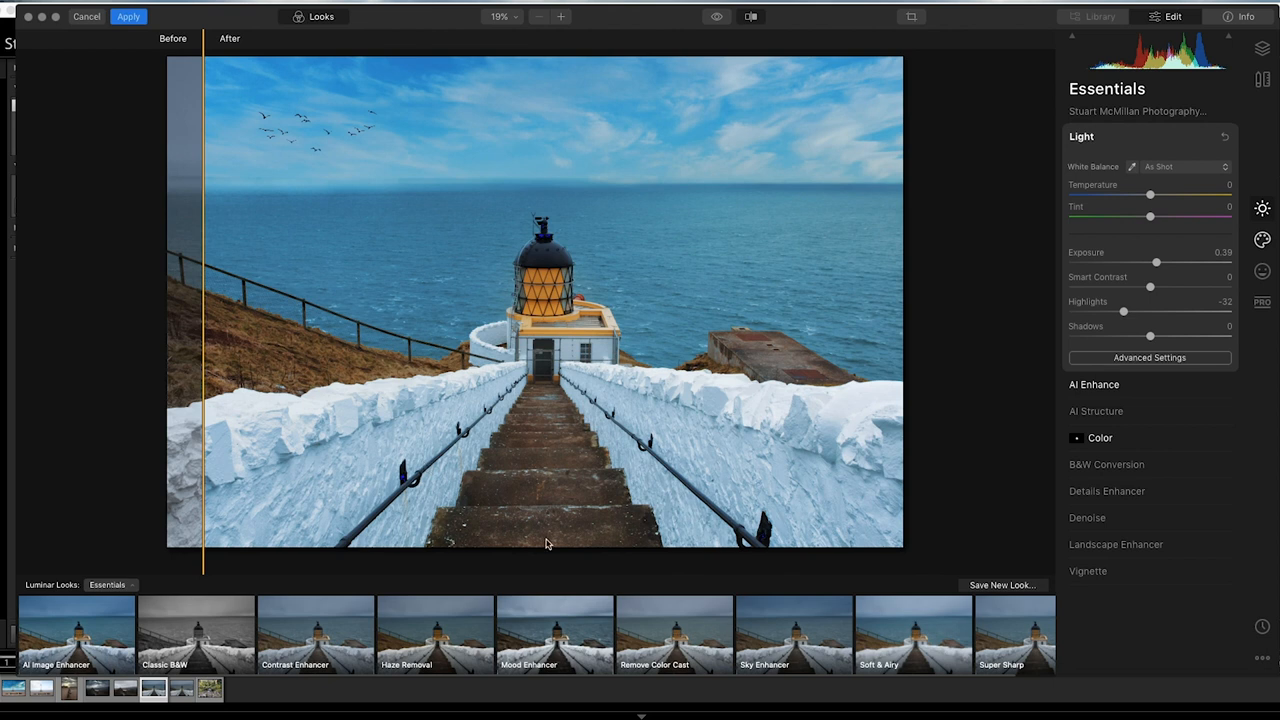
pyautogui.moveTo(718, 300)
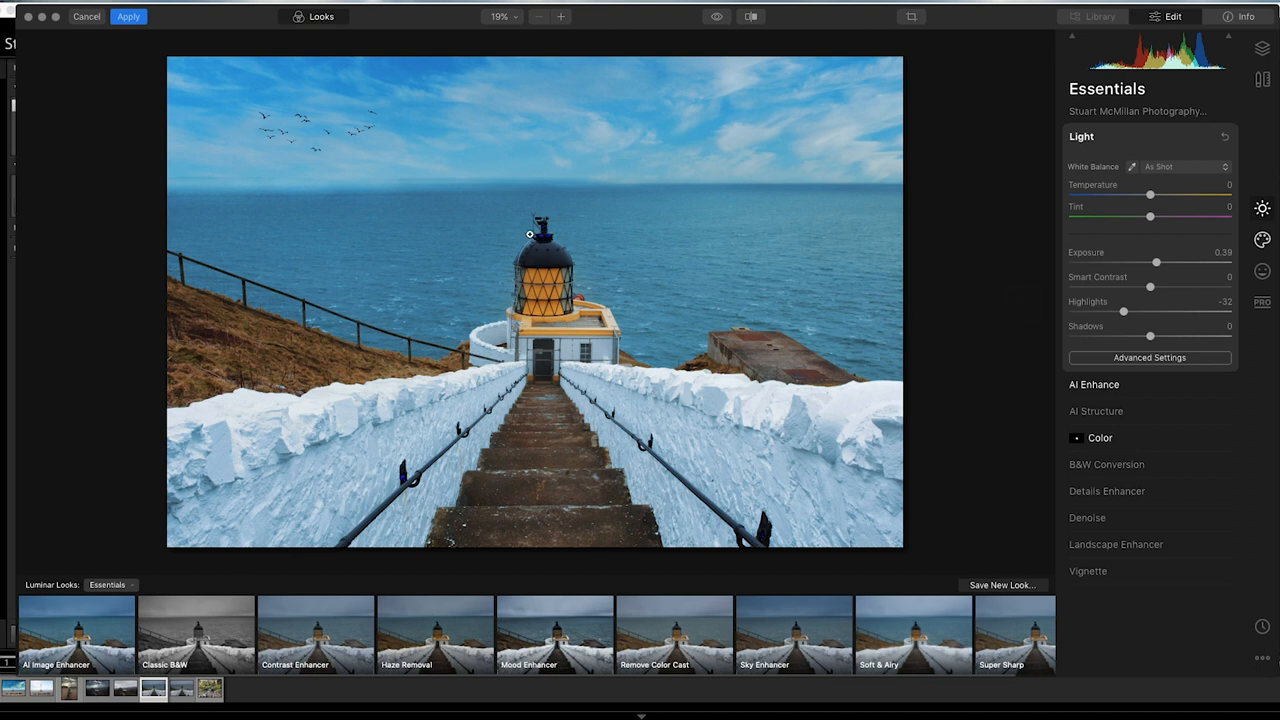
pyautogui.moveTo(1005, 364)
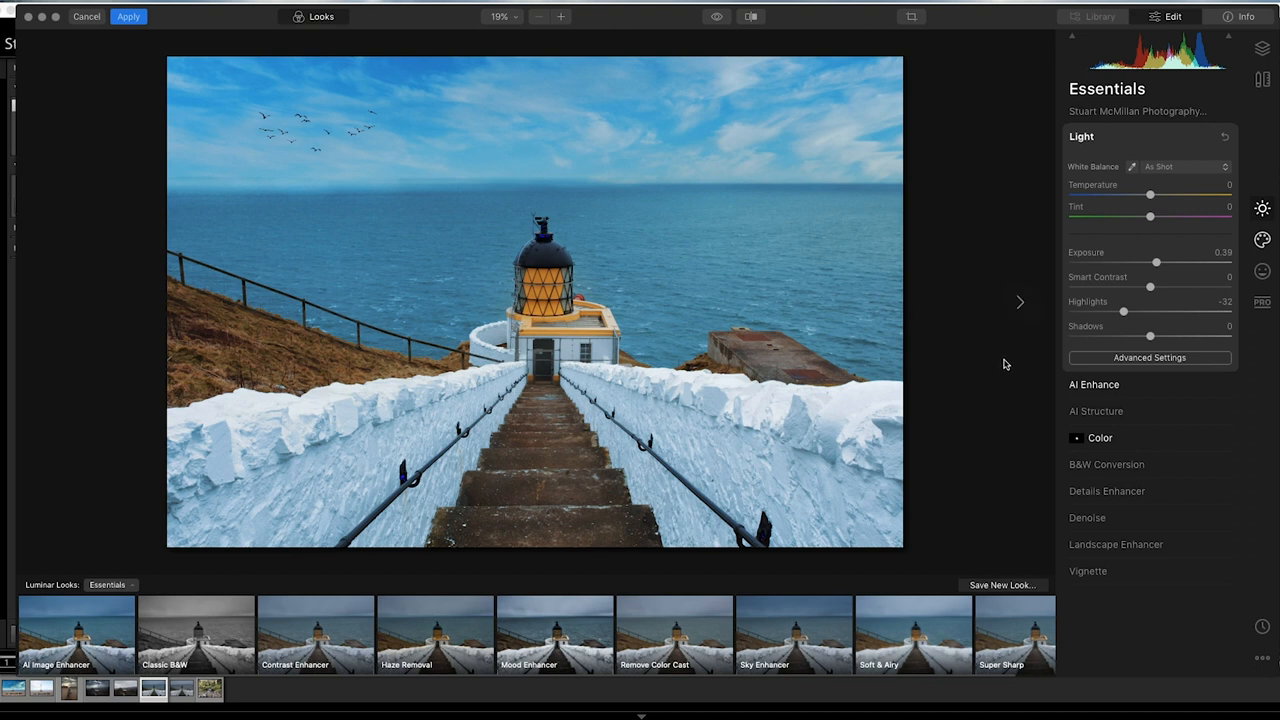
# - Apply the edits and return the lighthouse photo to Lightroom
pyautogui.click(128, 16)
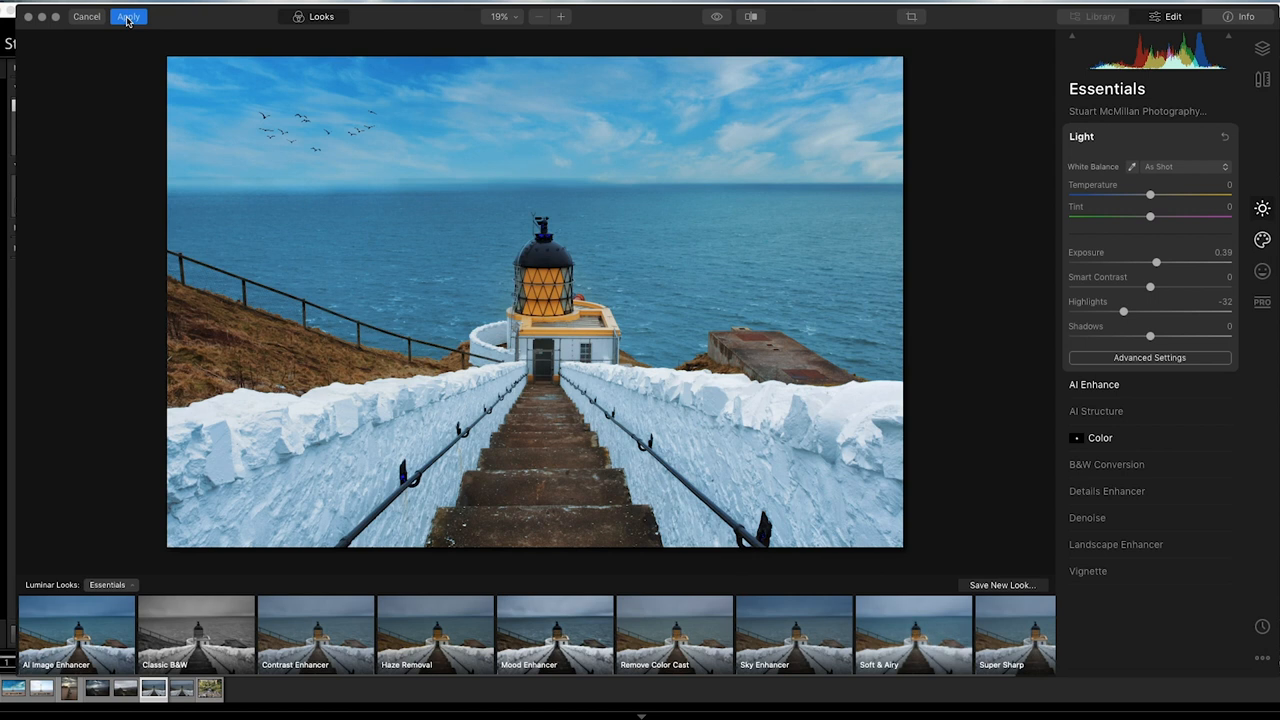
pyautogui.click(128, 16)
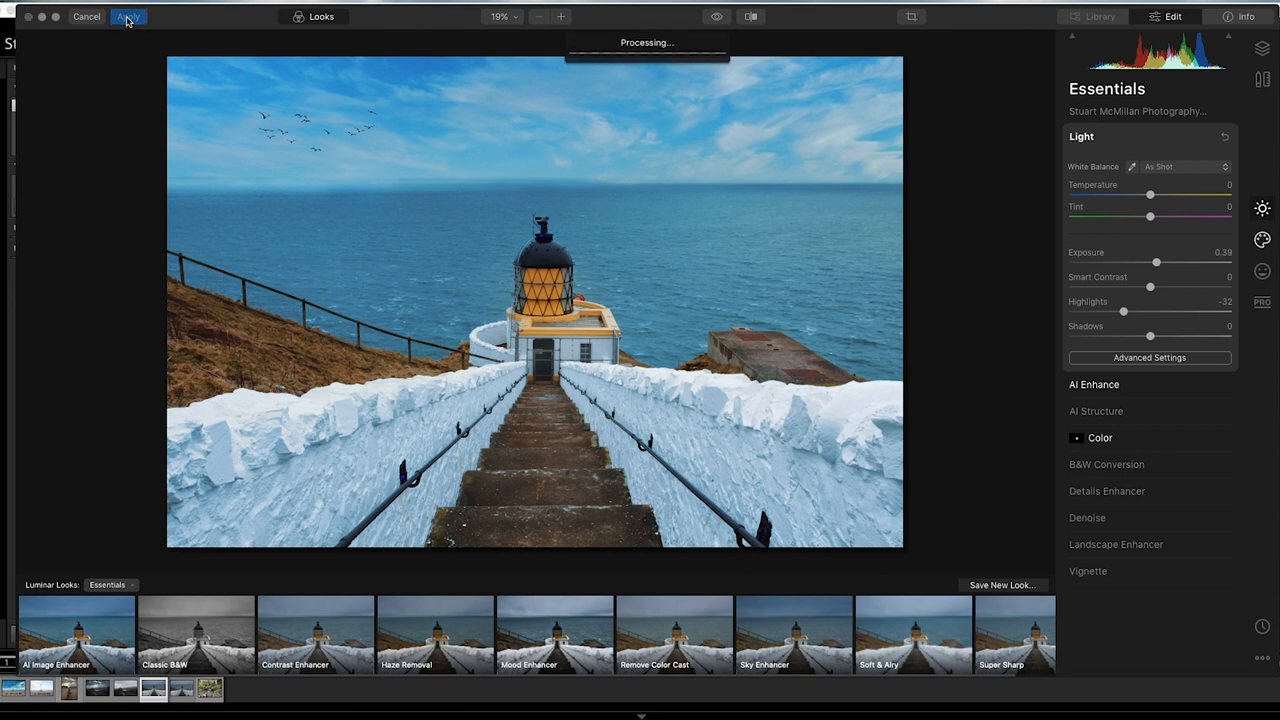
pyautogui.click(128, 16)
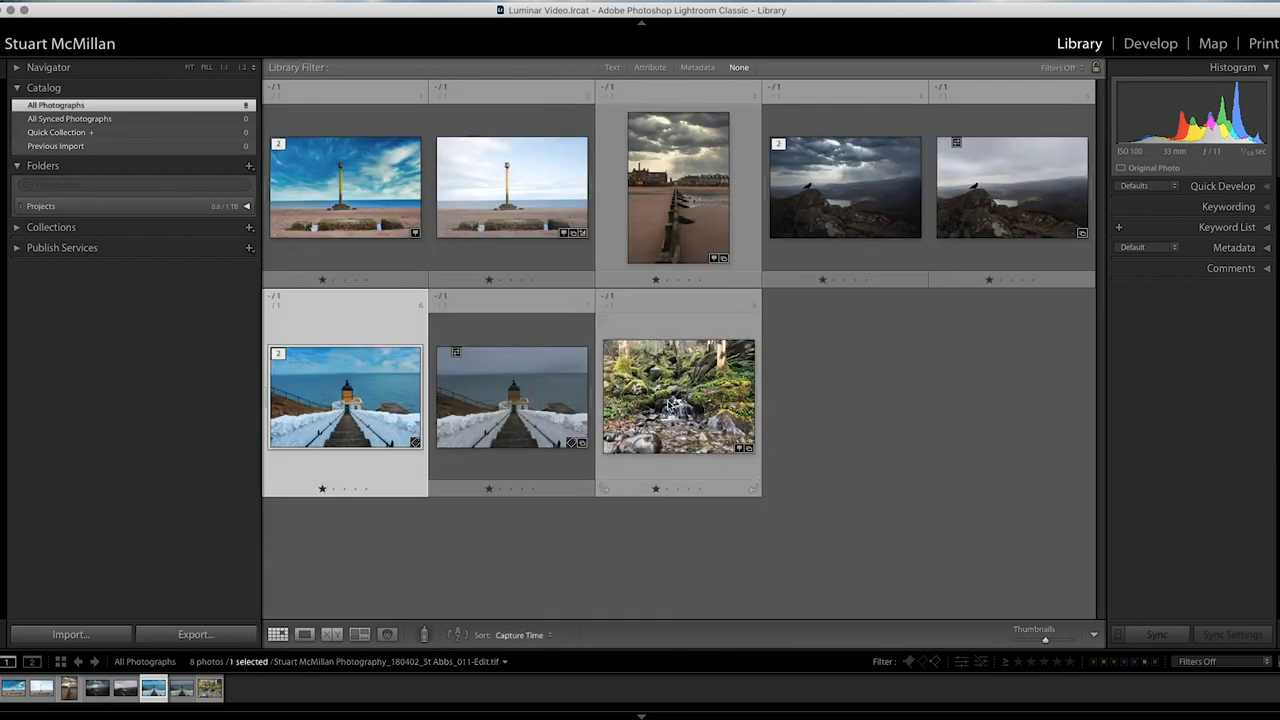
pyautogui.moveTo(676, 395)
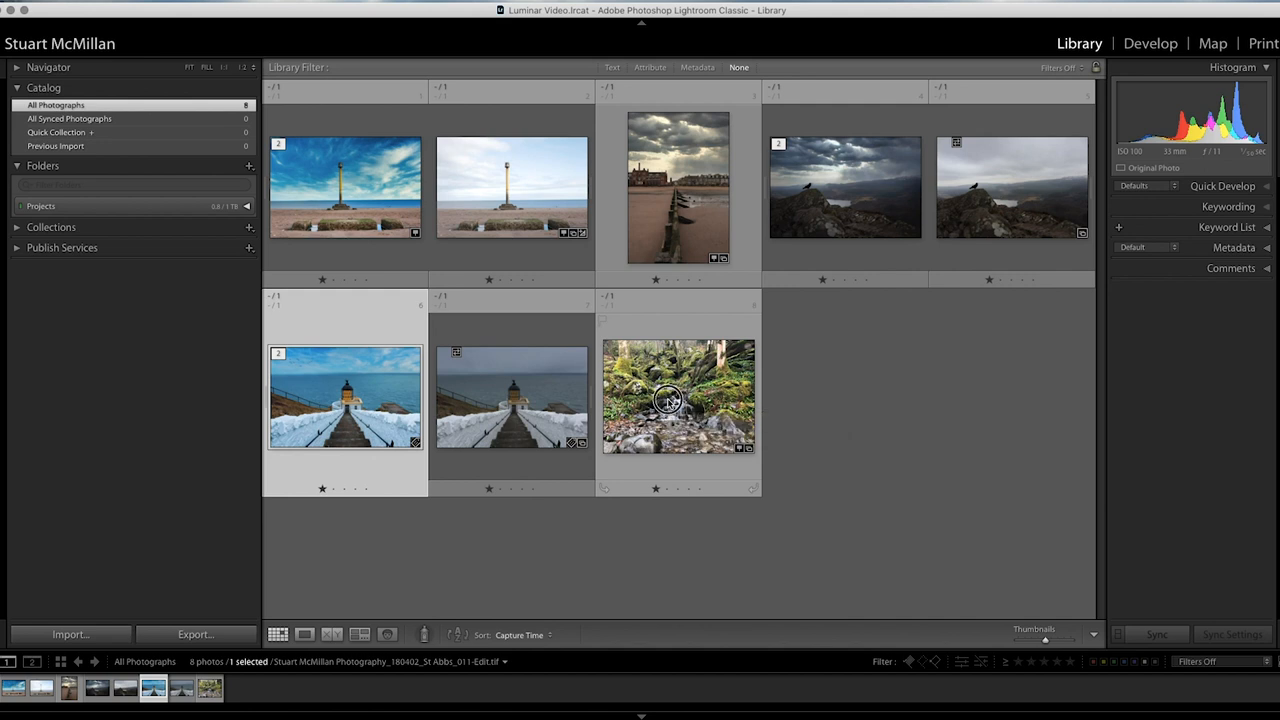
# - Open the mossy woodland waterfall photo on its own in the Library
pyautogui.doubleClick(668, 404)
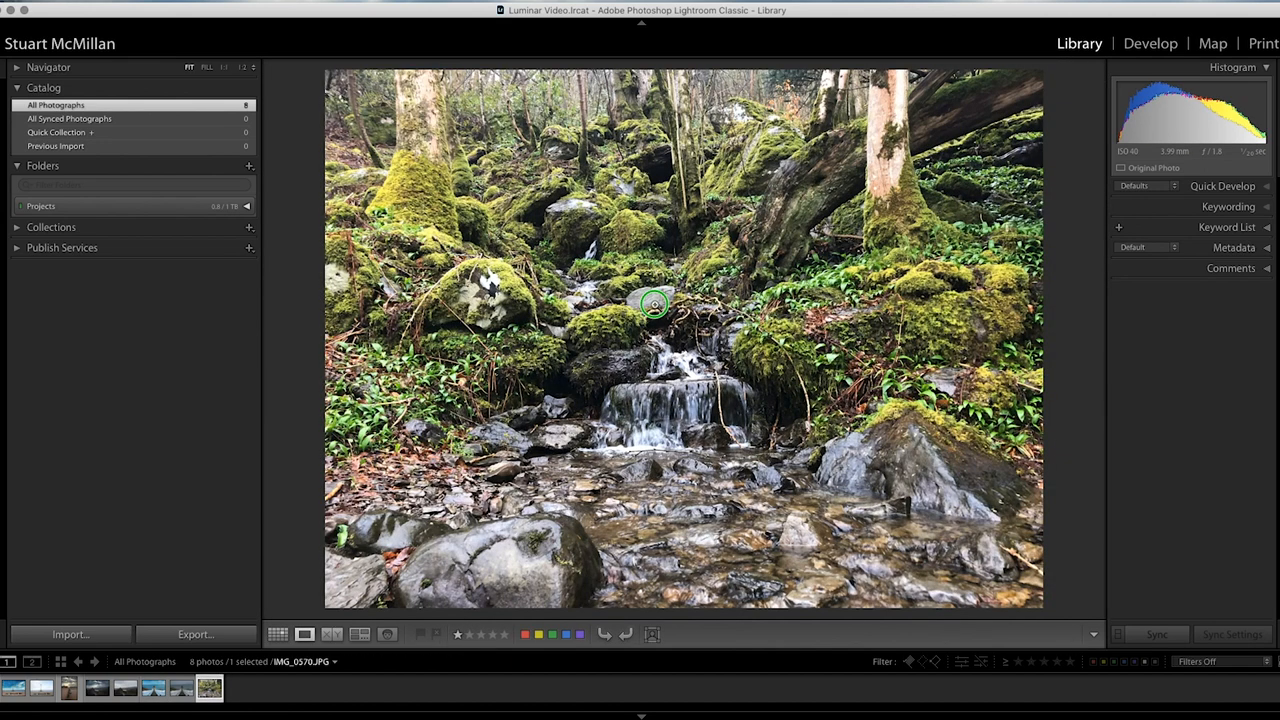
# - Edit the waterfall photo in Luminar 4 using Edit a Copy with Lightroom Adjustments
pyautogui.rightClick(652, 305)
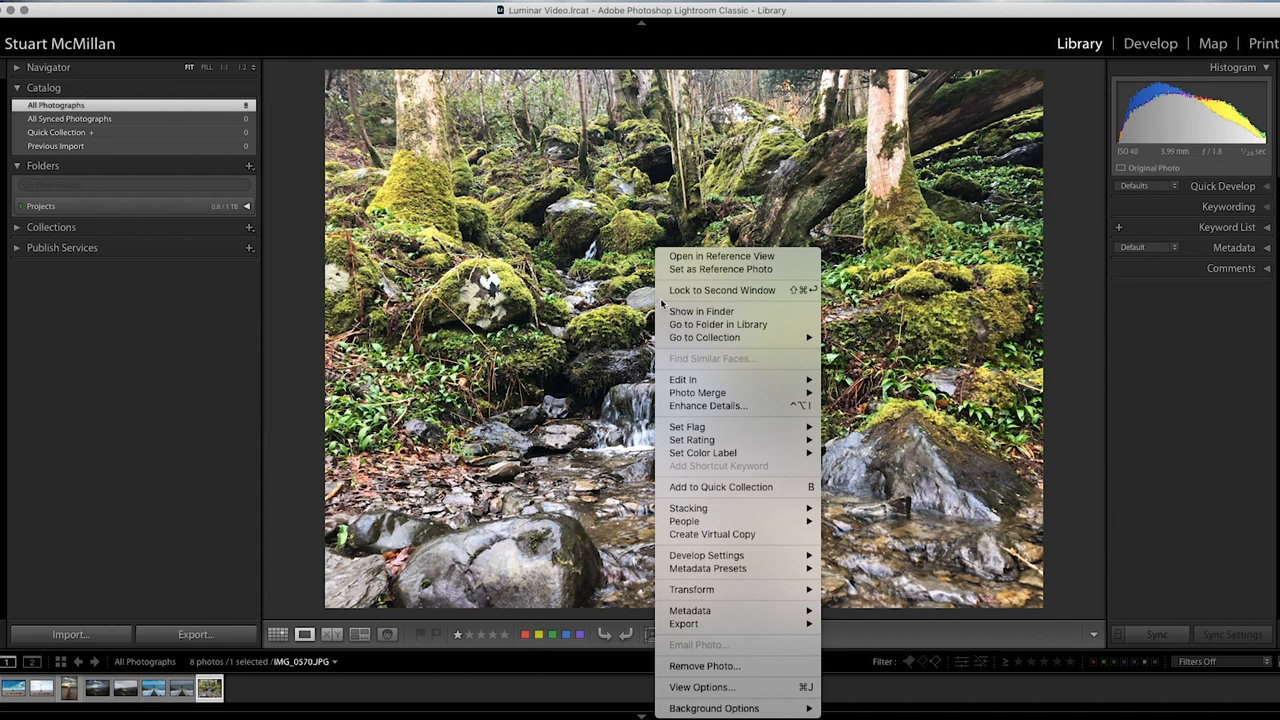
pyautogui.moveTo(685, 379)
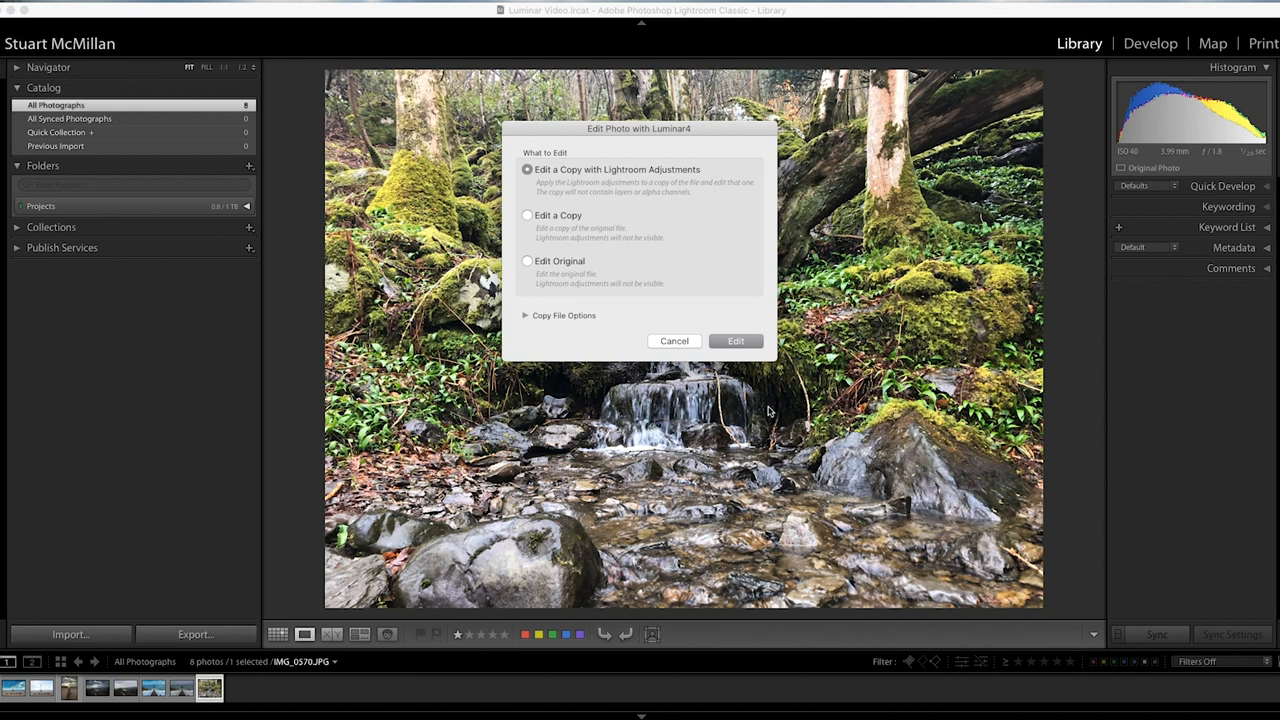
pyautogui.click(735, 340)
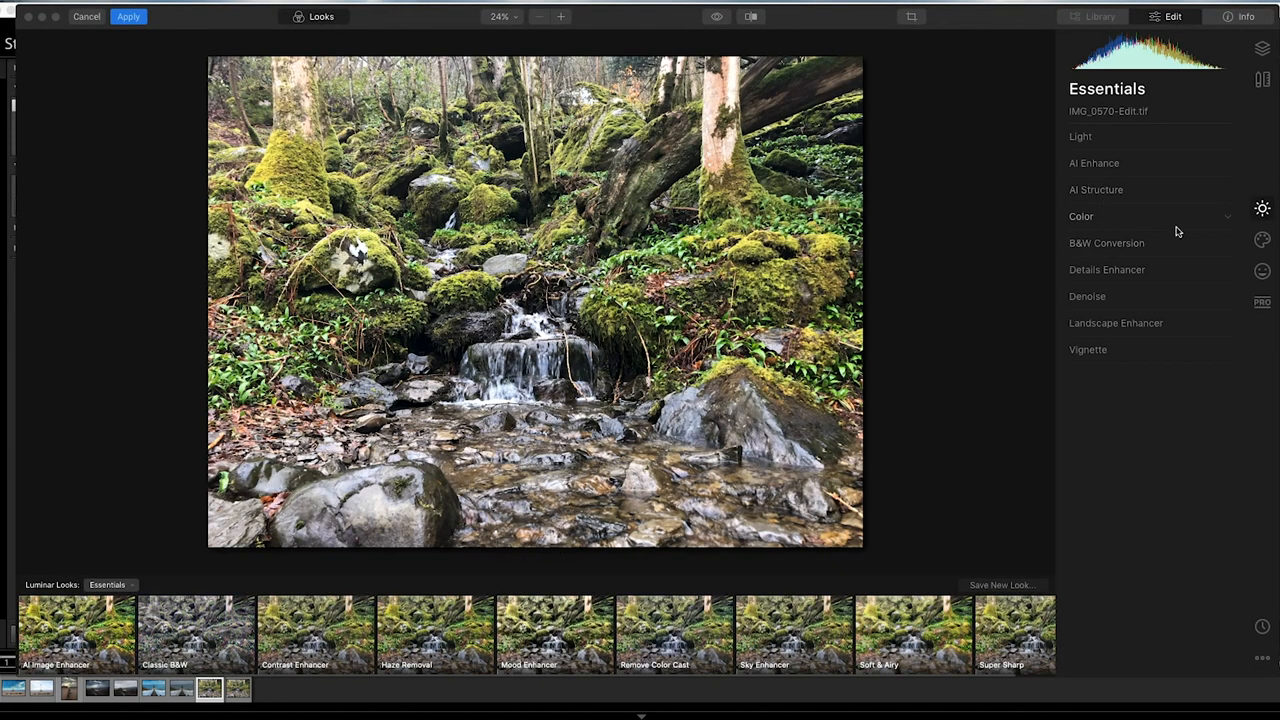
pyautogui.moveTo(1262, 240)
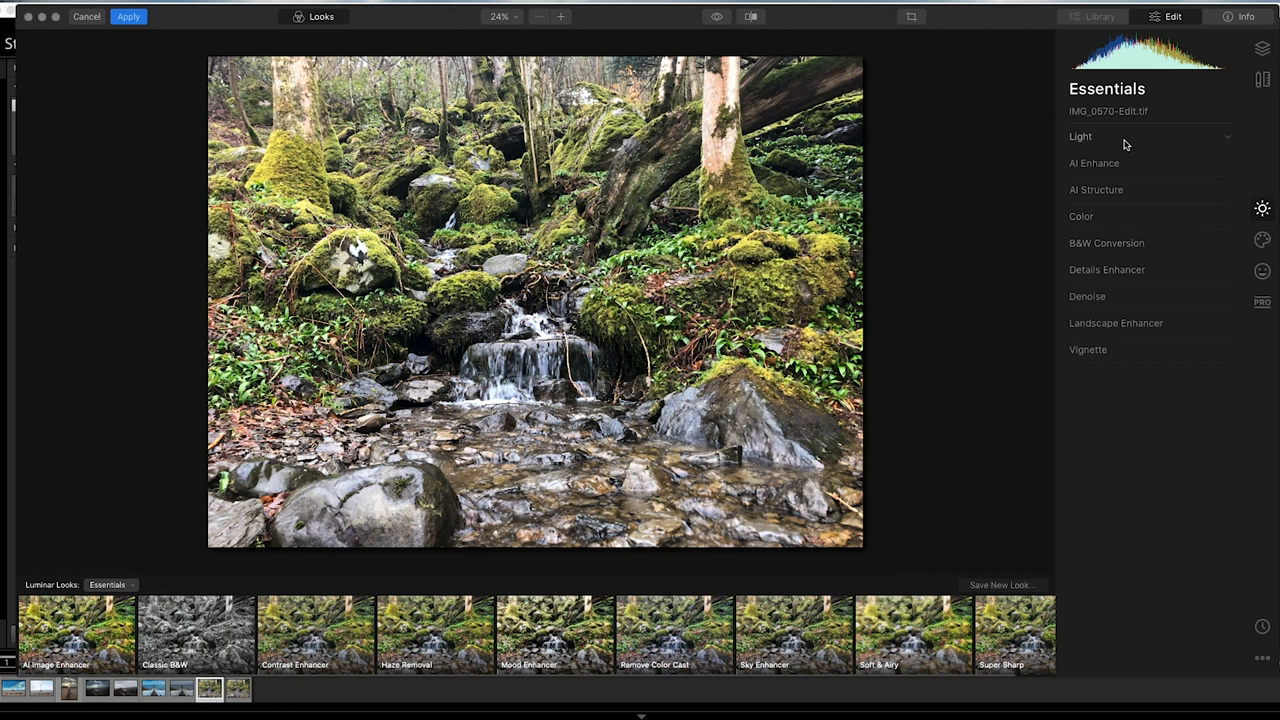
# - Drag Light's Smart Contrast to -31 and Highlights to +31, checking Advanced Settings
pyautogui.moveTo(1175, 263); pyautogui.dragTo(1141, 263)
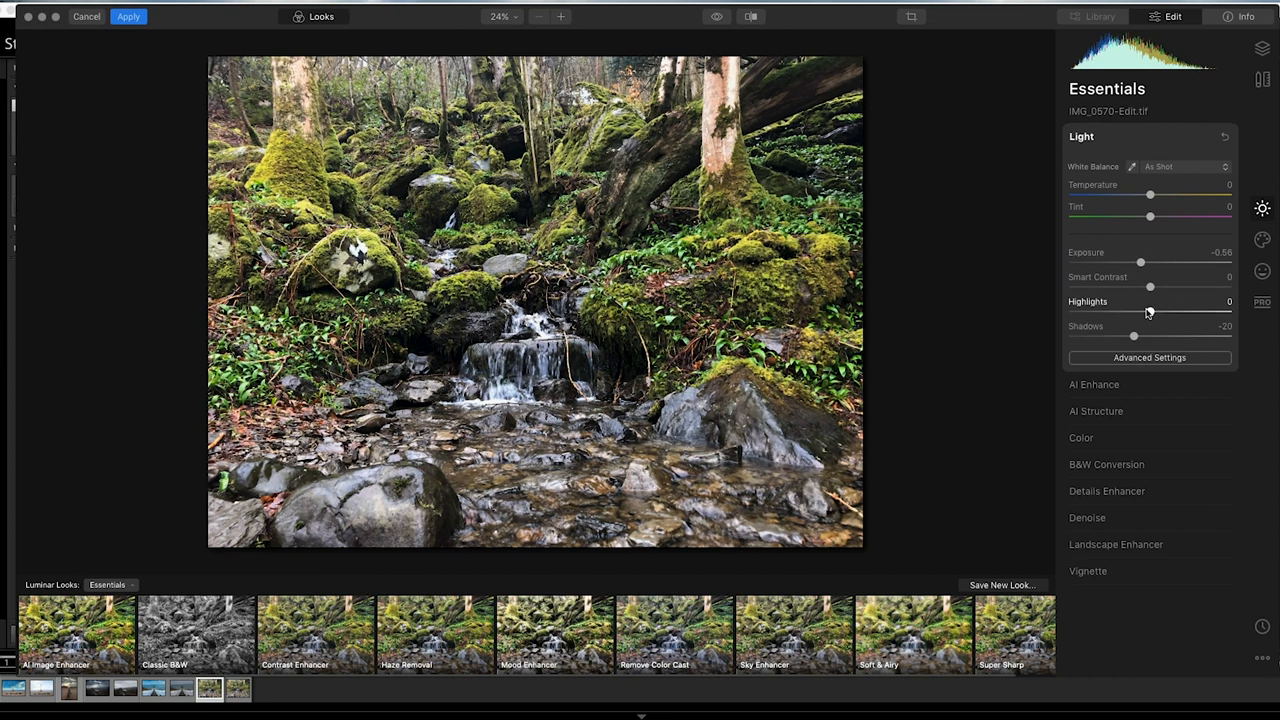
pyautogui.moveTo(1150, 287); pyautogui.dragTo(1122, 287)
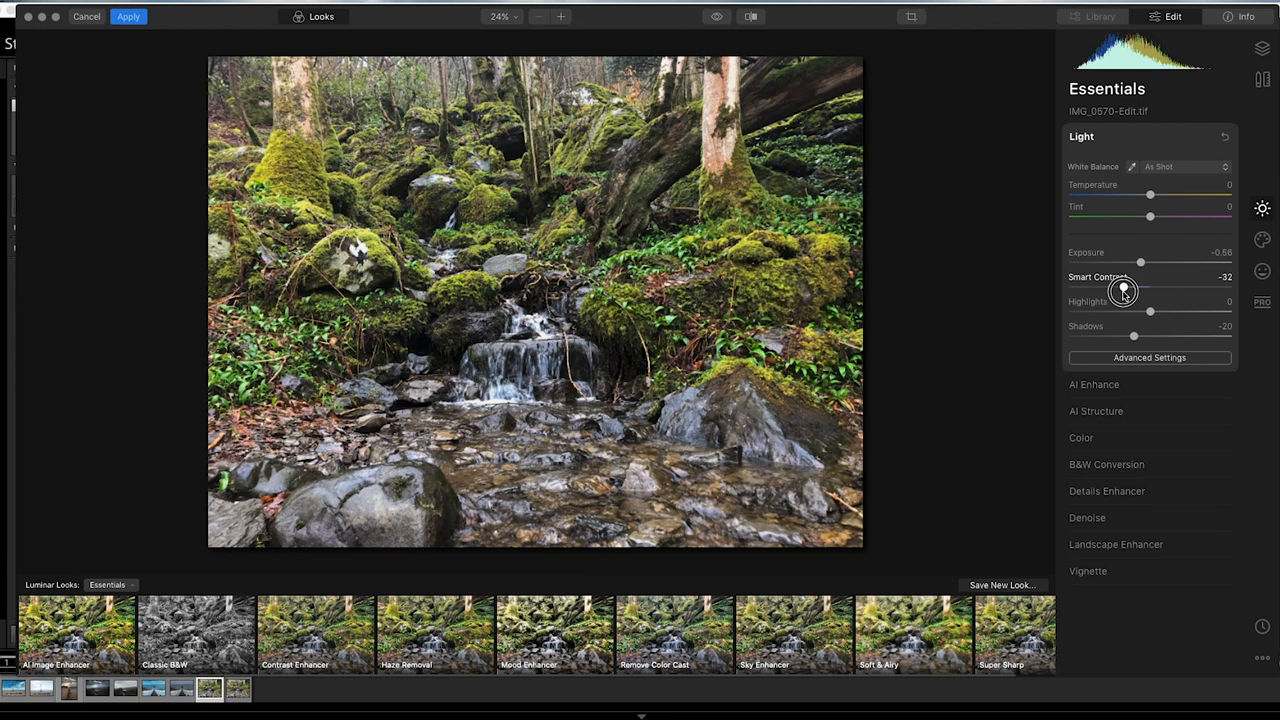
pyautogui.moveTo(1123, 289); pyautogui.dragTo(1167, 289)
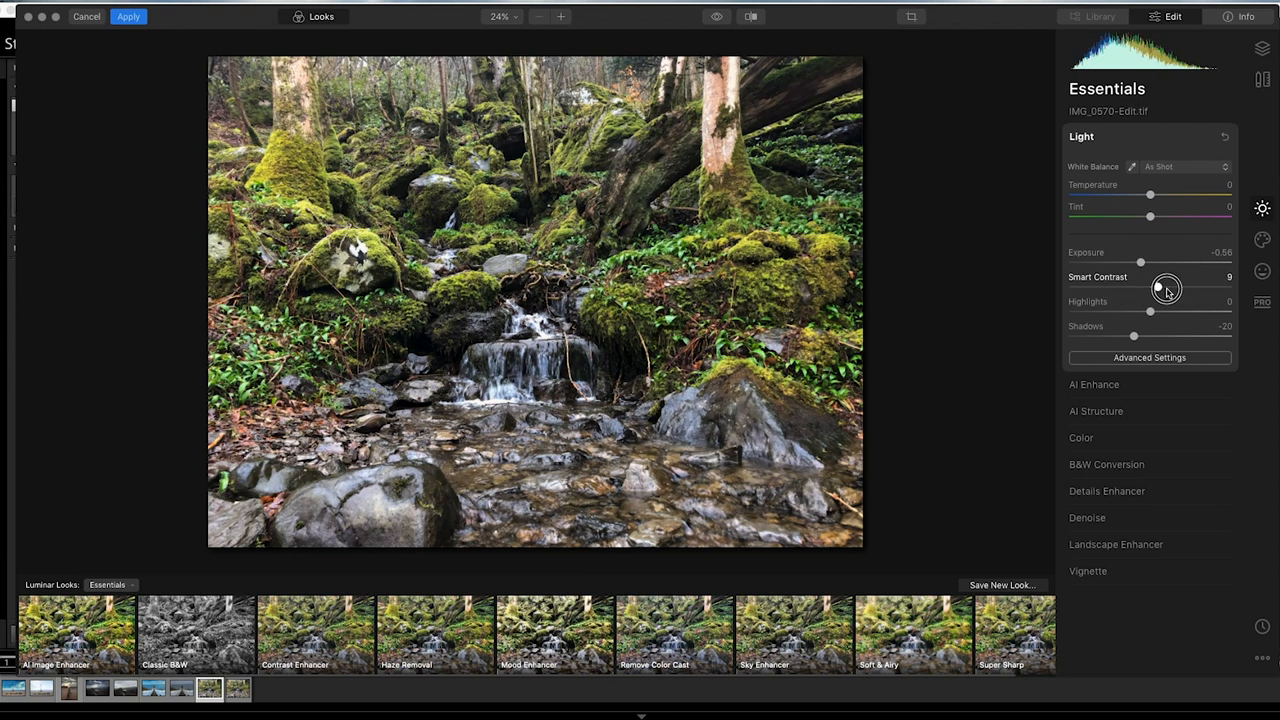
pyautogui.moveTo(1167, 287); pyautogui.dragTo(1191, 287)
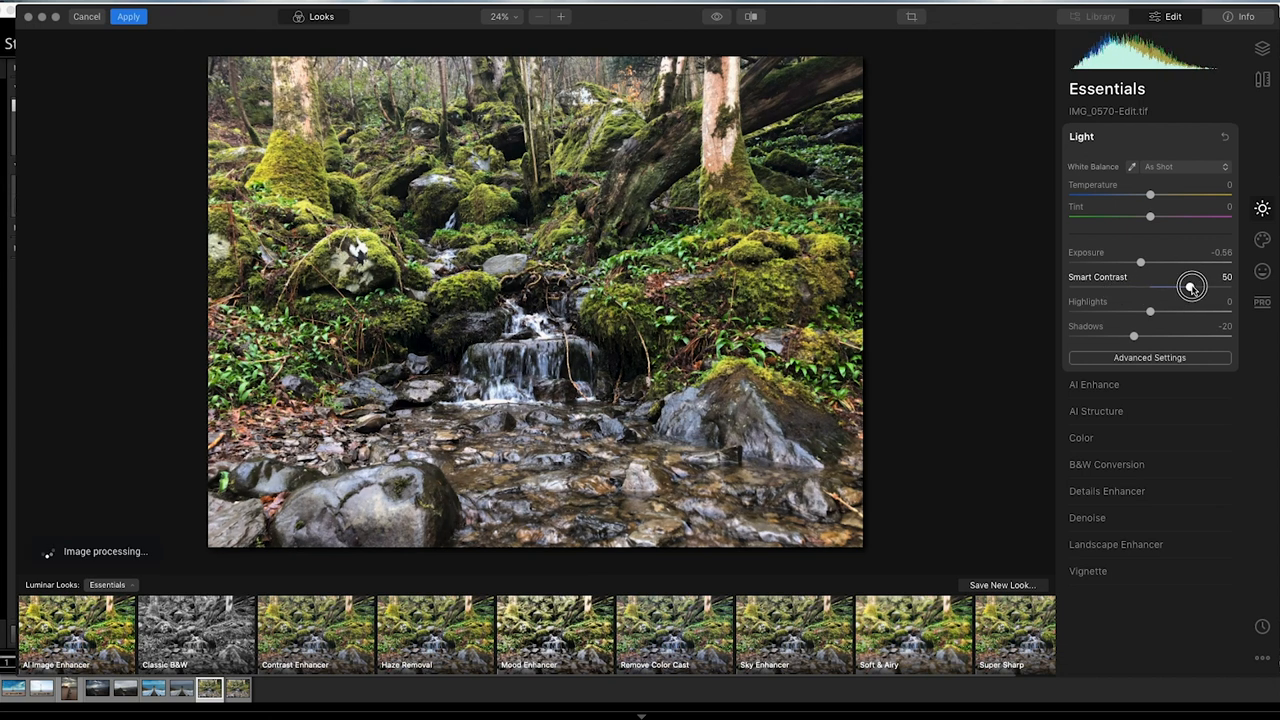
pyautogui.moveTo(1190, 287); pyautogui.dragTo(1124, 287)
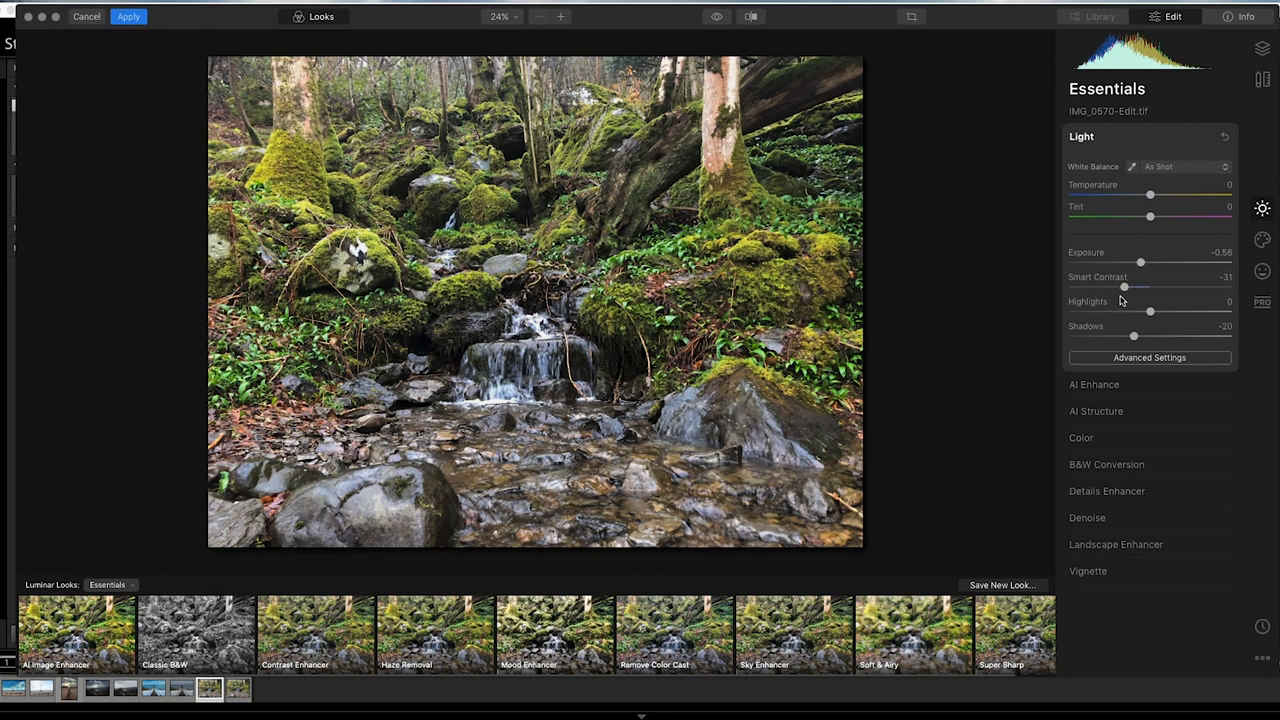
pyautogui.moveTo(1123, 311); pyautogui.dragTo(1175, 311)
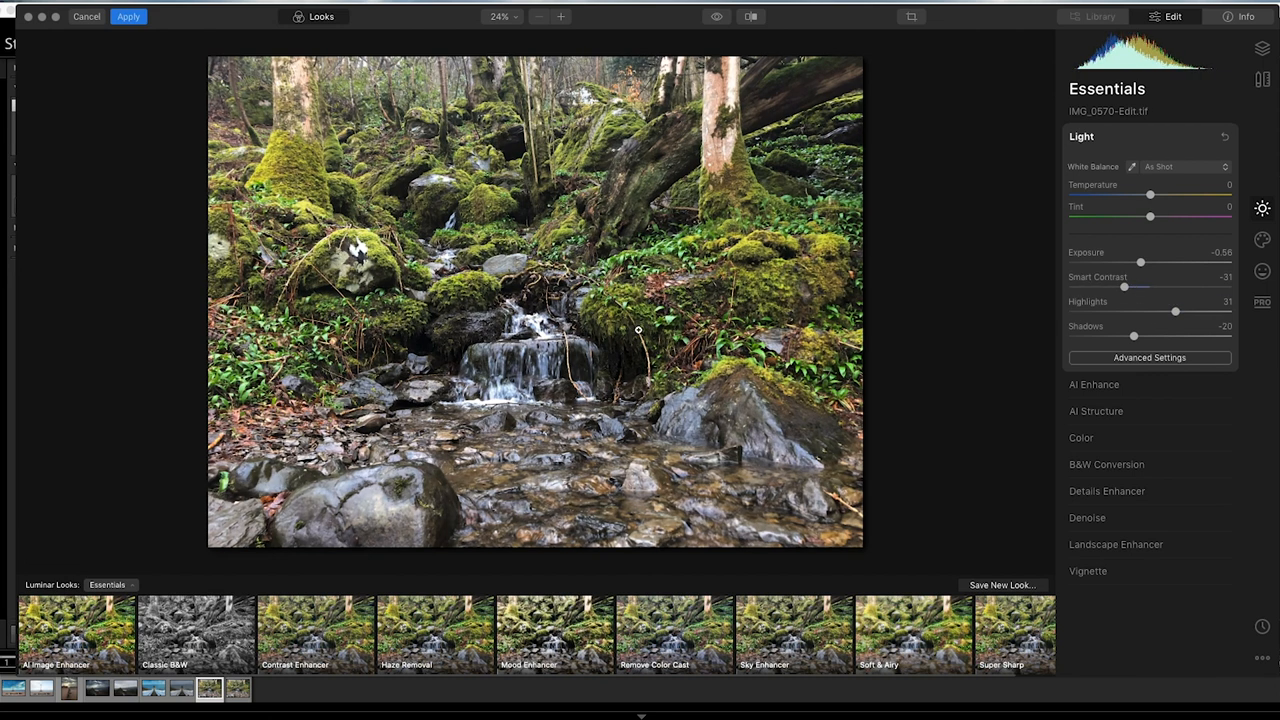
pyautogui.moveTo(992, 336)
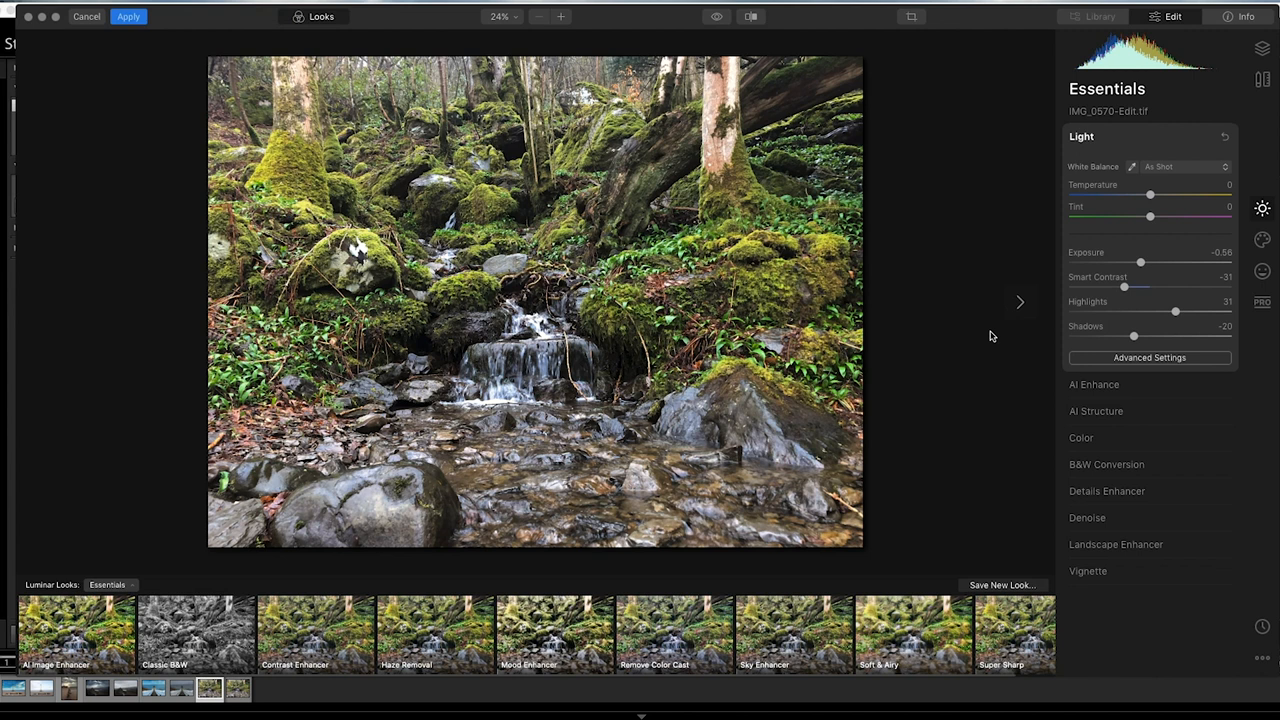
pyautogui.click(1149, 357)
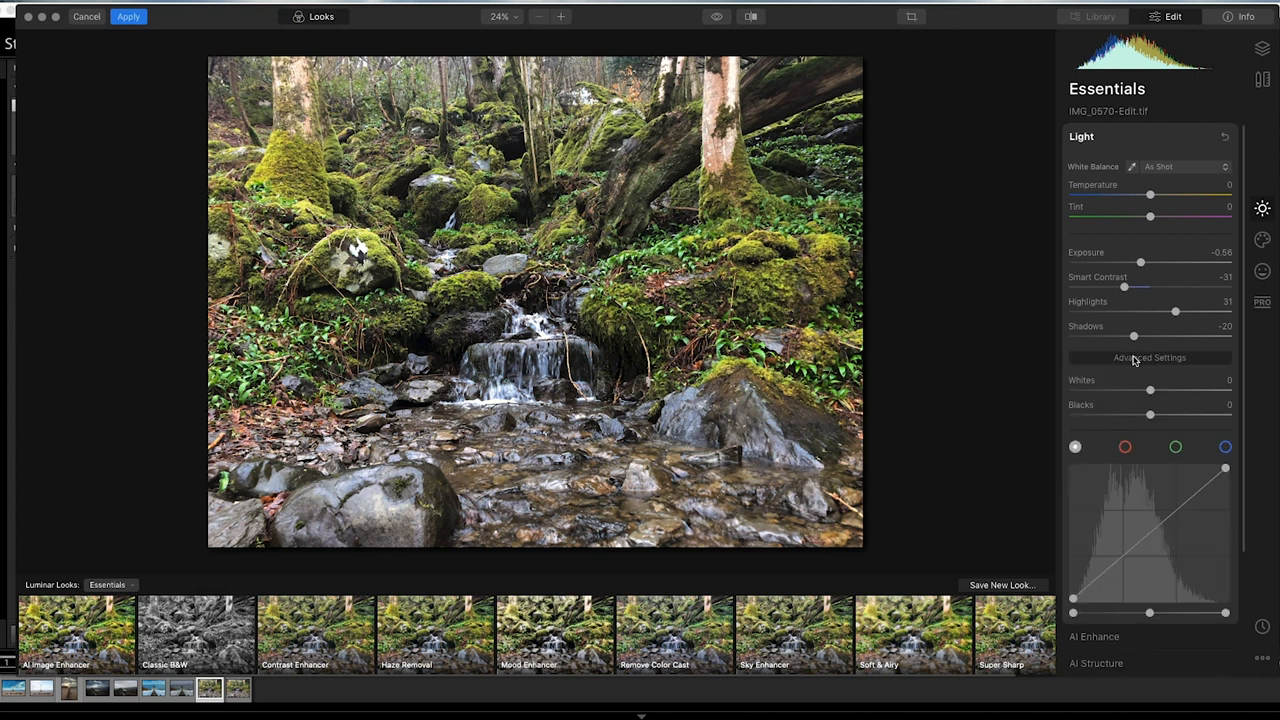
pyautogui.click(1081, 136)
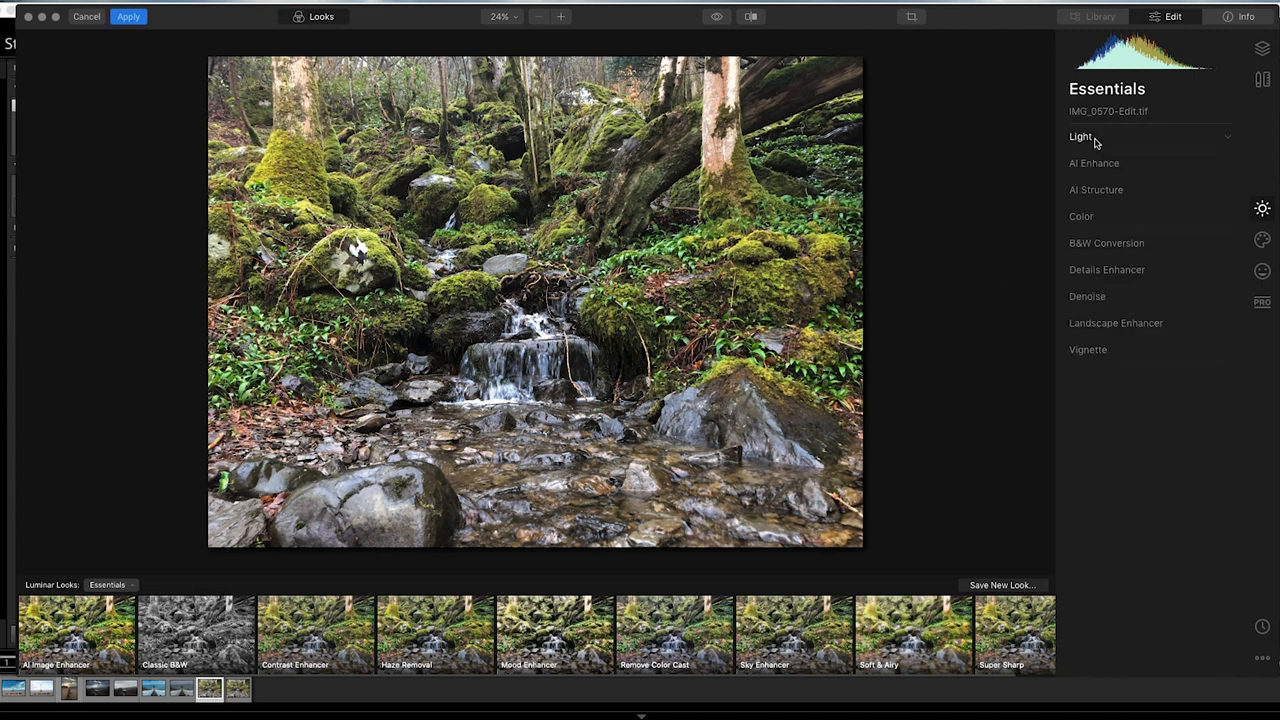
pyautogui.click(1116, 322)
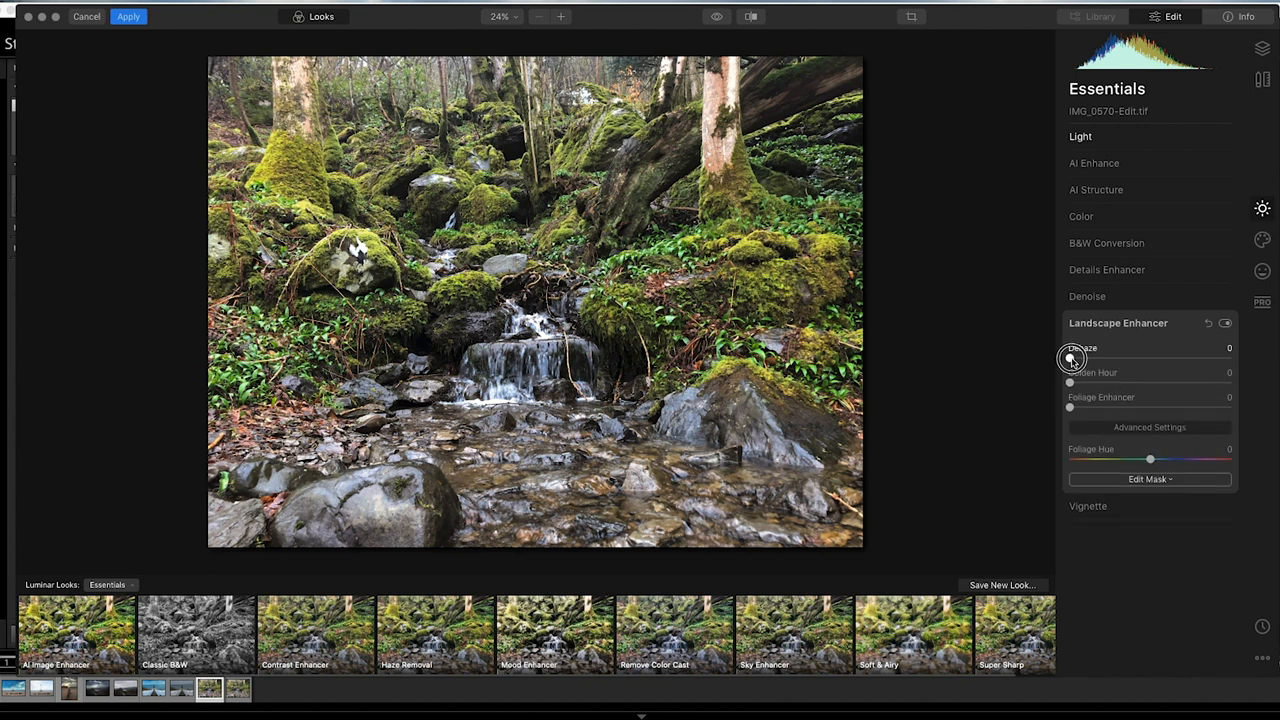
pyautogui.moveTo(1070, 358); pyautogui.dragTo(1085, 358)
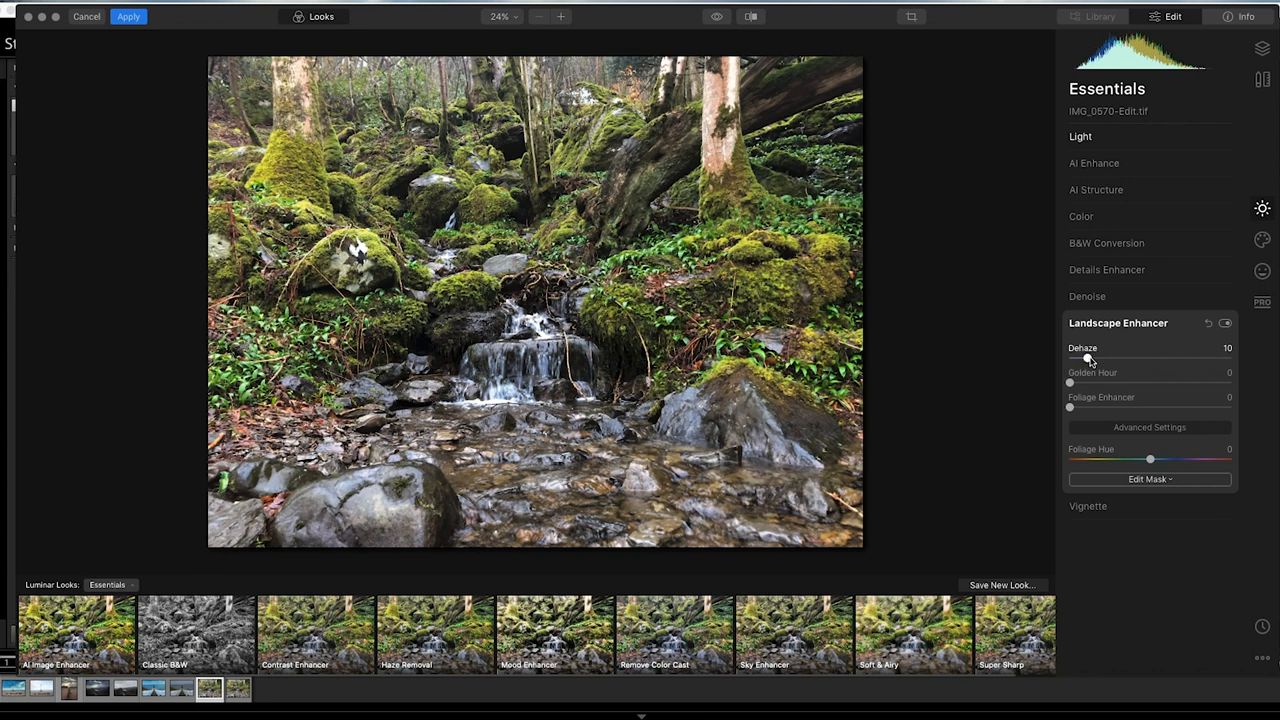
pyautogui.moveTo(1085, 360); pyautogui.dragTo(1119, 358)
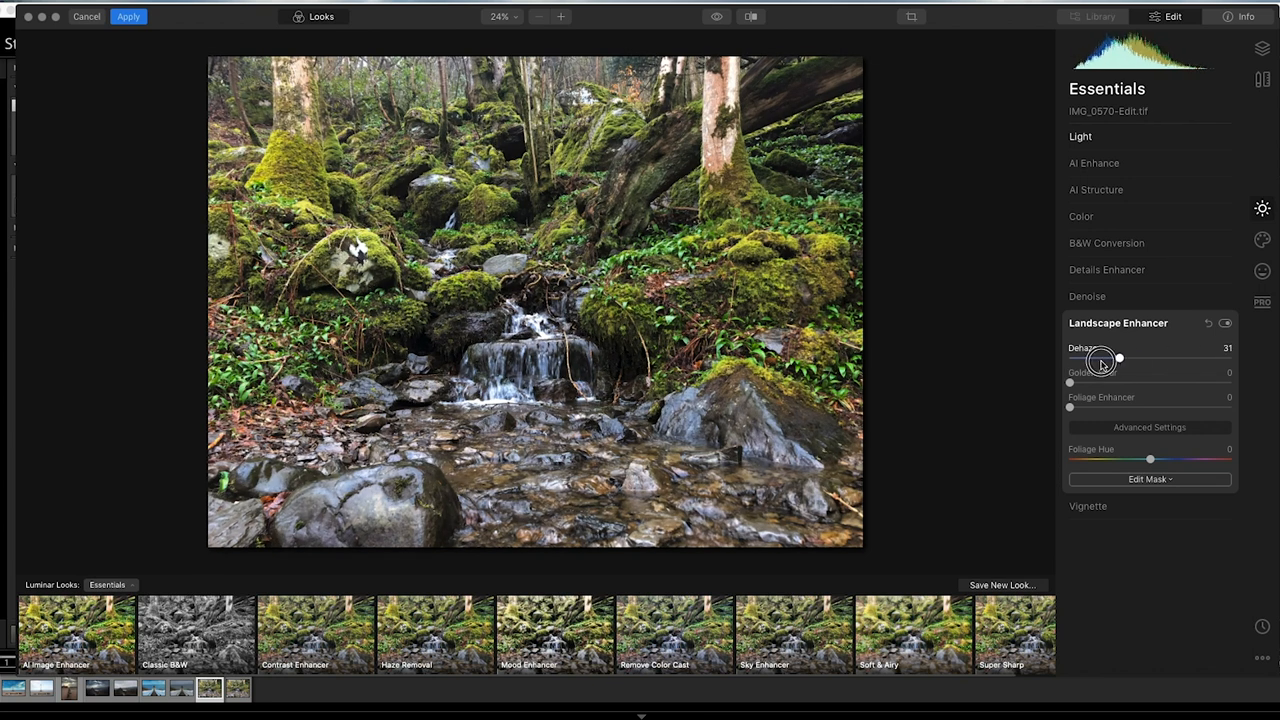
pyautogui.moveTo(1118, 357); pyautogui.dragTo(1069, 357)
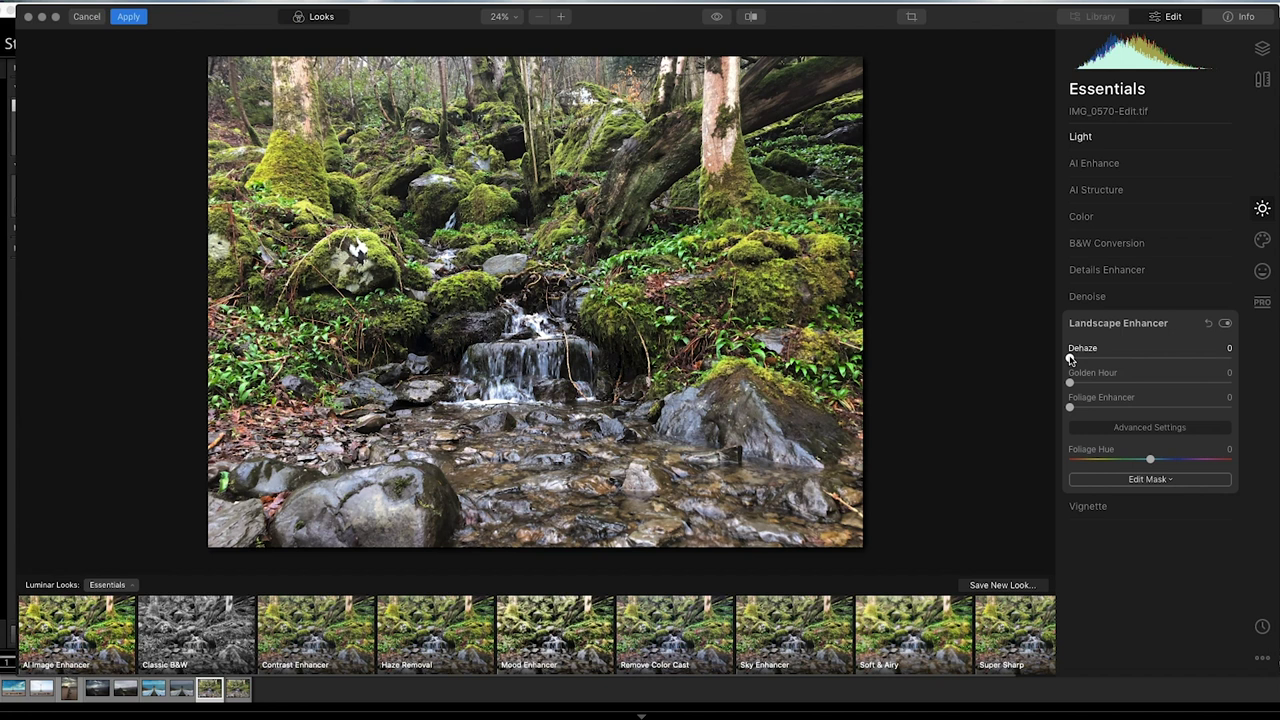
# - Add the Creative Fog filter across the photo
pyautogui.click(1262, 240)
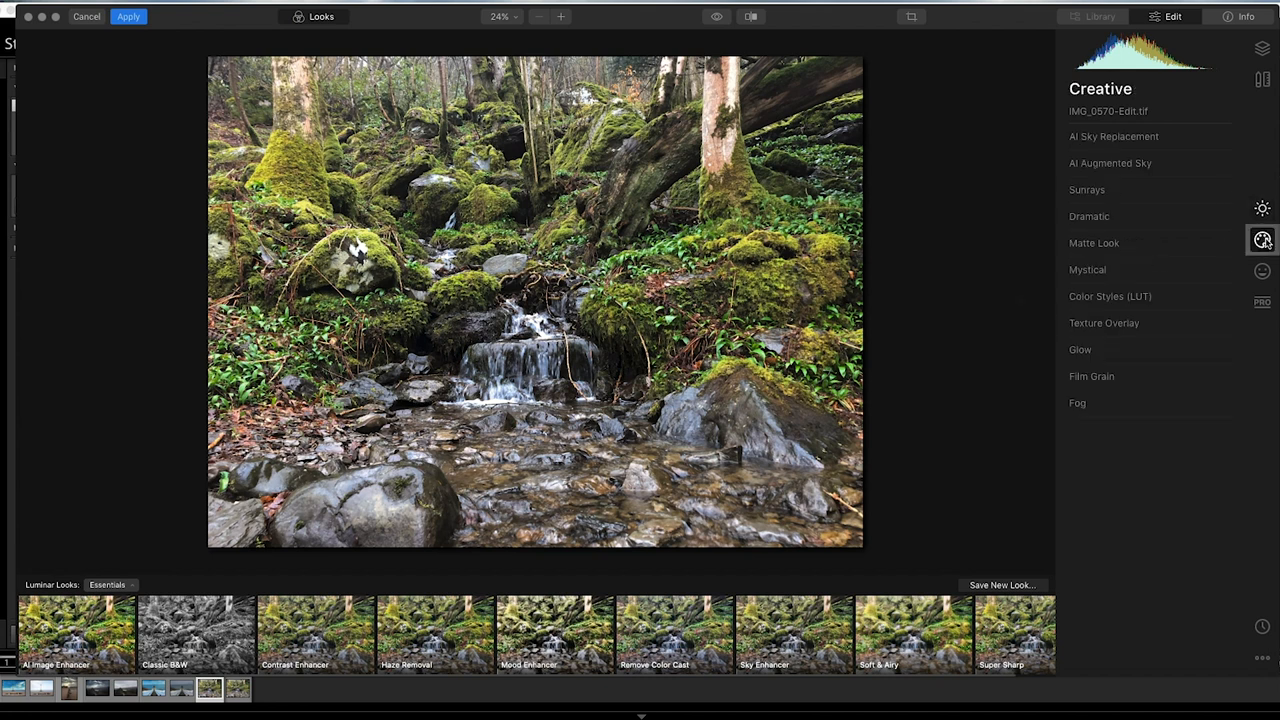
pyautogui.click(1077, 403)
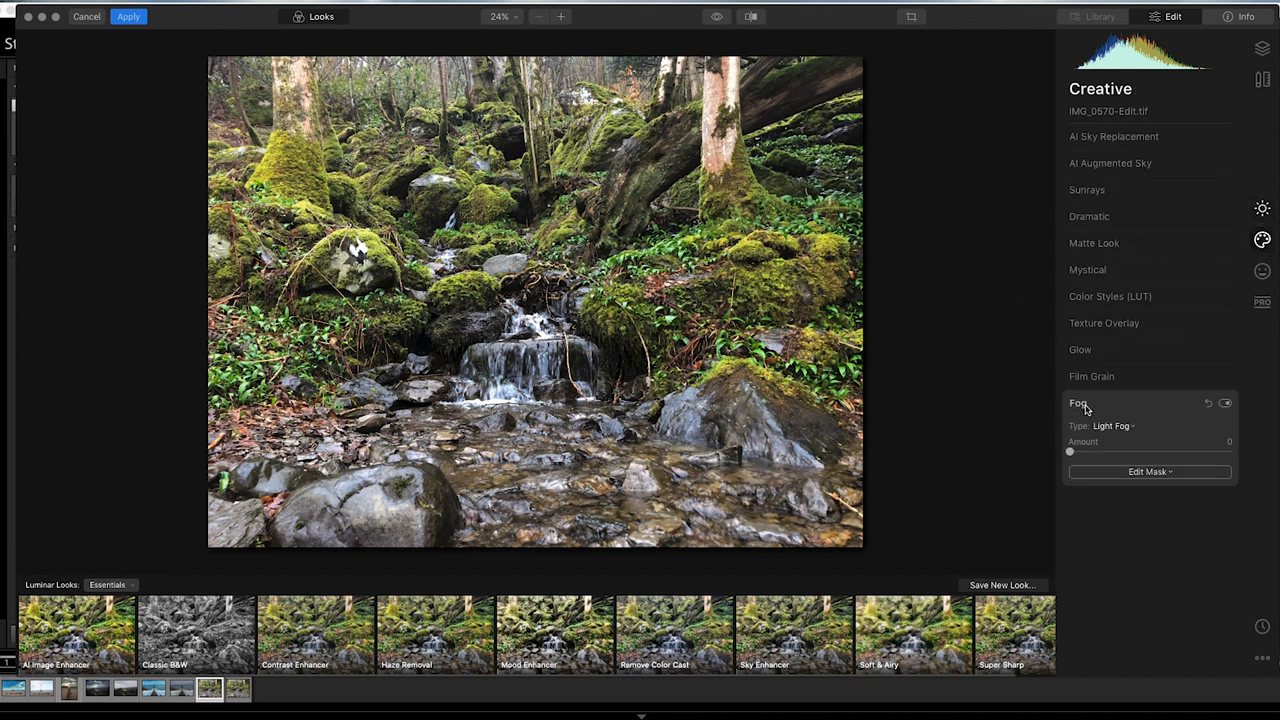
pyautogui.moveTo(1069, 452); pyautogui.dragTo(1143, 452)
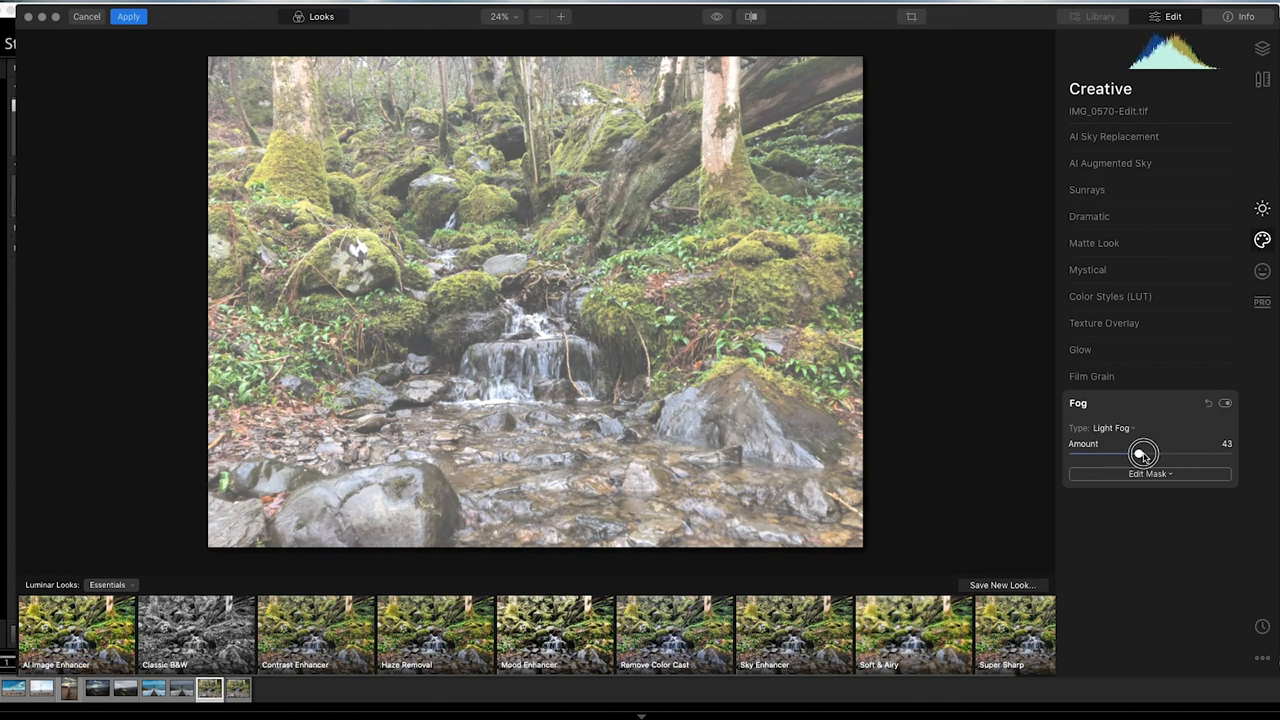
# - Brush-mask the fog to the top and erase at 33% opacity over the right slope
pyautogui.click(1150, 473)
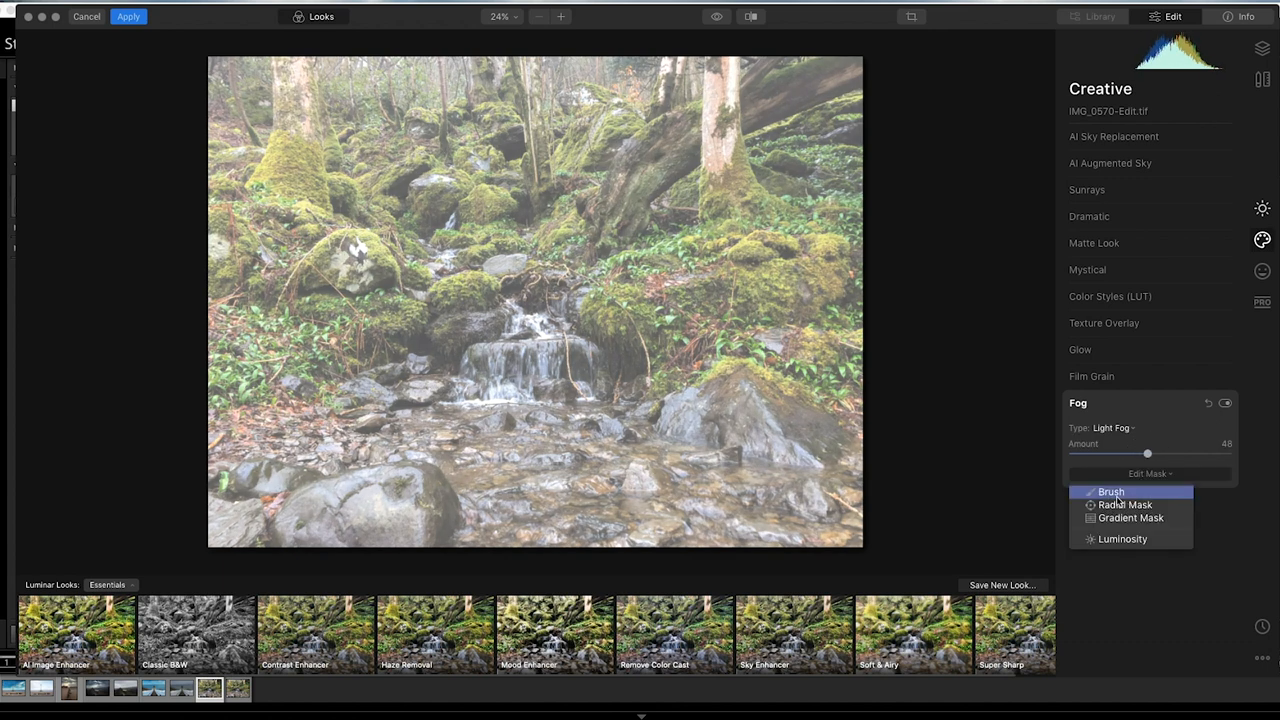
pyautogui.click(1108, 491)
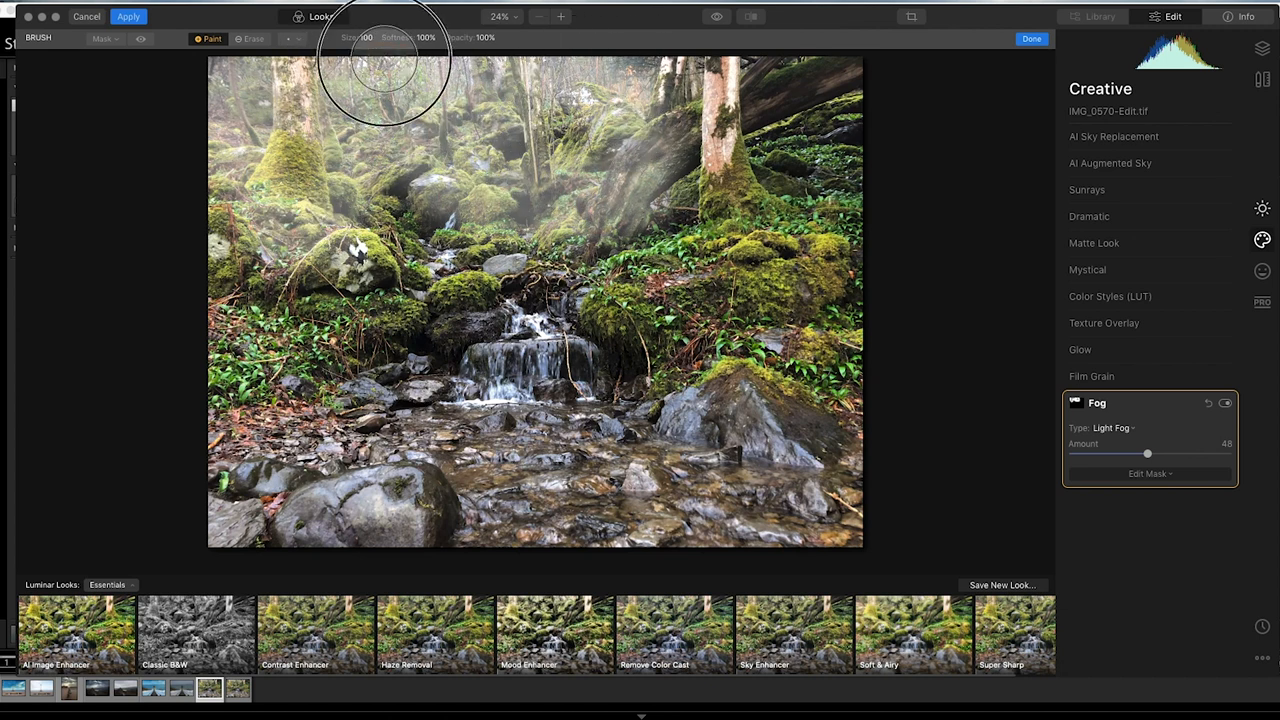
pyautogui.moveTo(828, 222)
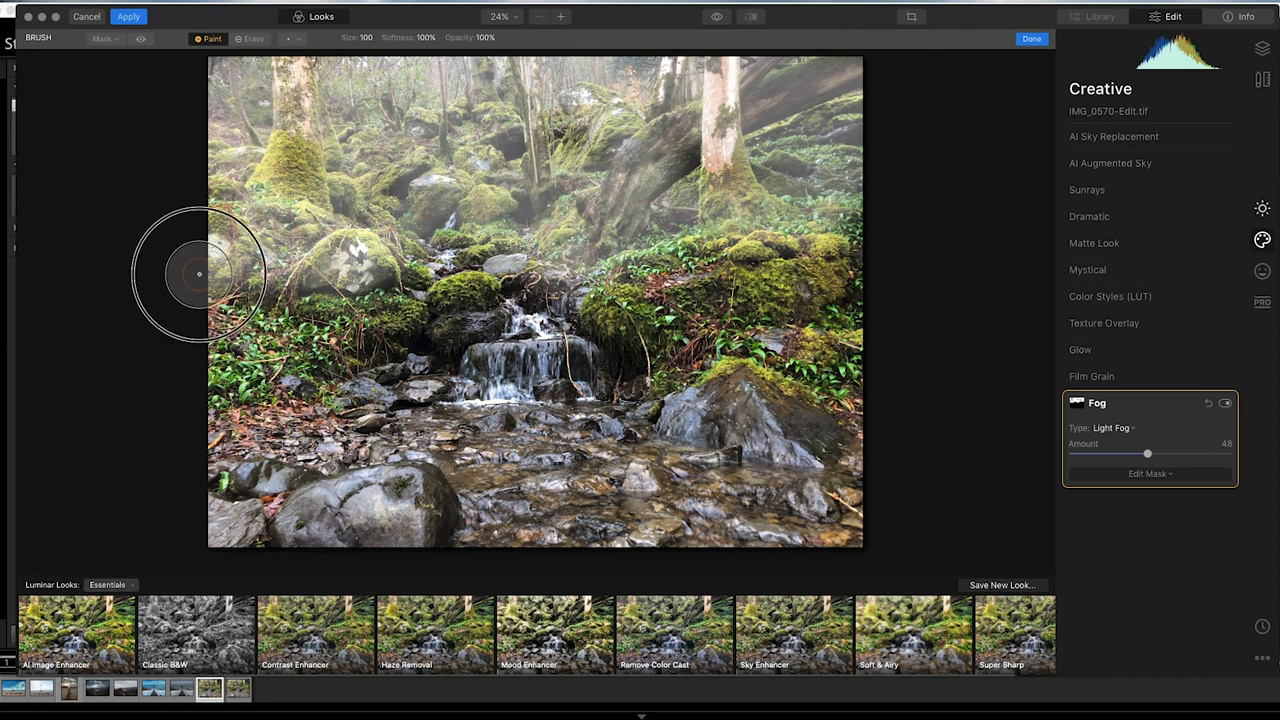
pyautogui.click(251, 40)
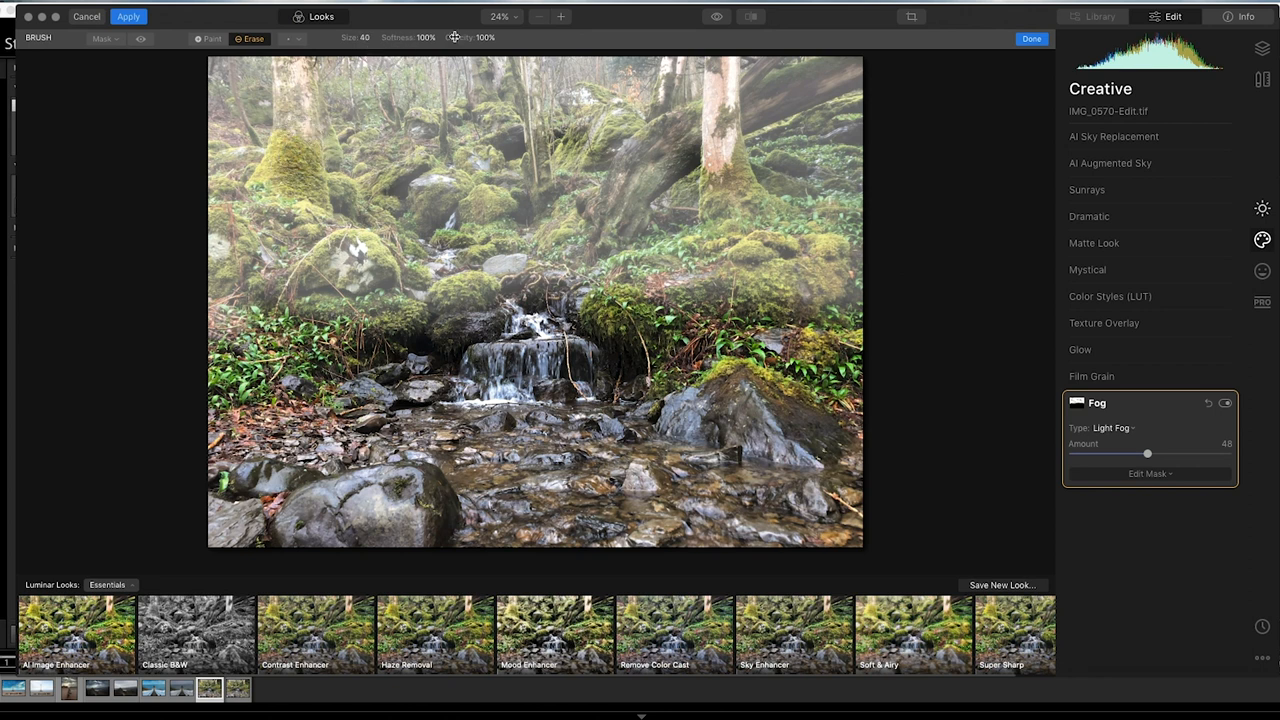
pyautogui.click(476, 37)
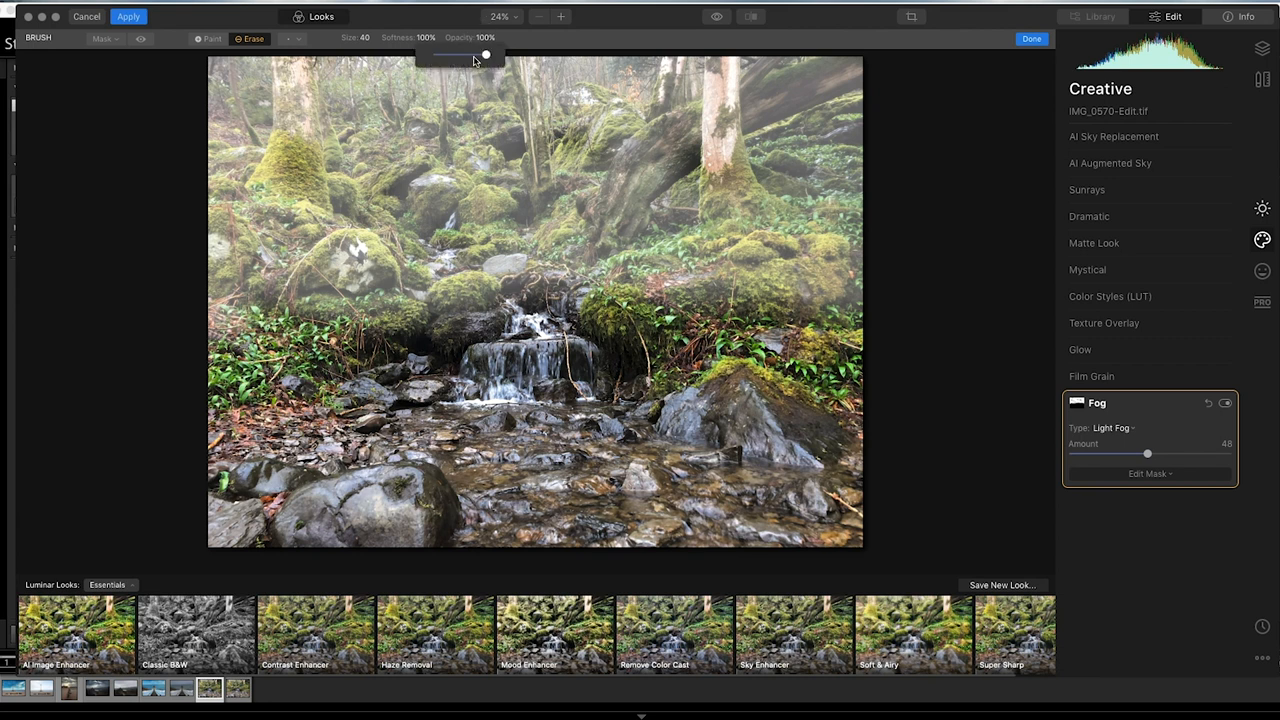
pyautogui.moveTo(485, 55); pyautogui.dragTo(450, 55)
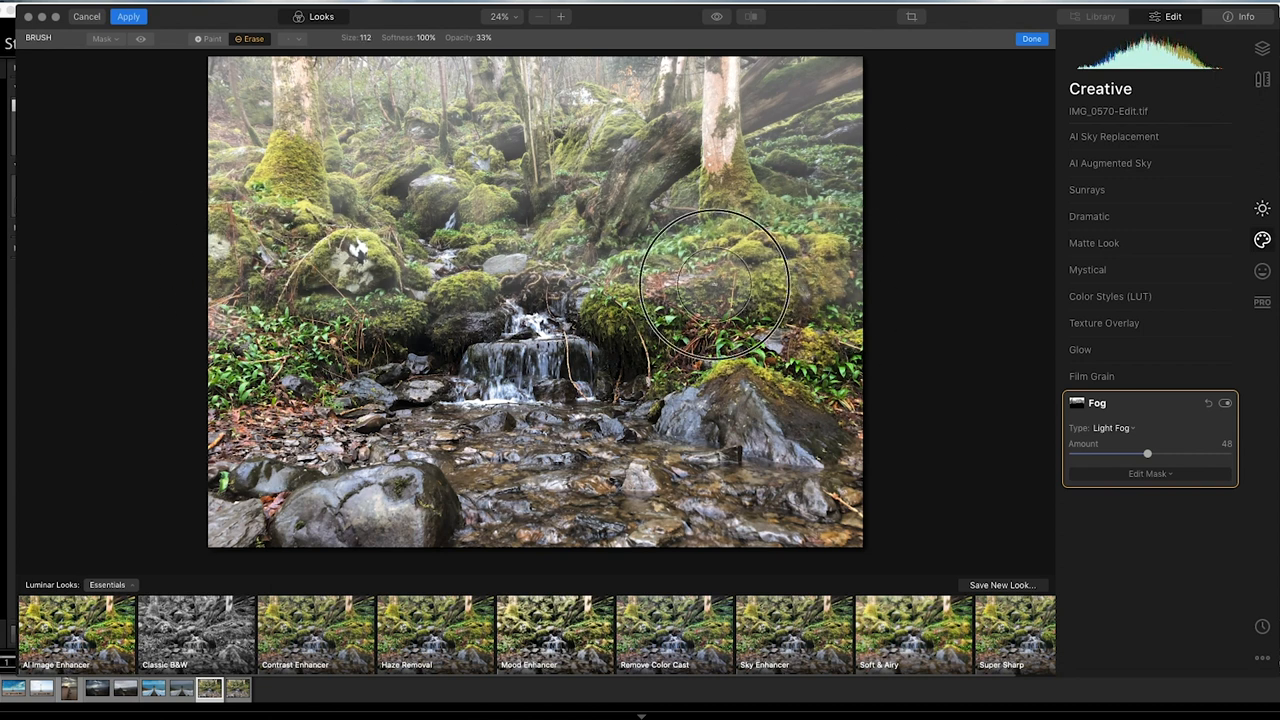
pyautogui.moveTo(1148, 453); pyautogui.dragTo(1070, 453)
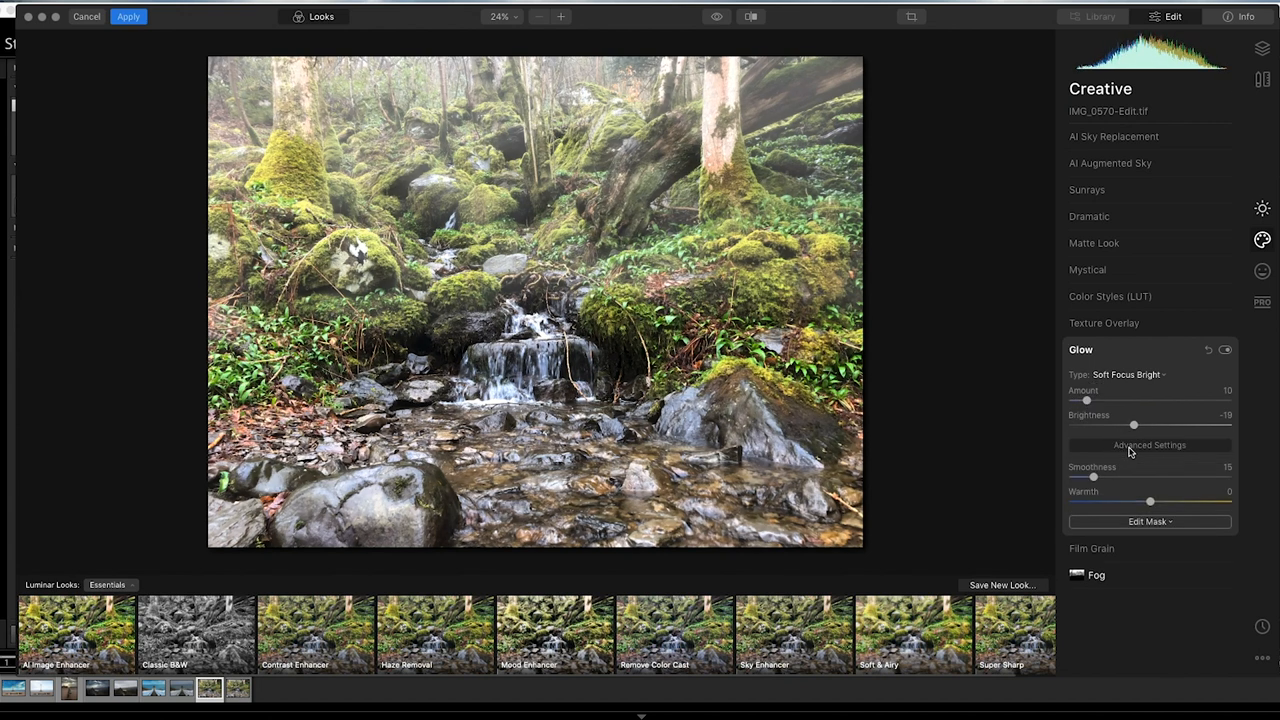
# - Warm the glow to 5 and set the Mystical filter amount to 15
pyautogui.moveTo(1150, 502); pyautogui.dragTo(1157, 502)
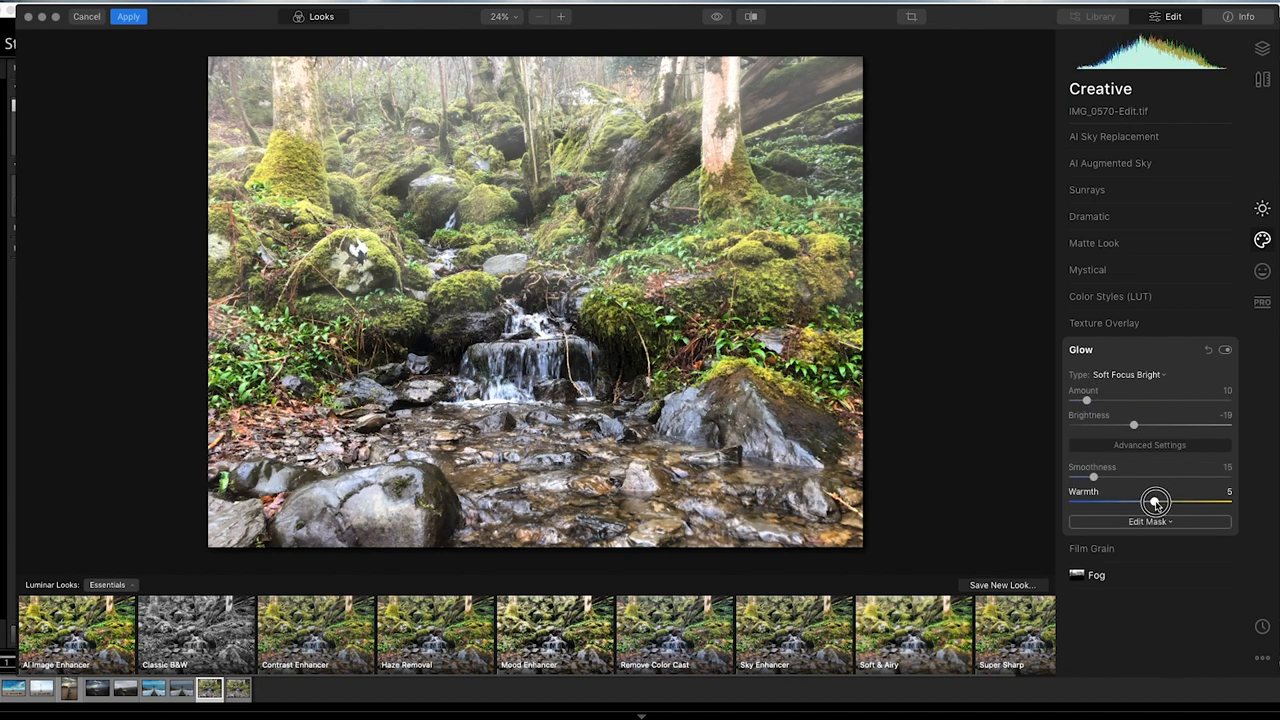
pyautogui.click(1088, 269)
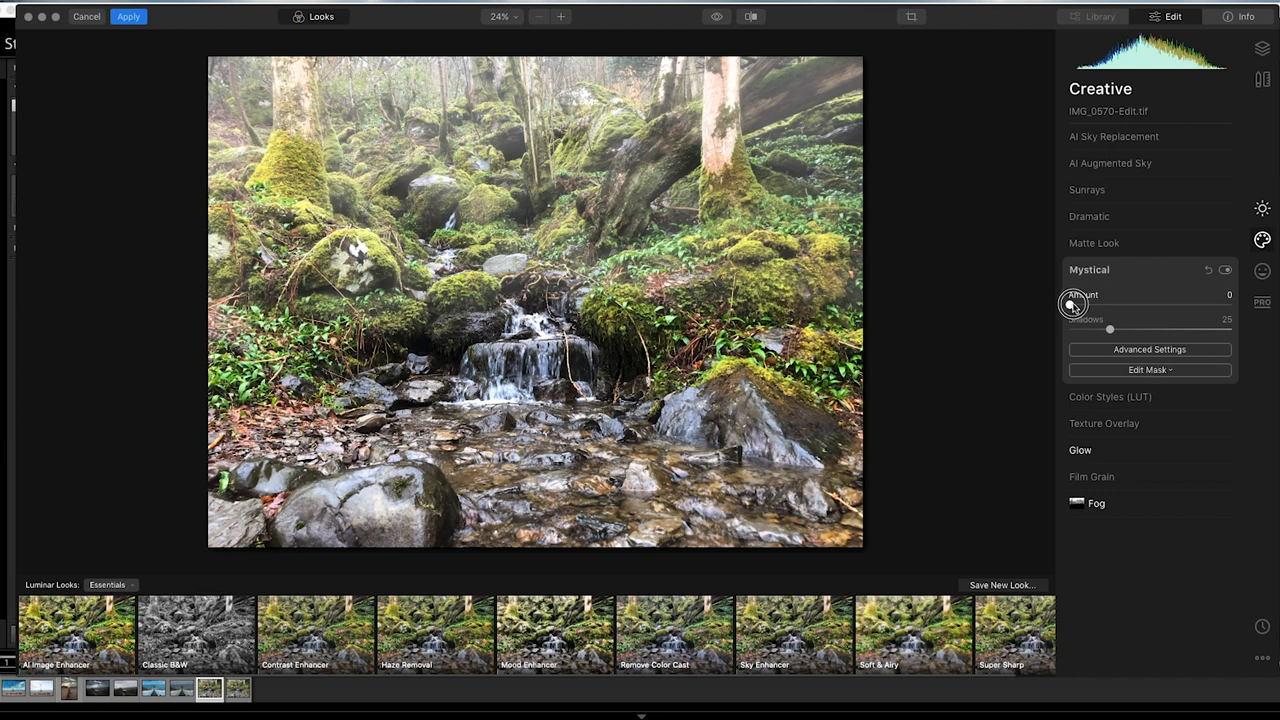
pyautogui.moveTo(1071, 305); pyautogui.dragTo(1083, 305)
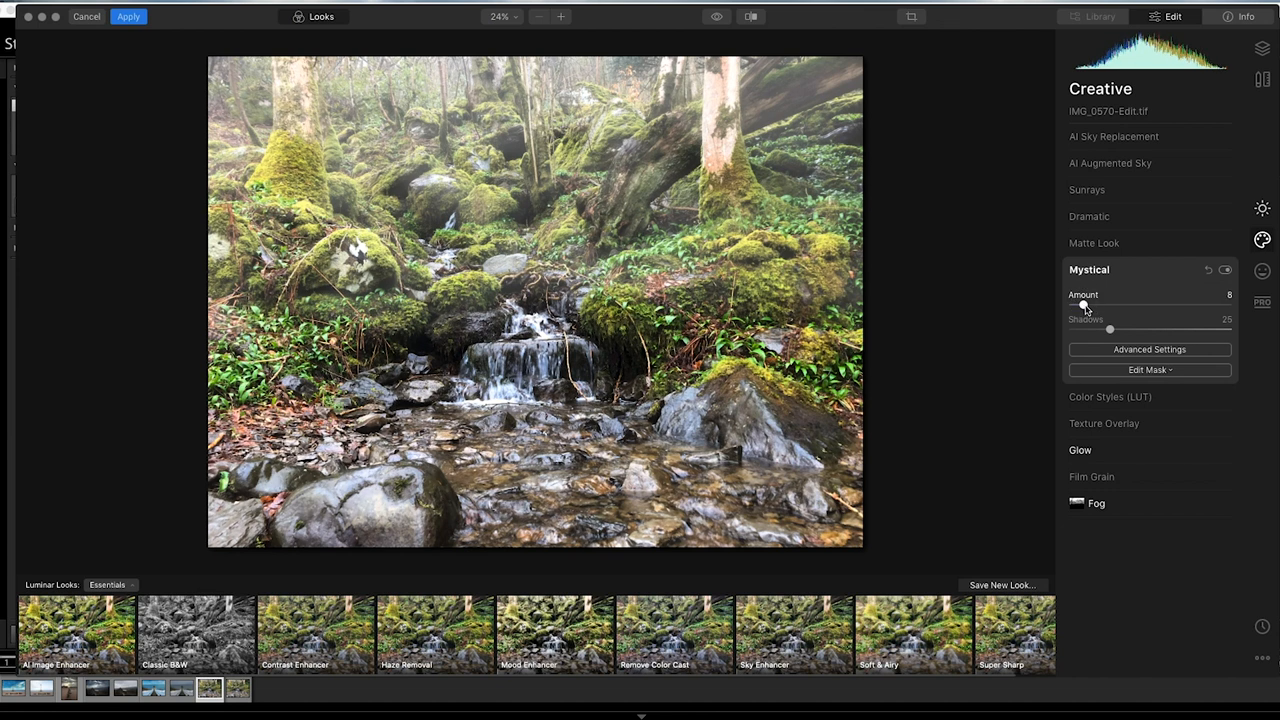
pyautogui.moveTo(1083, 305); pyautogui.dragTo(1127, 305)
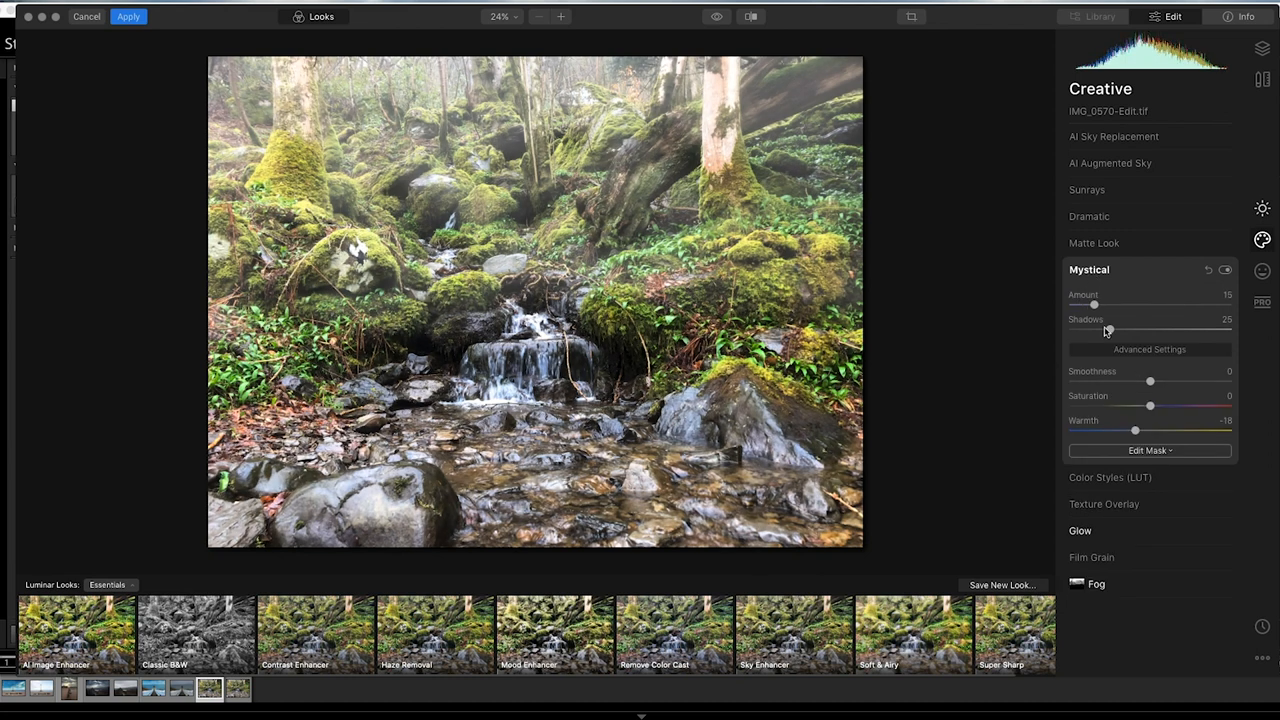
pyautogui.click(1089, 269)
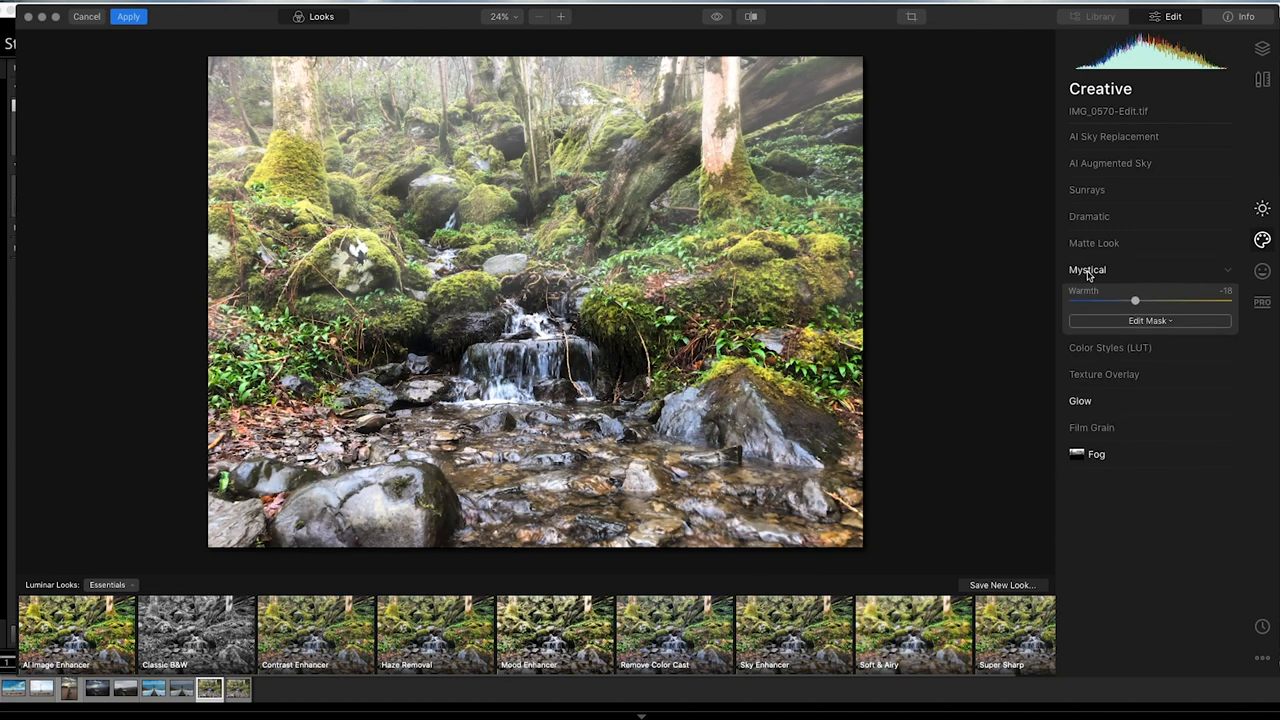
pyautogui.click(1088, 269)
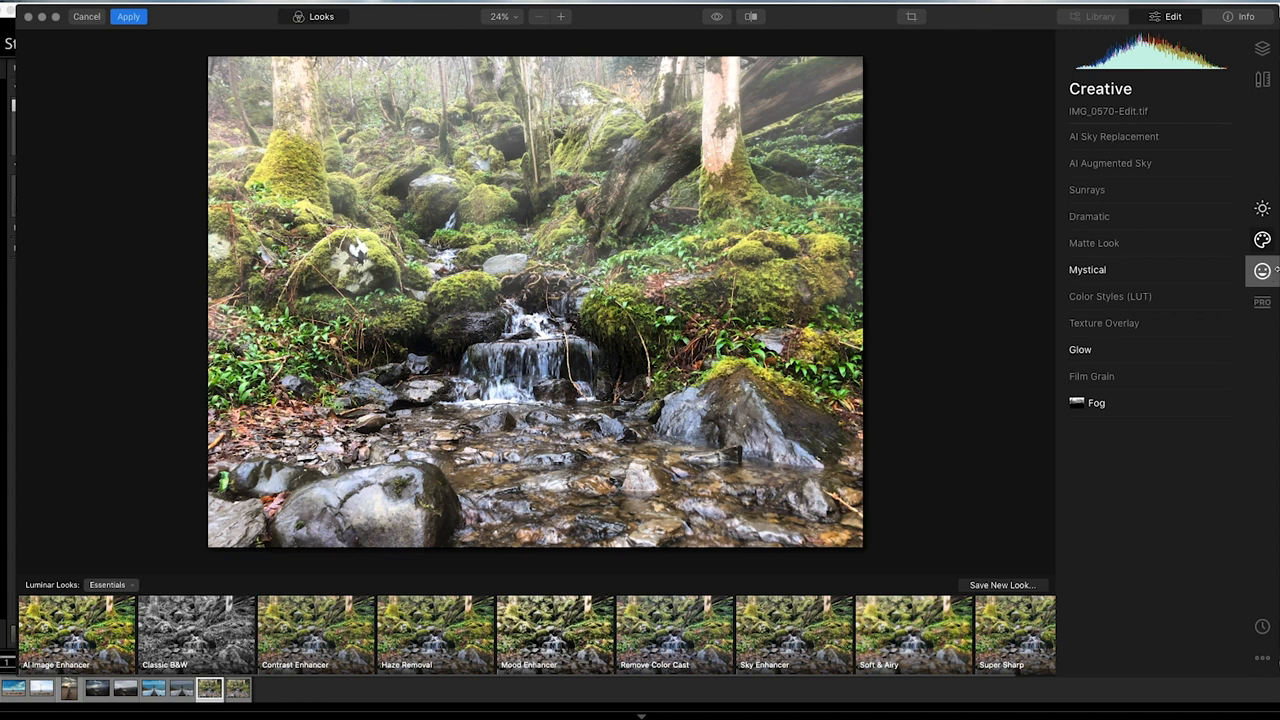
# - Set Orton Effect amount 23 with brightness 5, then nudge Light exposure
pyautogui.click(1264, 270)
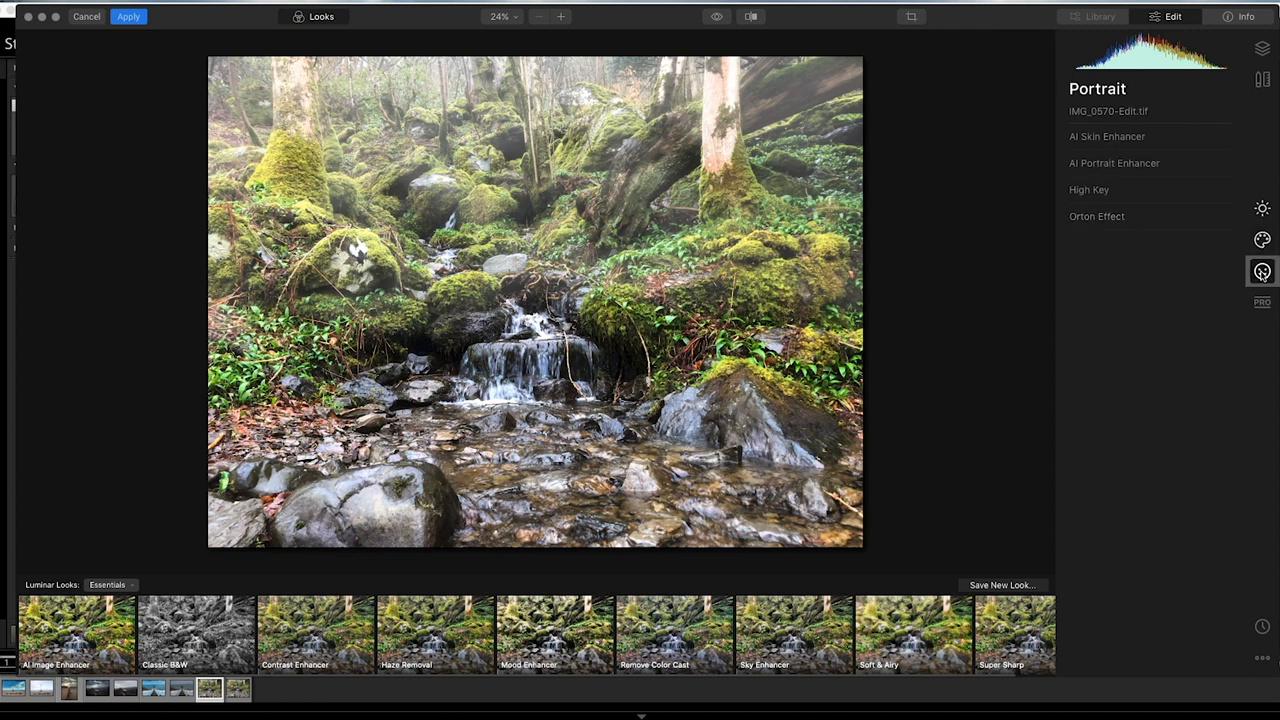
pyautogui.click(1096, 216)
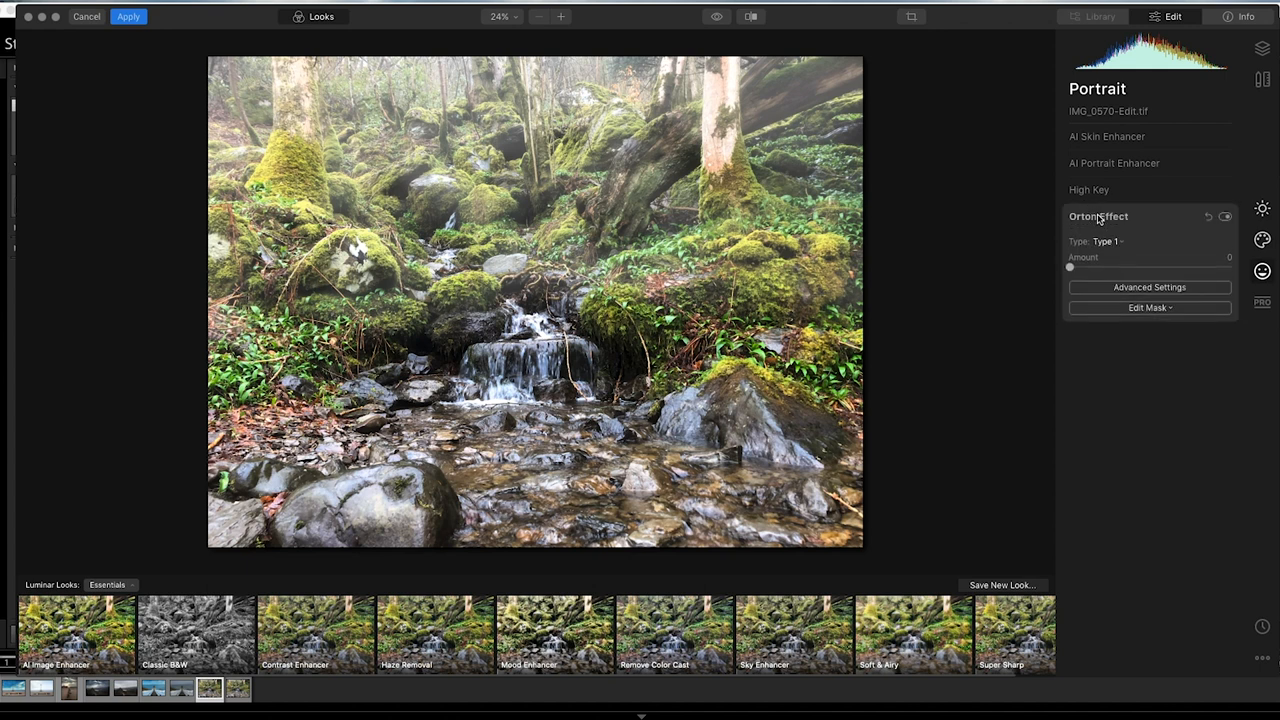
pyautogui.moveTo(1069, 267); pyautogui.dragTo(1090, 267)
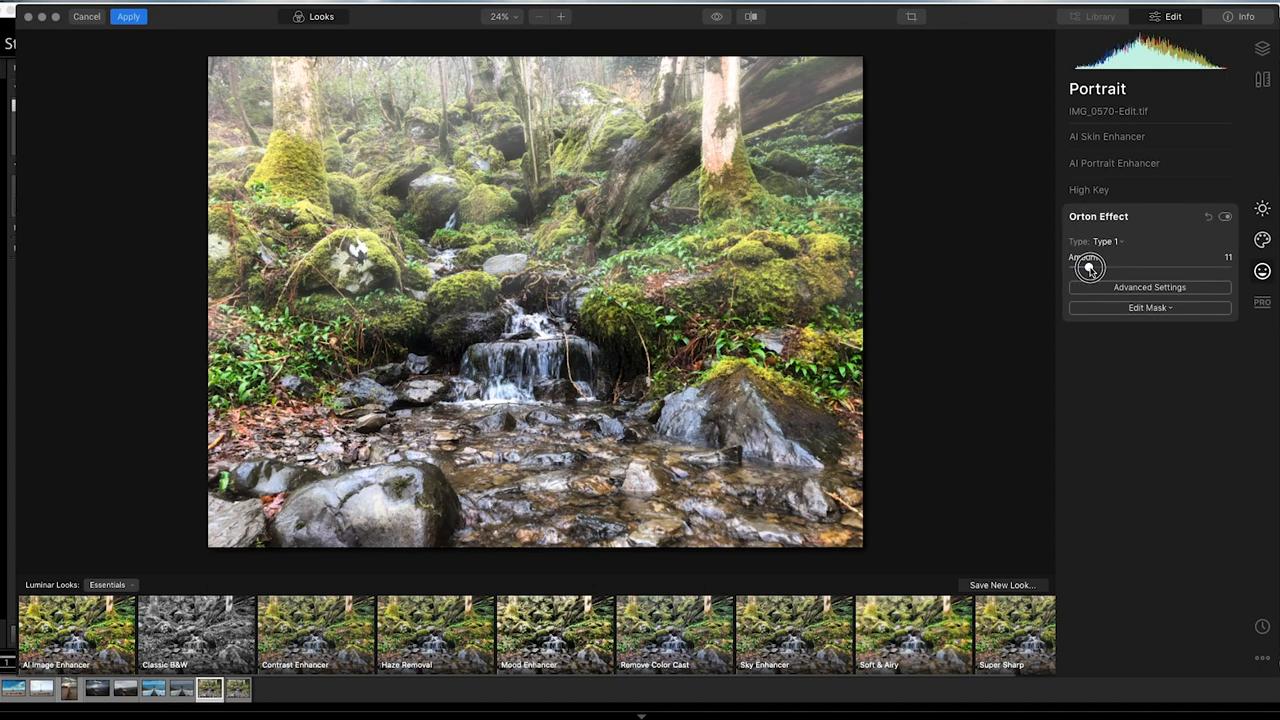
pyautogui.click(1147, 287)
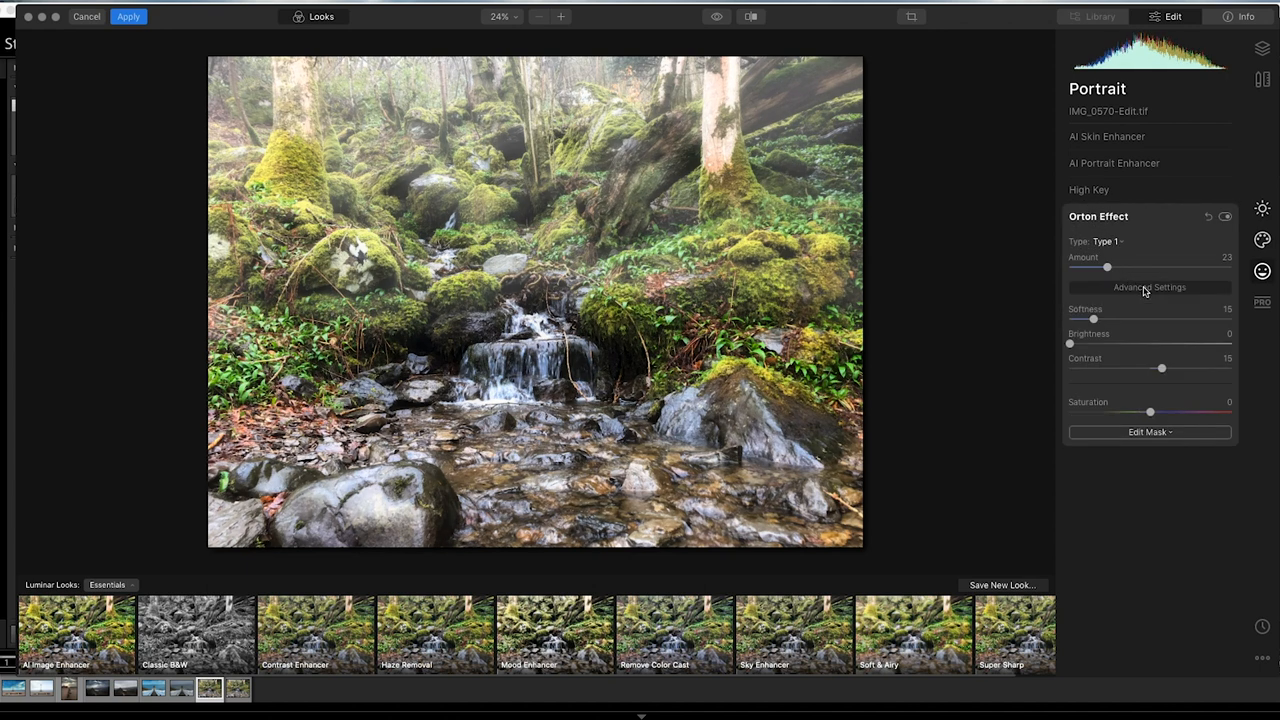
pyautogui.moveTo(1069, 343); pyautogui.dragTo(1078, 343)
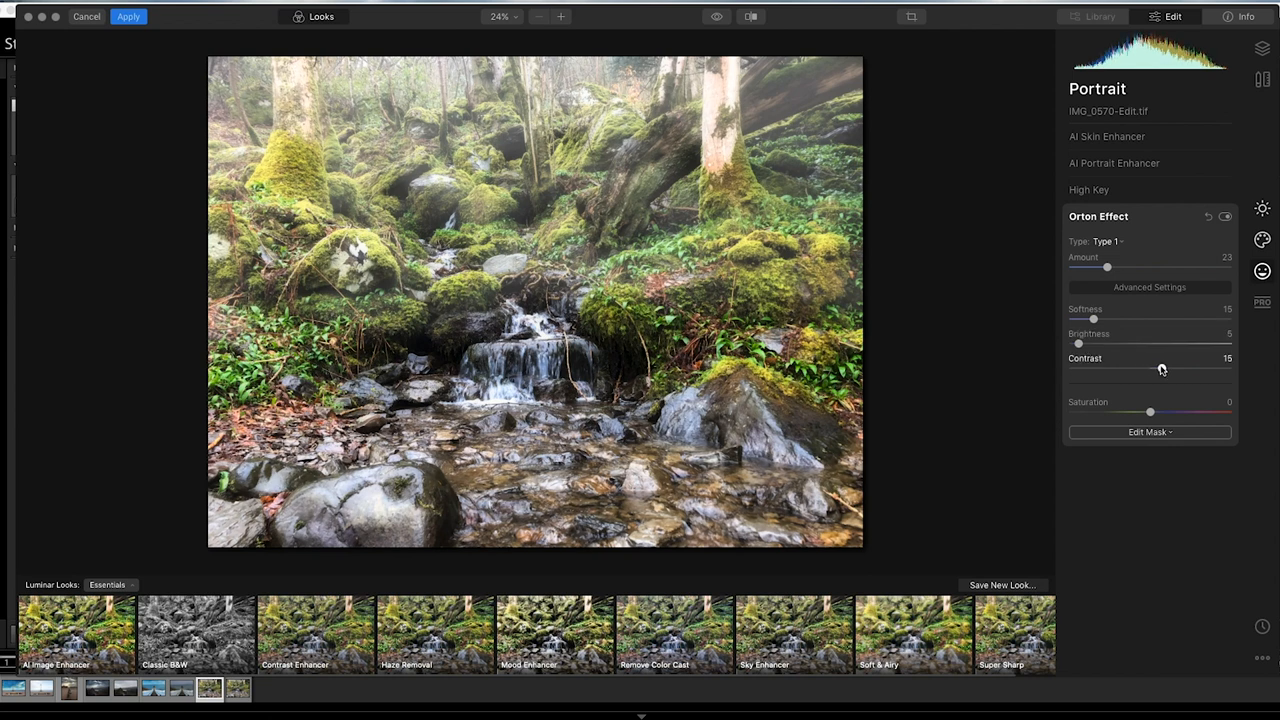
pyautogui.moveTo(1149, 368); pyautogui.dragTo(1167, 368)
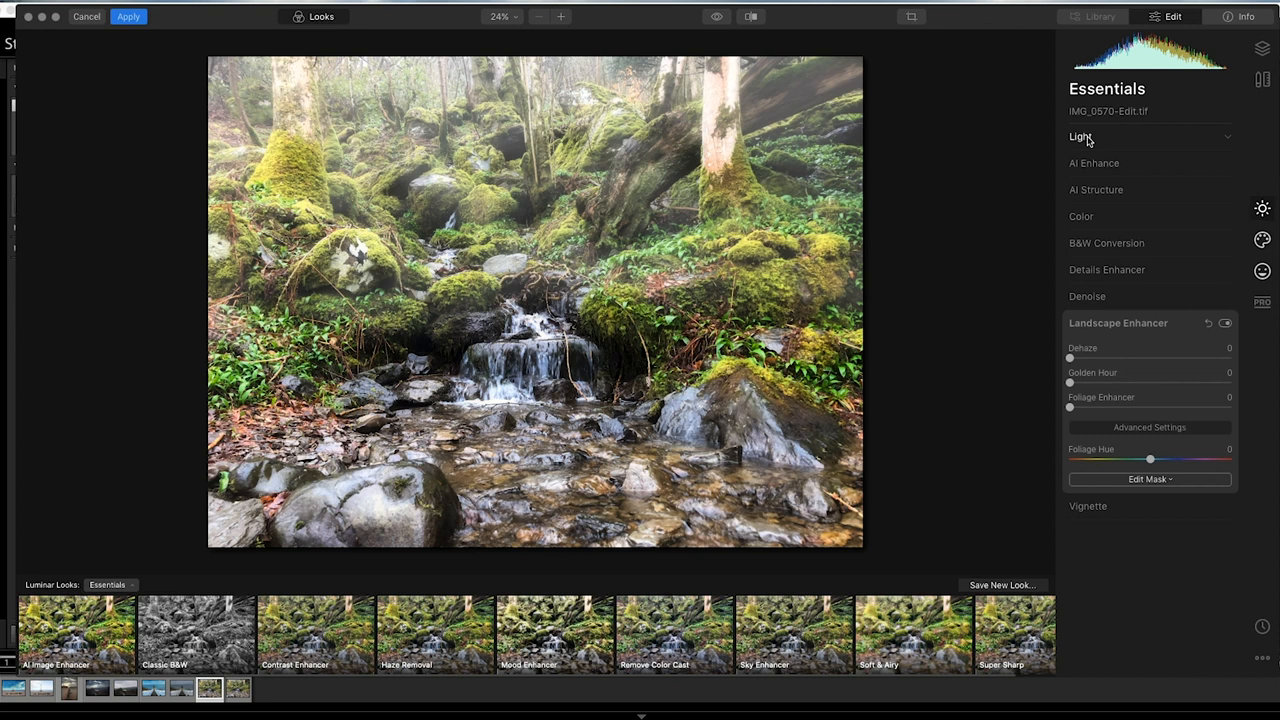
pyautogui.click(1080, 137)
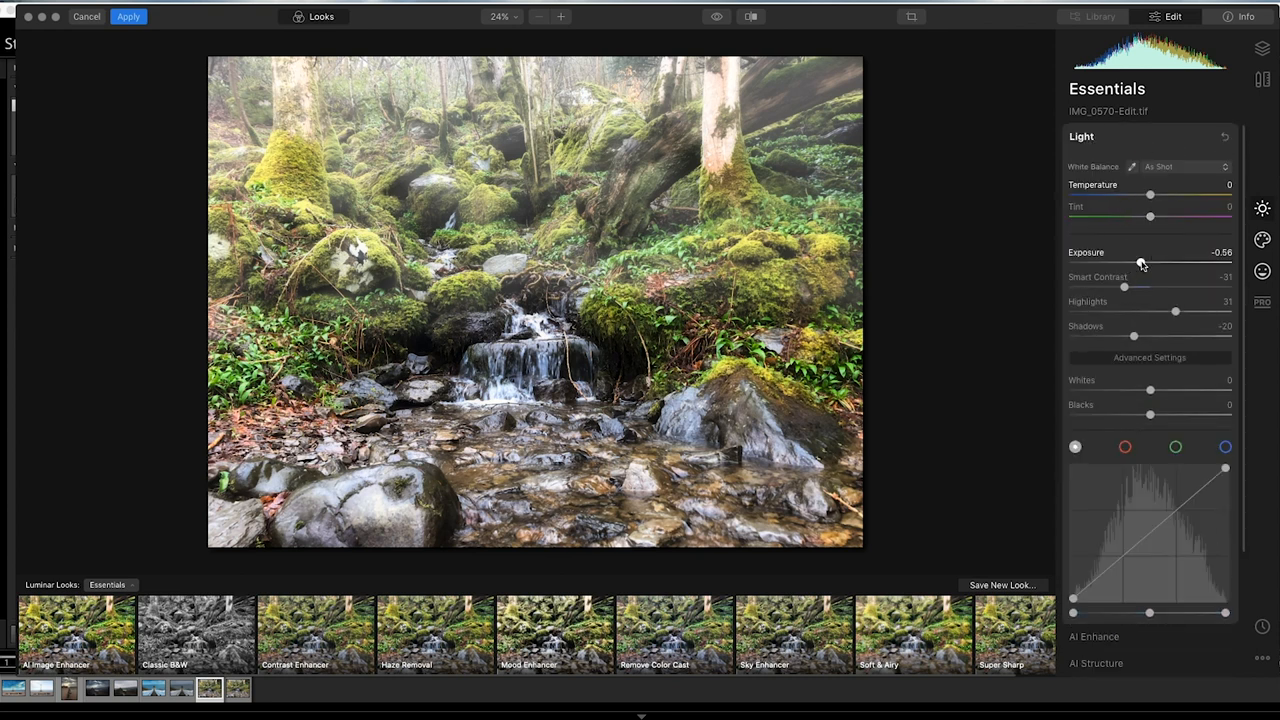
pyautogui.moveTo(1140, 261); pyautogui.dragTo(1136, 263)
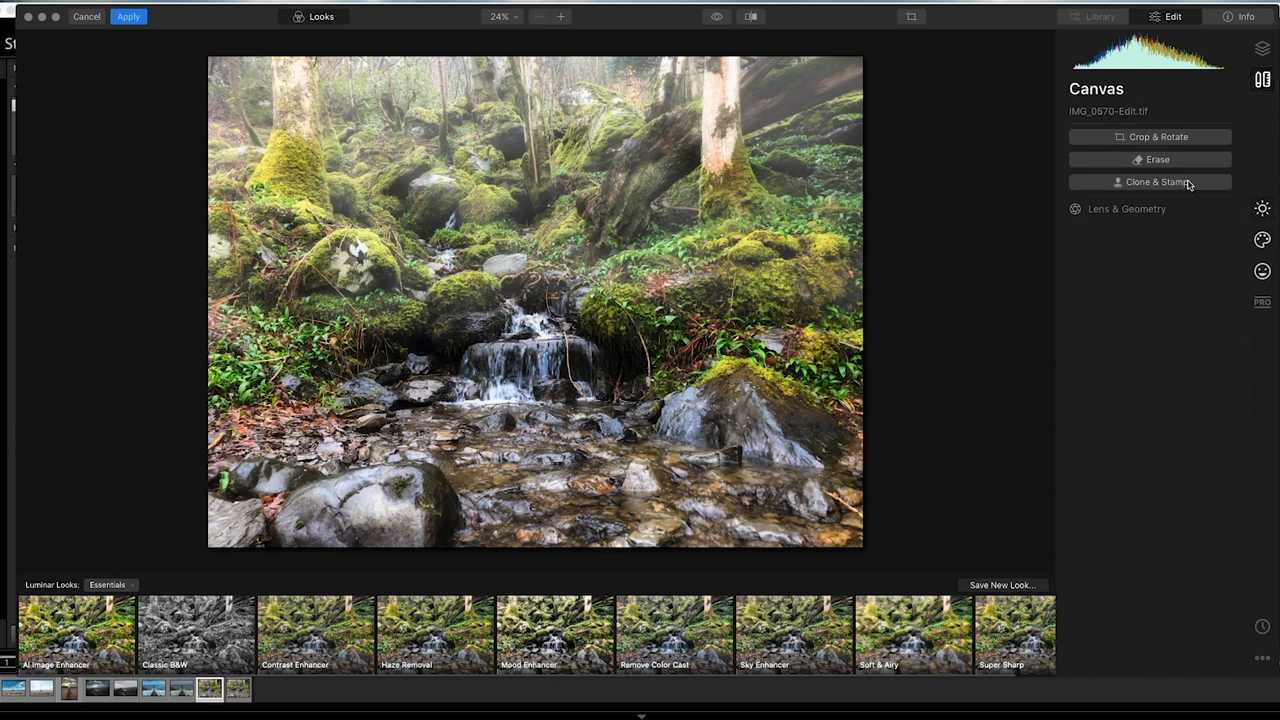
# - Lasso-trace the twig crossing the small waterfall and erase it
pyautogui.click(1149, 181)
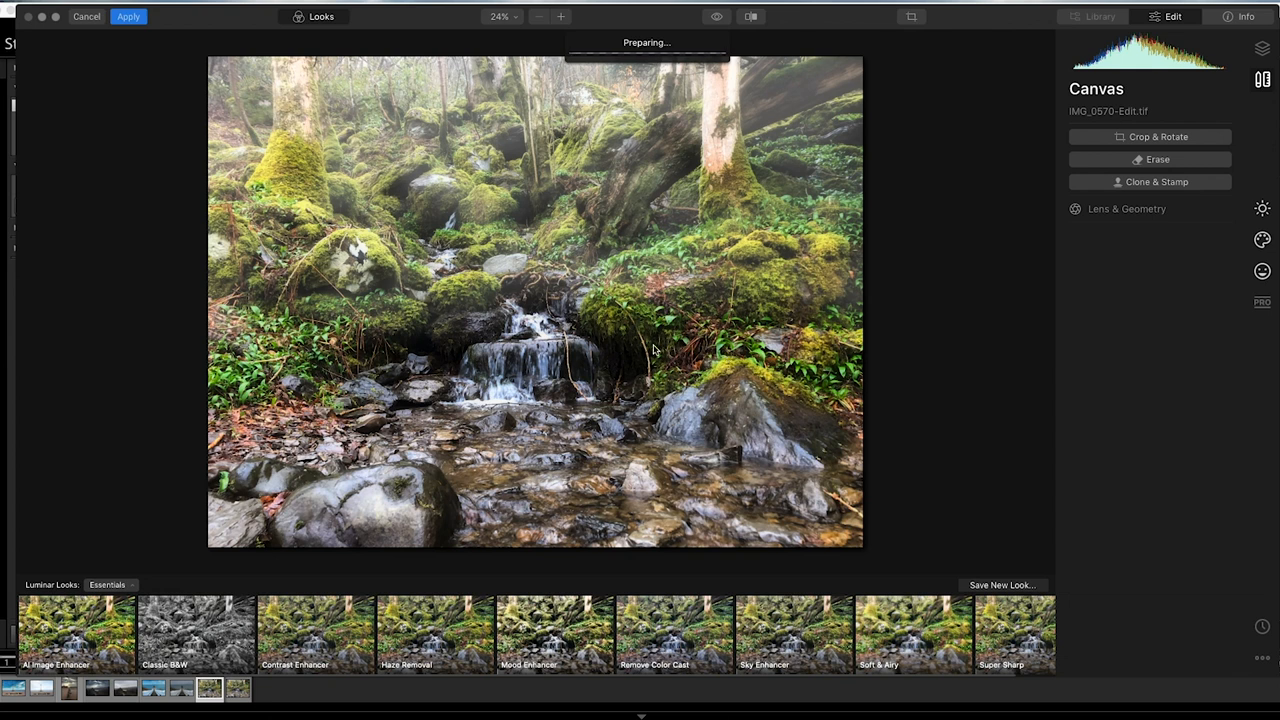
pyautogui.click(1150, 159)
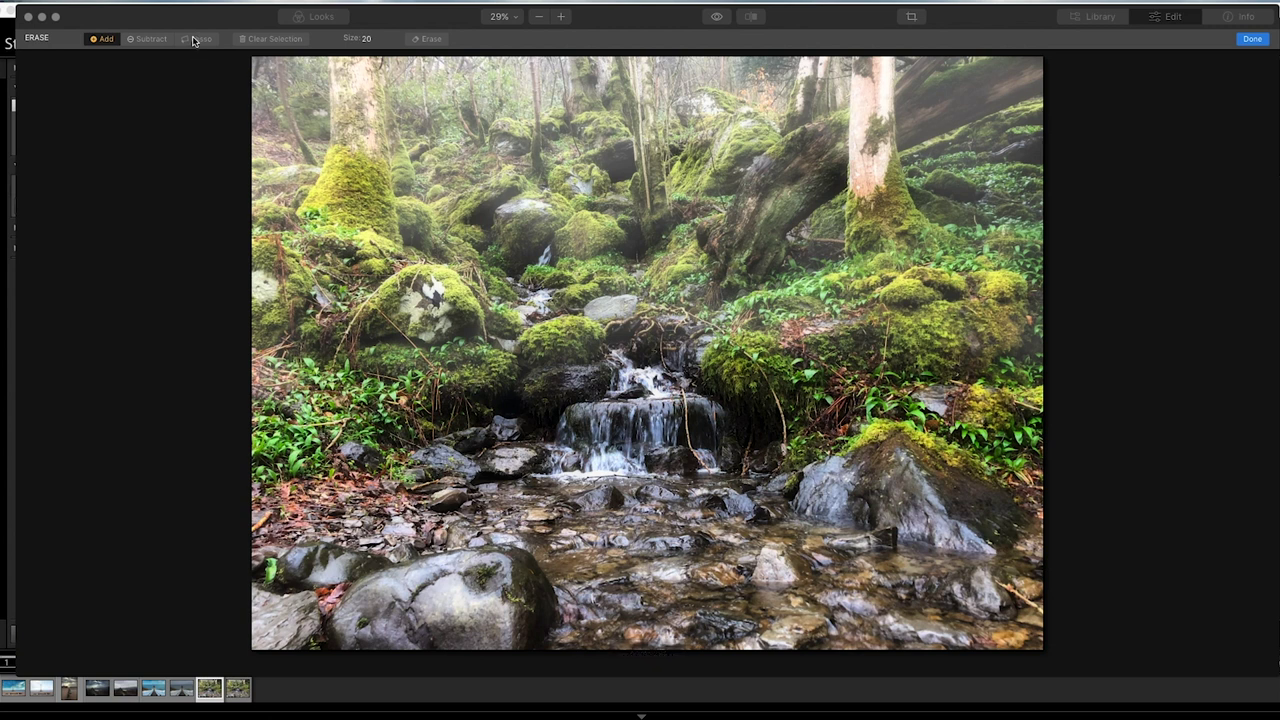
pyautogui.click(196, 40)
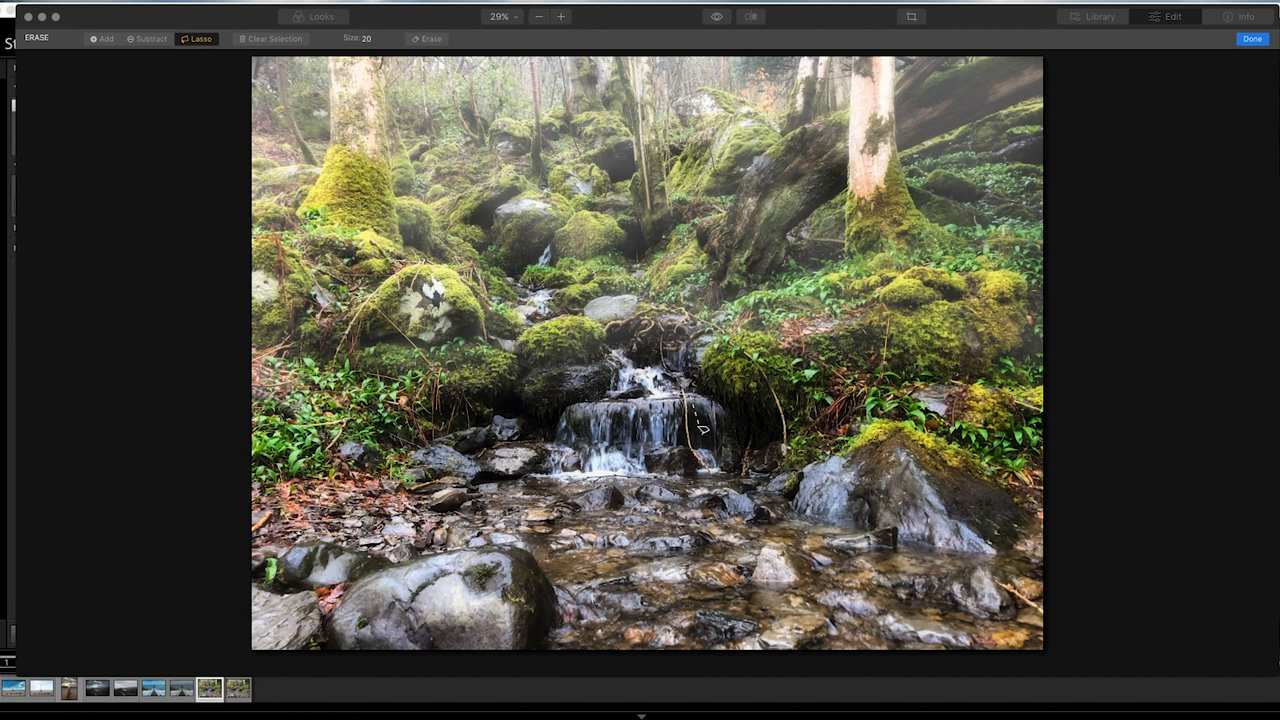
pyautogui.moveTo(688, 385); pyautogui.dragTo(715, 465)
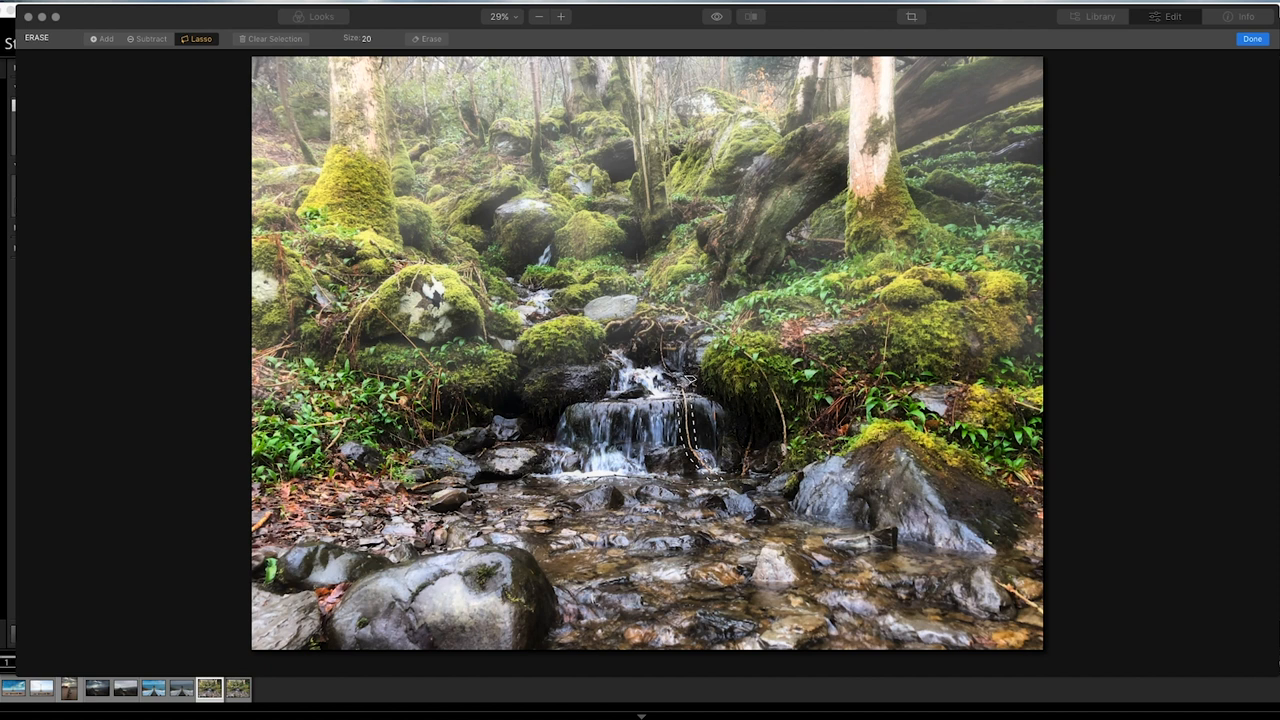
pyautogui.moveTo(683, 388); pyautogui.dragTo(710, 473)
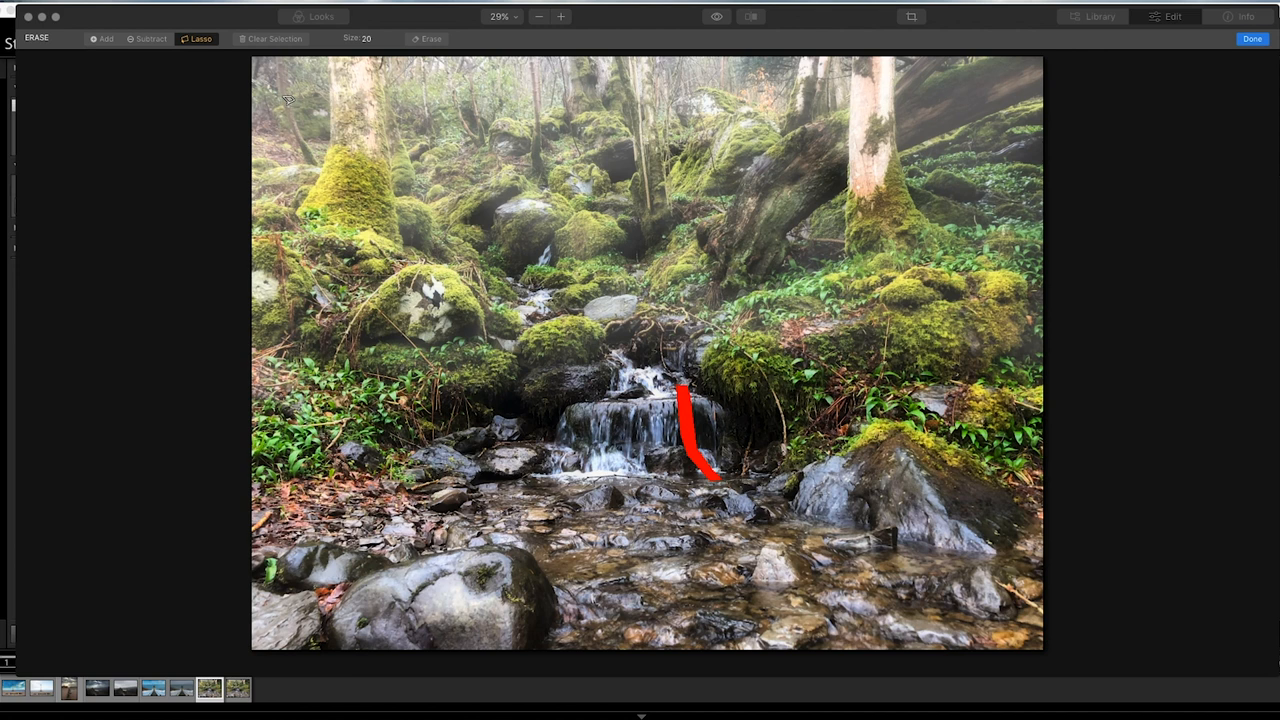
pyautogui.click(1251, 39)
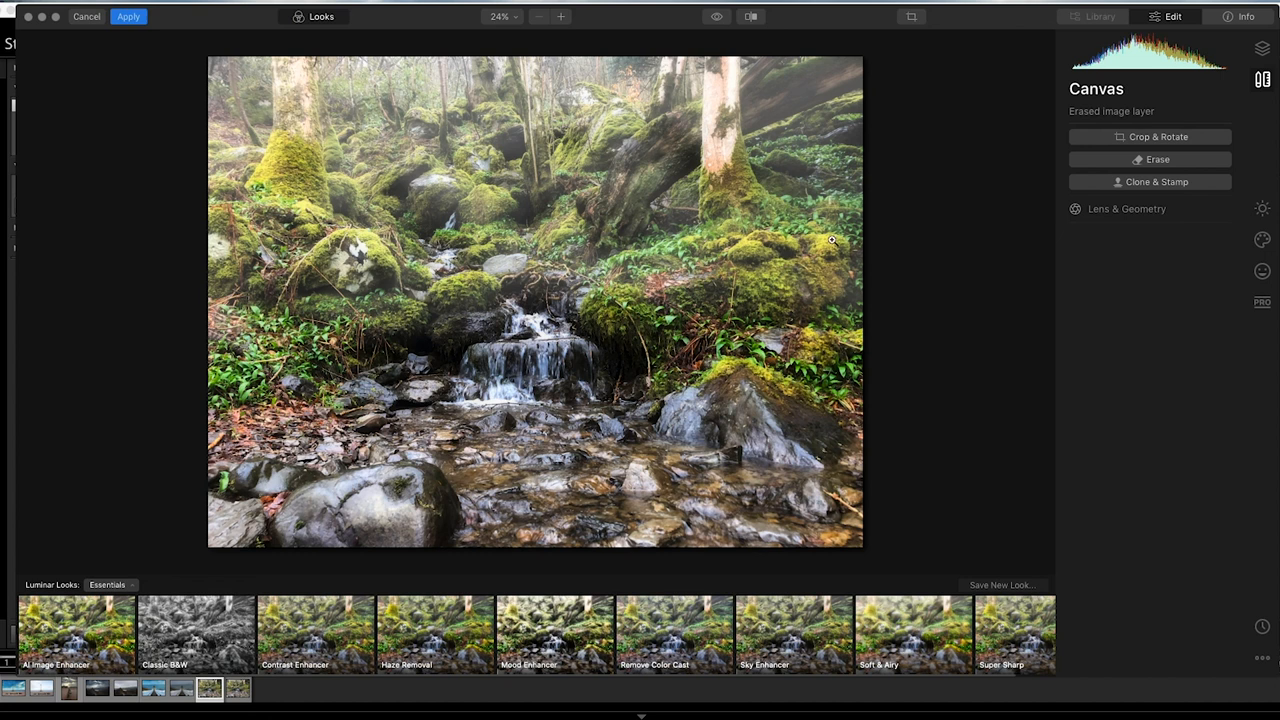
pyautogui.click(1261, 208)
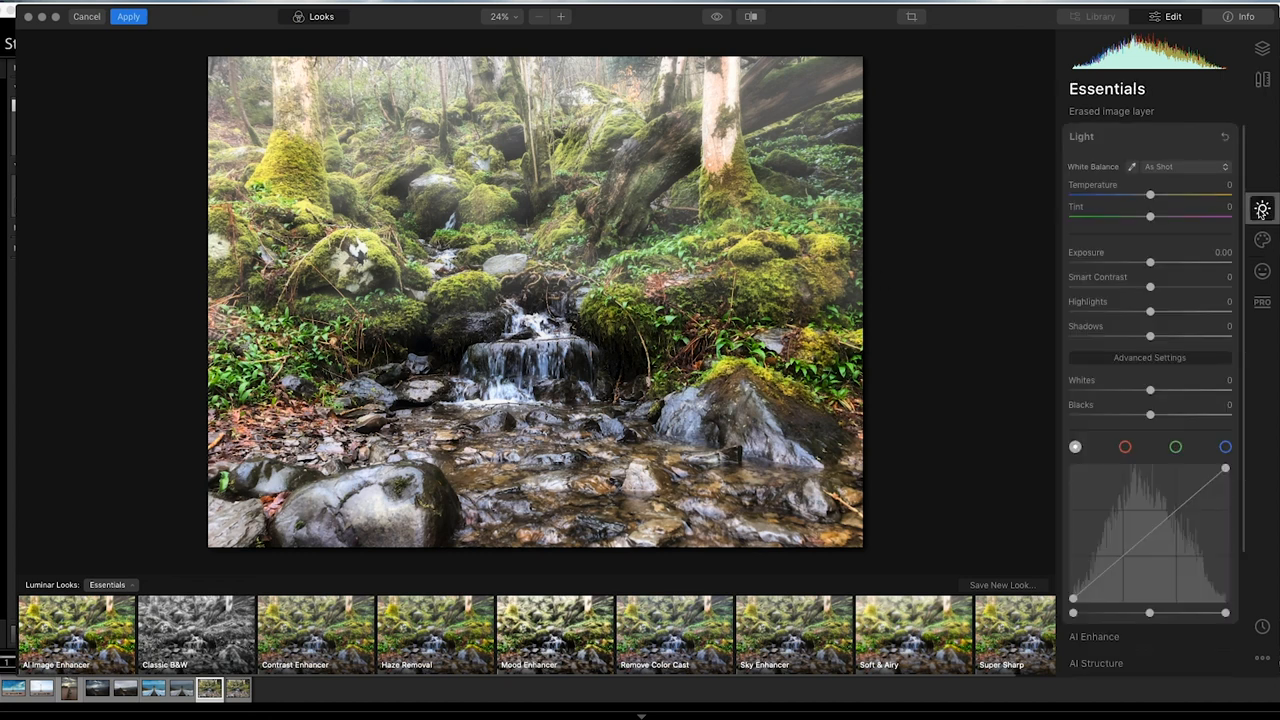
pyautogui.moveTo(1094, 147)
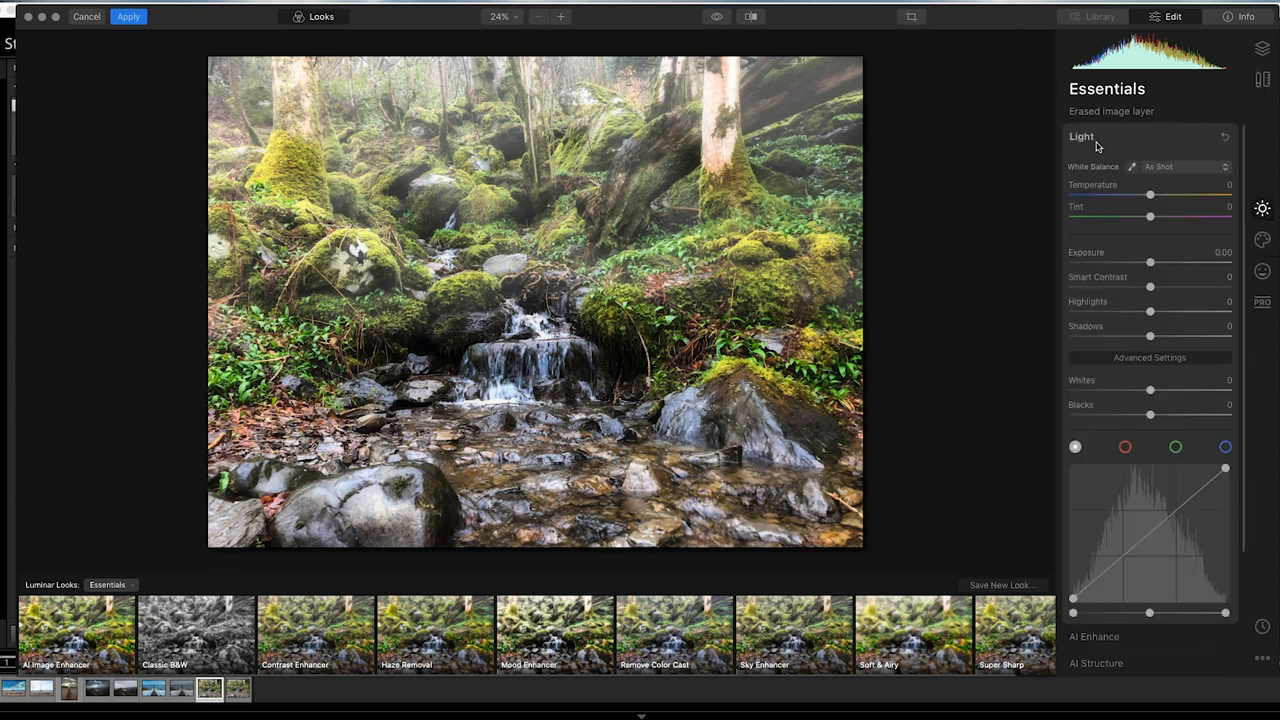
pyautogui.click(1257, 78)
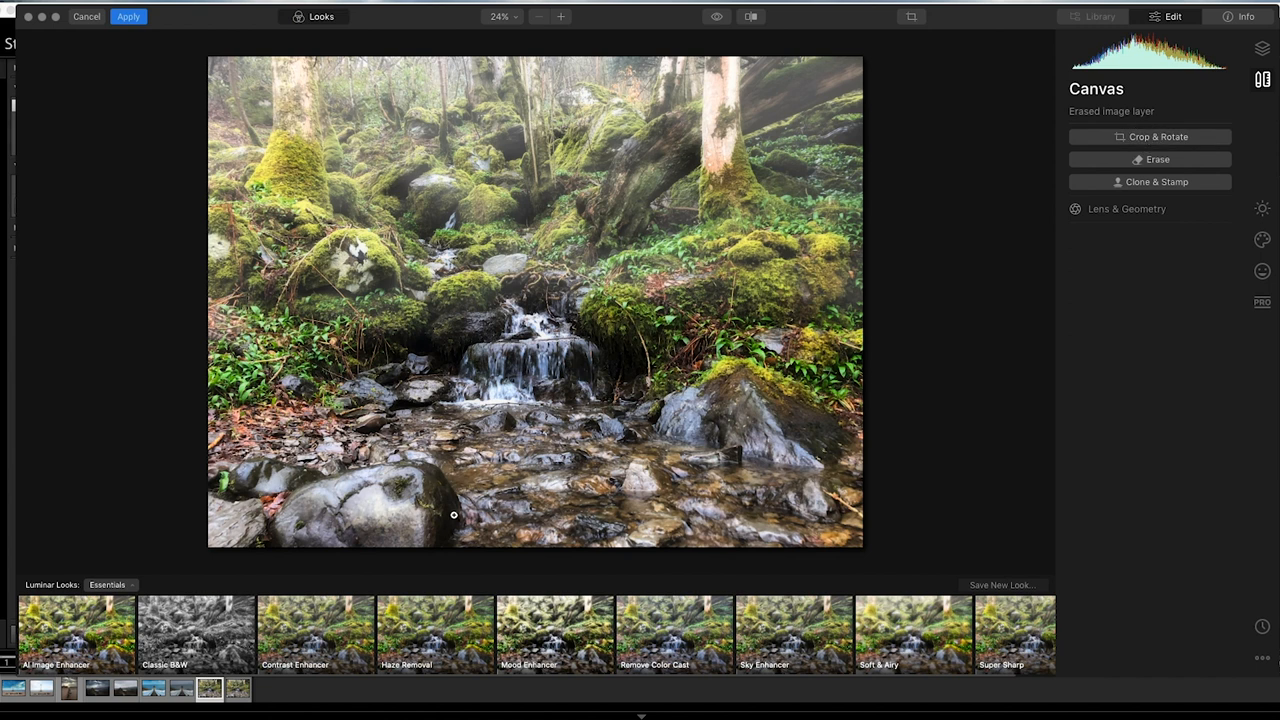
# - Open the Crop & Rotate tool on the waterfall photo
pyautogui.click(1150, 137)
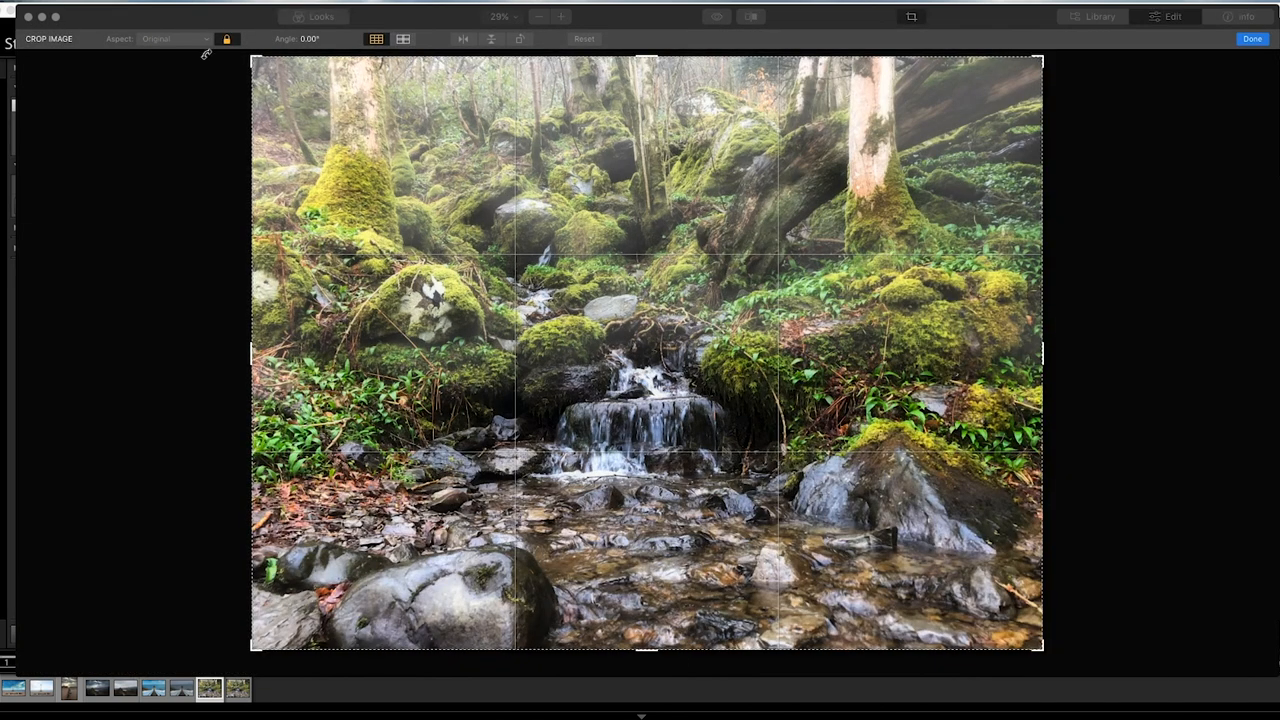
pyautogui.moveTo(577, 28)
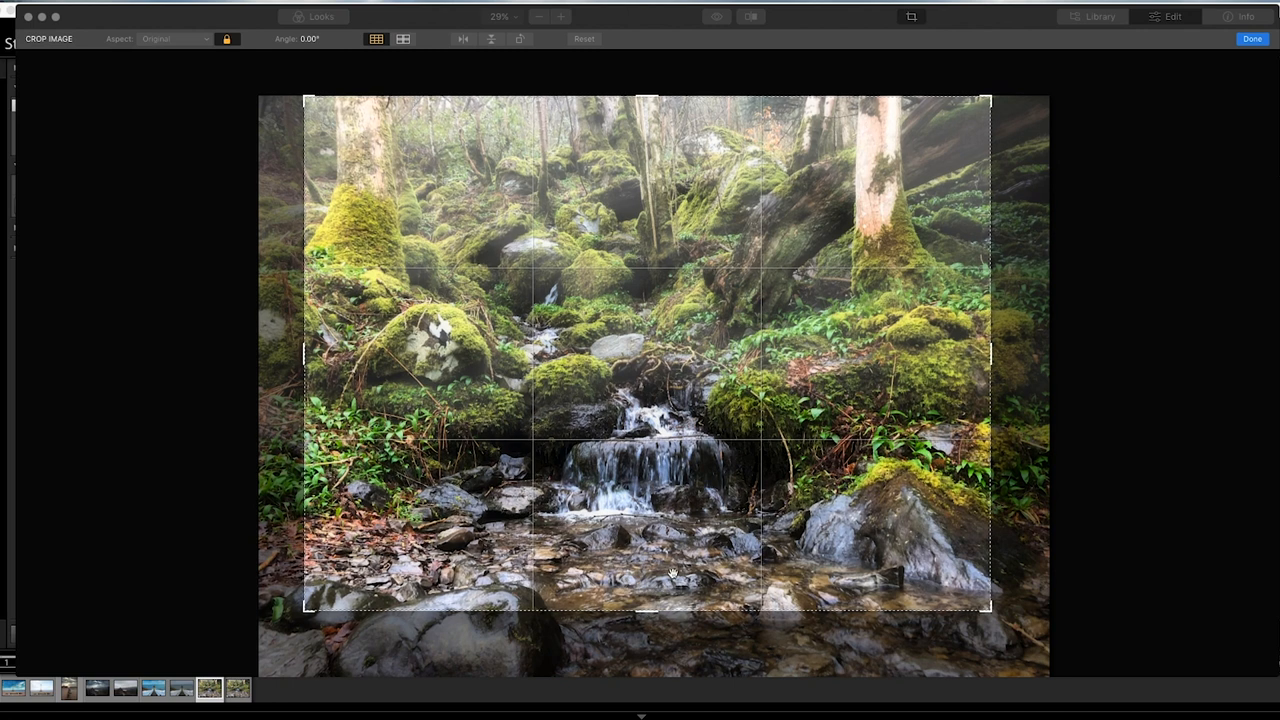
# - Apply the crop, darken the edges with a -80 vignette, and expand Details Enhancer
pyautogui.click(1248, 40)
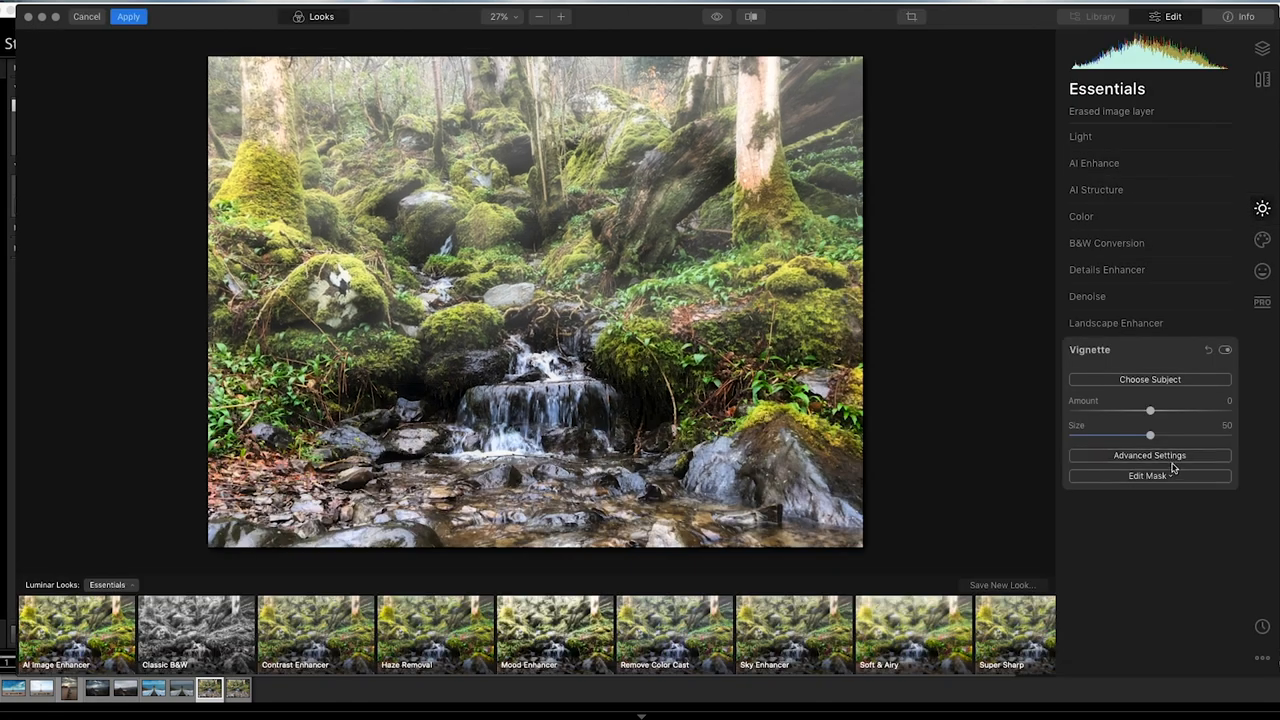
pyautogui.moveTo(1150, 411); pyautogui.dragTo(1138, 411)
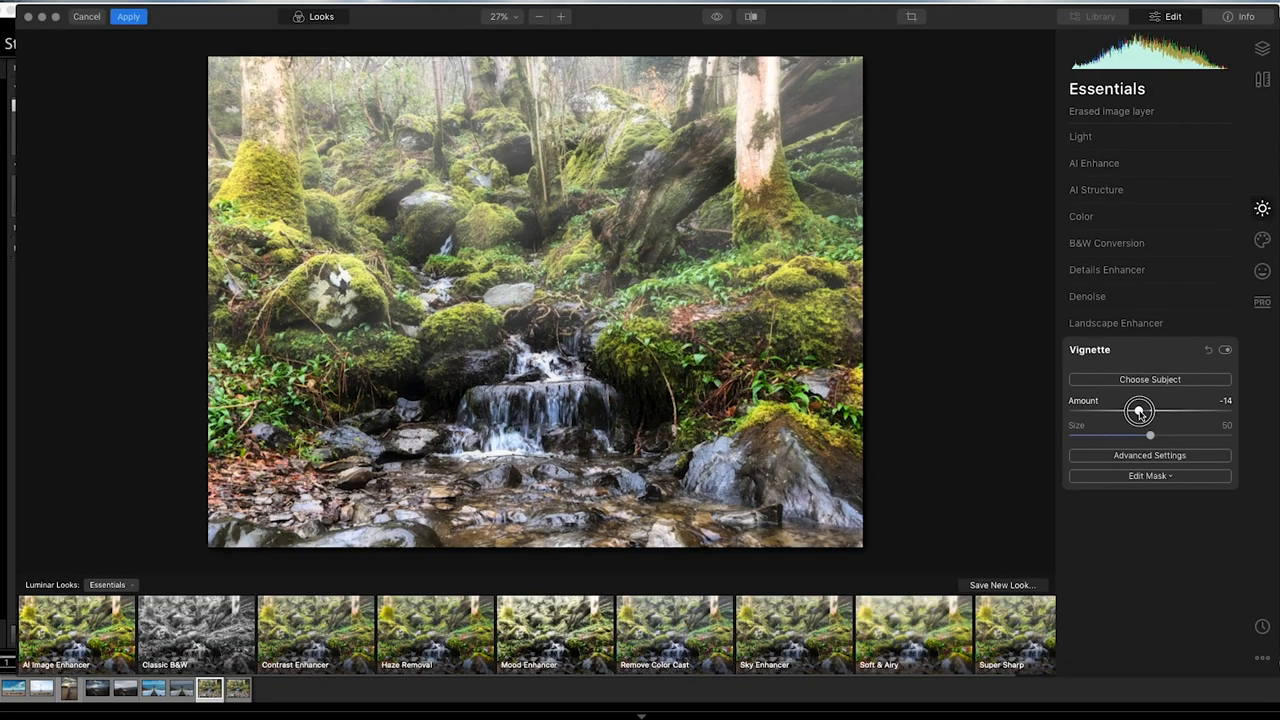
pyautogui.moveTo(1140, 411); pyautogui.dragTo(1135, 411)
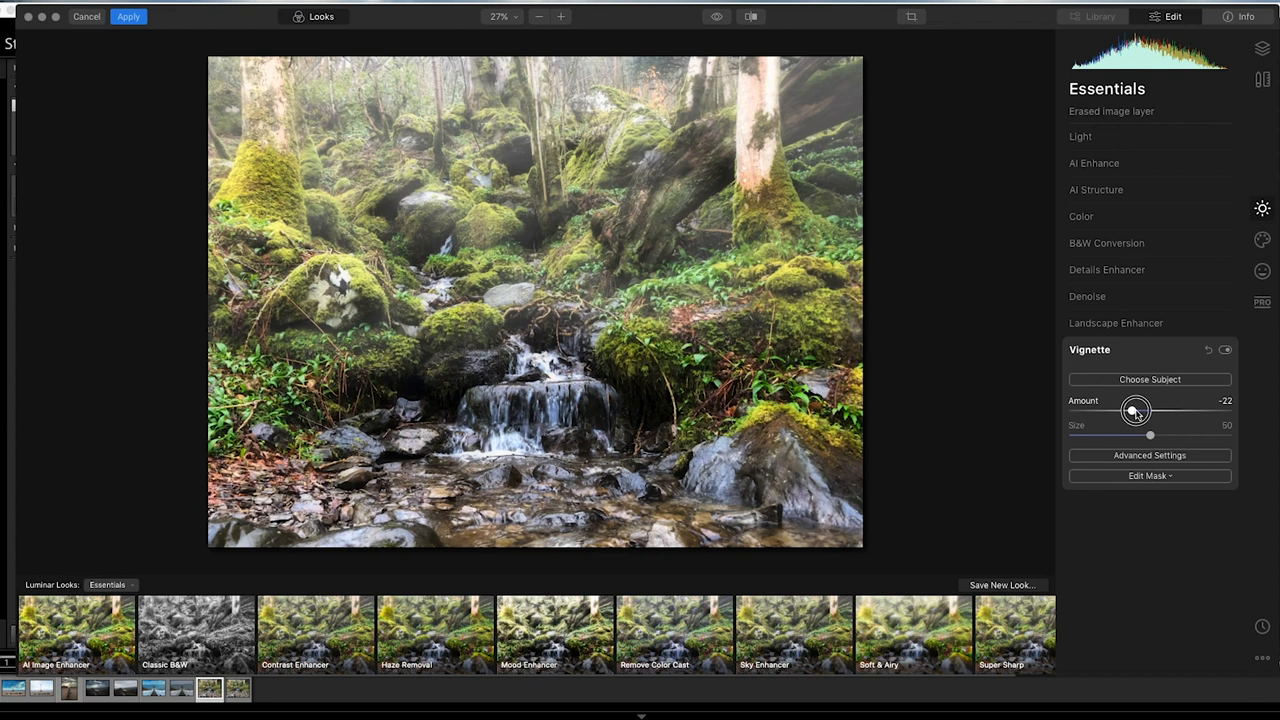
pyautogui.moveTo(1135, 412); pyautogui.dragTo(1110, 412)
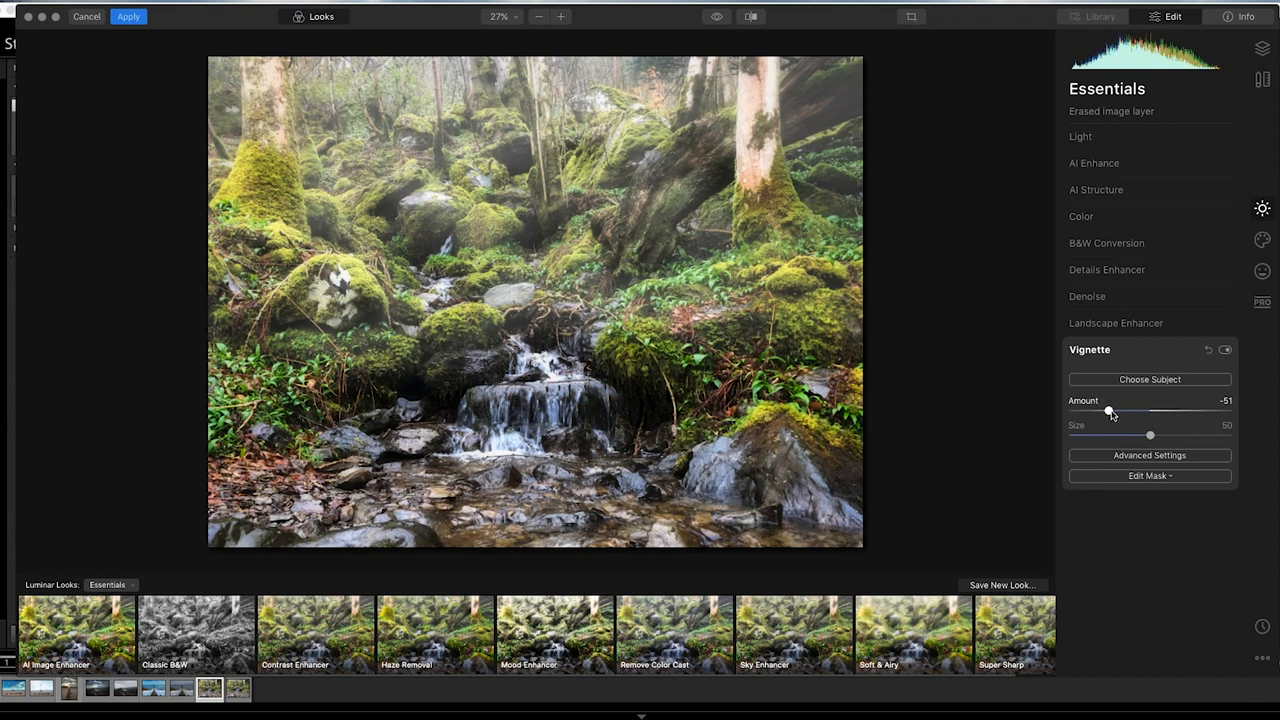
pyautogui.moveTo(1110, 412); pyautogui.dragTo(1100, 412)
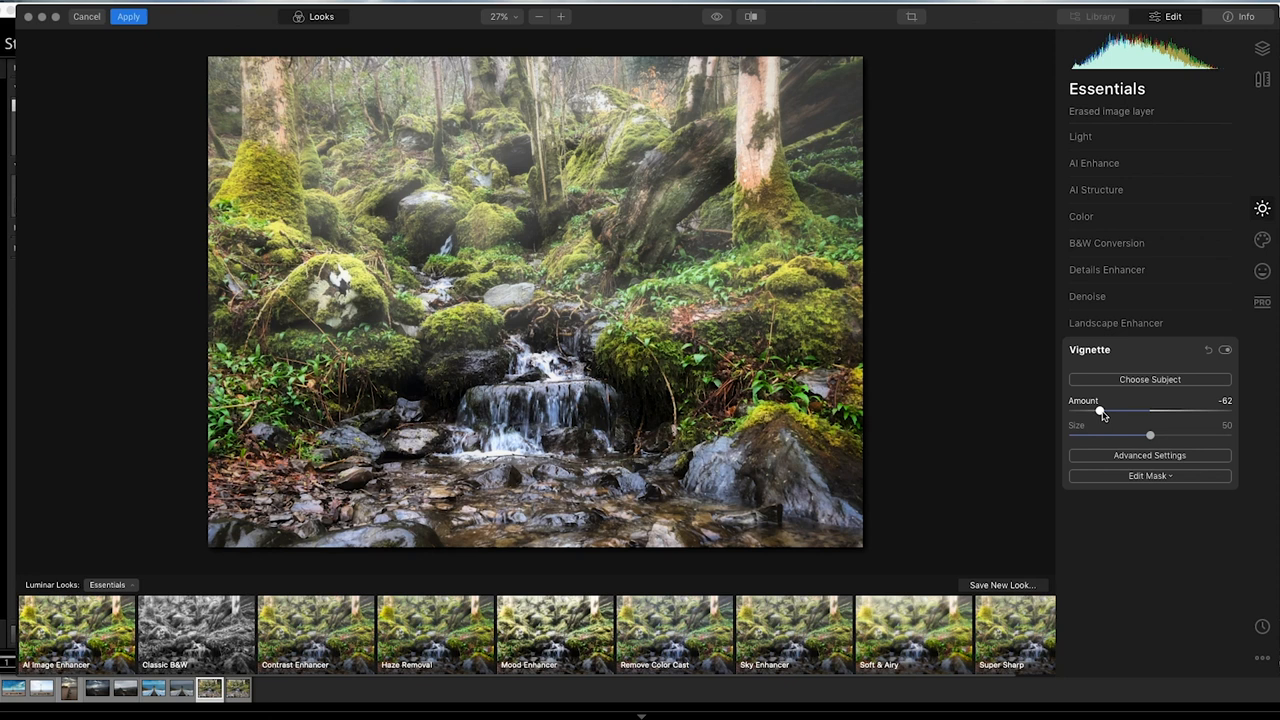
pyautogui.moveTo(1100, 412); pyautogui.dragTo(1078, 412)
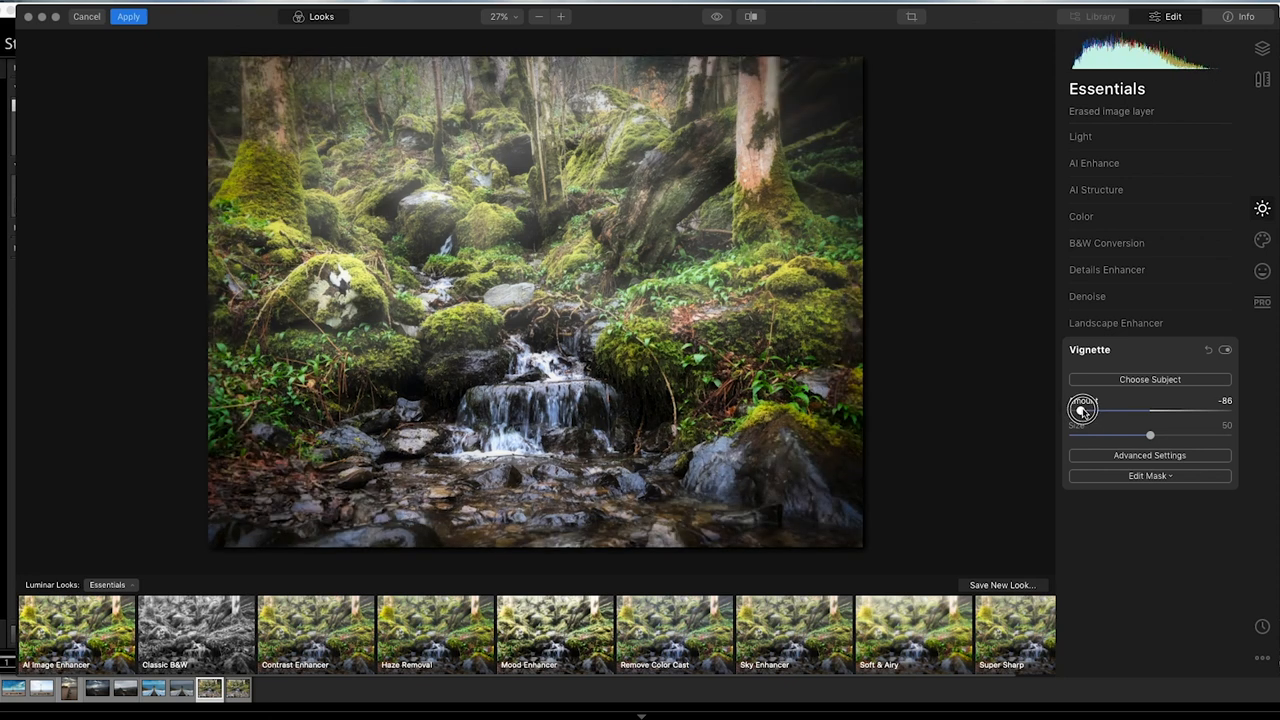
pyautogui.moveTo(1078, 412); pyautogui.dragTo(1090, 412)
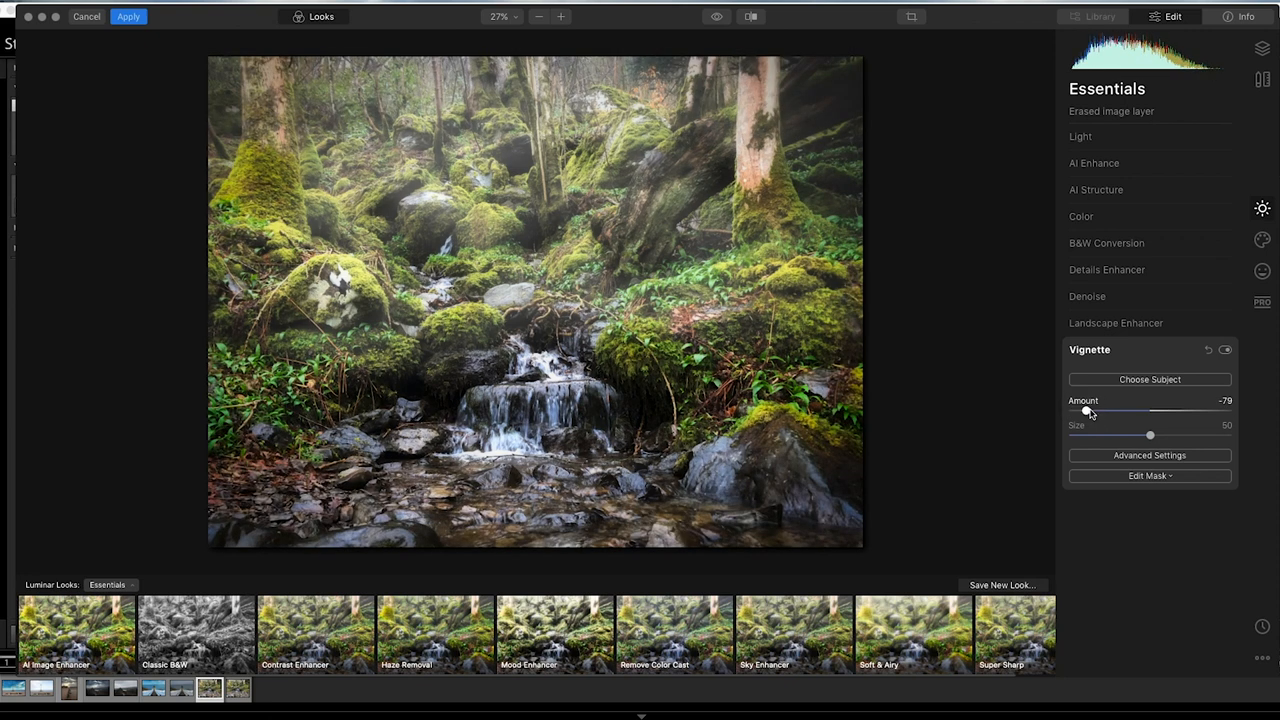
pyautogui.moveTo(1090, 411); pyautogui.dragTo(1086, 411)
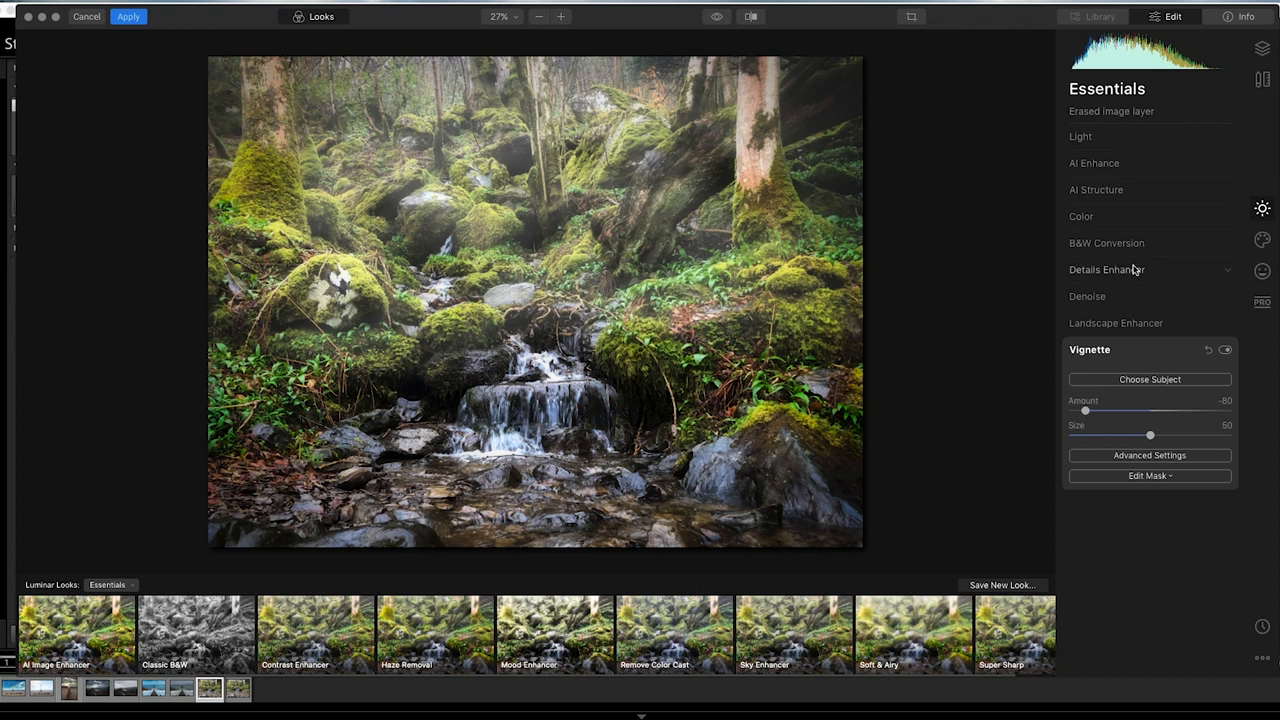
pyautogui.moveTo(1136, 270)
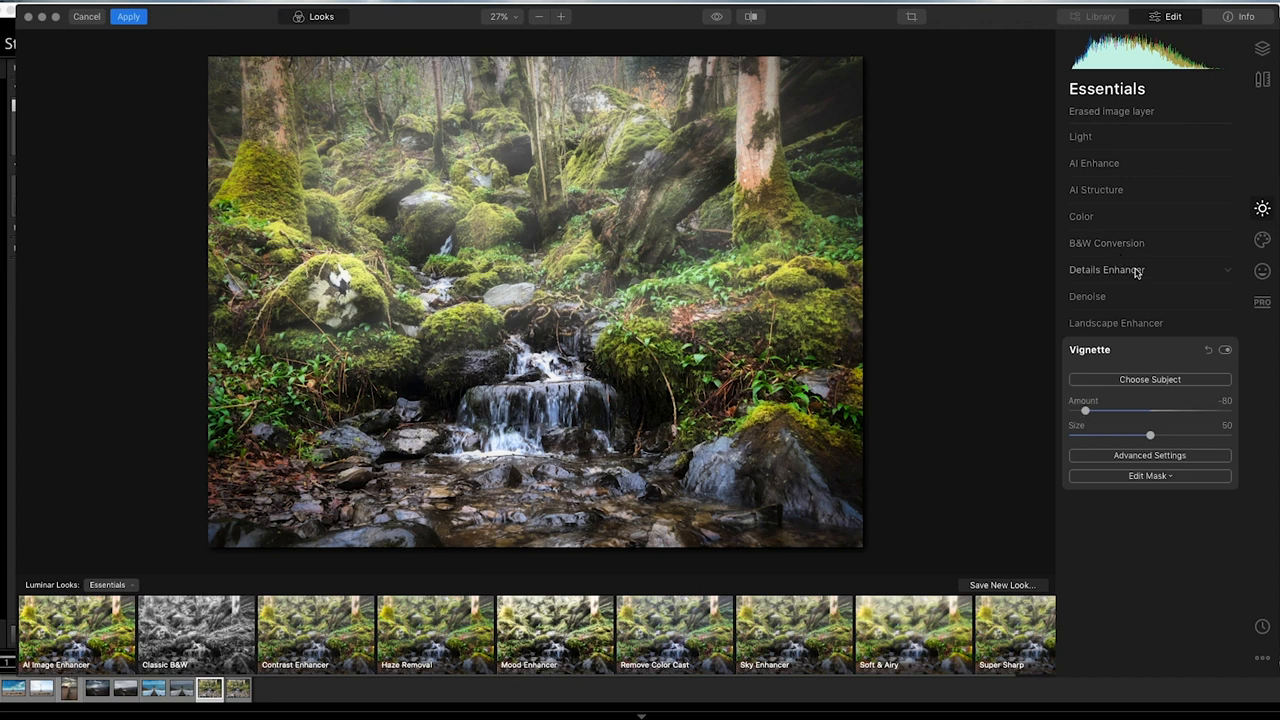
pyautogui.click(1107, 269)
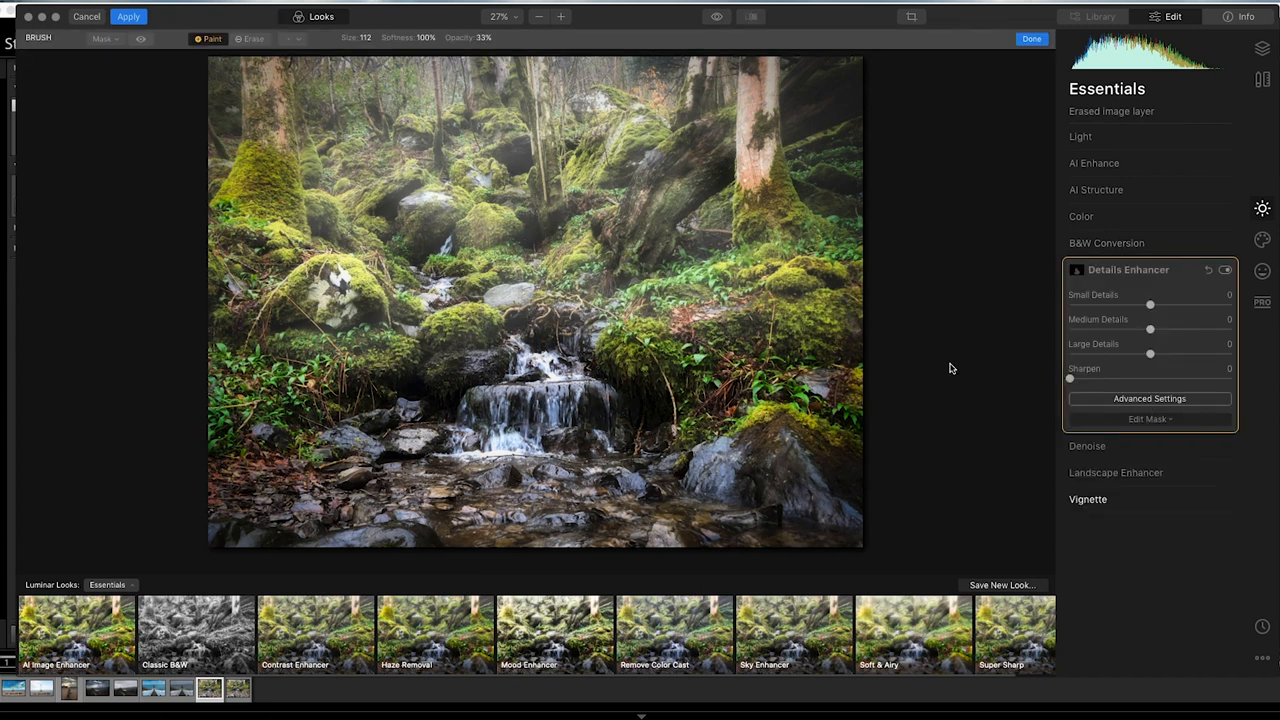
pyautogui.click(1124, 269)
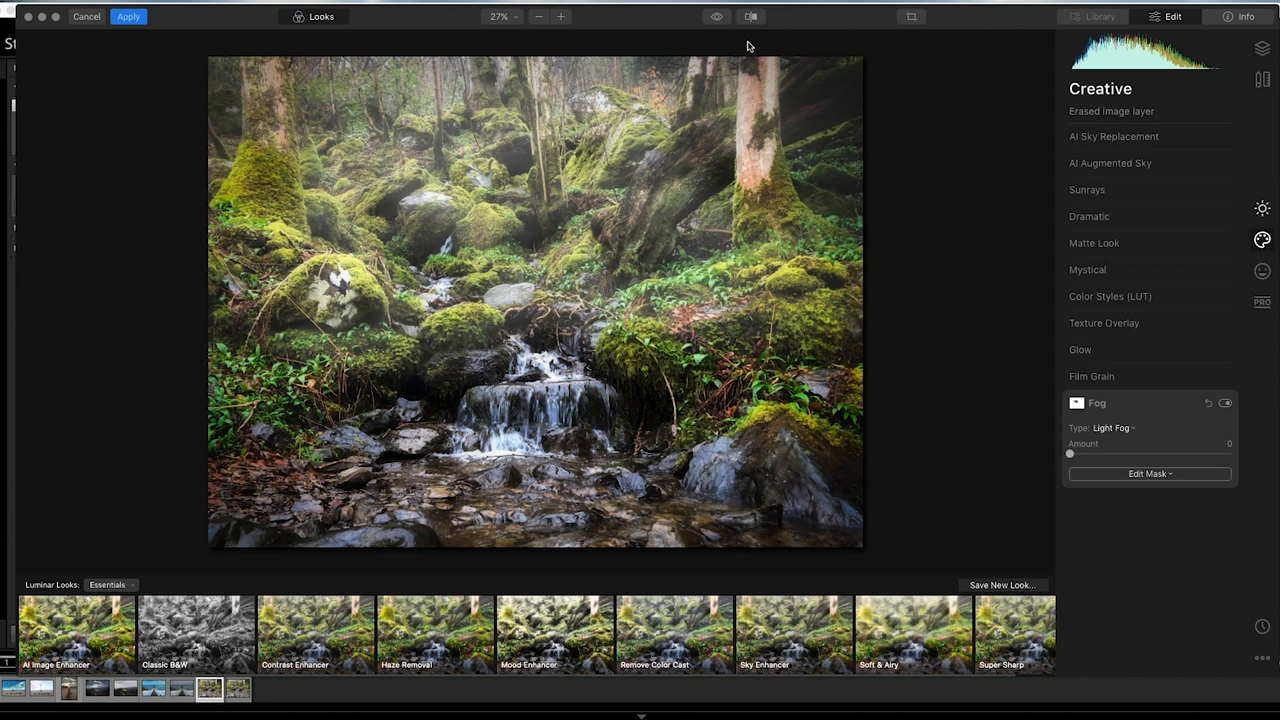
pyautogui.click(751, 16)
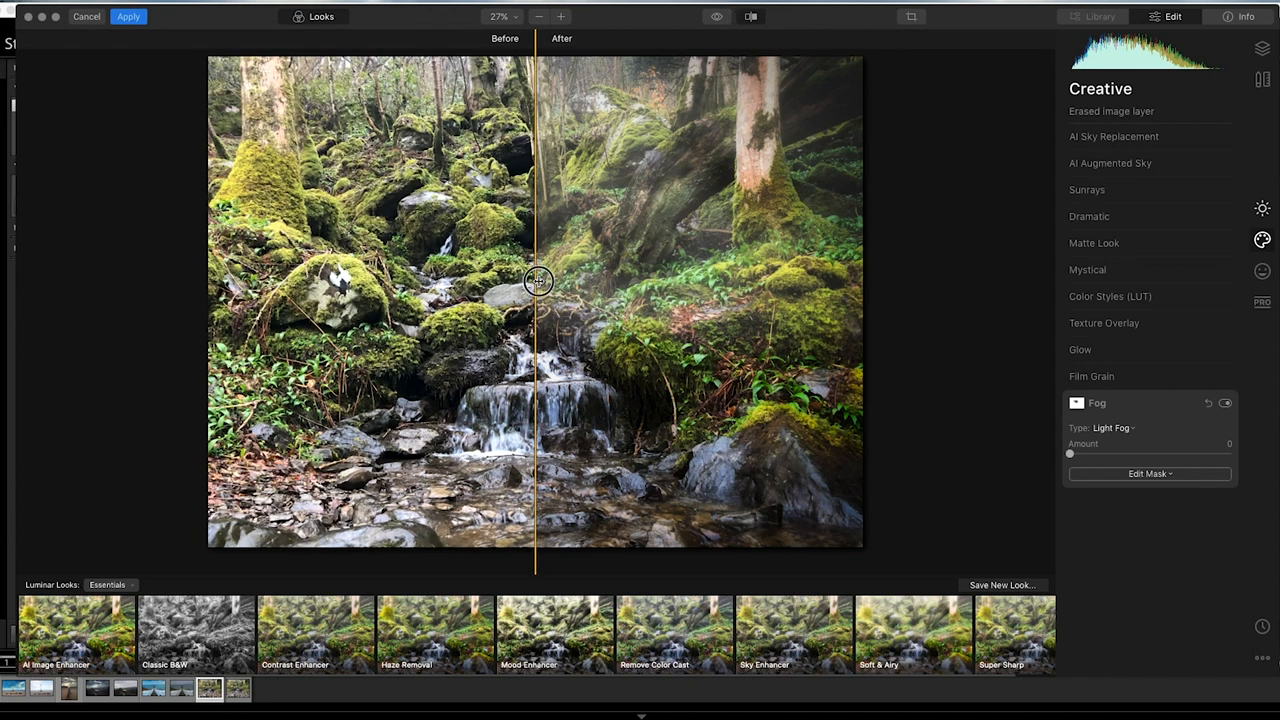
pyautogui.moveTo(538, 281); pyautogui.dragTo(862, 277)
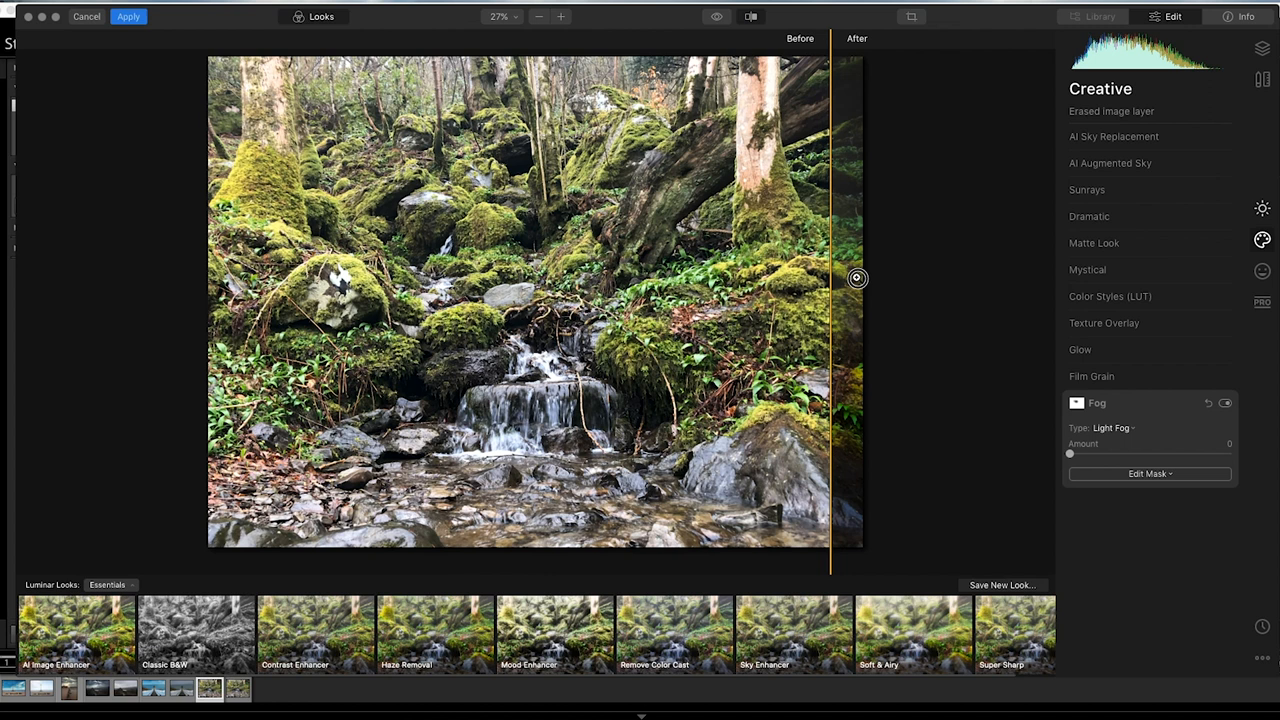
pyautogui.moveTo(857, 278); pyautogui.dragTo(687, 268)
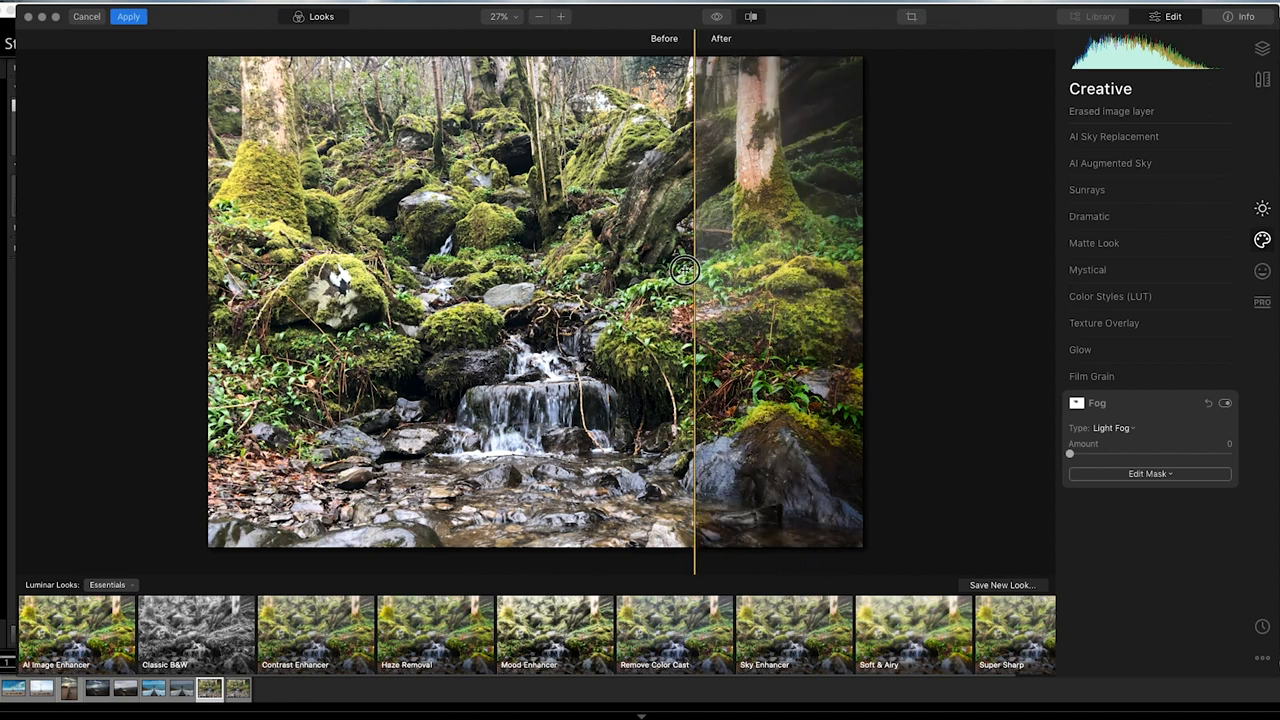
pyautogui.moveTo(687, 270); pyautogui.dragTo(183, 263)
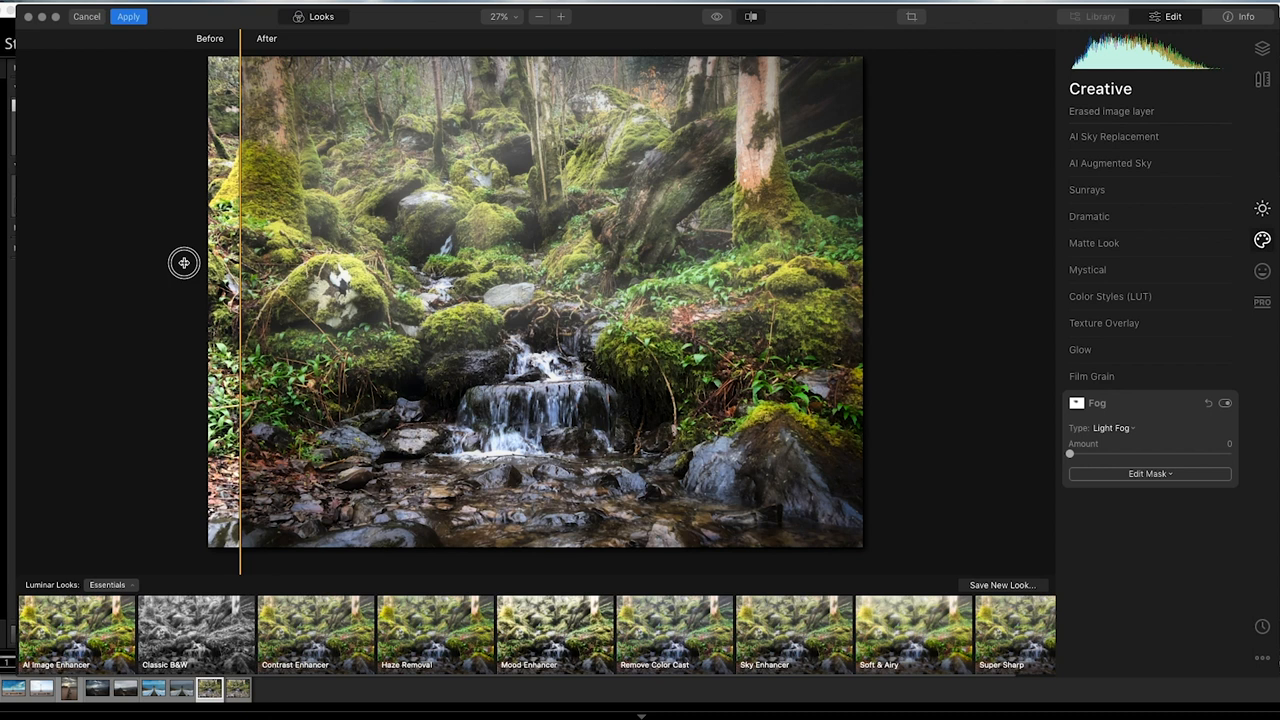
pyautogui.moveTo(425, 154)
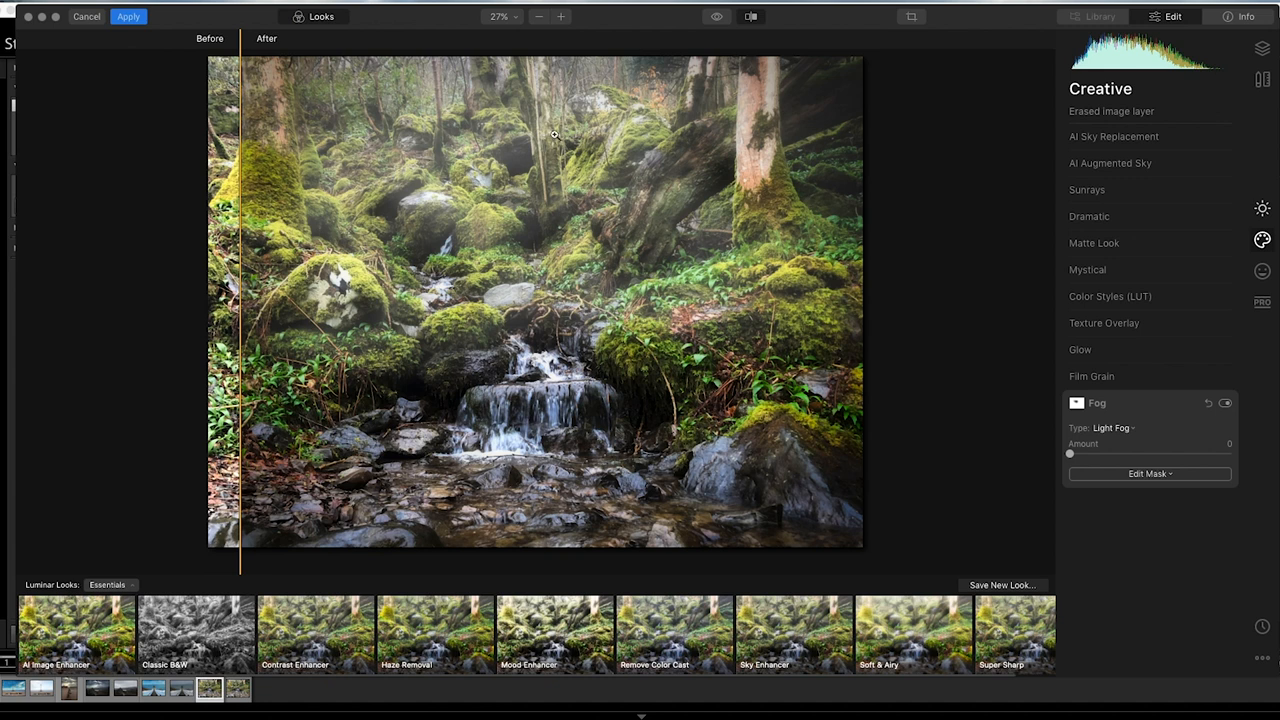
pyautogui.moveTo(559, 184)
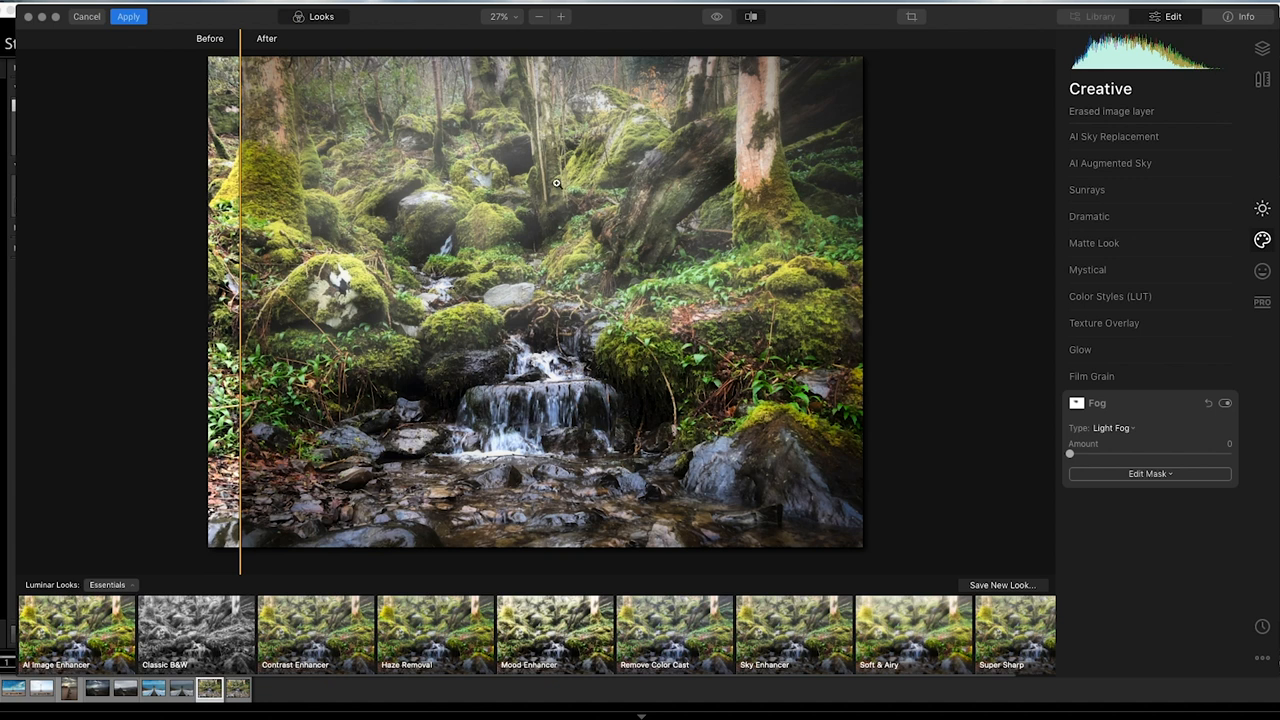
pyautogui.moveTo(530, 163)
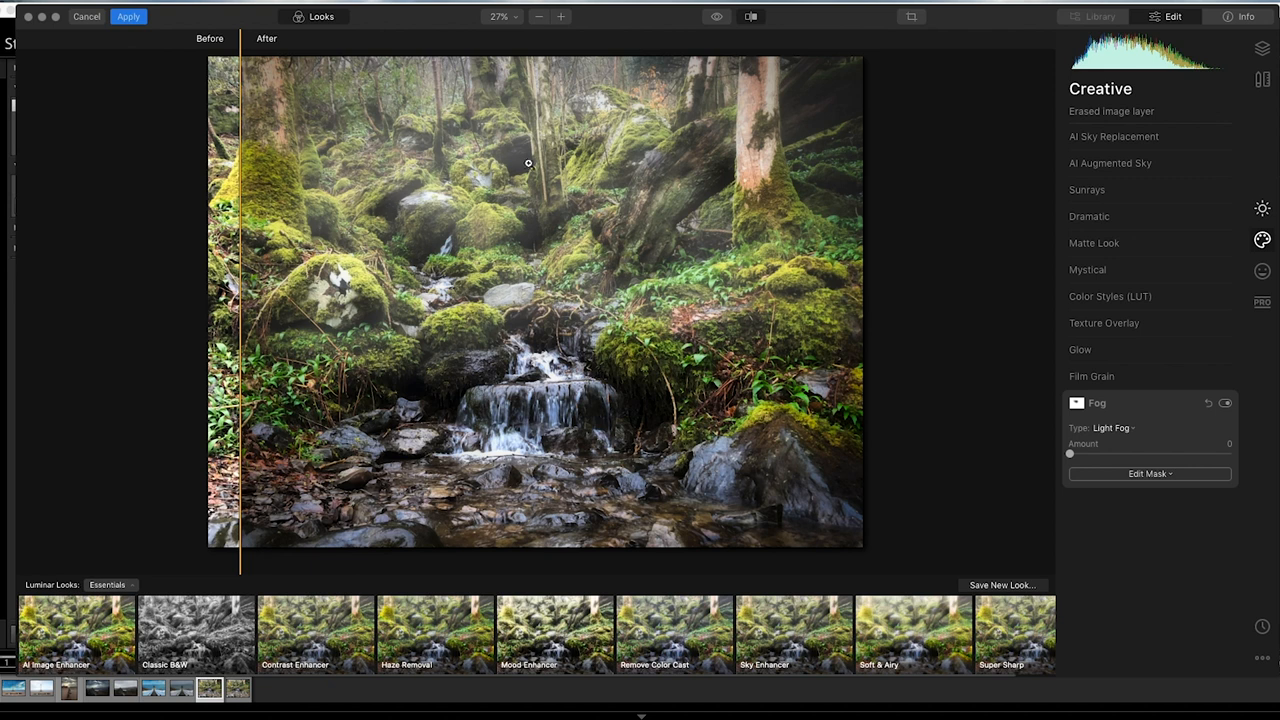
pyautogui.moveTo(514, 162)
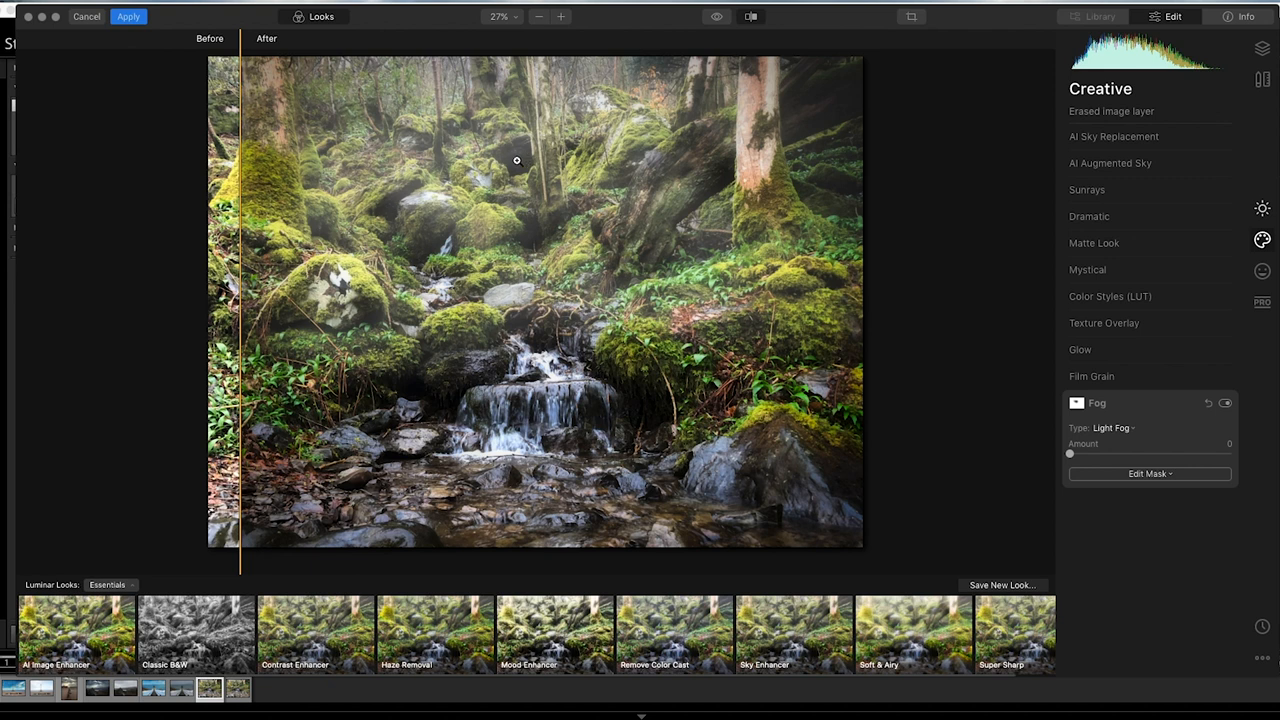
pyautogui.moveTo(520, 168)
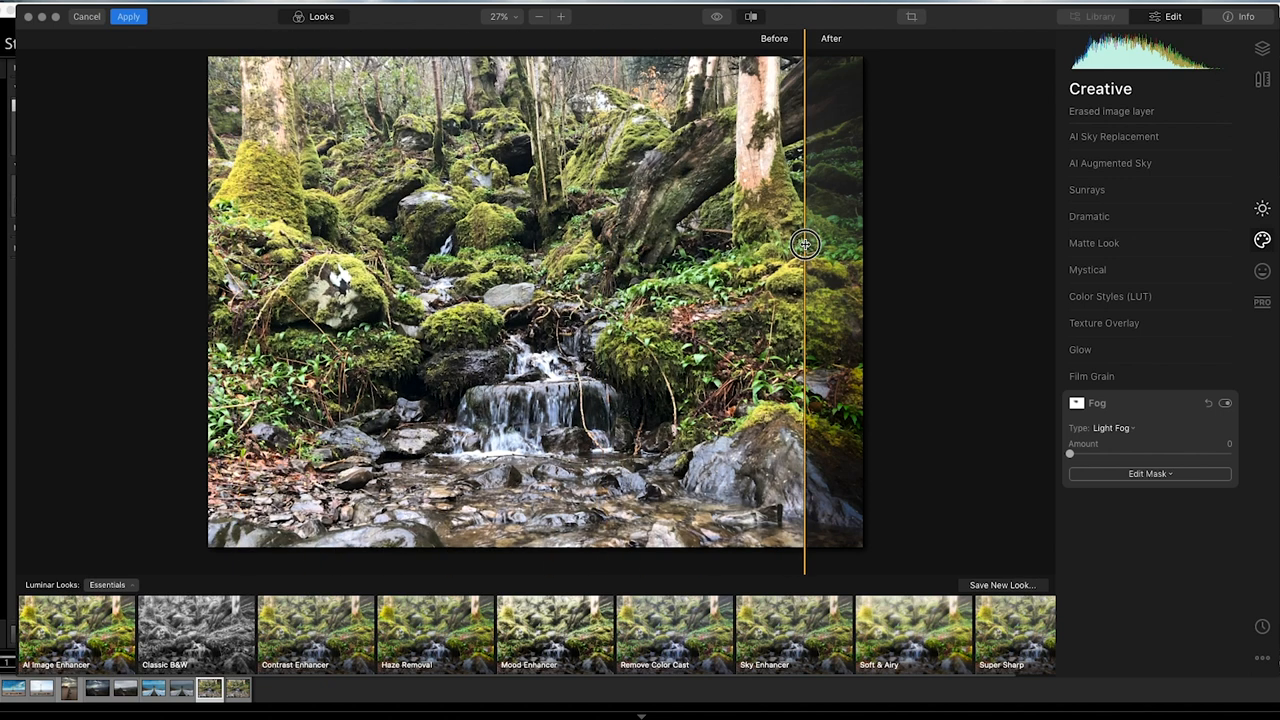
pyautogui.moveTo(805, 245); pyautogui.dragTo(280, 295)
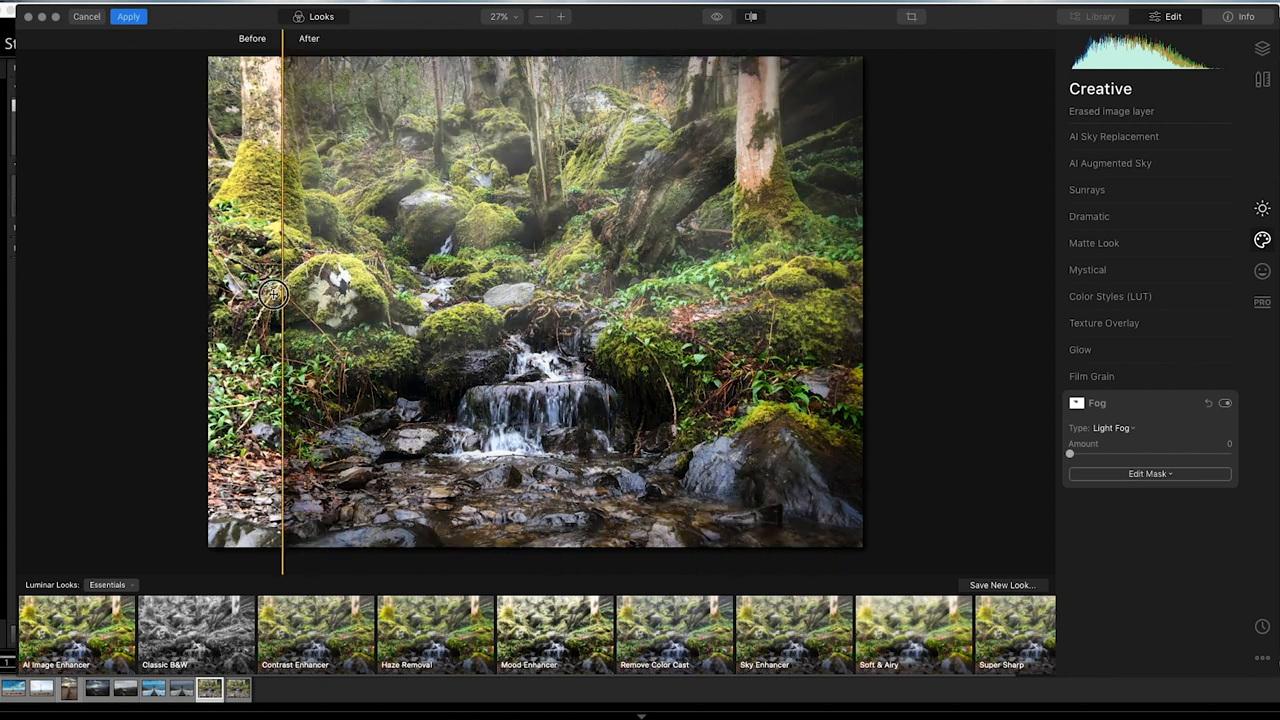
pyautogui.moveTo(280, 293); pyautogui.dragTo(213, 293)
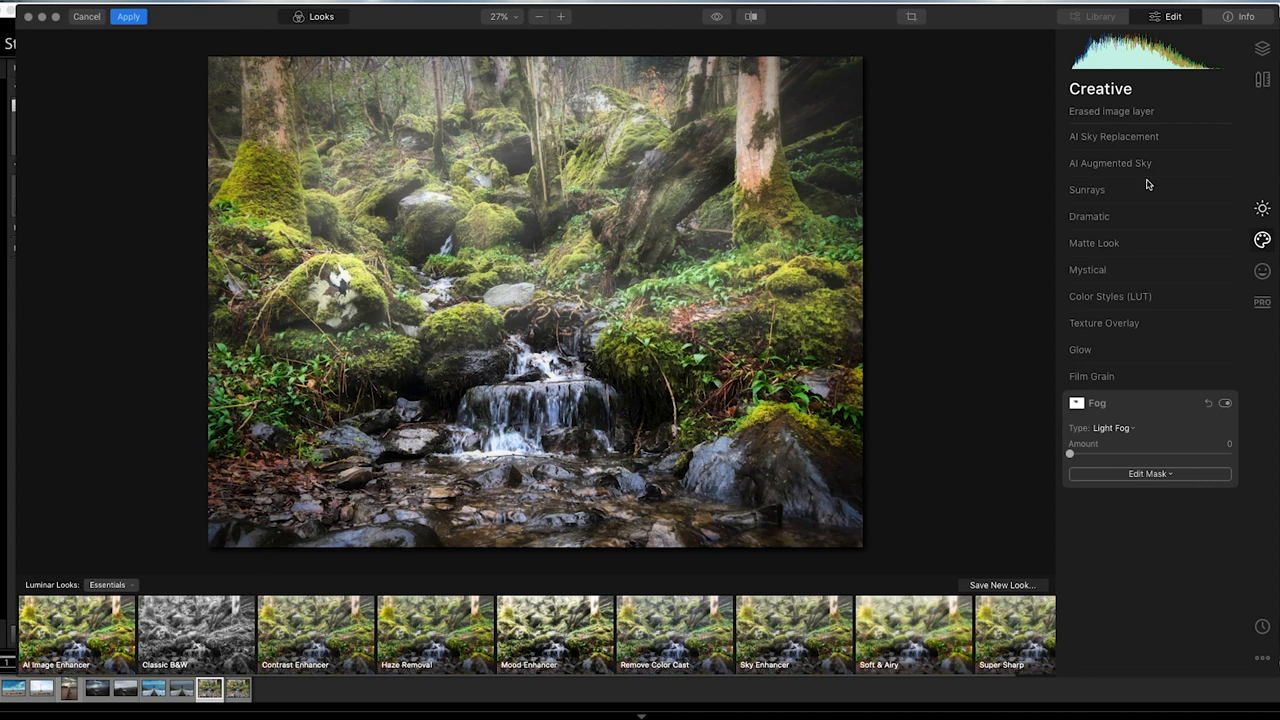
pyautogui.moveTo(1259, 80)
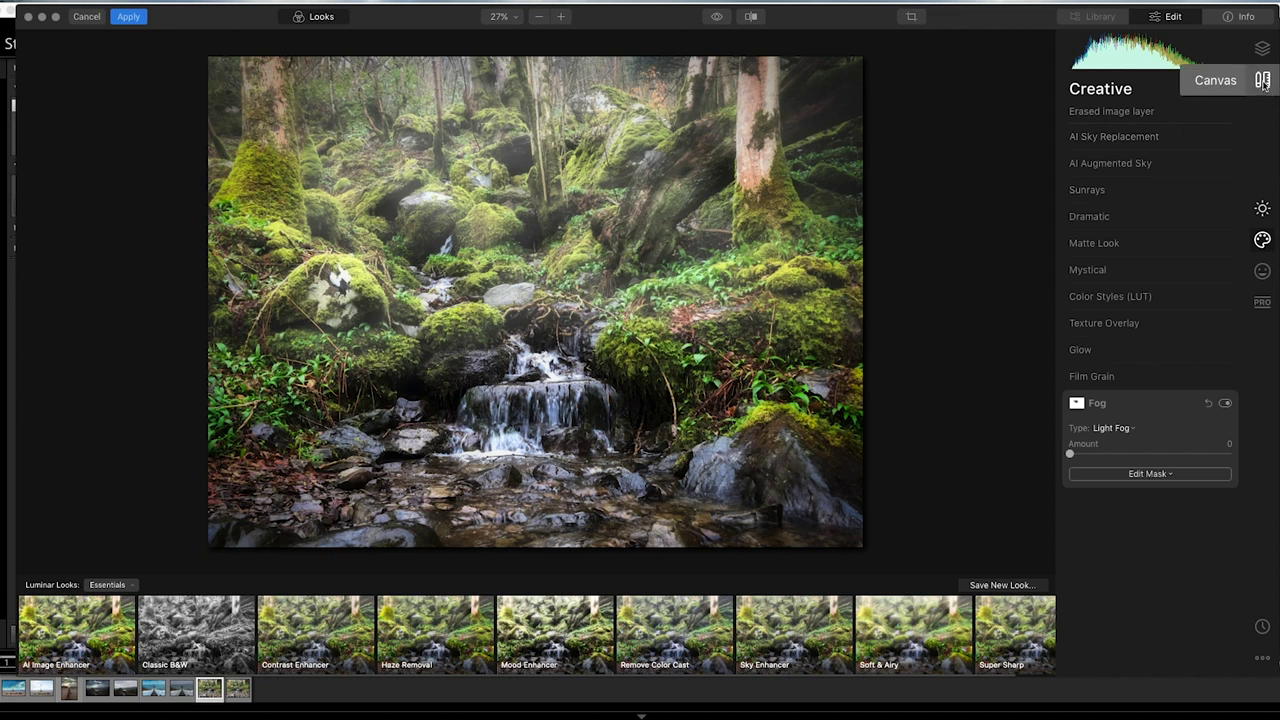
pyautogui.moveTo(915, 293)
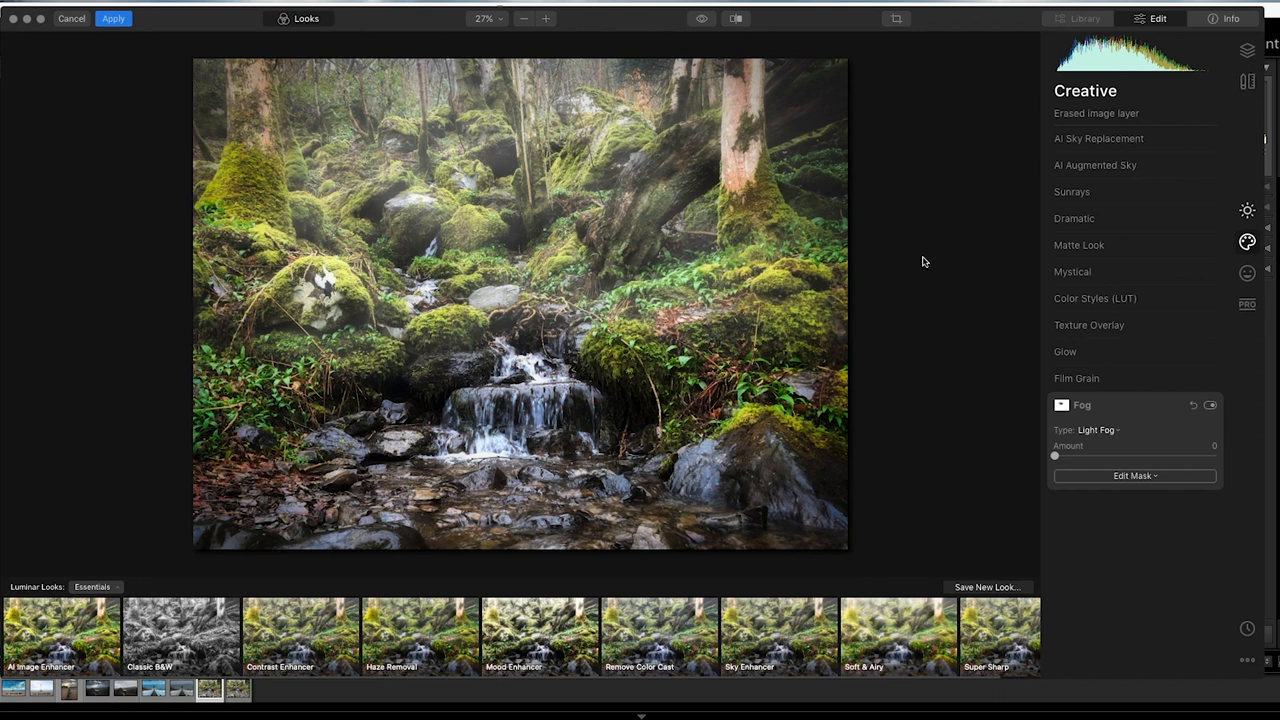
pyautogui.moveTo(908, 248)
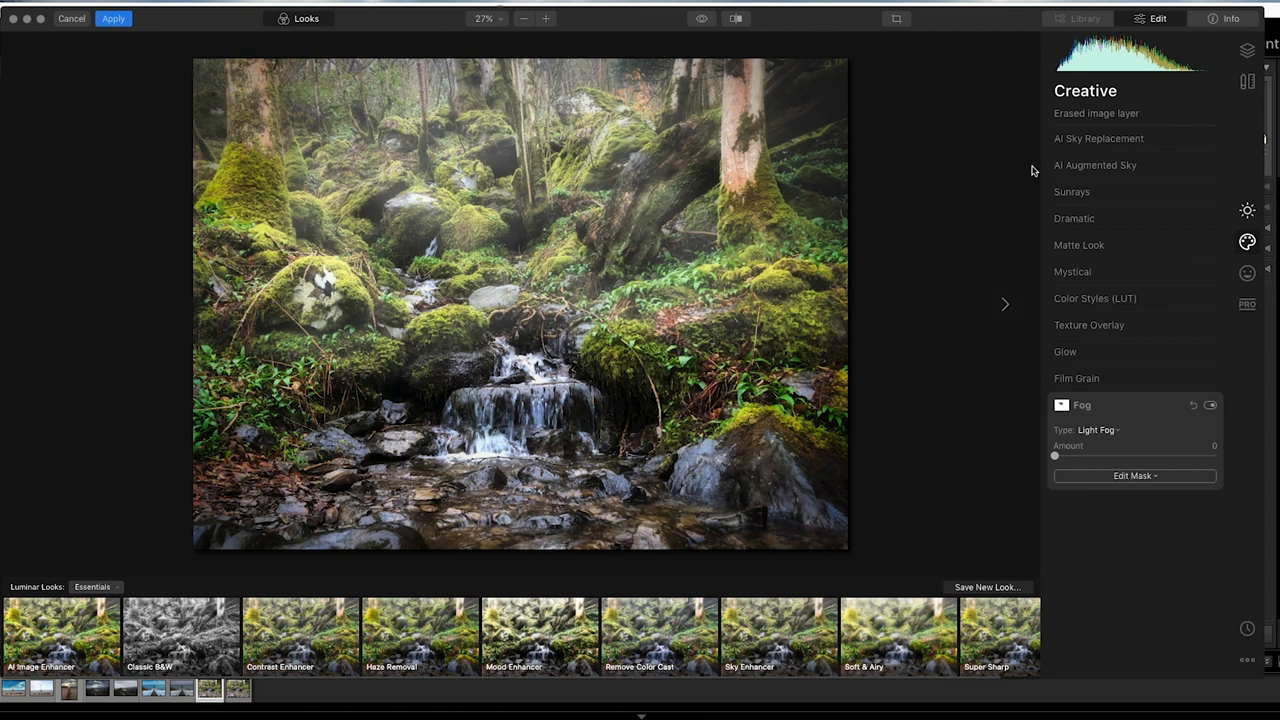
pyautogui.moveTo(926, 174)
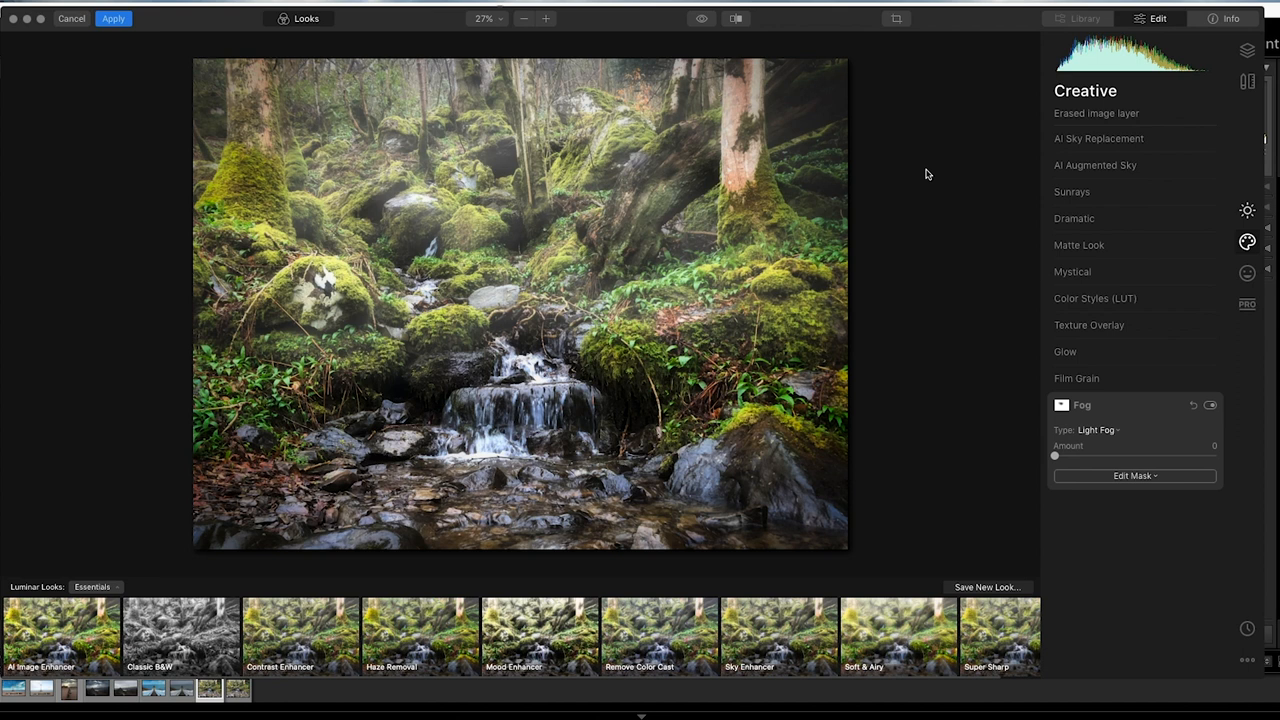
pyautogui.click(110, 19)
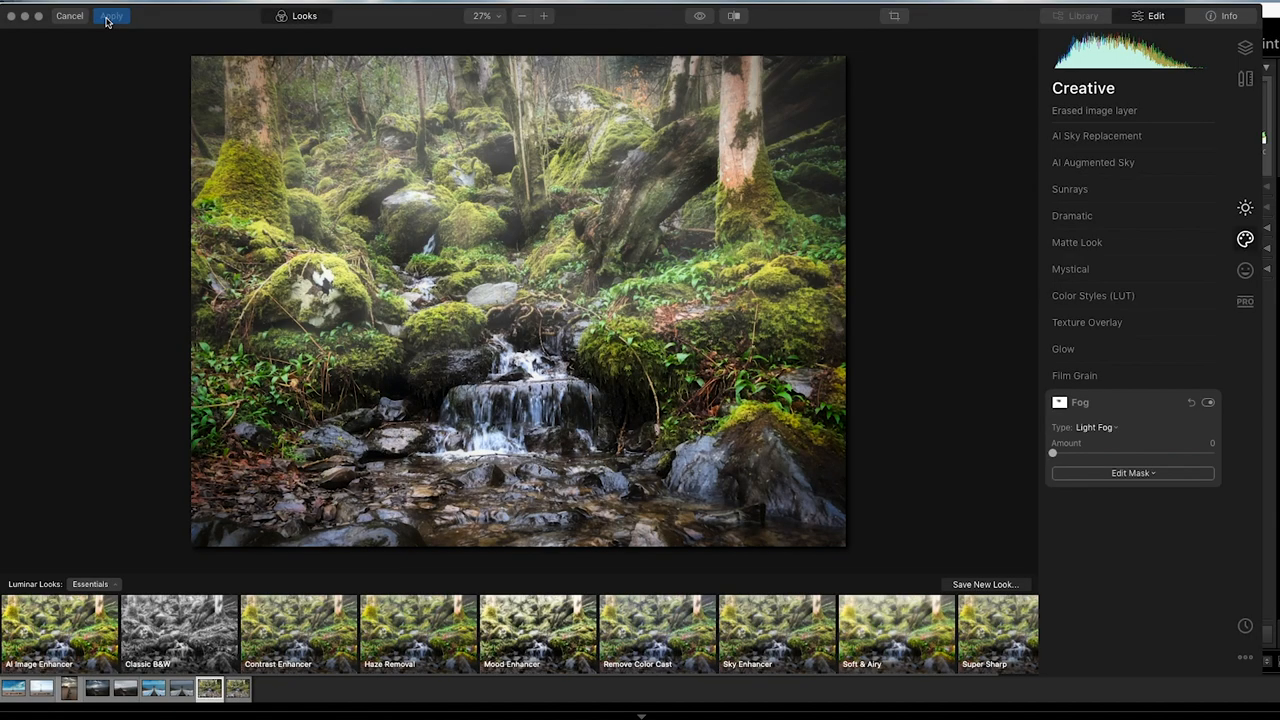
# - Return the edit to Lightroom and browse the raven, lighthouse, groyne and beach-post photos
pyautogui.click(107, 15)
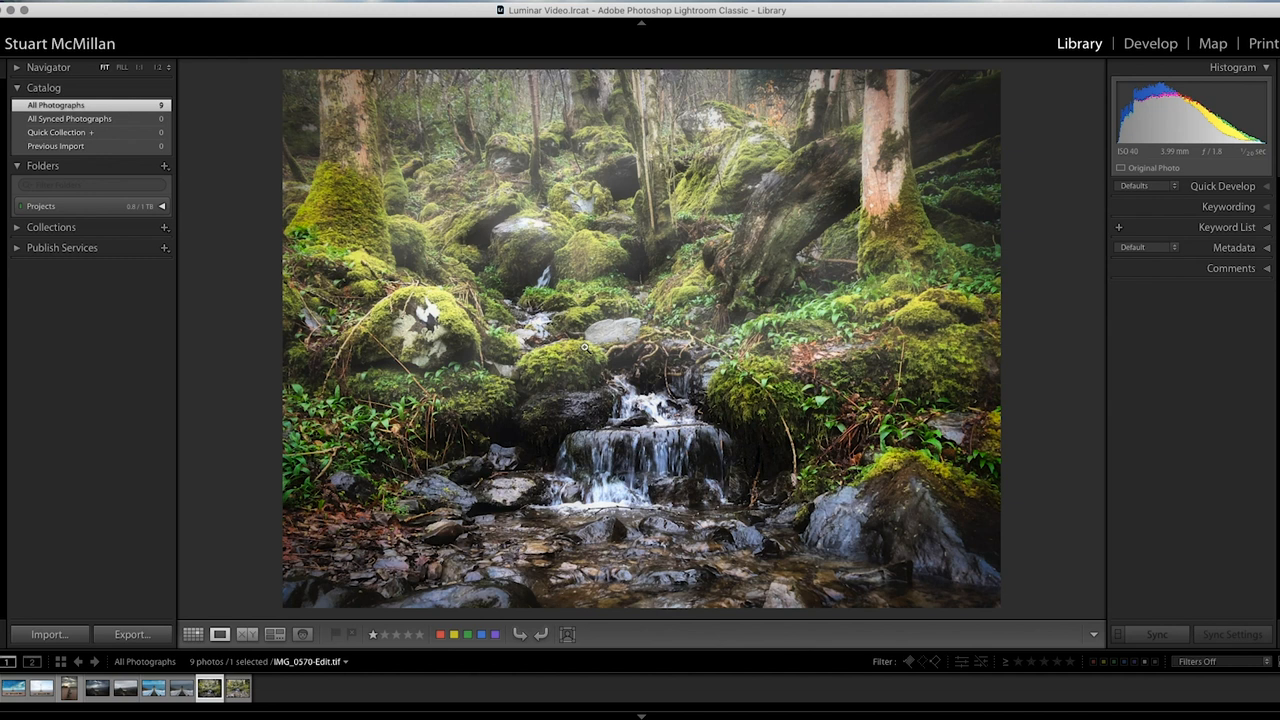
pyautogui.click(194, 634)
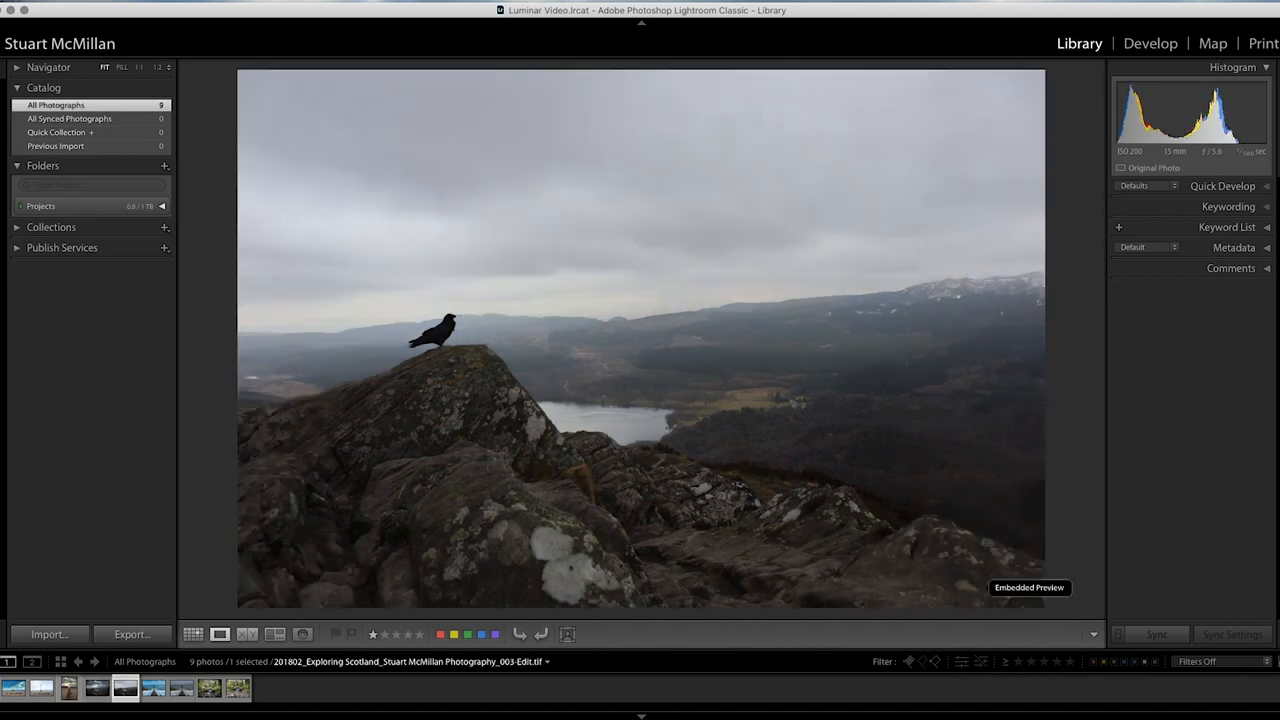
pyautogui.click(147, 686)
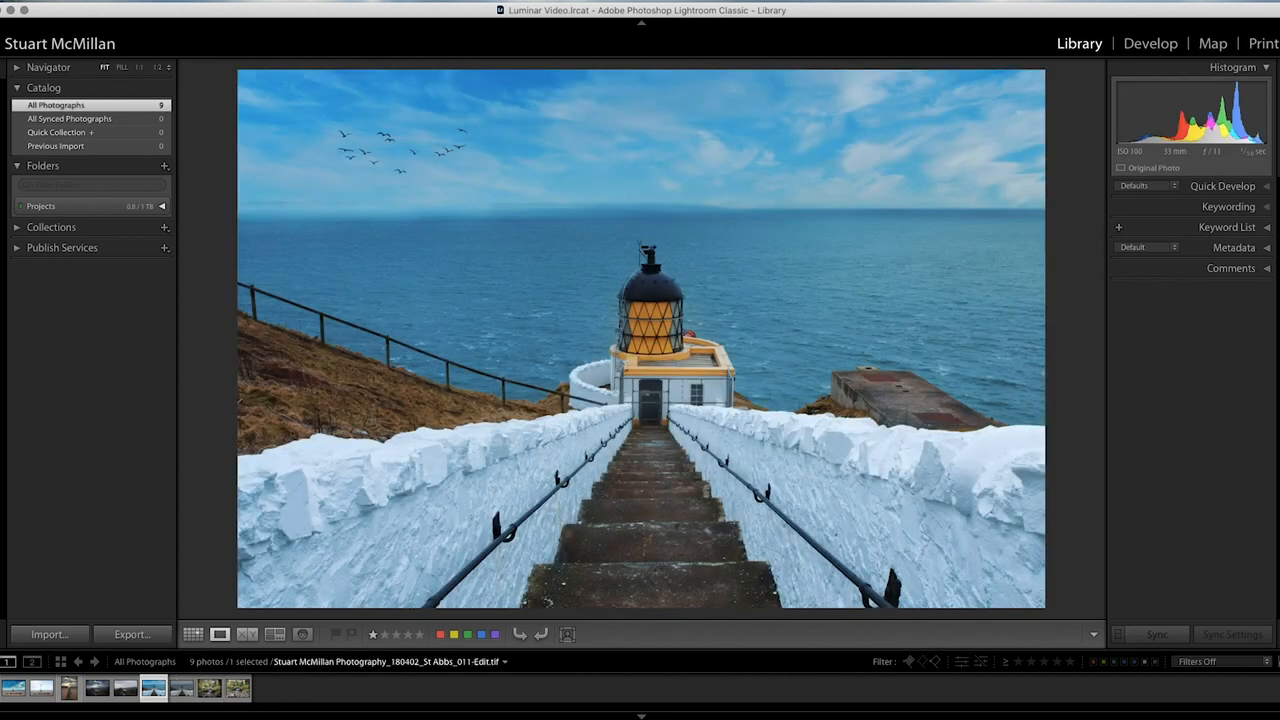
pyautogui.click(68, 703)
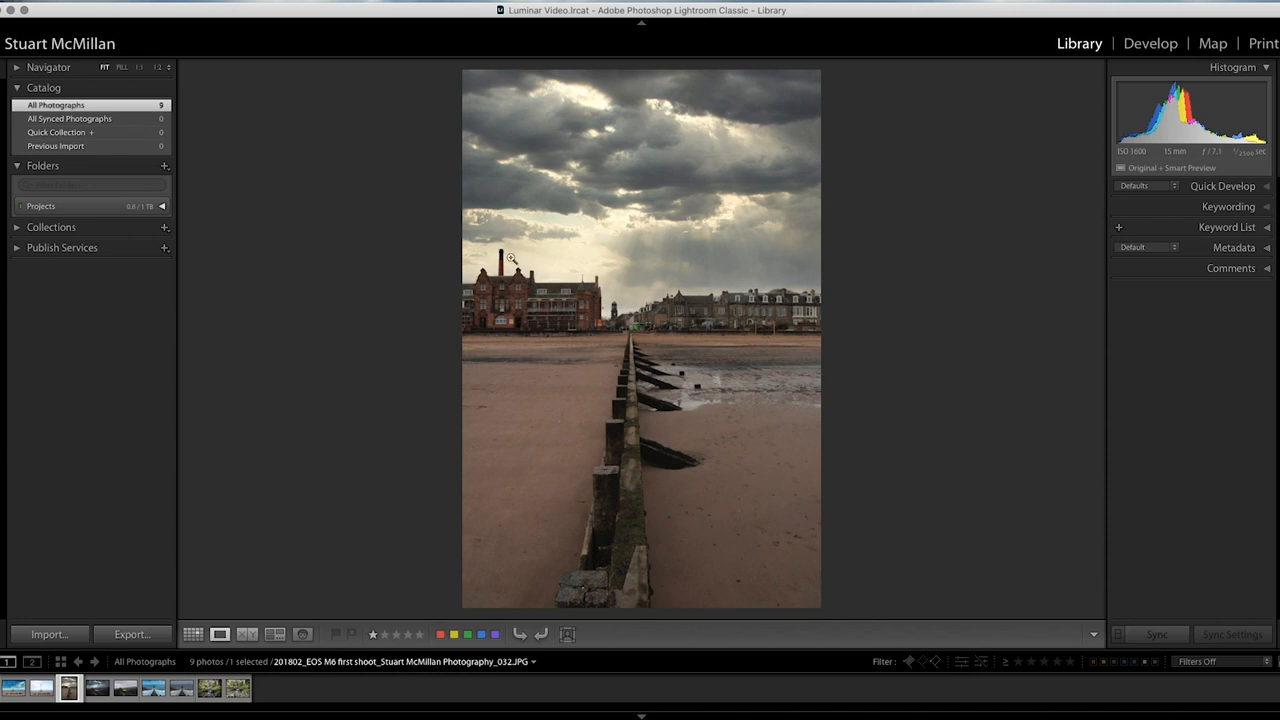
pyautogui.moveTo(673, 329)
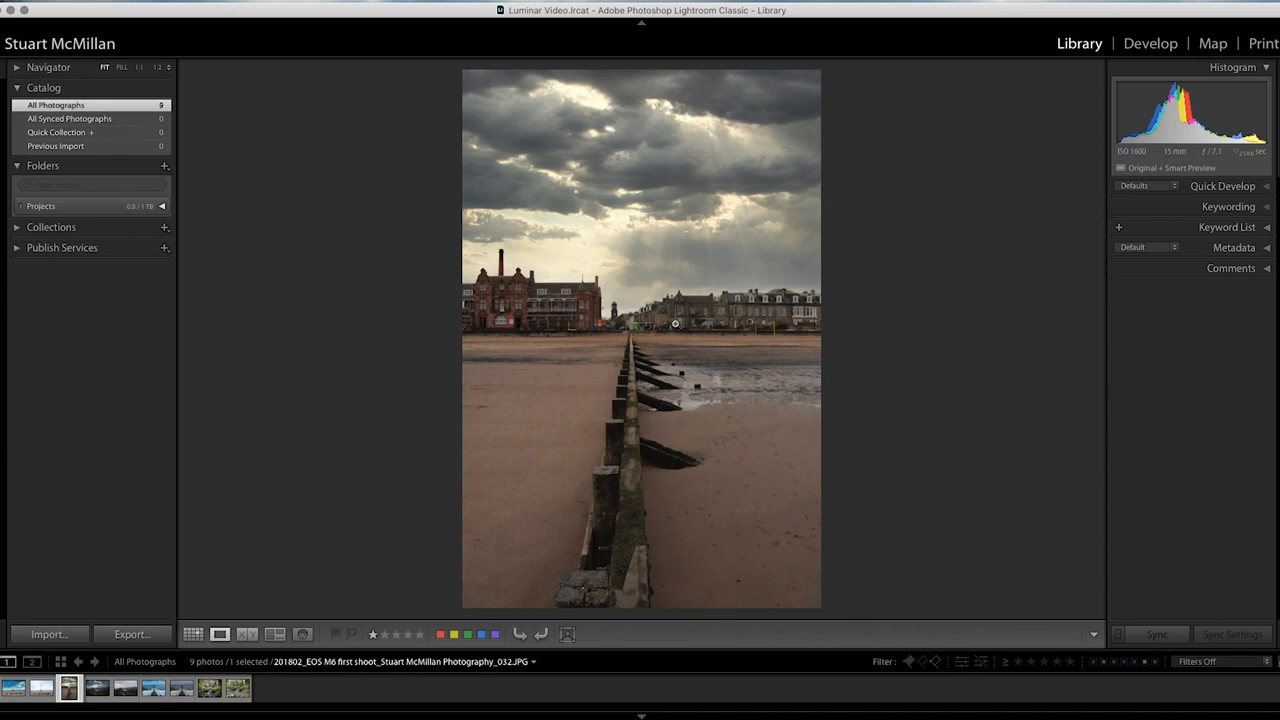
pyautogui.moveTo(751, 278)
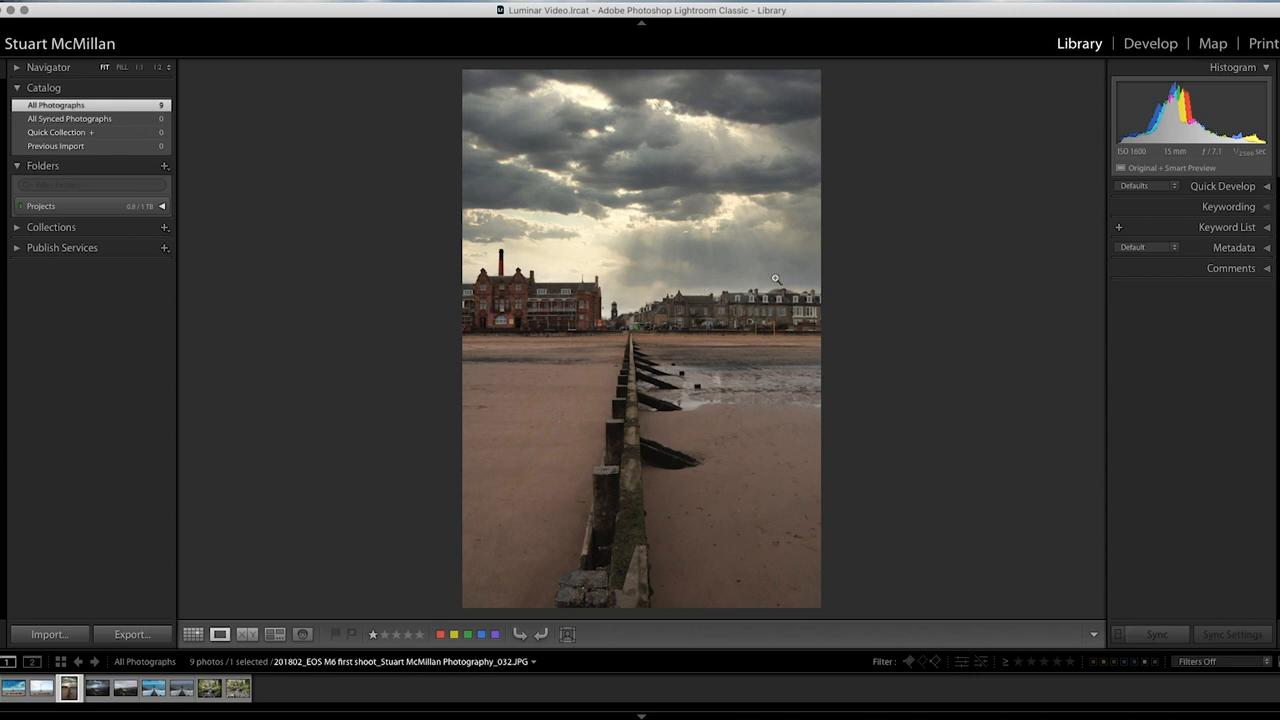
pyautogui.click(67, 697)
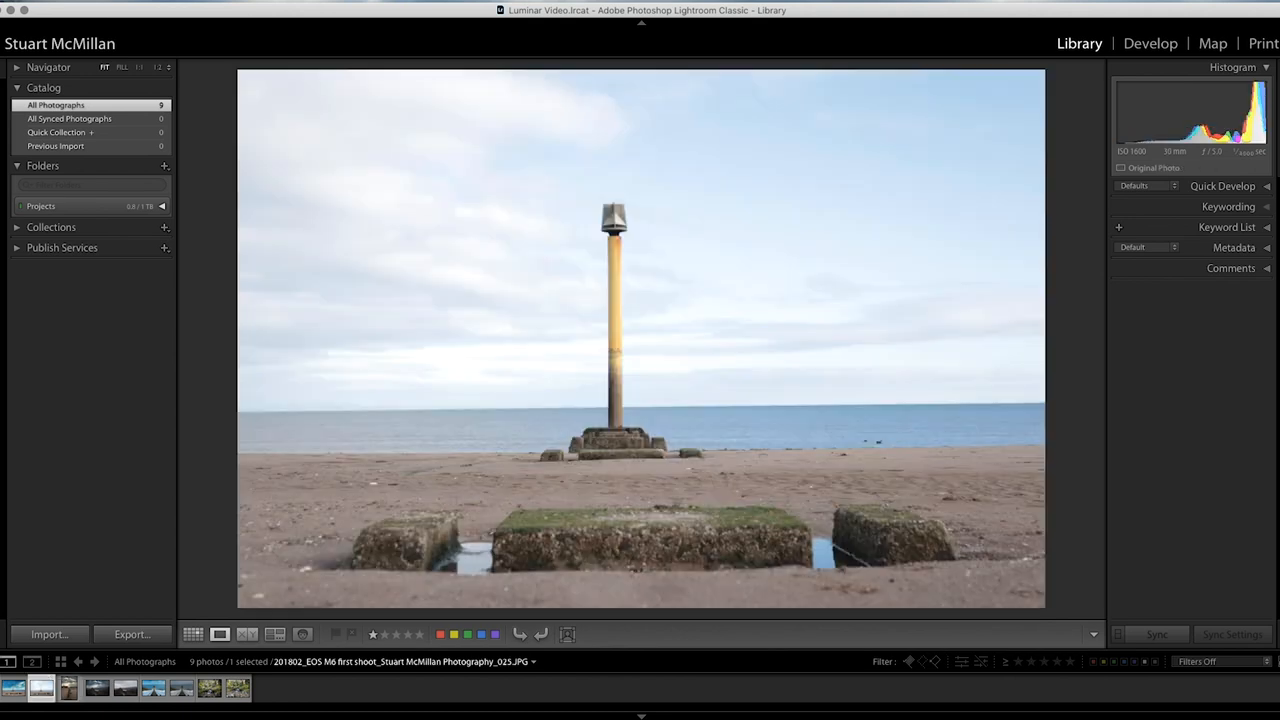